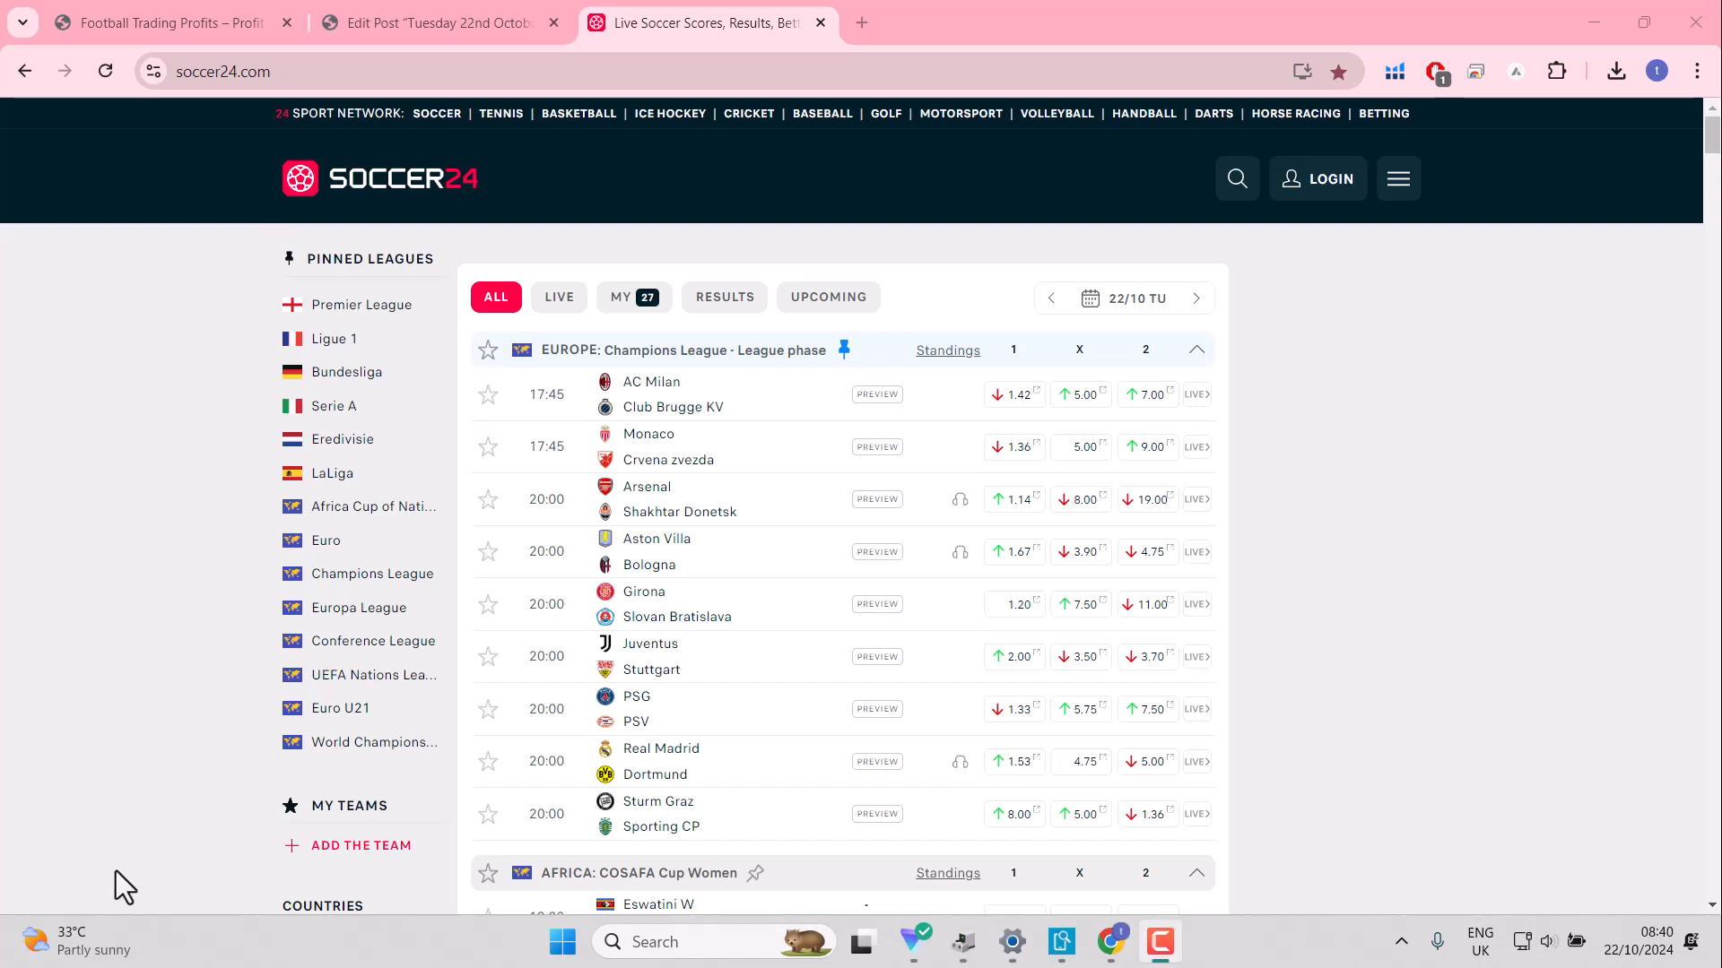
mouse_move(1057, 943)
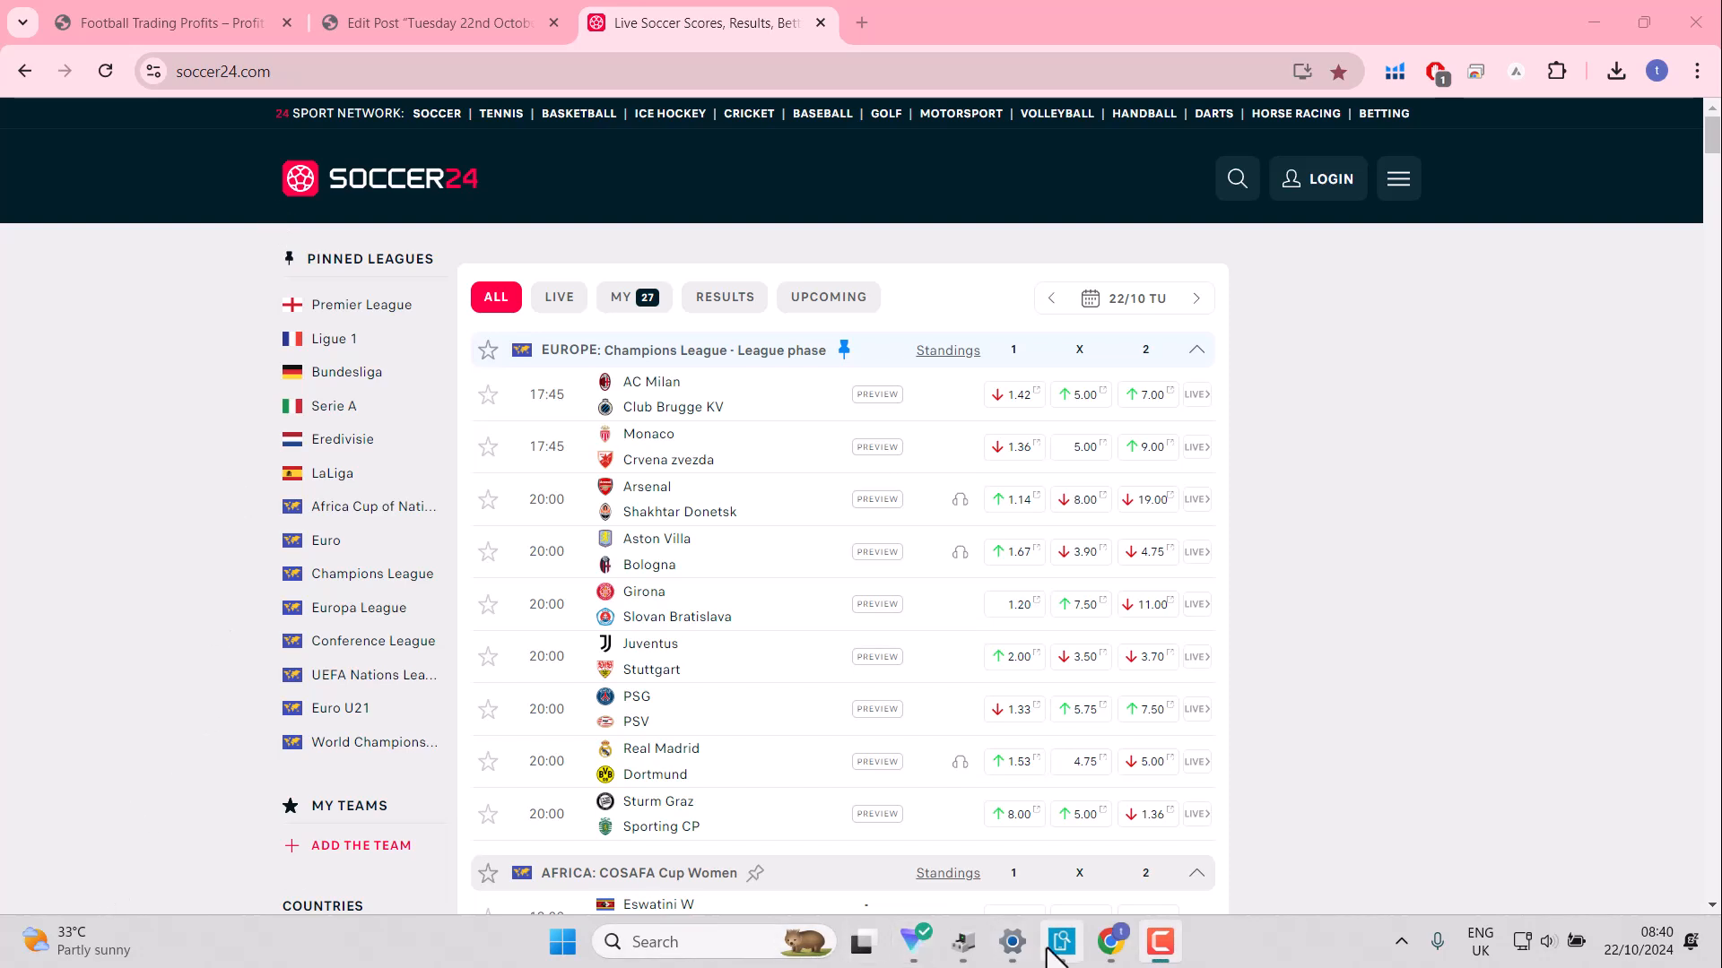
Step: Go back one day to Monday's finished results
click(1060, 941)
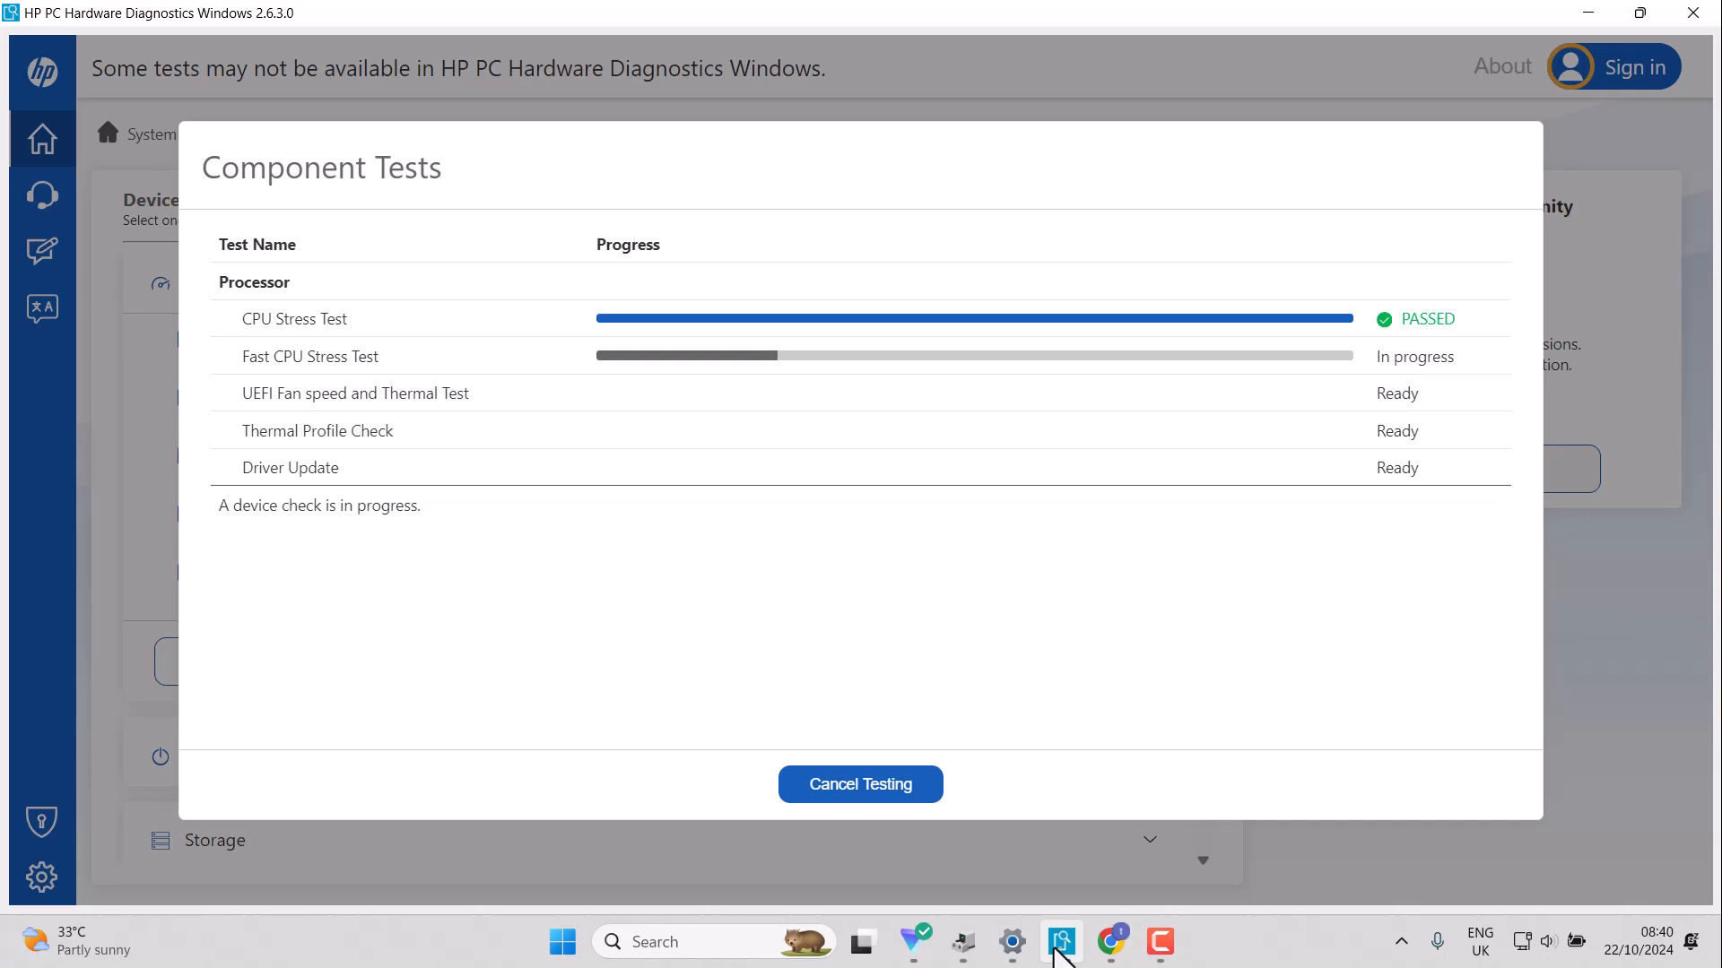
click(1110, 943)
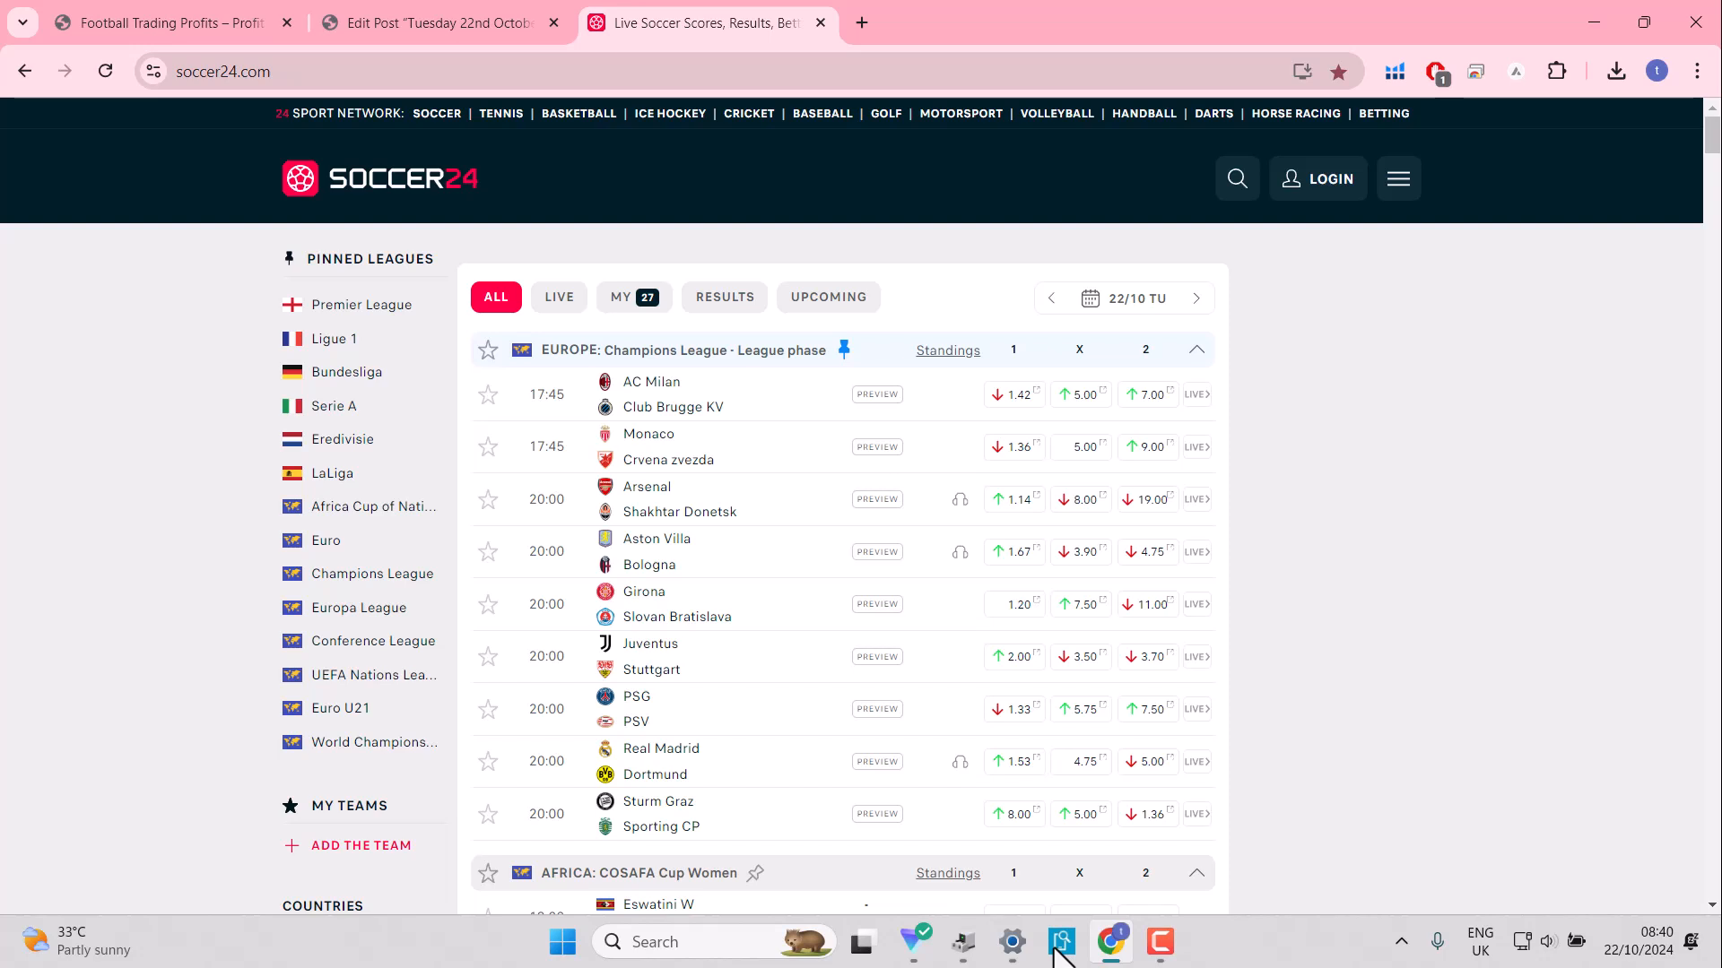
mouse_move(1085, 450)
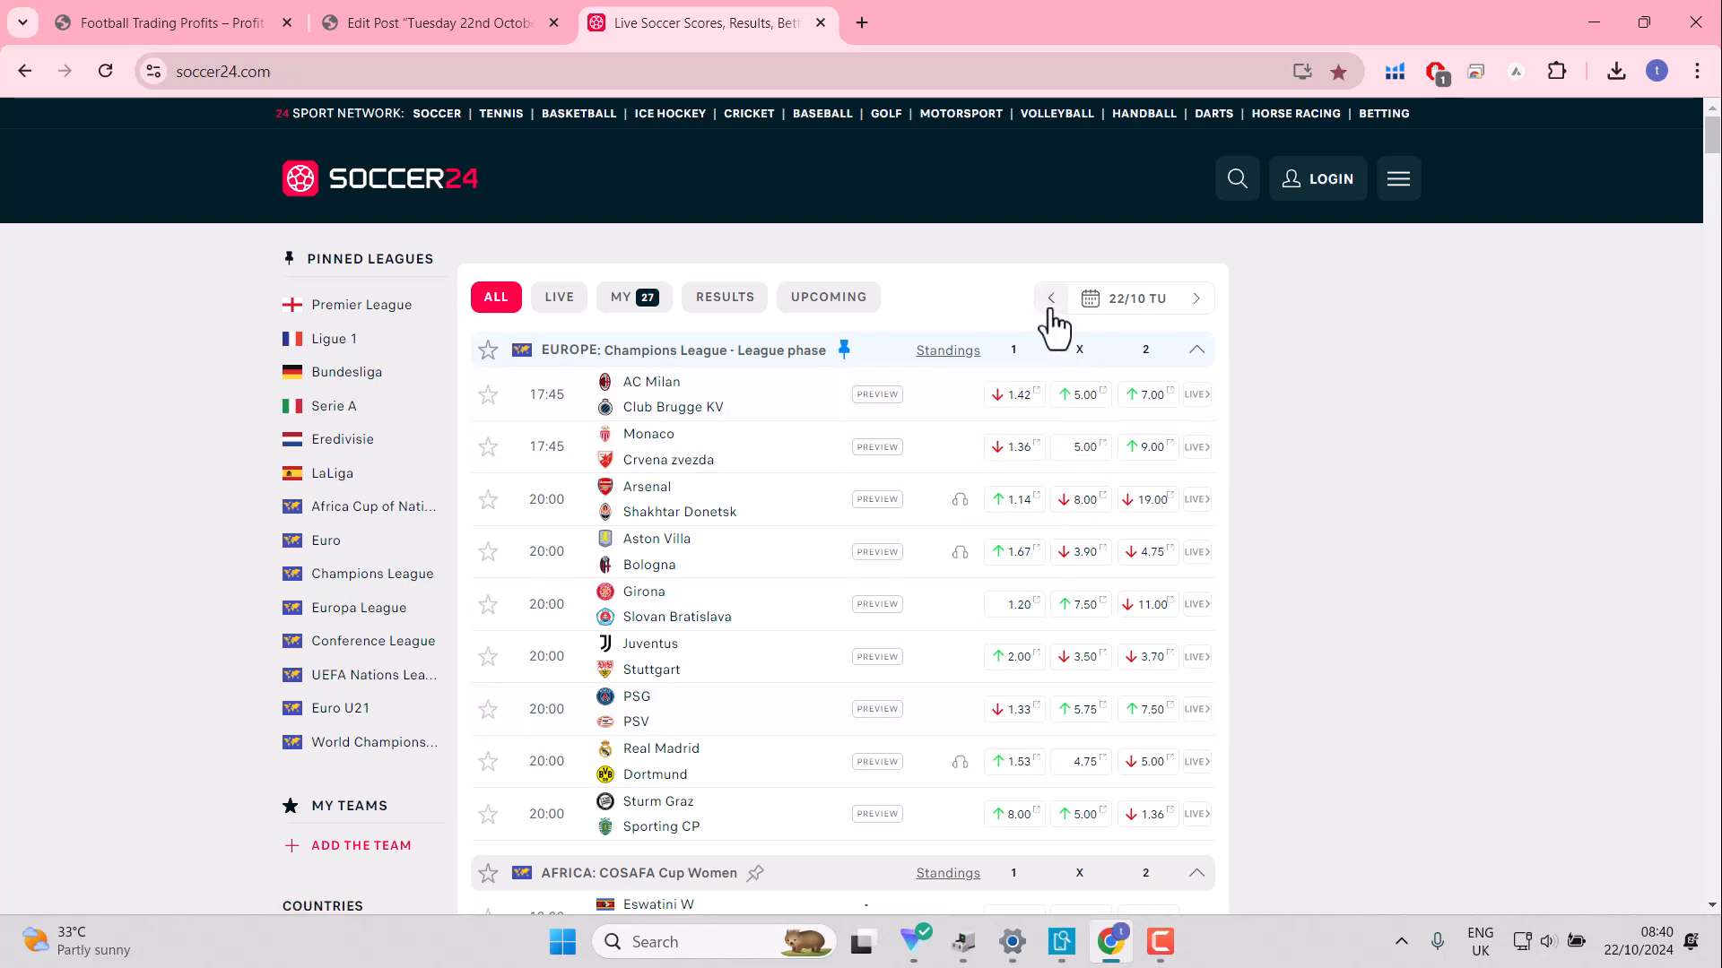
click(1050, 298)
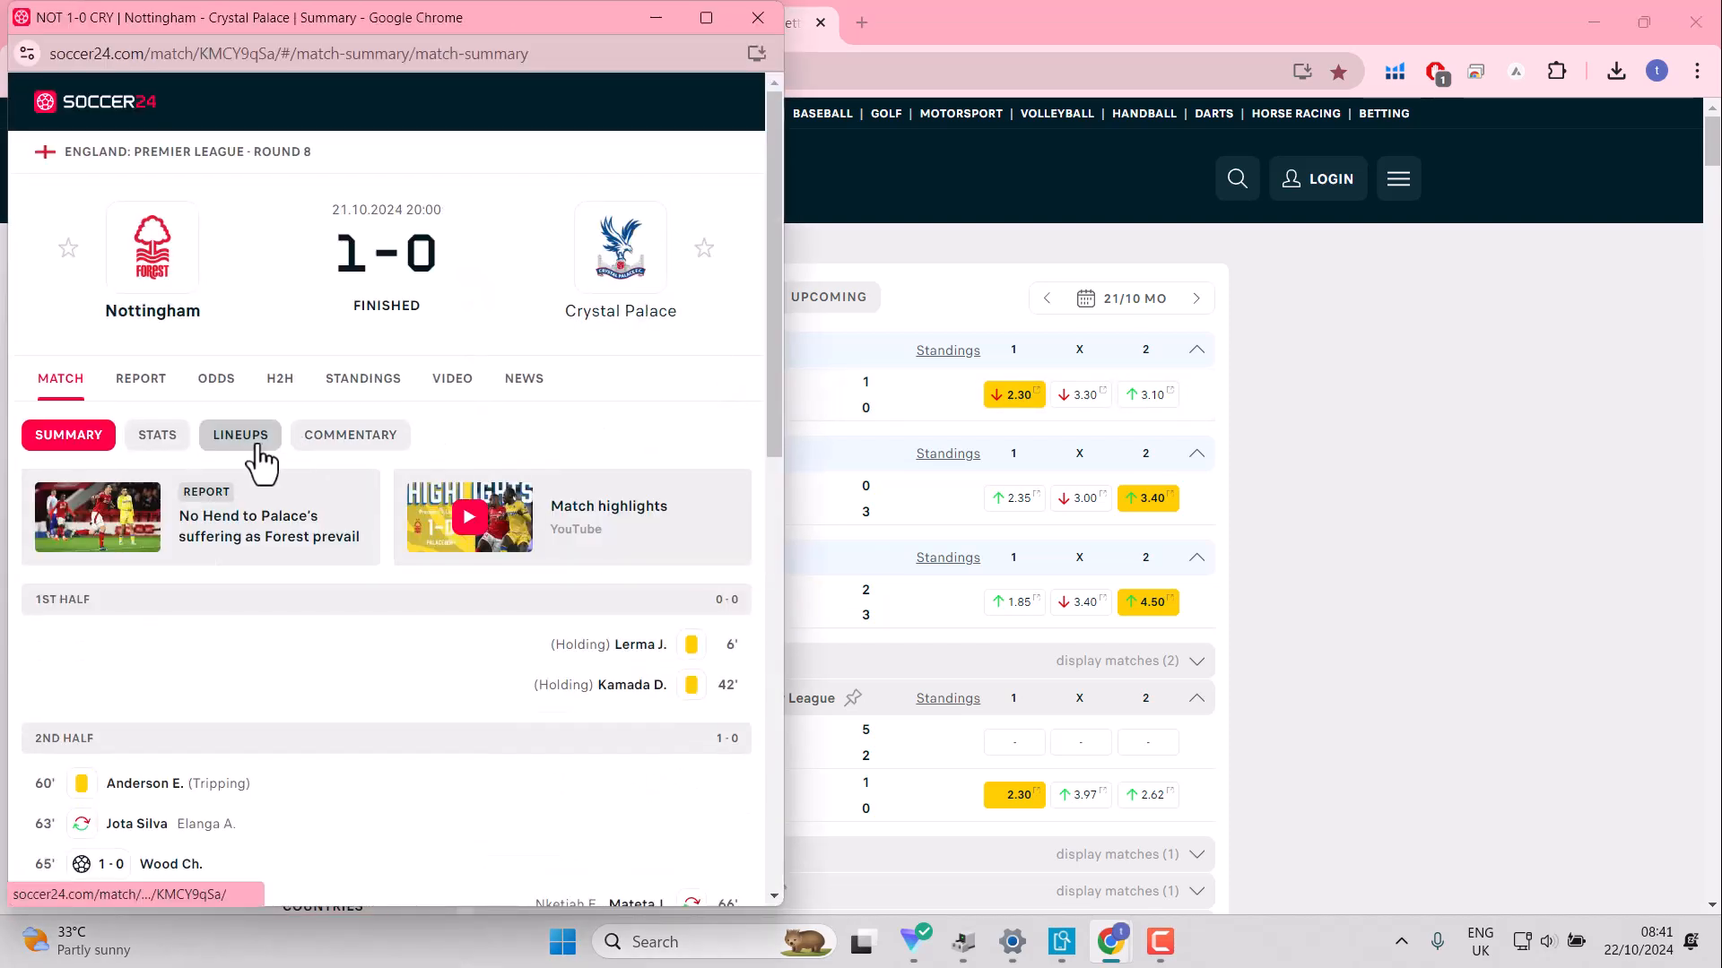
mouse_move(156, 435)
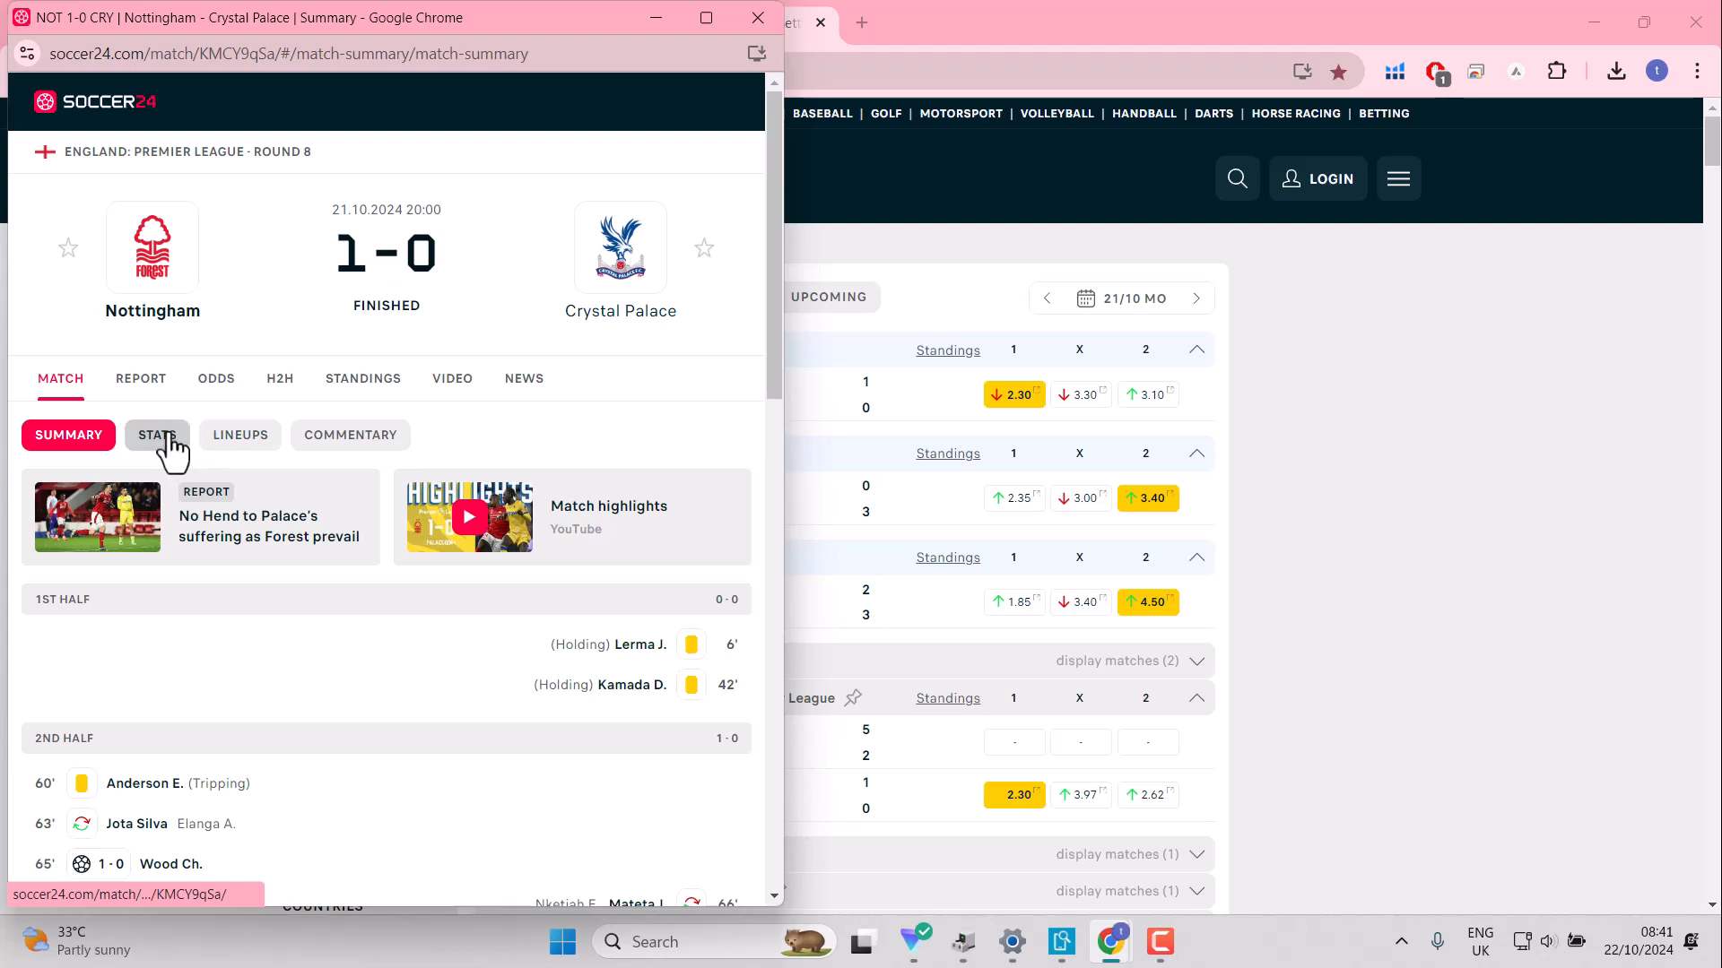
mouse_move(157, 434)
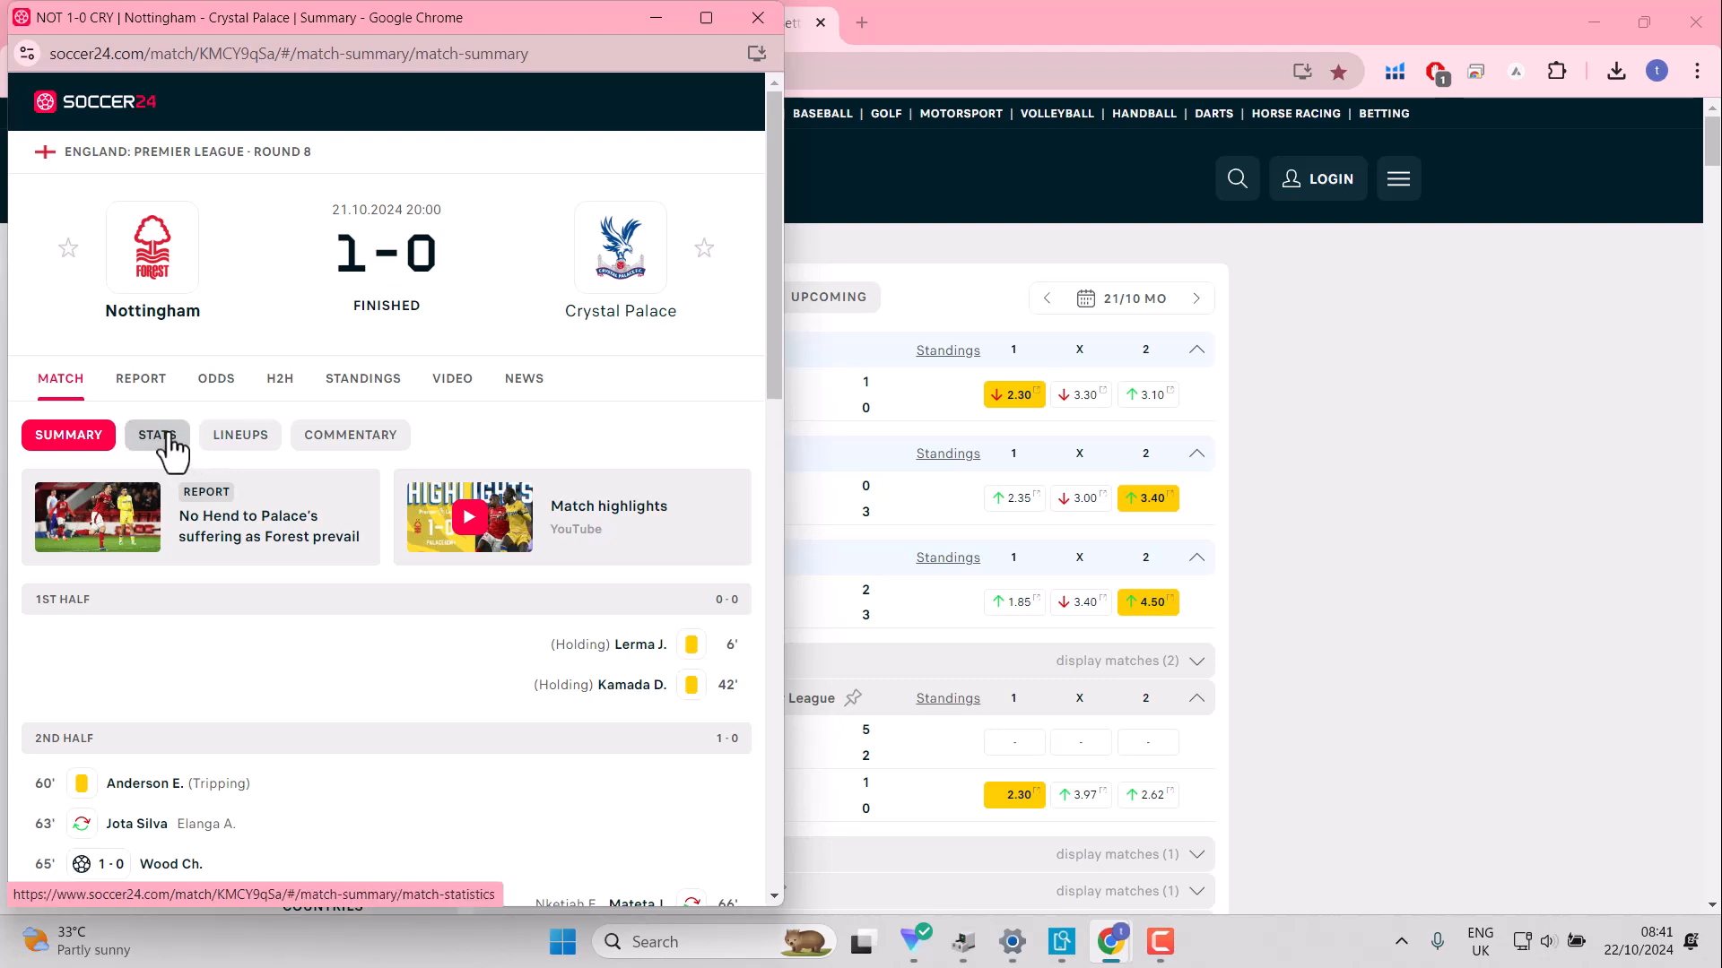
Step: Open Nottingham v Crystal Palace head-to-head and show more of Nottingham's past matches
click(279, 378)
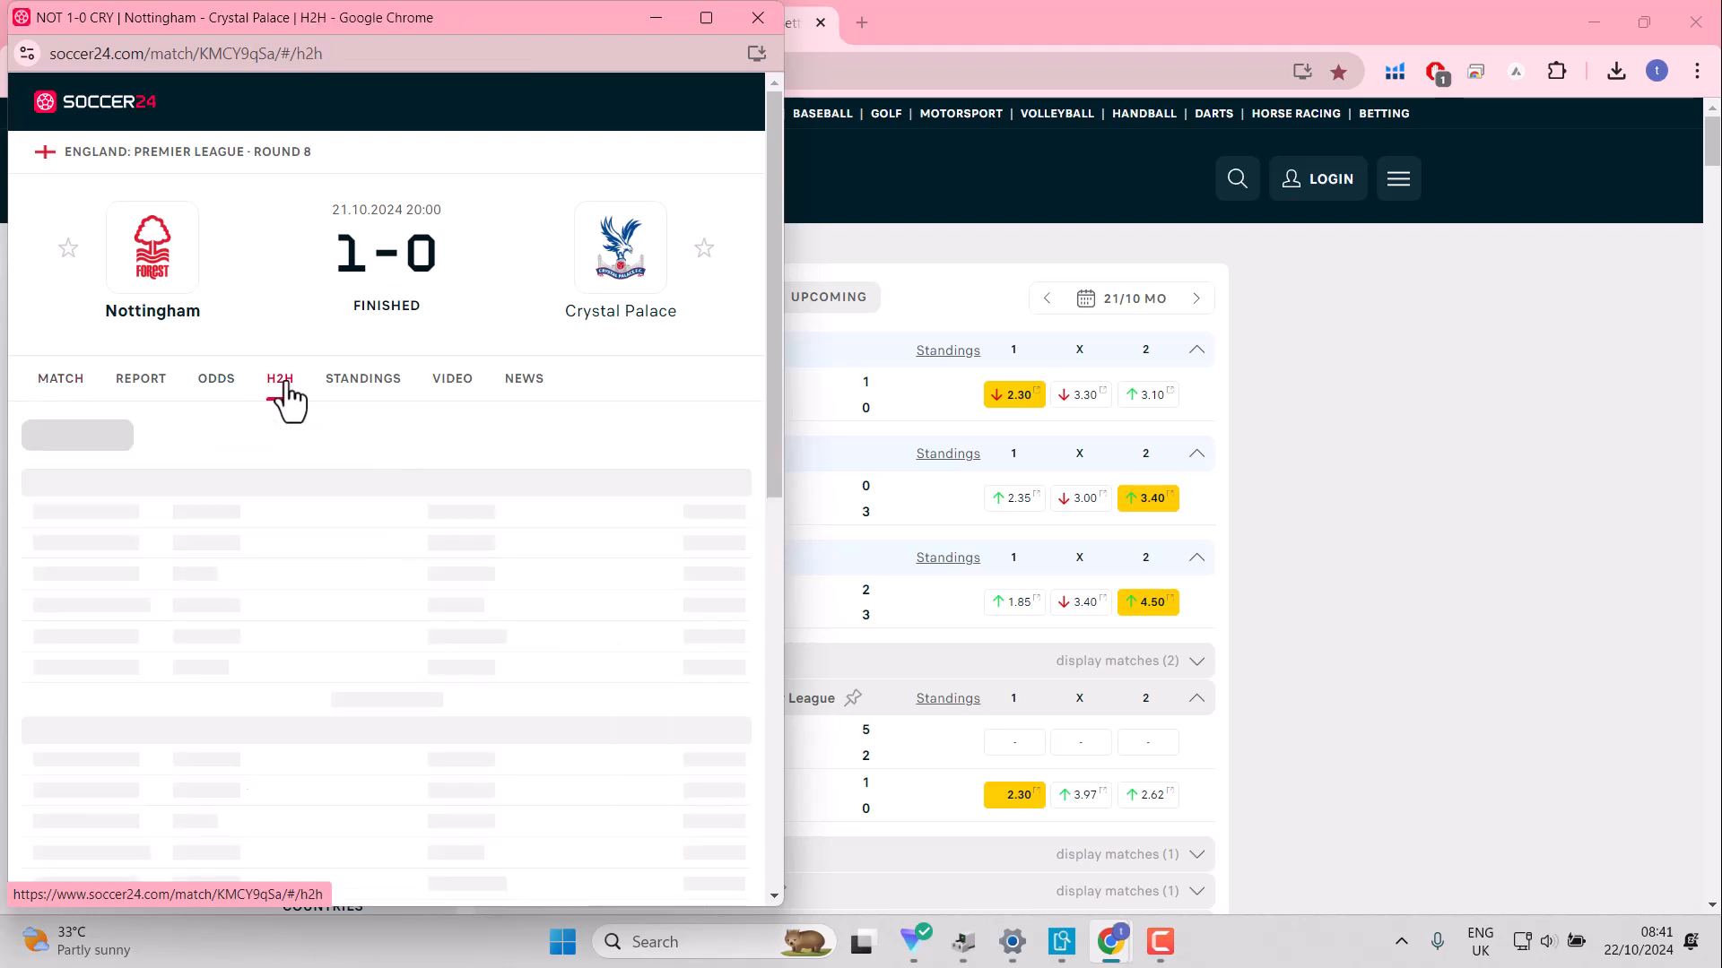
click(279, 378)
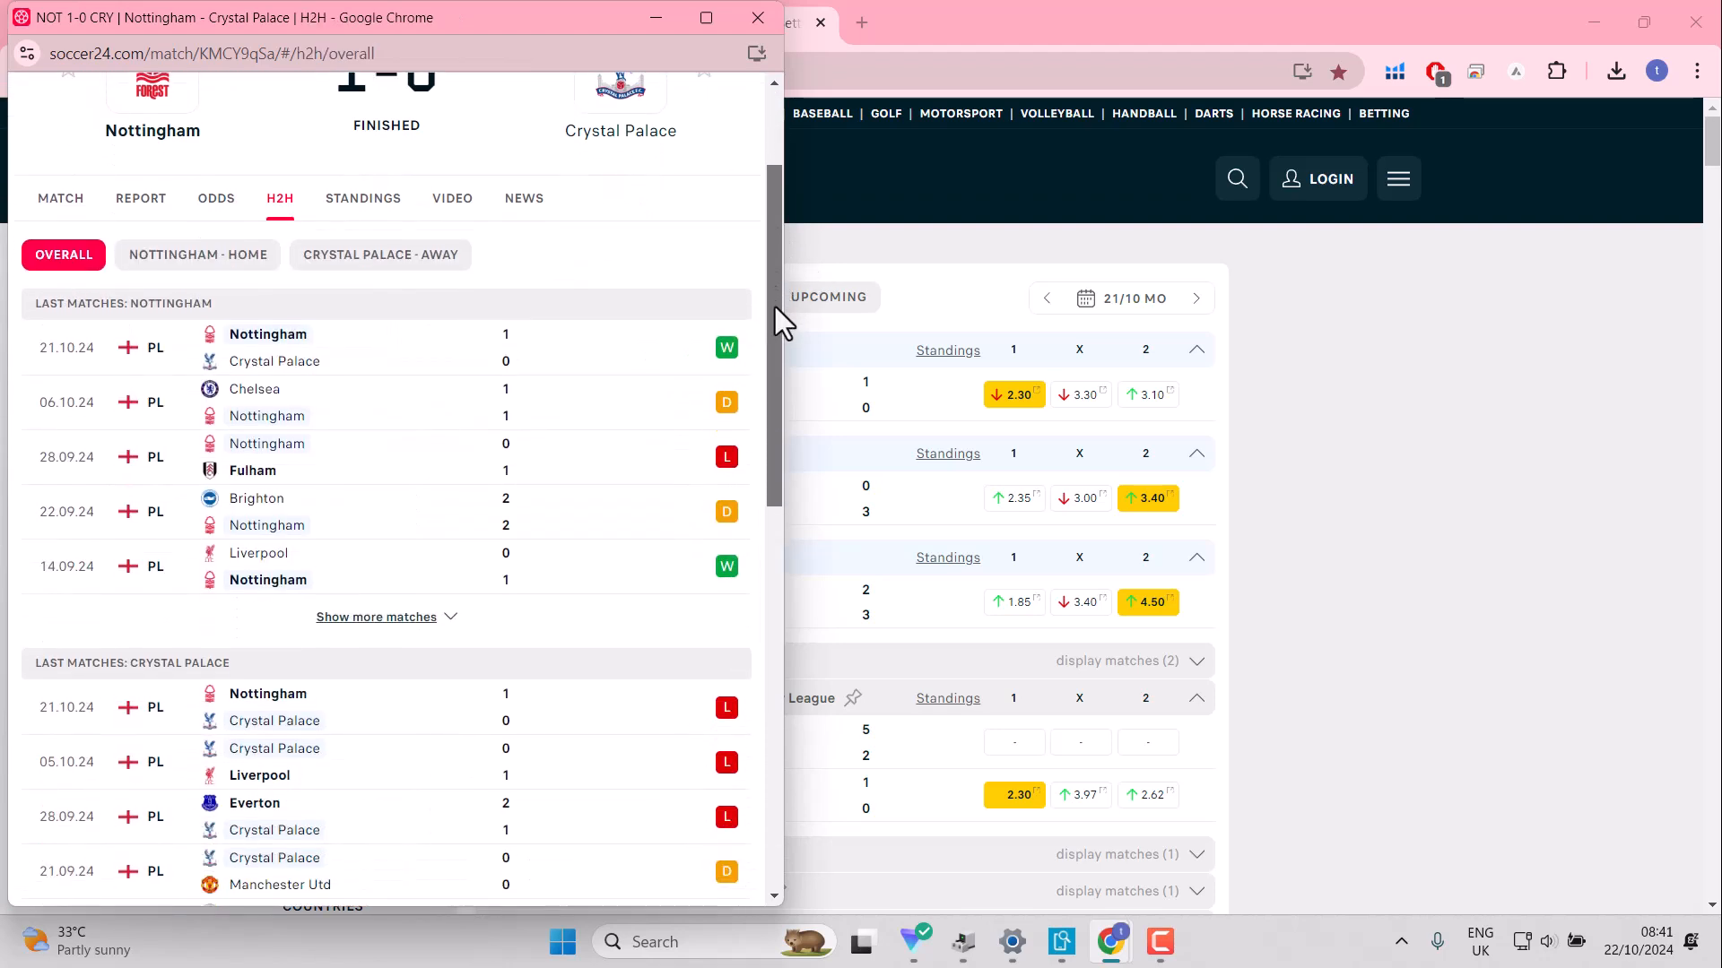
scroll(up, 3)
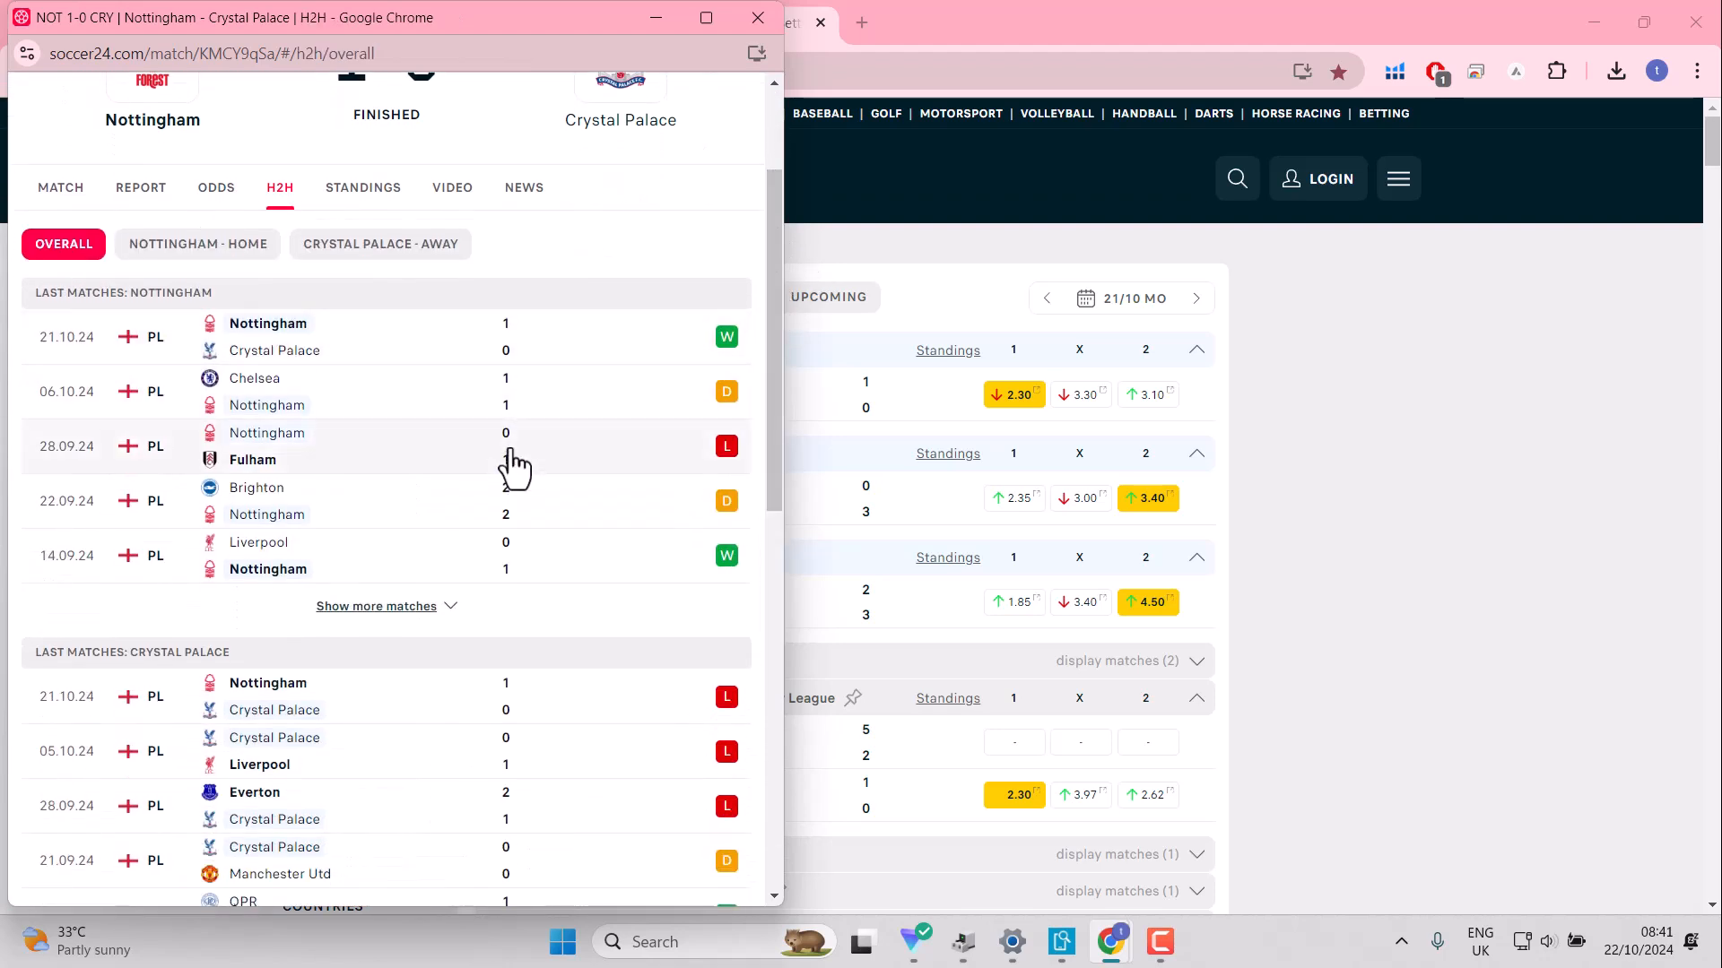
mouse_move(515, 455)
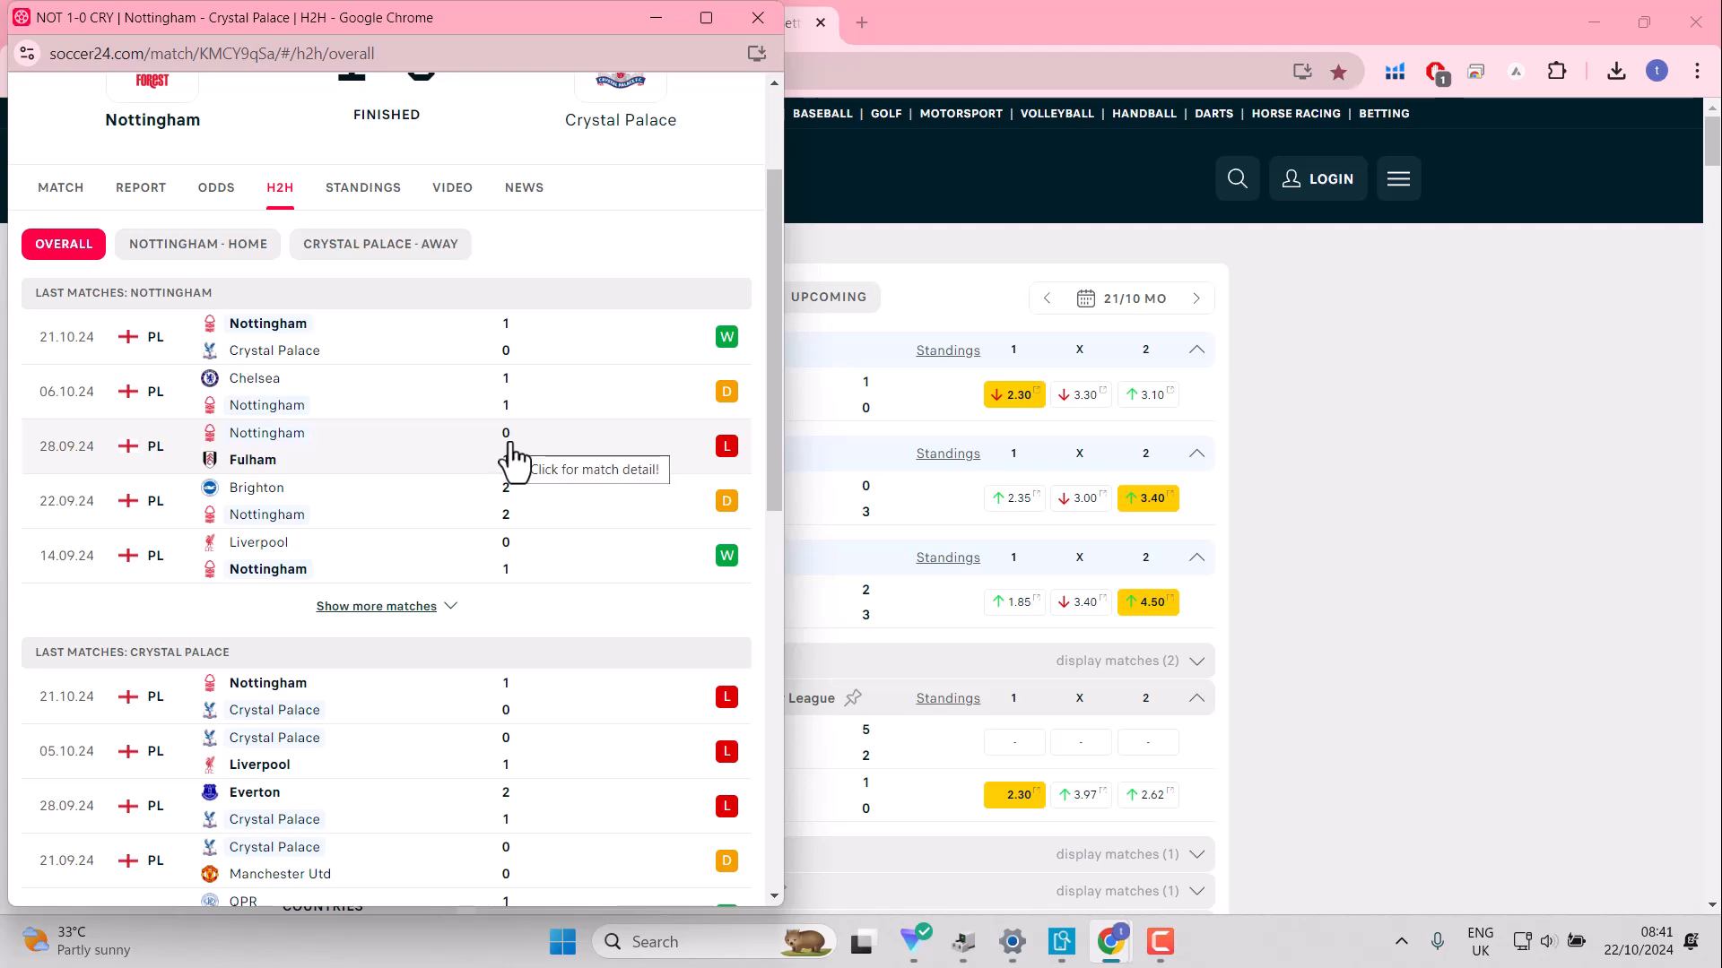
mouse_move(522, 483)
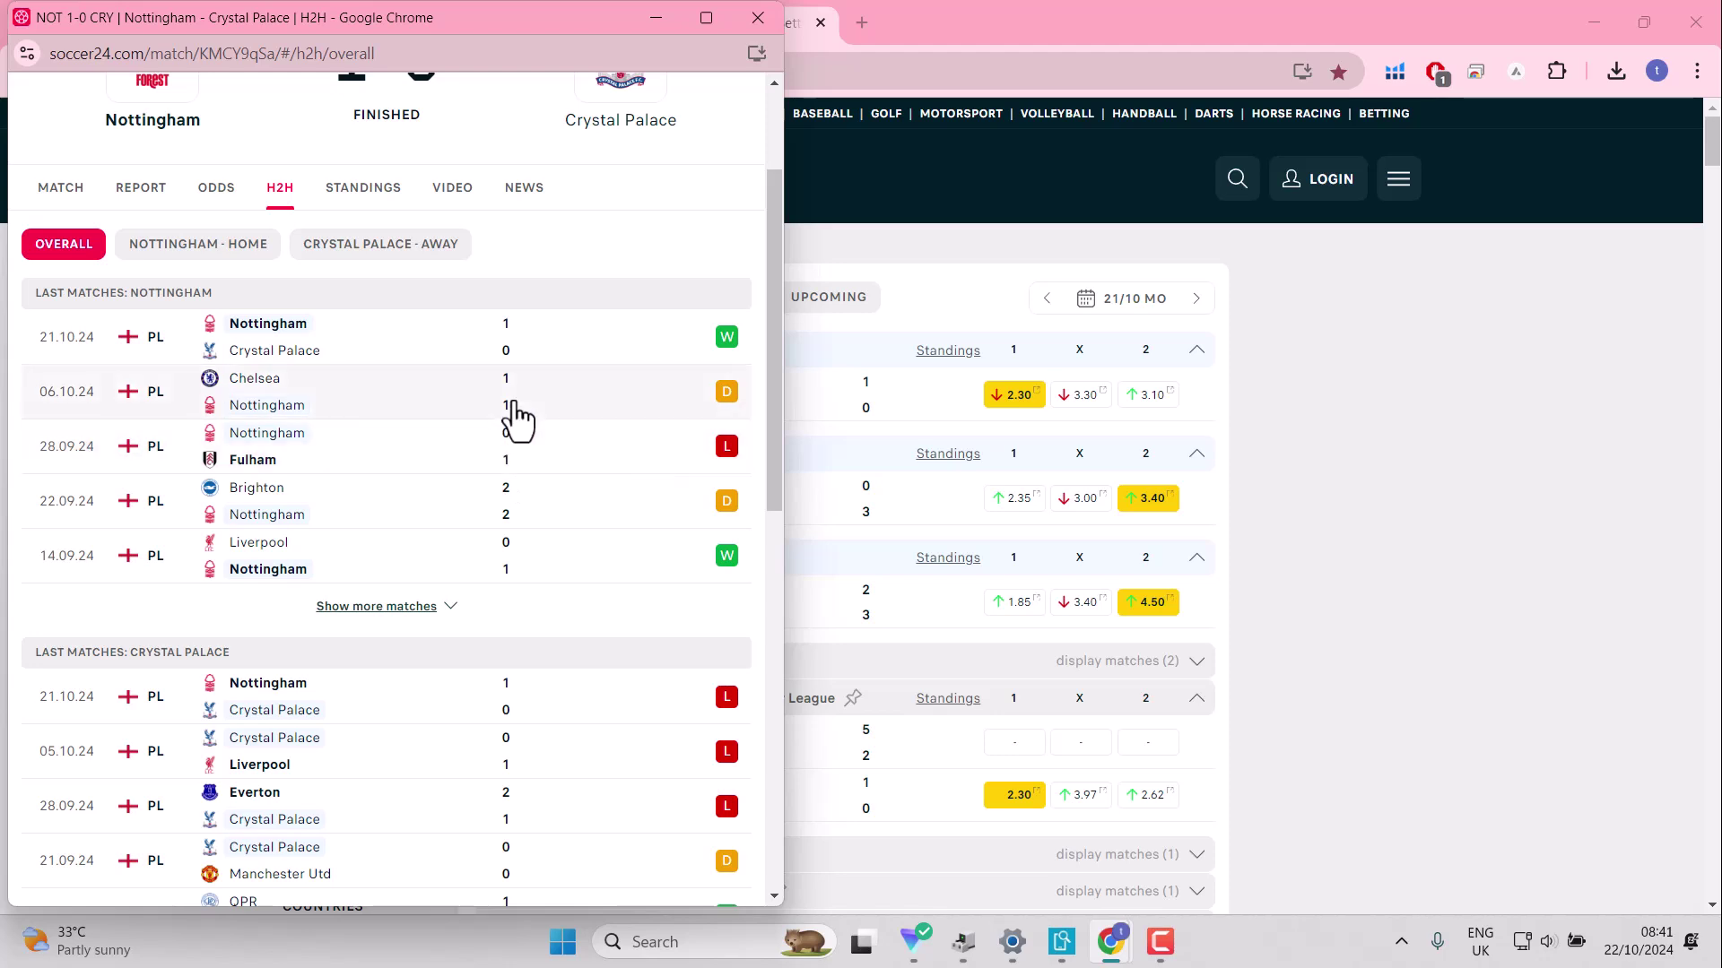
mouse_move(518, 455)
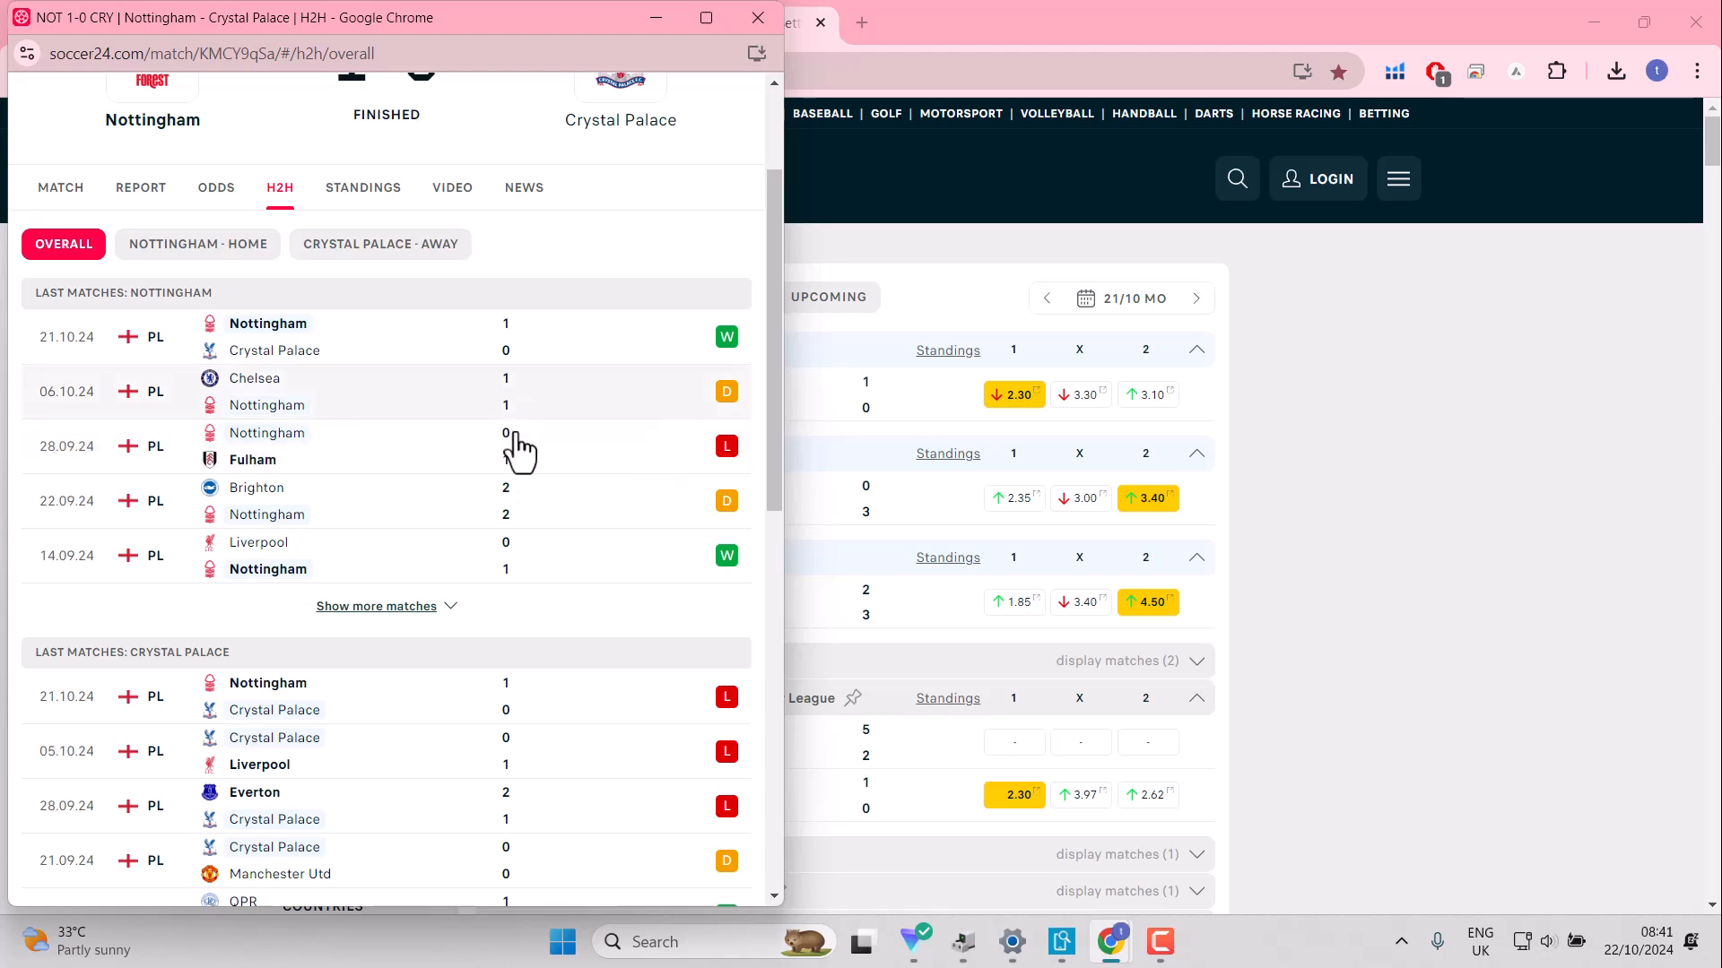
mouse_move(537, 546)
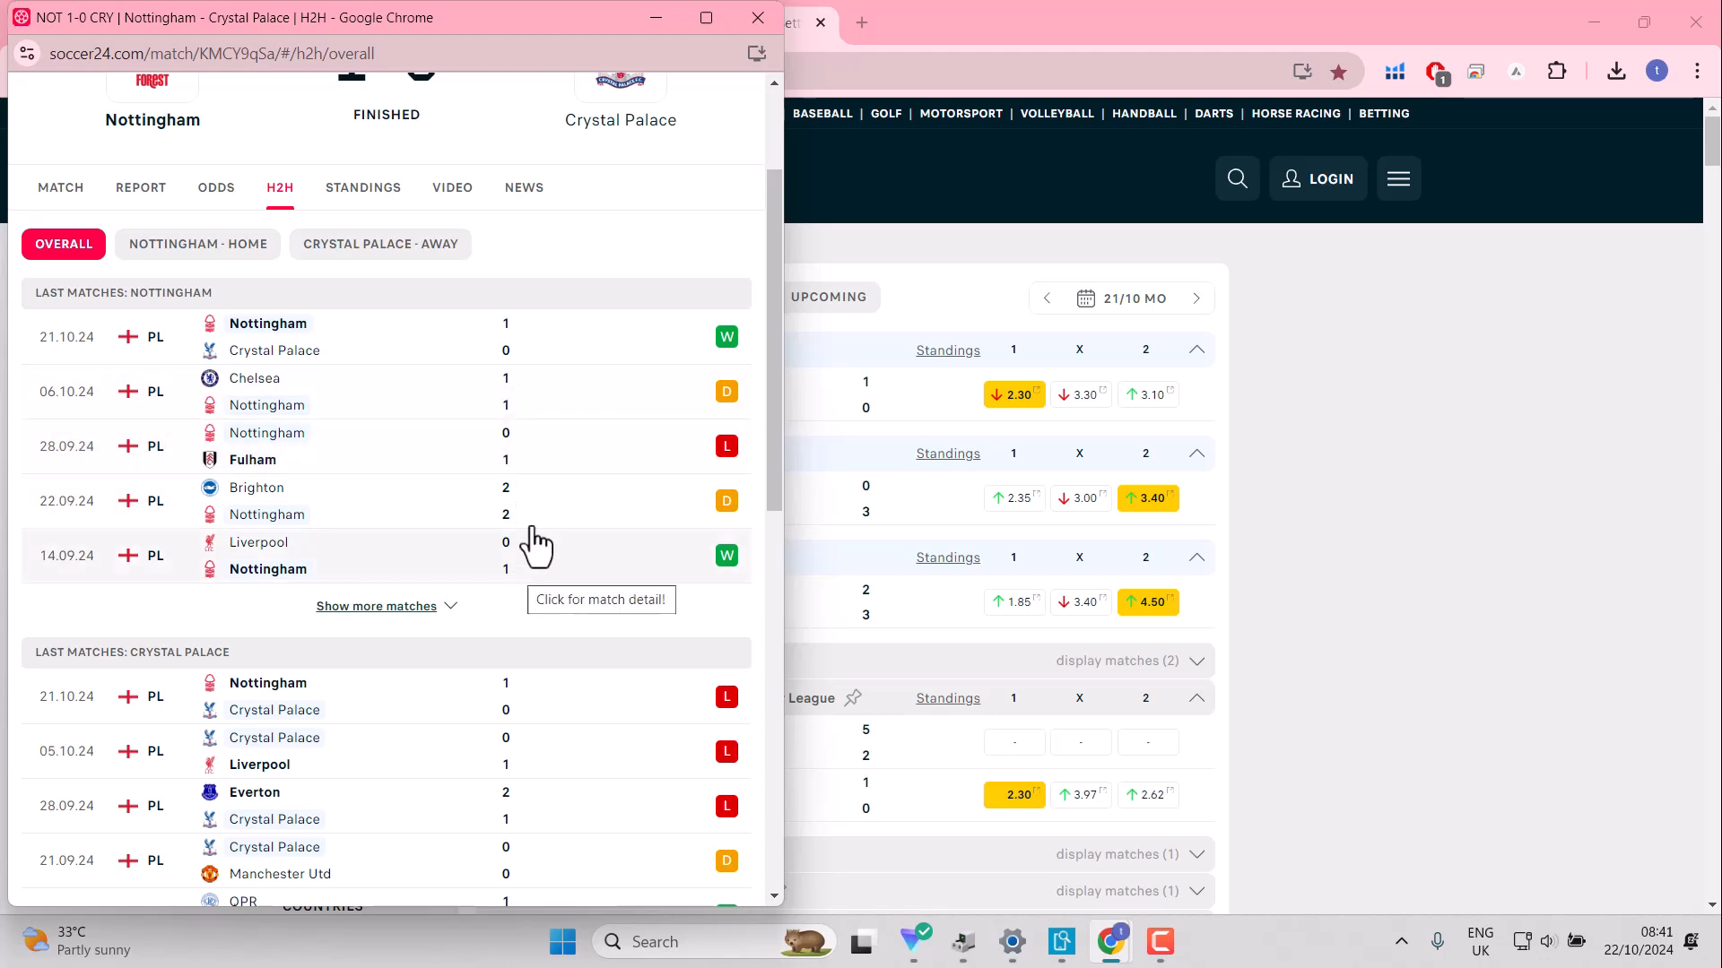
mouse_move(530, 395)
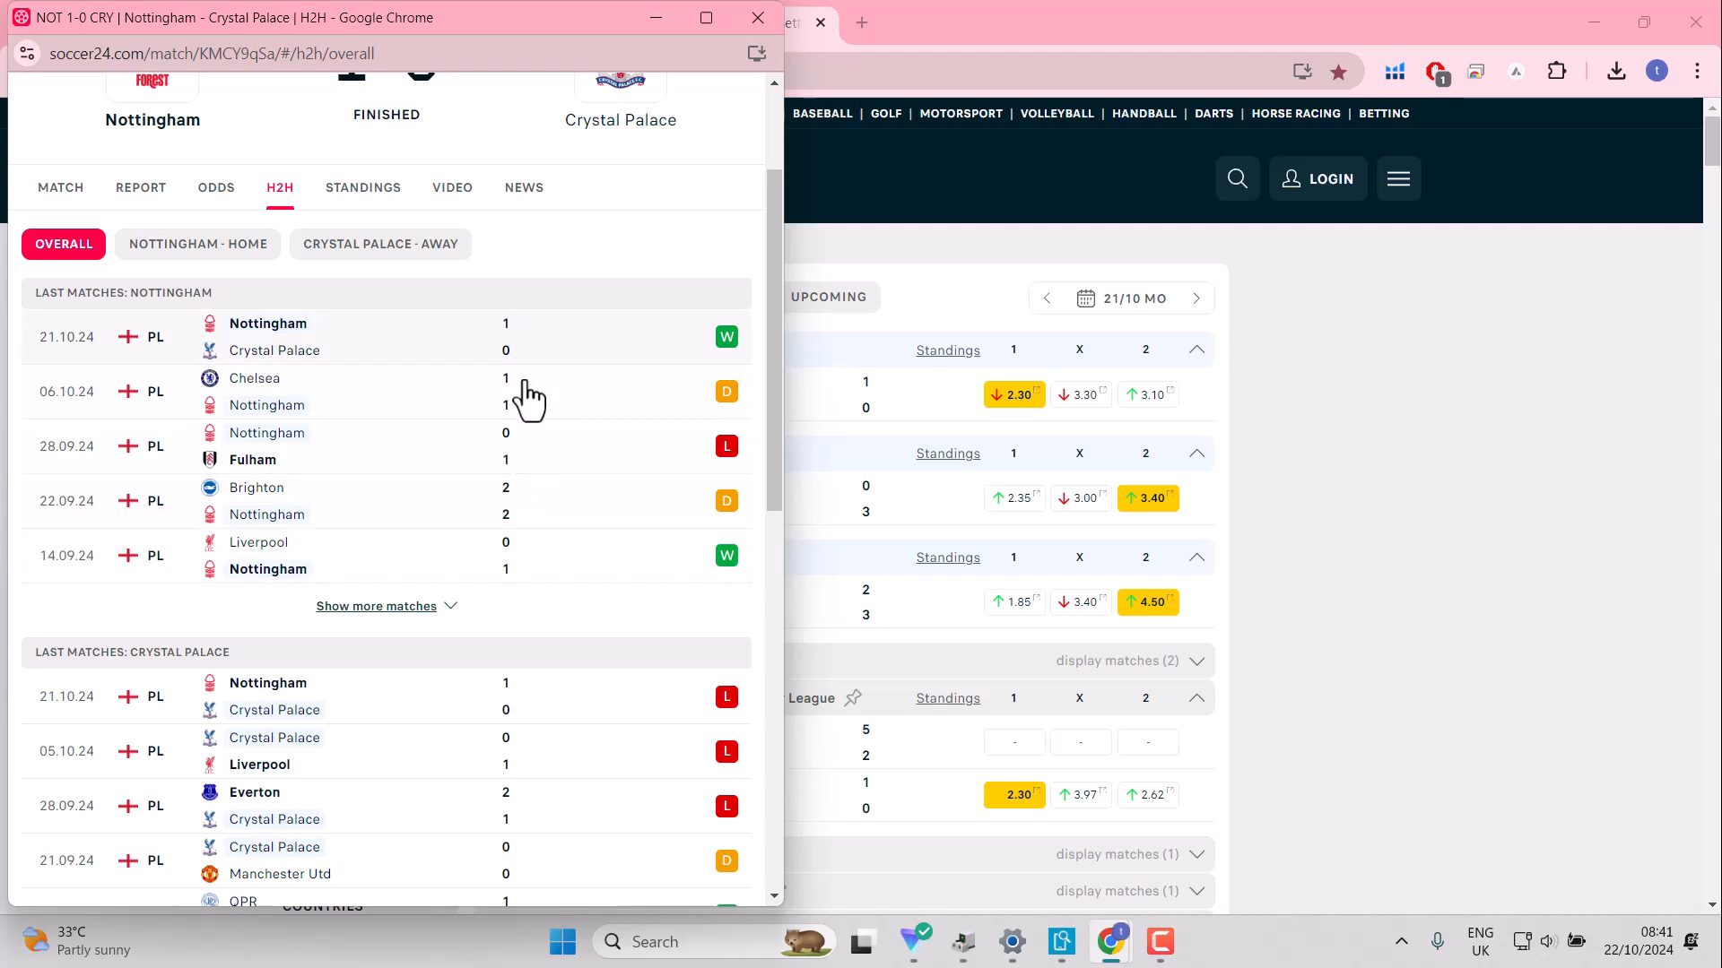
click(375, 606)
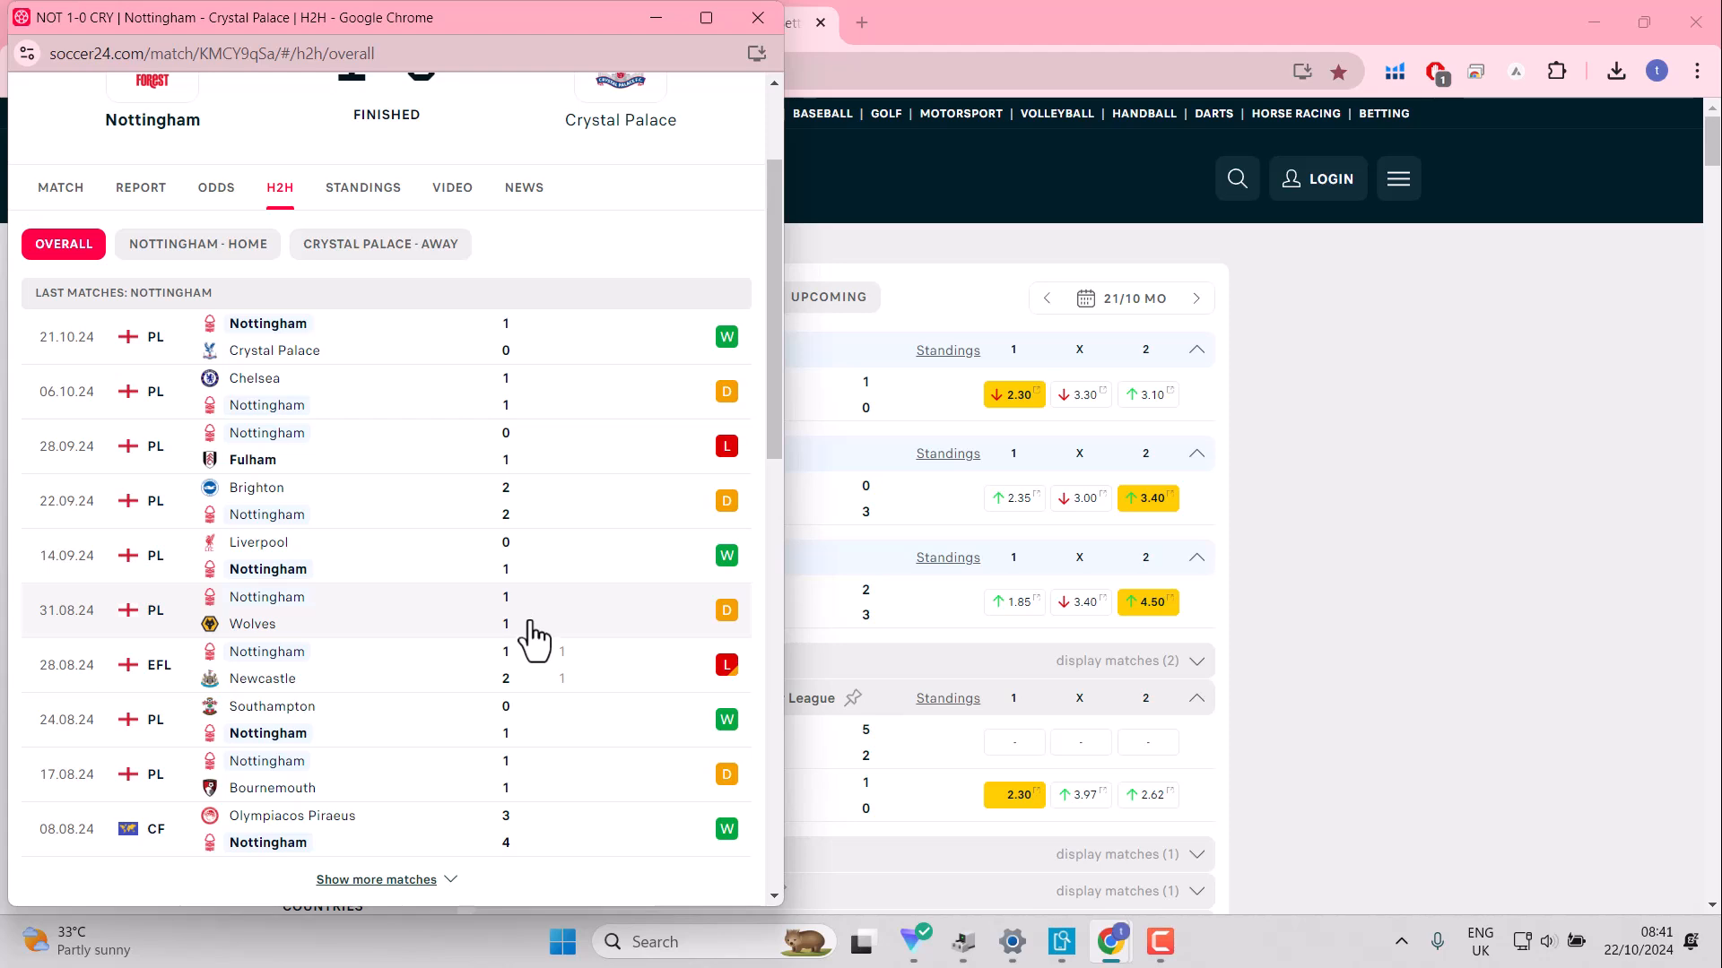
mouse_move(530, 672)
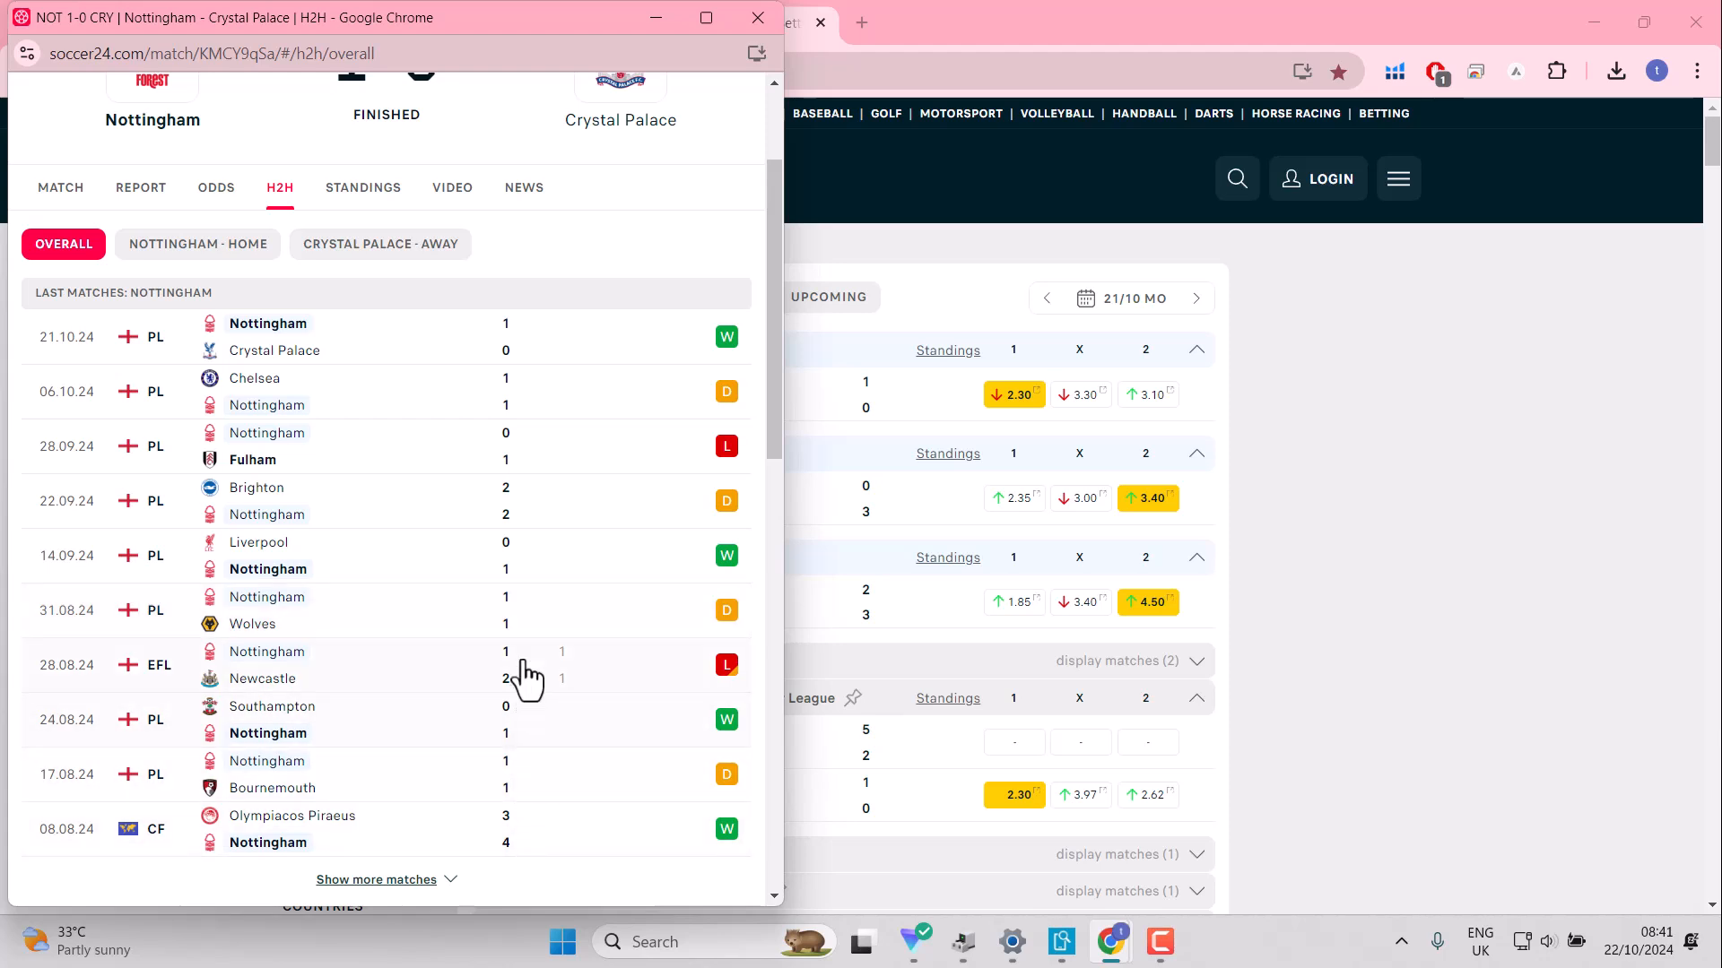
mouse_move(538, 346)
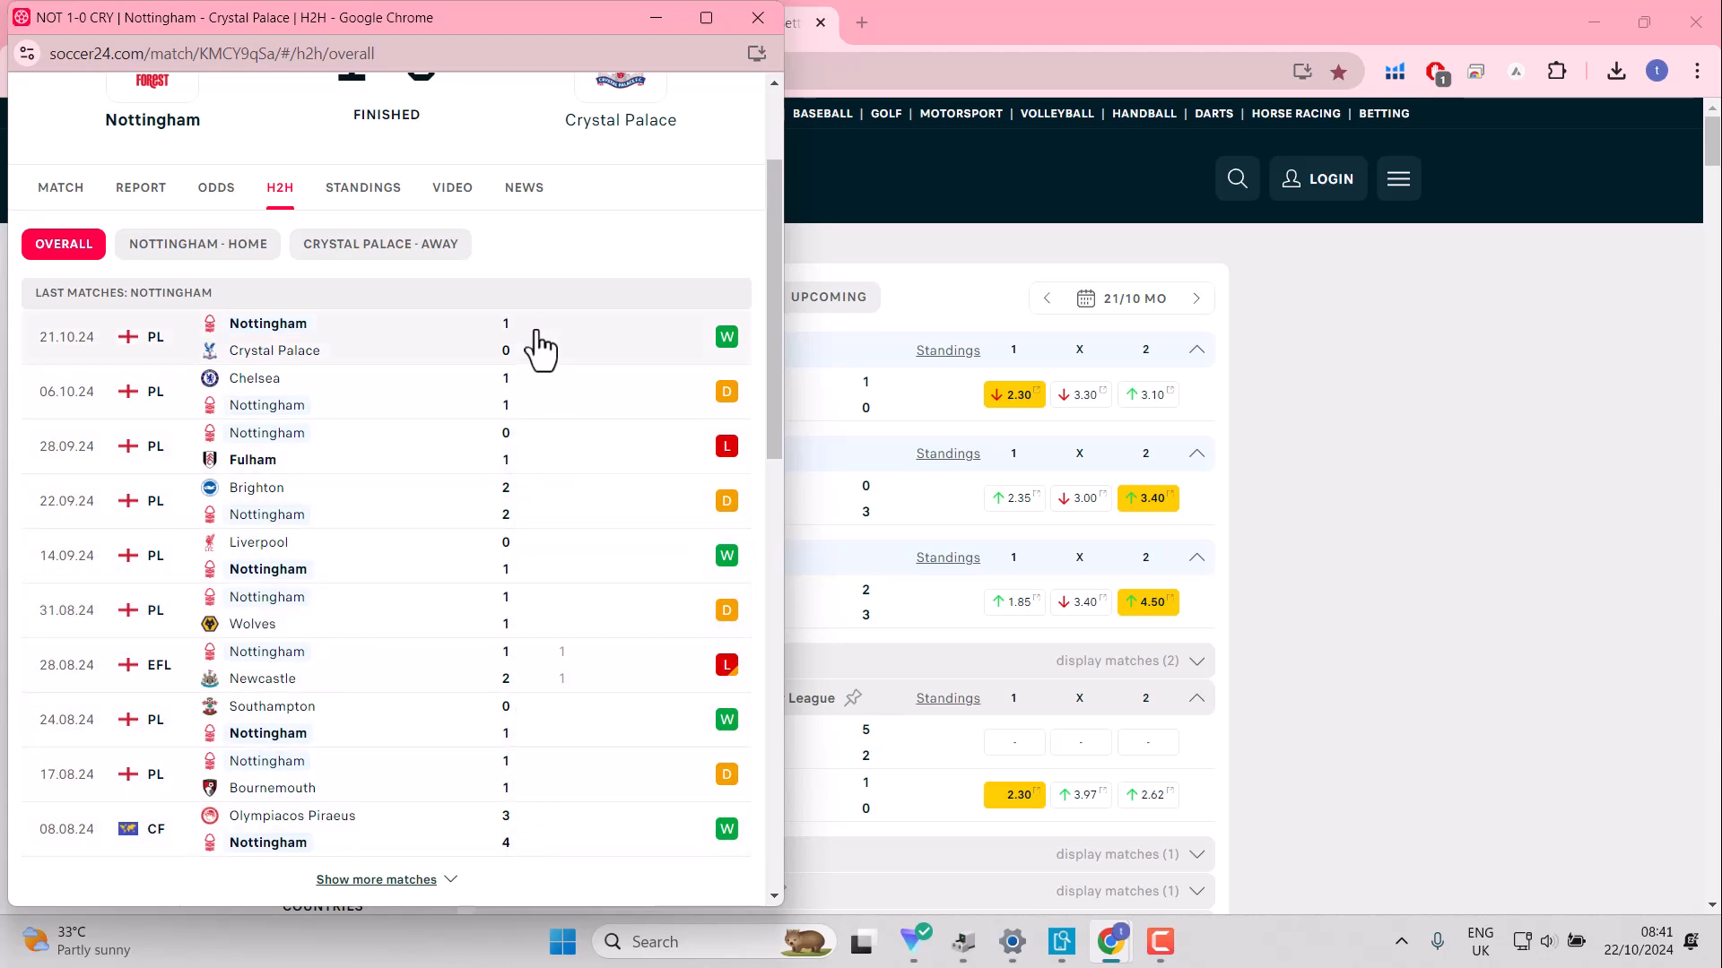
mouse_move(518, 742)
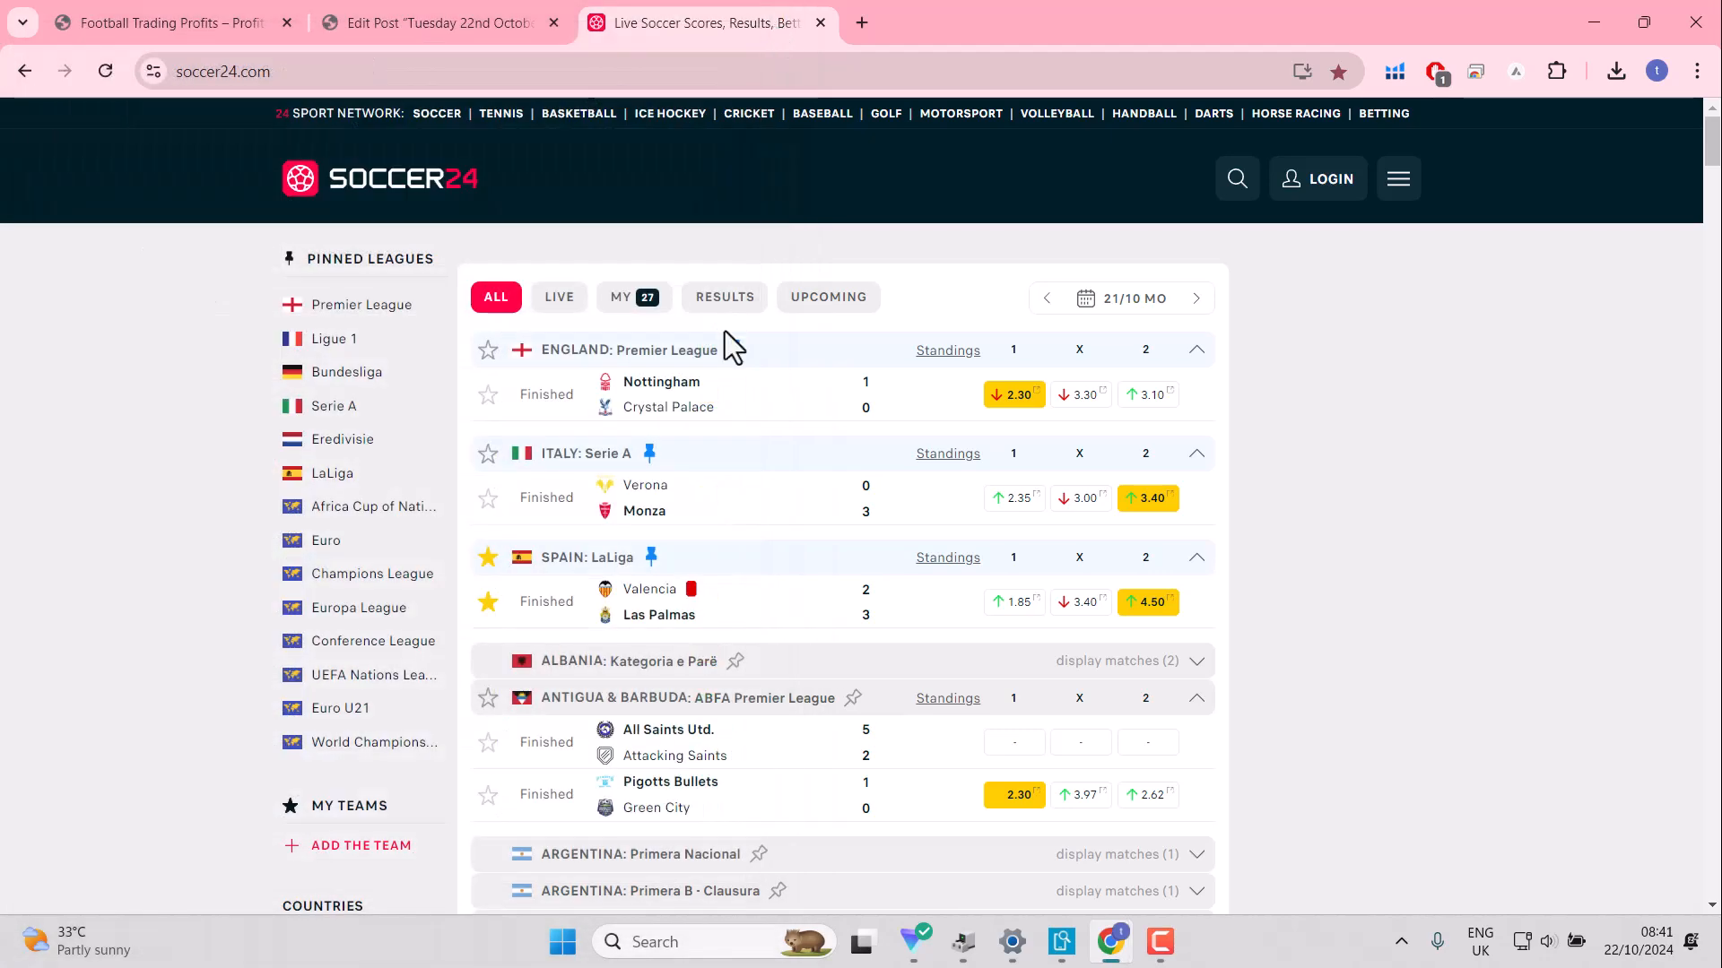
mouse_move(684, 428)
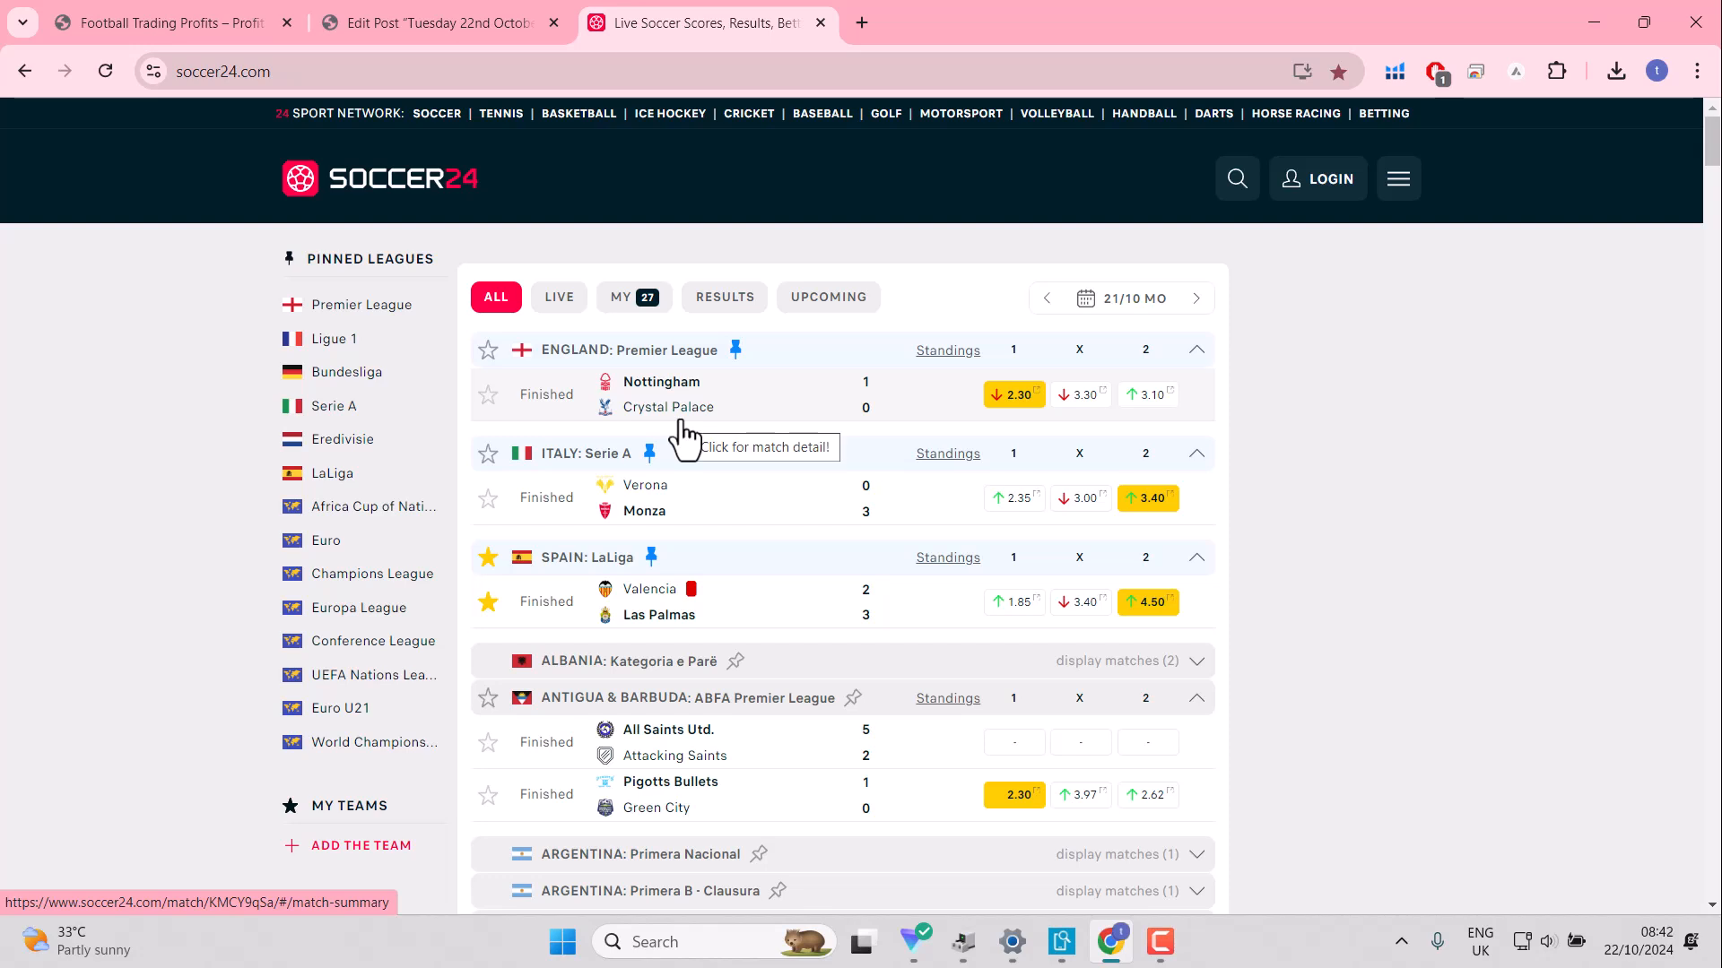
mouse_move(667, 522)
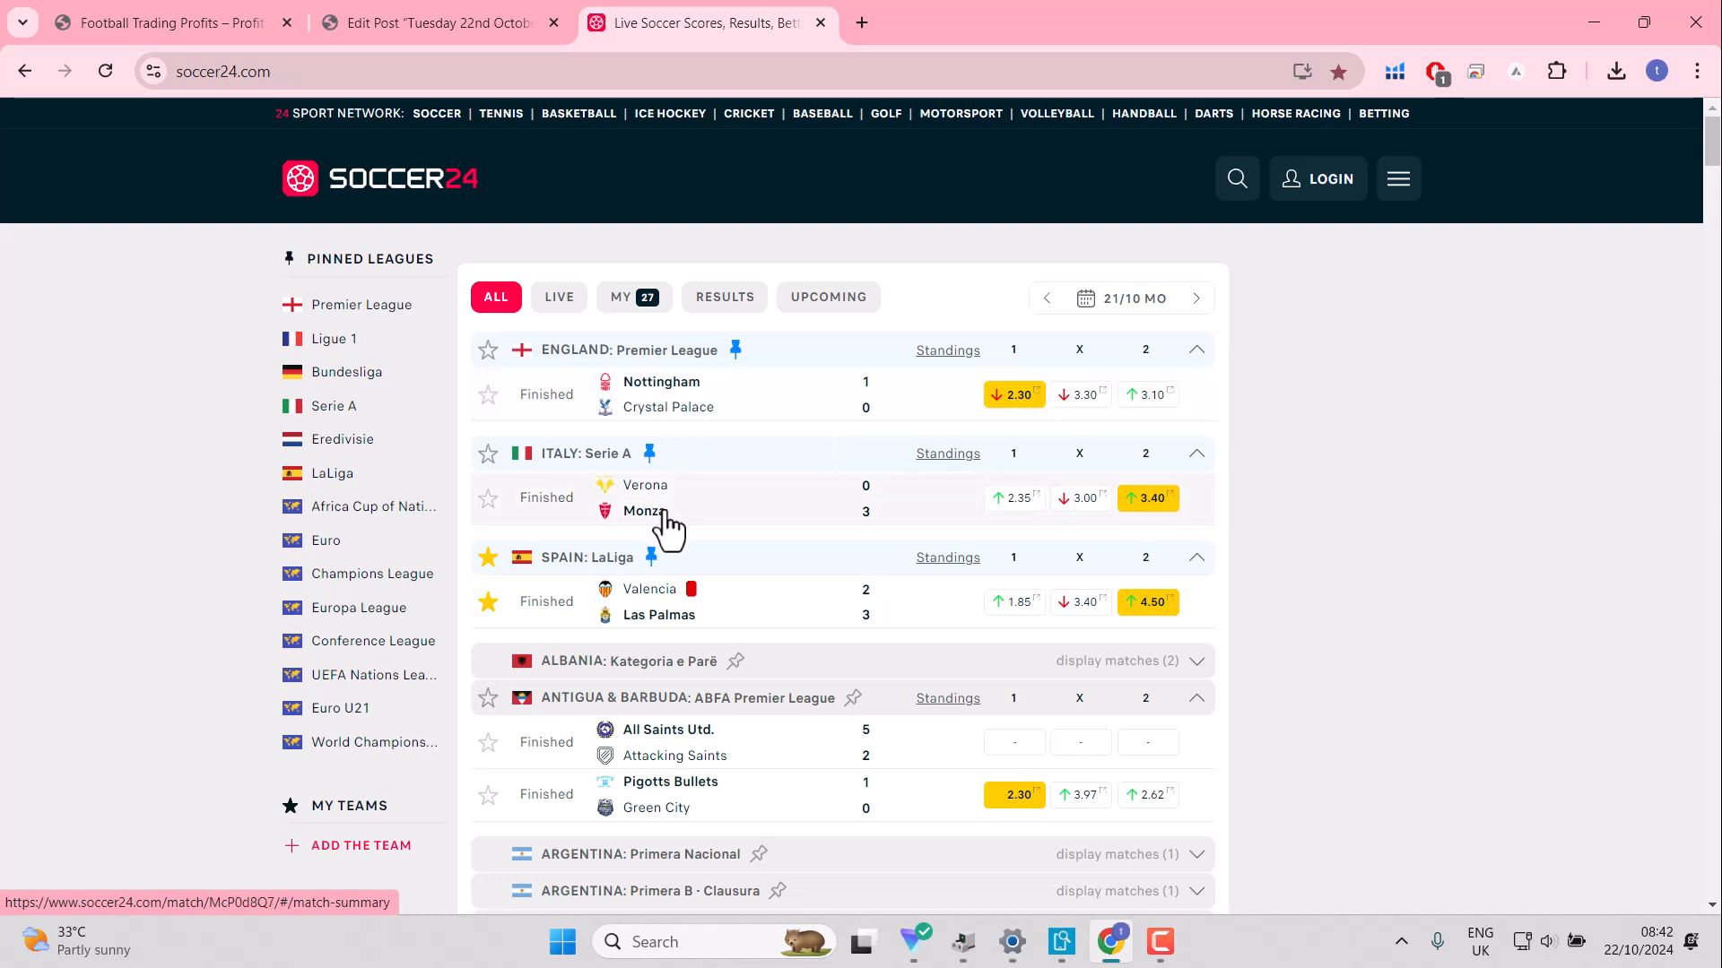
mouse_move(1013, 498)
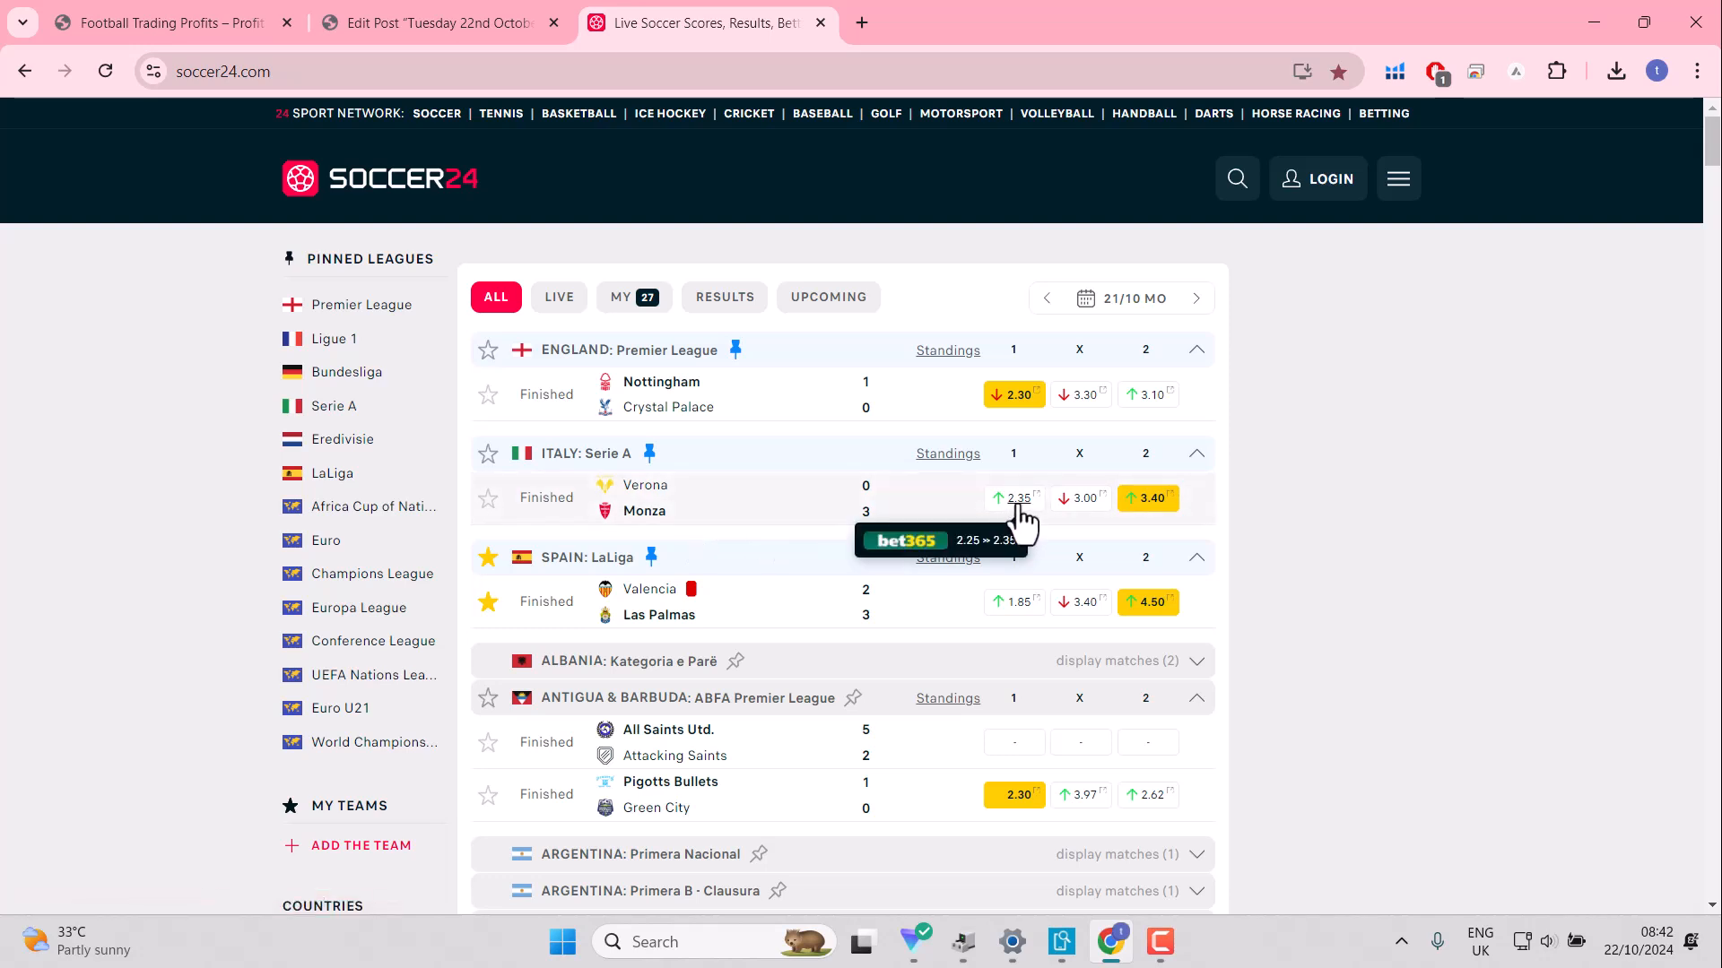
mouse_move(751, 626)
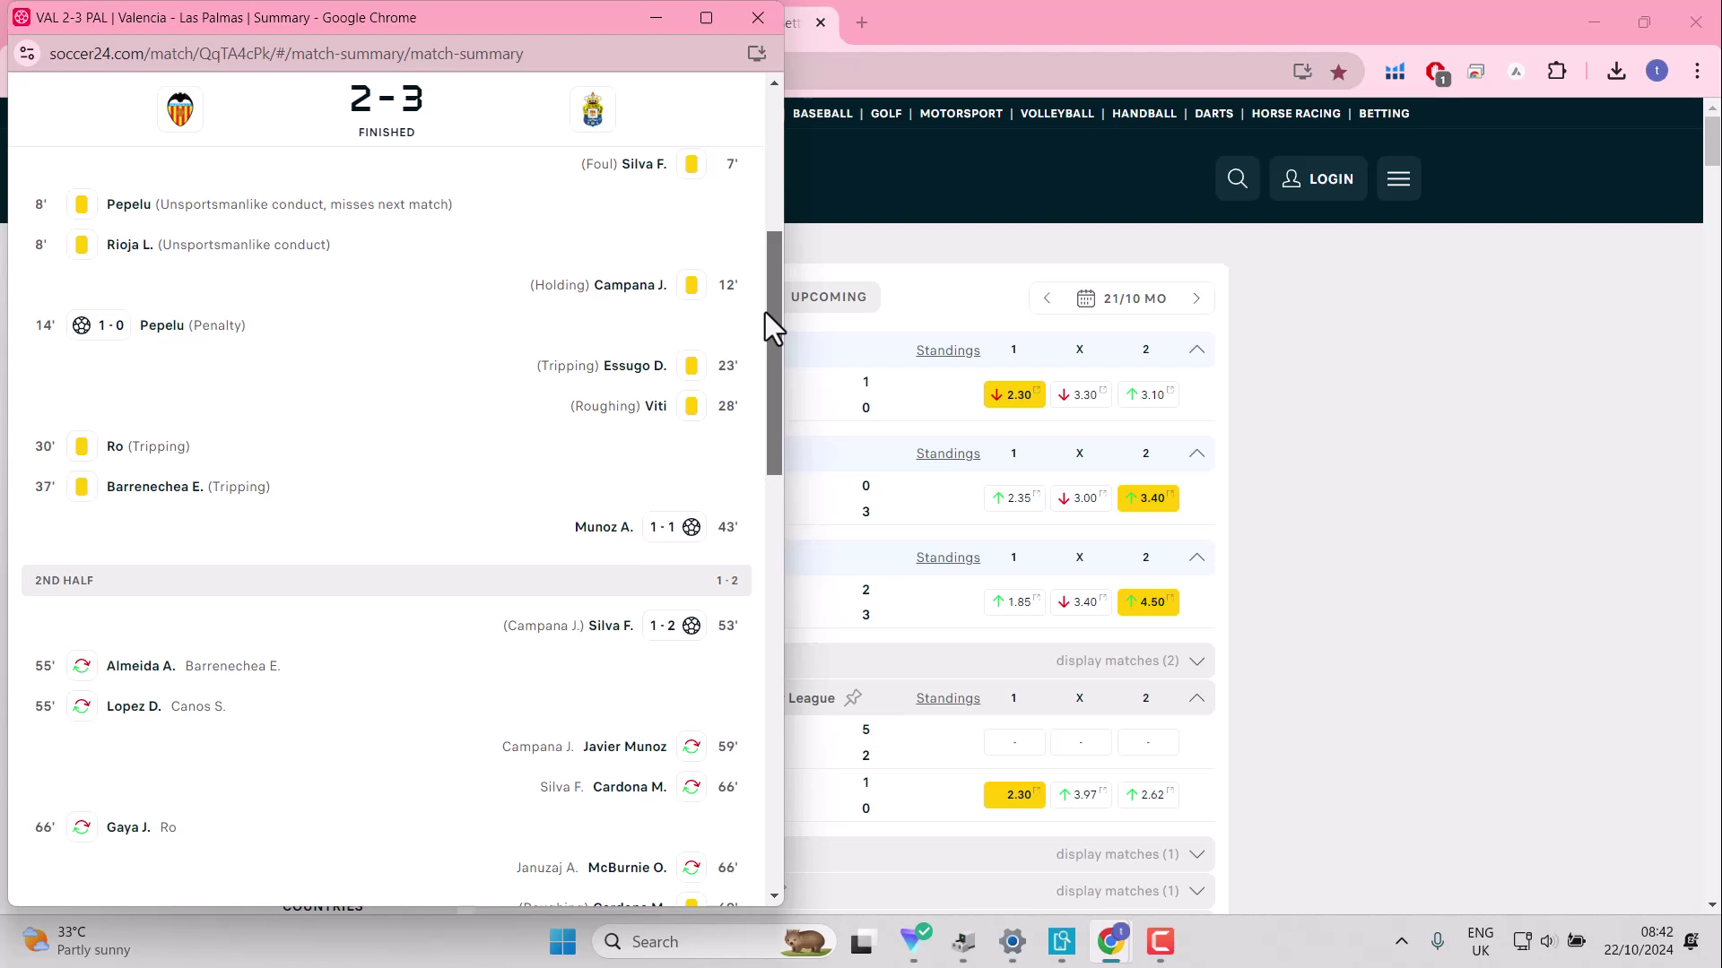
scroll(up, 3)
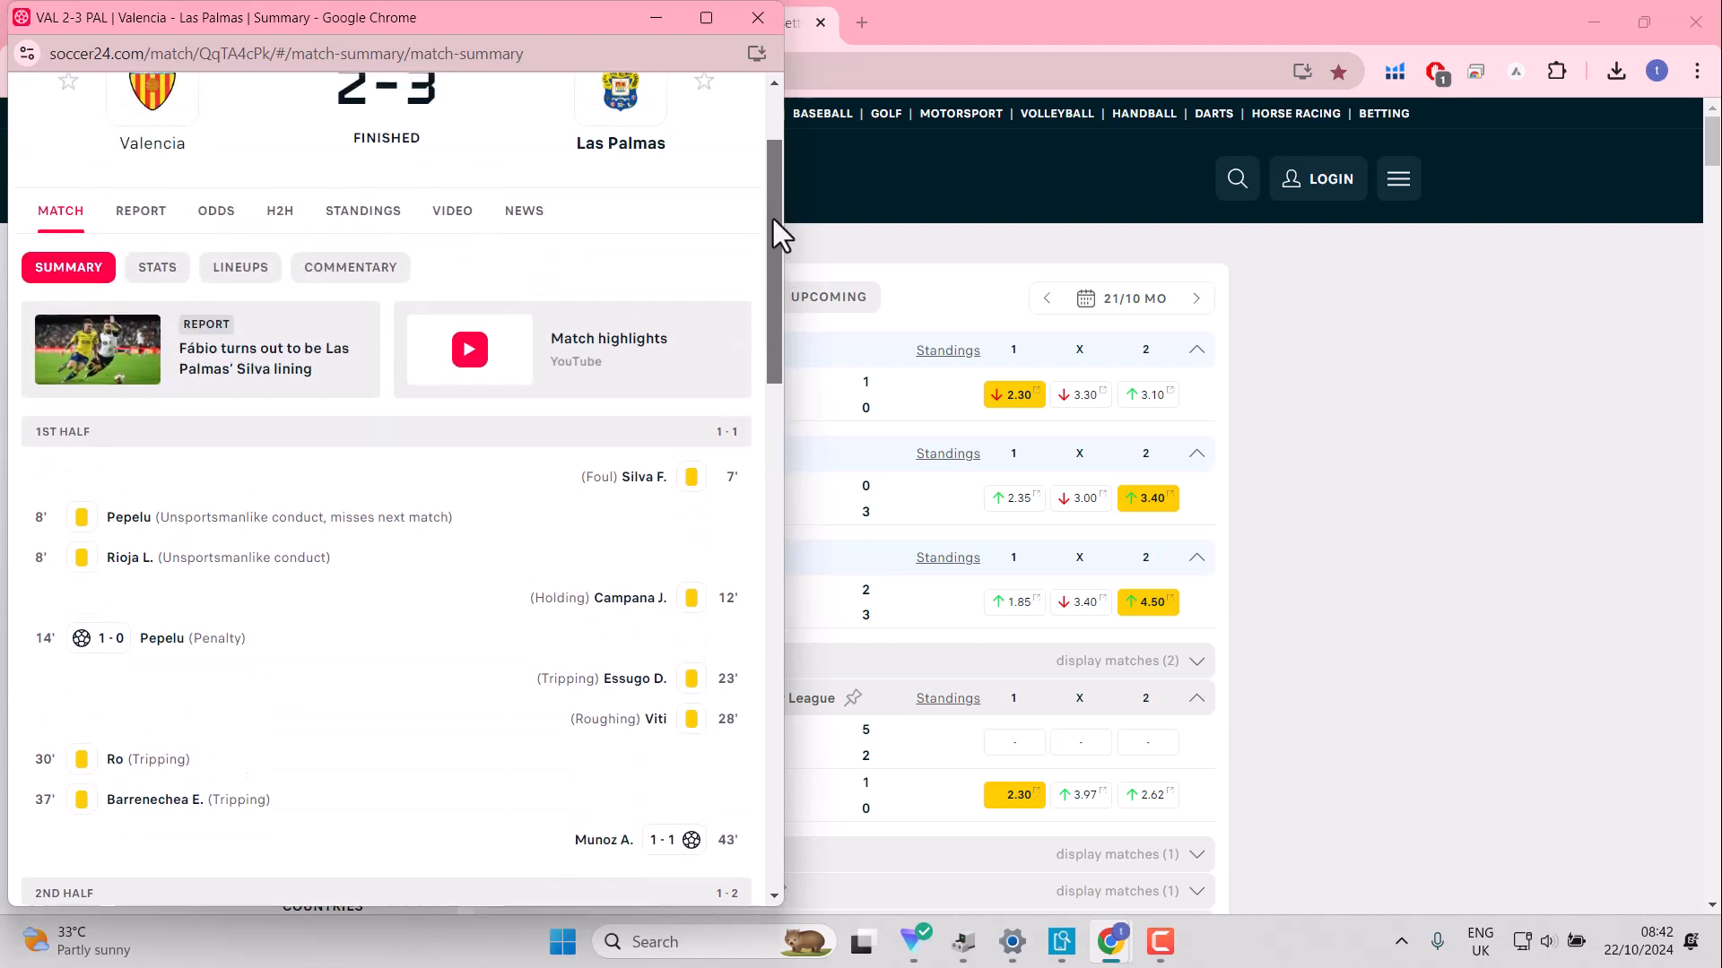
scroll(down, 3)
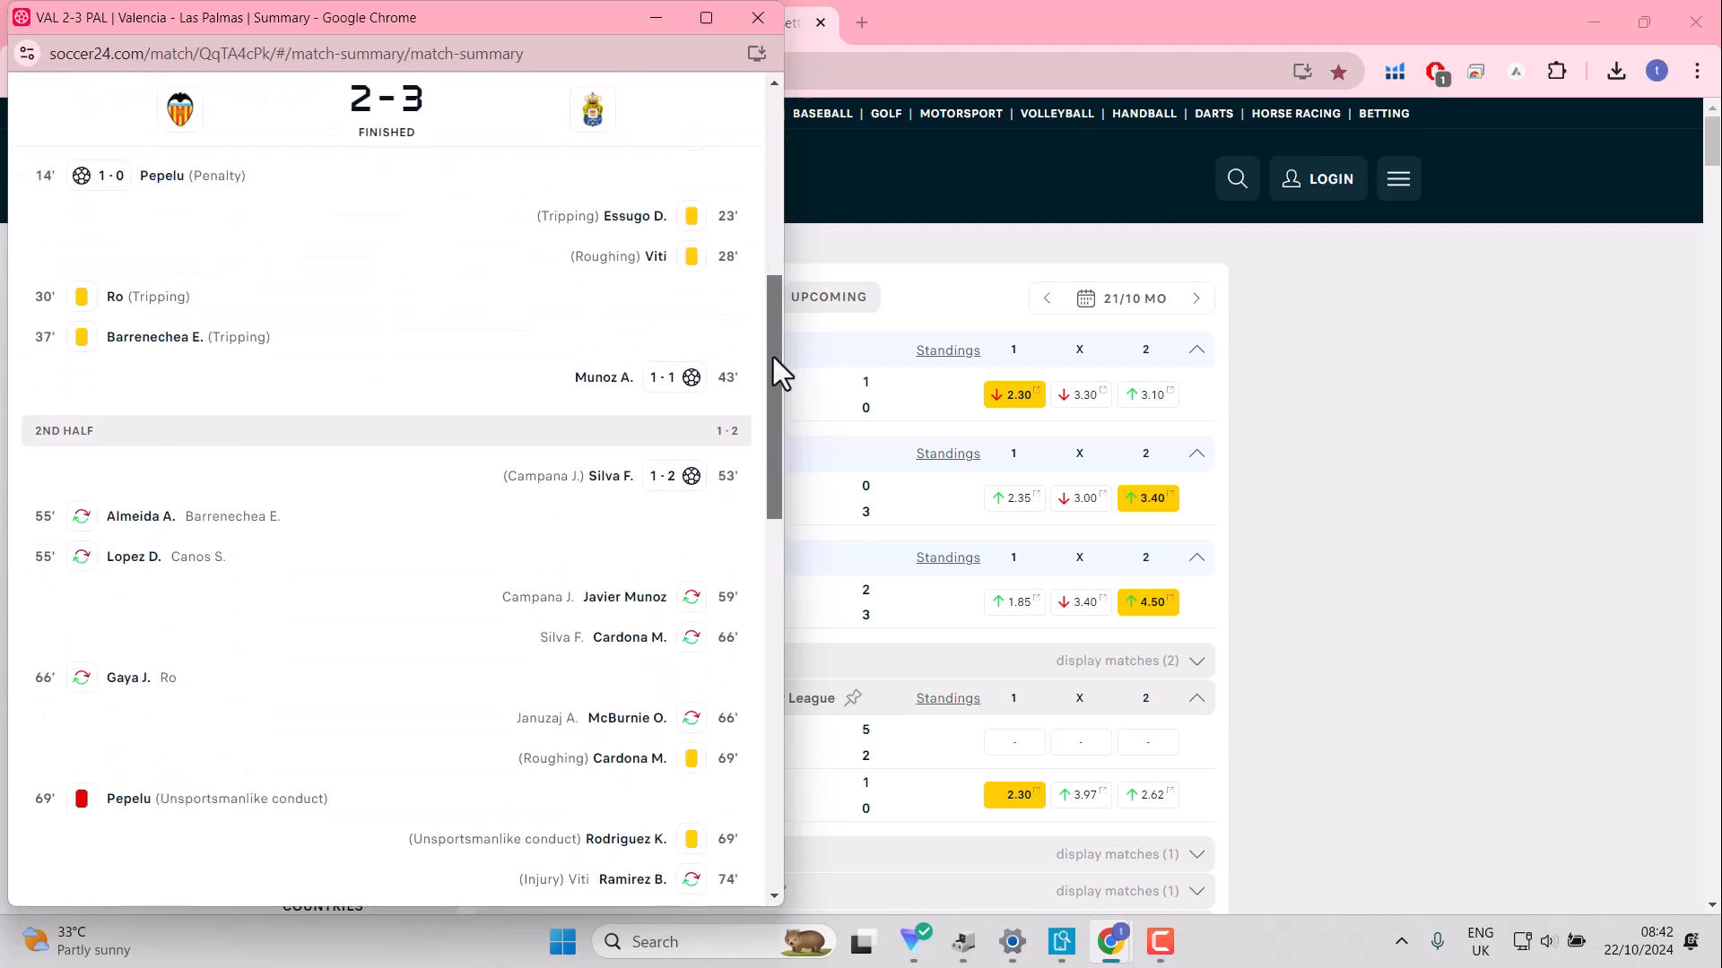
scroll(down, 3)
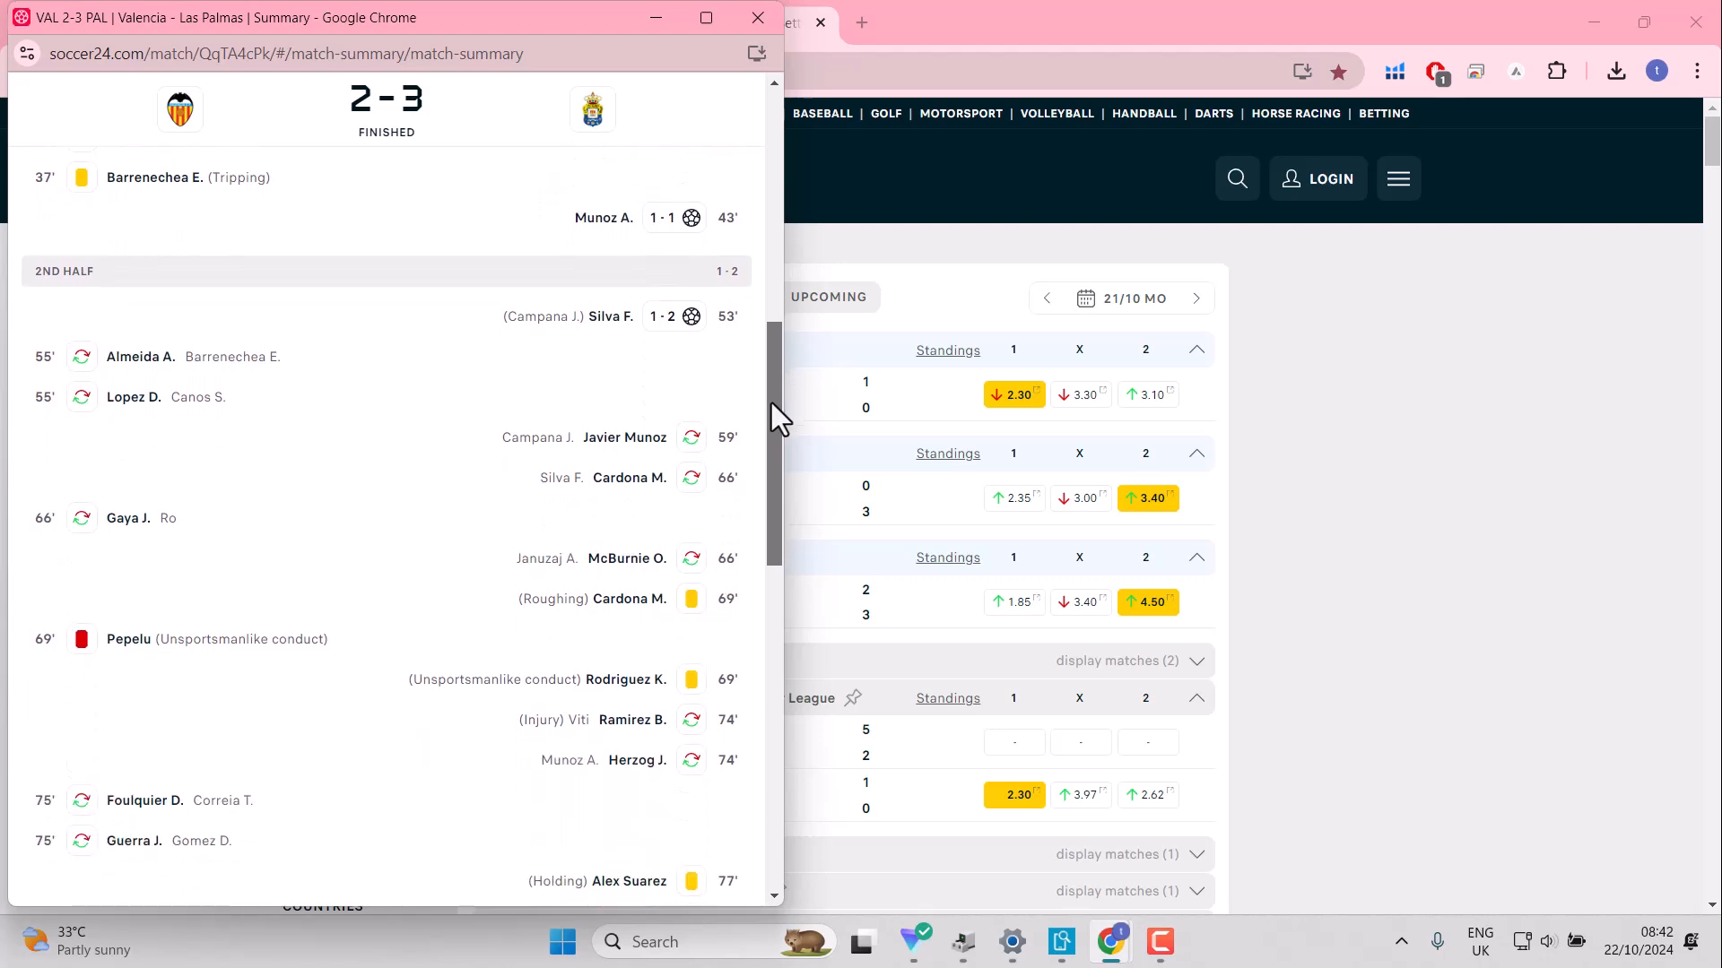
scroll(down, 3)
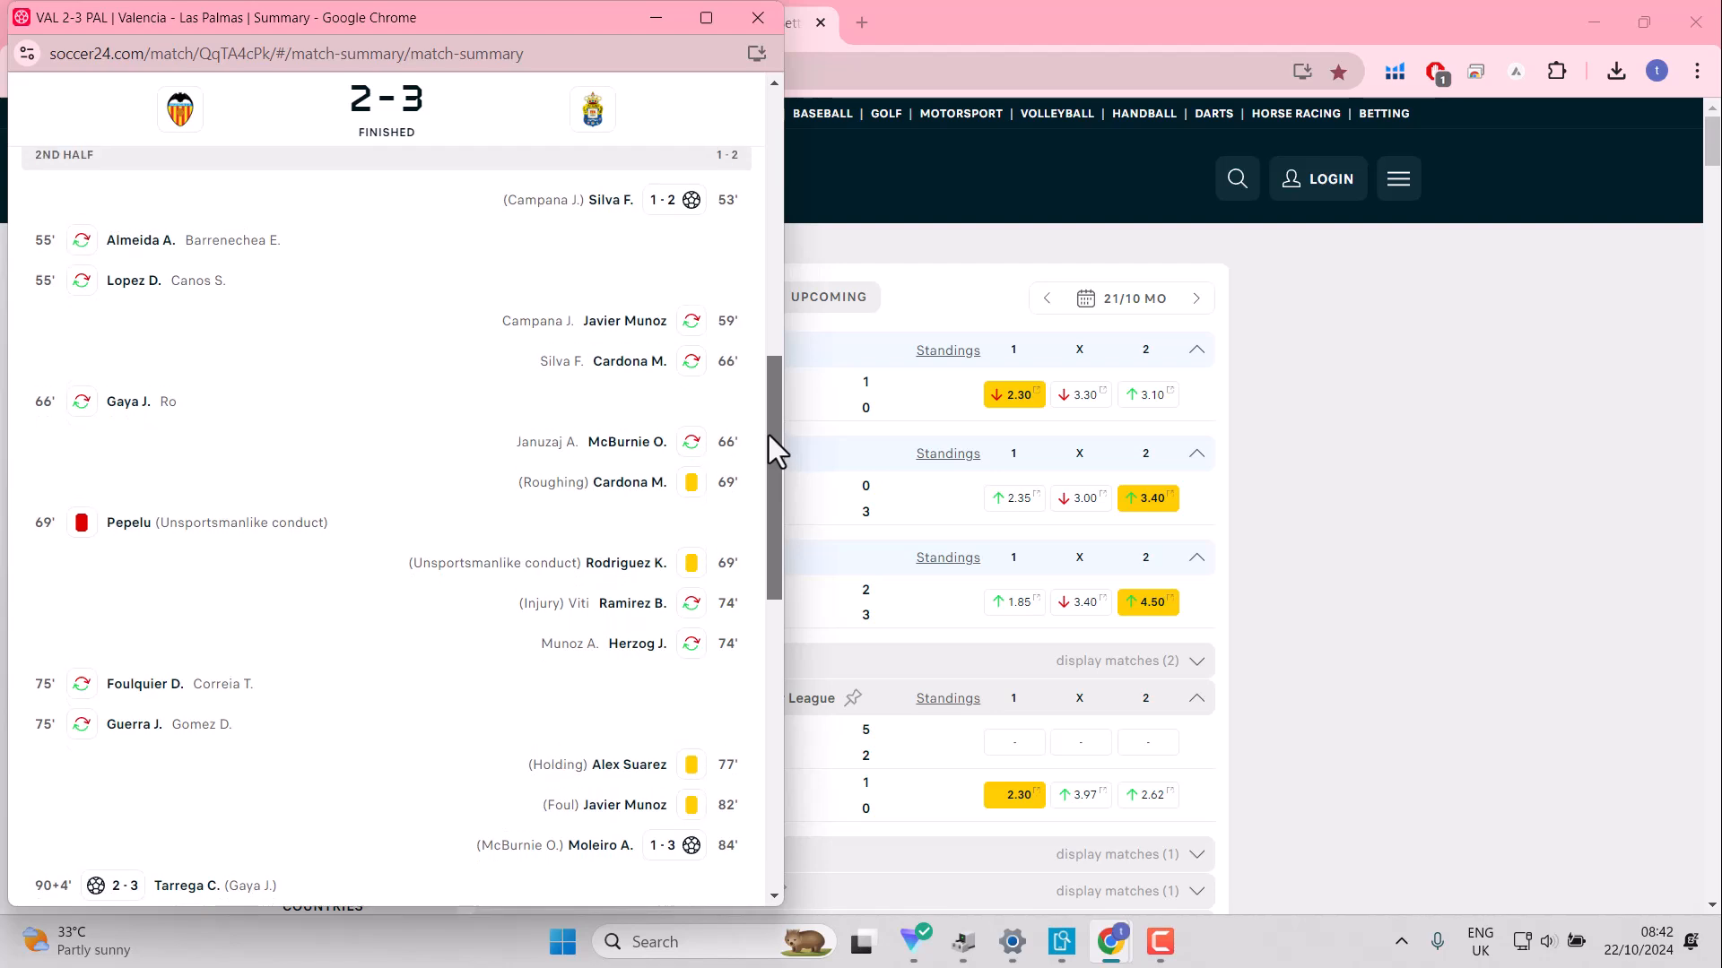
scroll(up, 3)
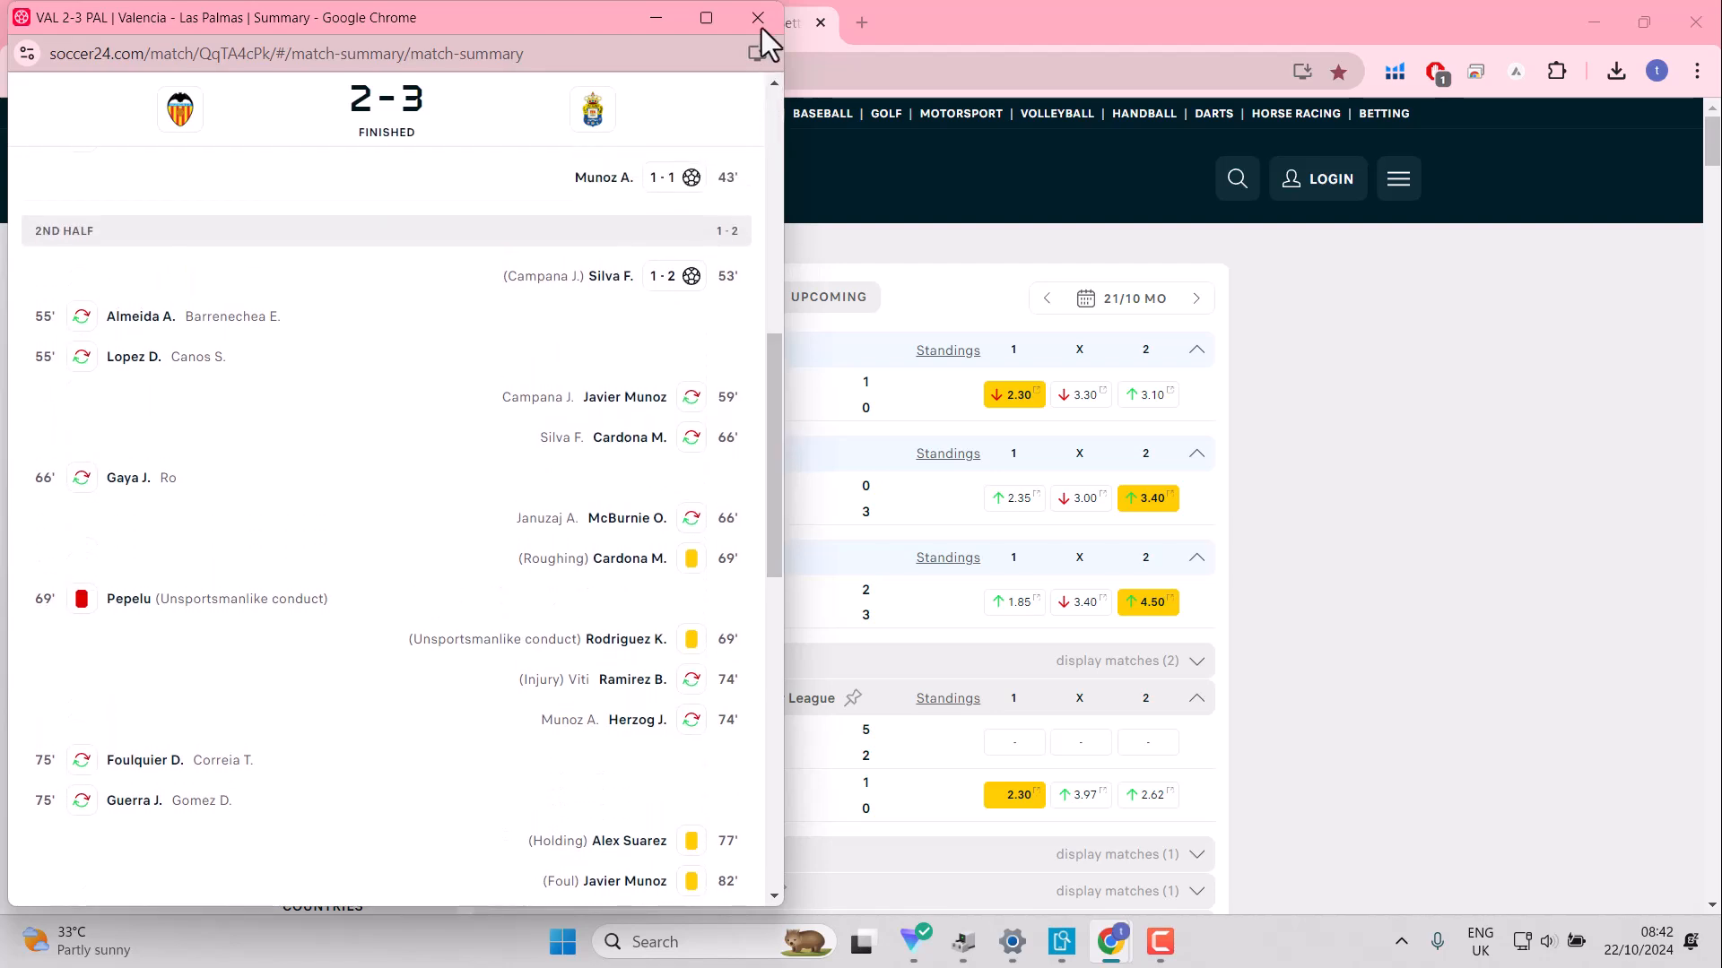
click(755, 18)
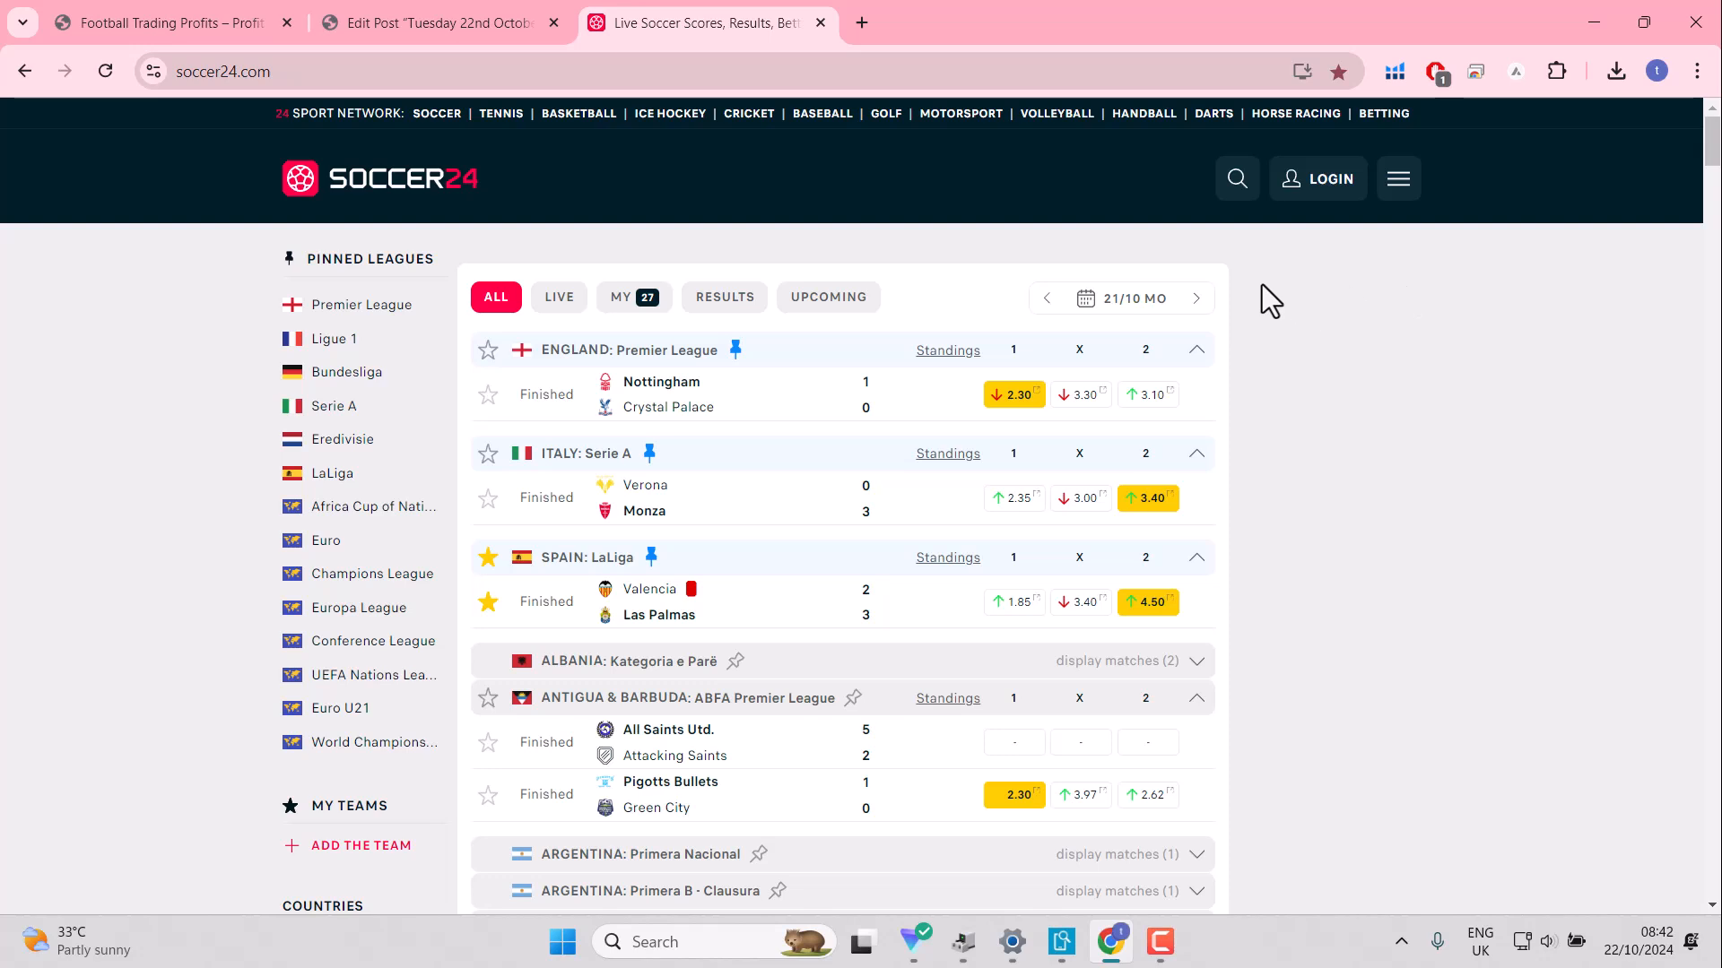
click(1194, 298)
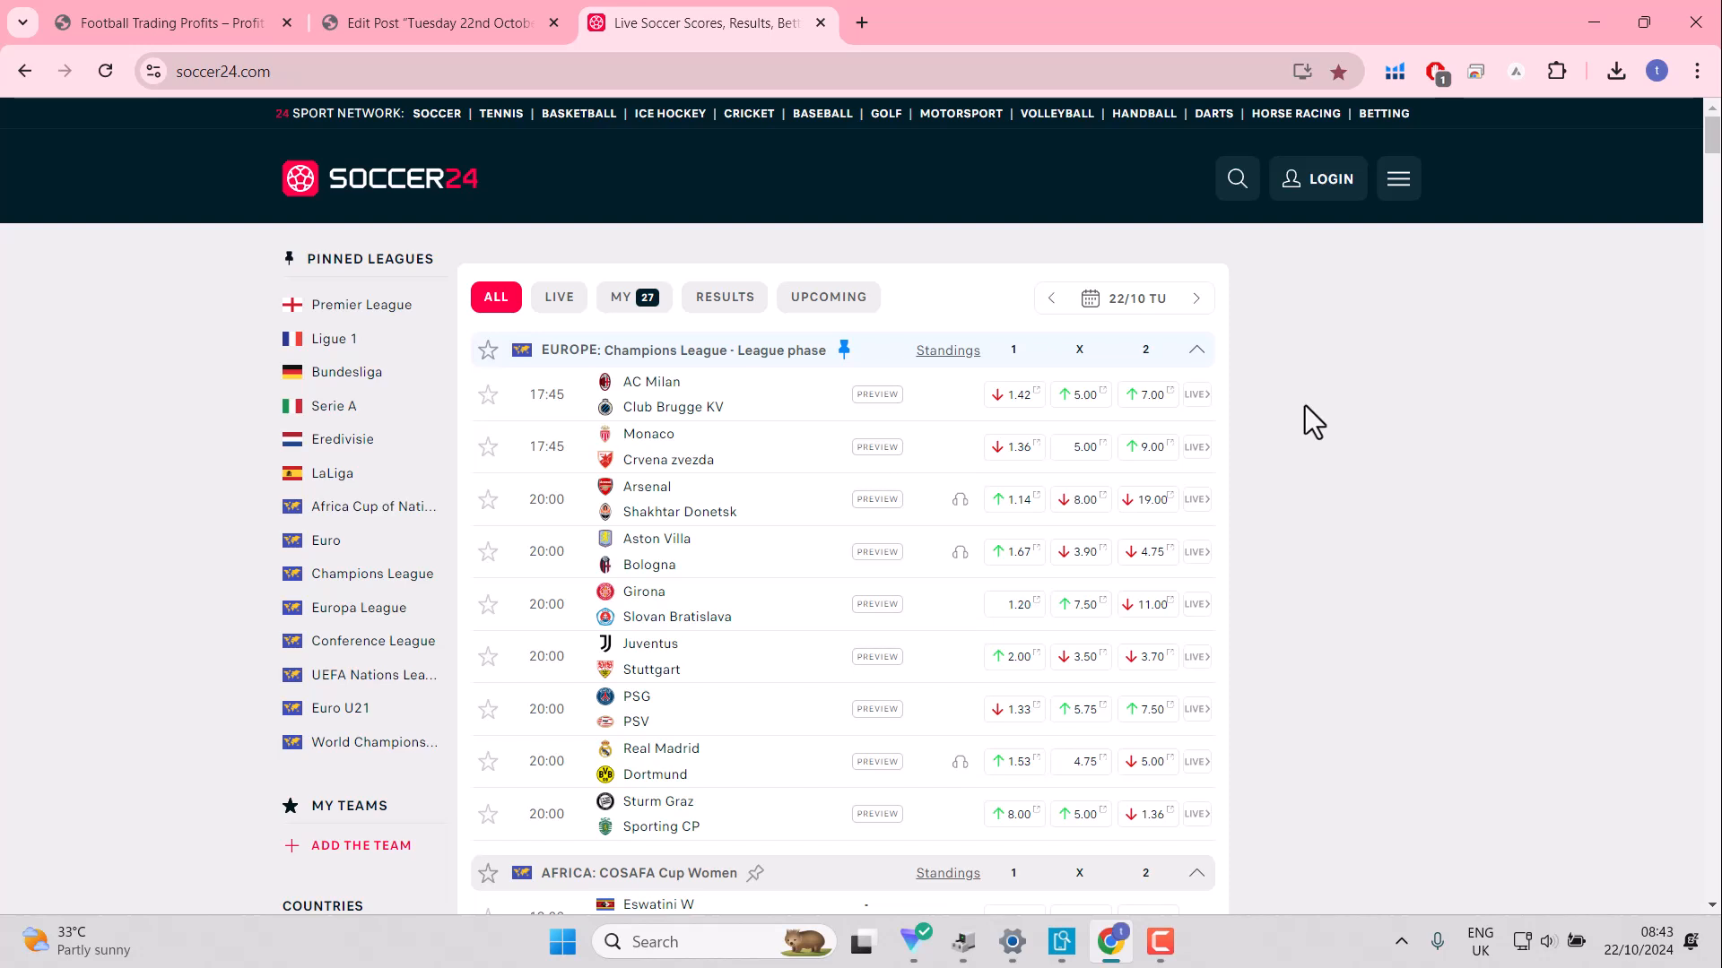
mouse_move(1200, 336)
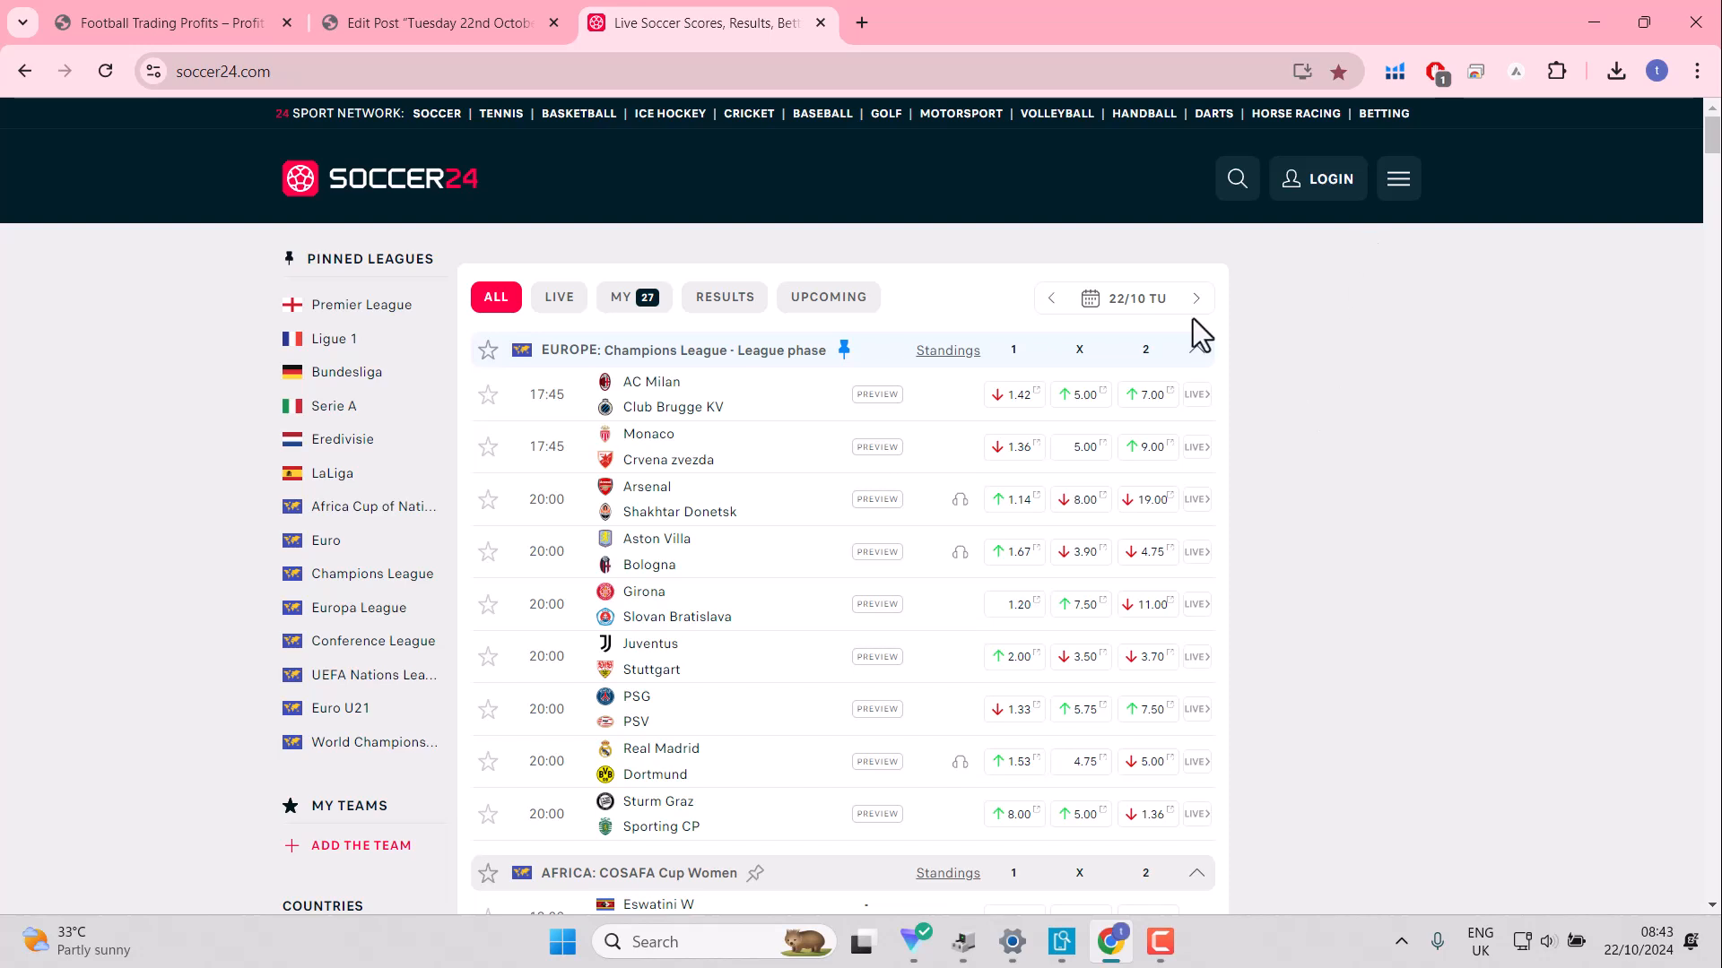
mouse_move(489, 393)
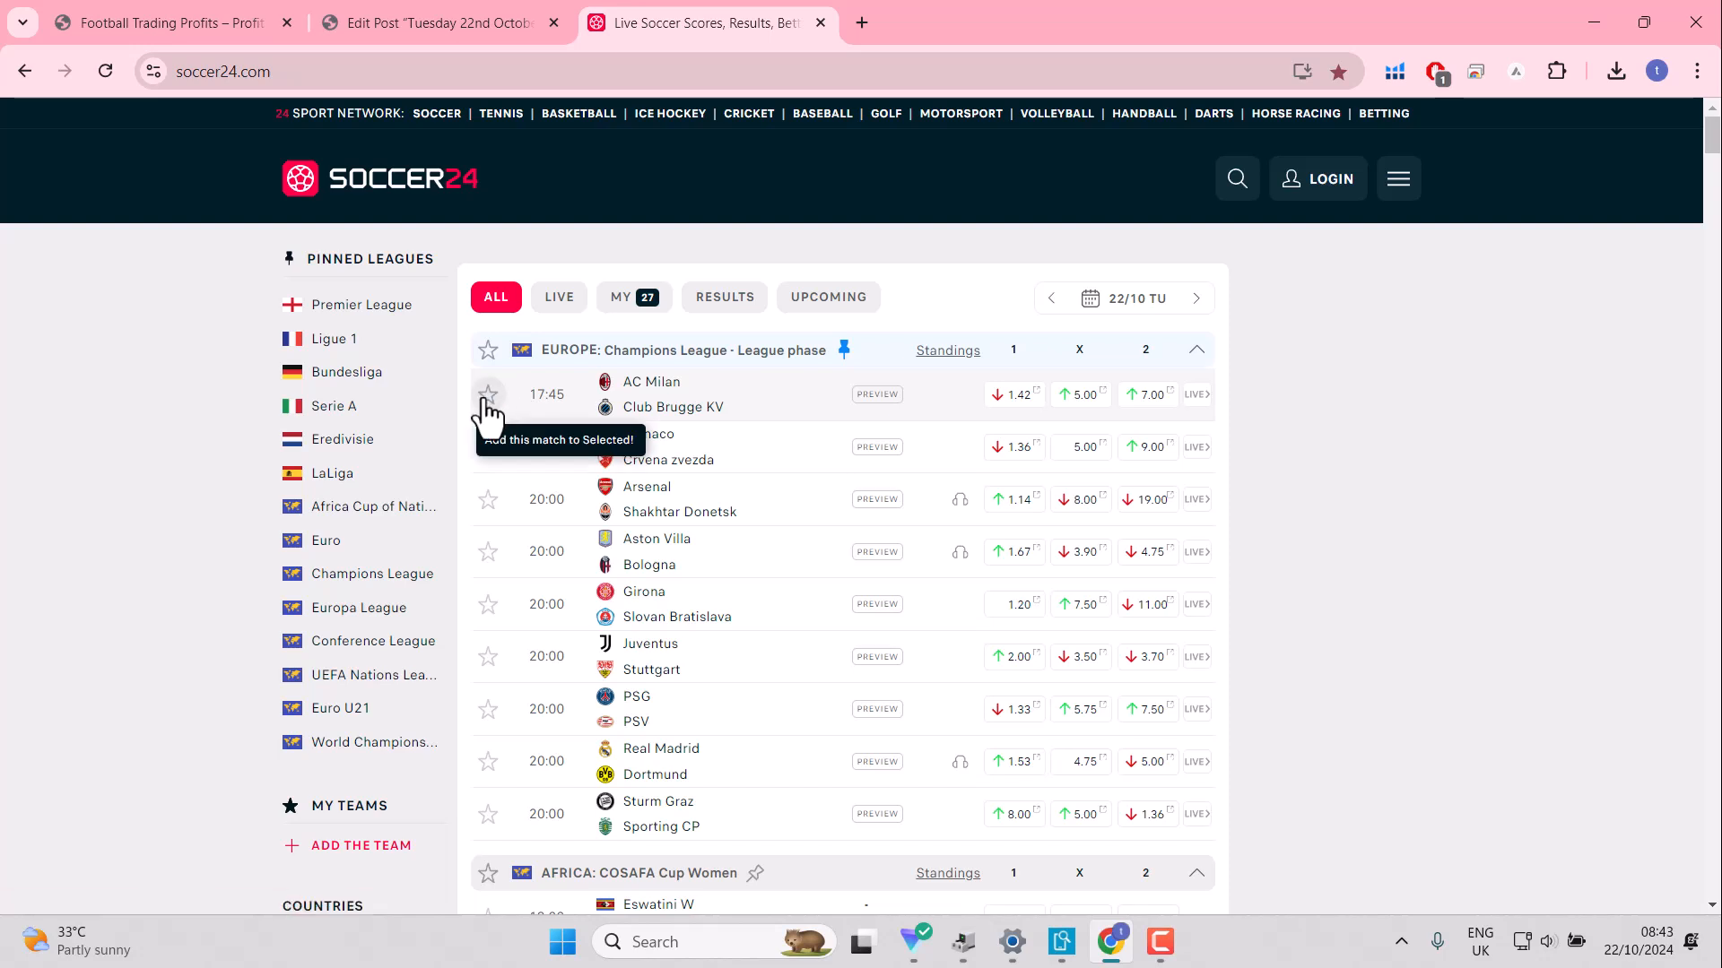
Step: Star Milan–Brugge, Monaco–Zvezda, Arsenal–Shakhtar, Villa–Bologna, Girona–Slovan, PSG–PSV, Real–Dortmund, Sturm–Sporting
click(488, 395)
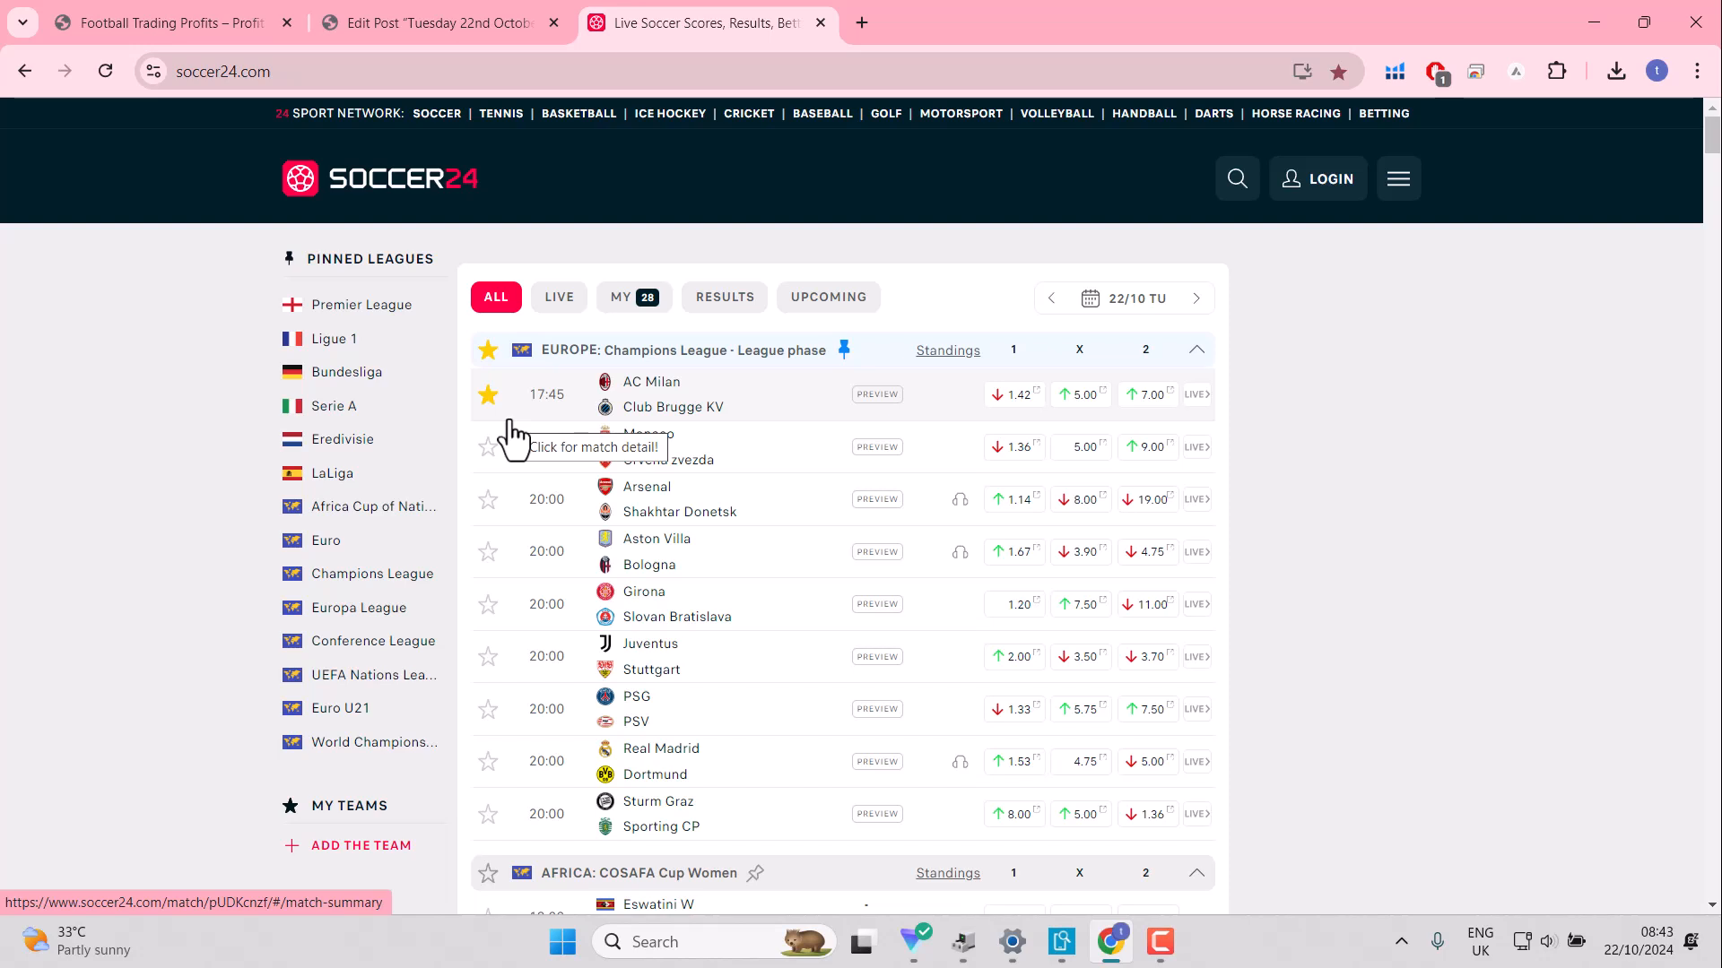
mouse_move(546, 514)
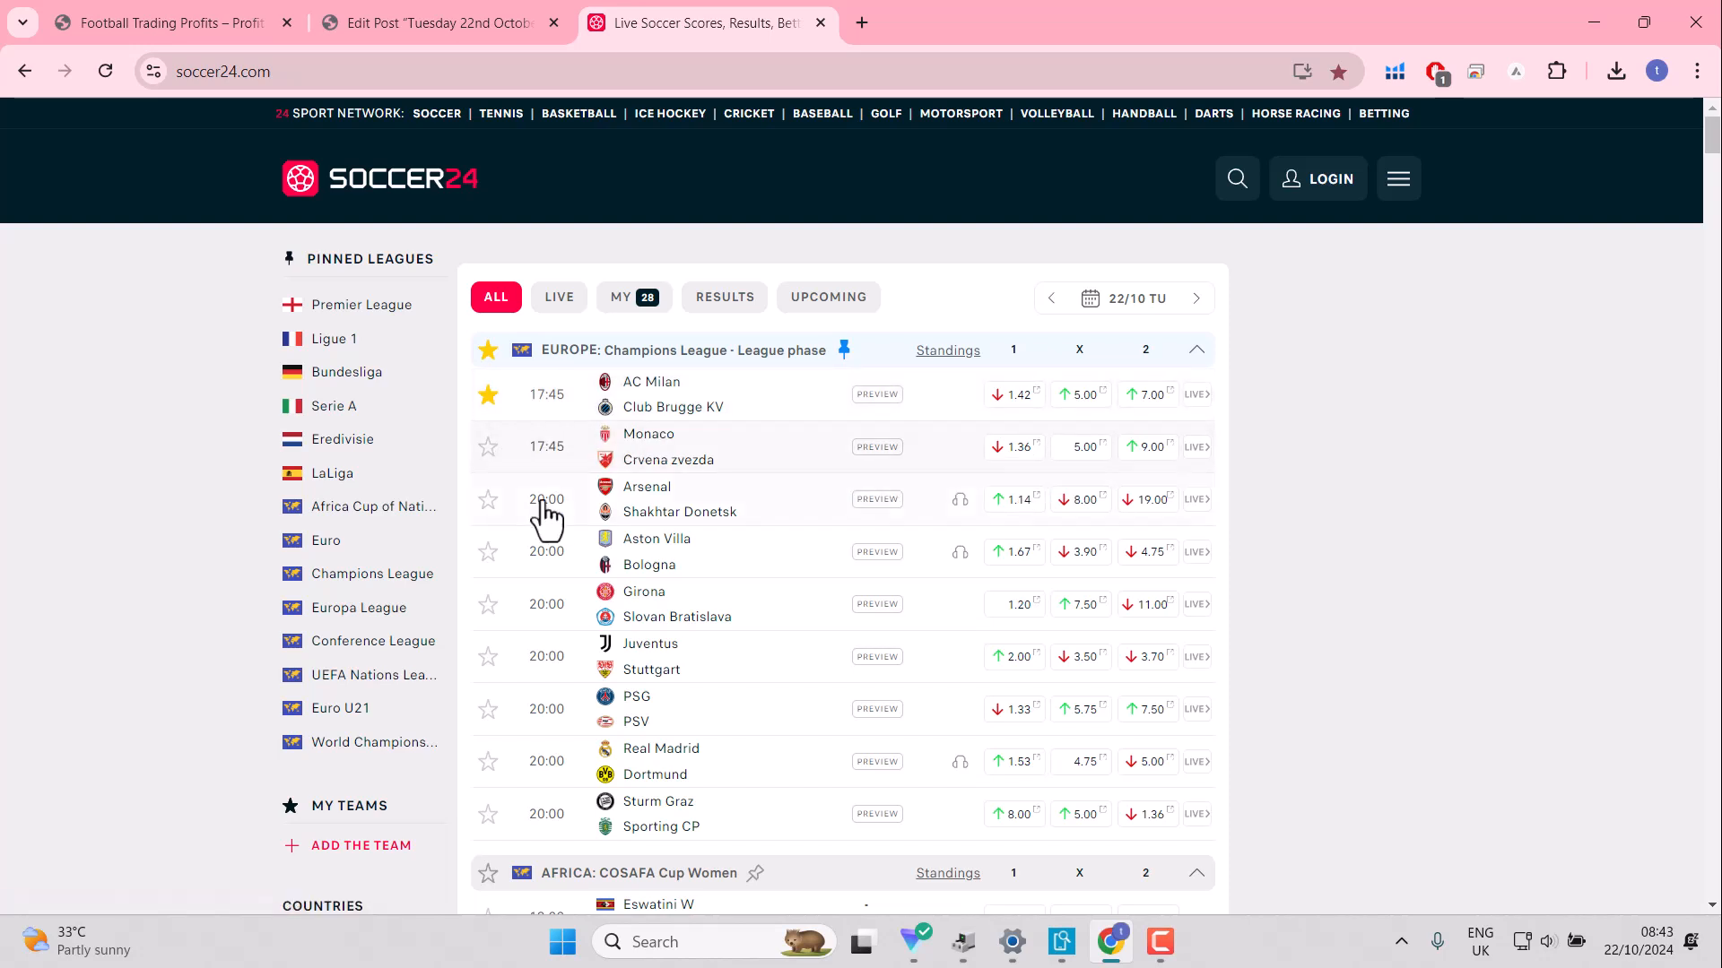
click(488, 446)
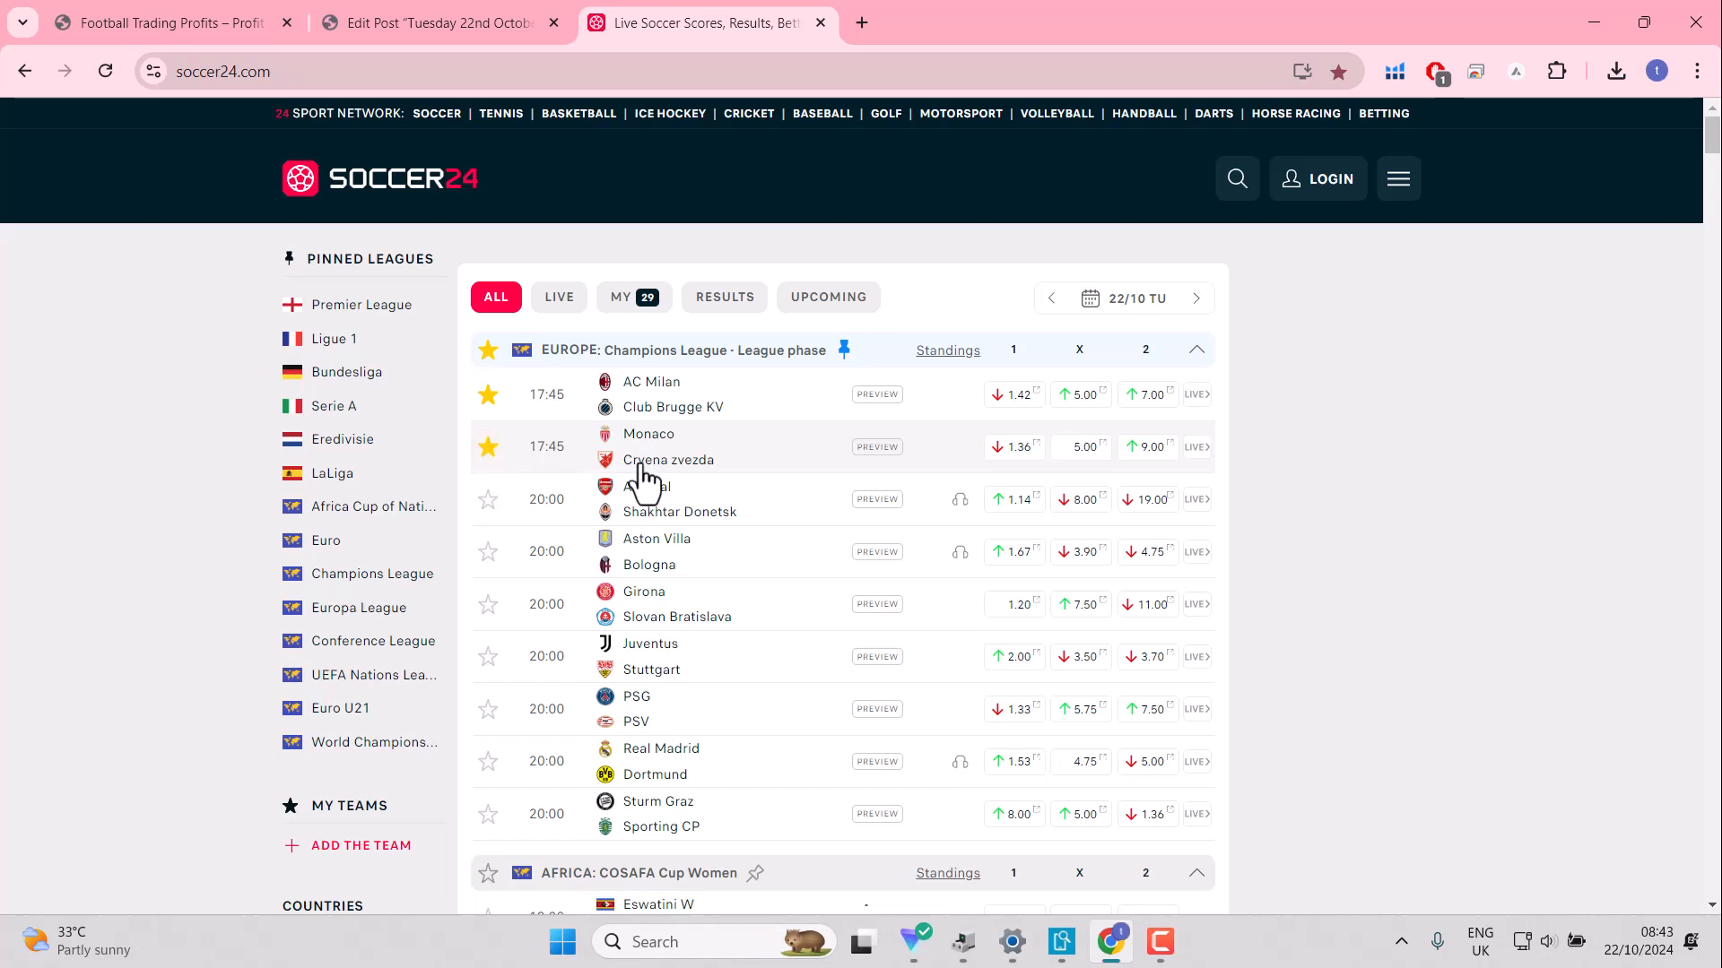
mouse_move(791, 508)
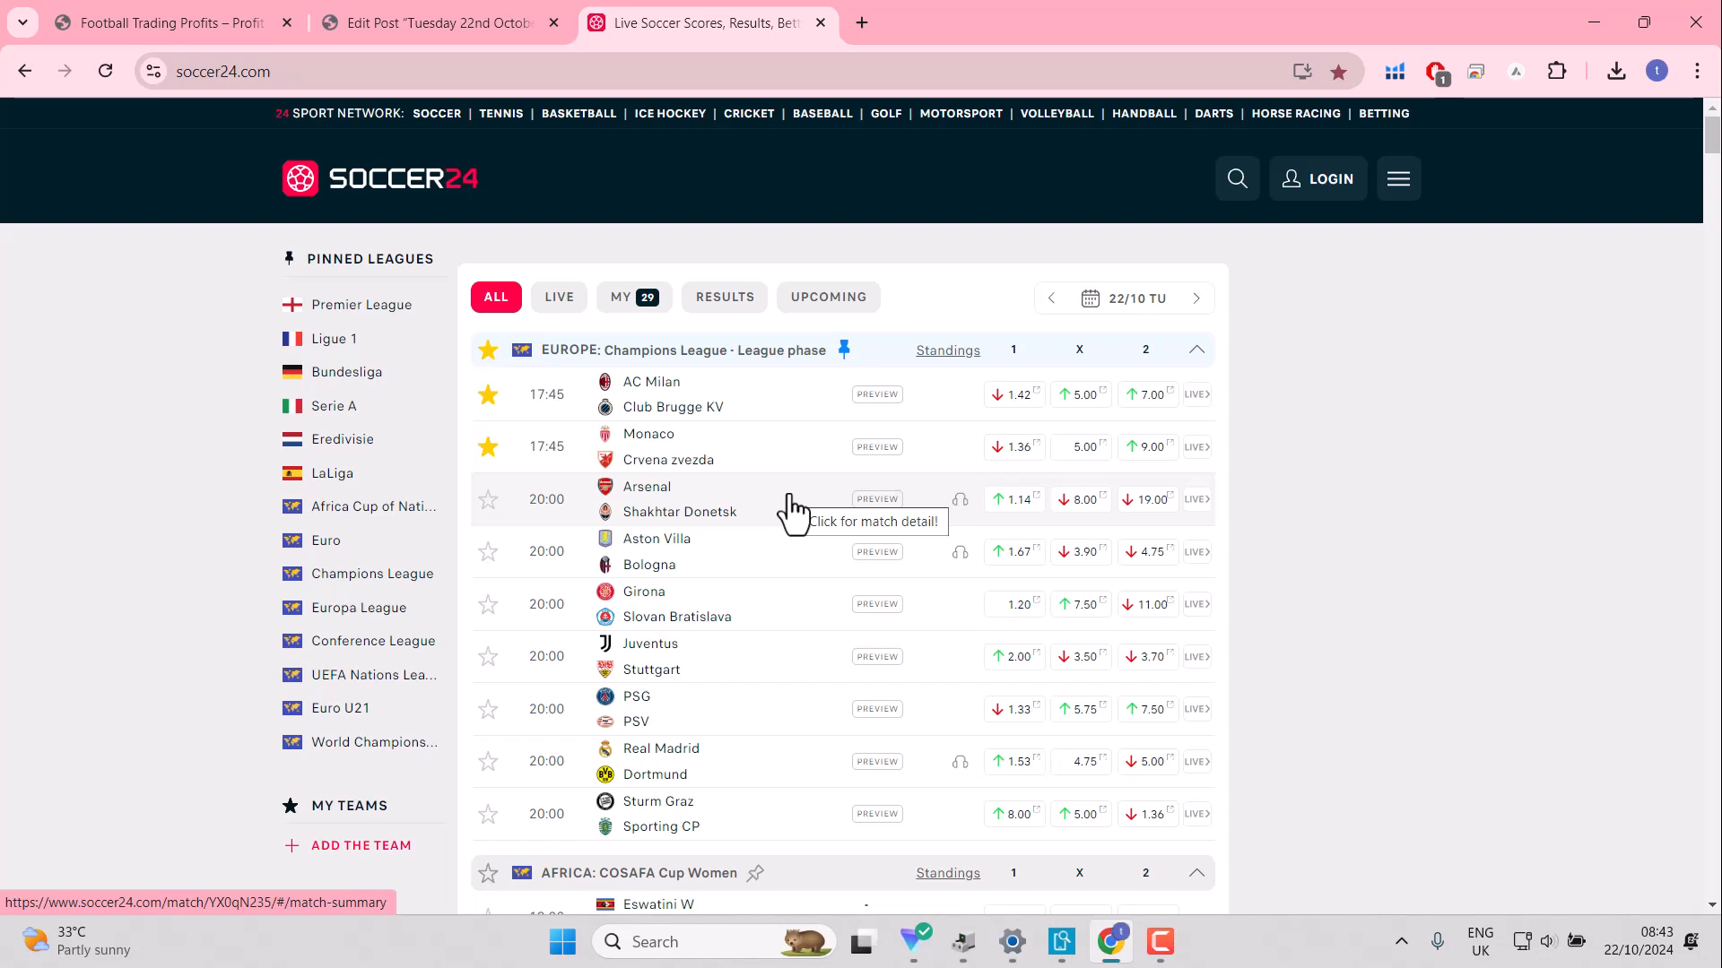
mouse_move(736, 530)
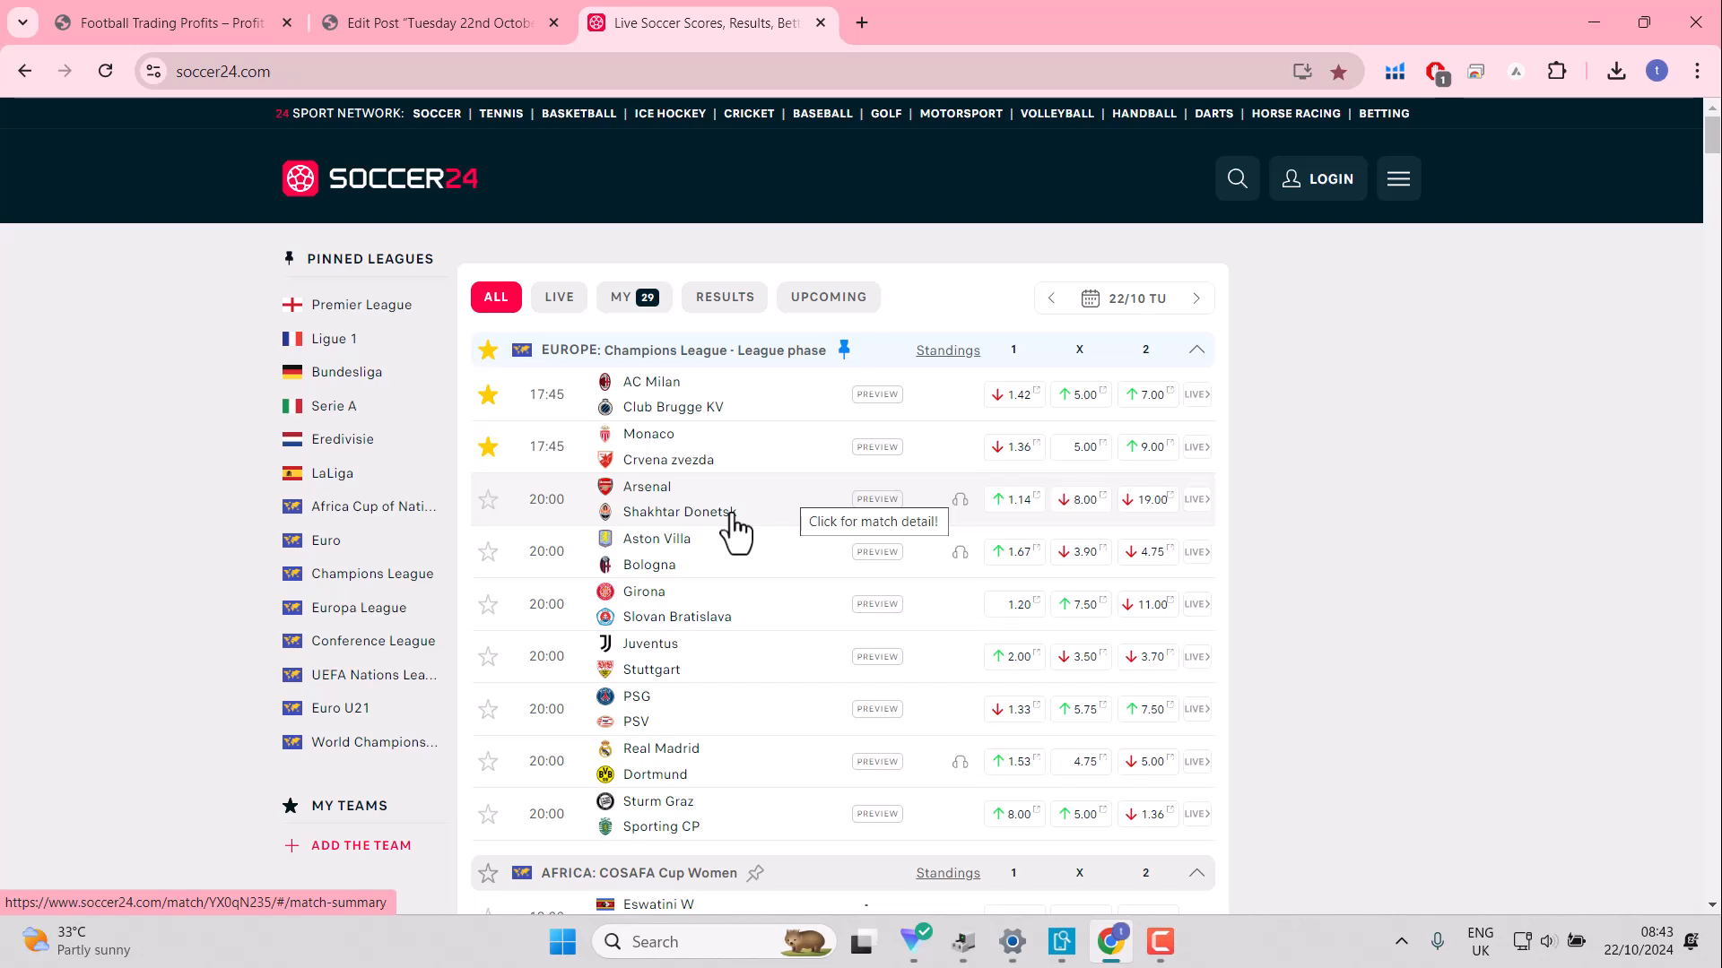
click(488, 500)
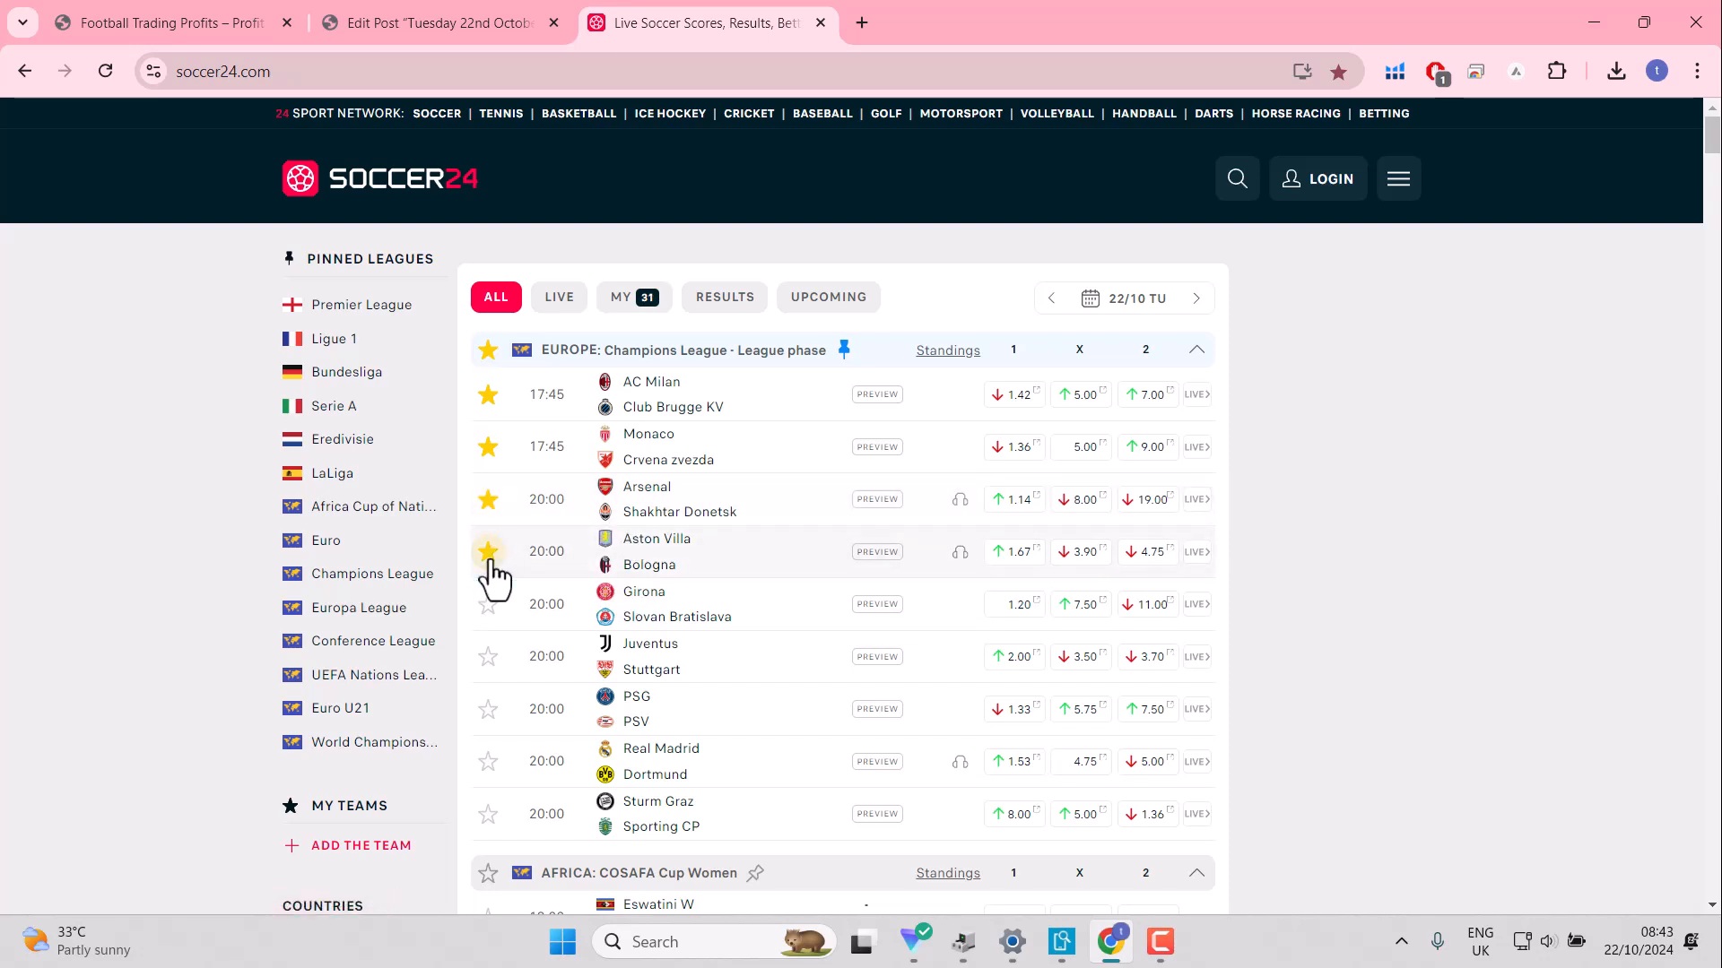
click(488, 551)
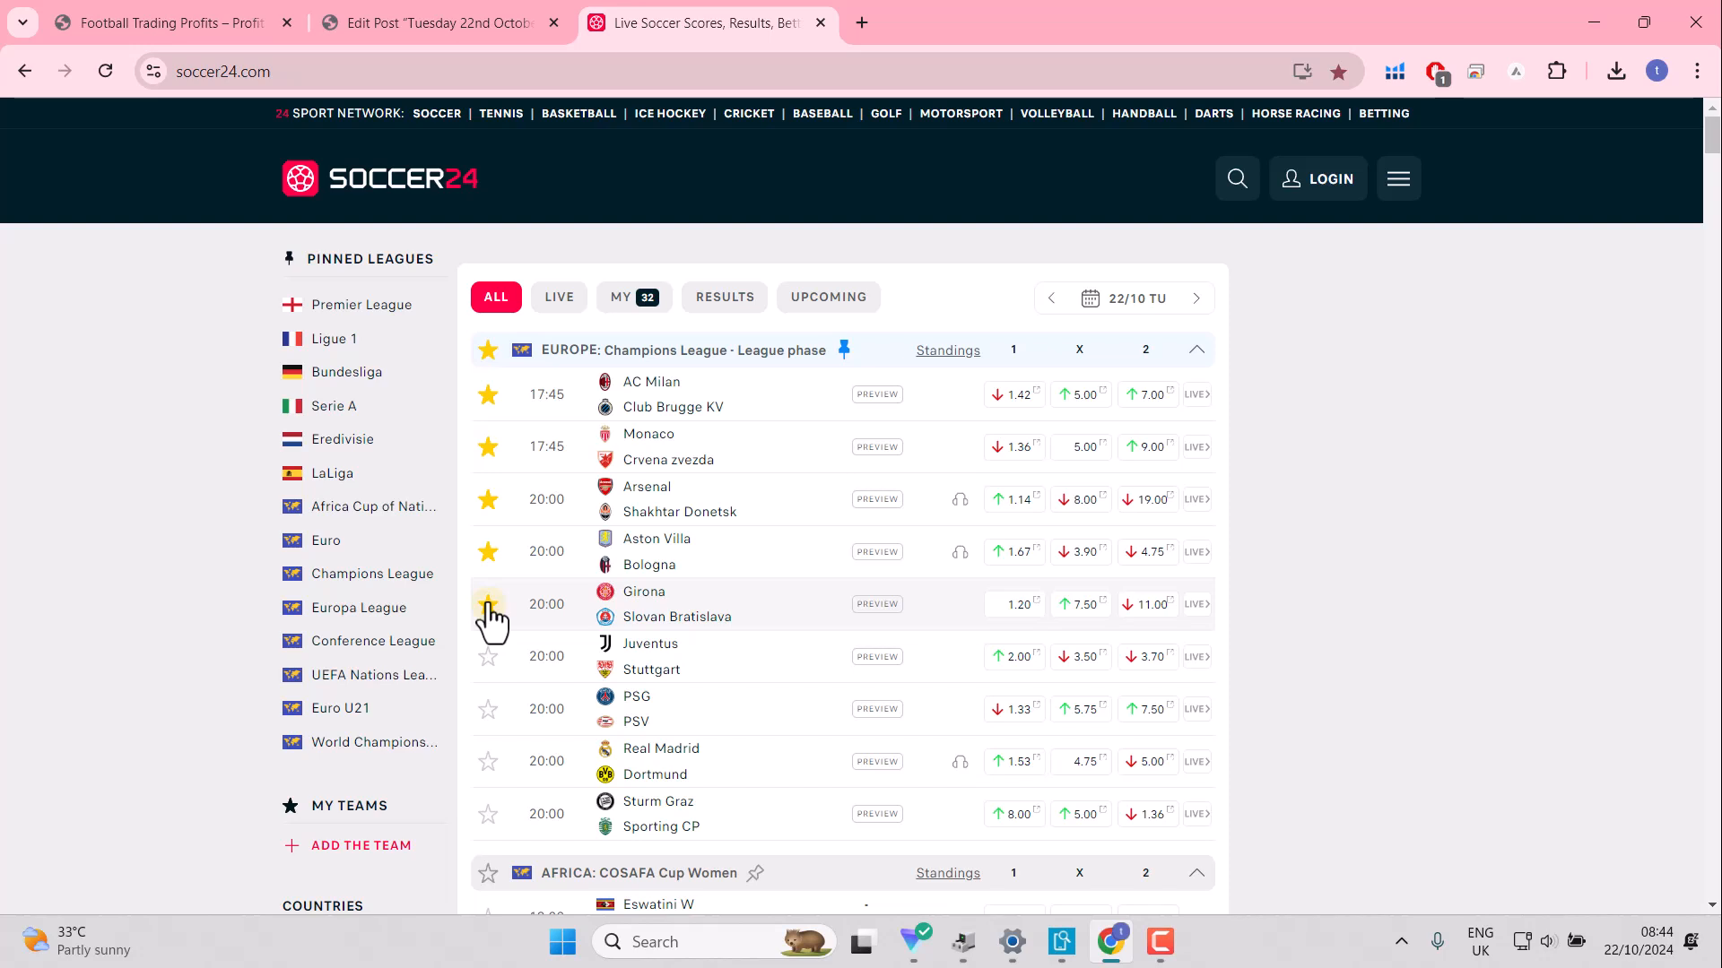
click(488, 604)
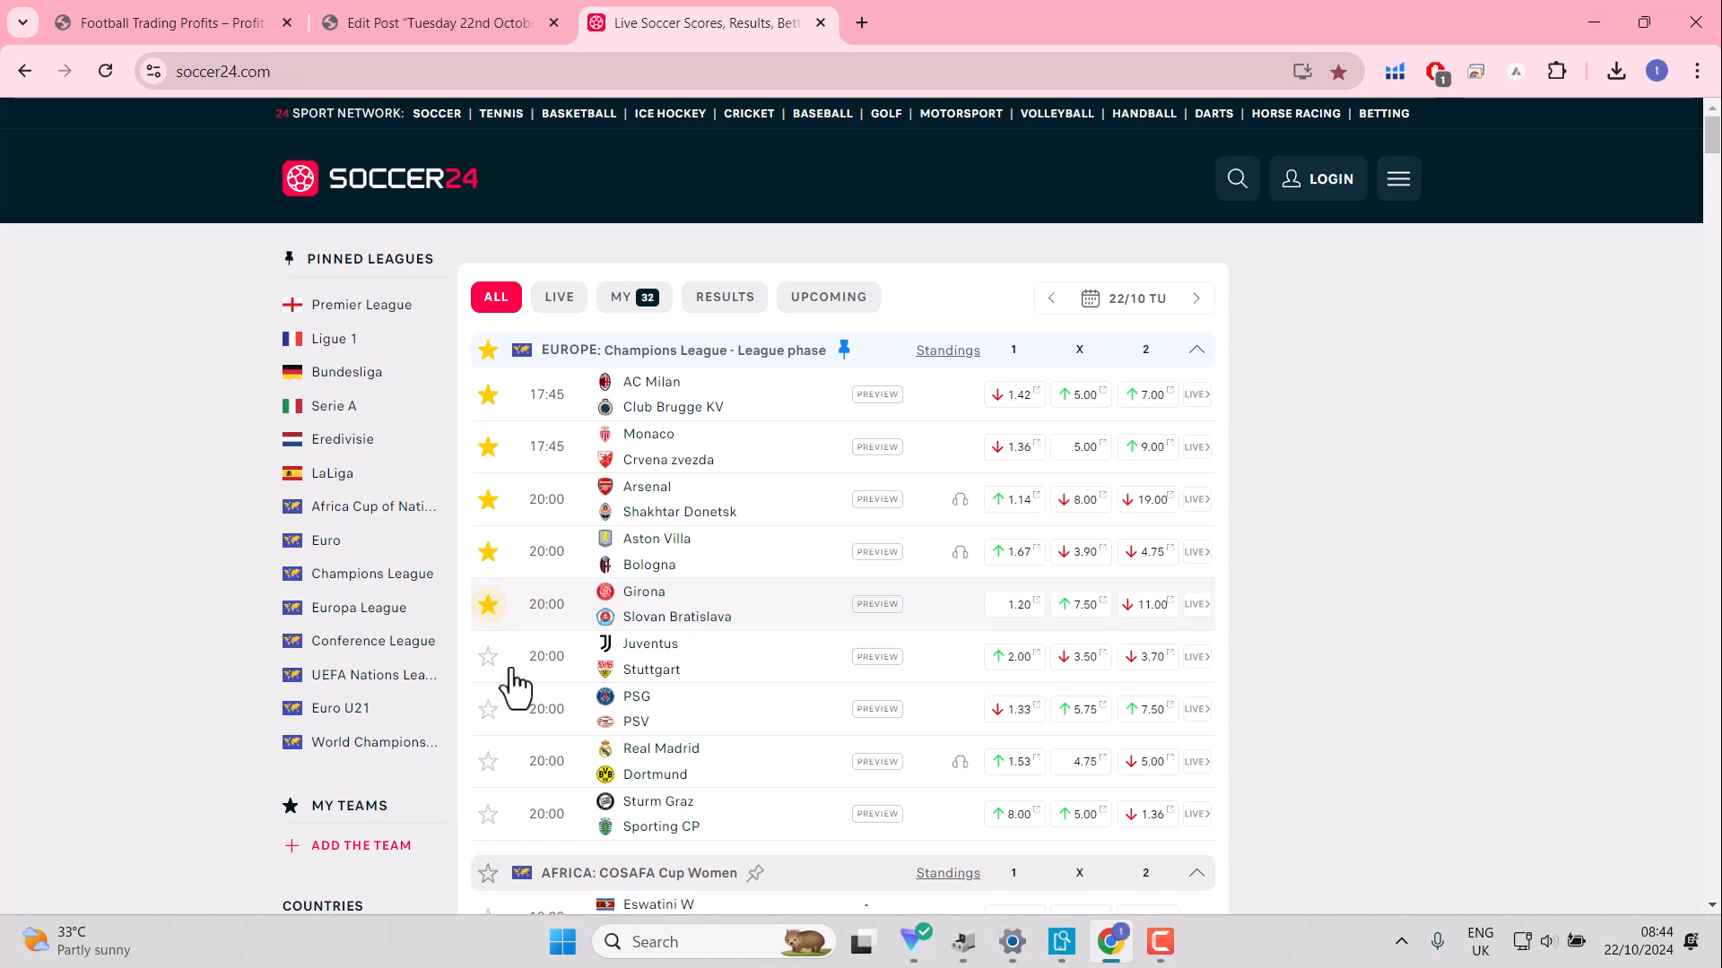
click(489, 709)
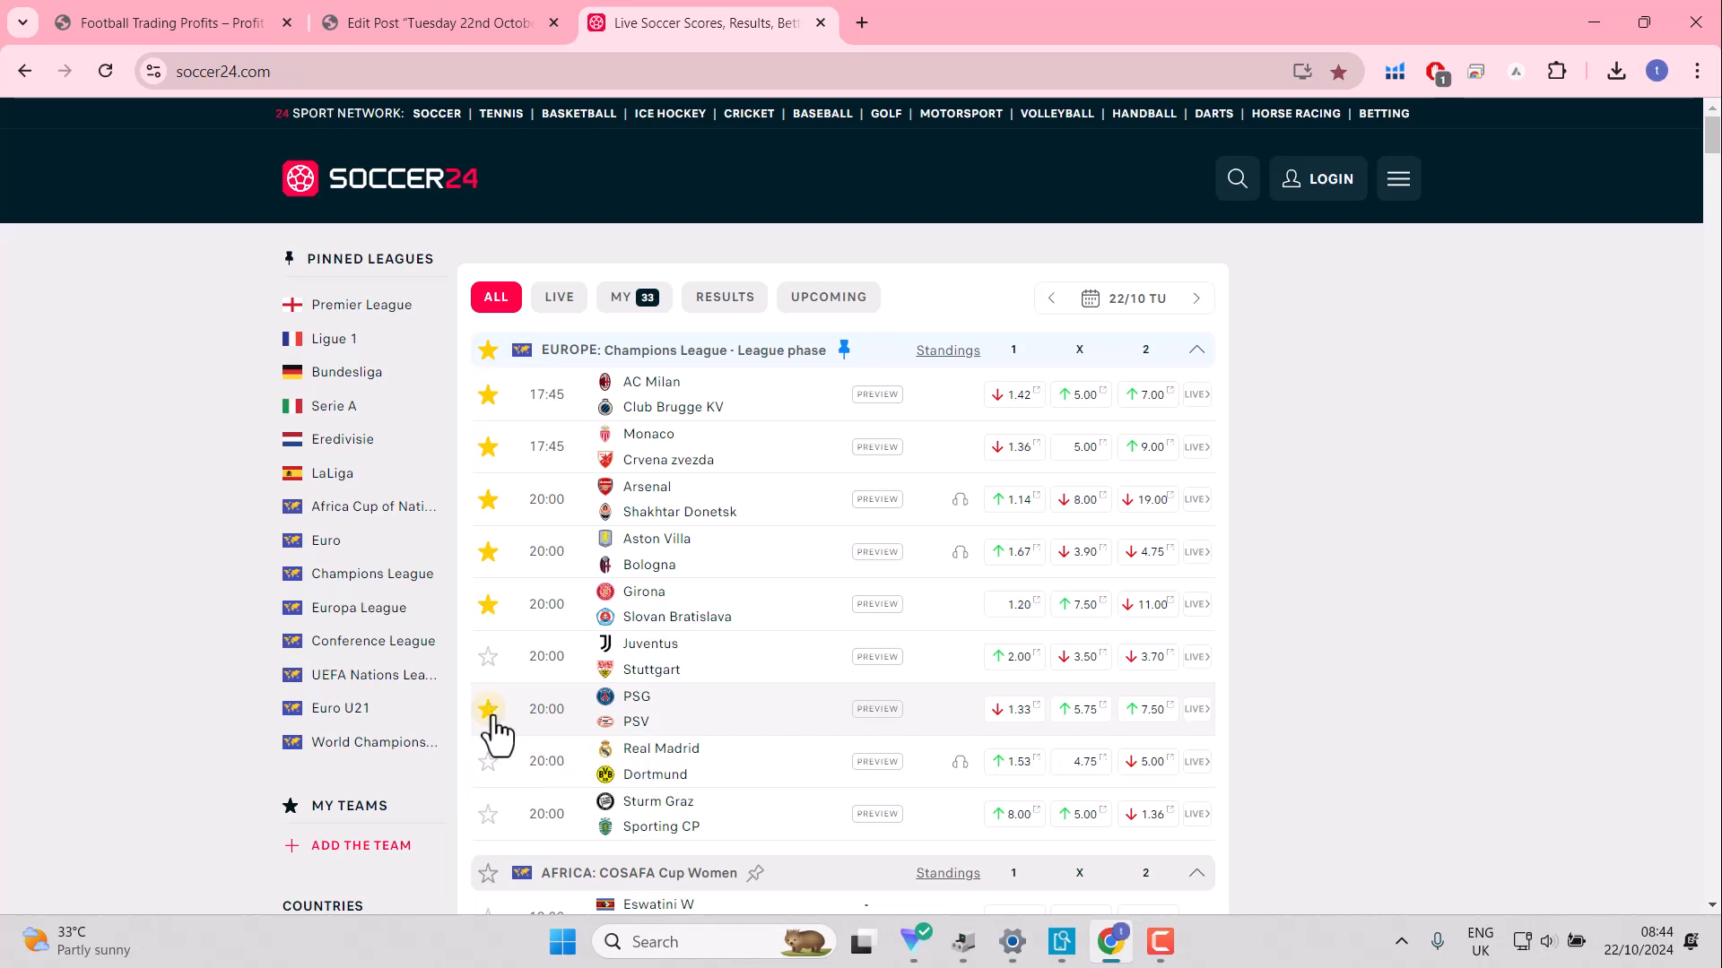
mouse_move(514, 789)
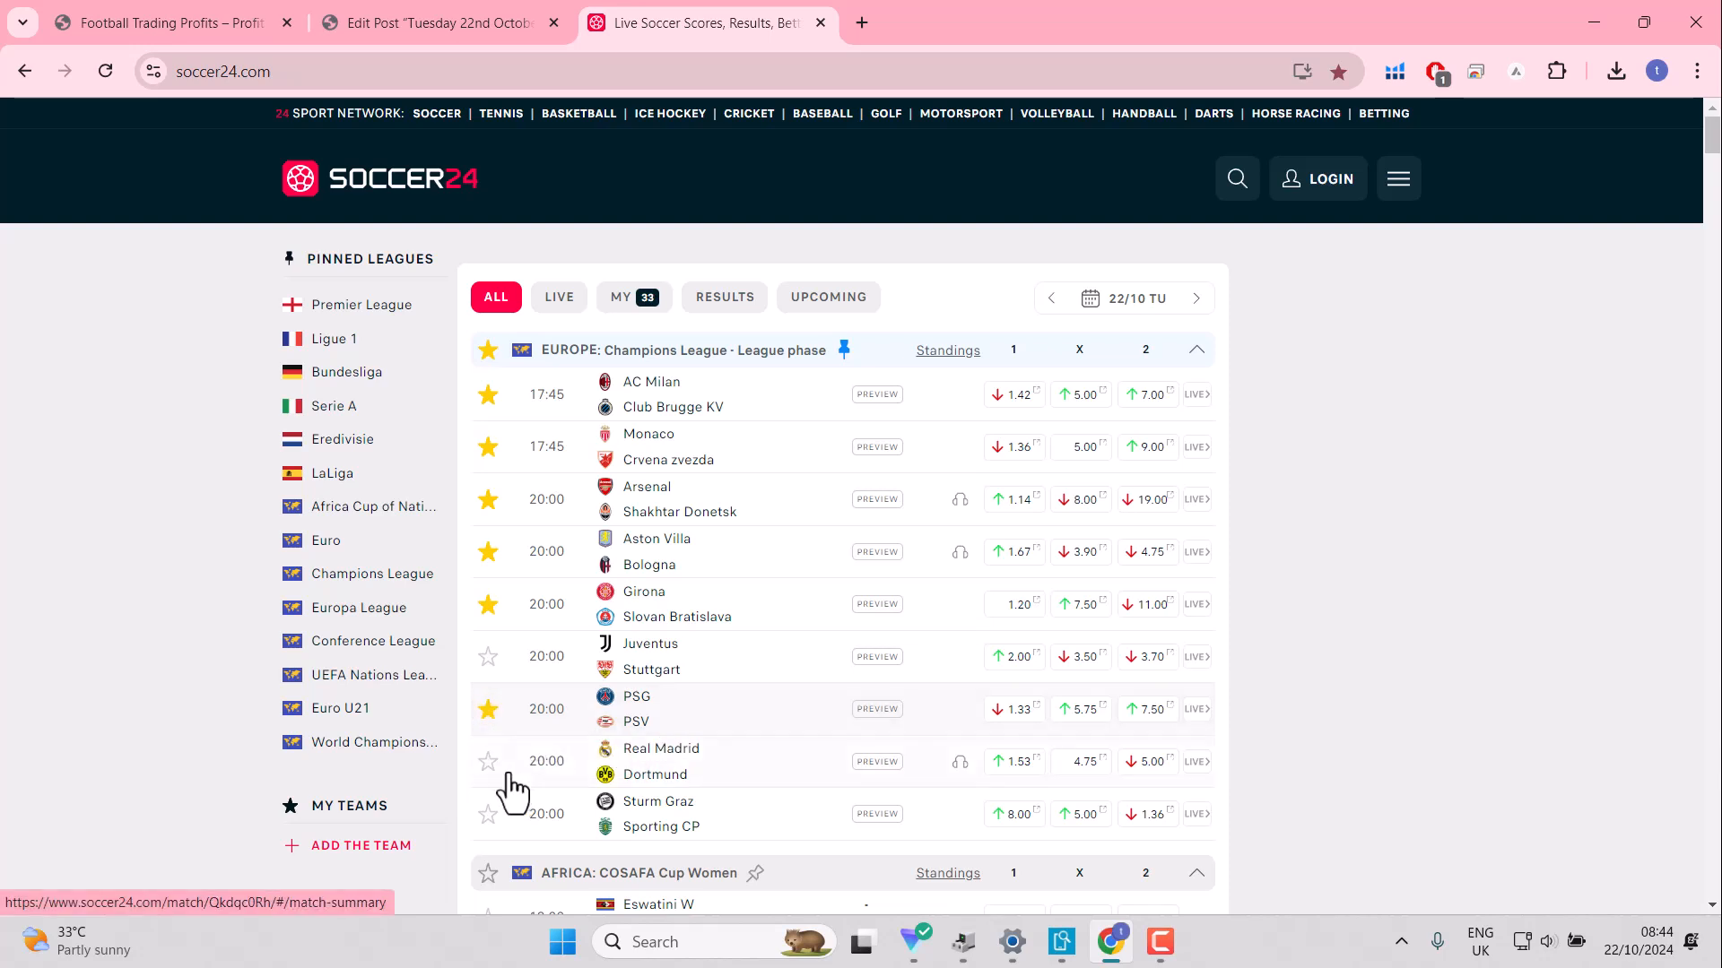
click(488, 761)
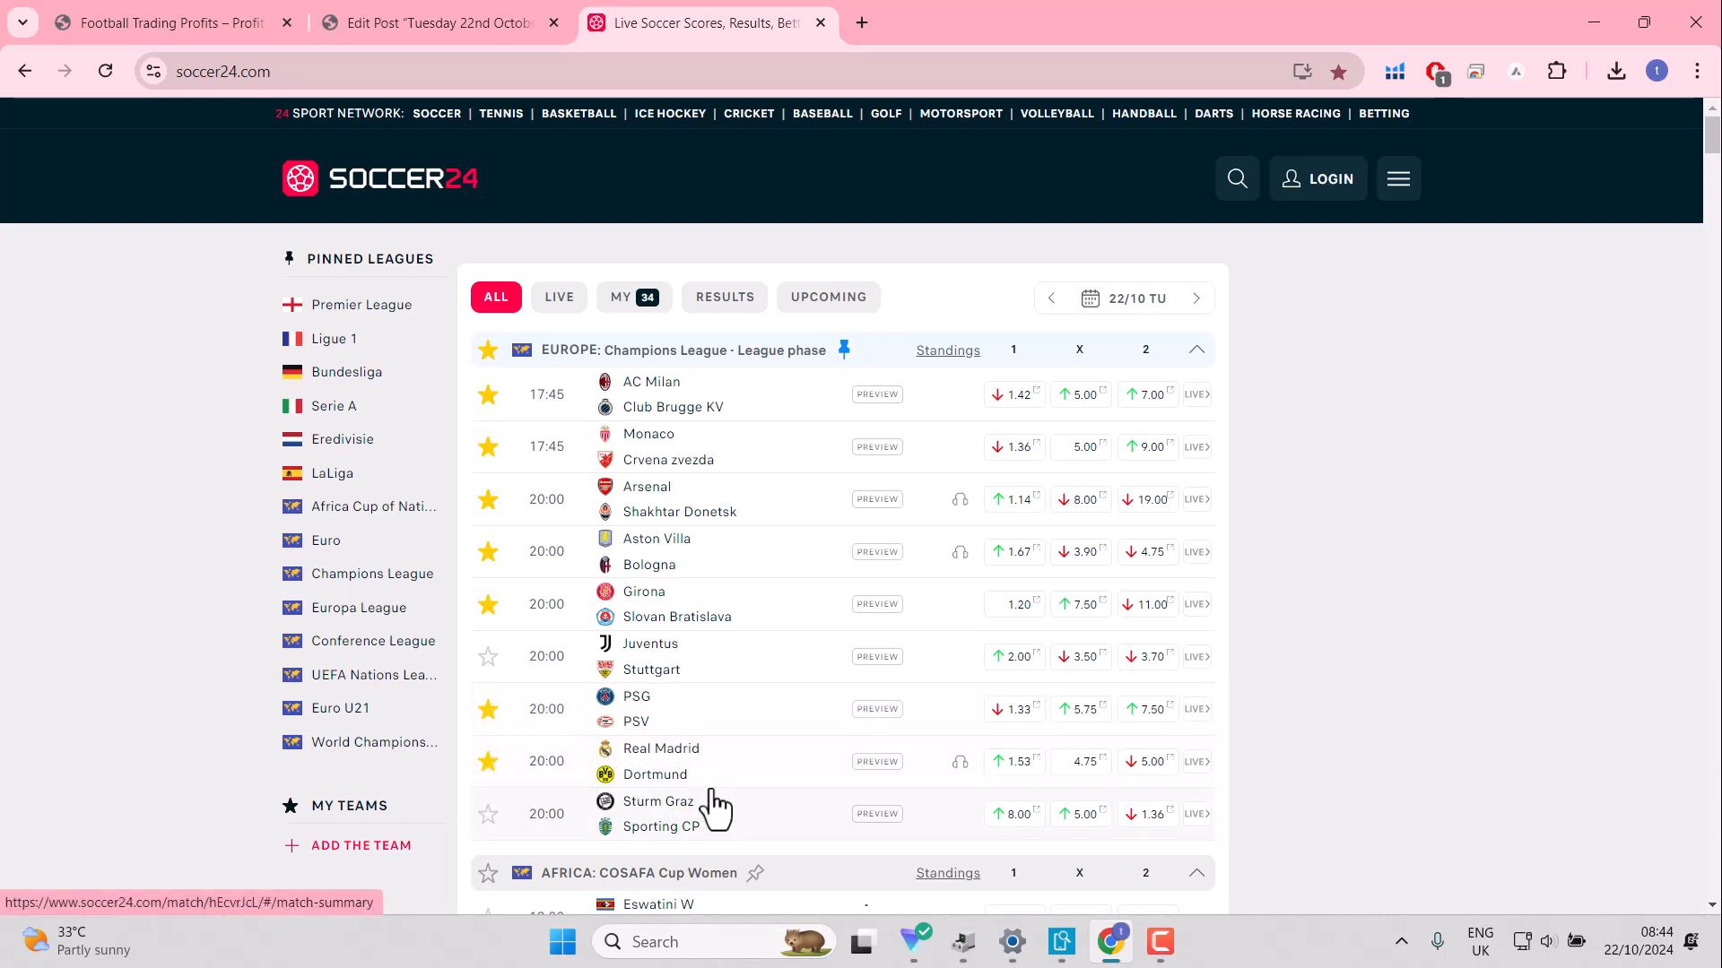
mouse_move(1713, 910)
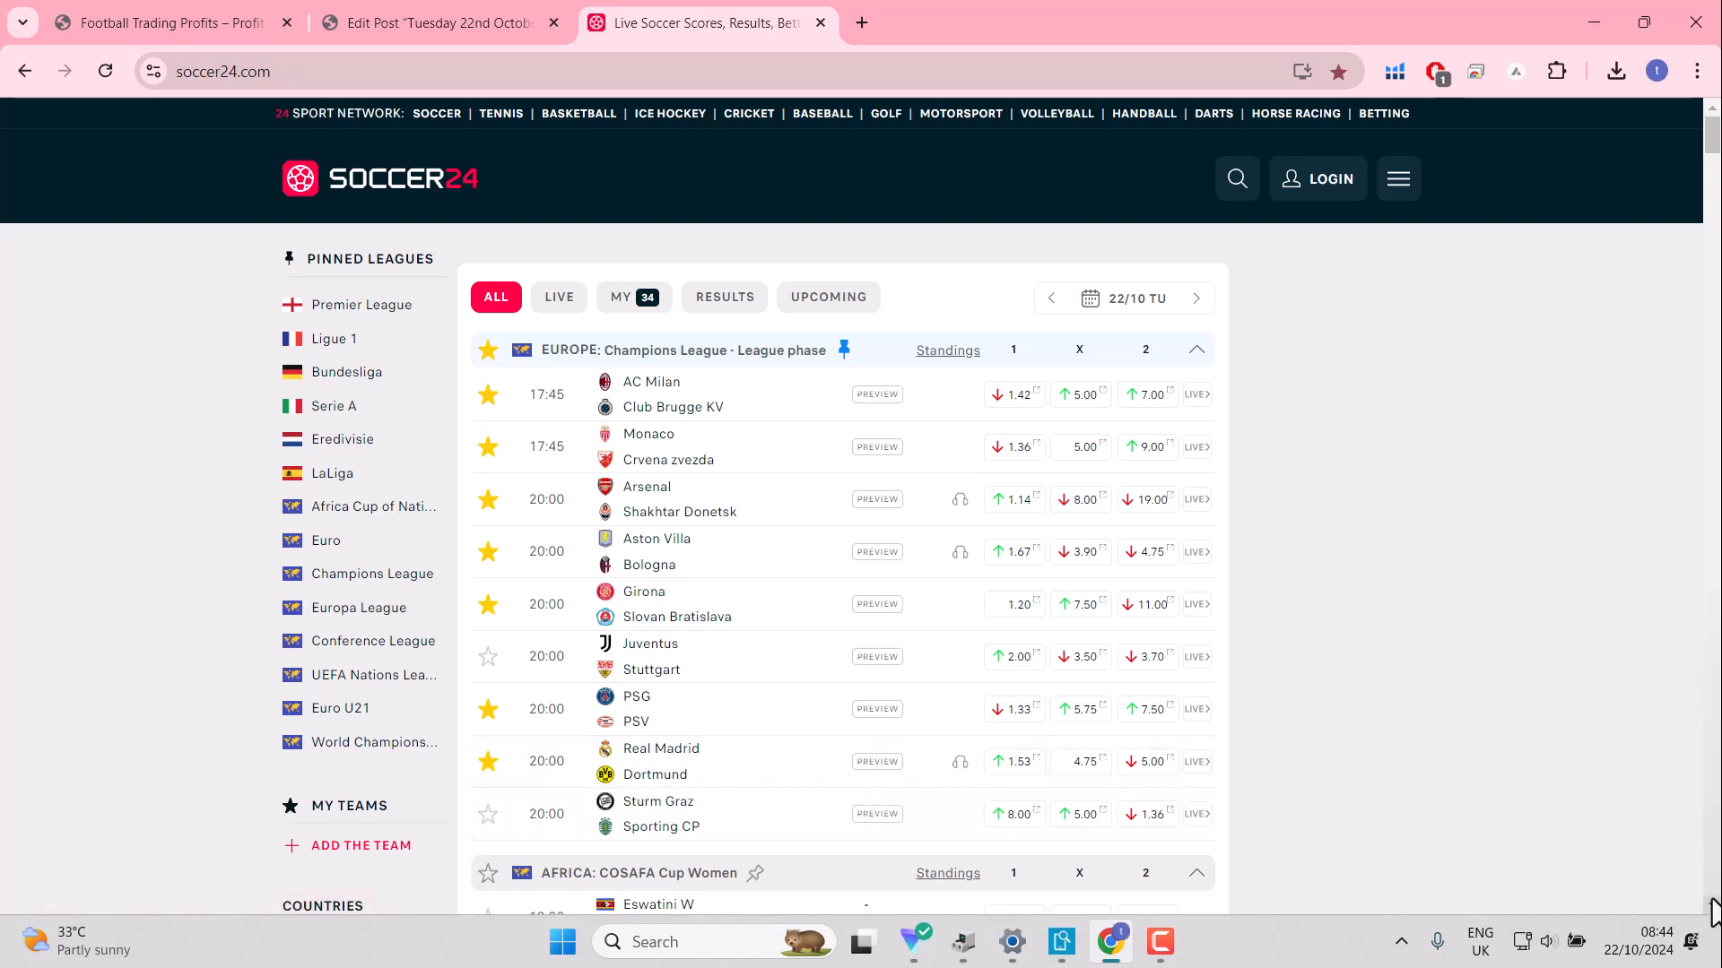
scroll(down, 3)
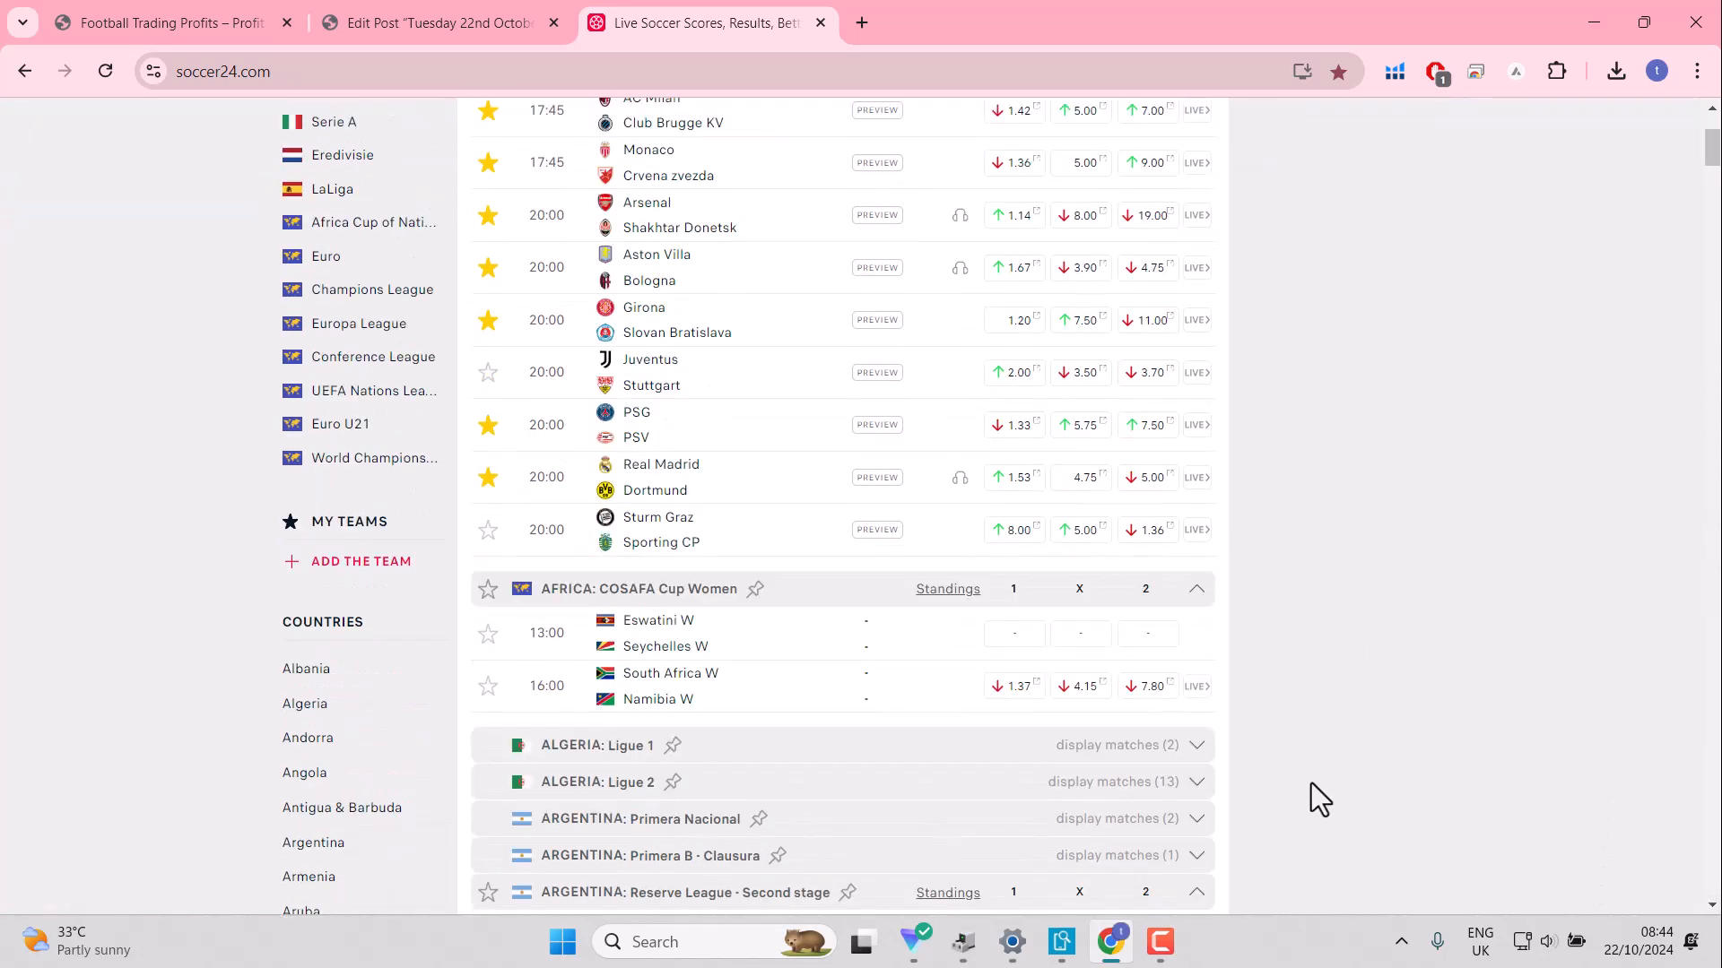
mouse_move(487, 529)
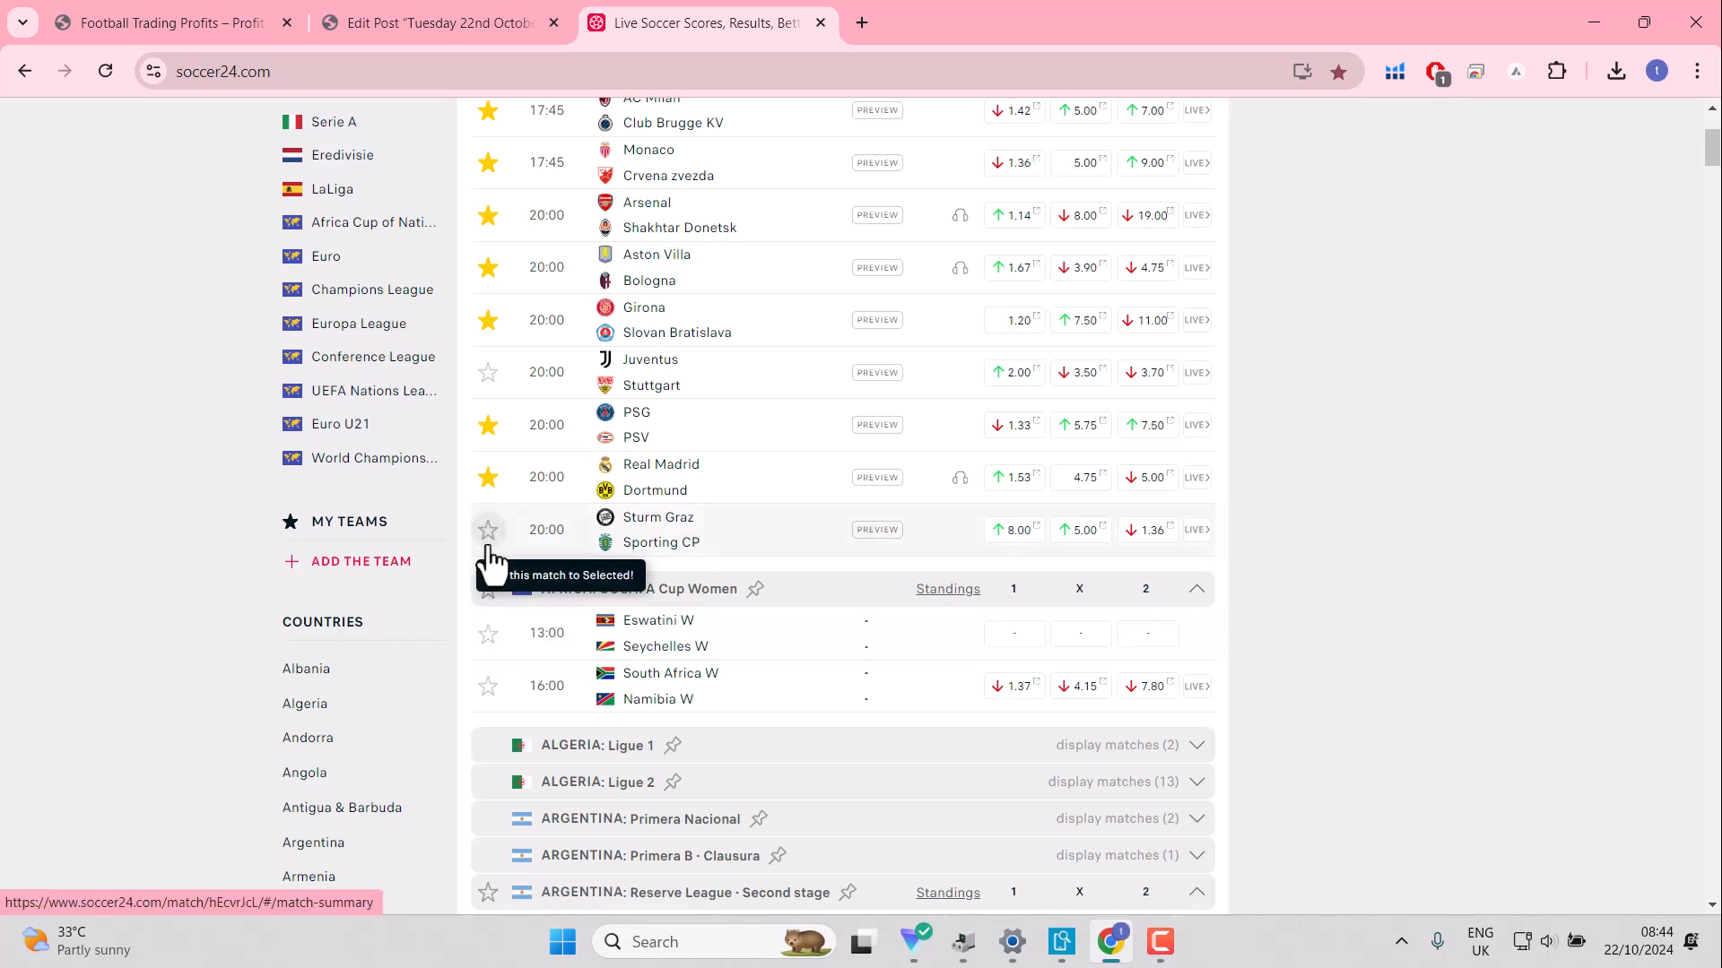
click(488, 530)
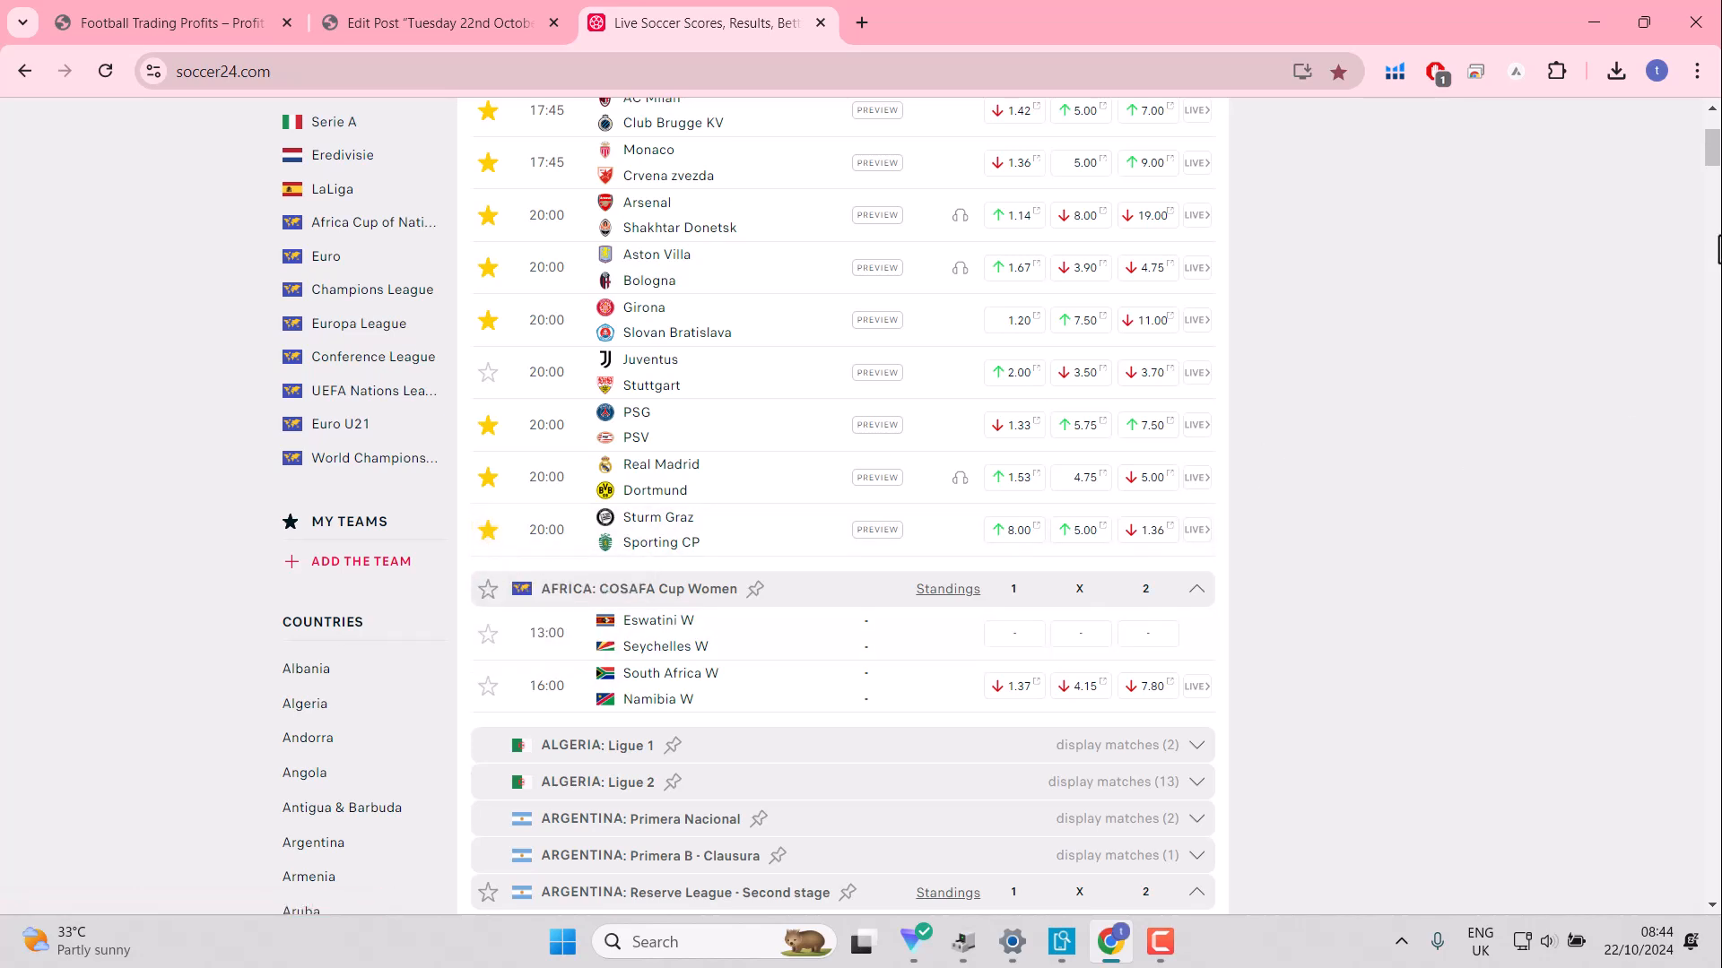
scroll(up, 3)
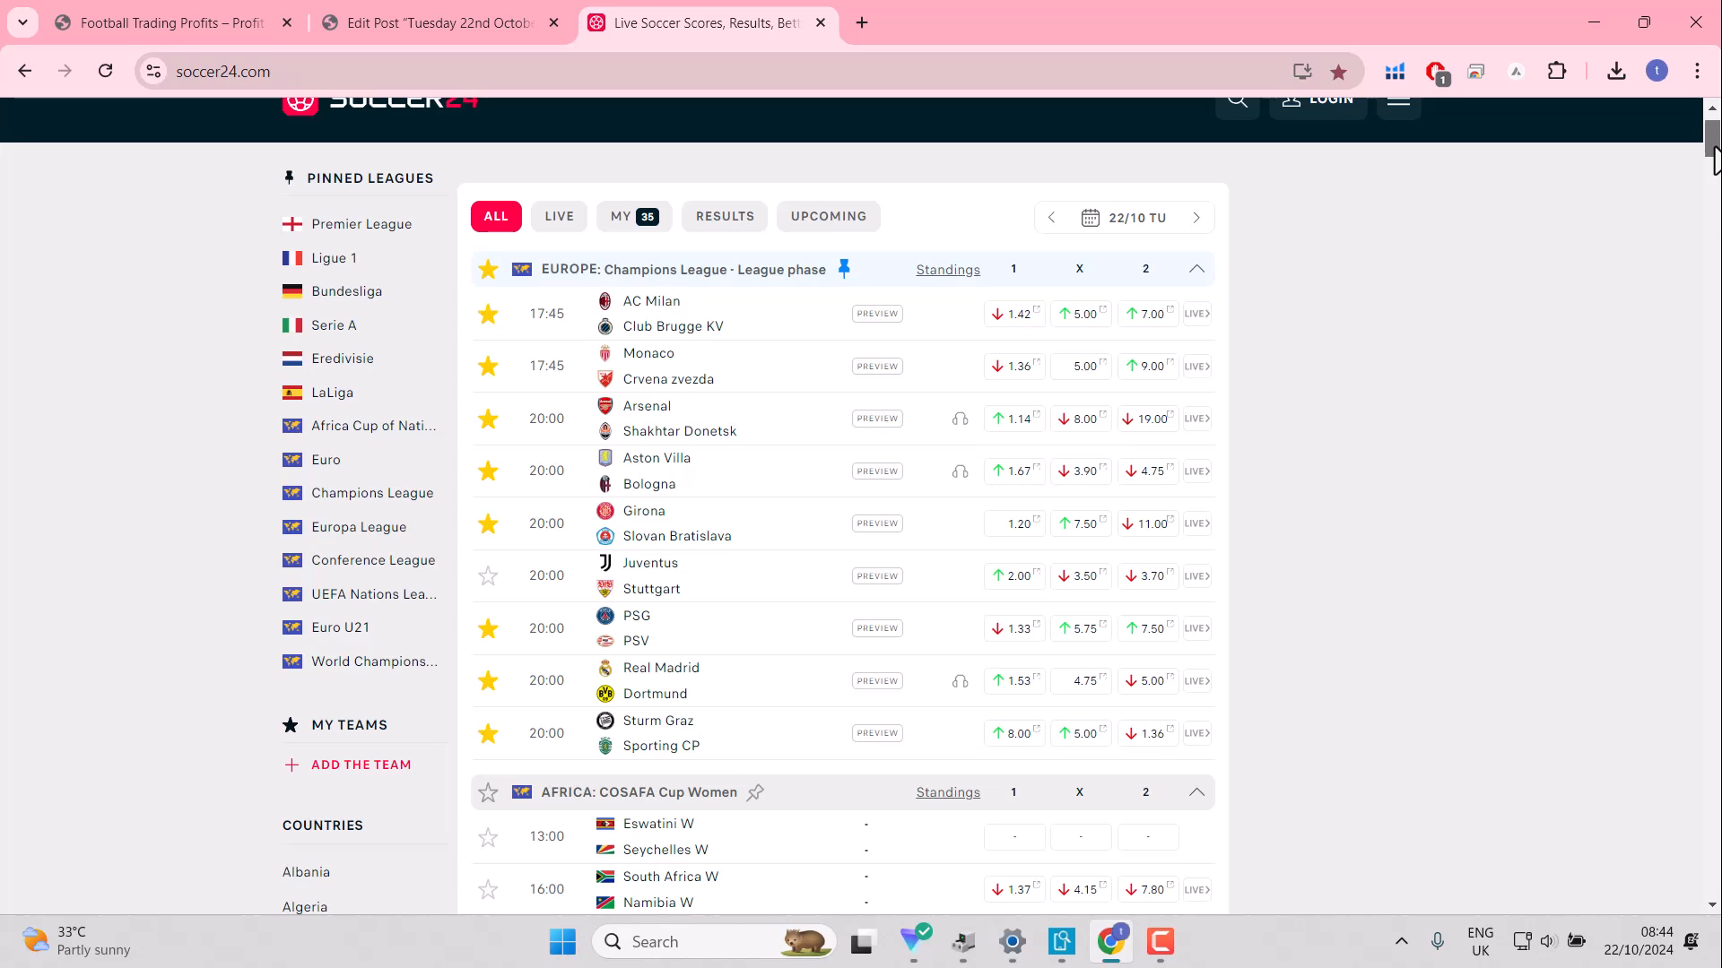
mouse_move(647, 366)
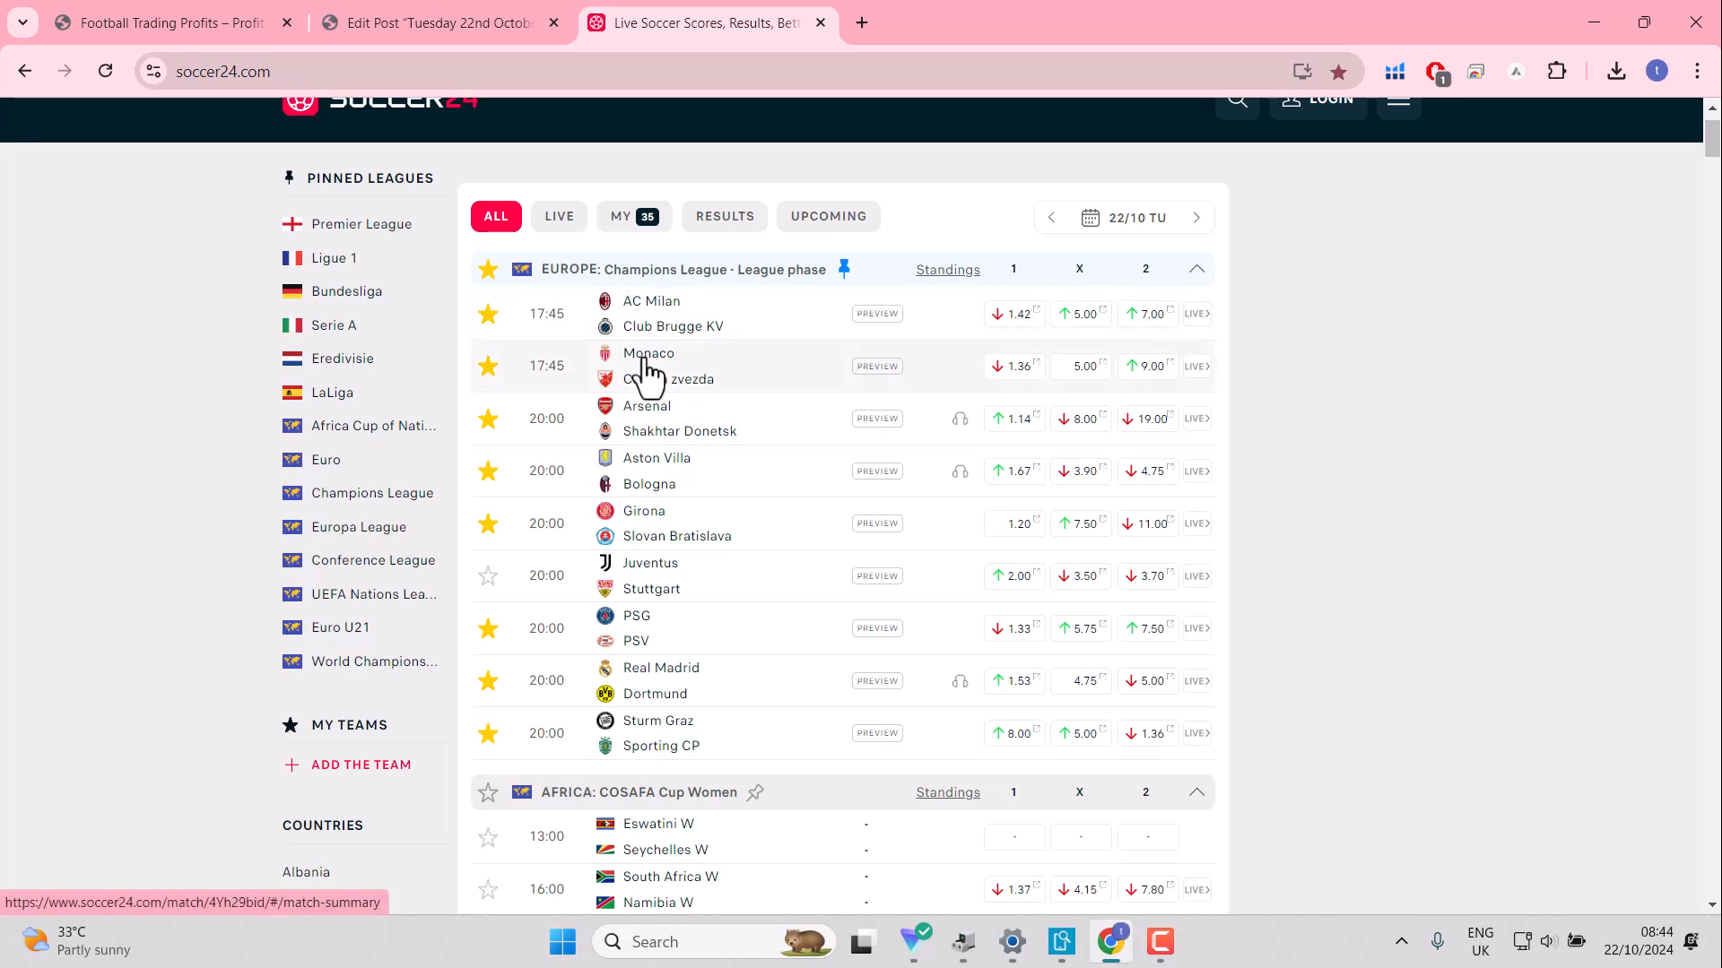
mouse_move(654, 395)
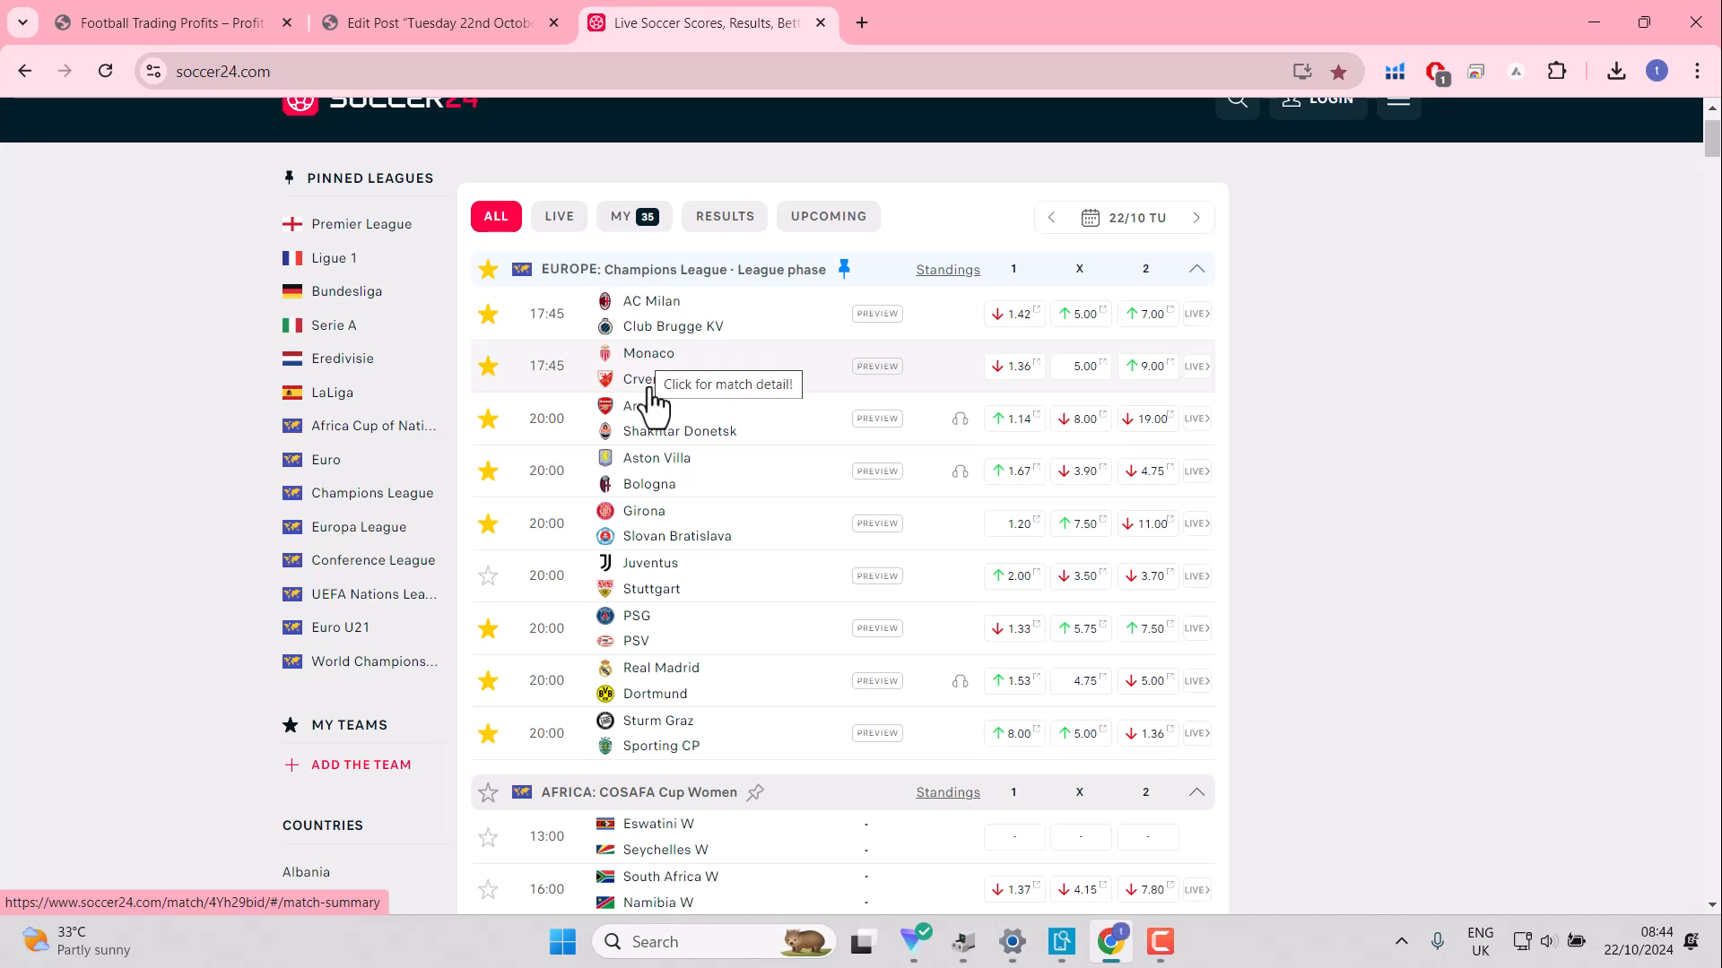
mouse_move(765, 407)
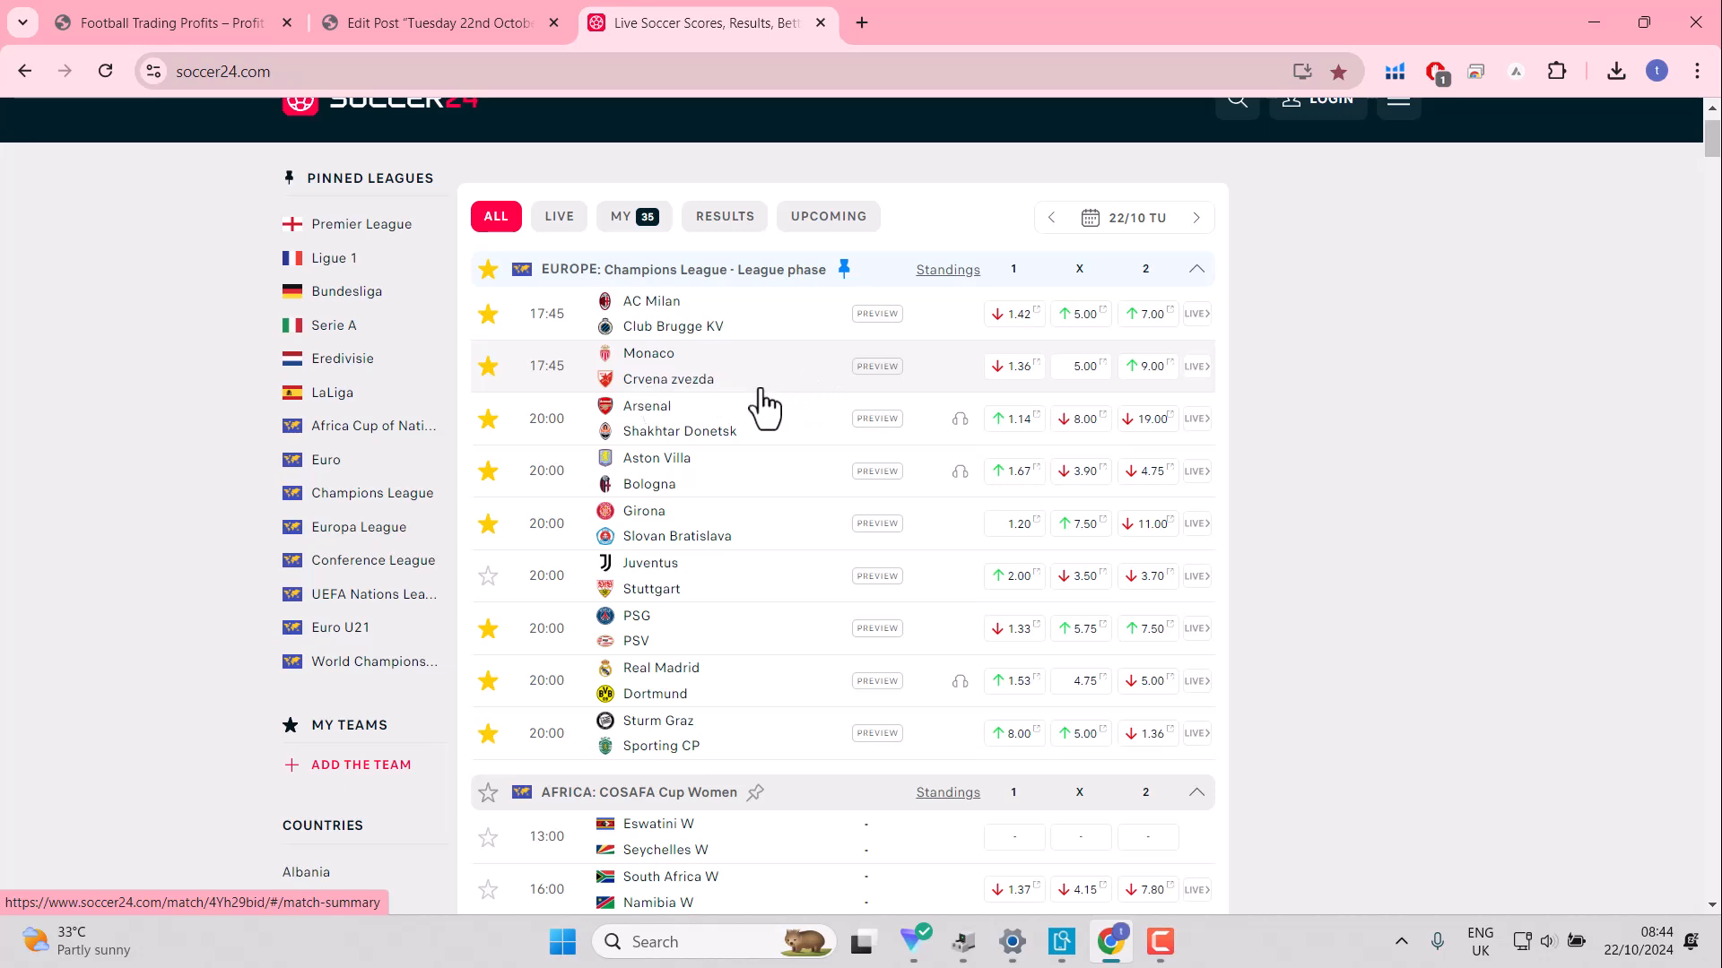
mouse_move(747, 412)
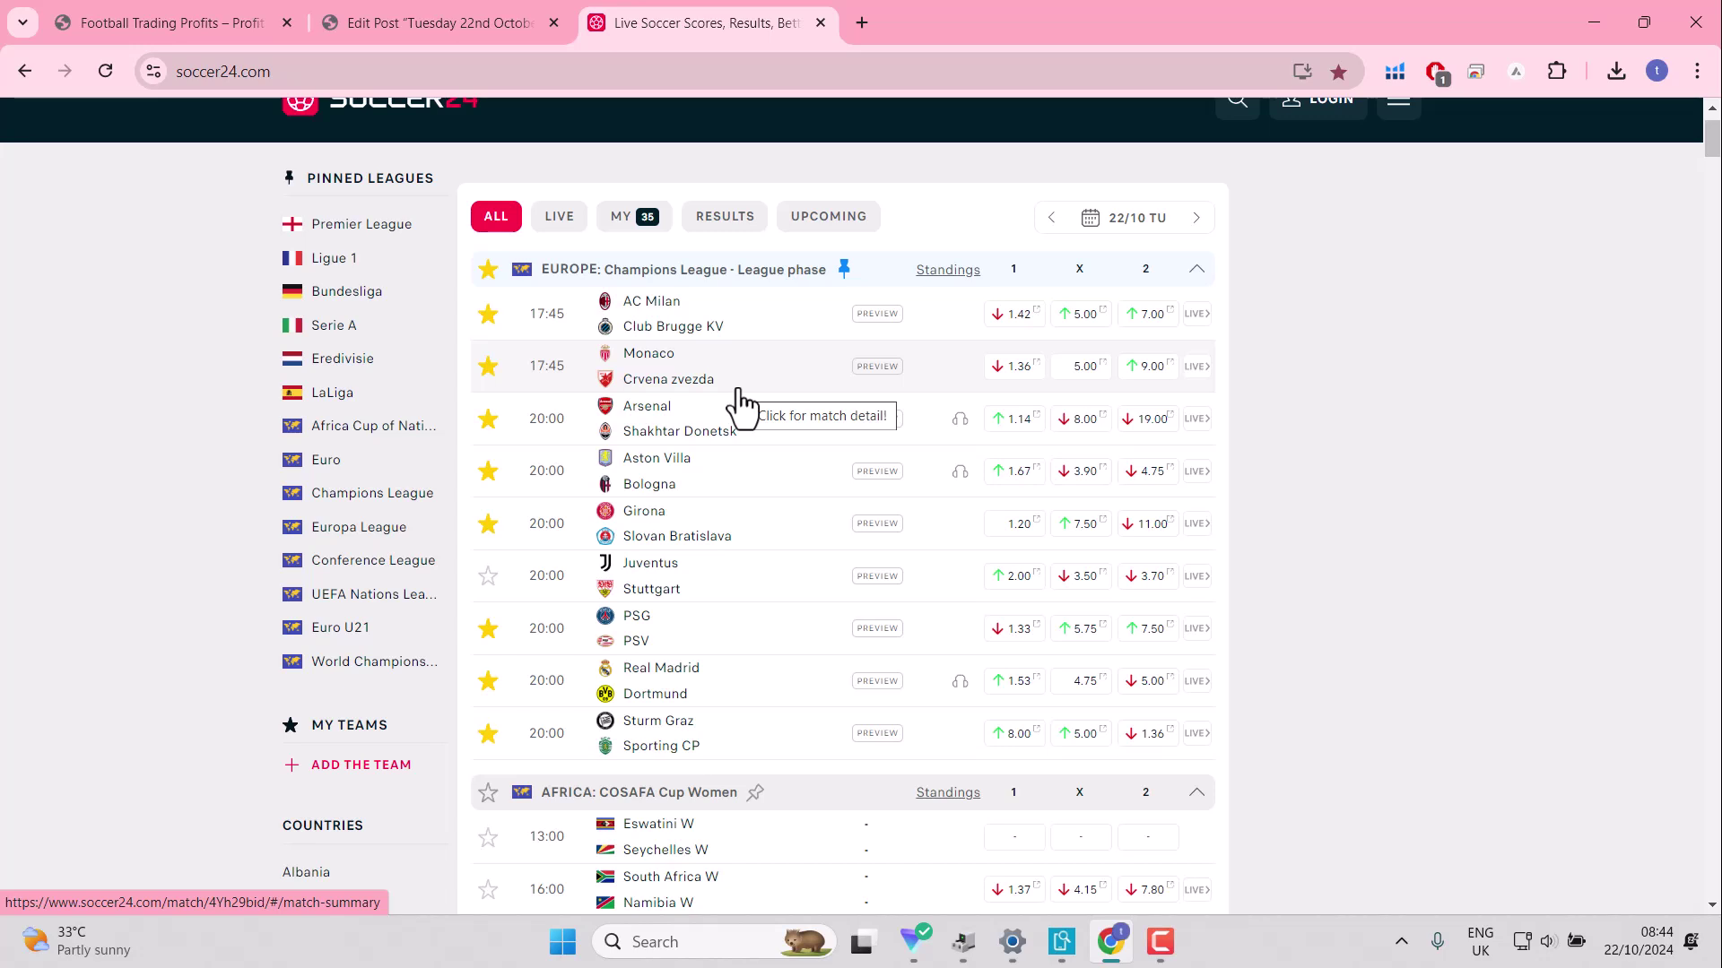
mouse_move(718, 454)
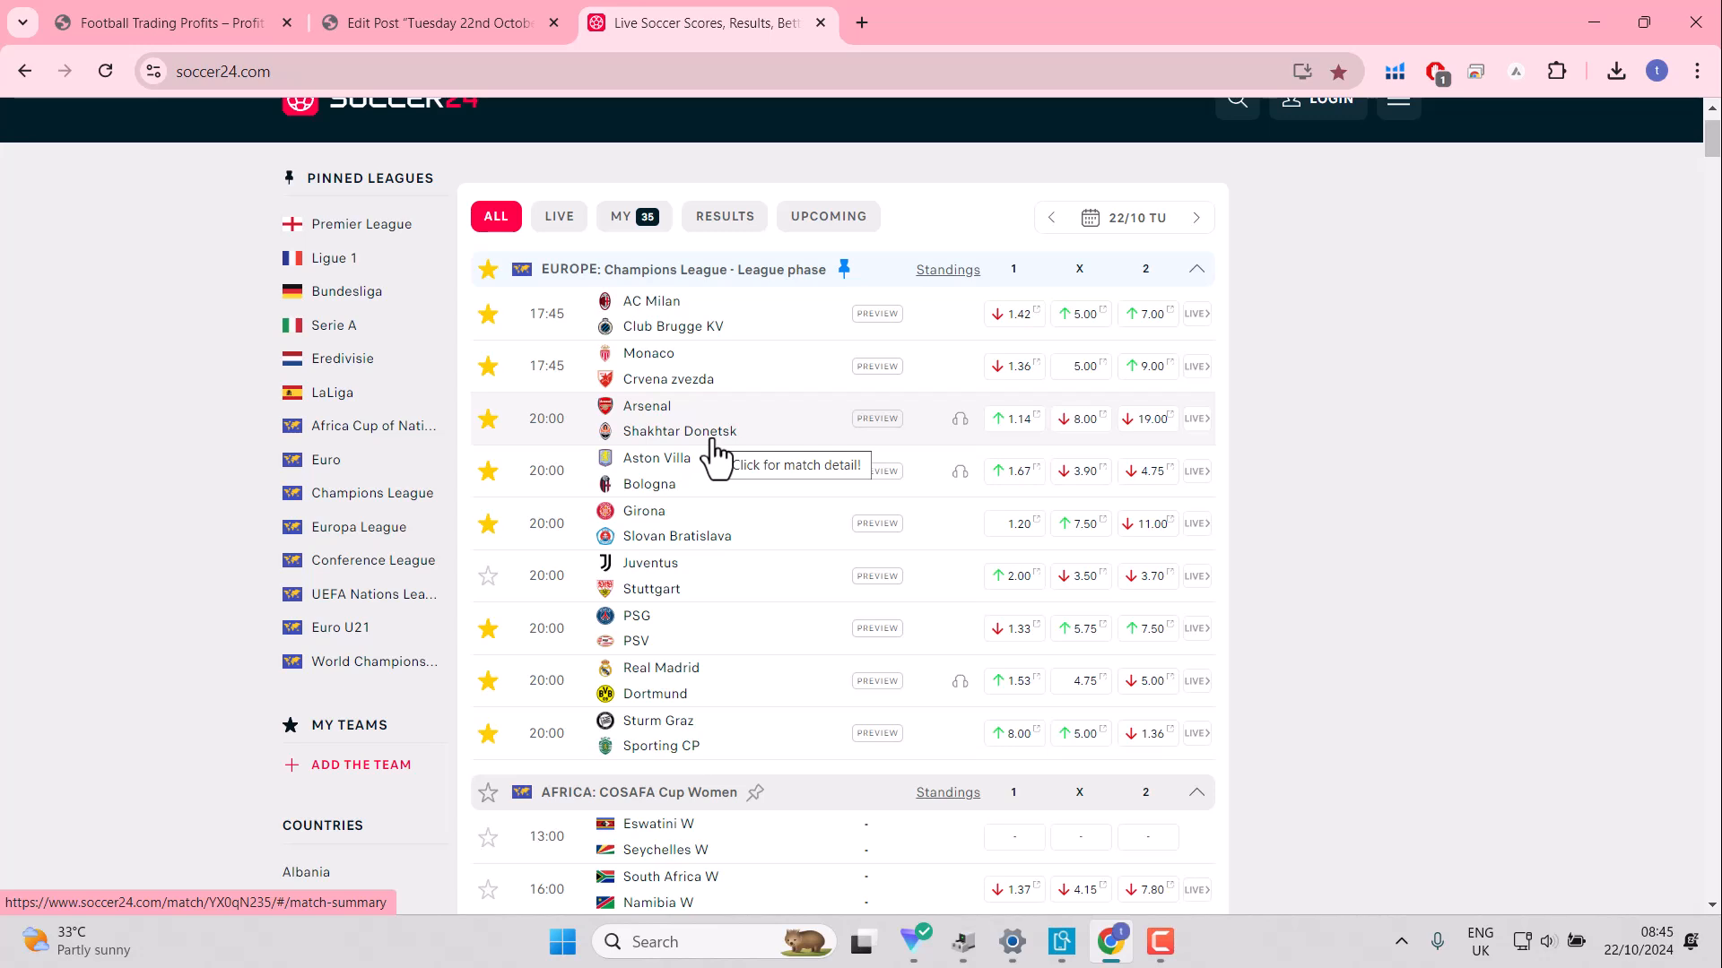
mouse_move(700, 459)
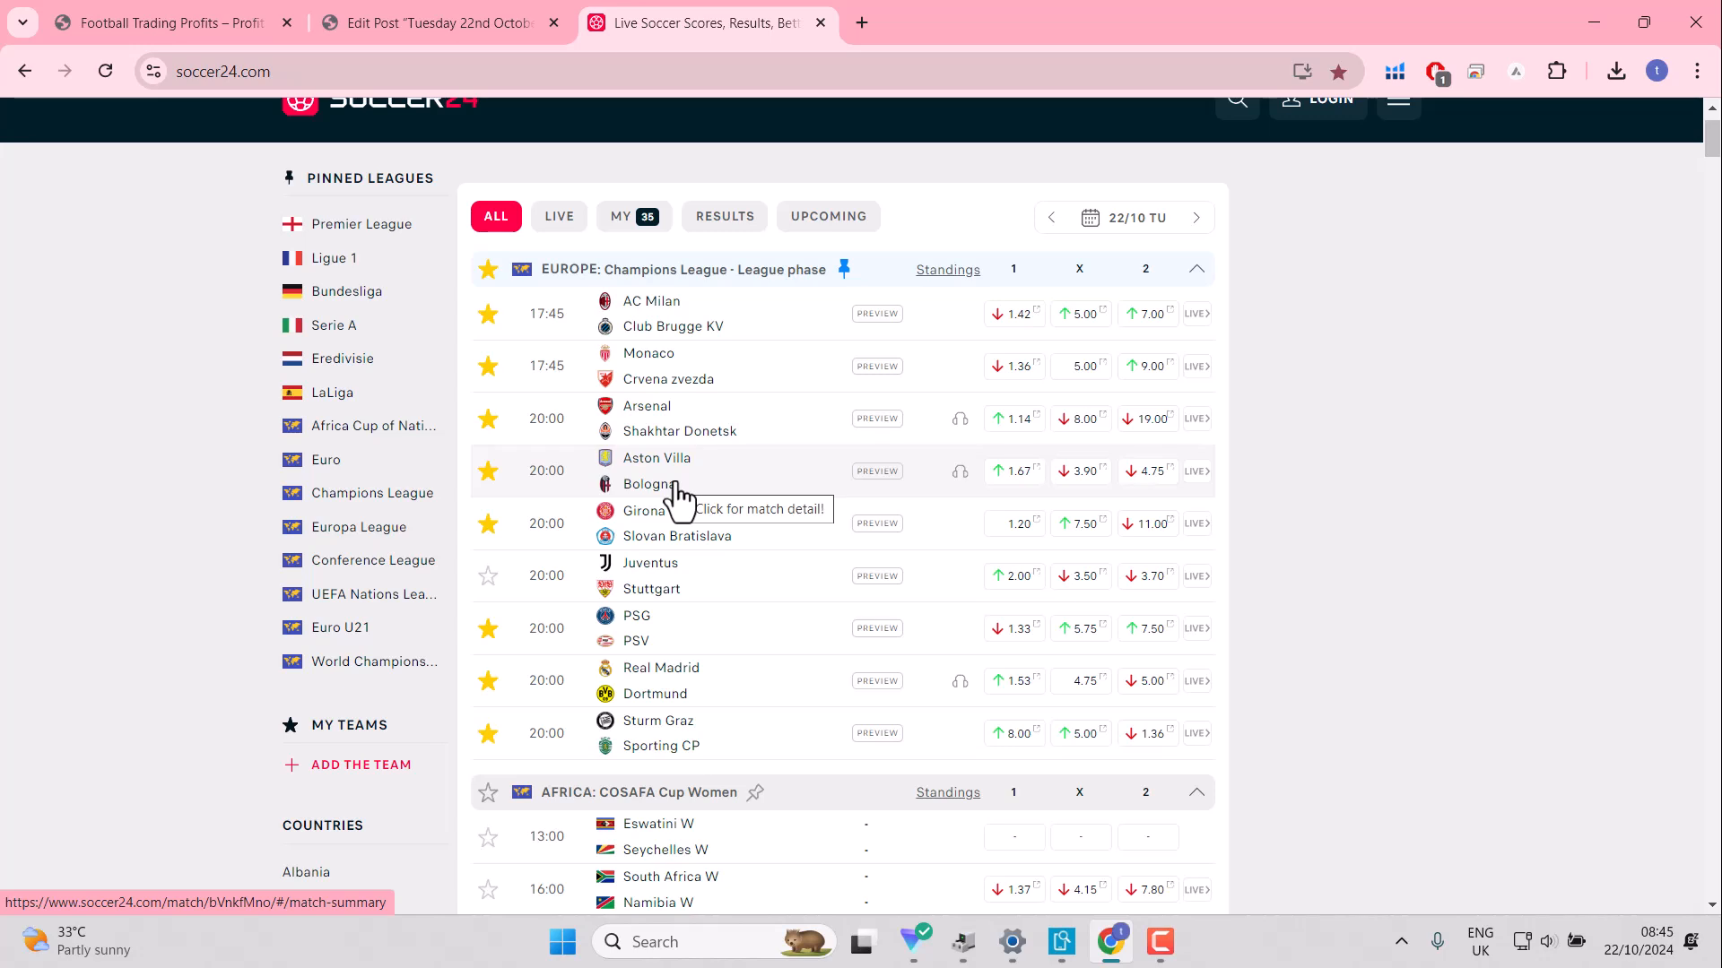
mouse_move(750, 489)
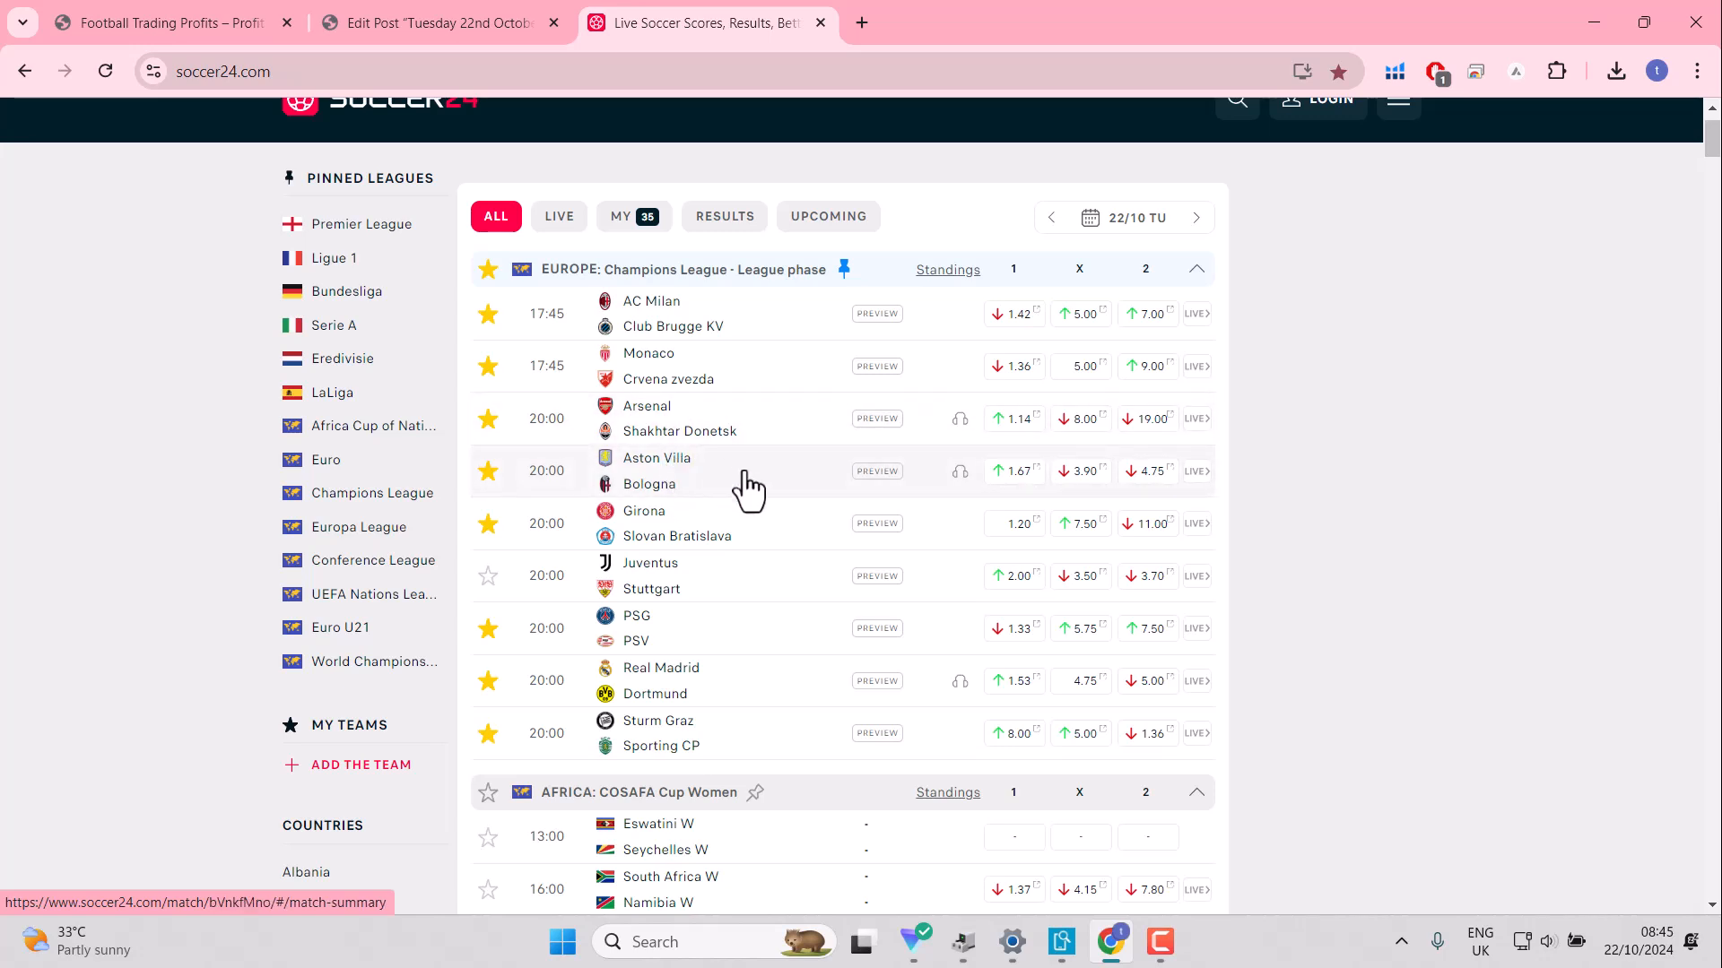
mouse_move(678, 524)
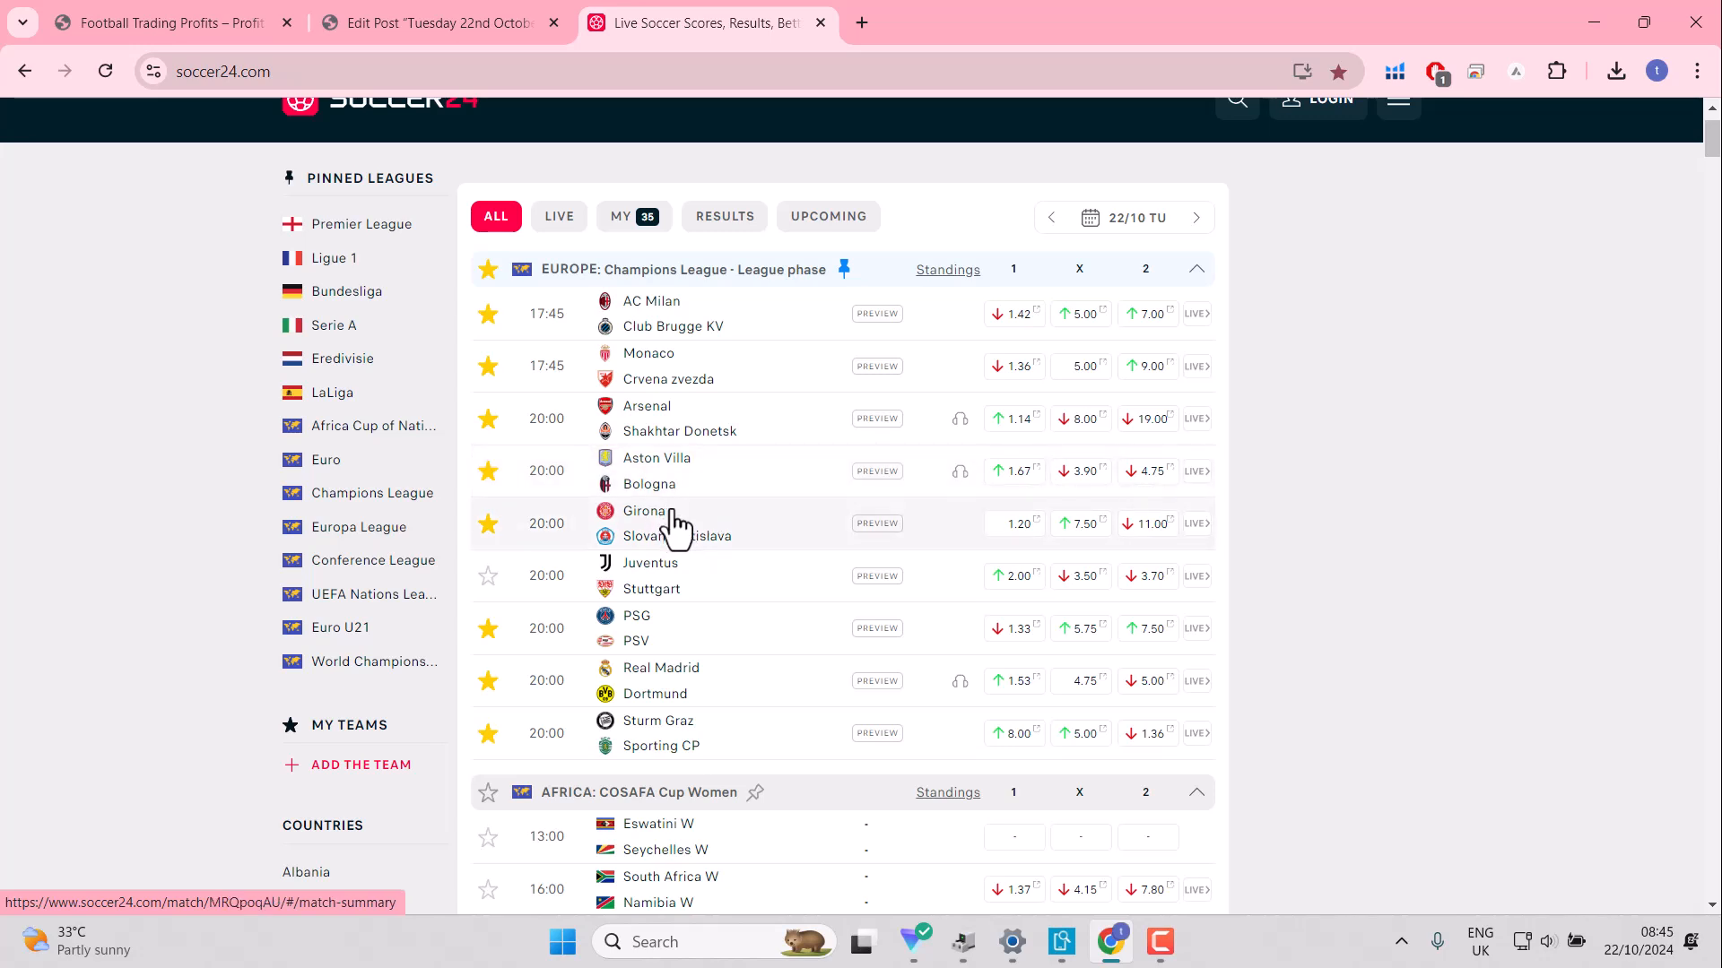
mouse_move(676, 524)
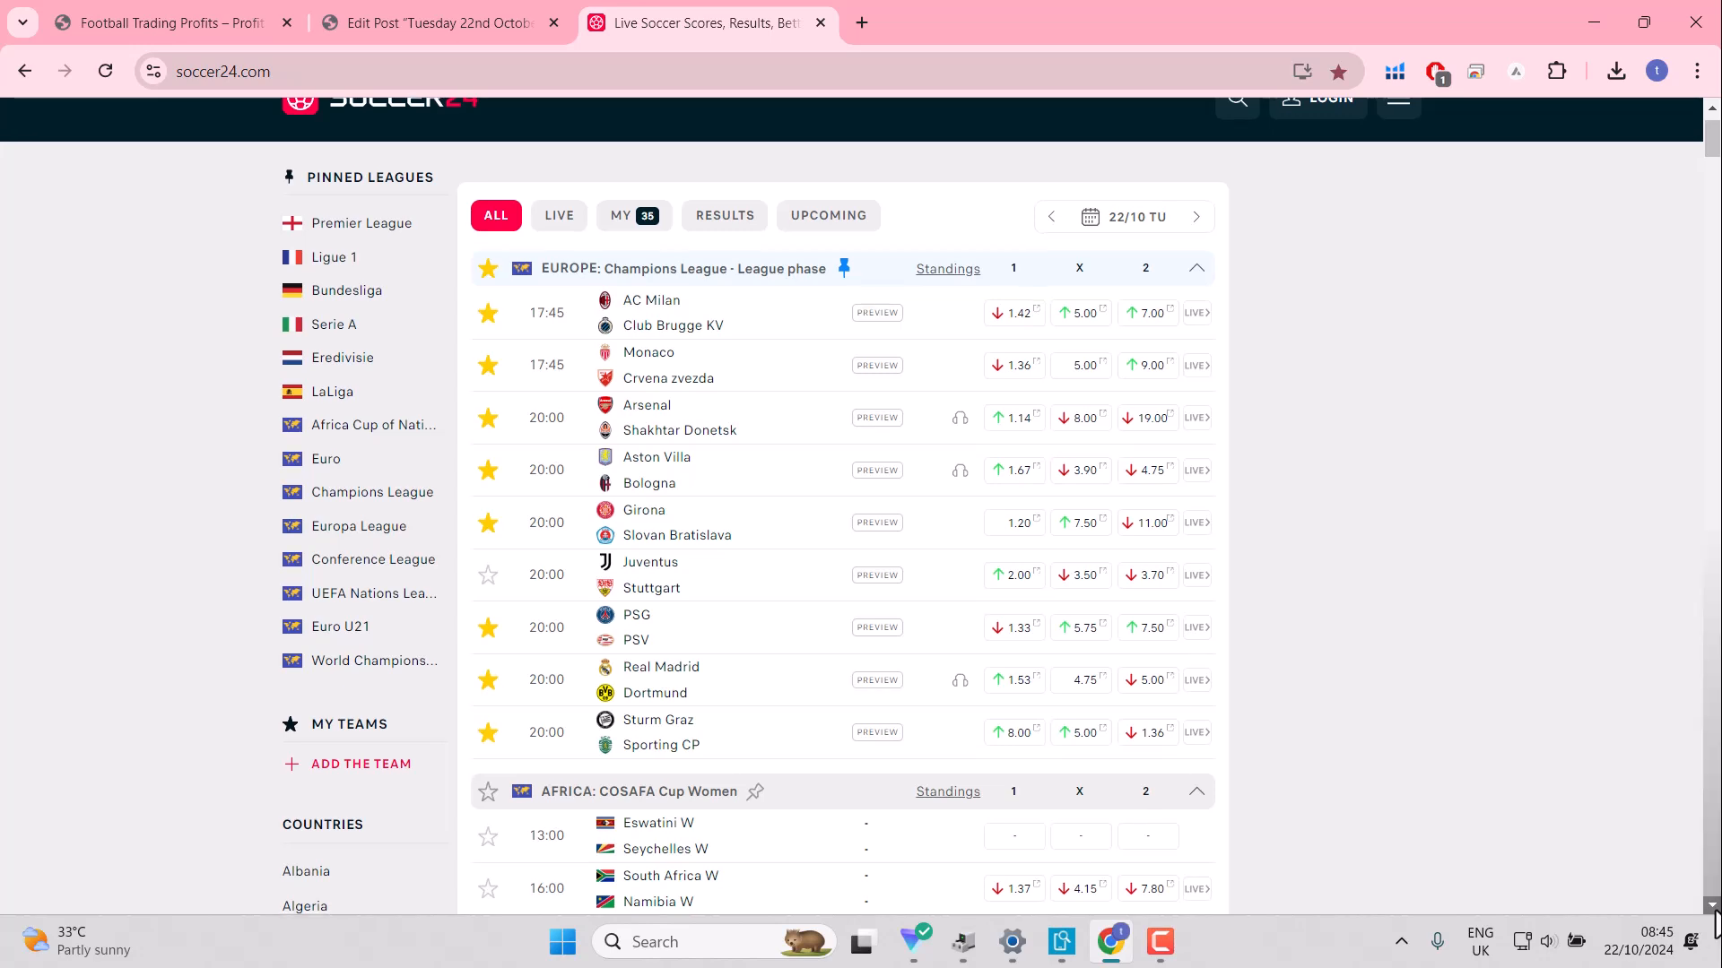
Step: Scroll the Tuesday match list down to England's Championship and League One fixtures
scroll(down, 3)
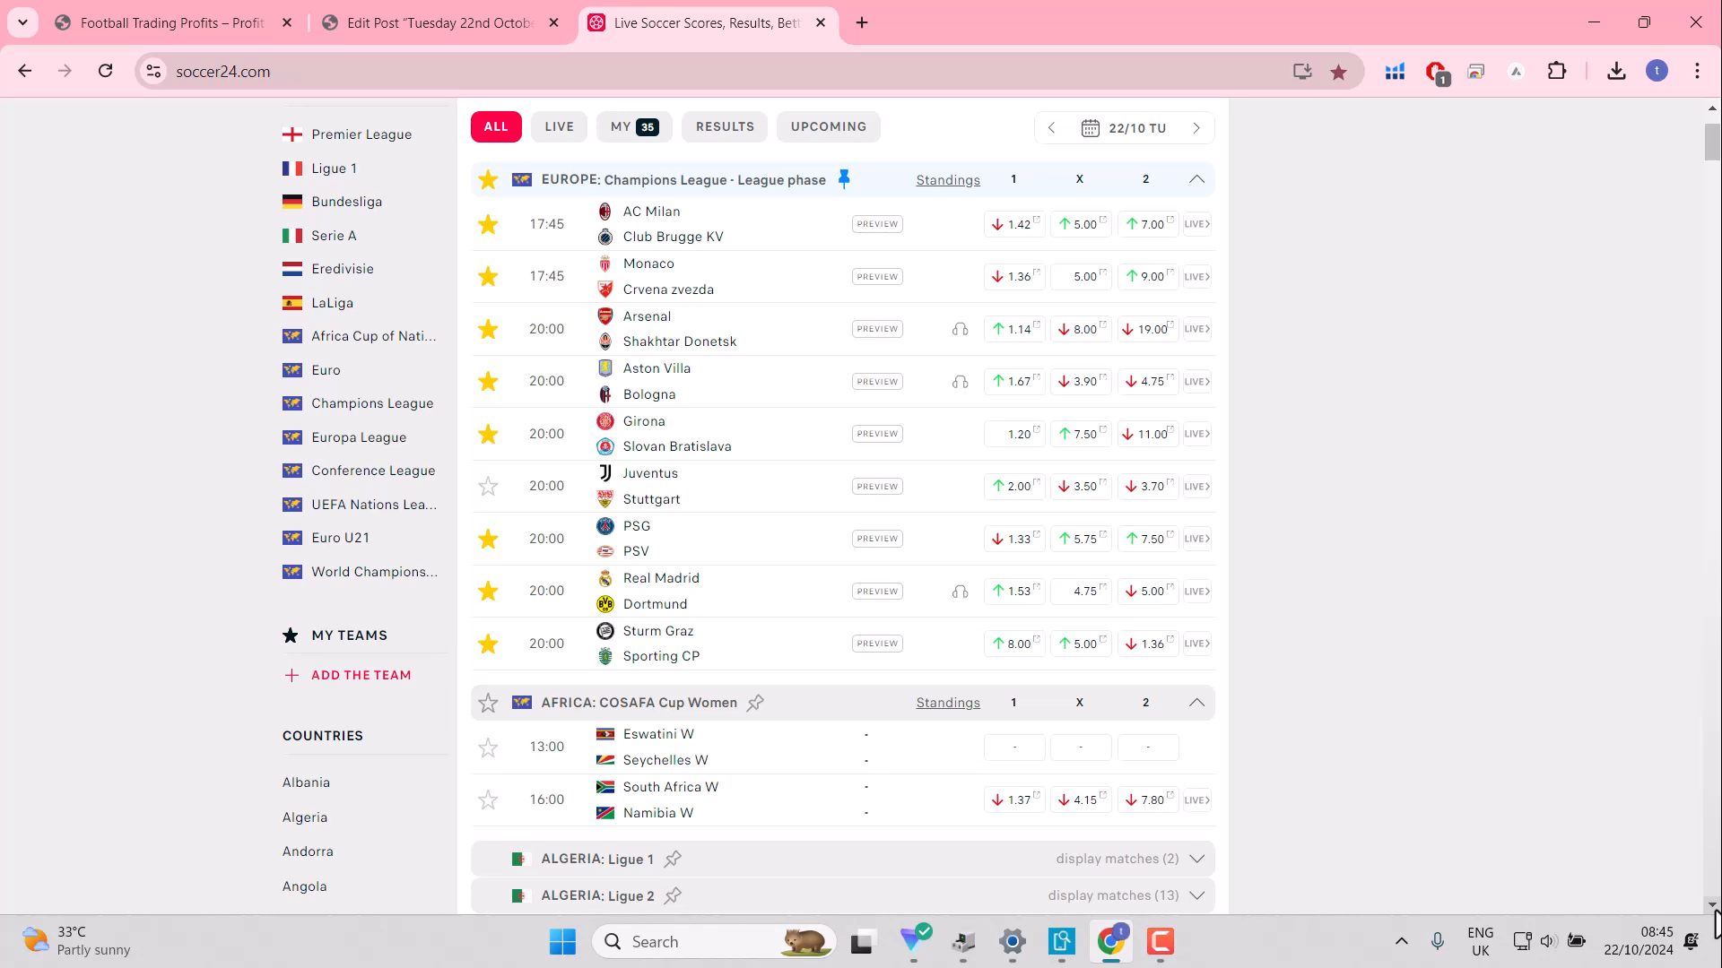
scroll(down, 3)
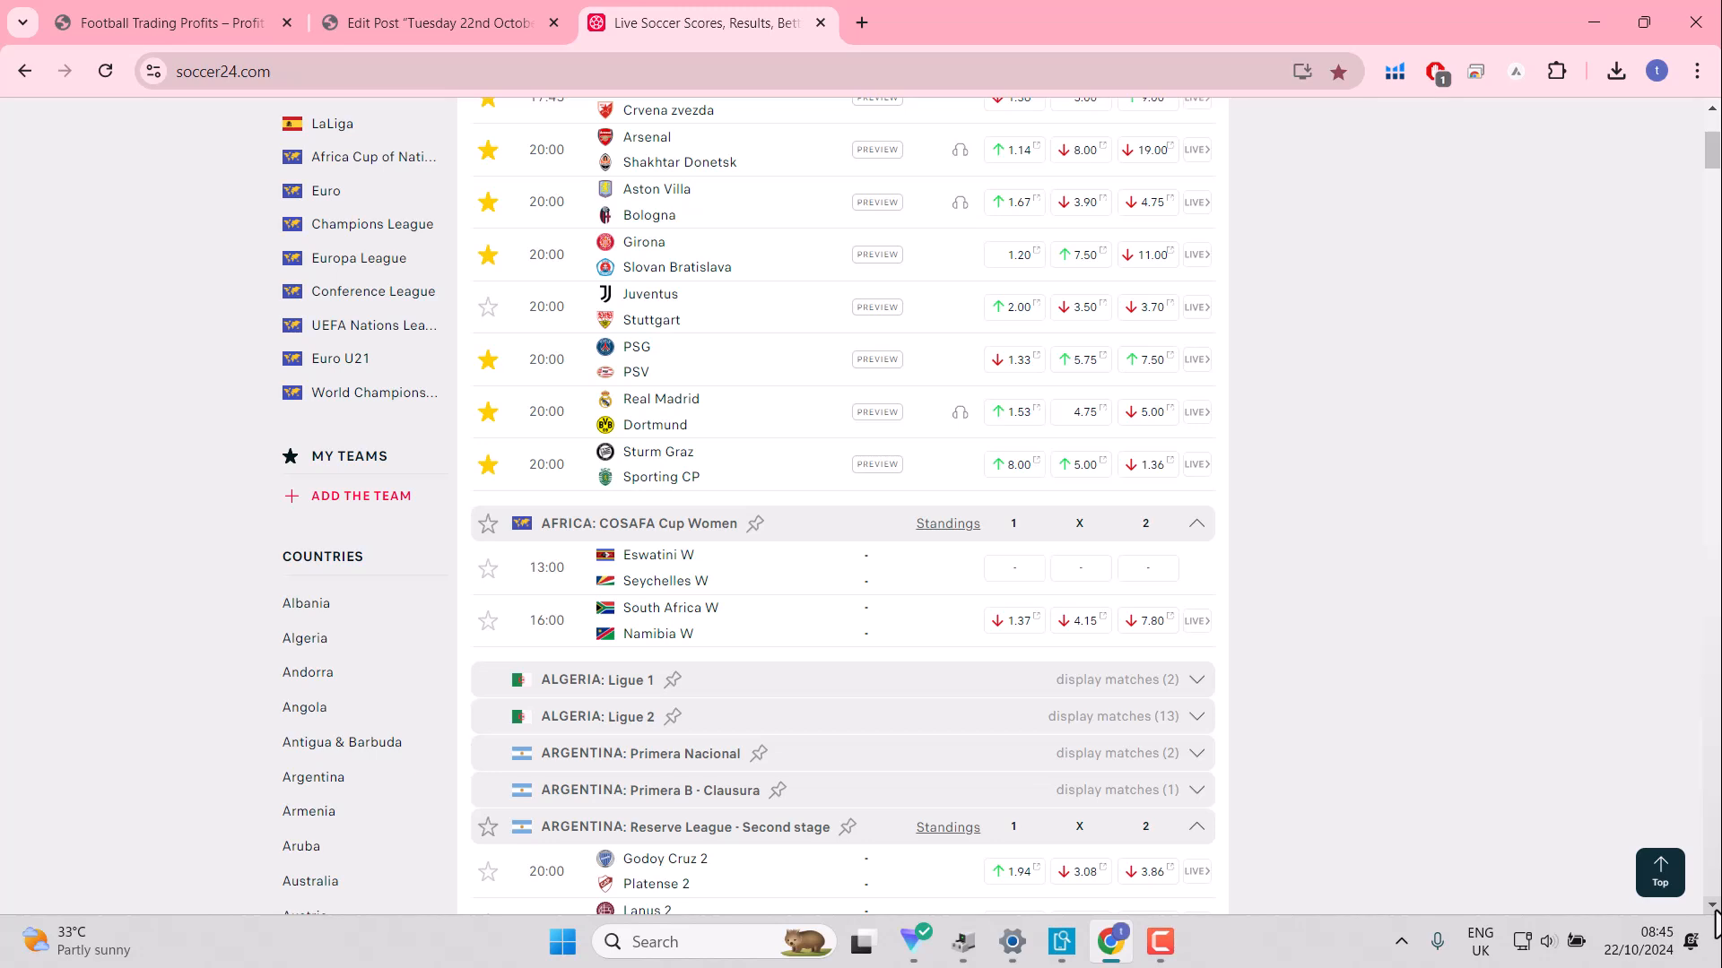
mouse_move(1701, 898)
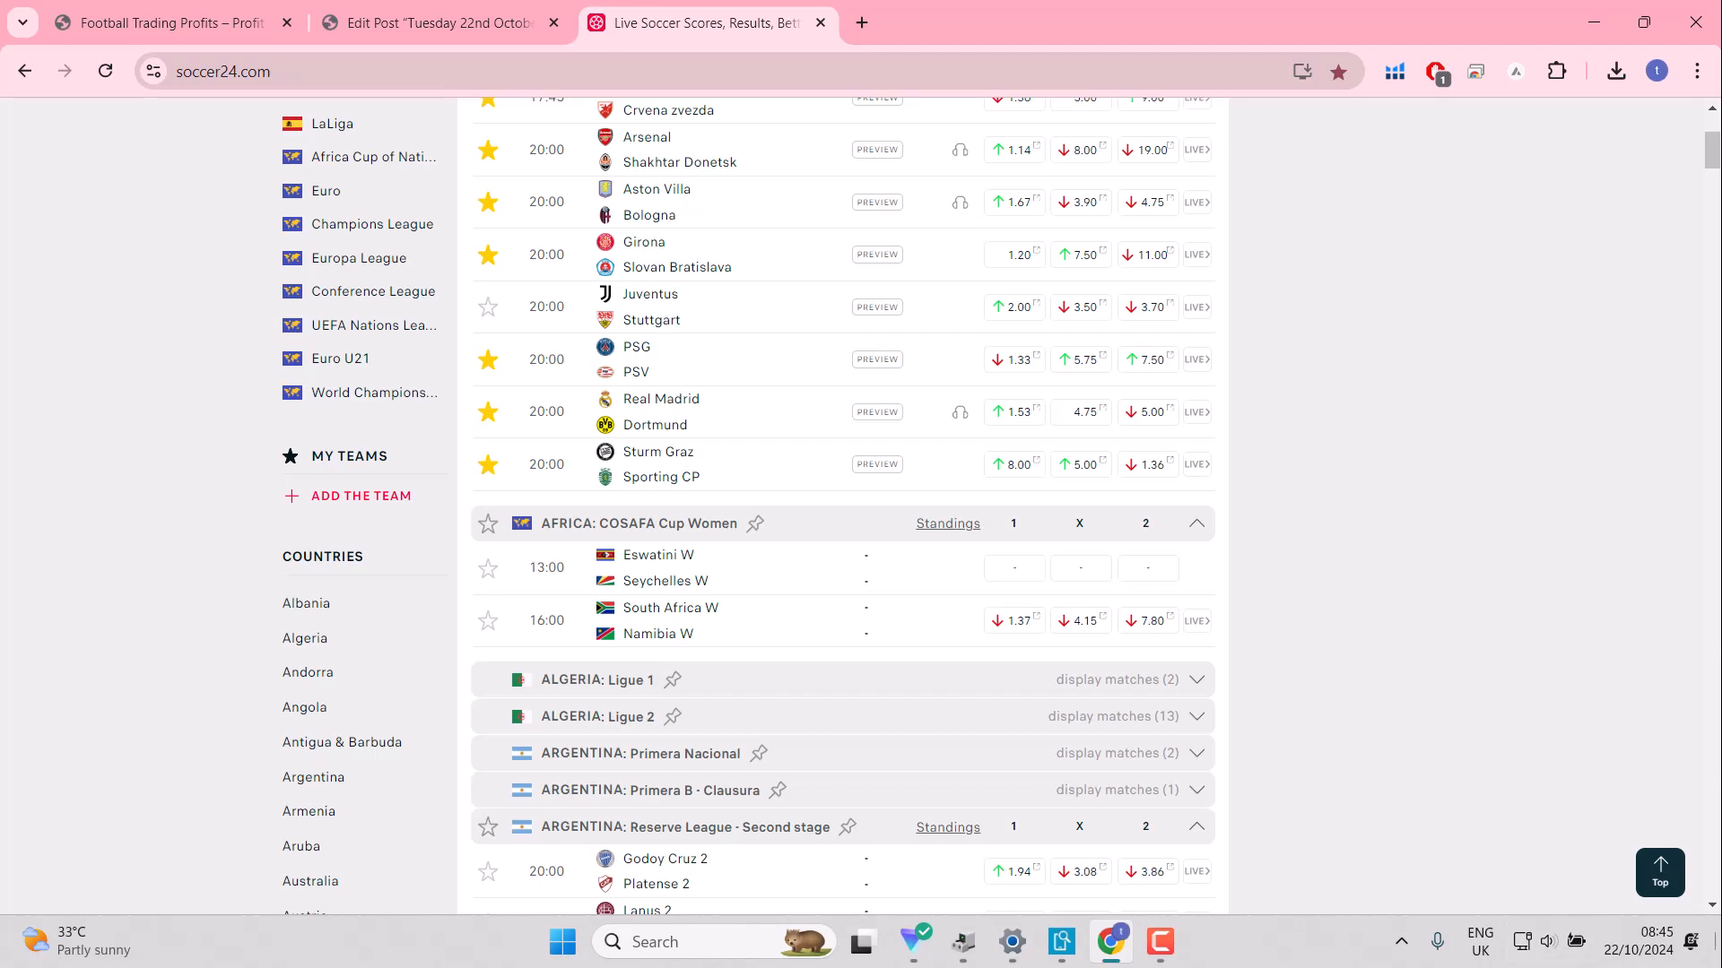
mouse_move(1710, 153)
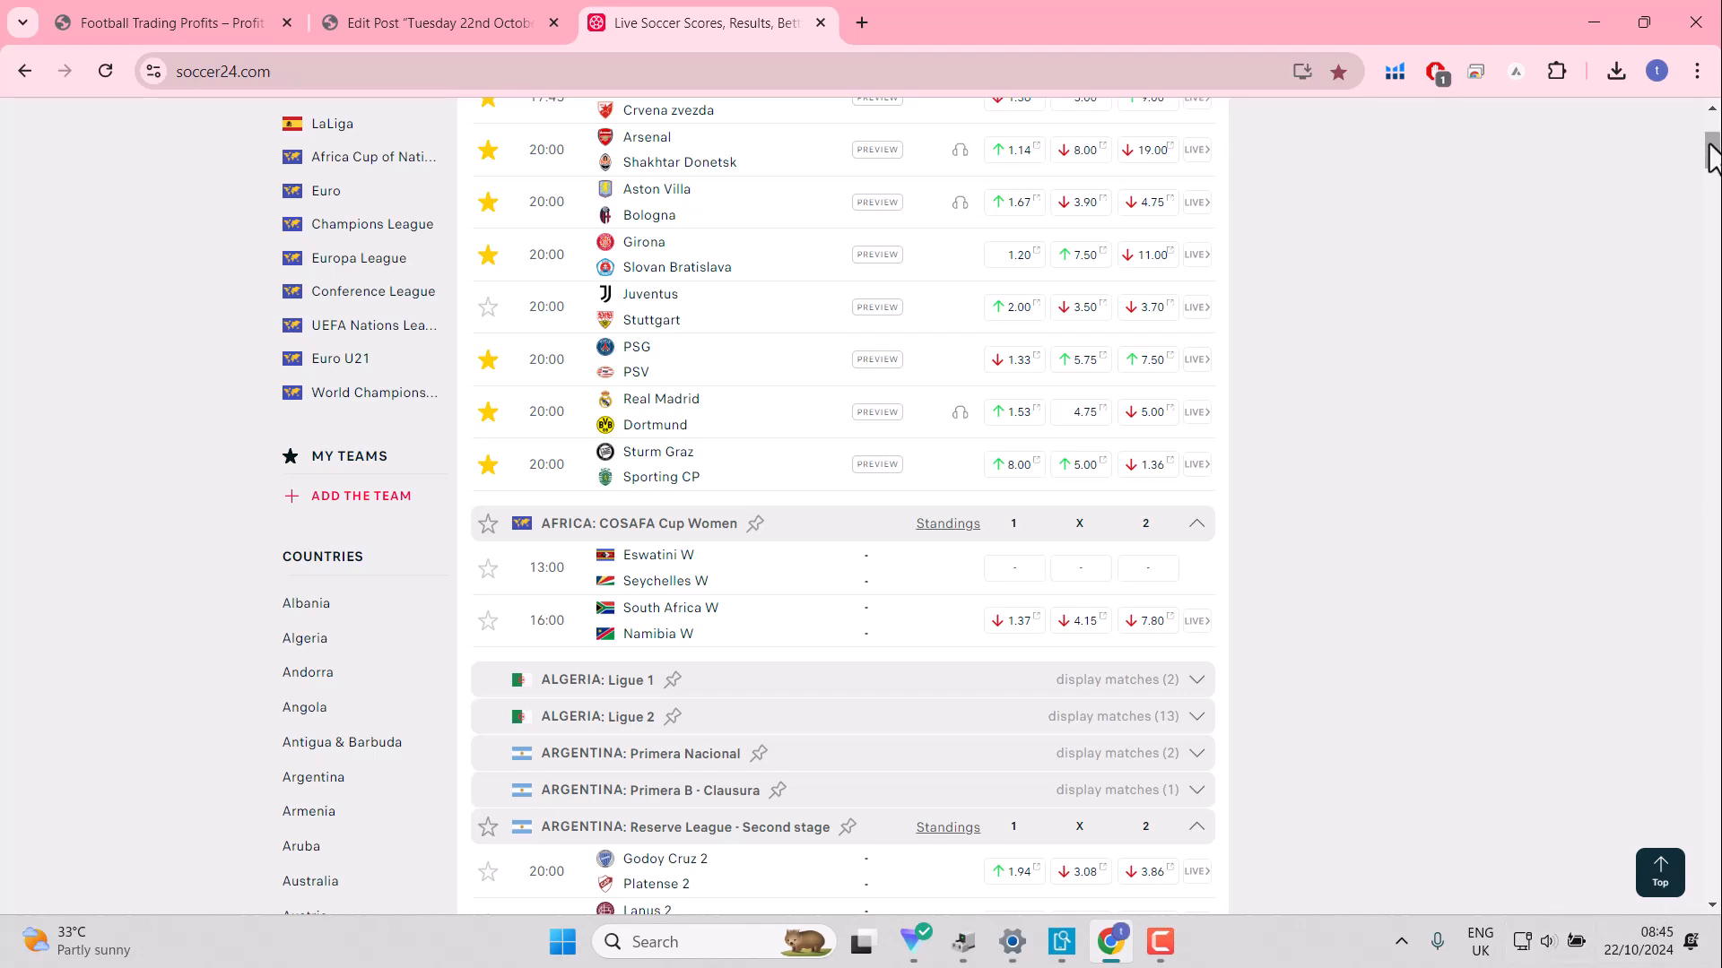
scroll(down, 3)
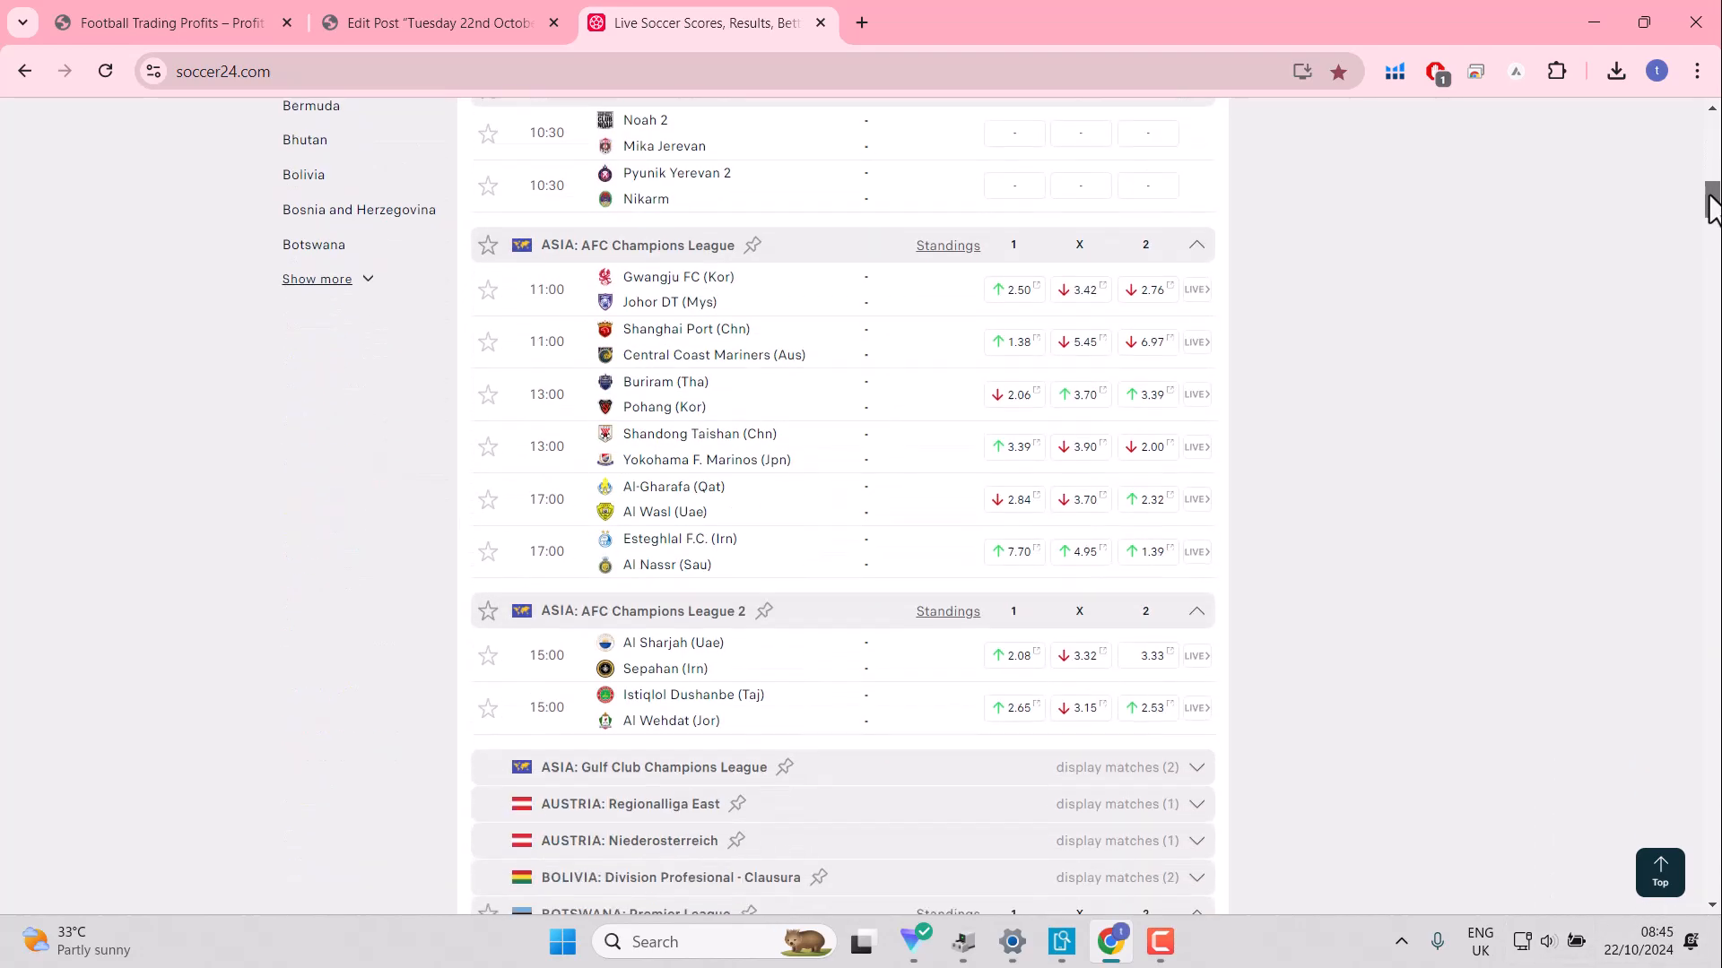
scroll(down, 3)
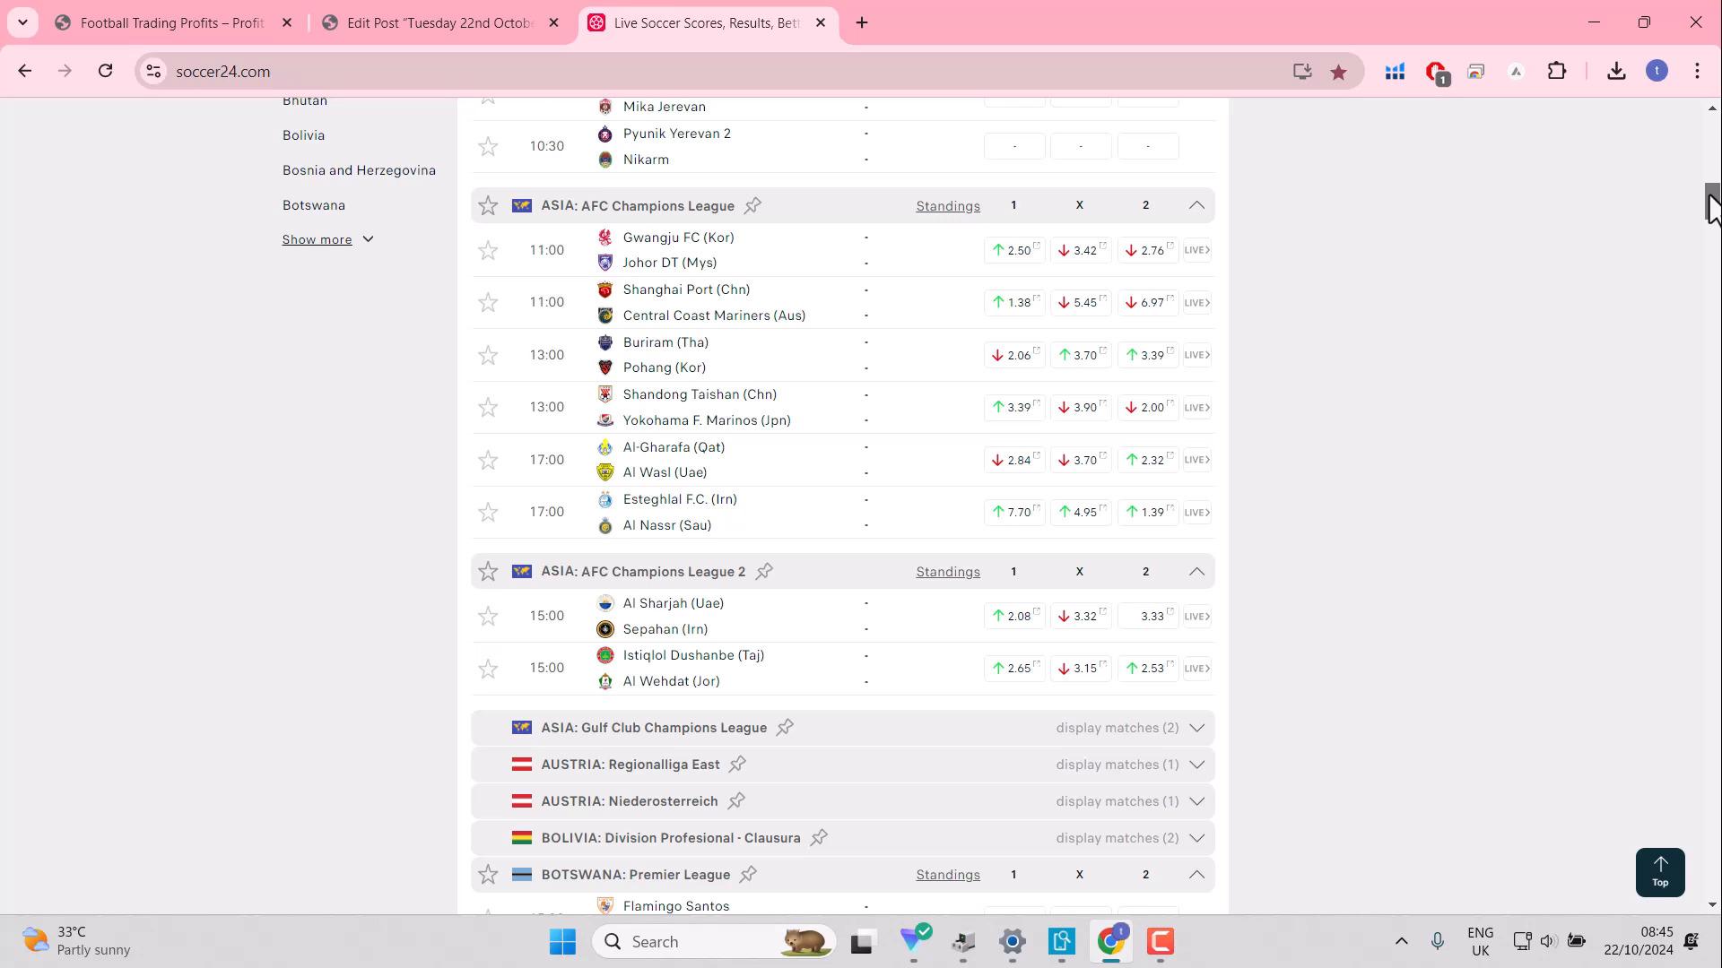
scroll(down, 3)
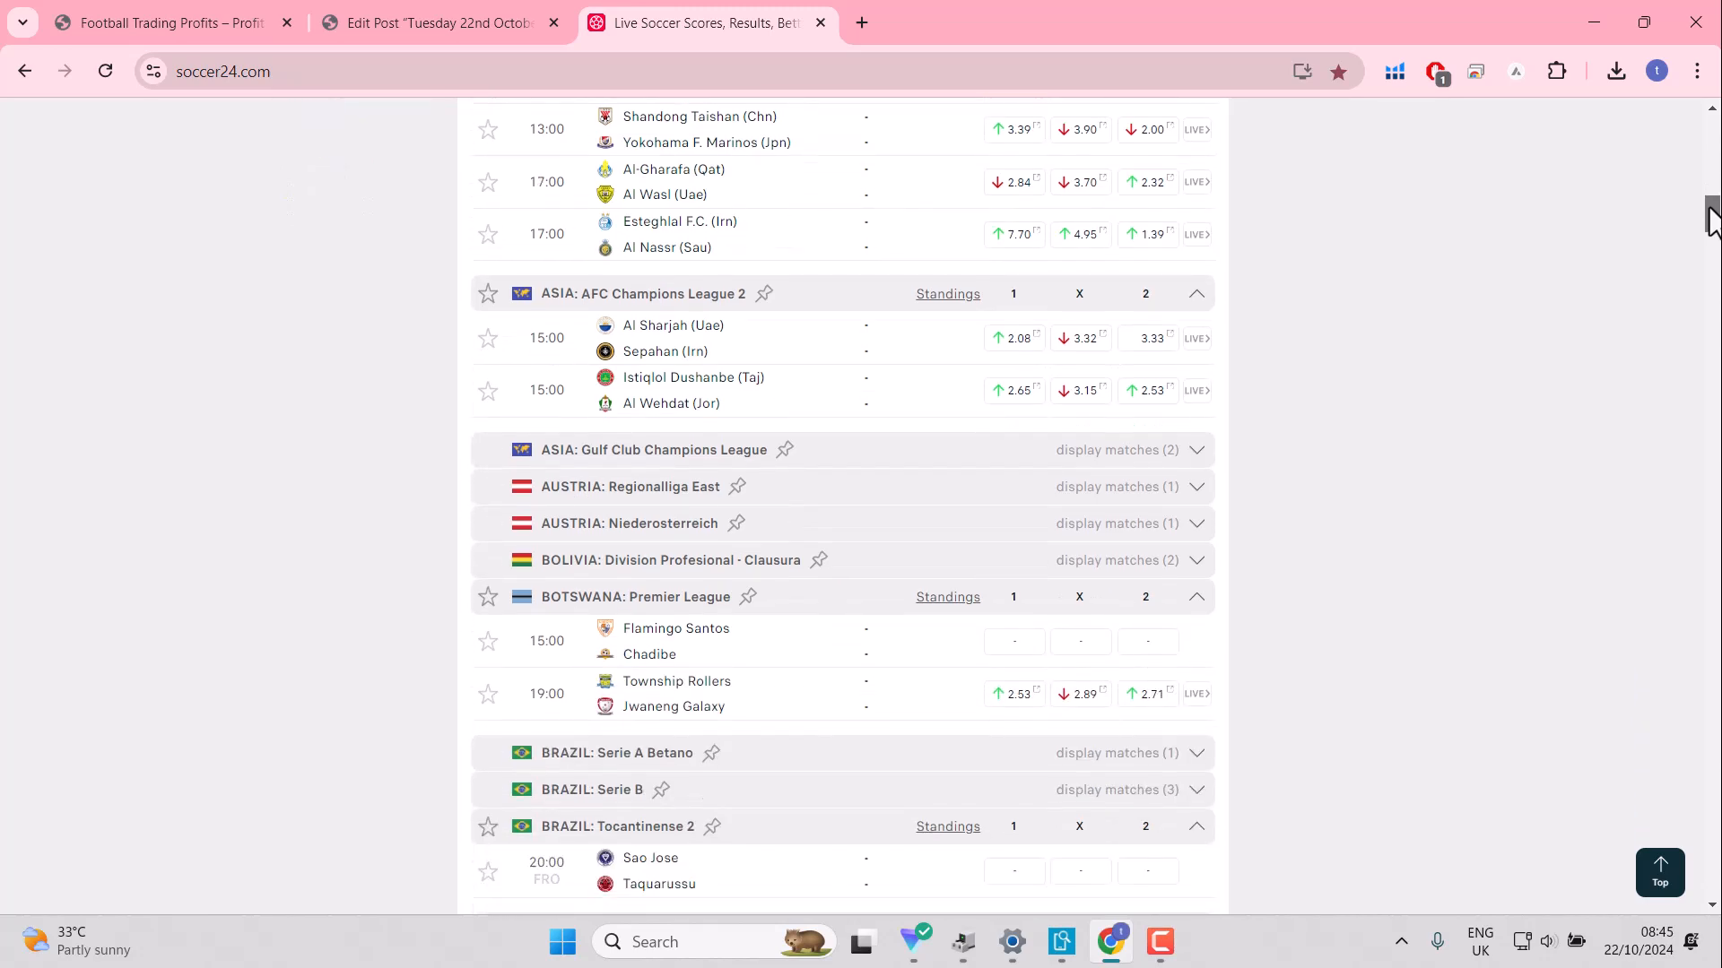
scroll(up, 3)
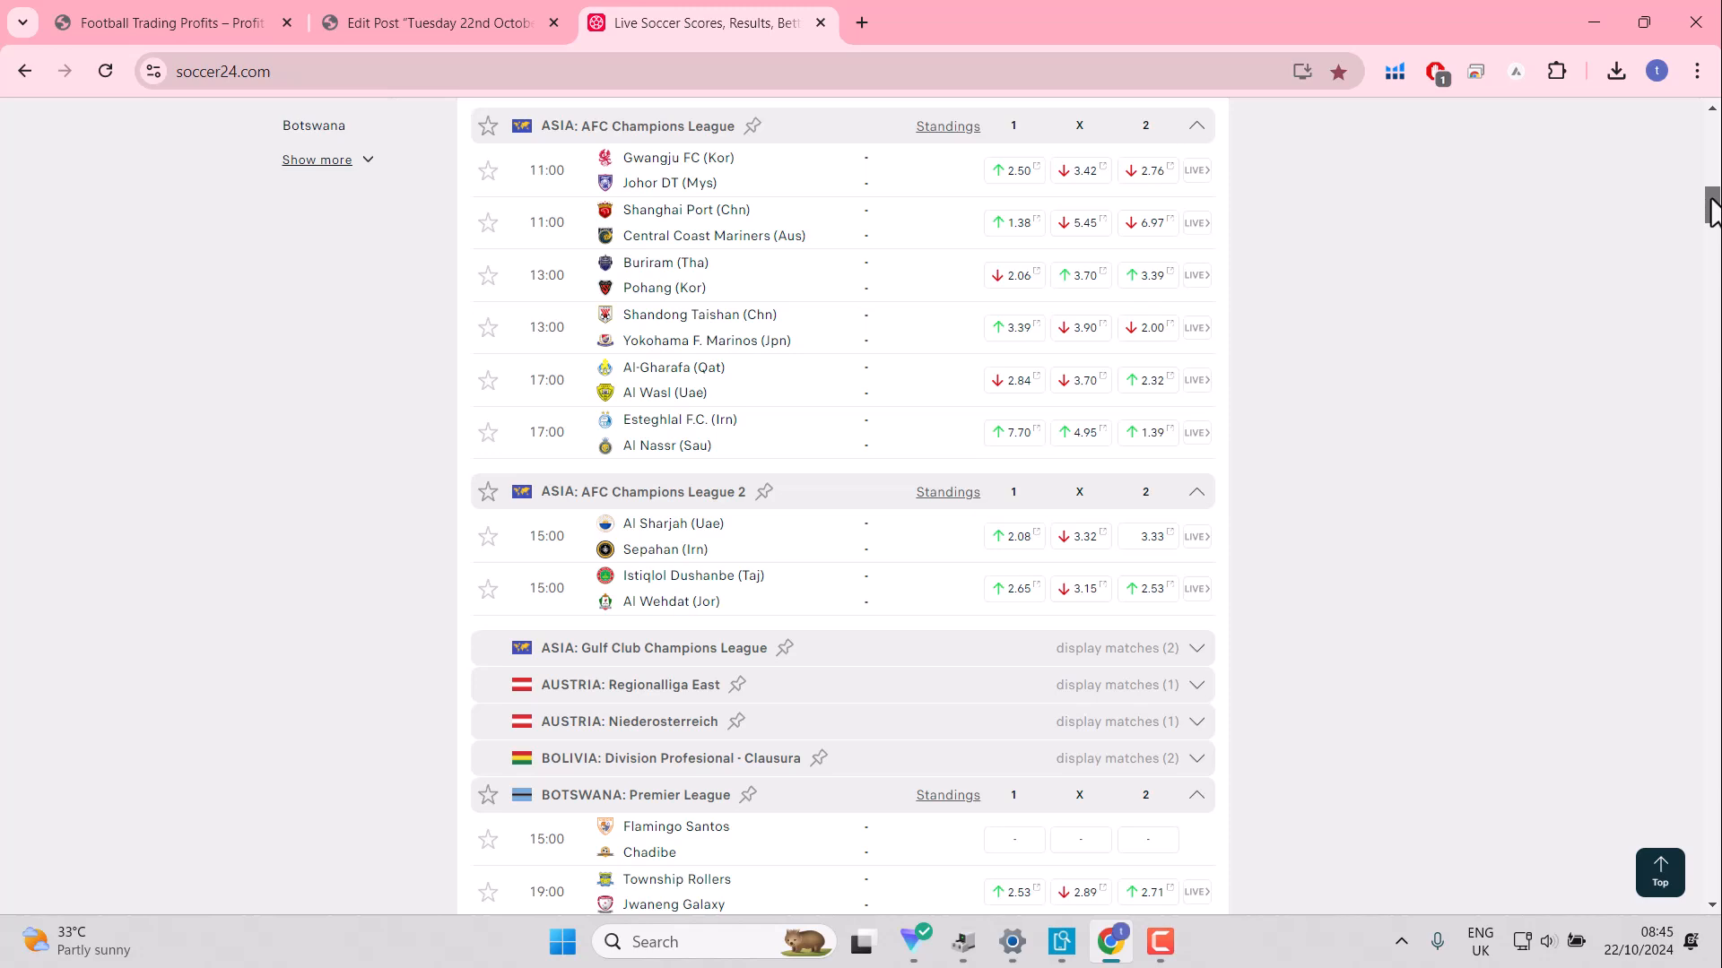
scroll(down, 3)
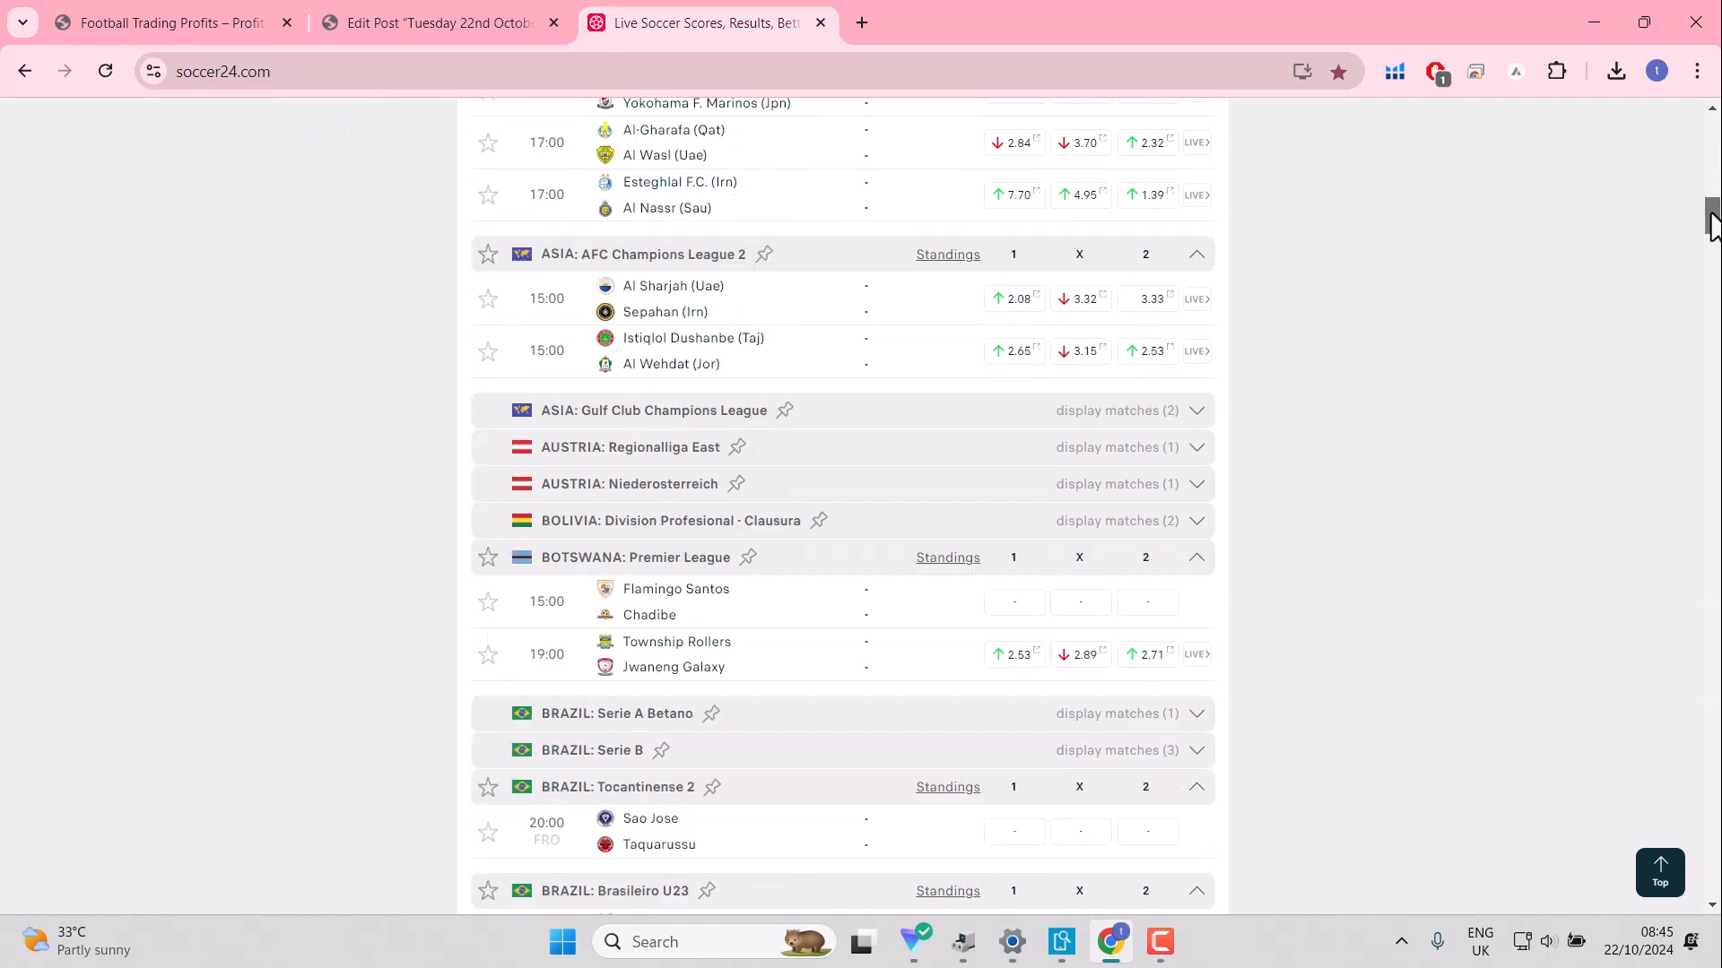
scroll(down, 3)
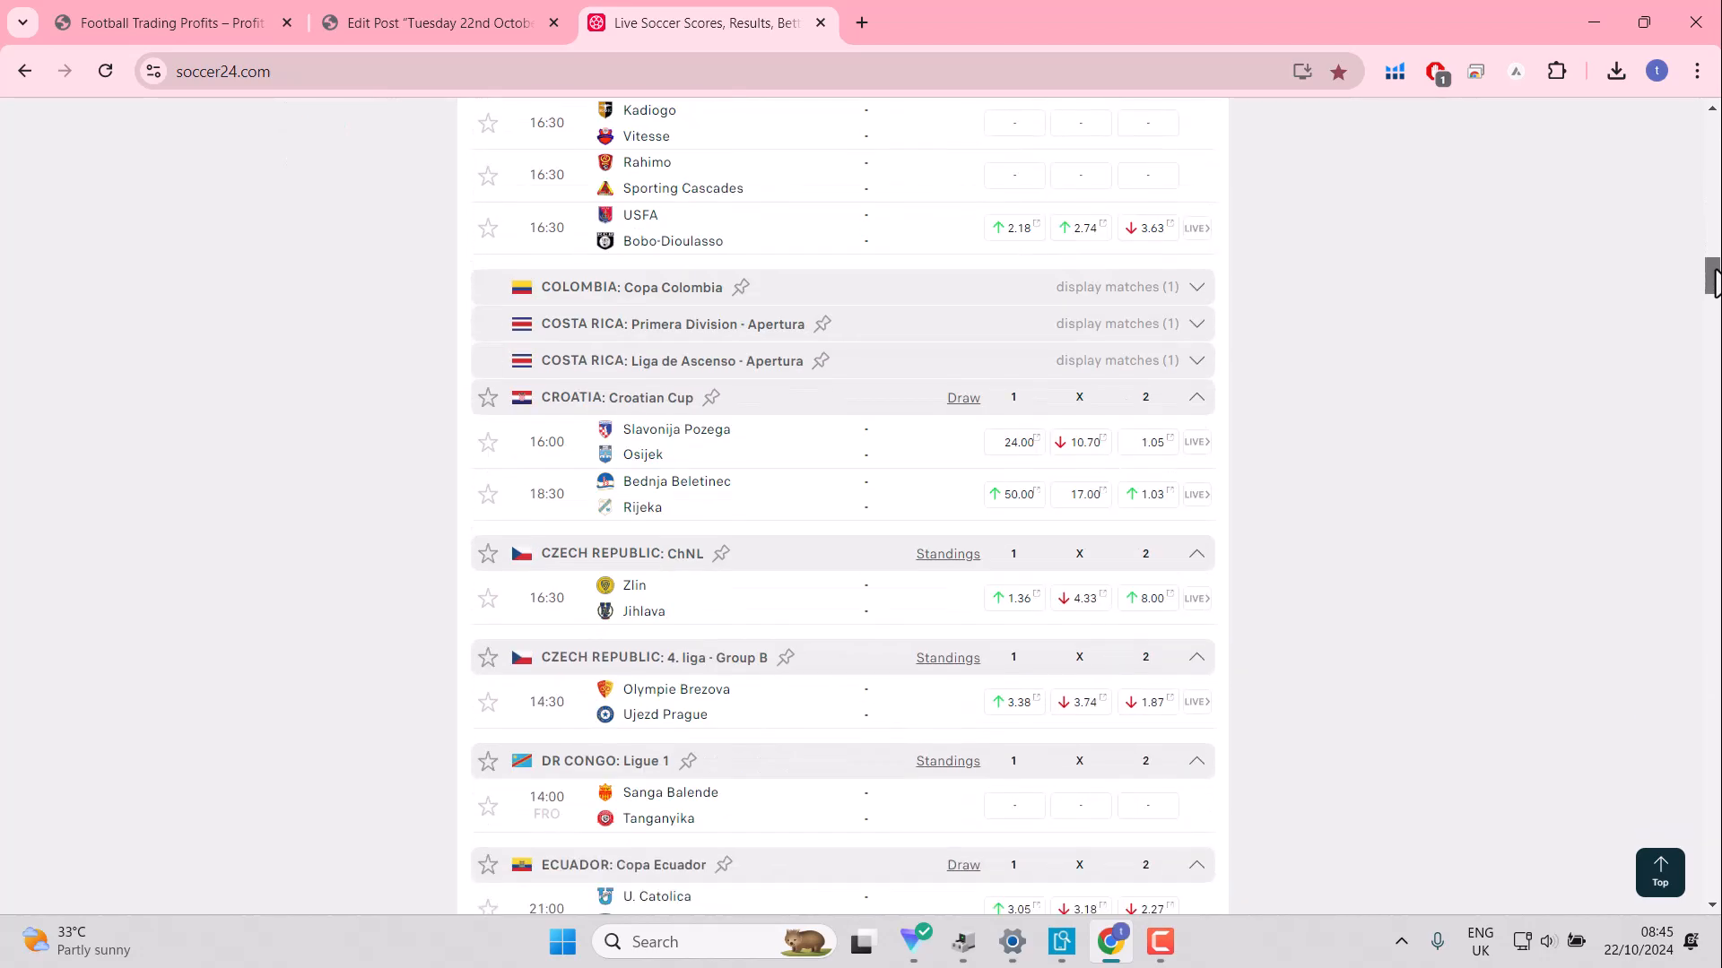
scroll(down, 3)
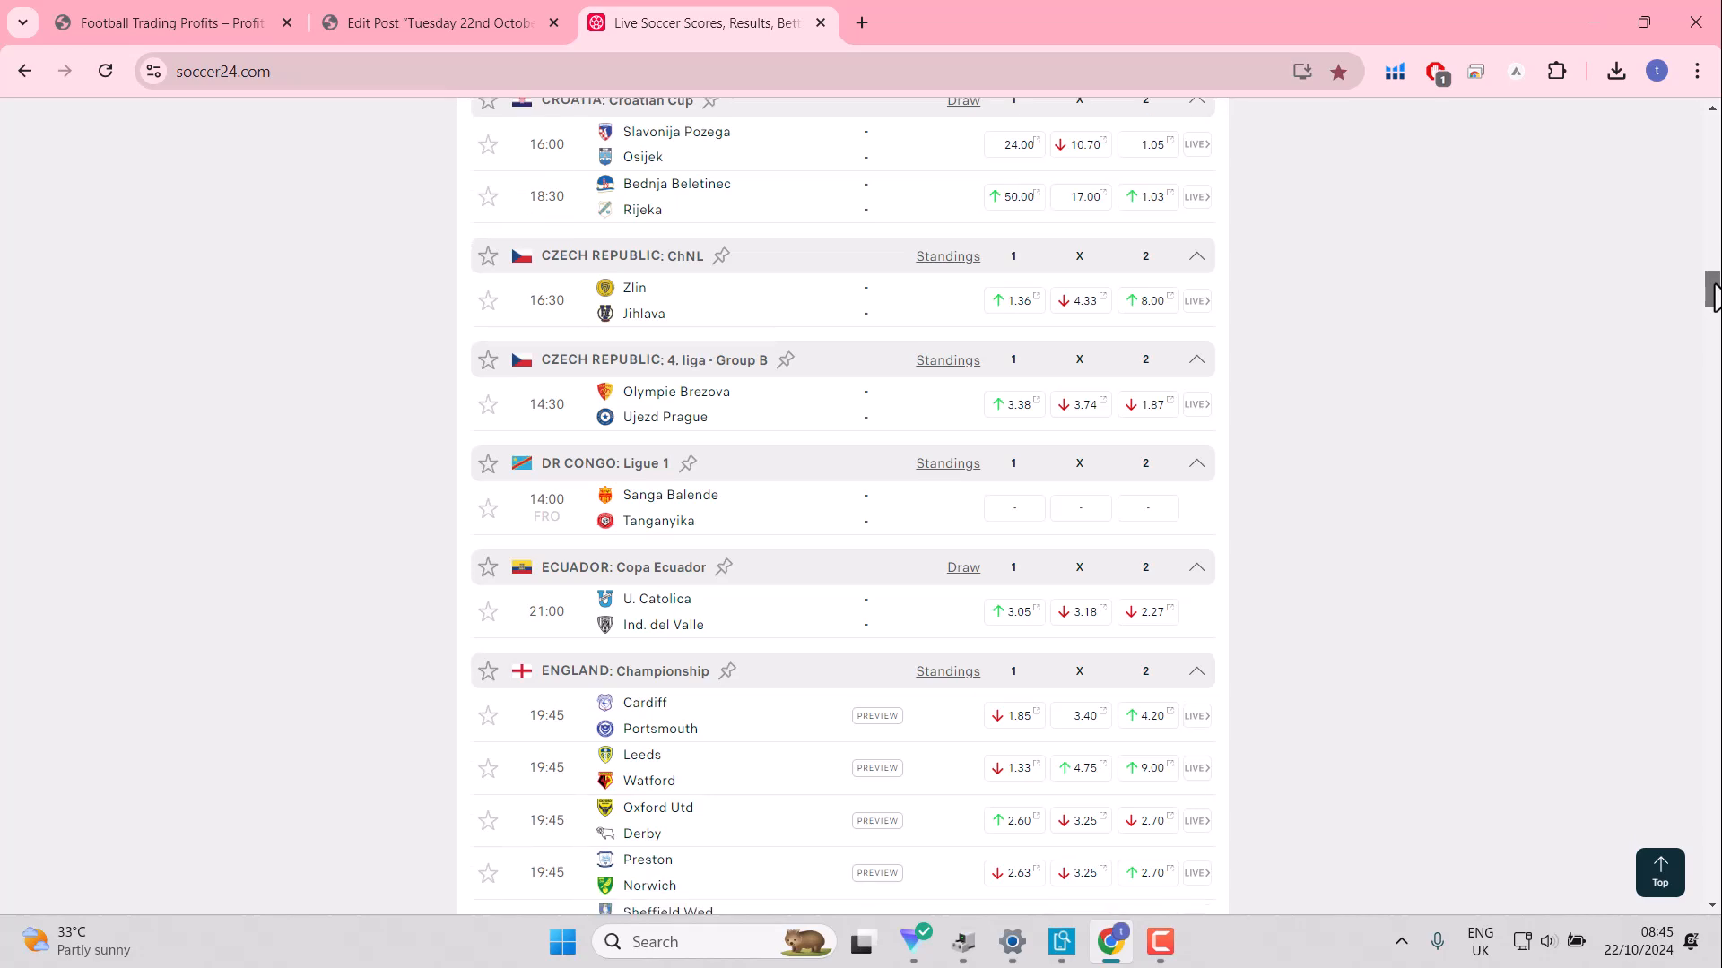
scroll(down, 3)
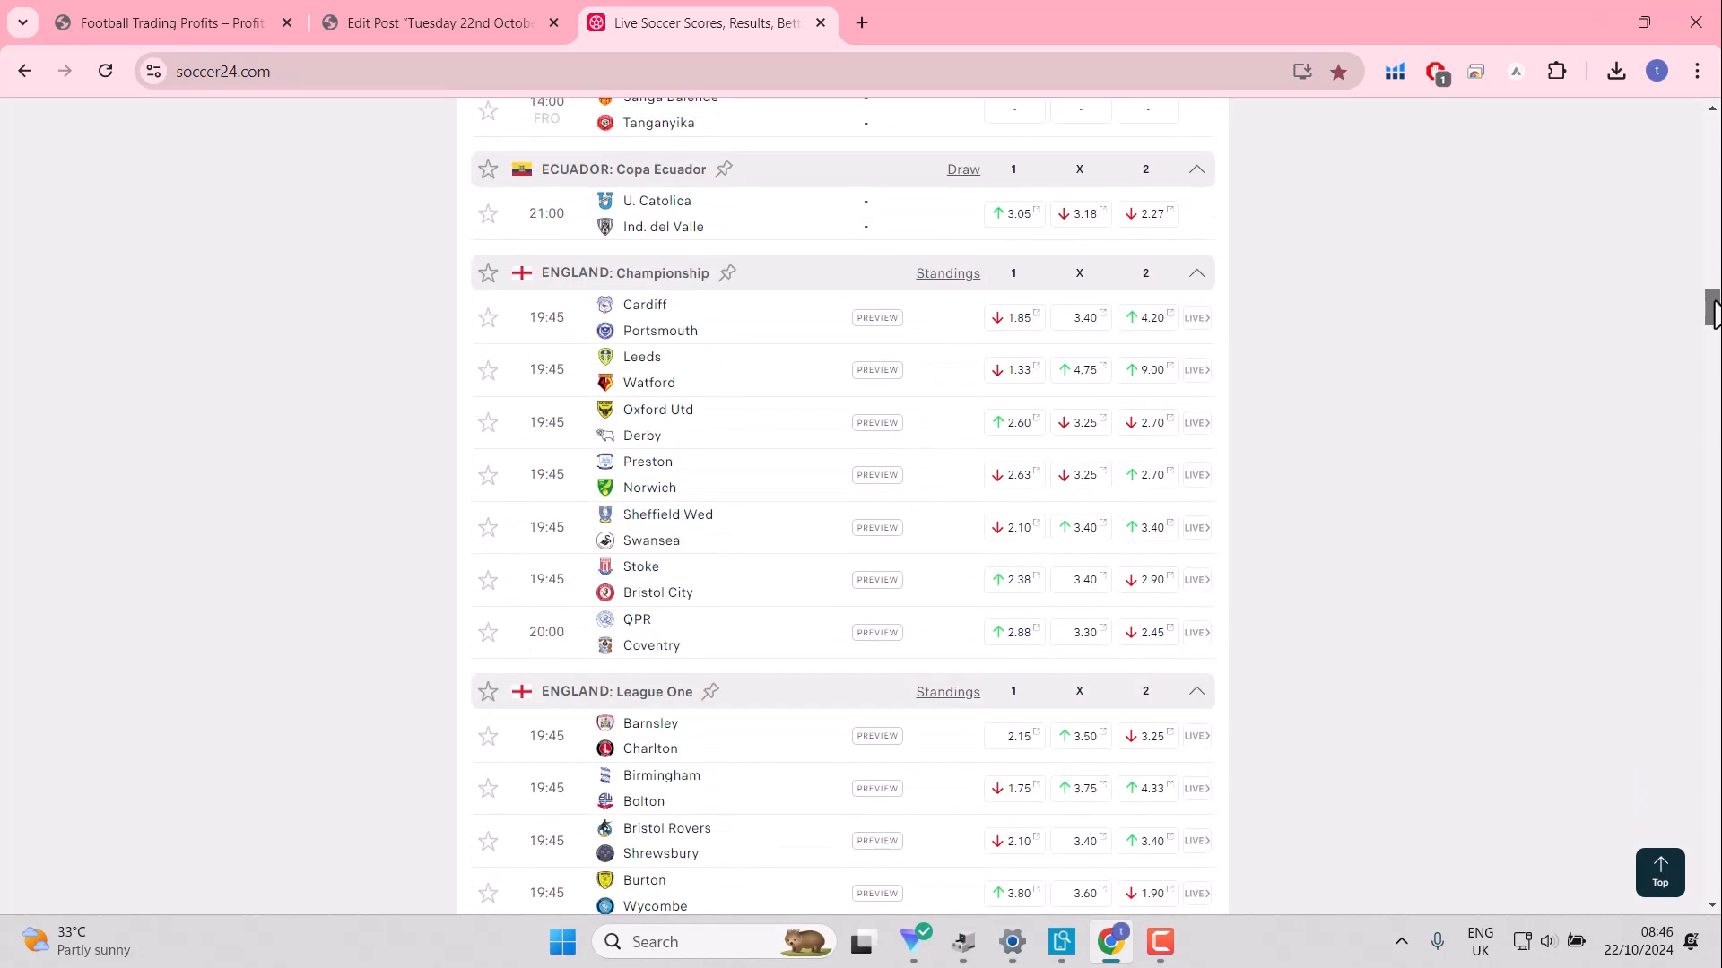
mouse_move(538, 341)
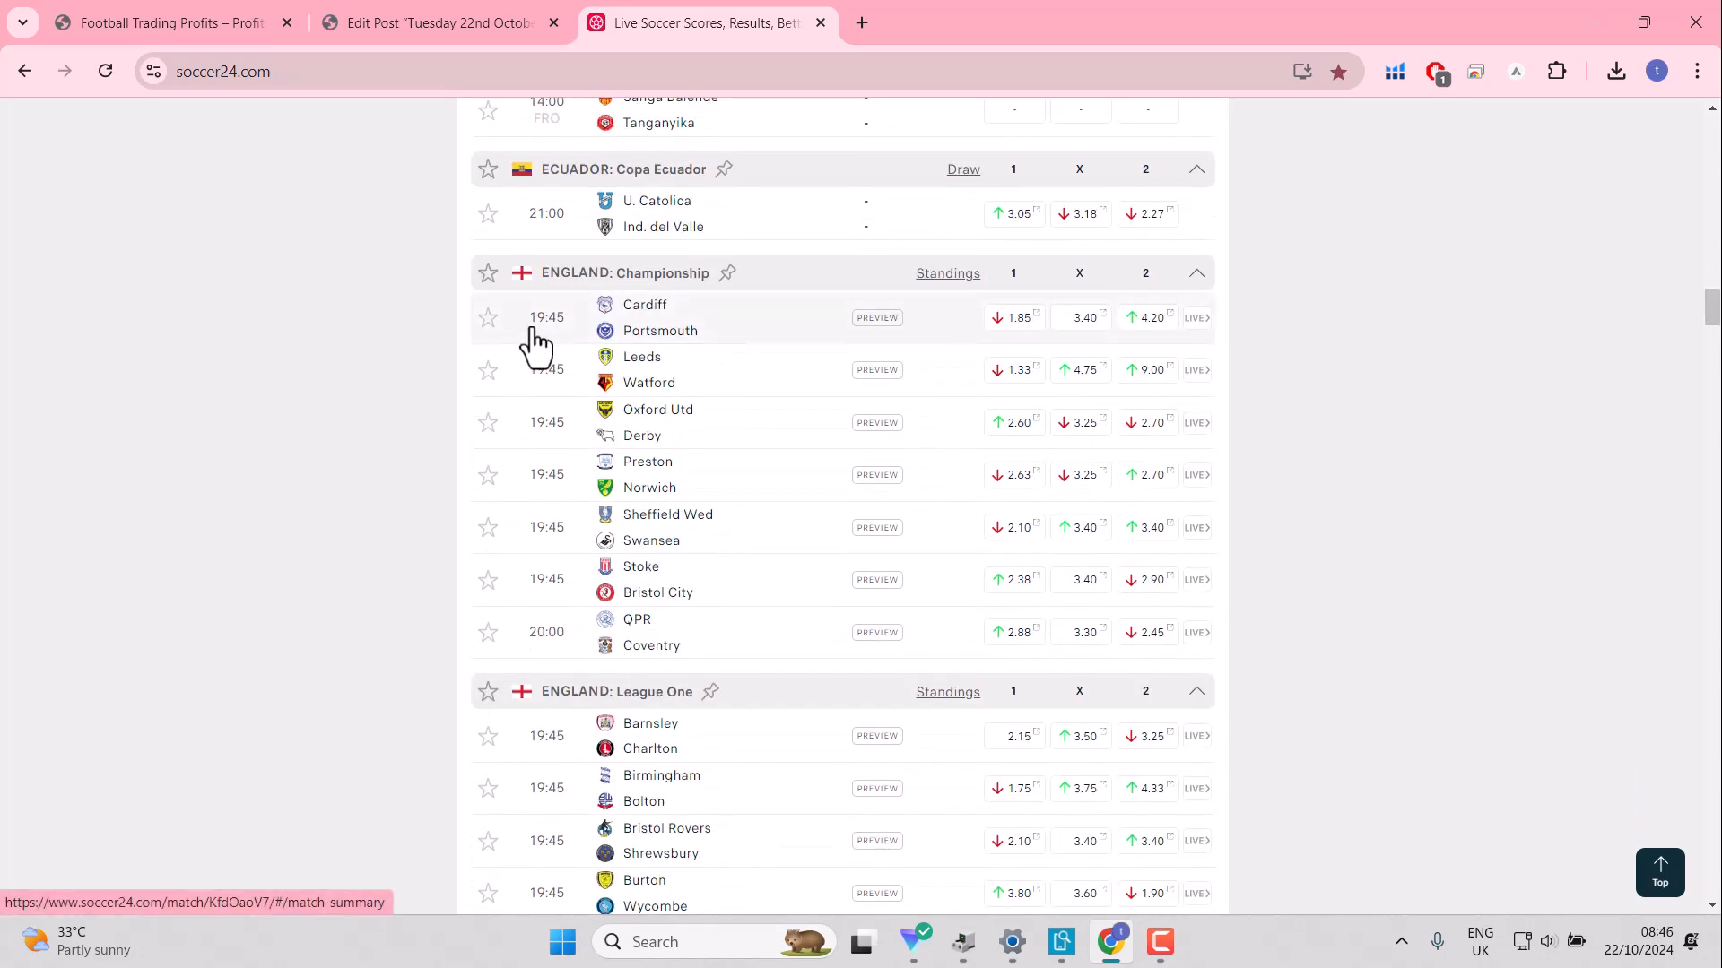
Step: Star Championship fixtures Cardiff v Portsmouth and Leeds v Watford
click(488, 318)
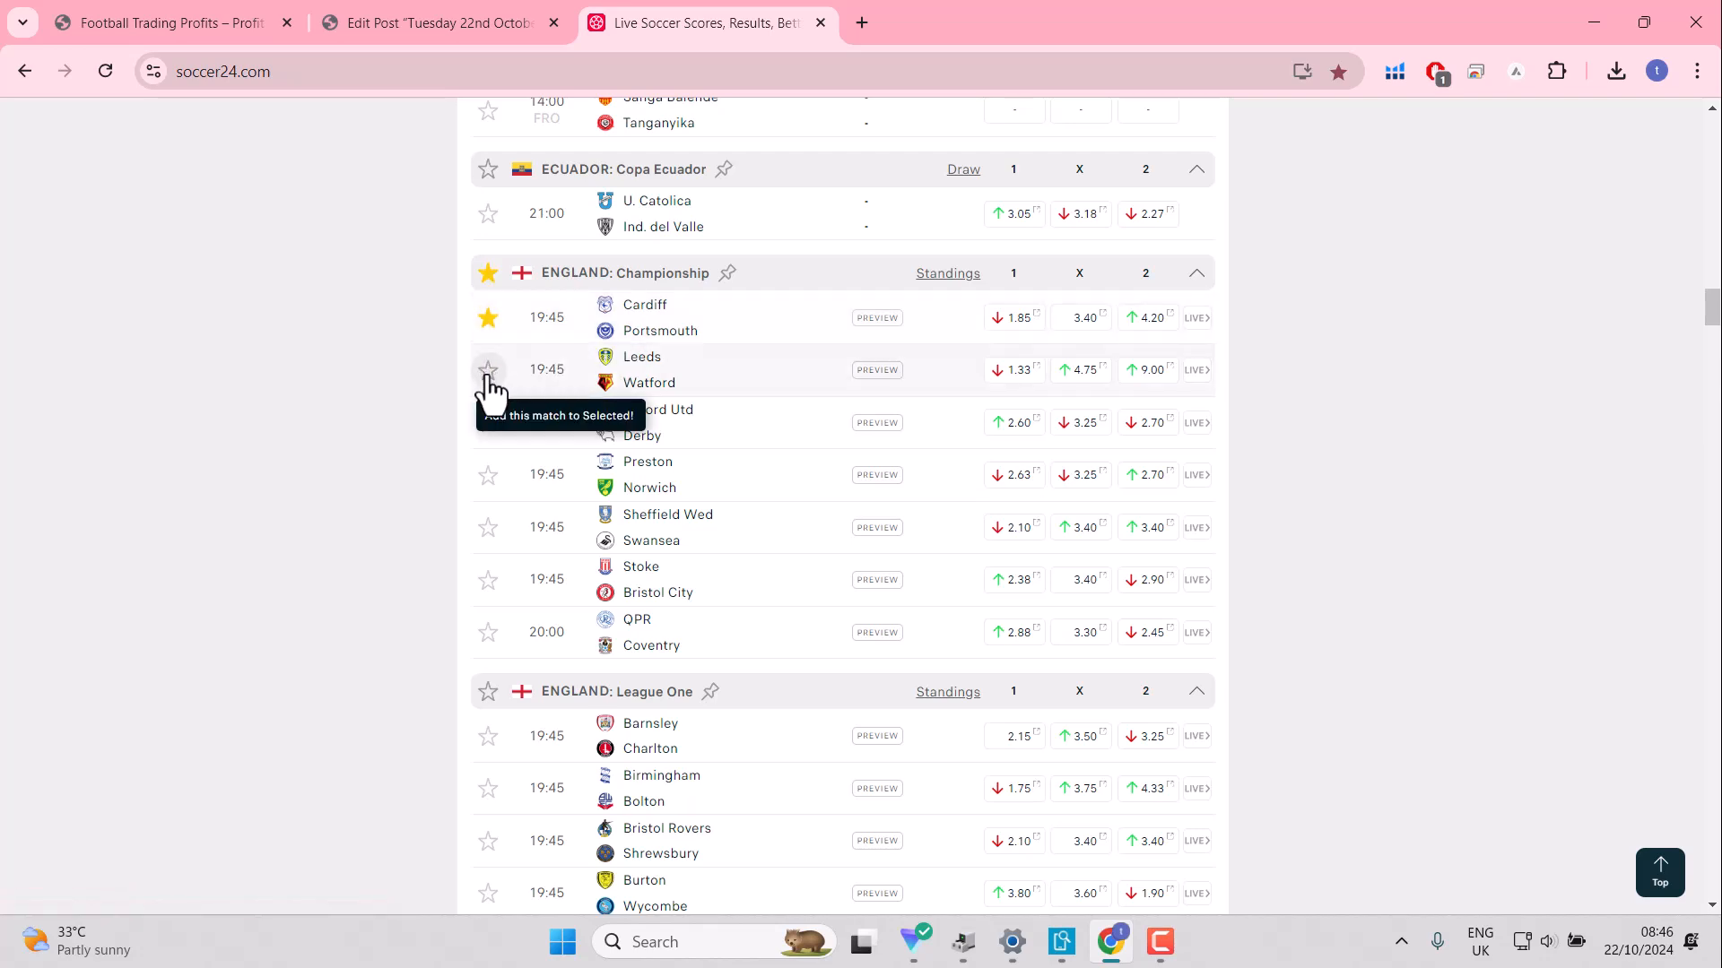
click(488, 368)
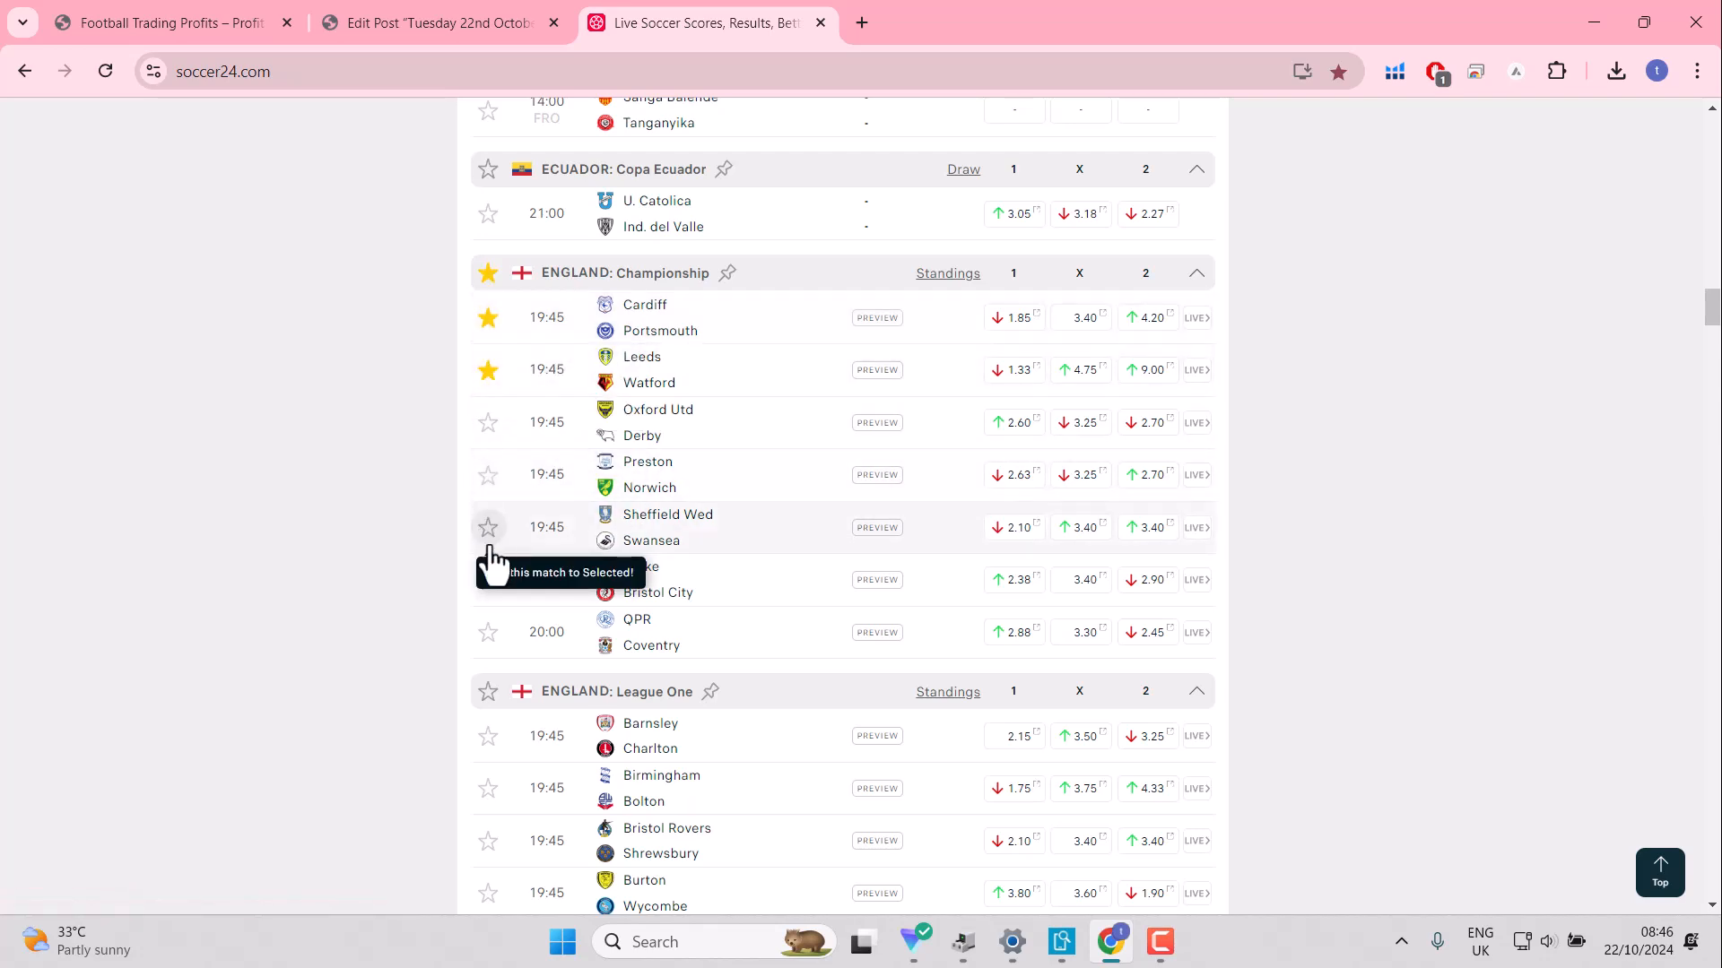
mouse_move(1025, 667)
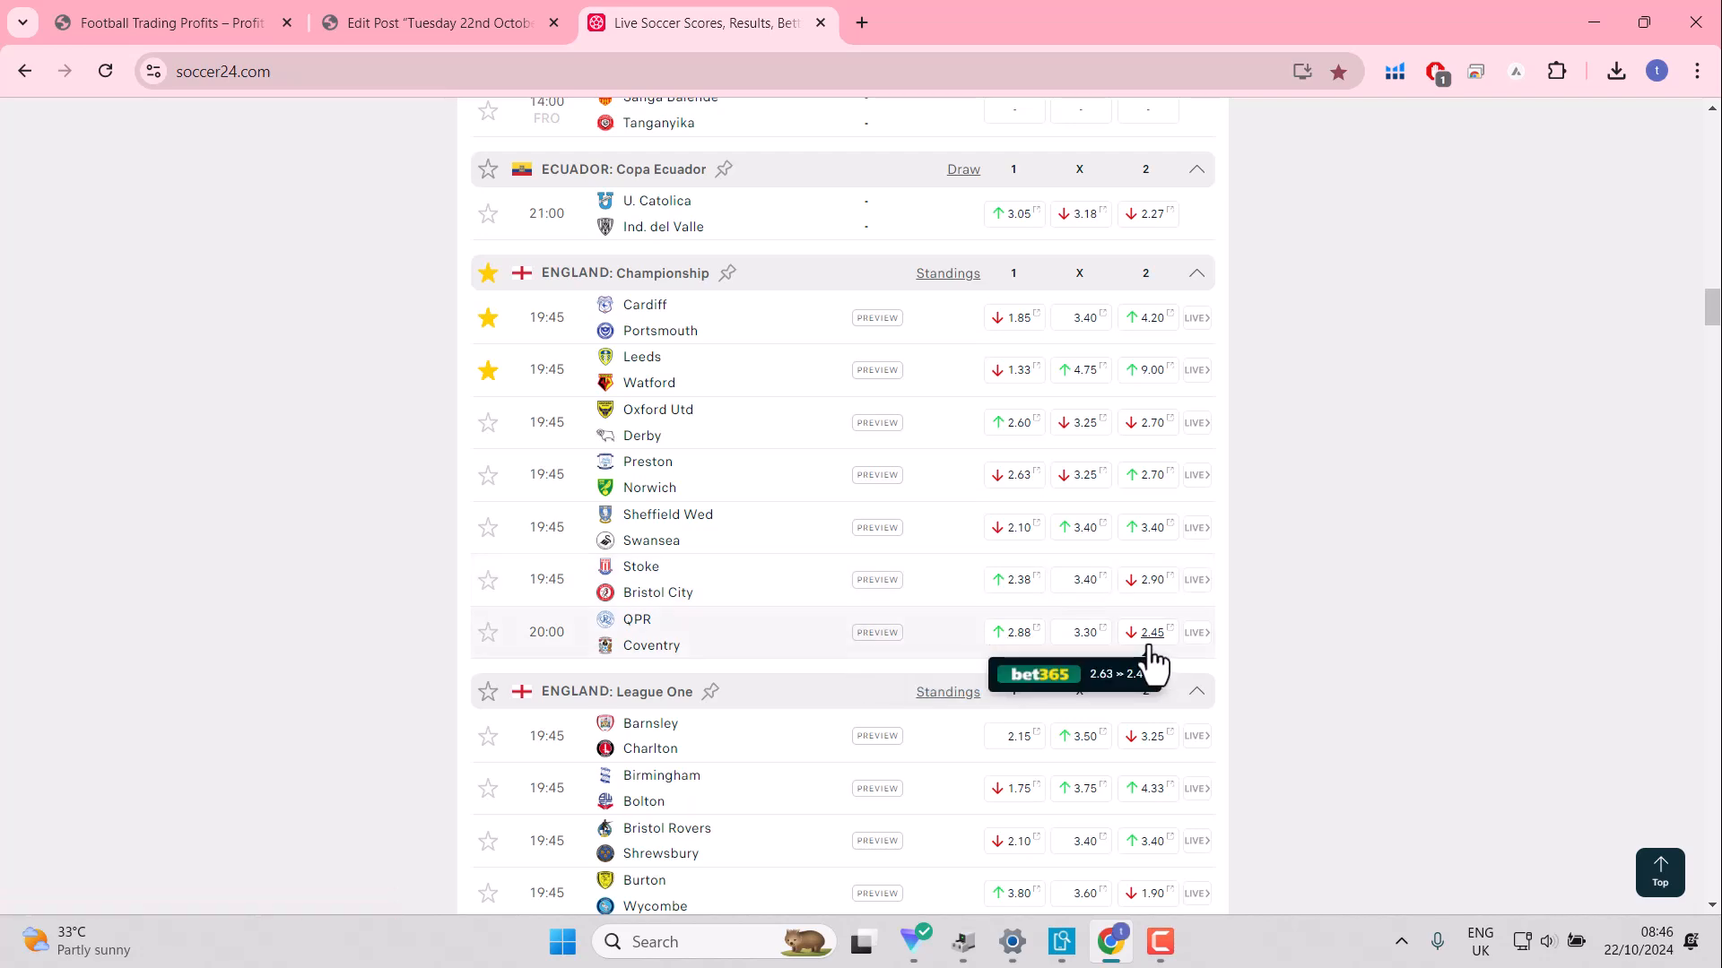
mouse_move(1037, 522)
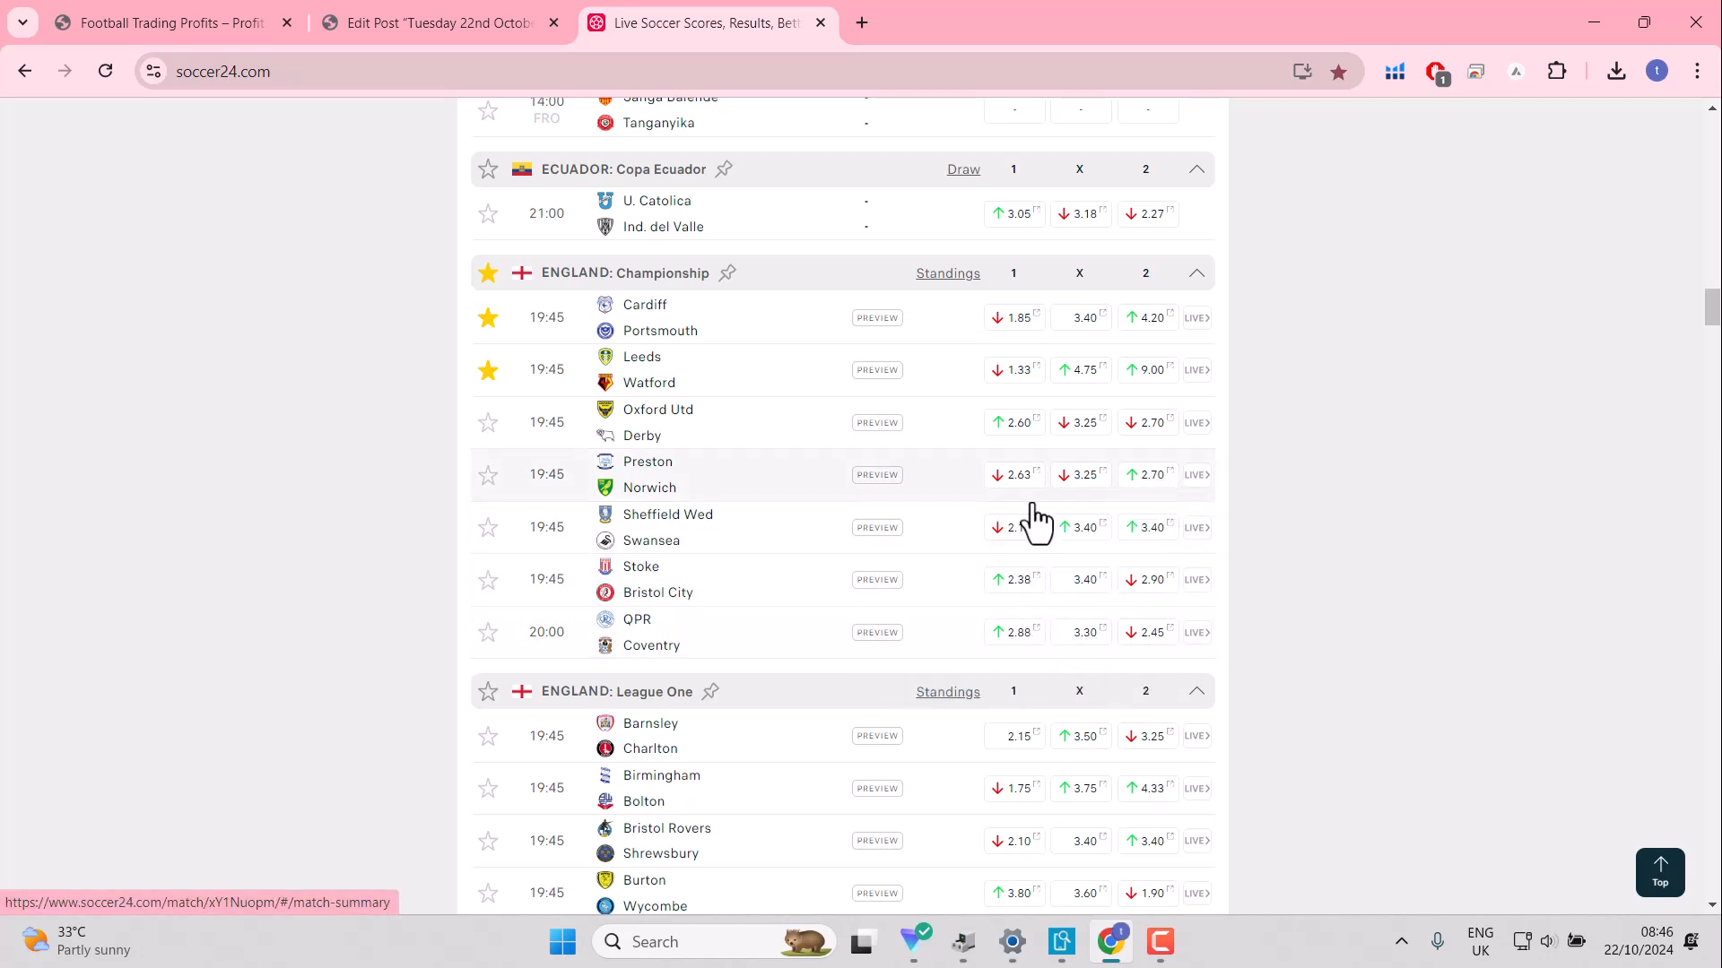
mouse_move(1019, 451)
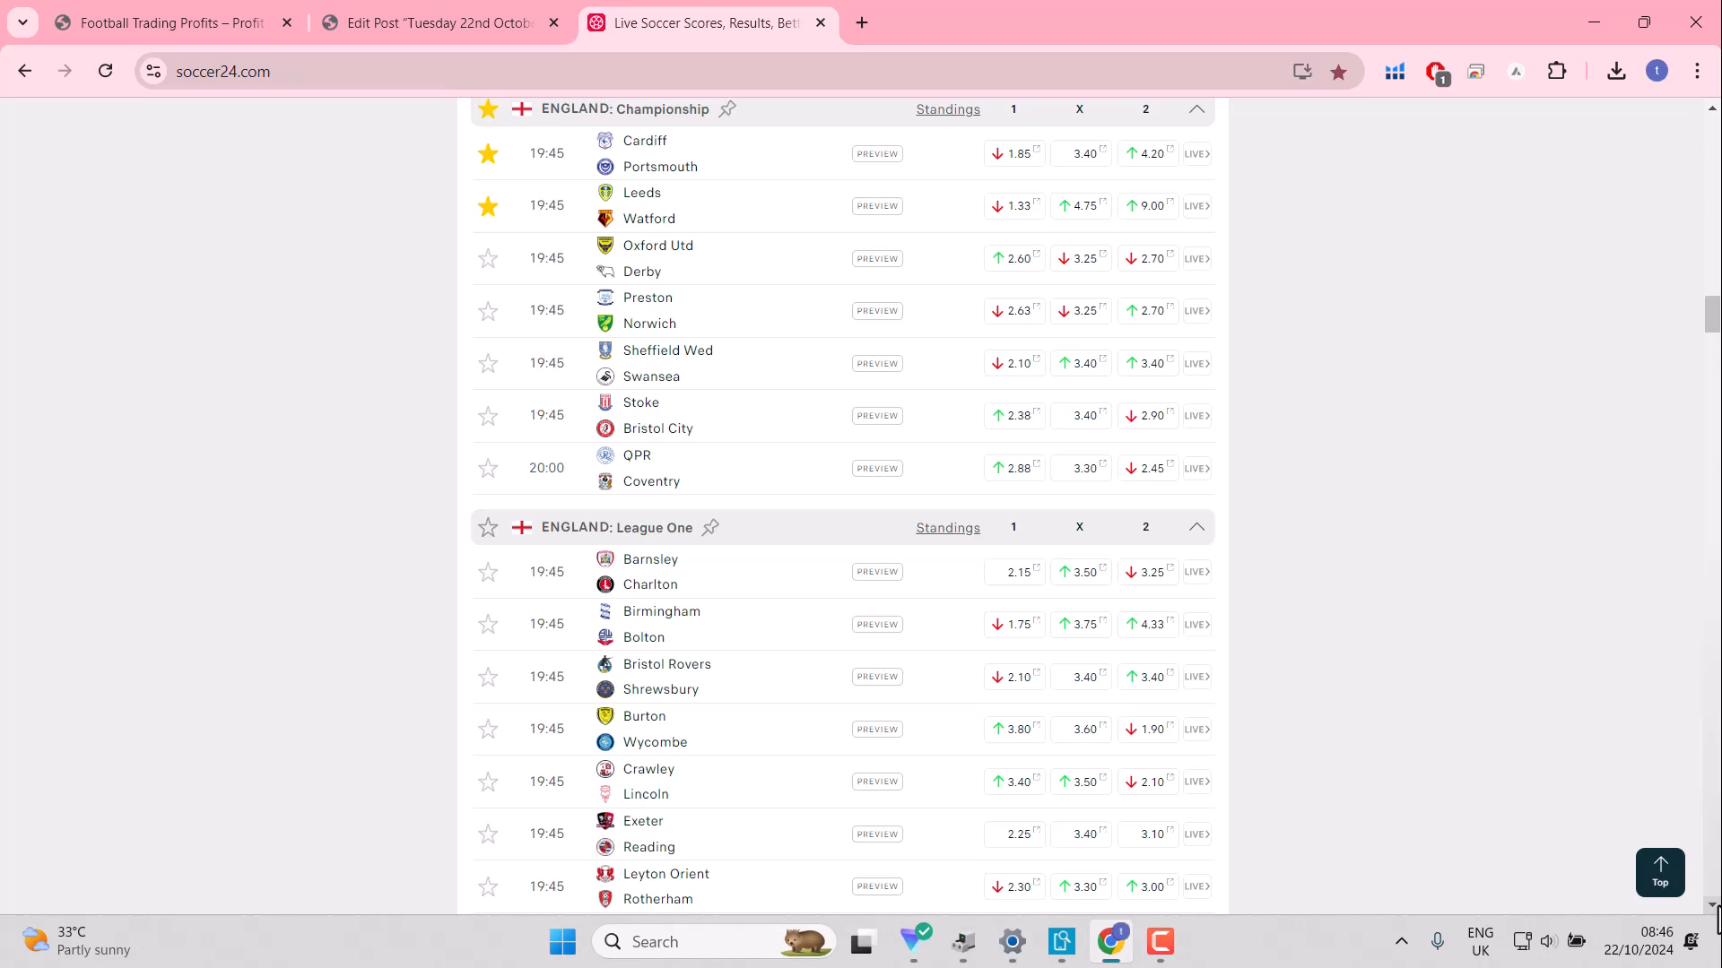
Step: Star League One fixtures Stevenage v Cambridge Utd and Burton v Wycombe
scroll(down, 3)
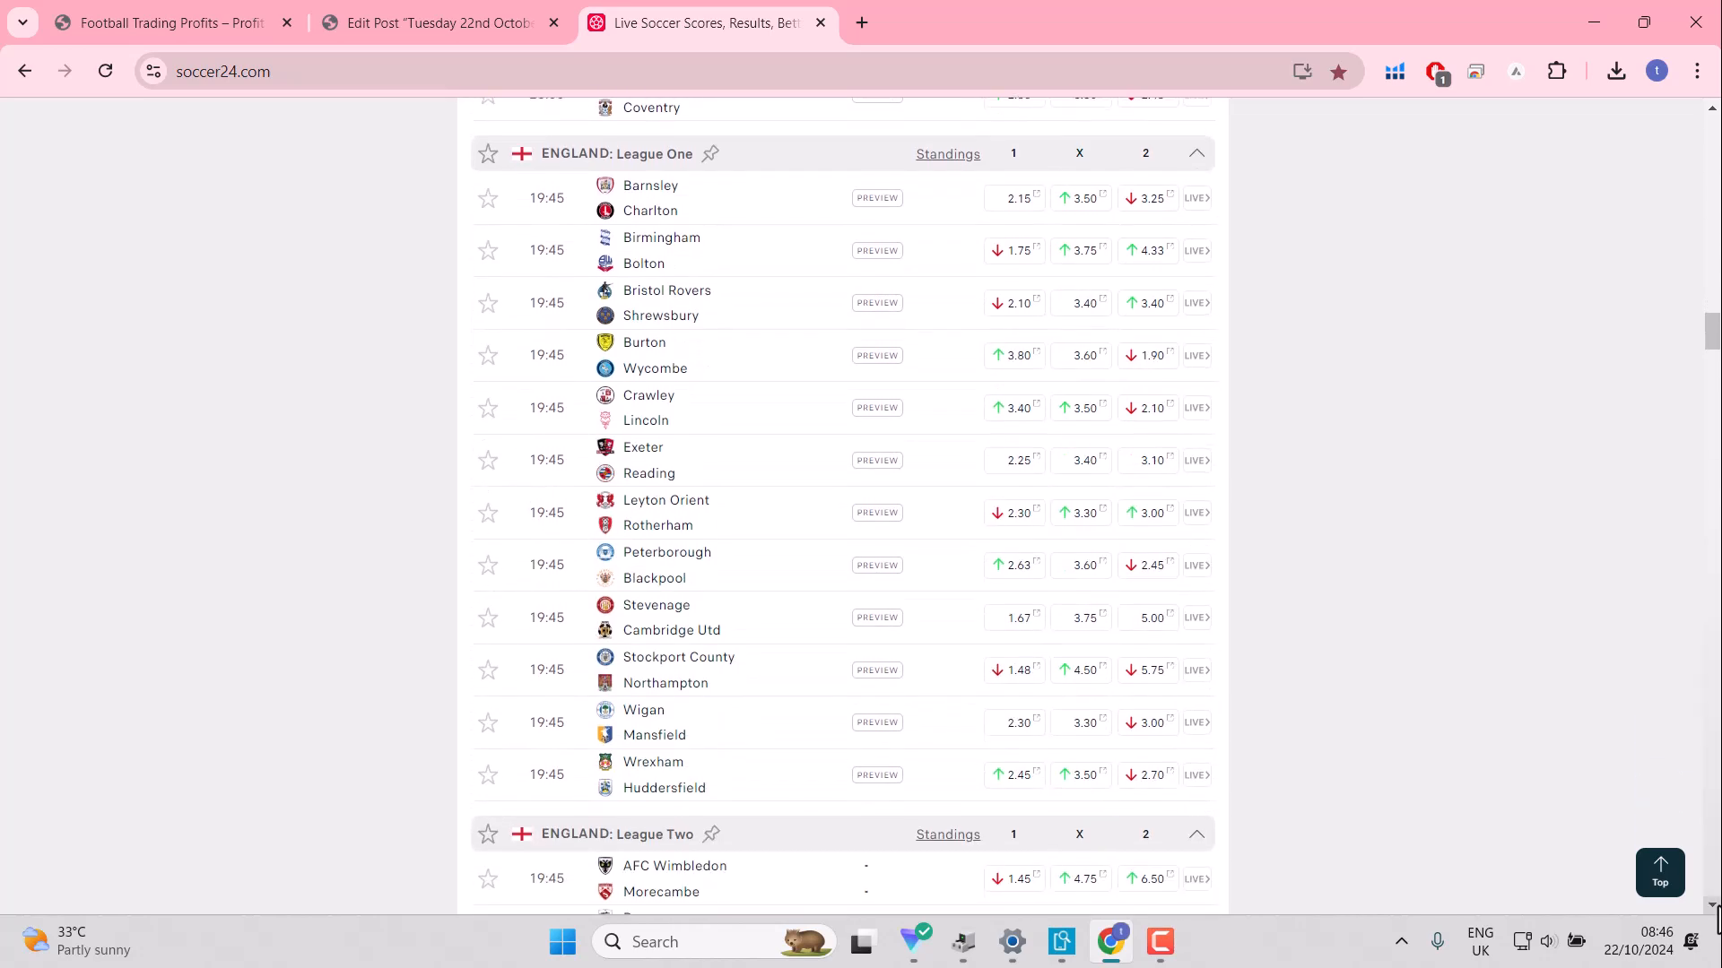
mouse_move(912, 794)
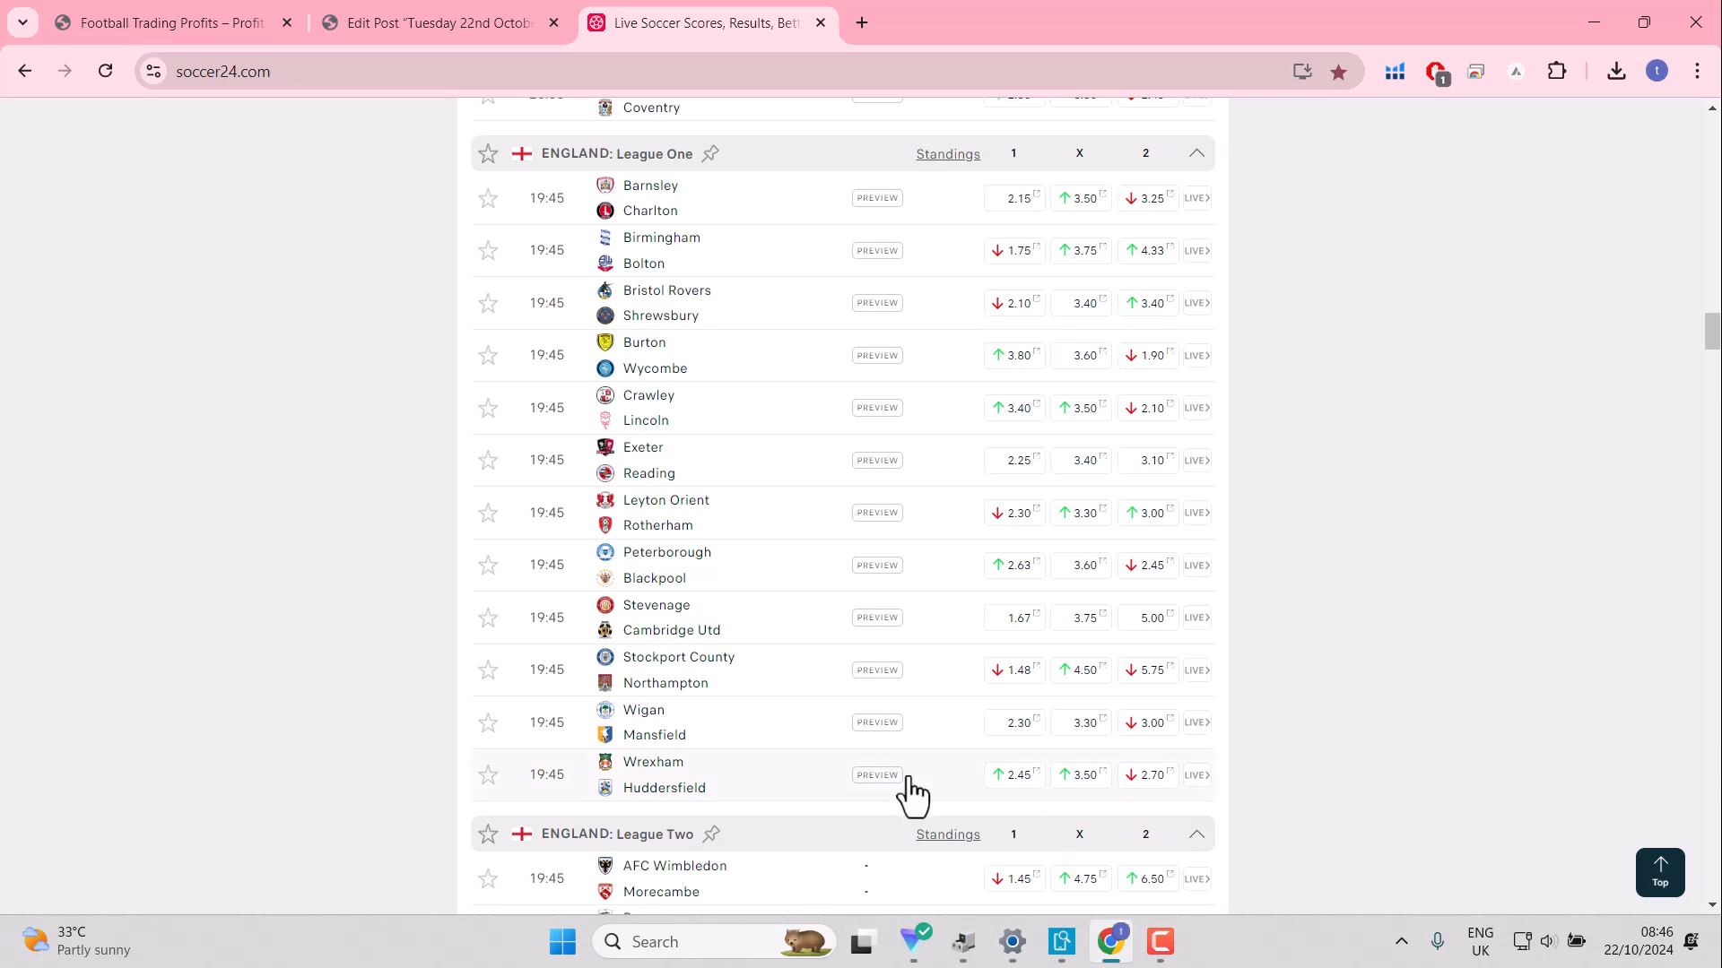
mouse_move(876, 199)
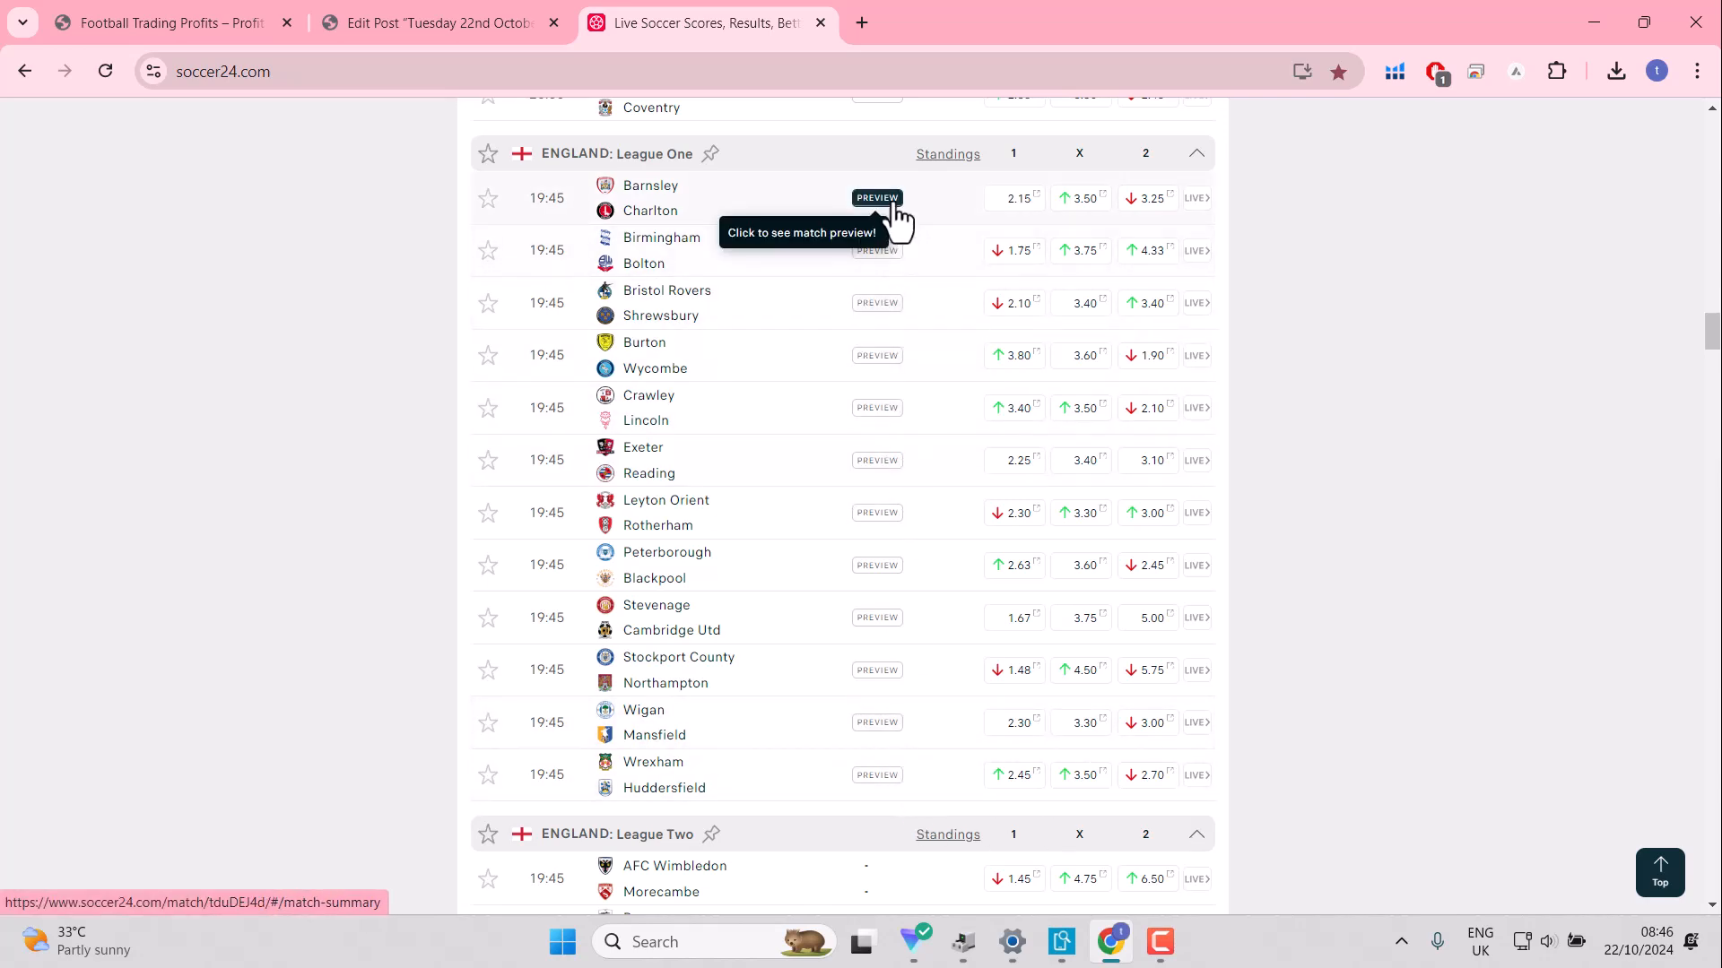
mouse_move(876, 774)
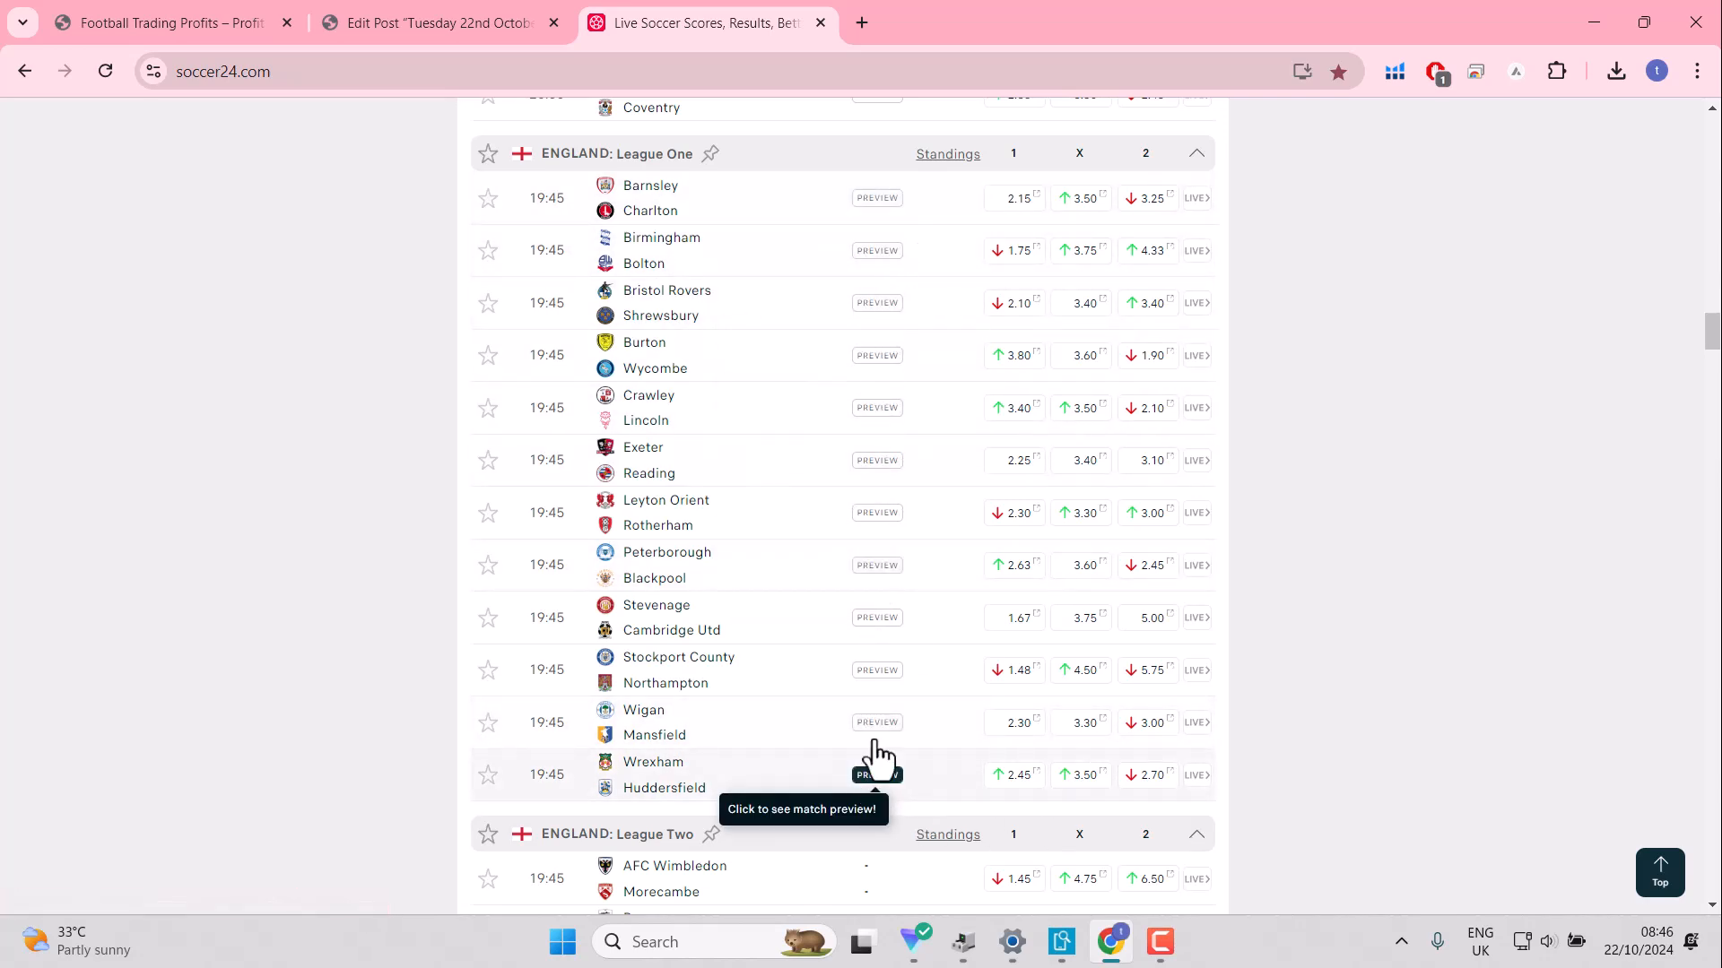
mouse_move(876, 204)
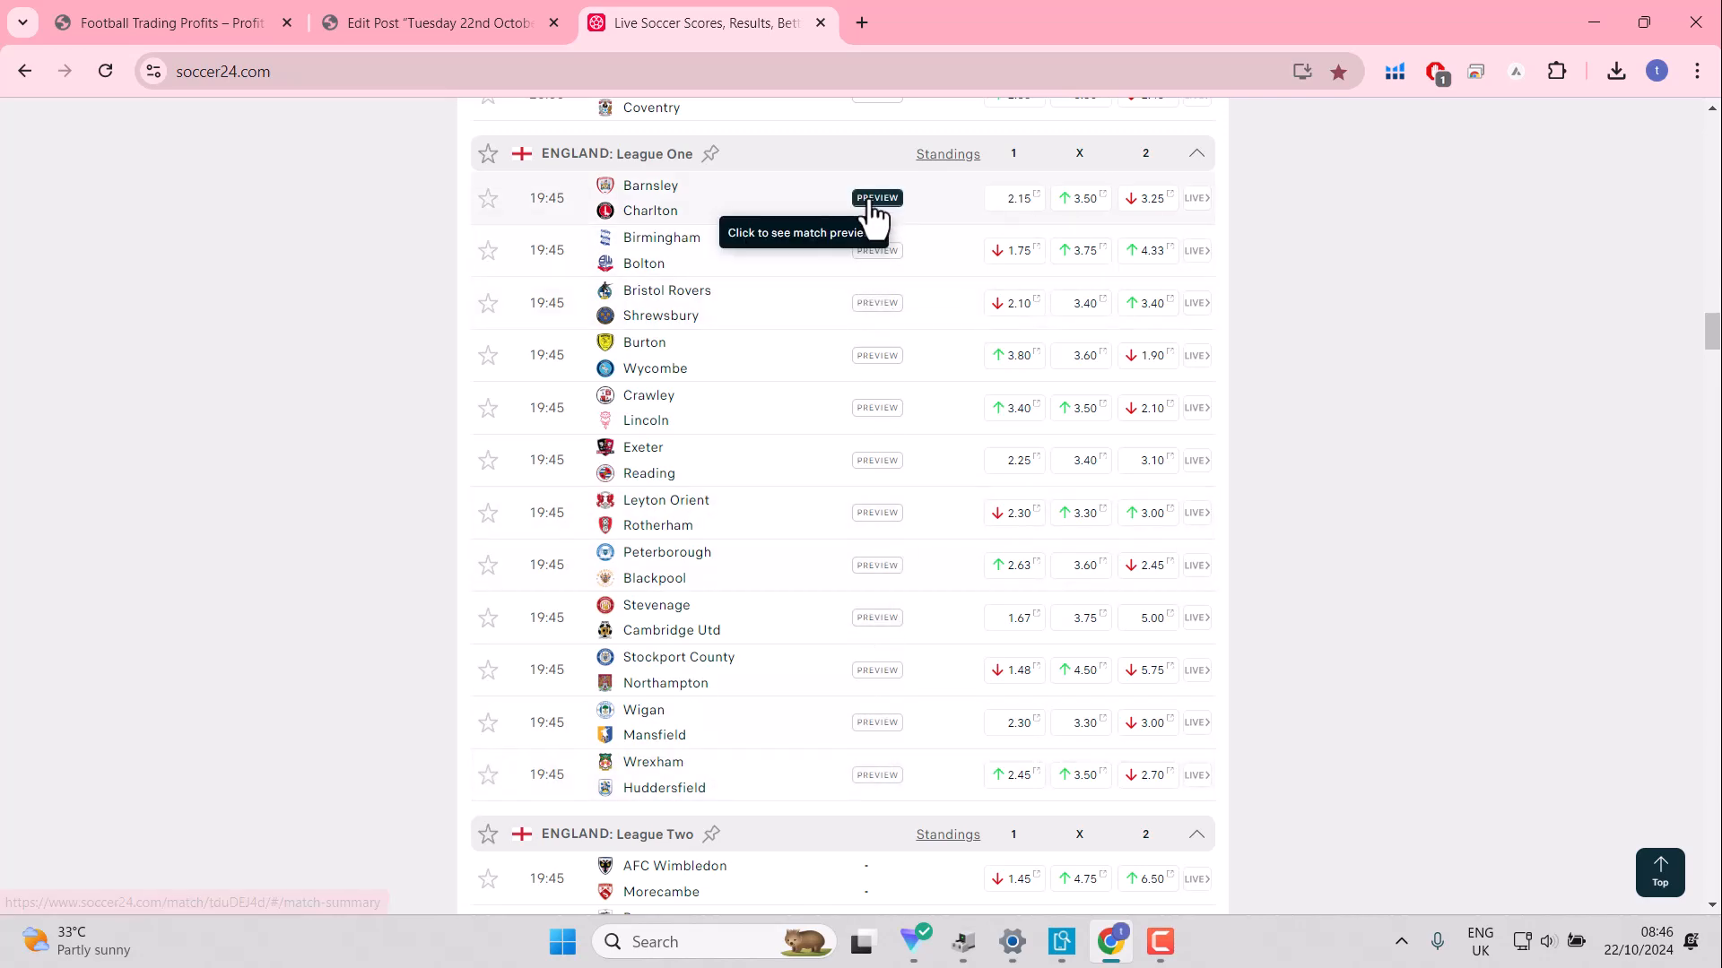
mouse_move(865, 821)
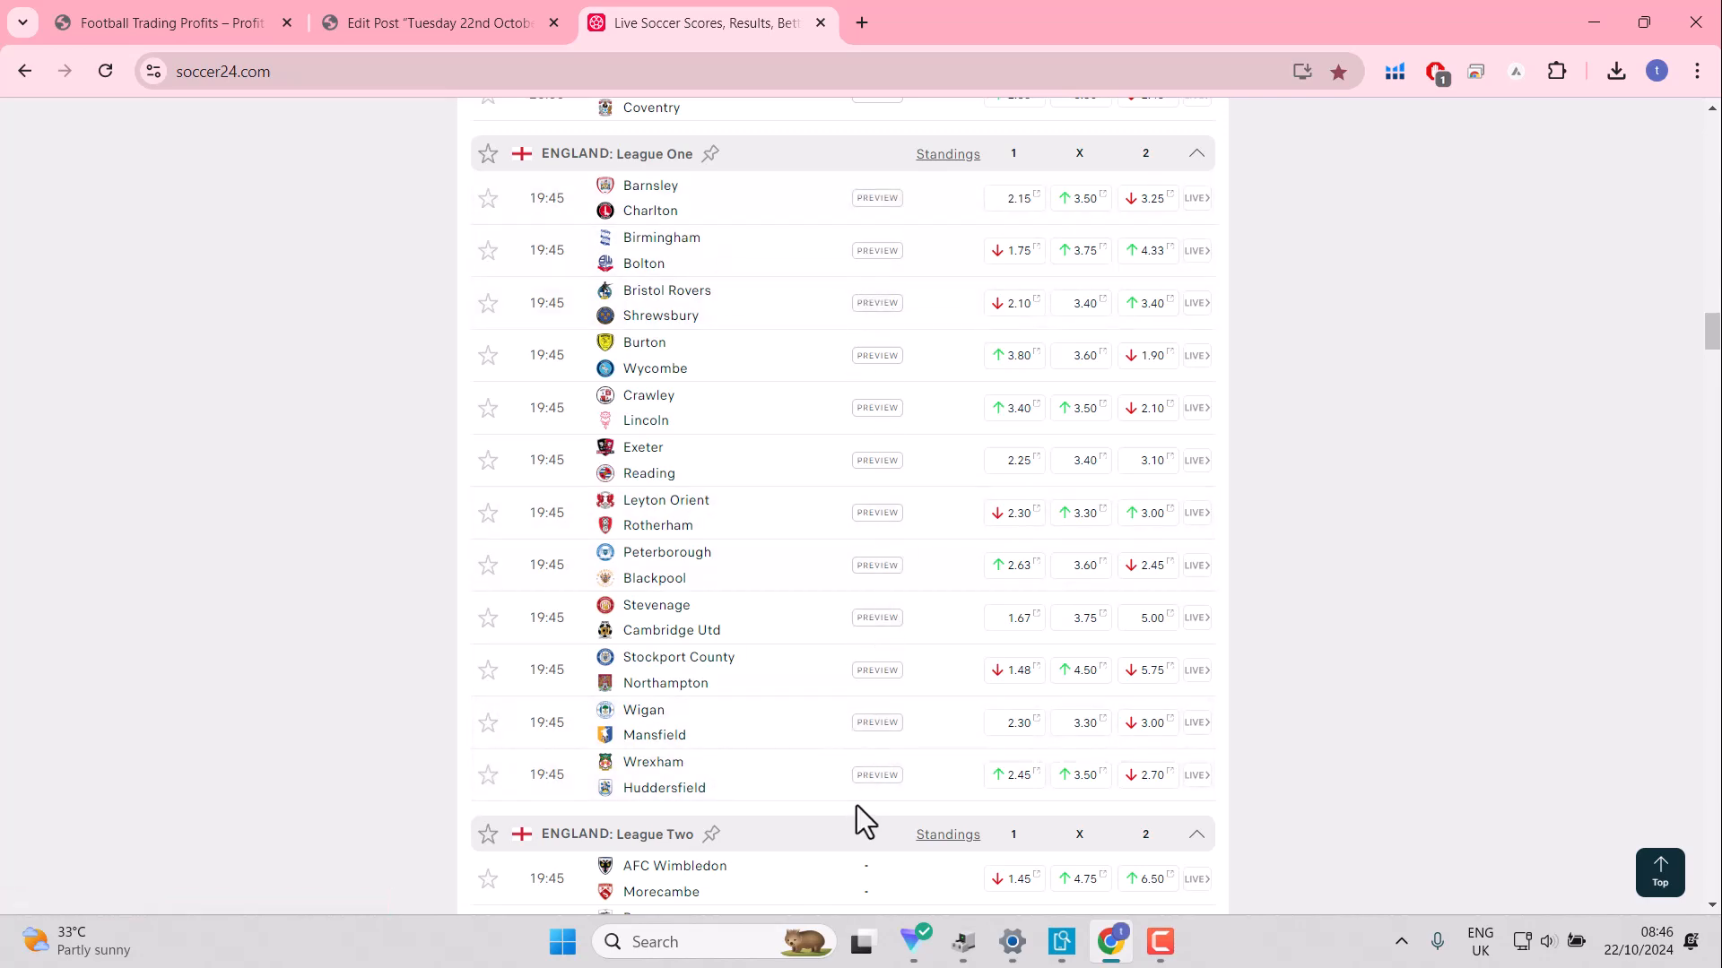
mouse_move(772, 463)
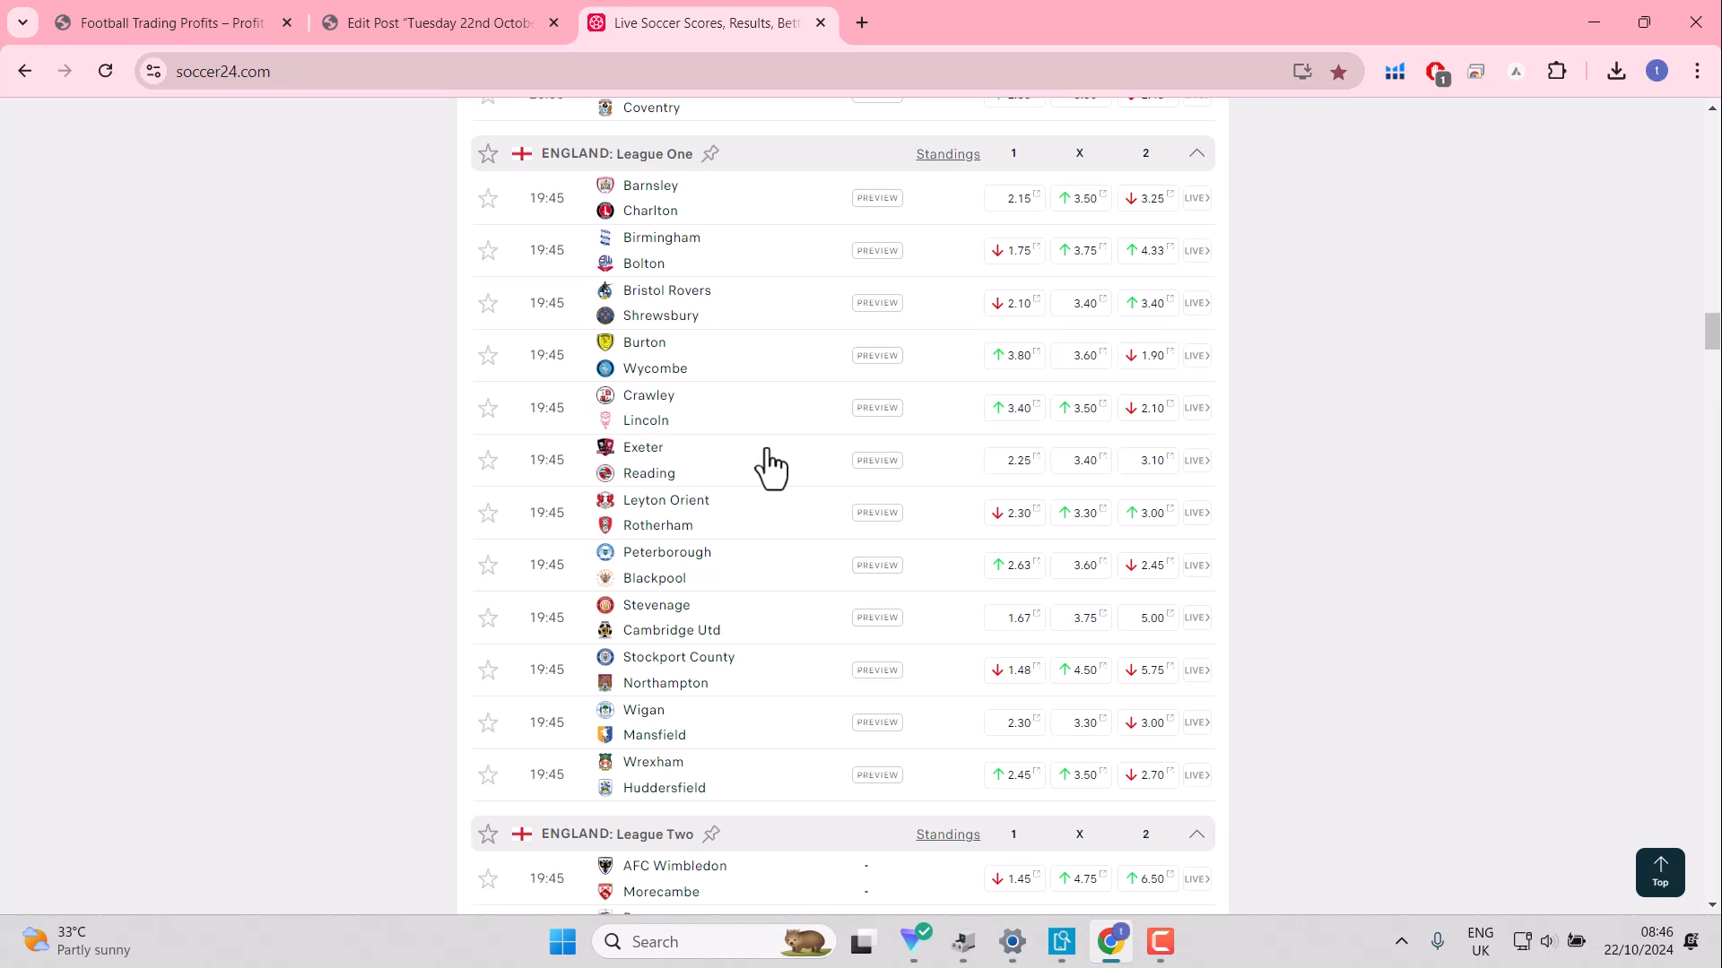
mouse_move(489, 249)
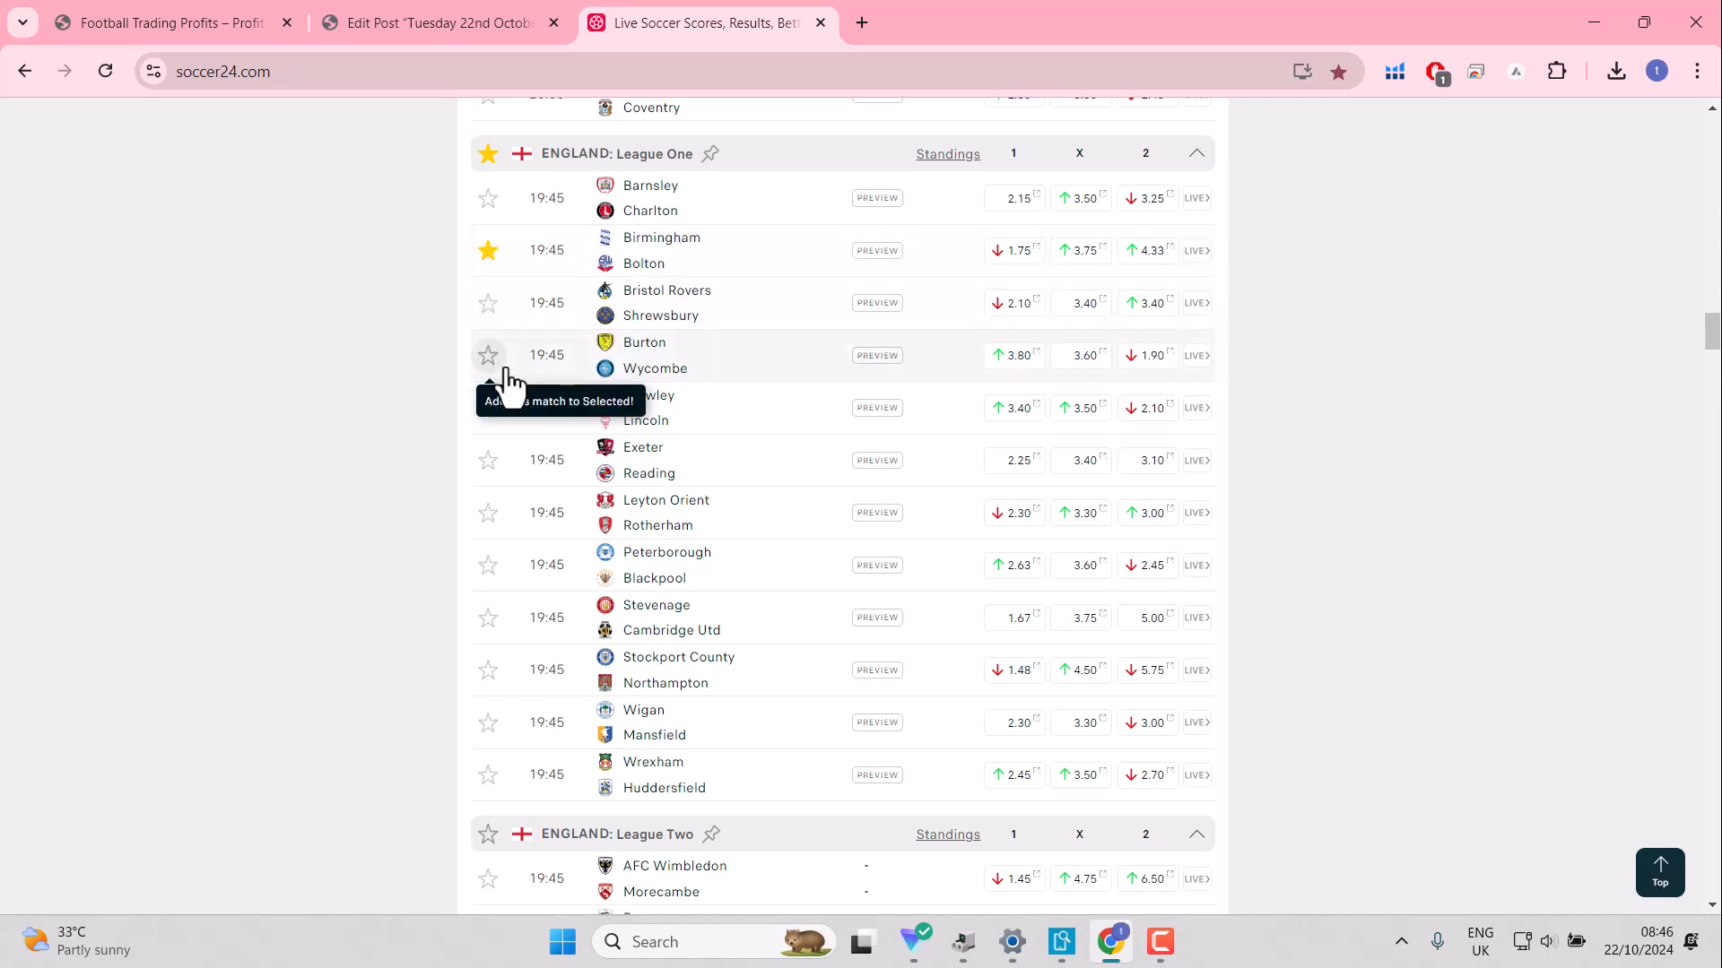
mouse_move(488, 617)
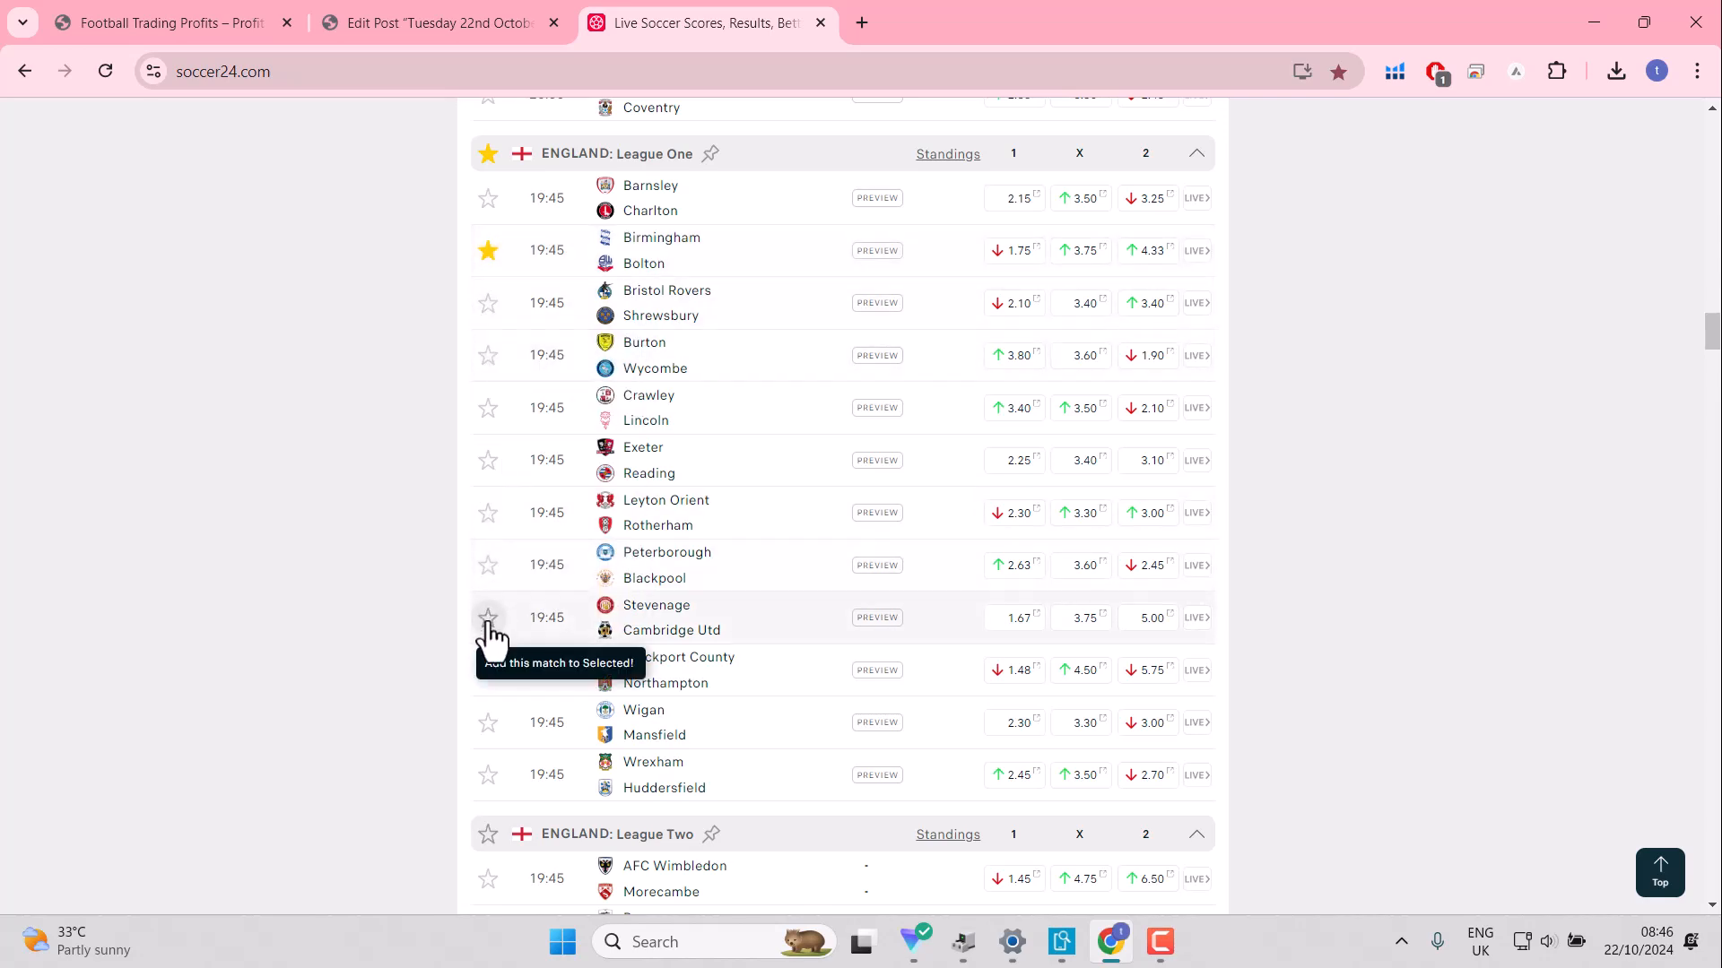
click(488, 617)
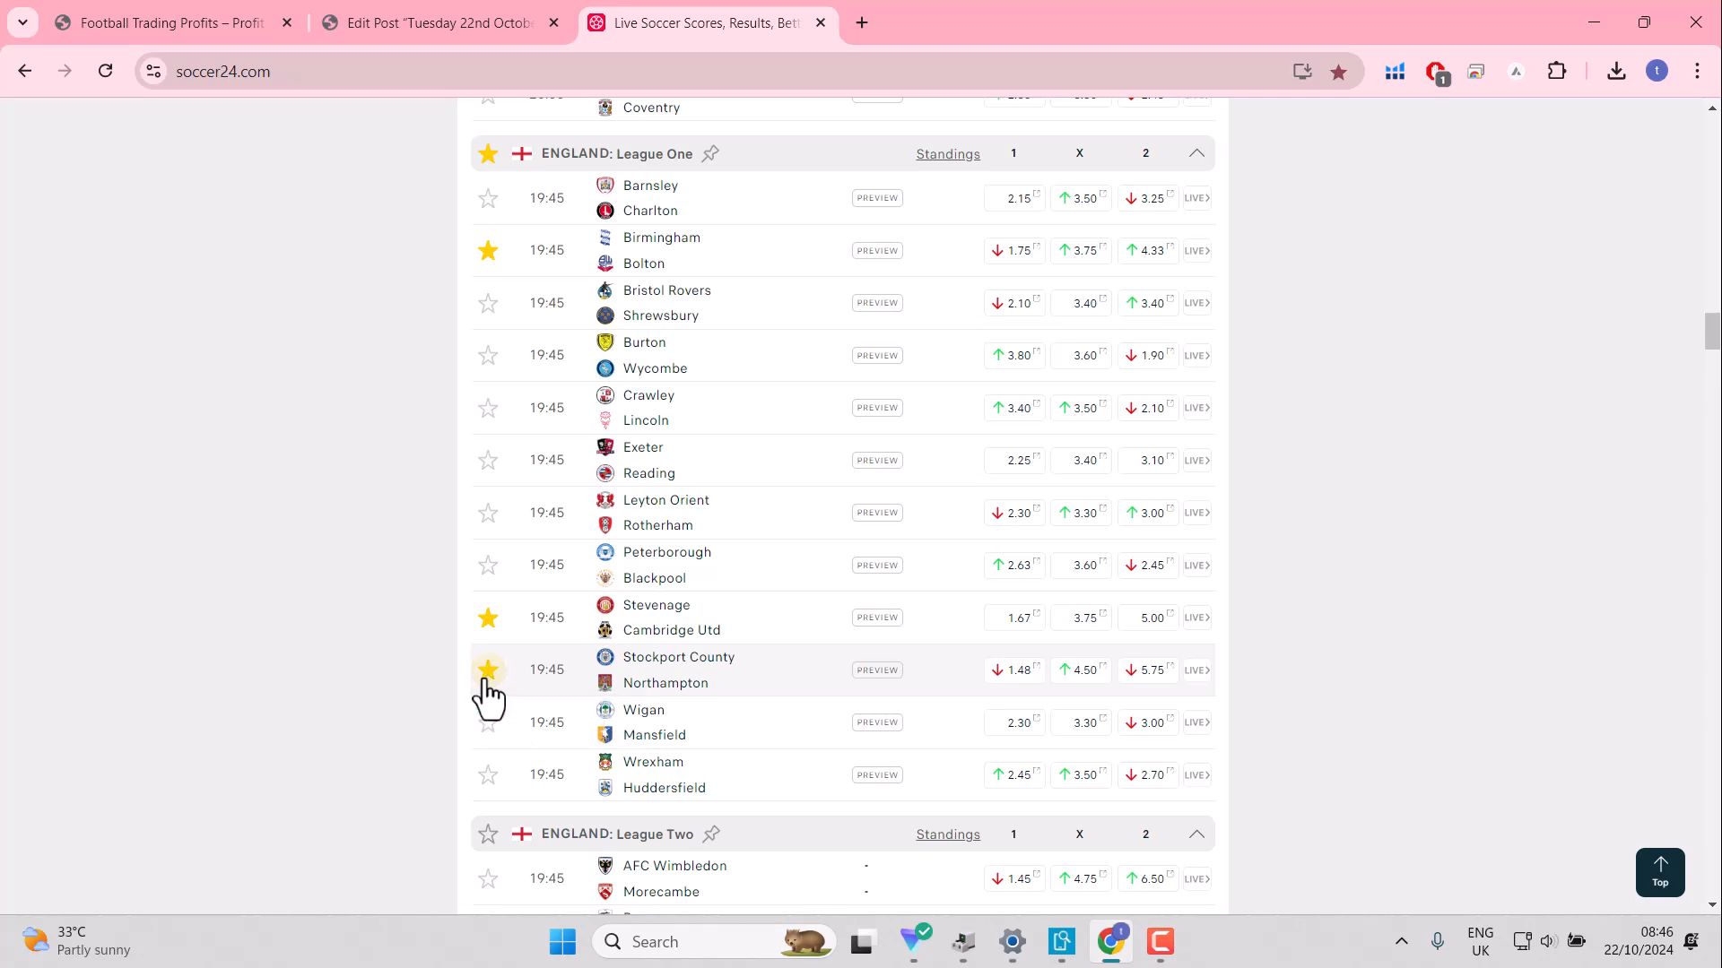
mouse_move(1014, 773)
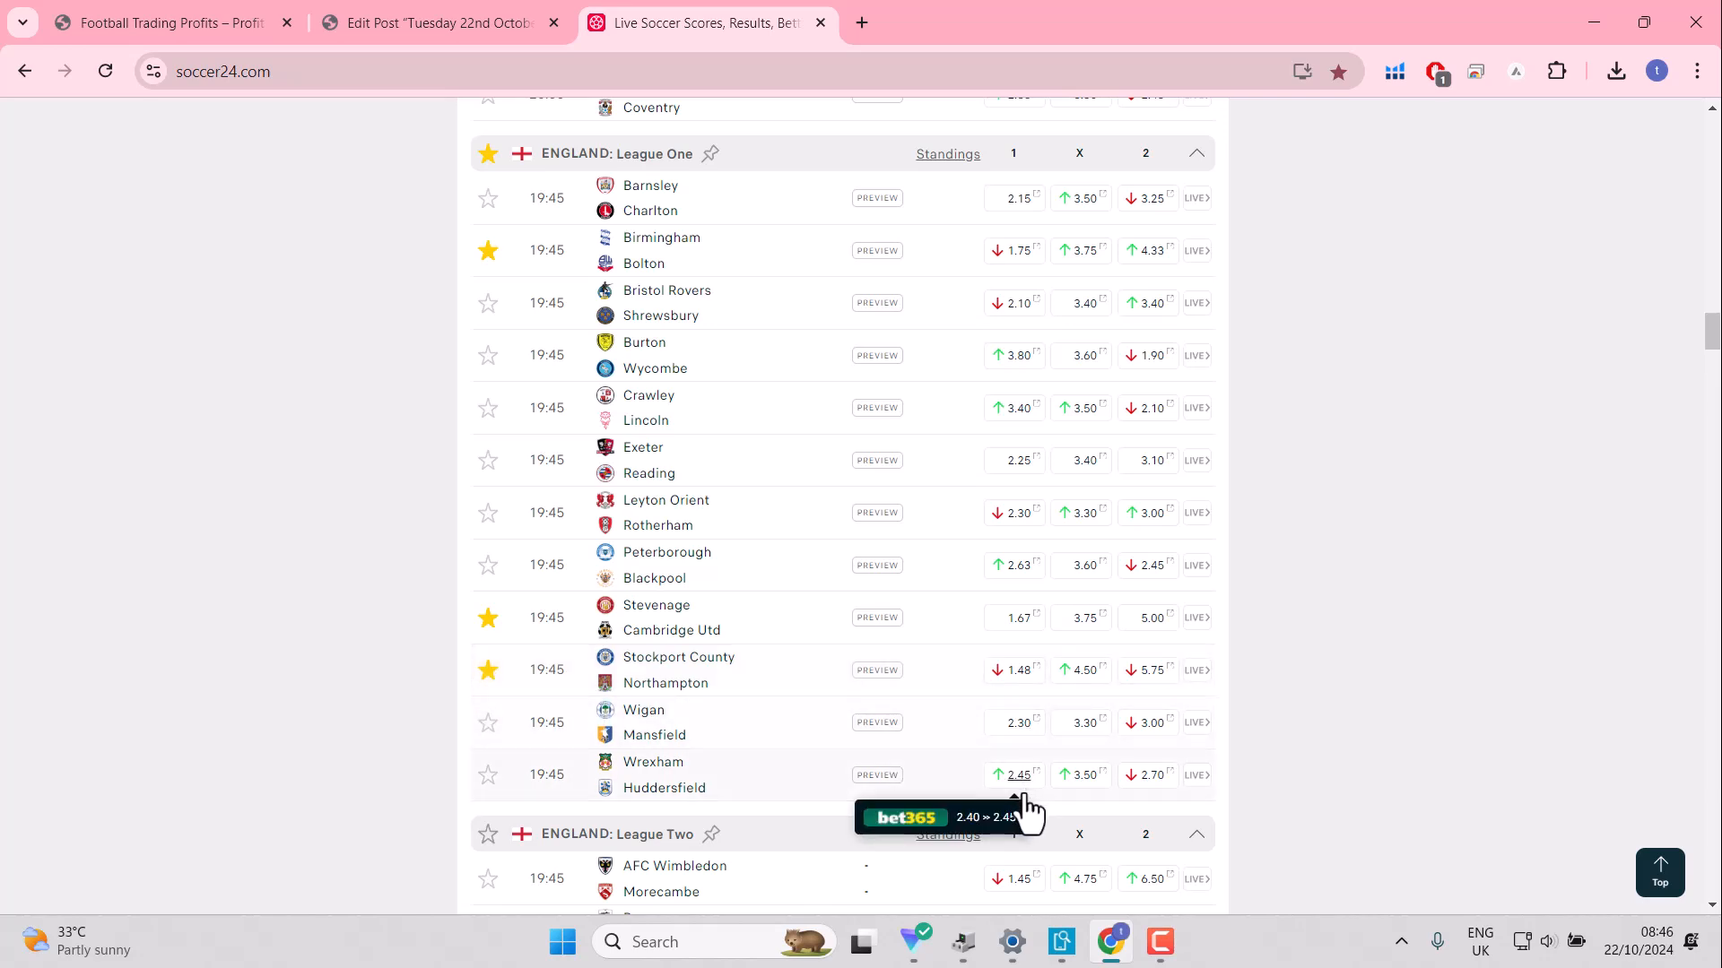
mouse_move(1130, 593)
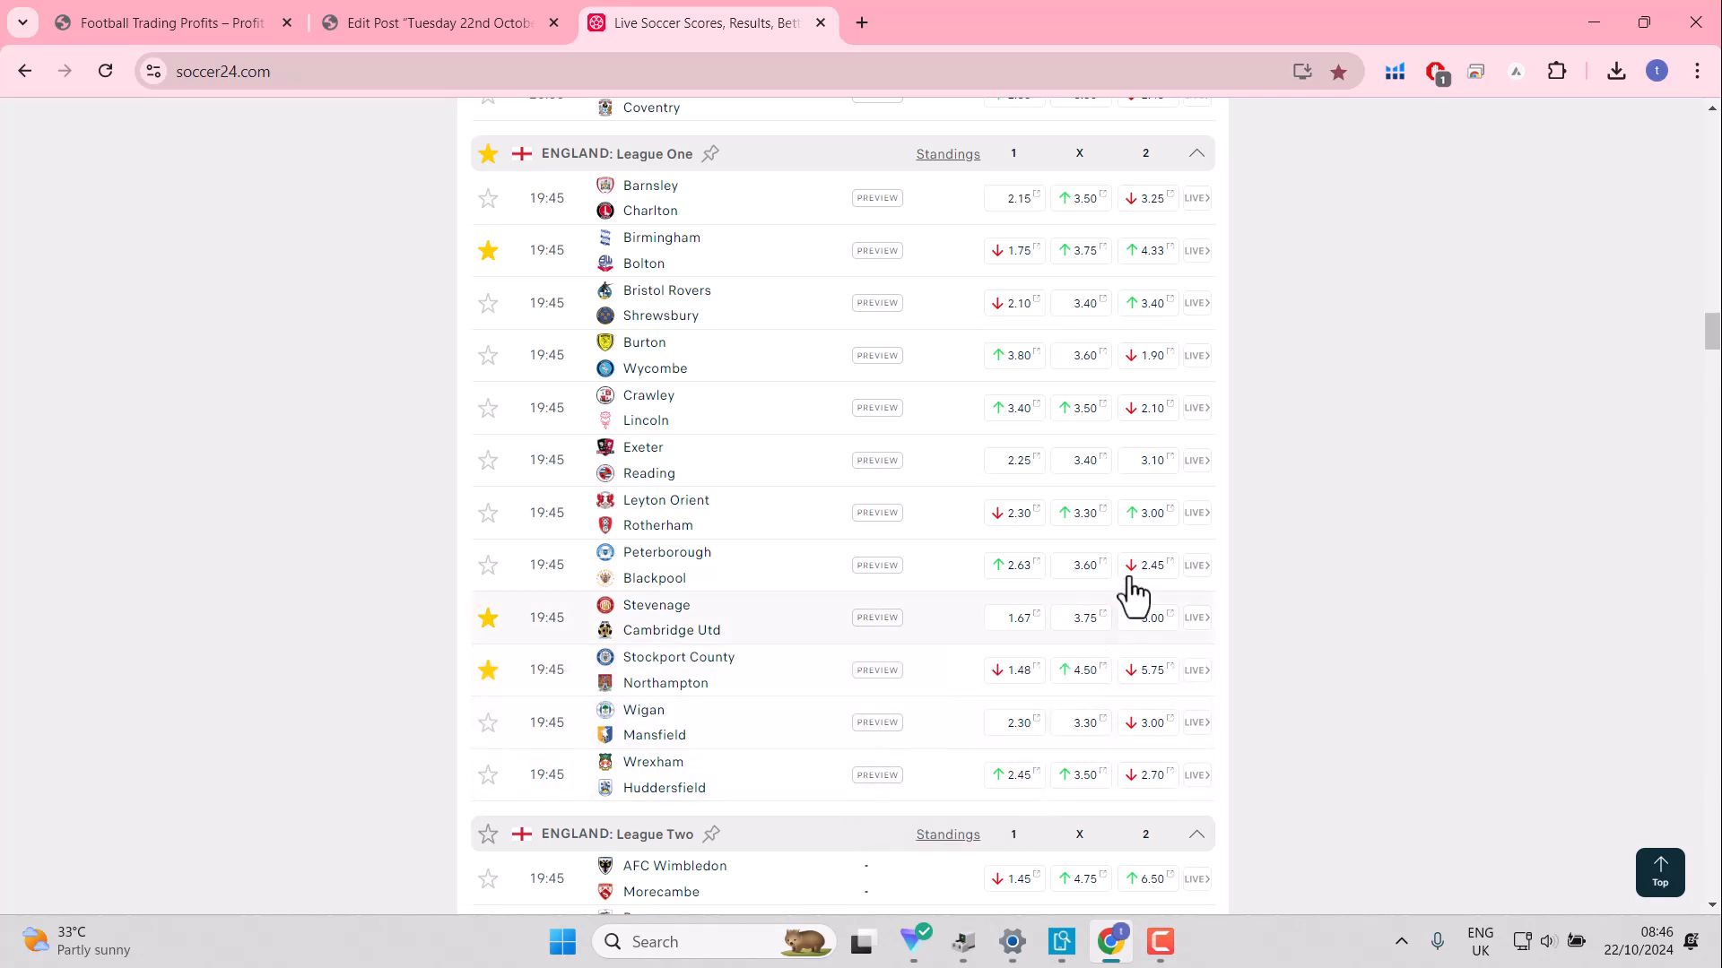
mouse_move(1014, 513)
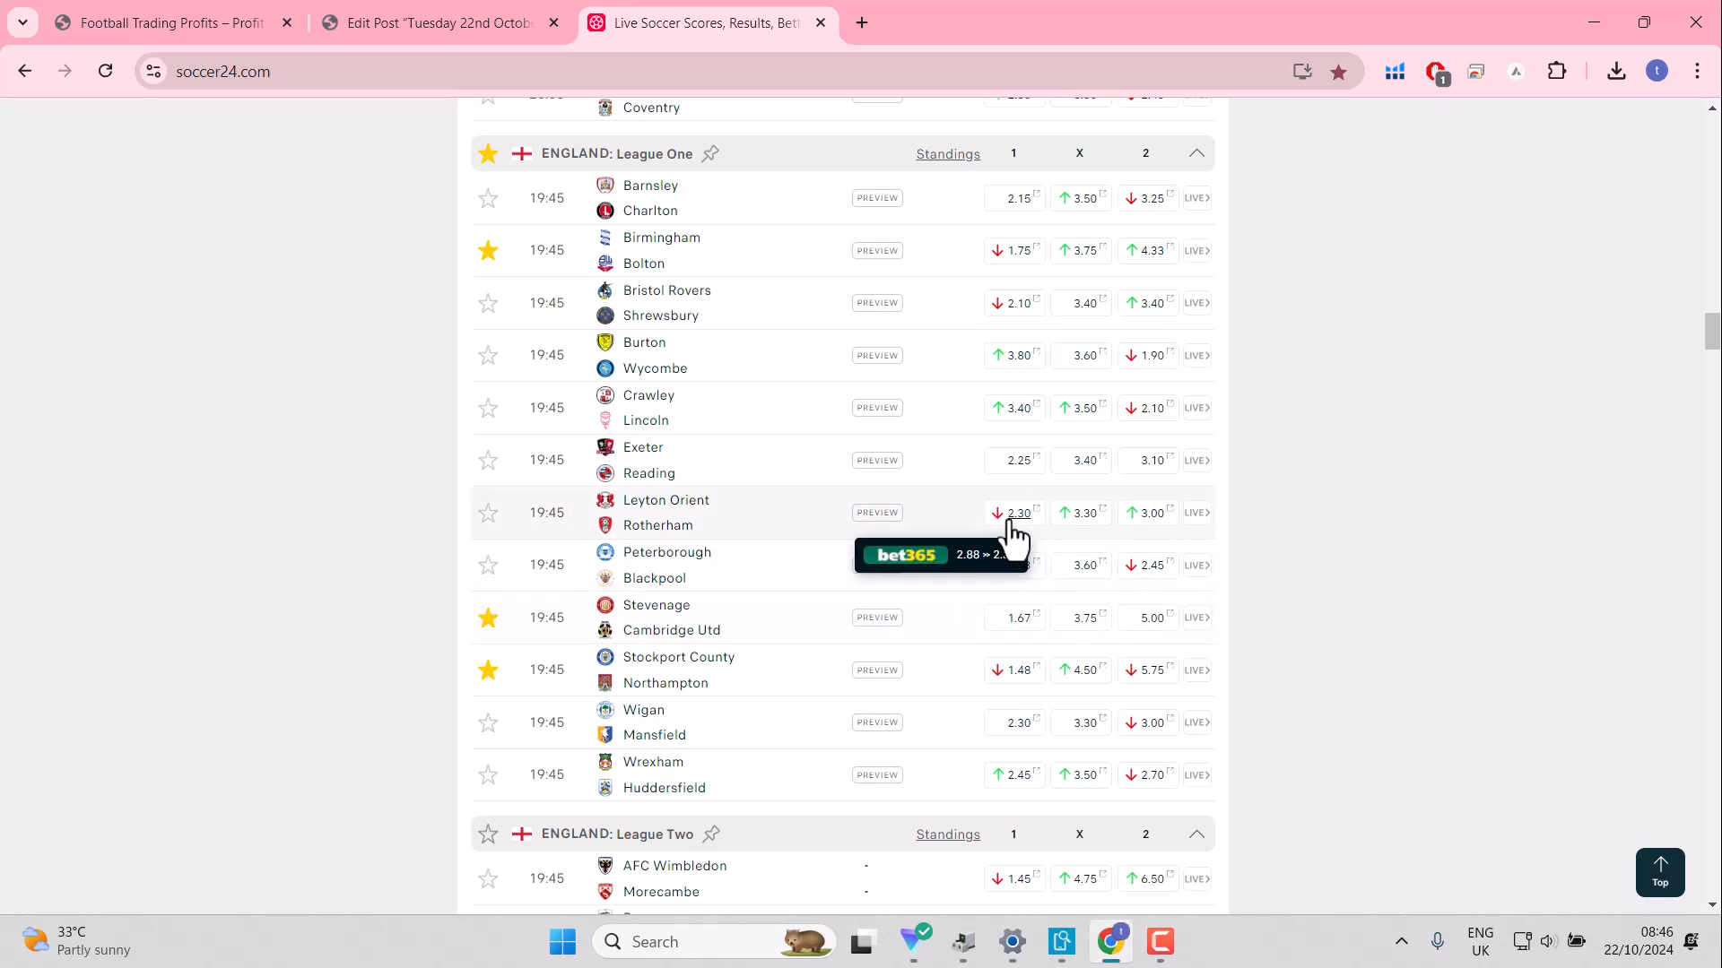
mouse_move(1093, 393)
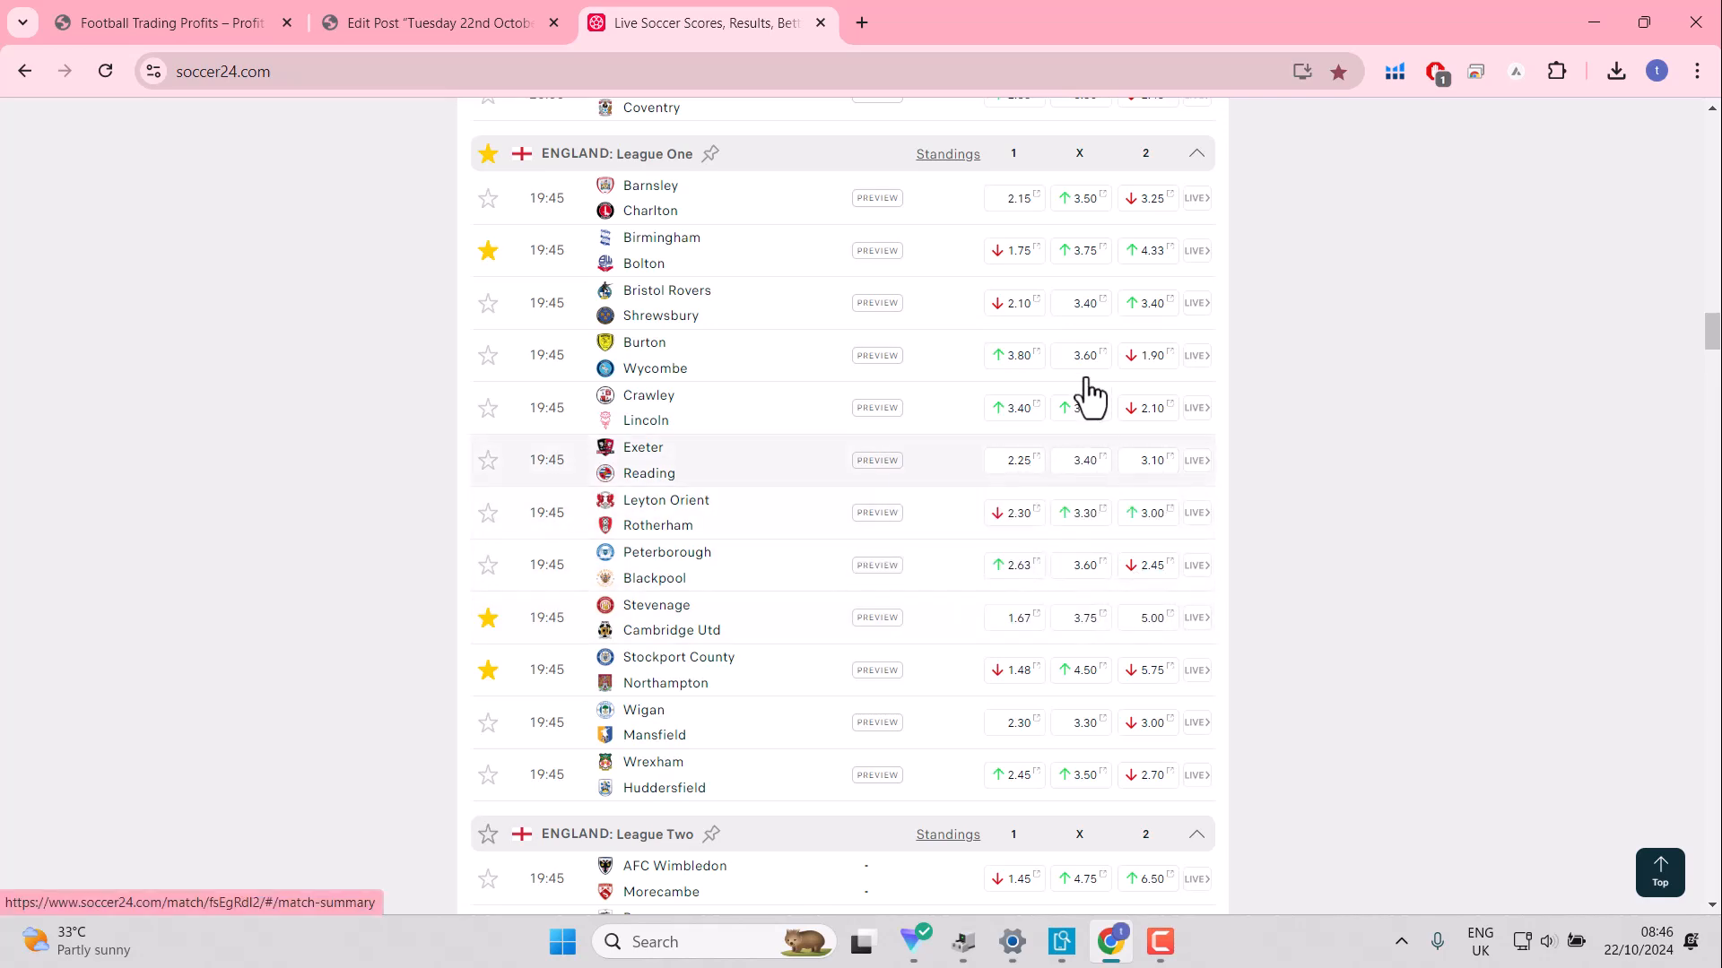
mouse_move(1012, 198)
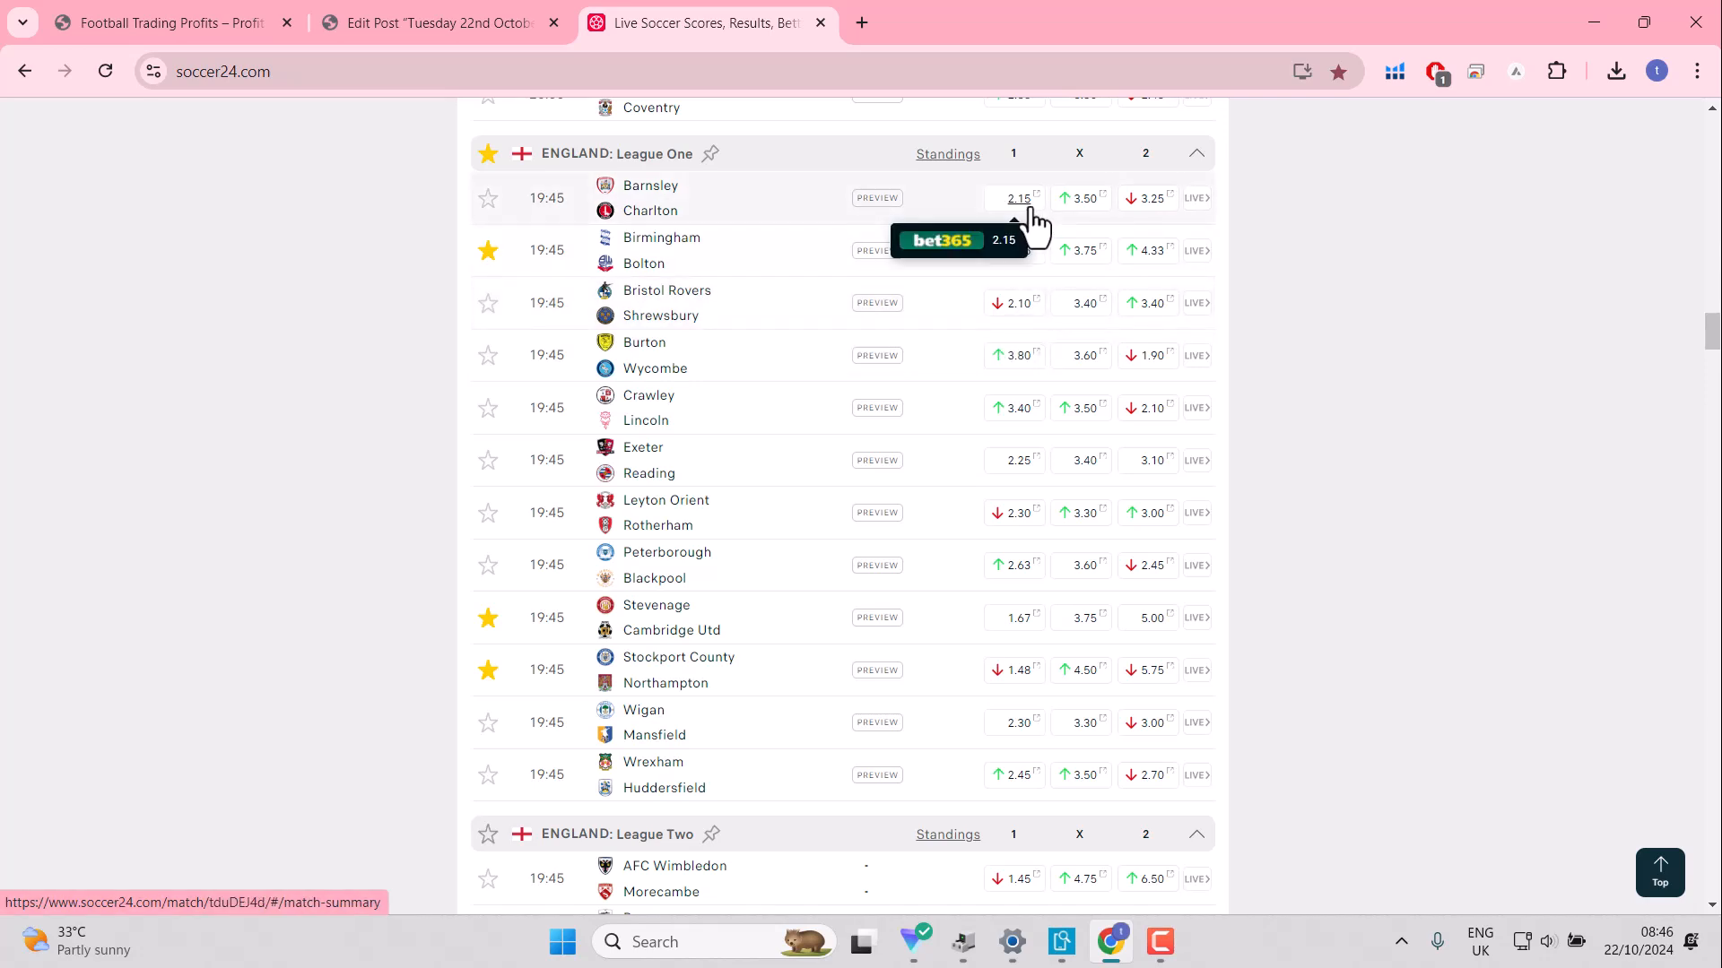
mouse_move(1042, 362)
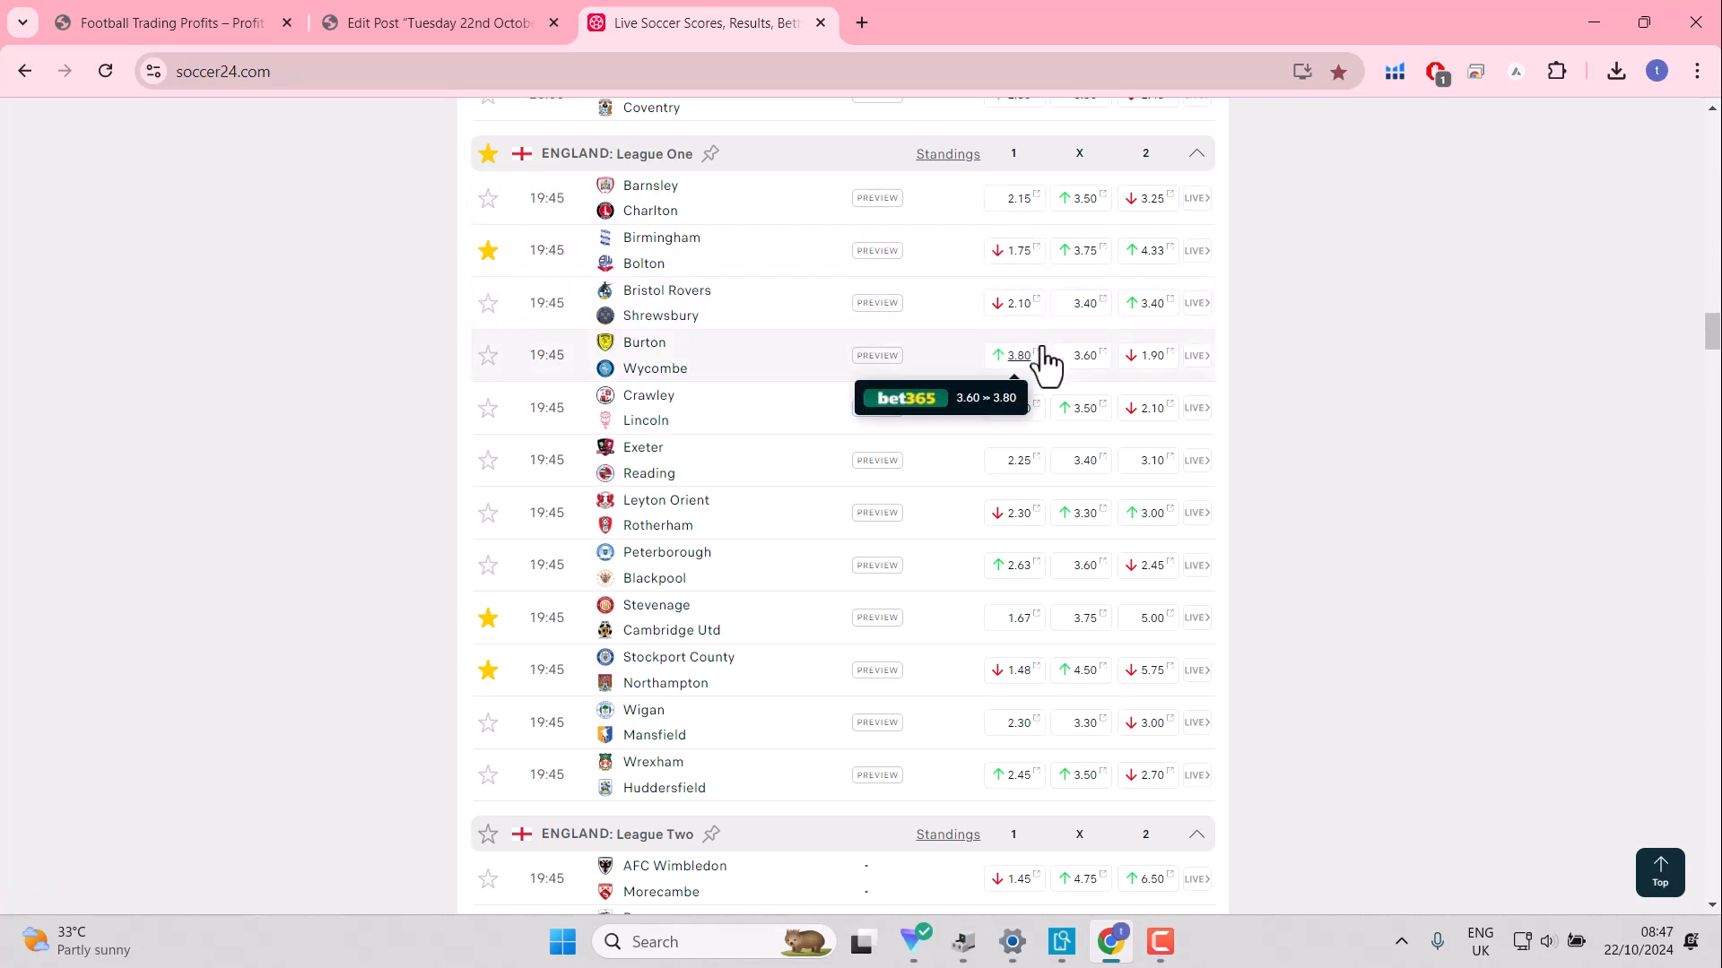
mouse_move(1024, 788)
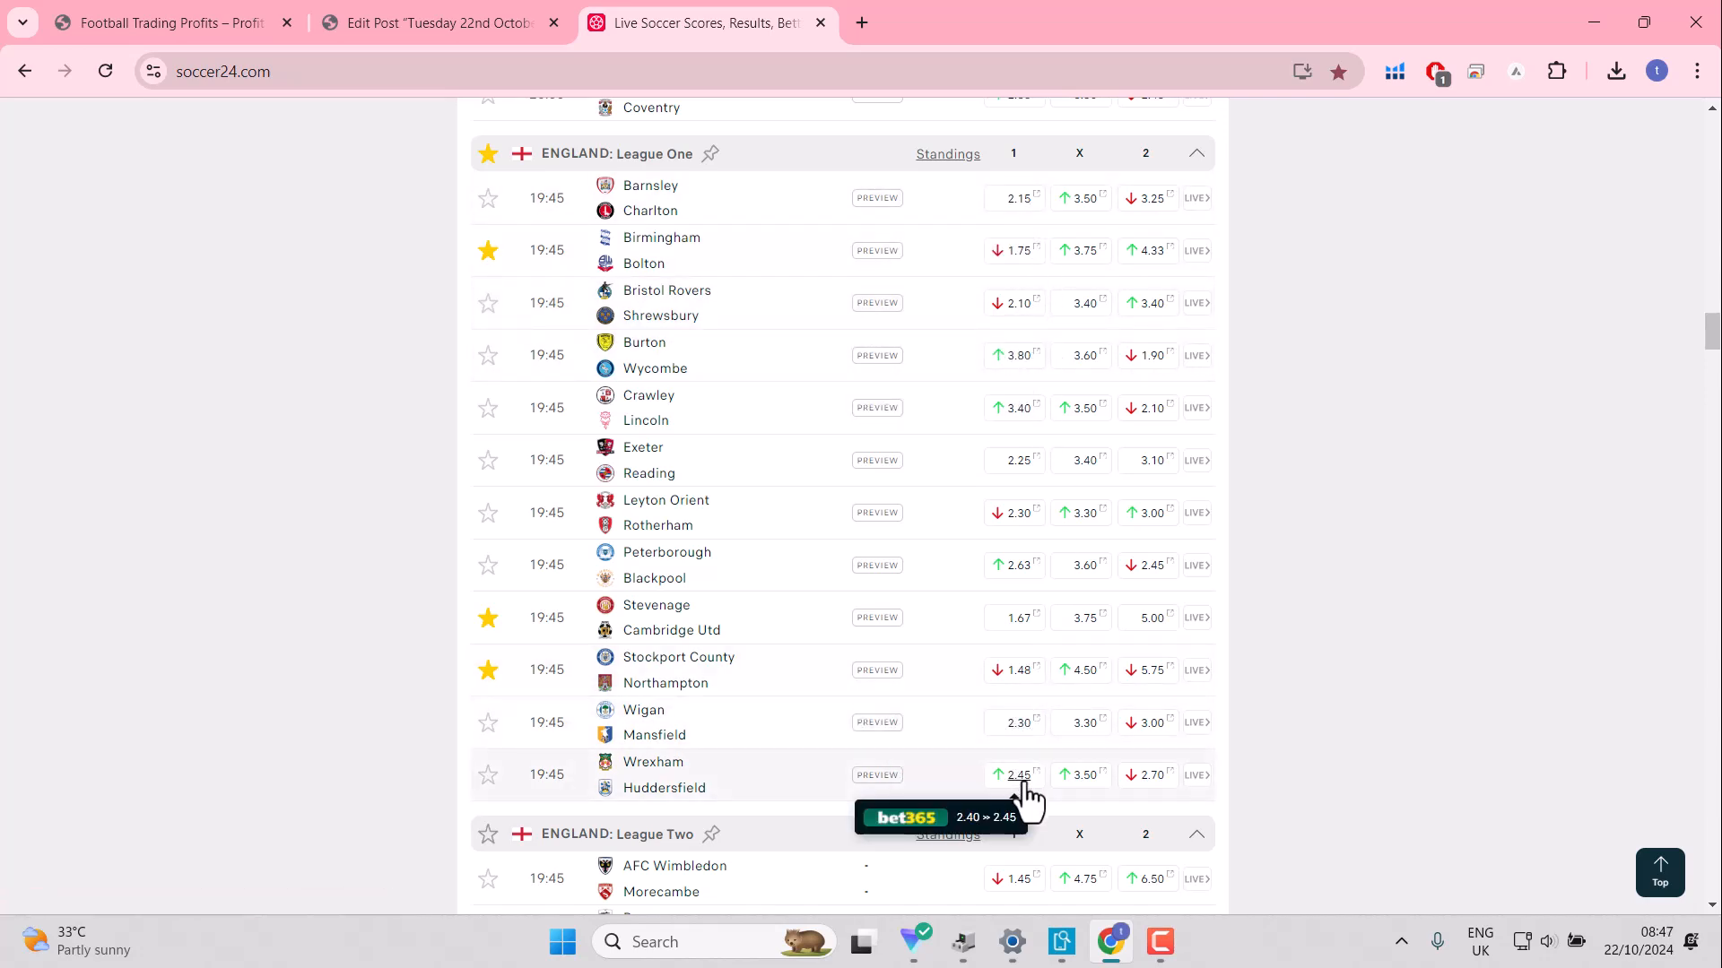
mouse_move(1136, 596)
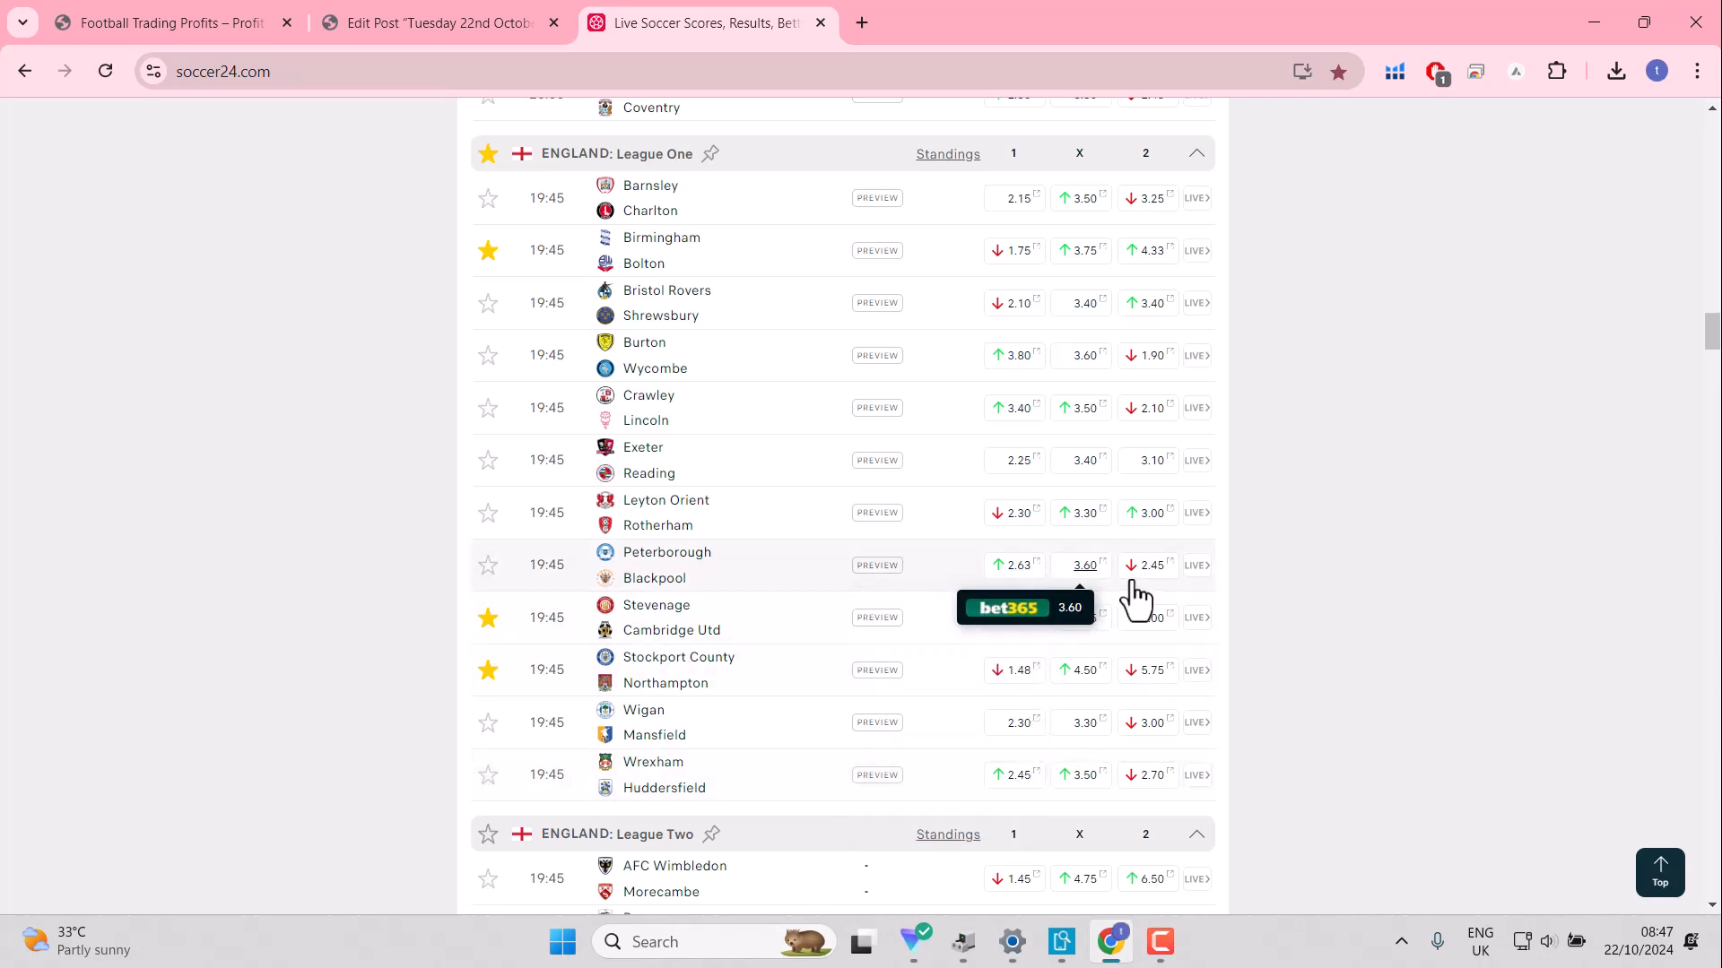
mouse_move(1013, 513)
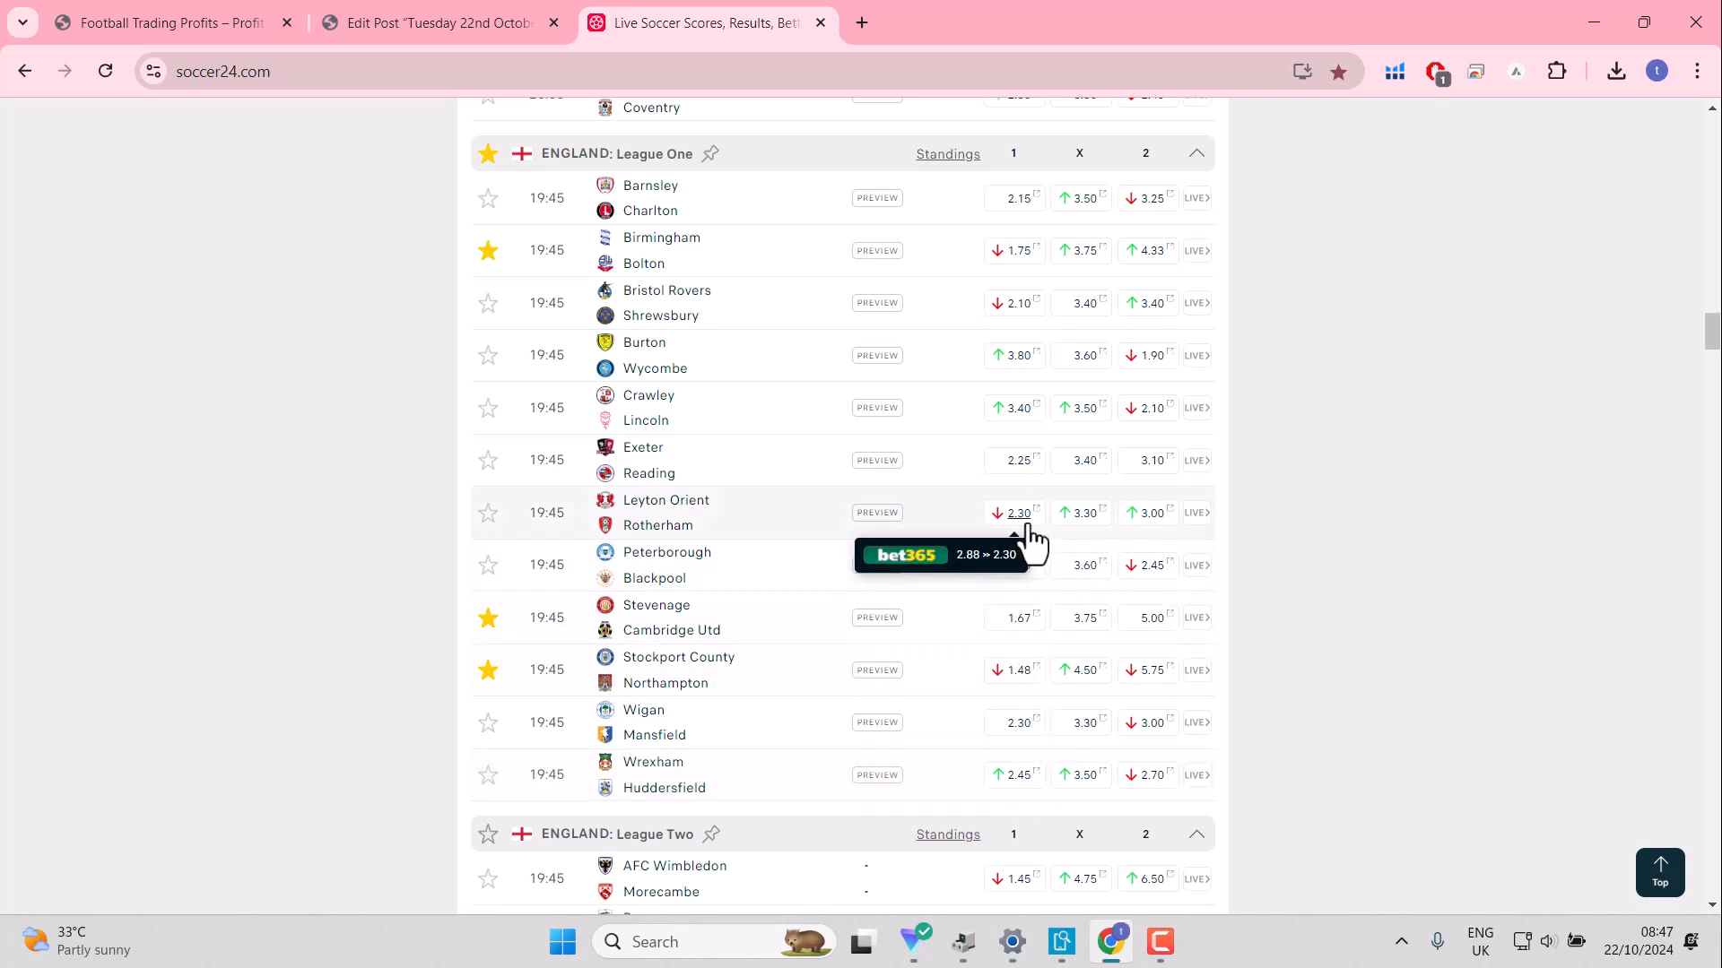
mouse_move(930, 615)
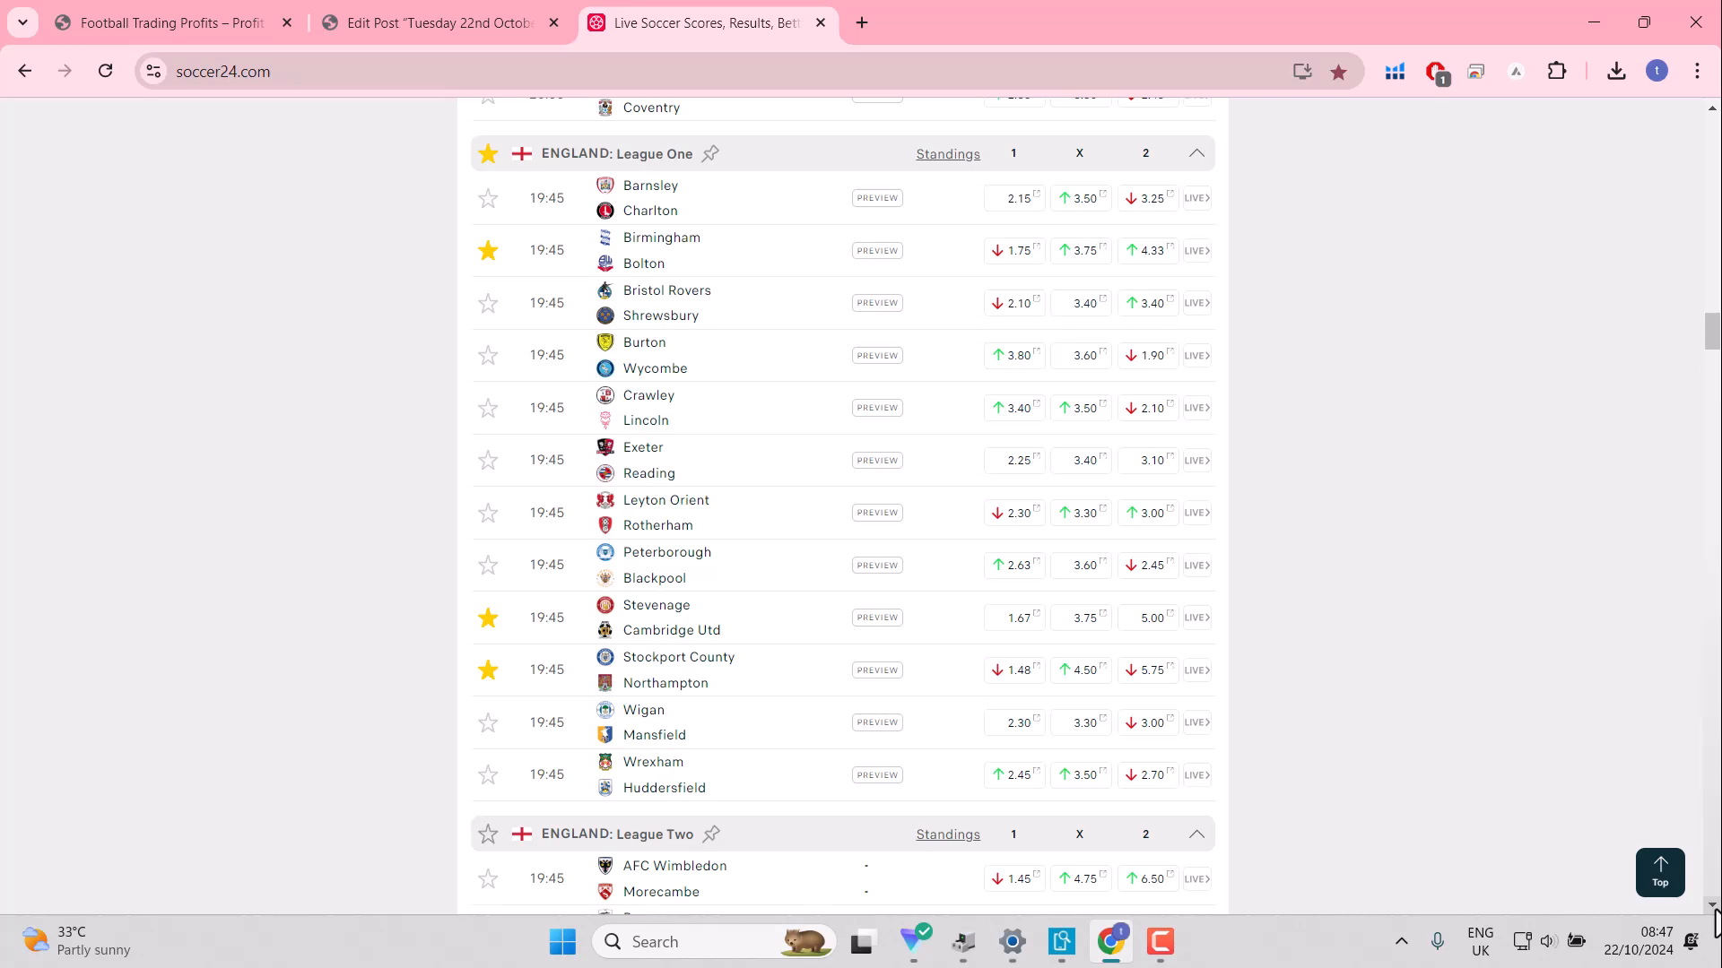
mouse_move(489, 355)
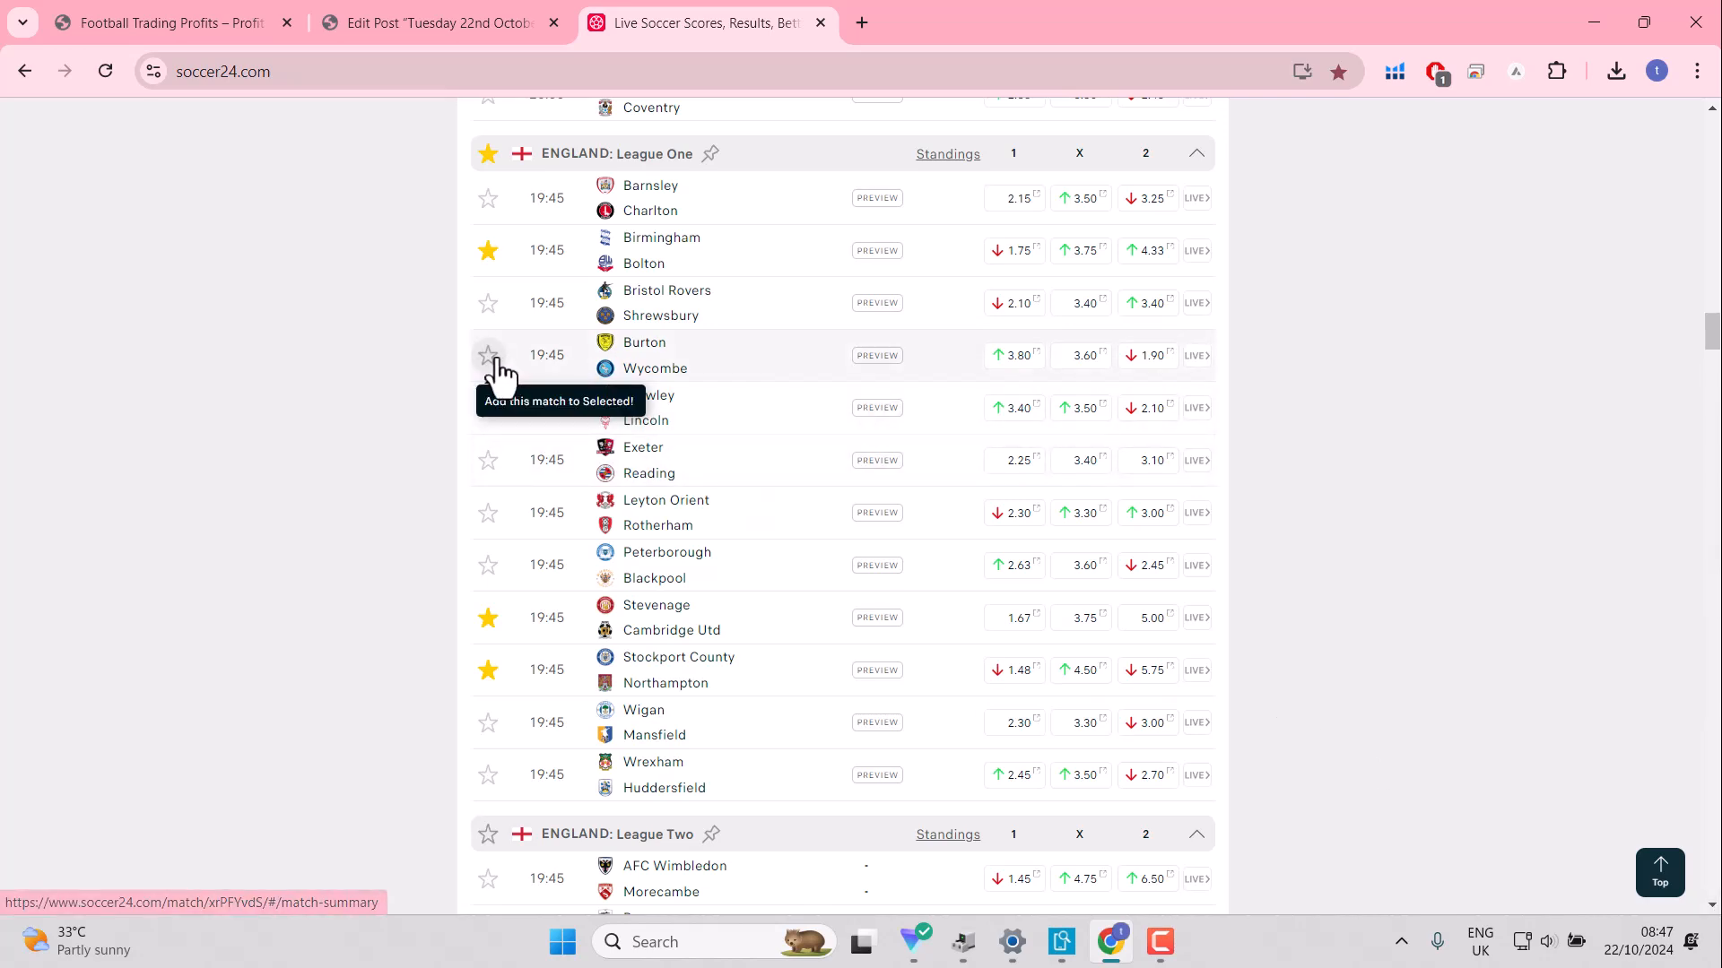
click(487, 355)
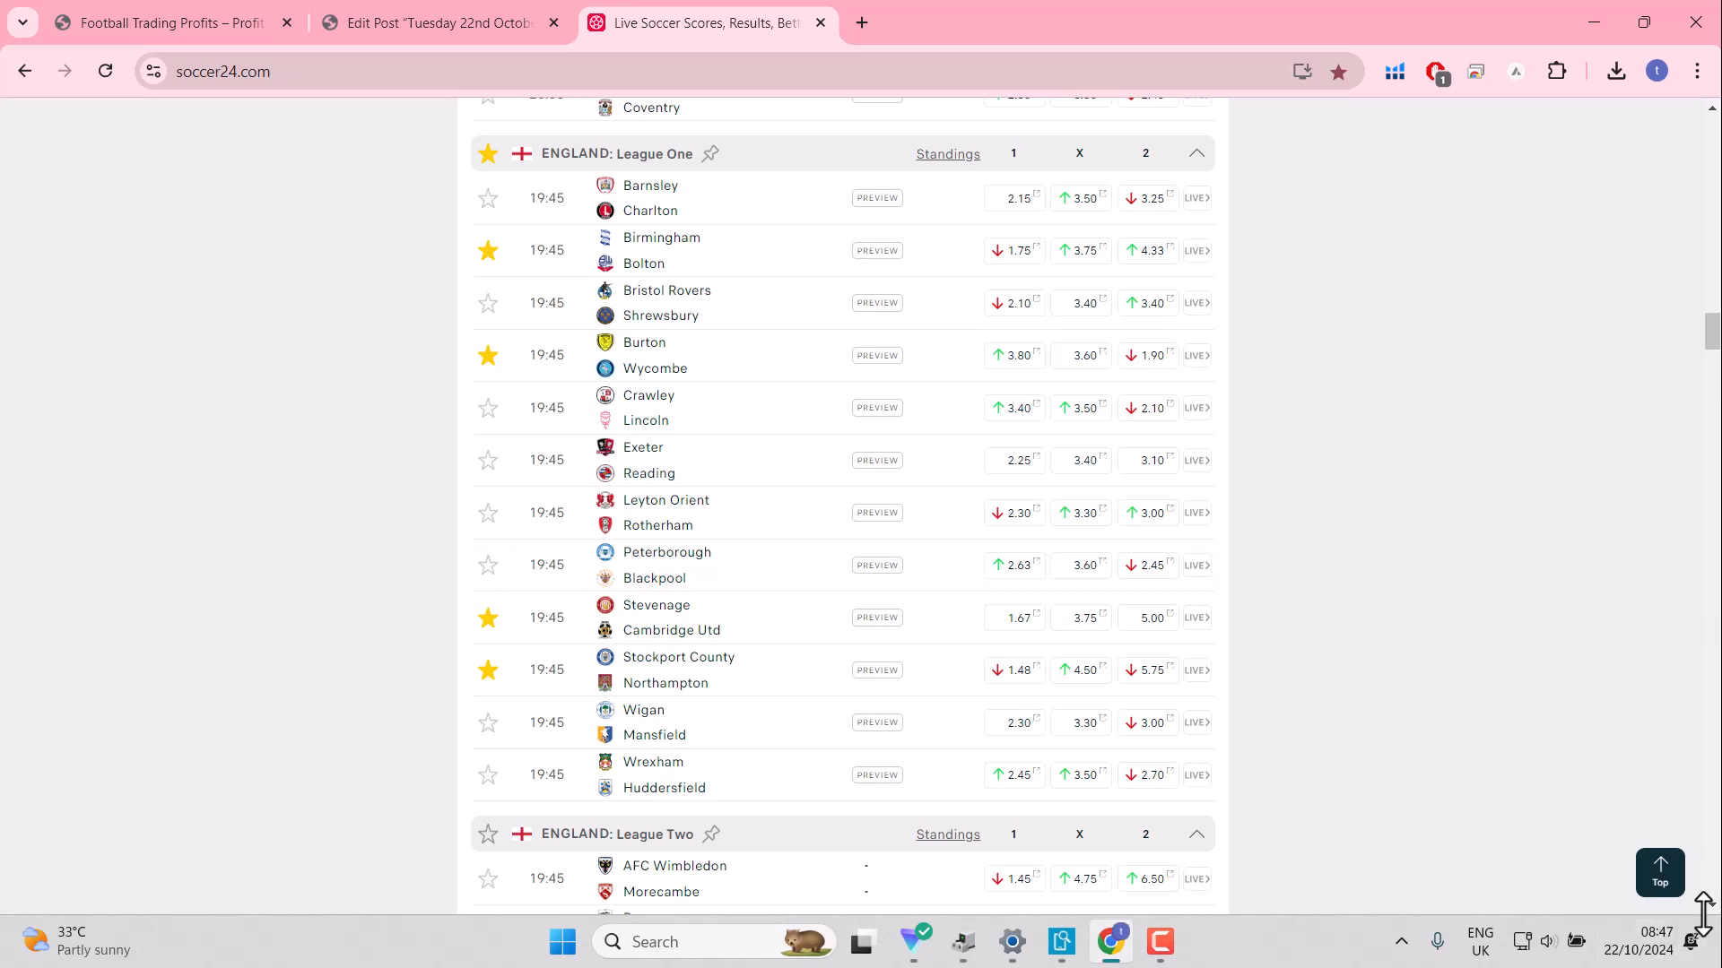
Step: Star League Two fixtures Walsall v Carlisle, MK Dons v Accrington and Harrogate v Port Vale
scroll(down, 3)
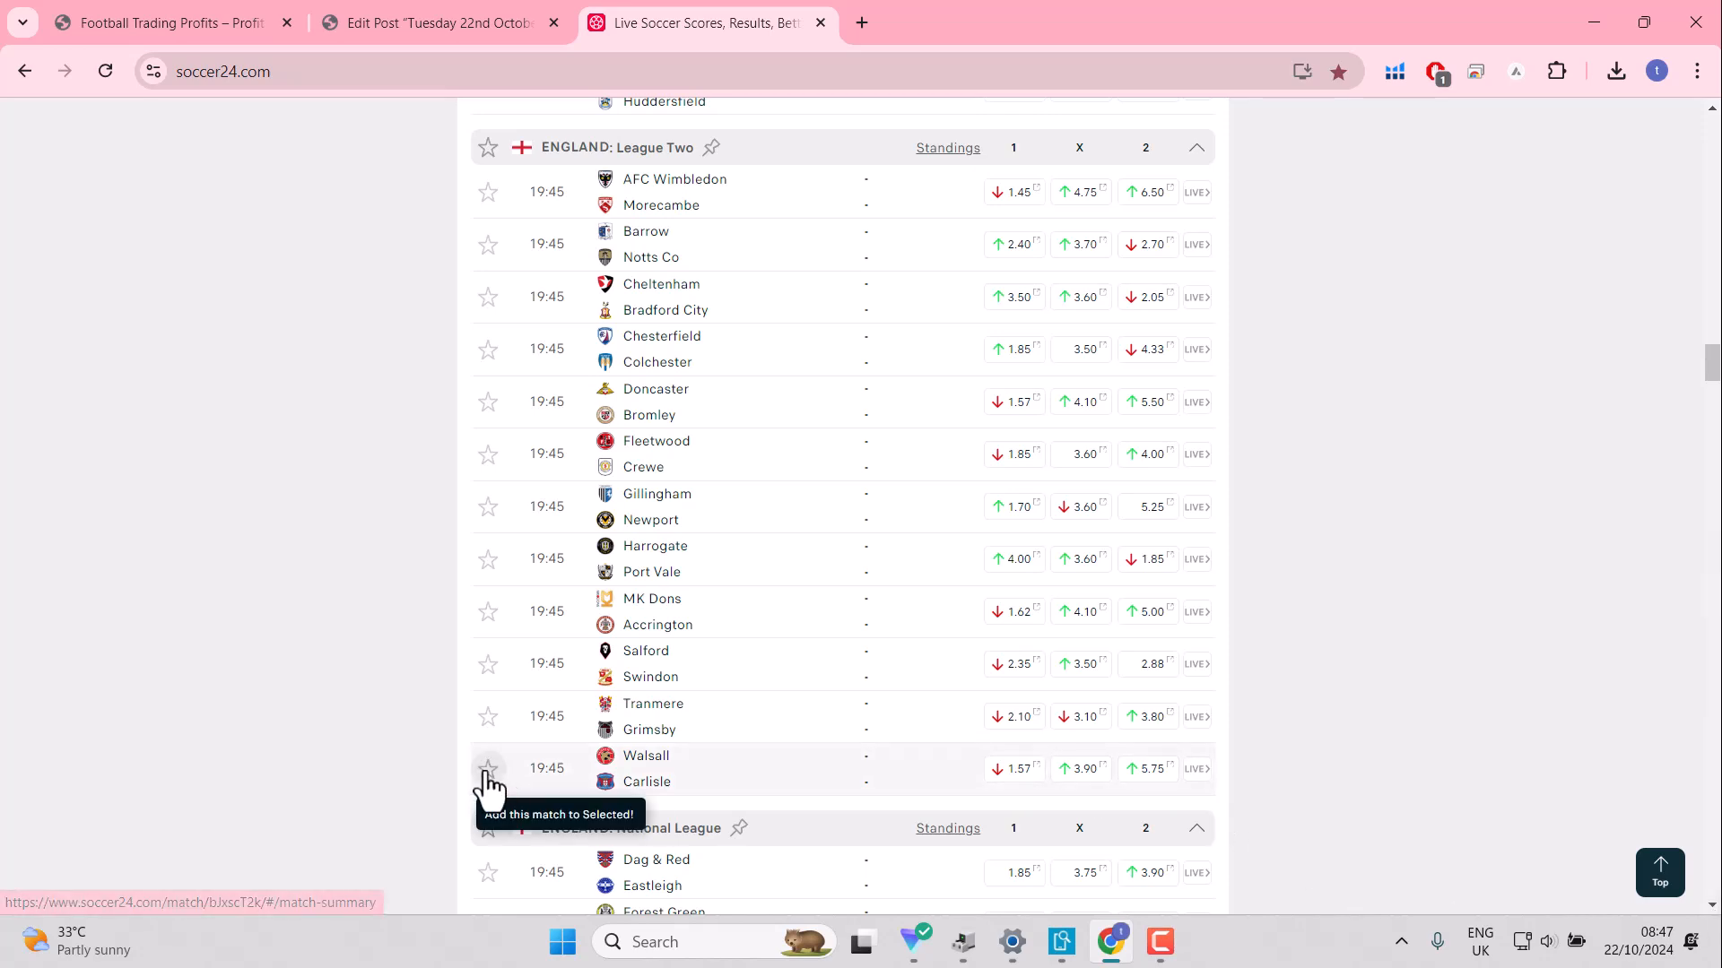
click(488, 768)
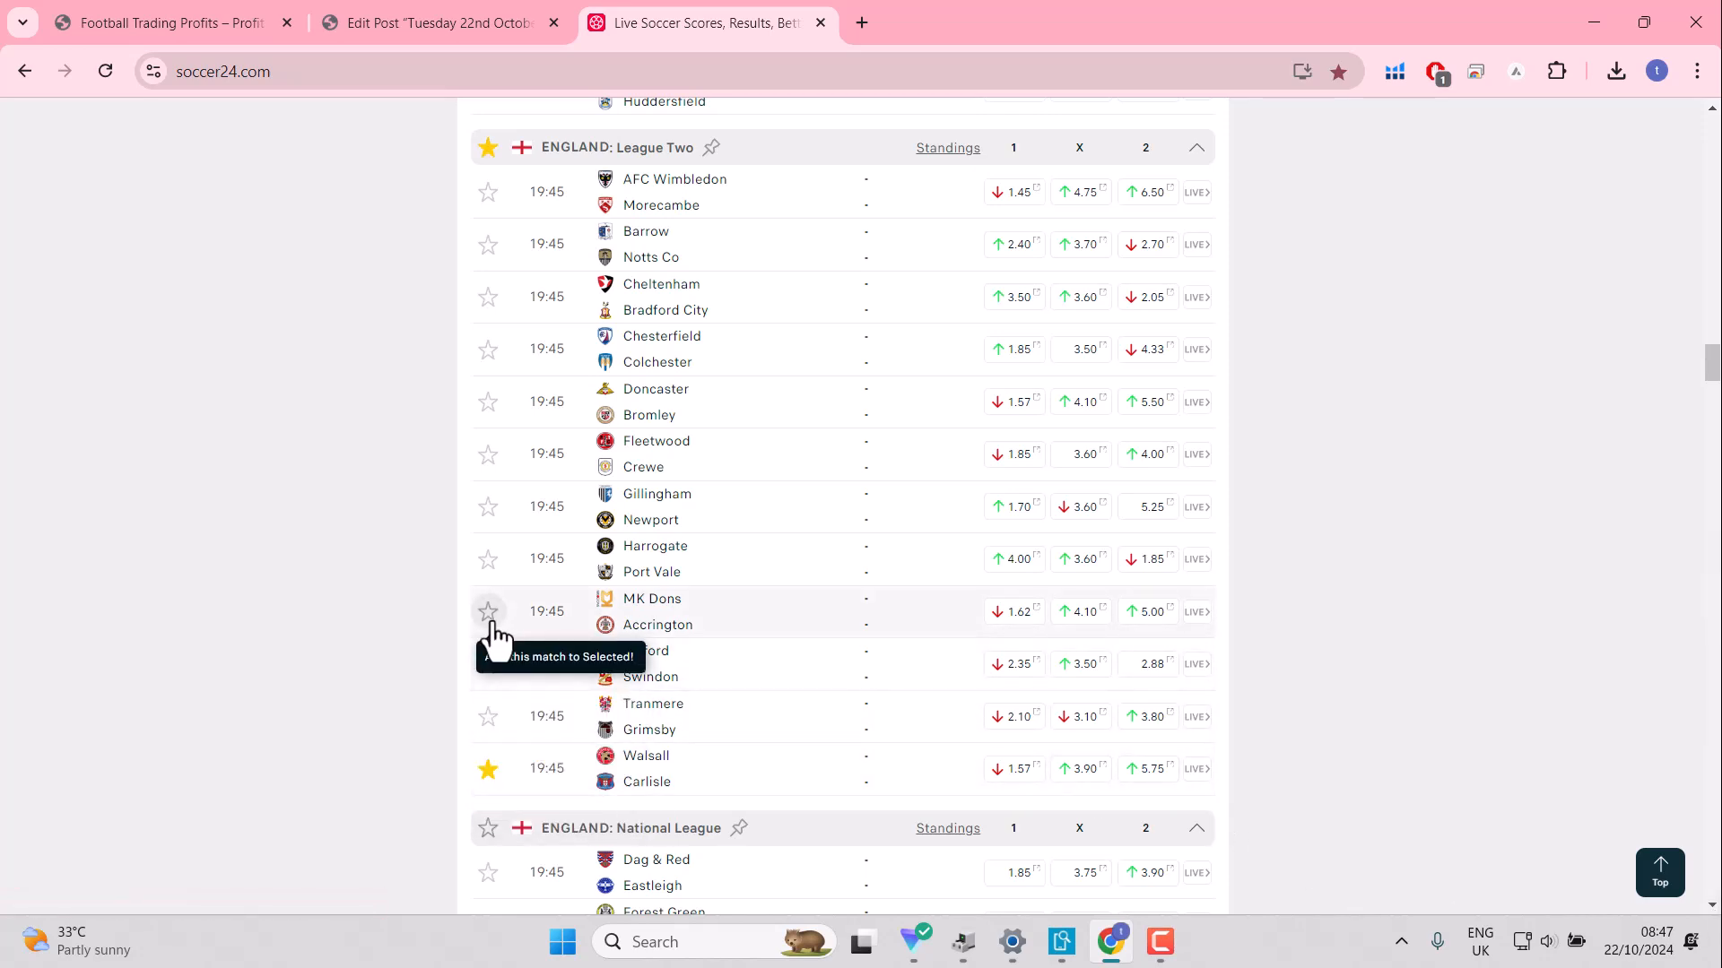
click(487, 611)
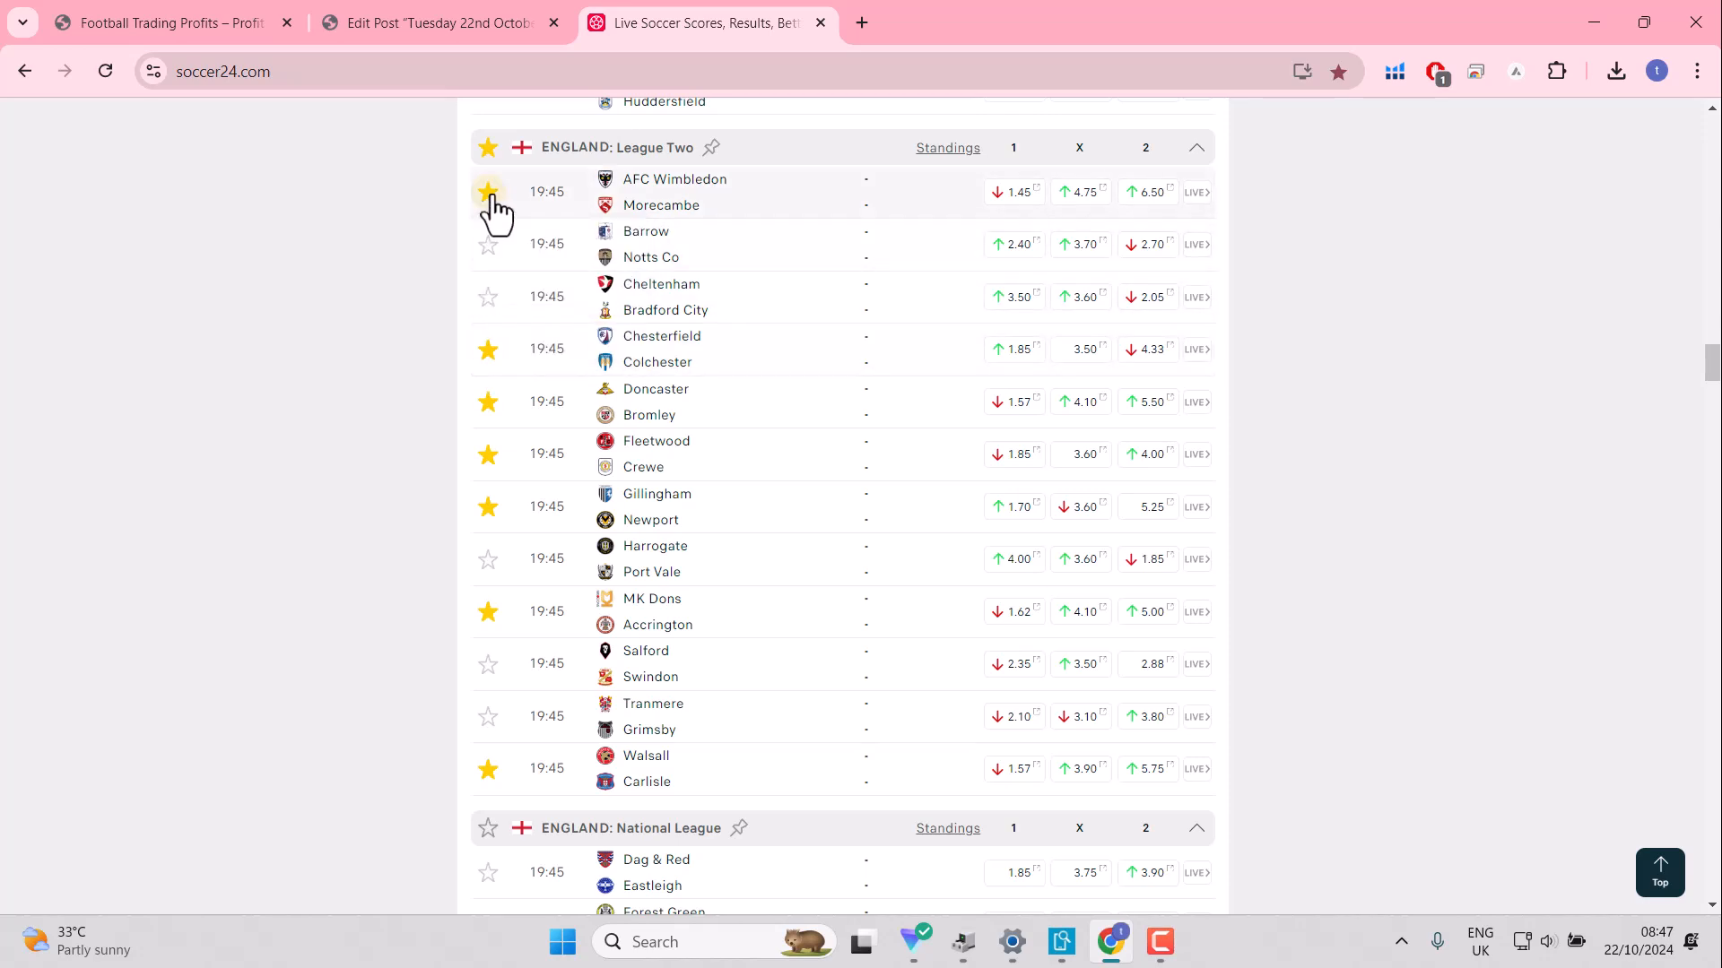
mouse_move(1011, 244)
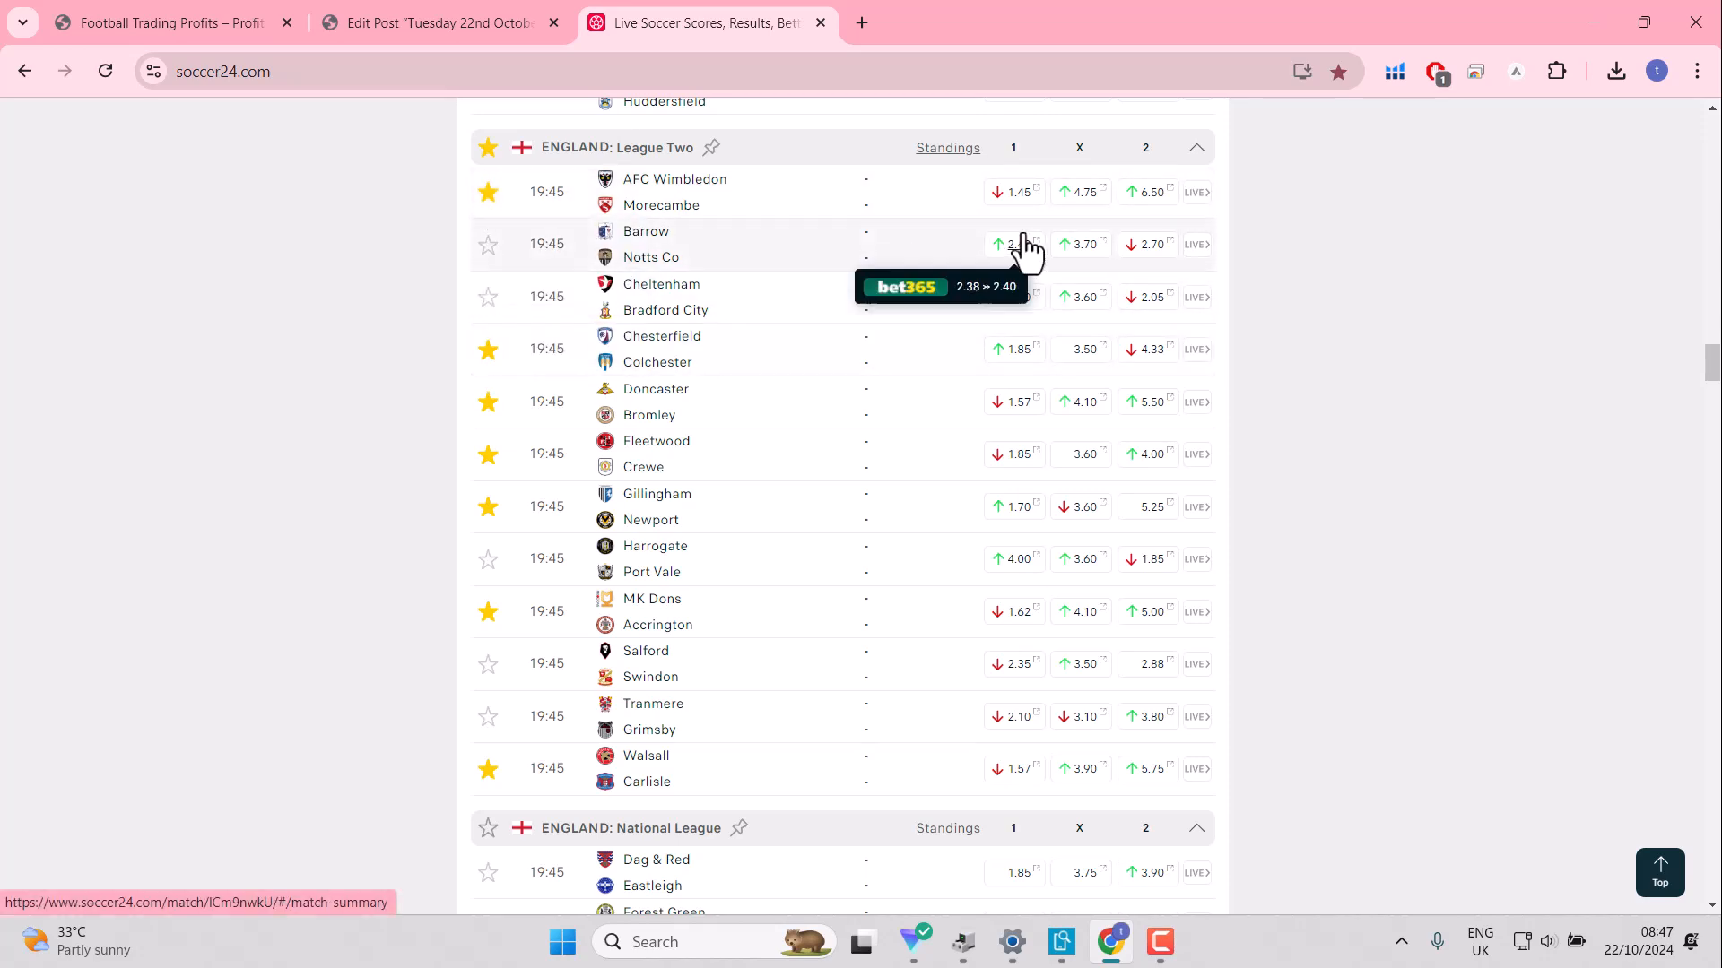
mouse_move(1015, 191)
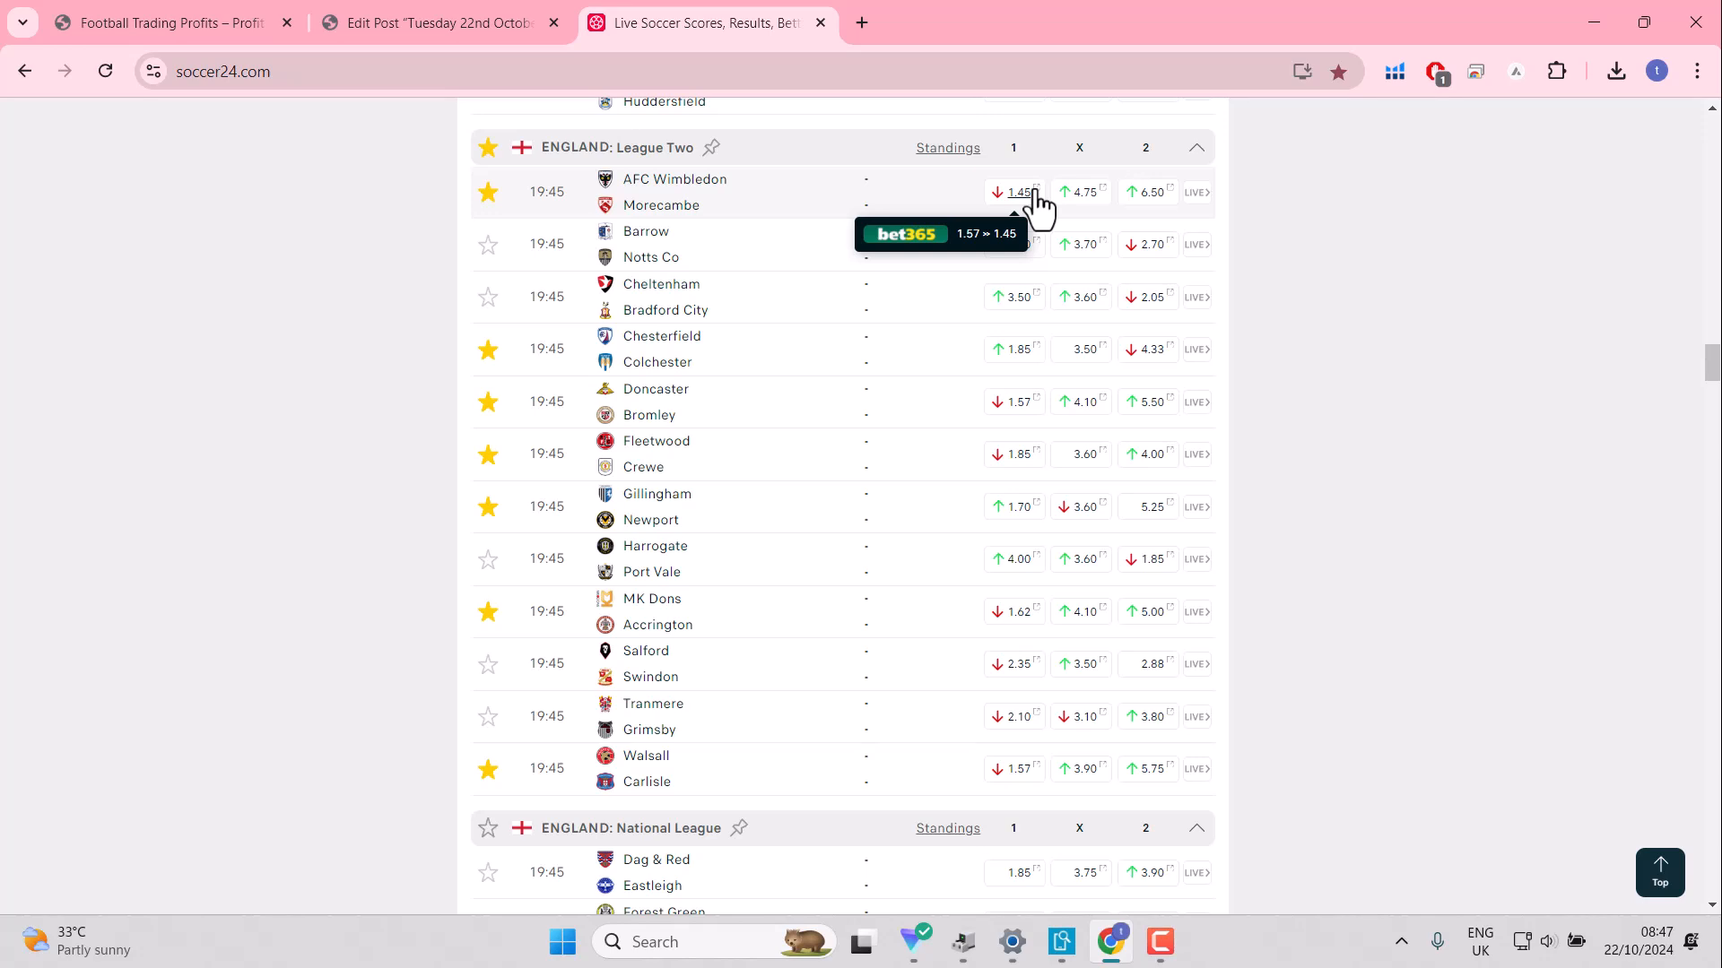
mouse_move(1079, 506)
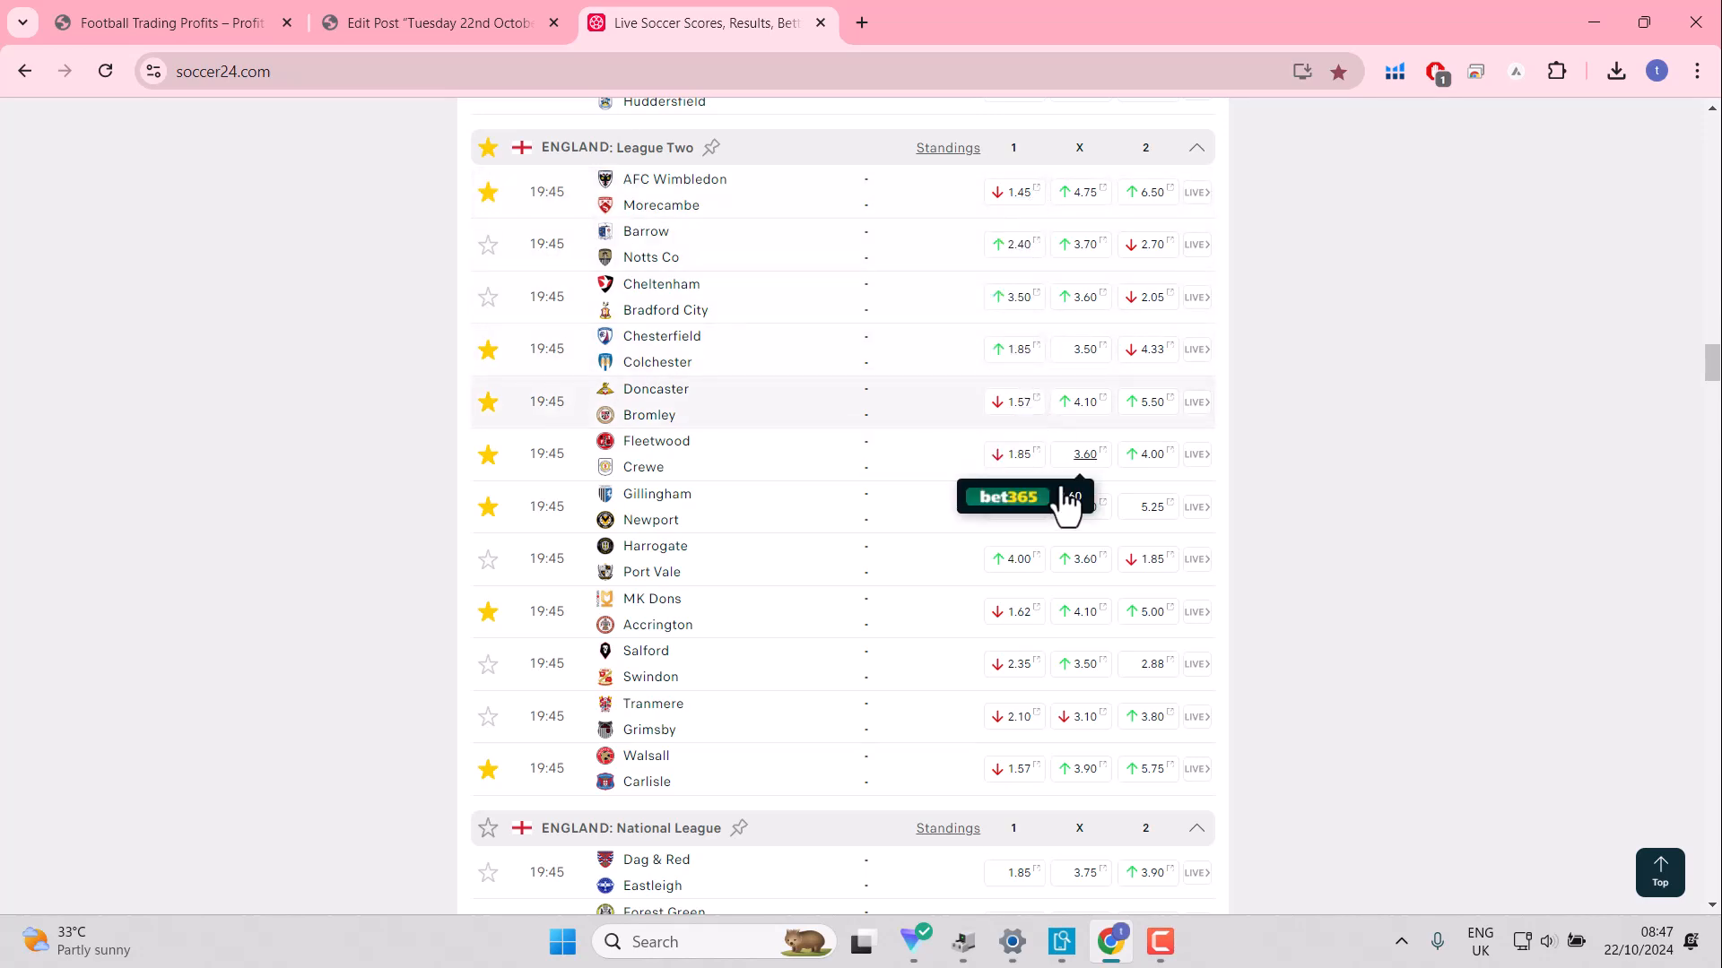
mouse_move(1013, 549)
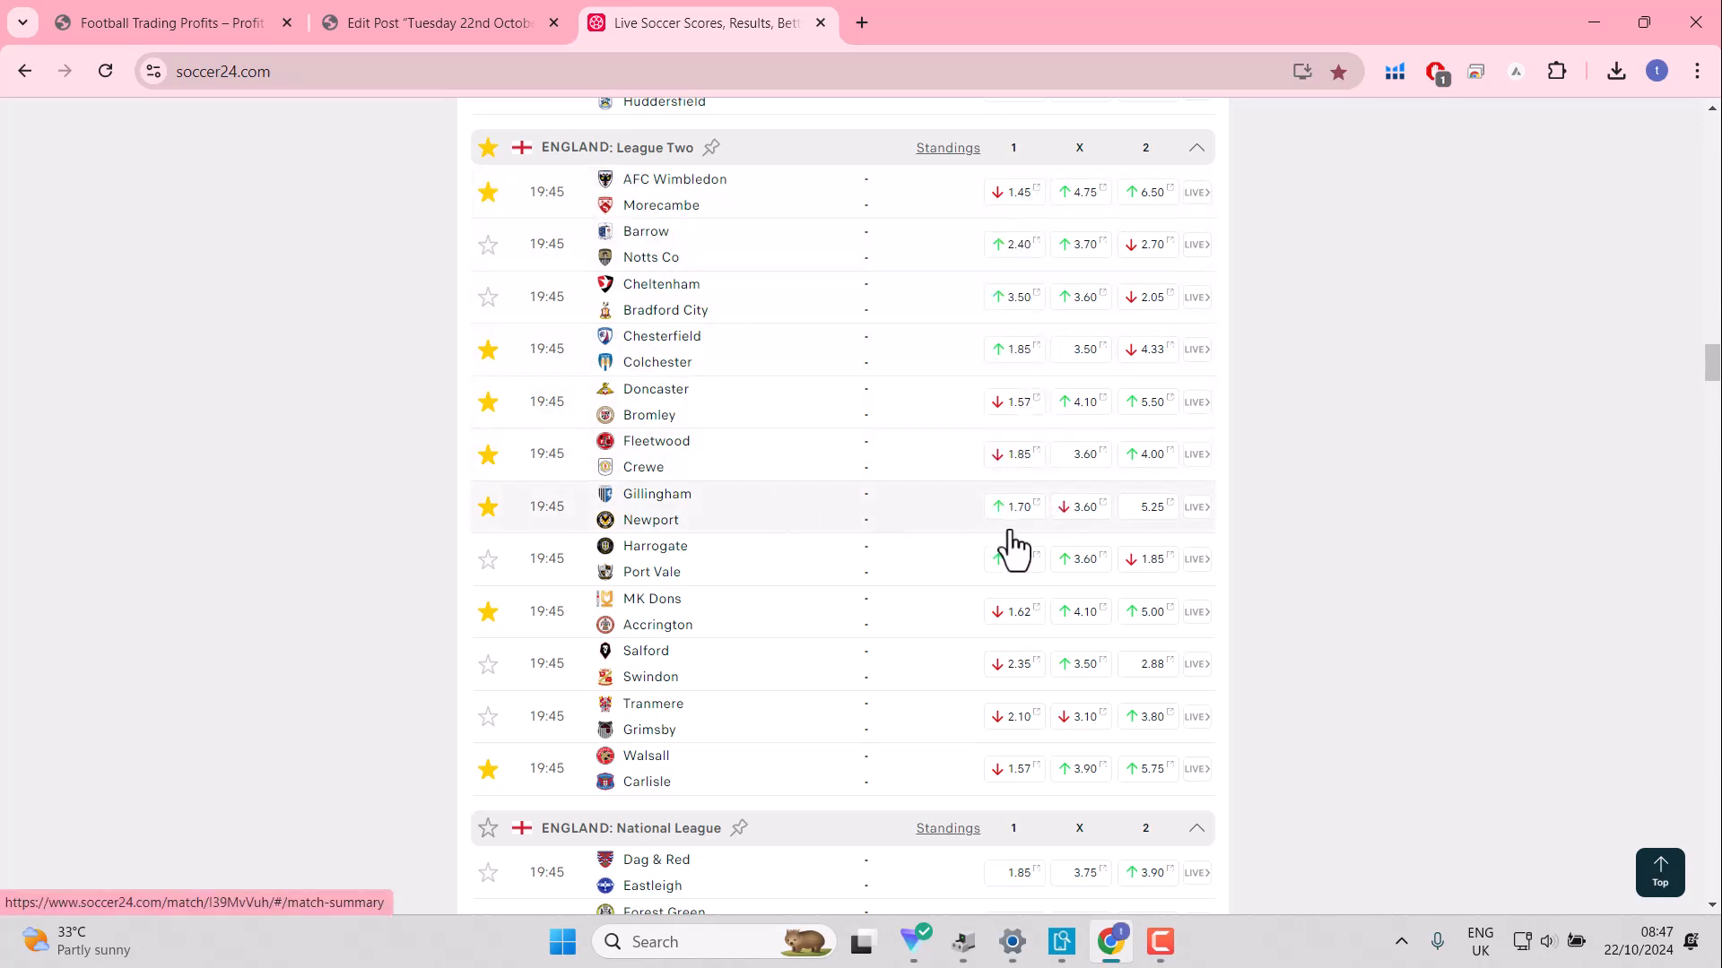
click(488, 558)
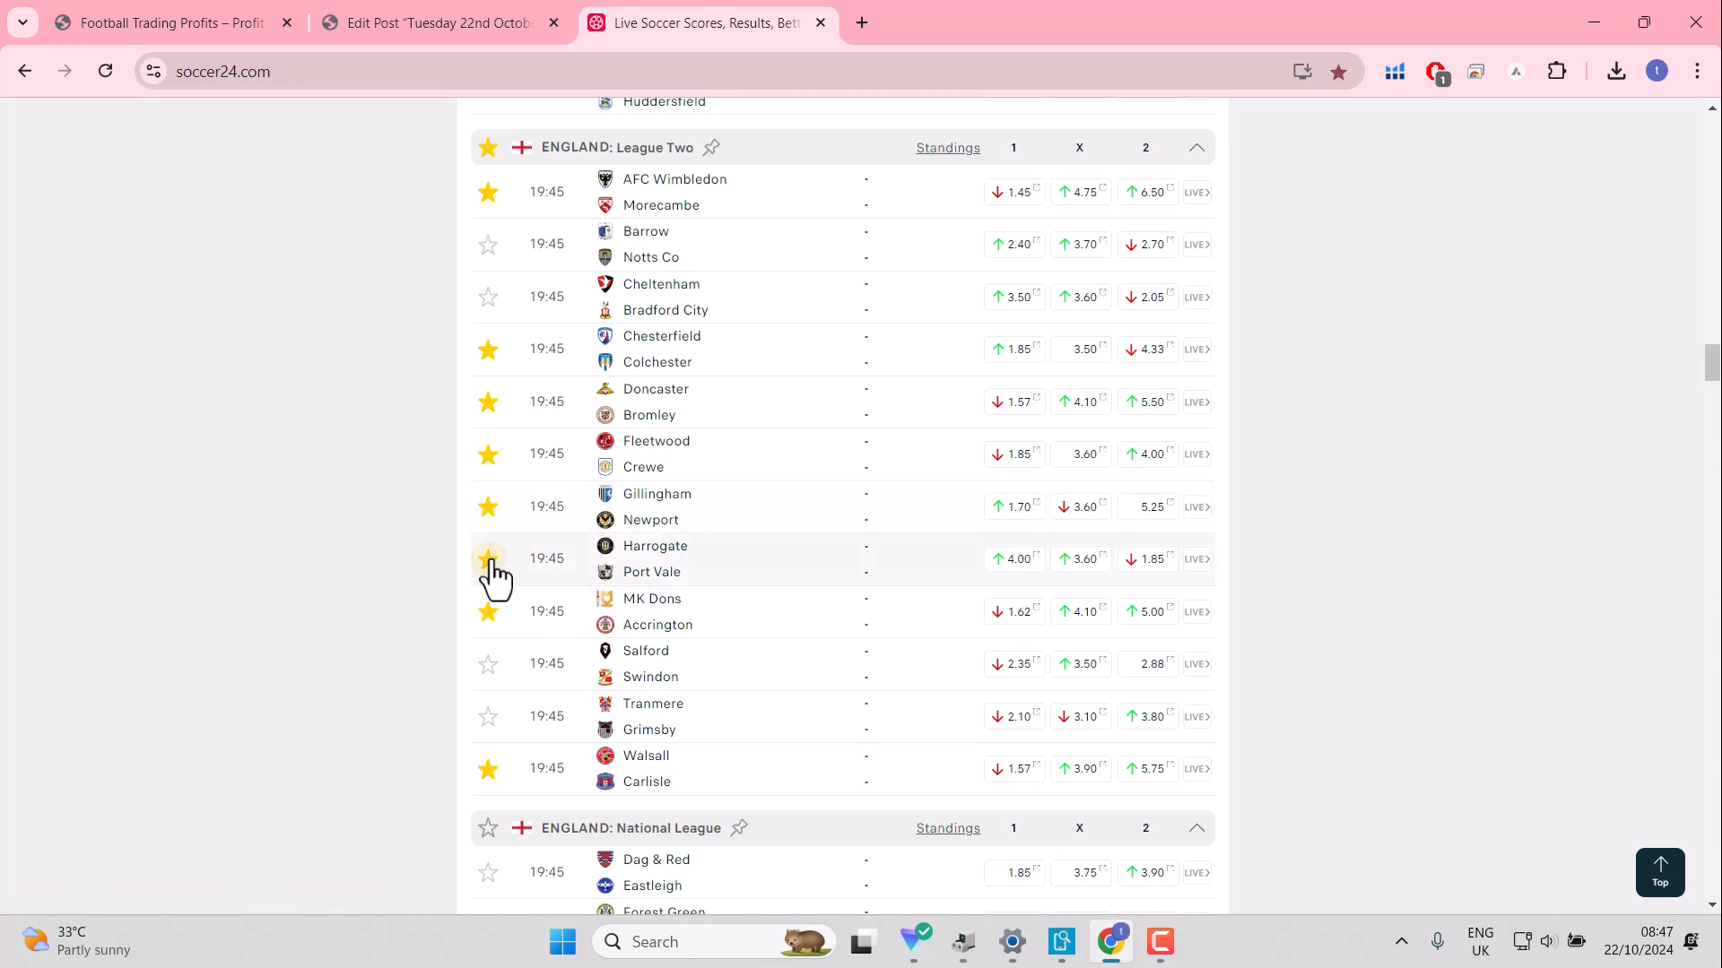
click(489, 558)
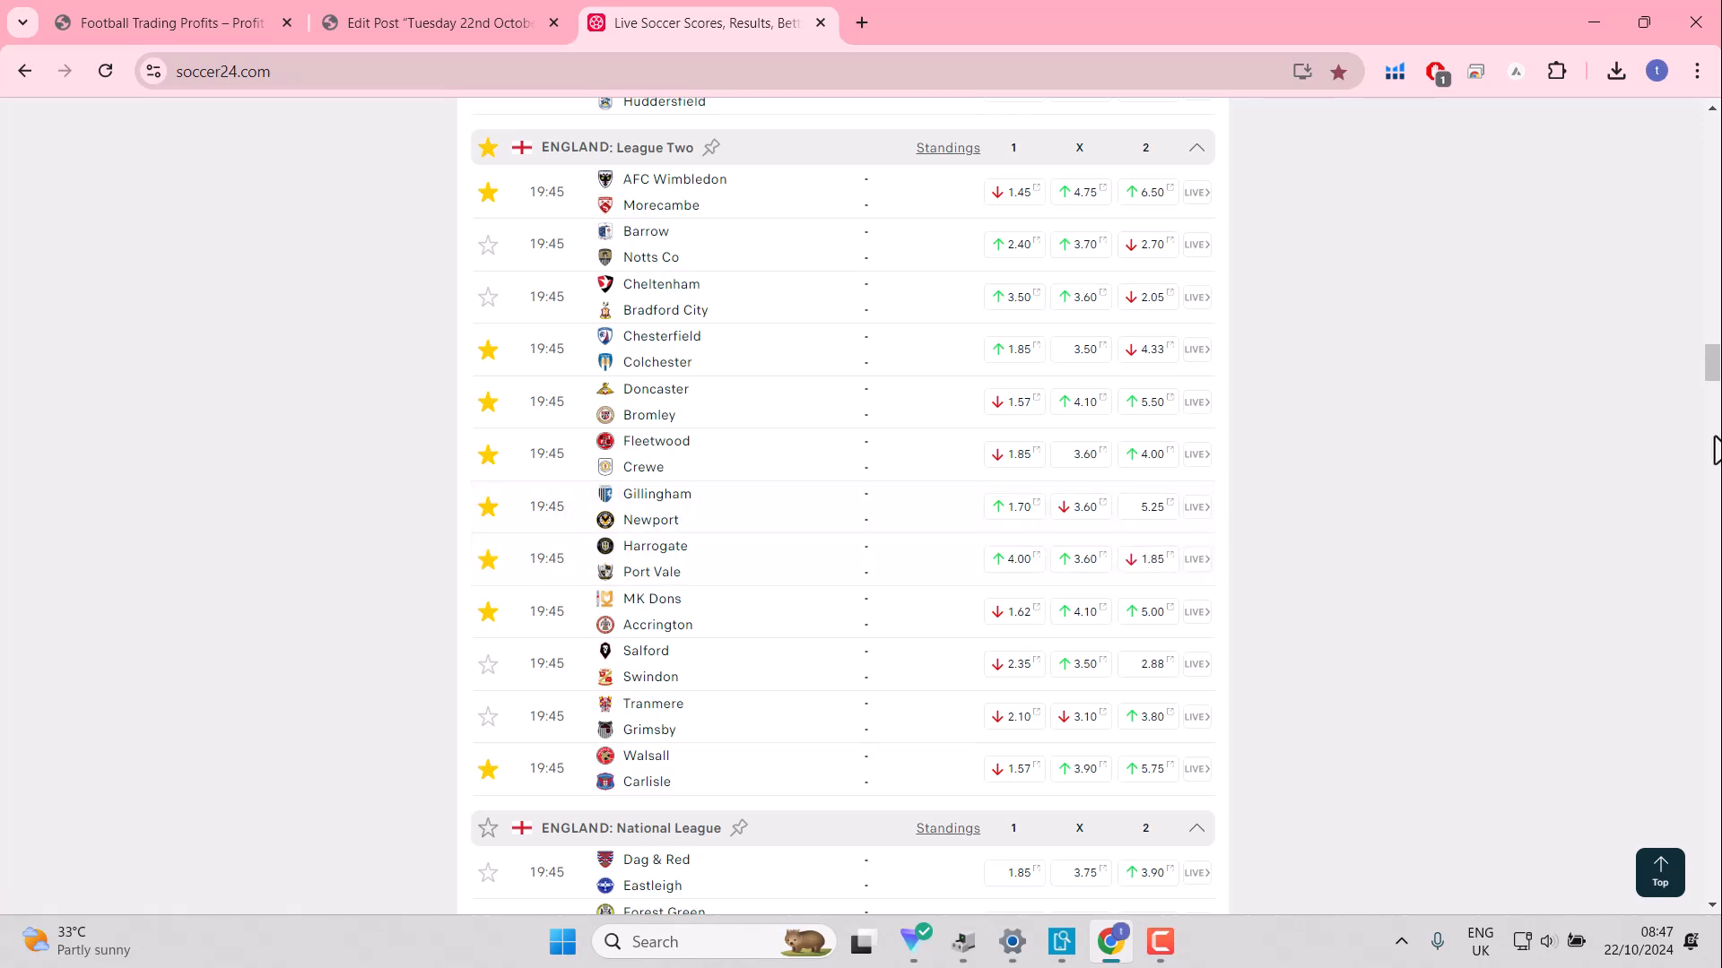
Step: Star all three Professional Development League matches and Colchester U21 v QPR U21
scroll(down, 3)
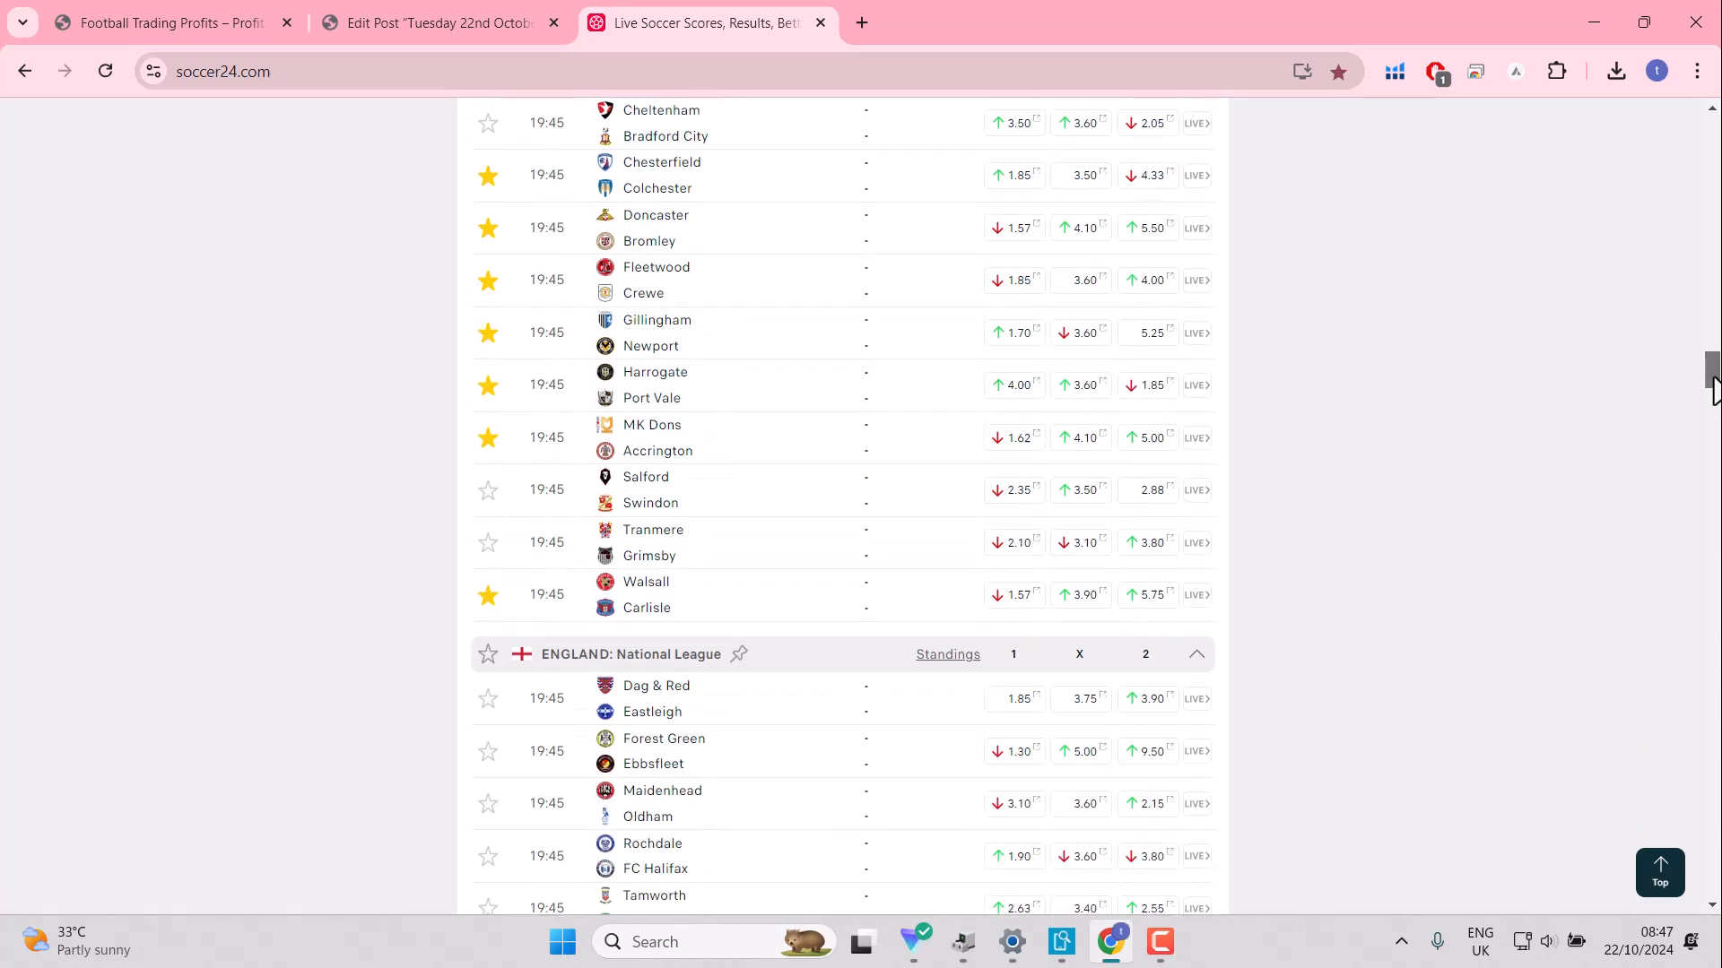
scroll(down, 3)
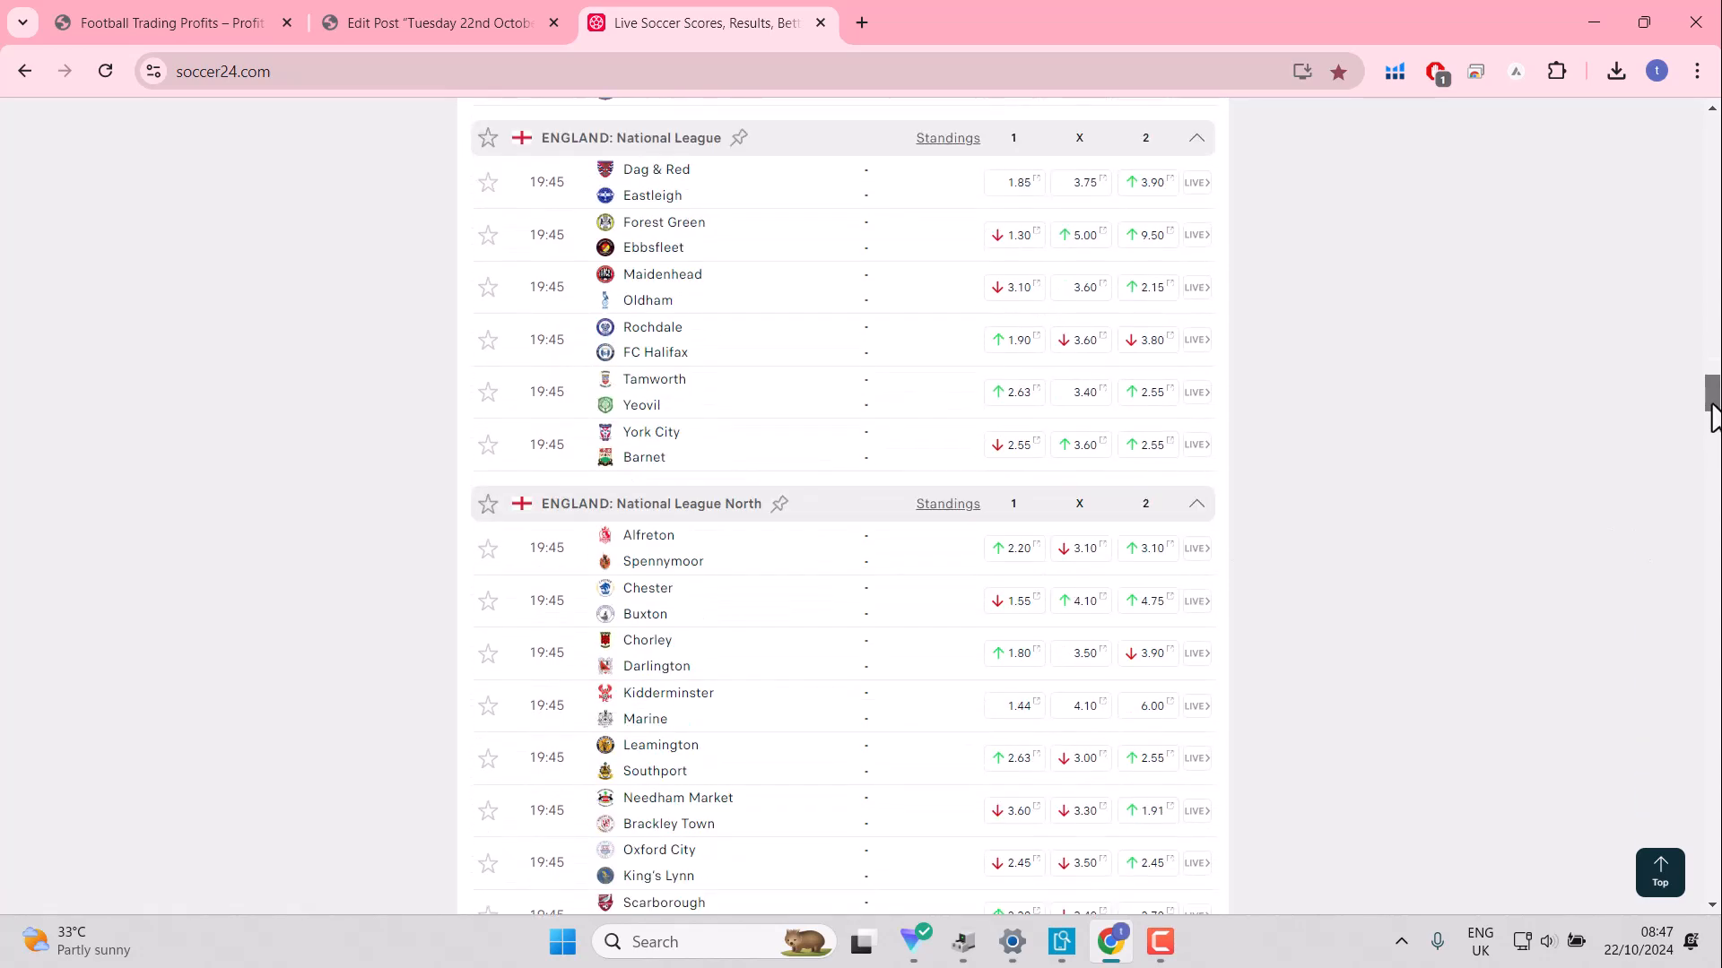
scroll(down, 3)
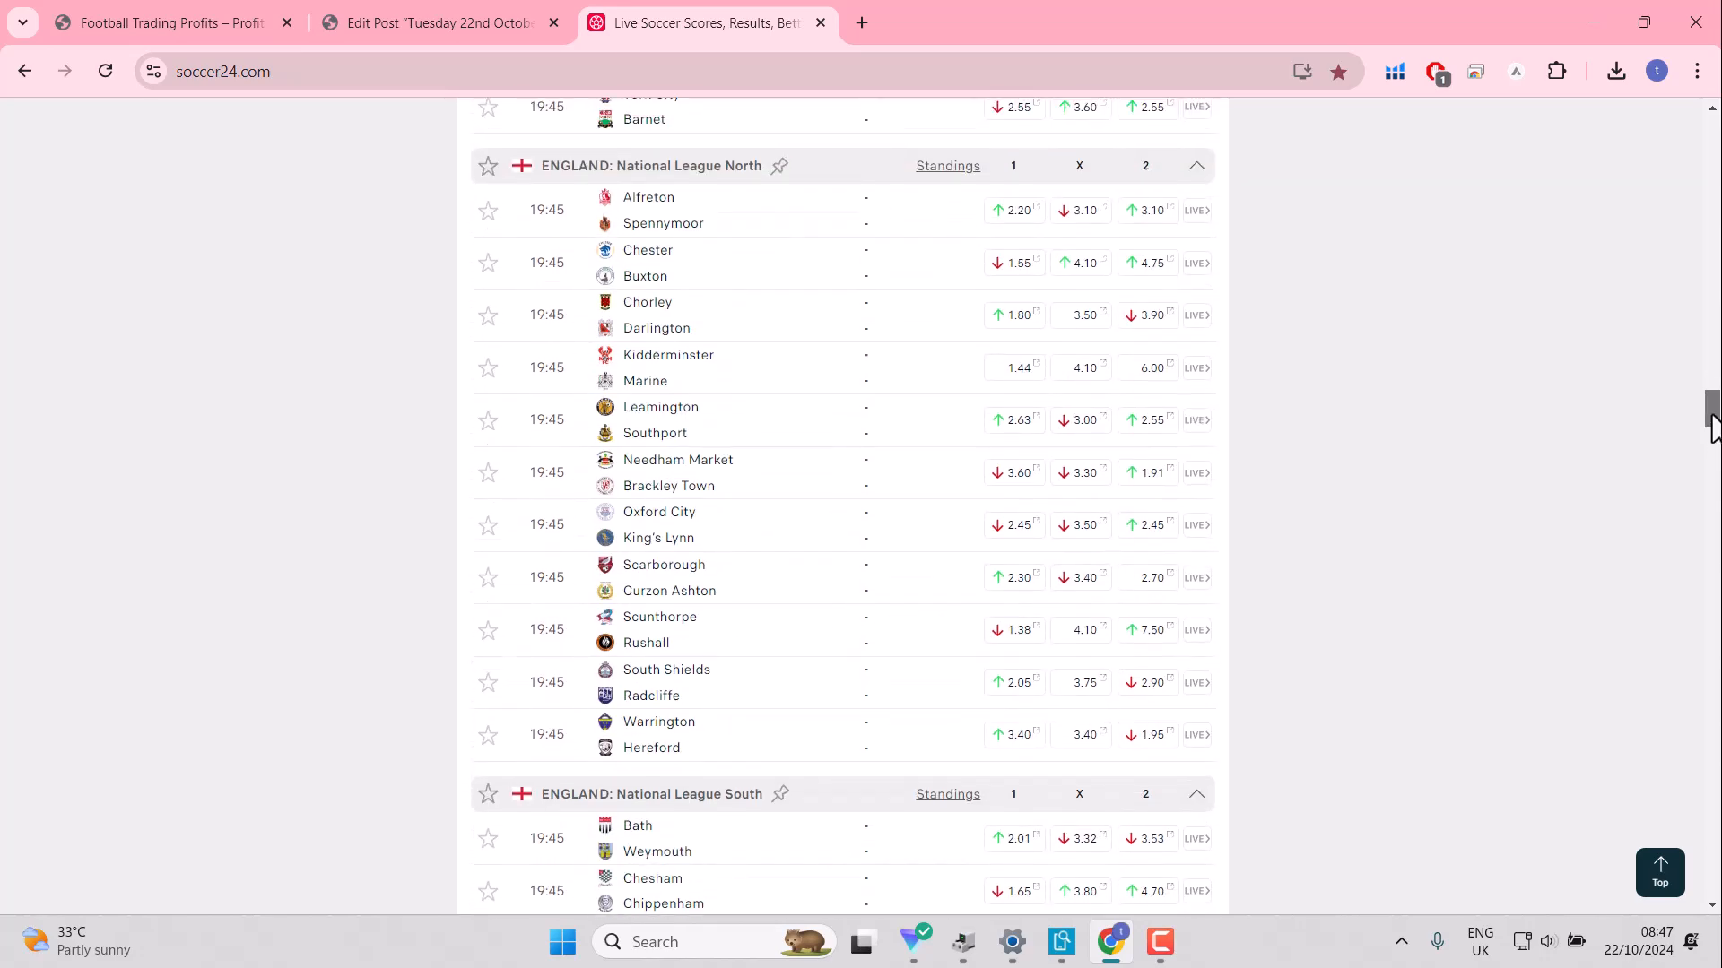
scroll(down, 3)
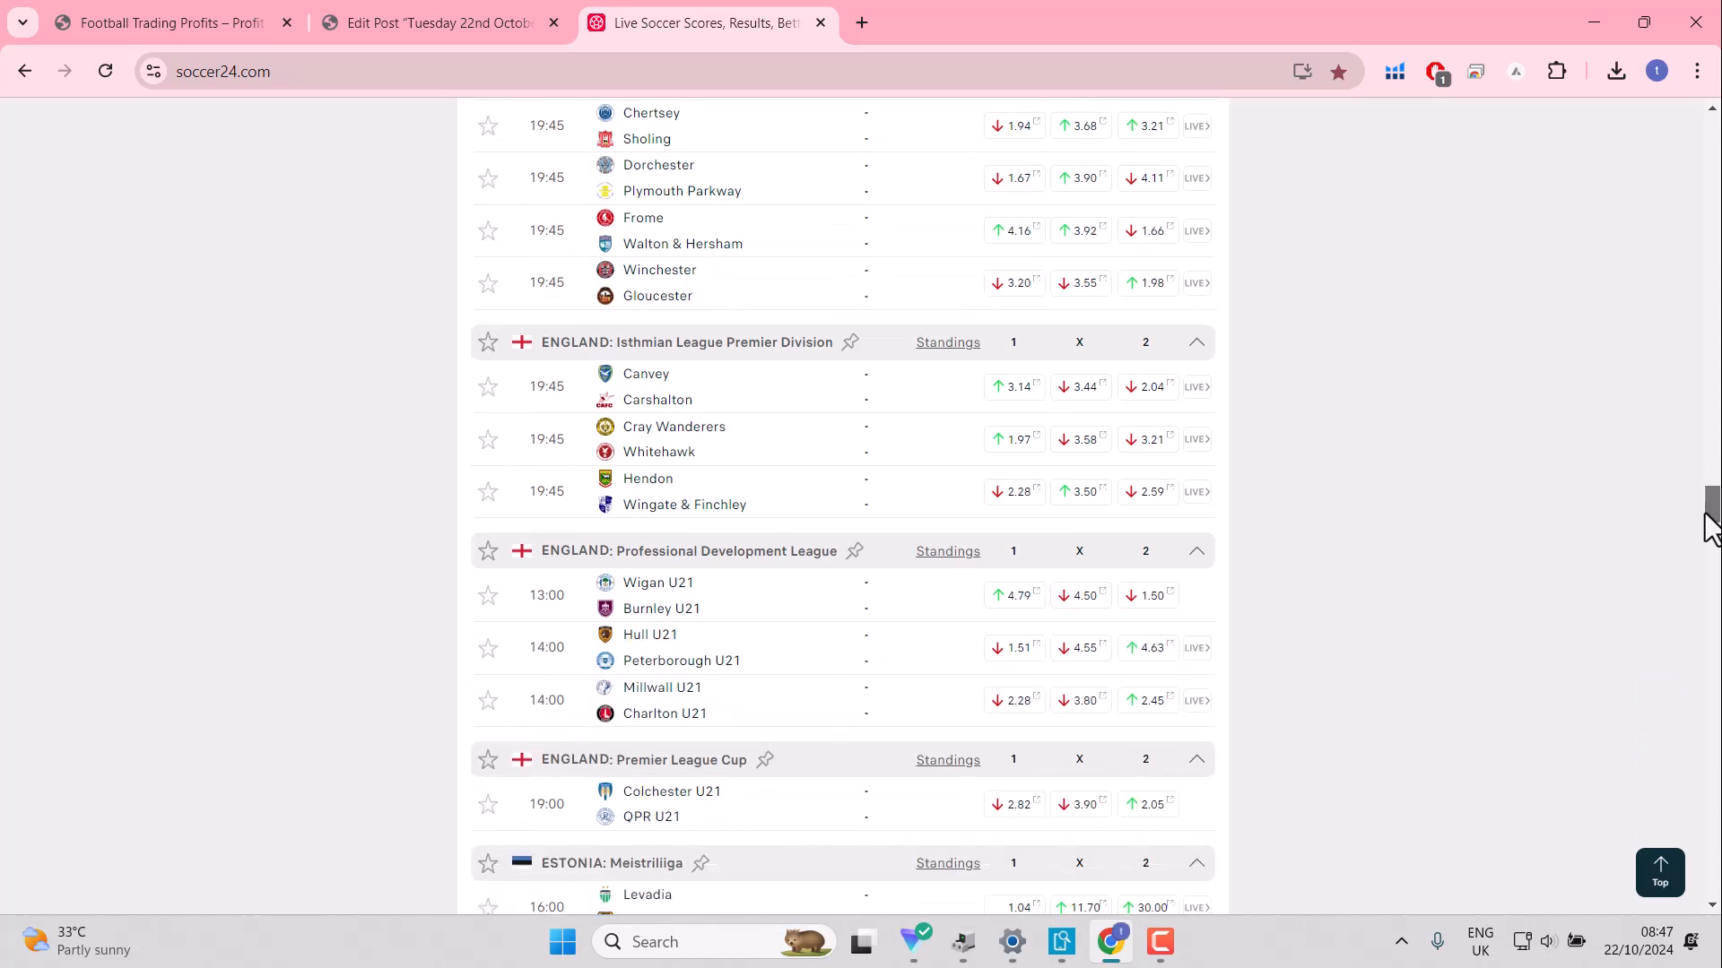
scroll(down, 3)
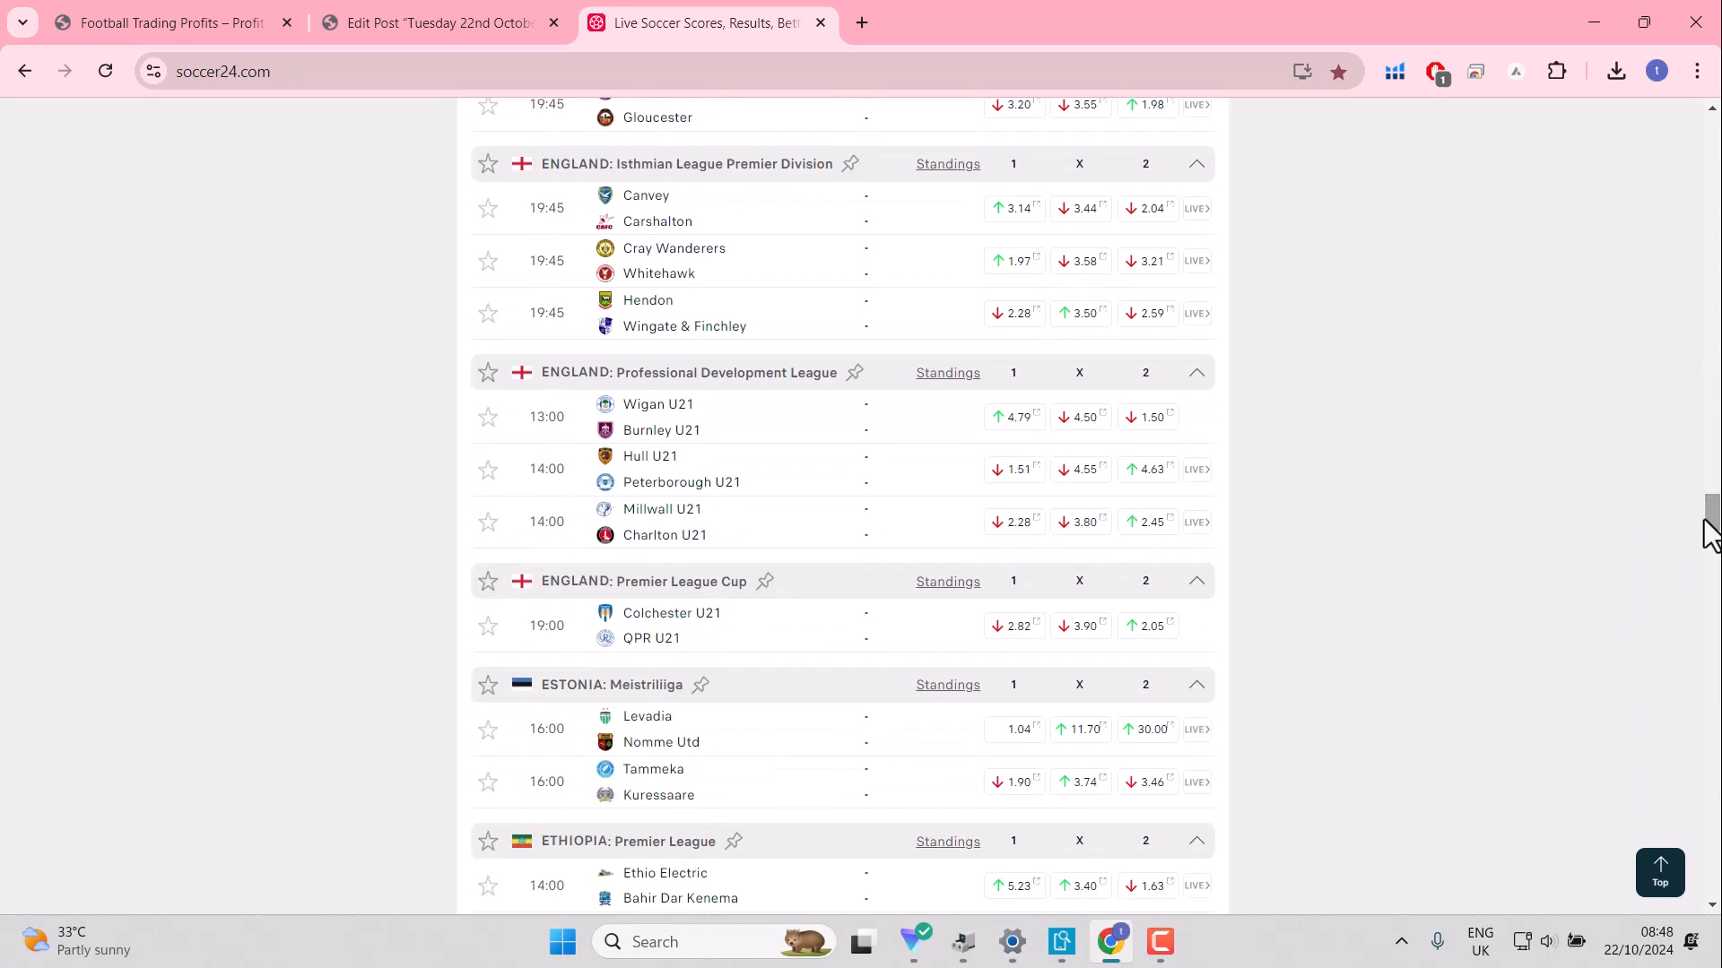
mouse_move(488, 373)
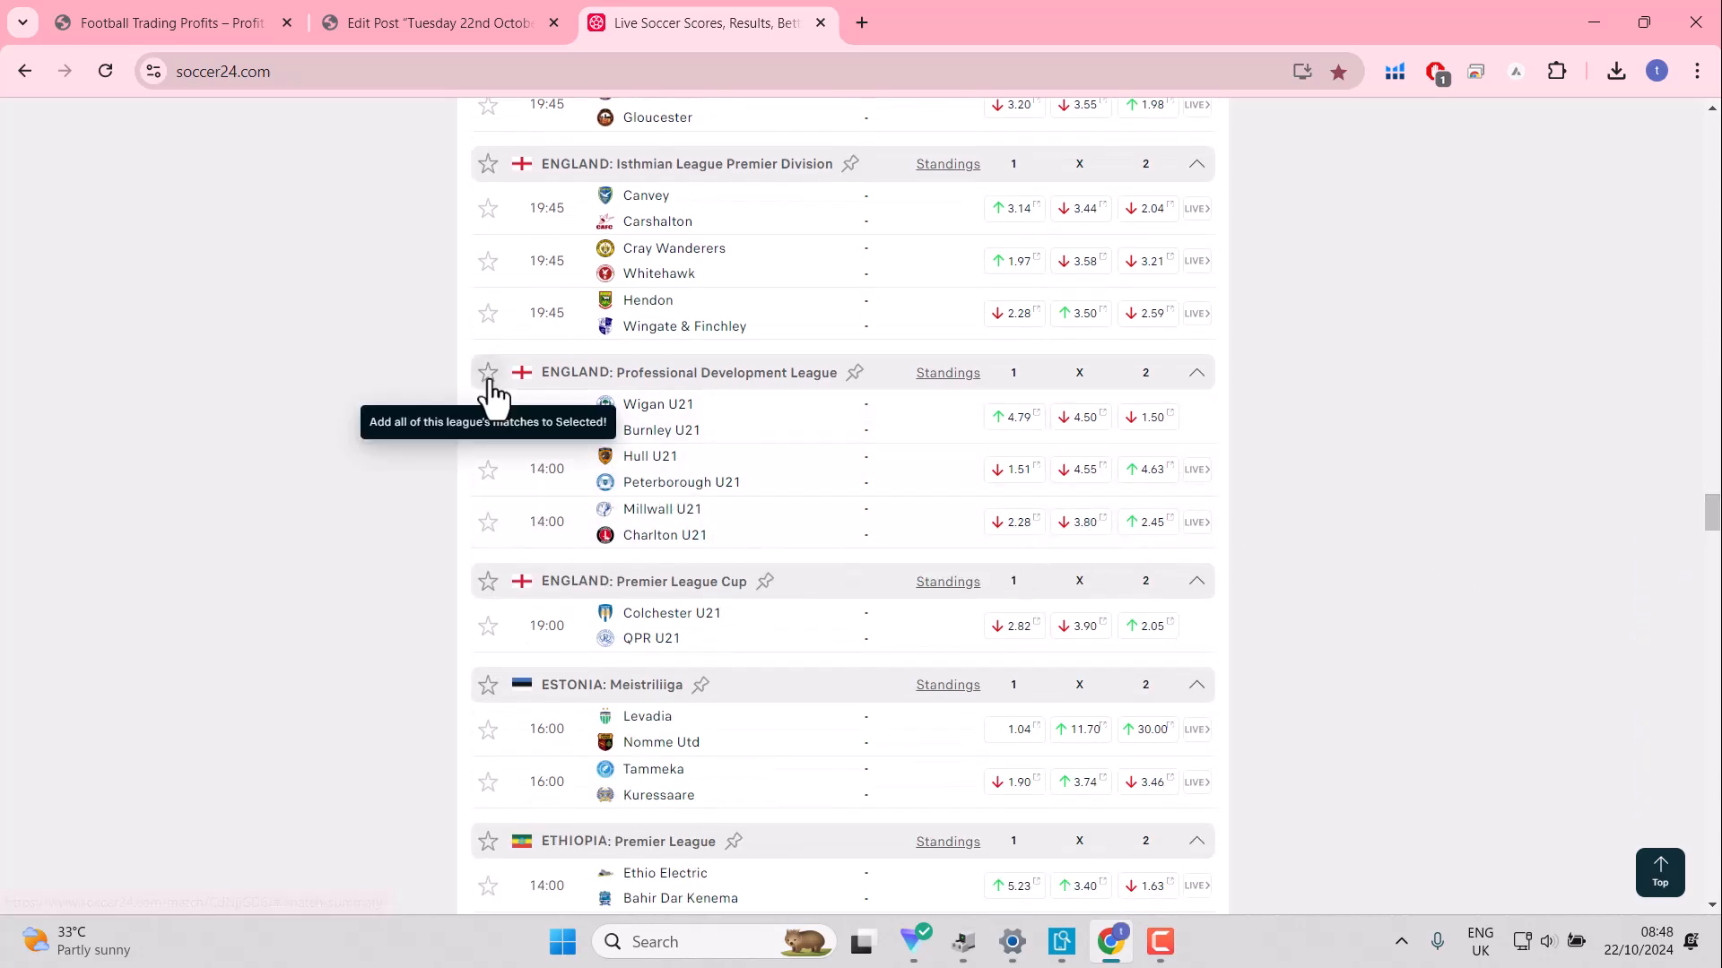
click(488, 372)
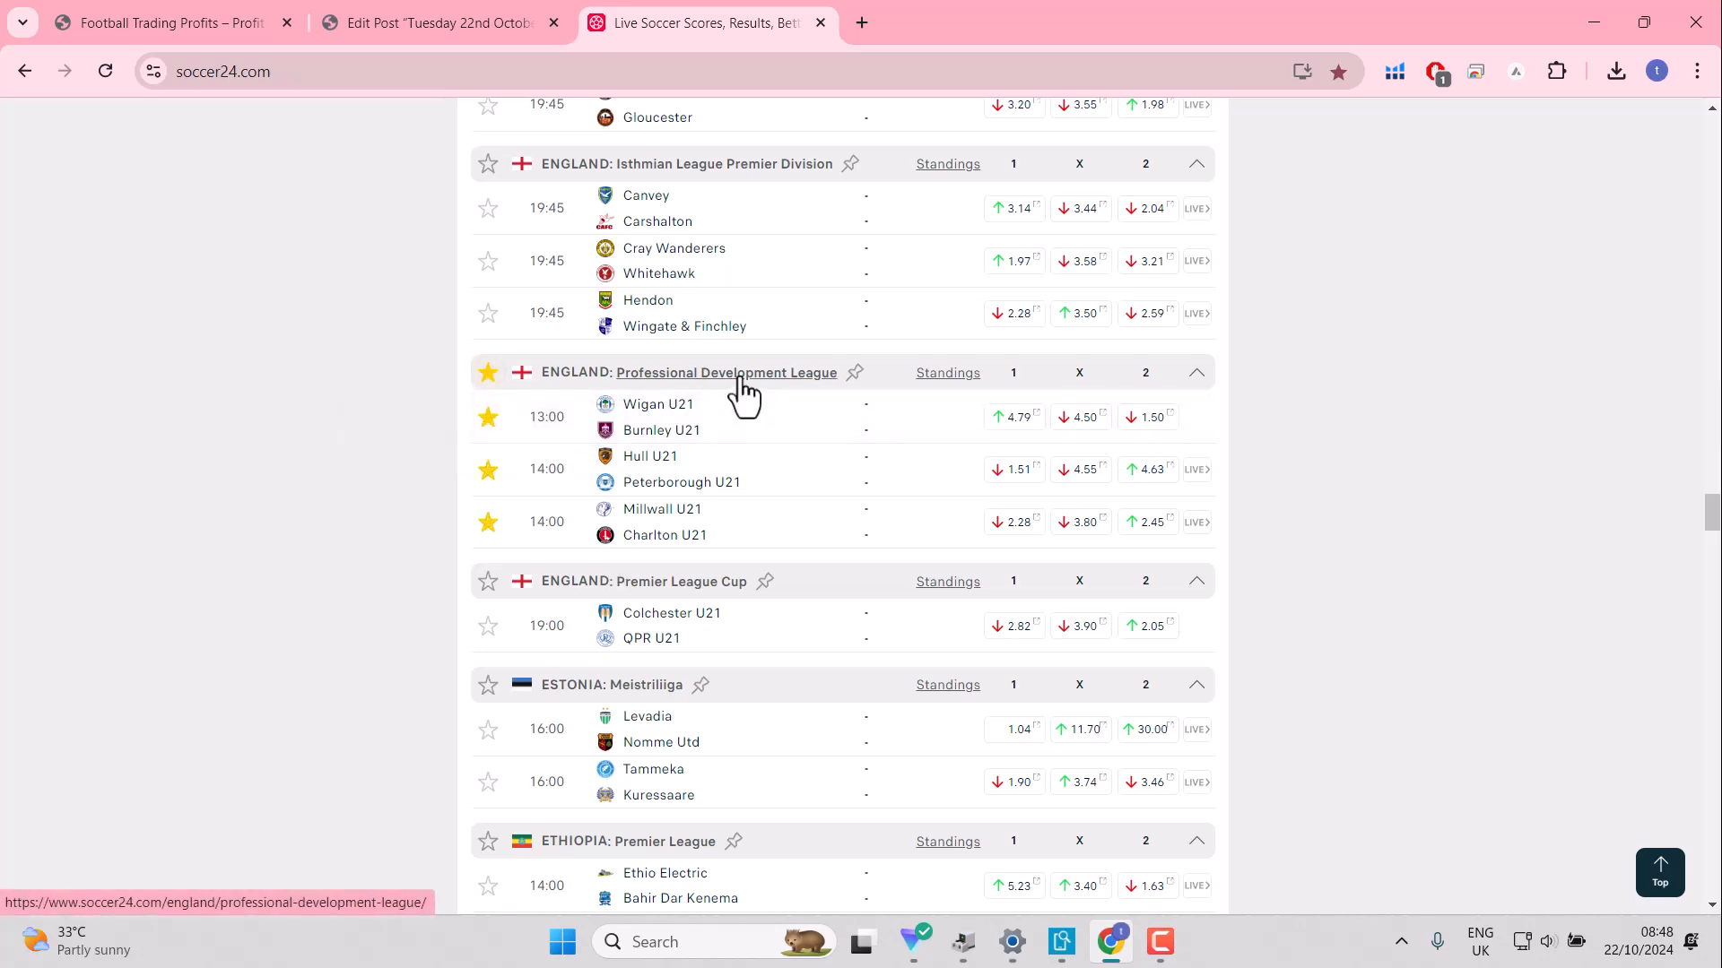
mouse_move(488, 581)
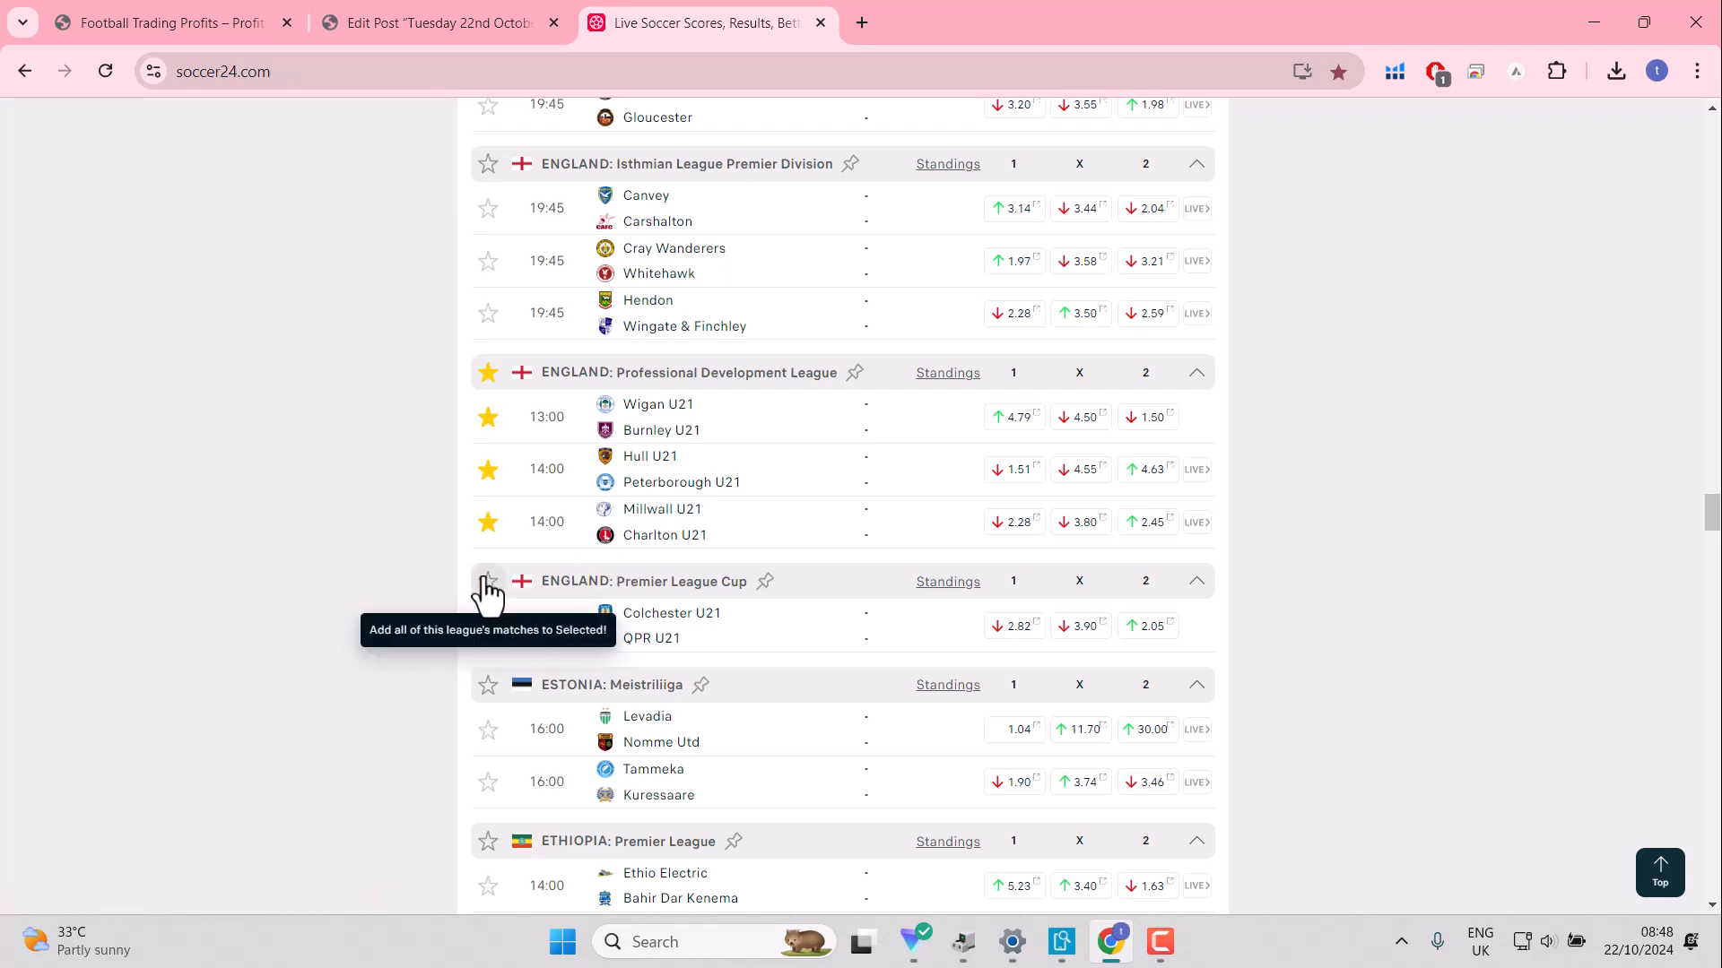
click(488, 581)
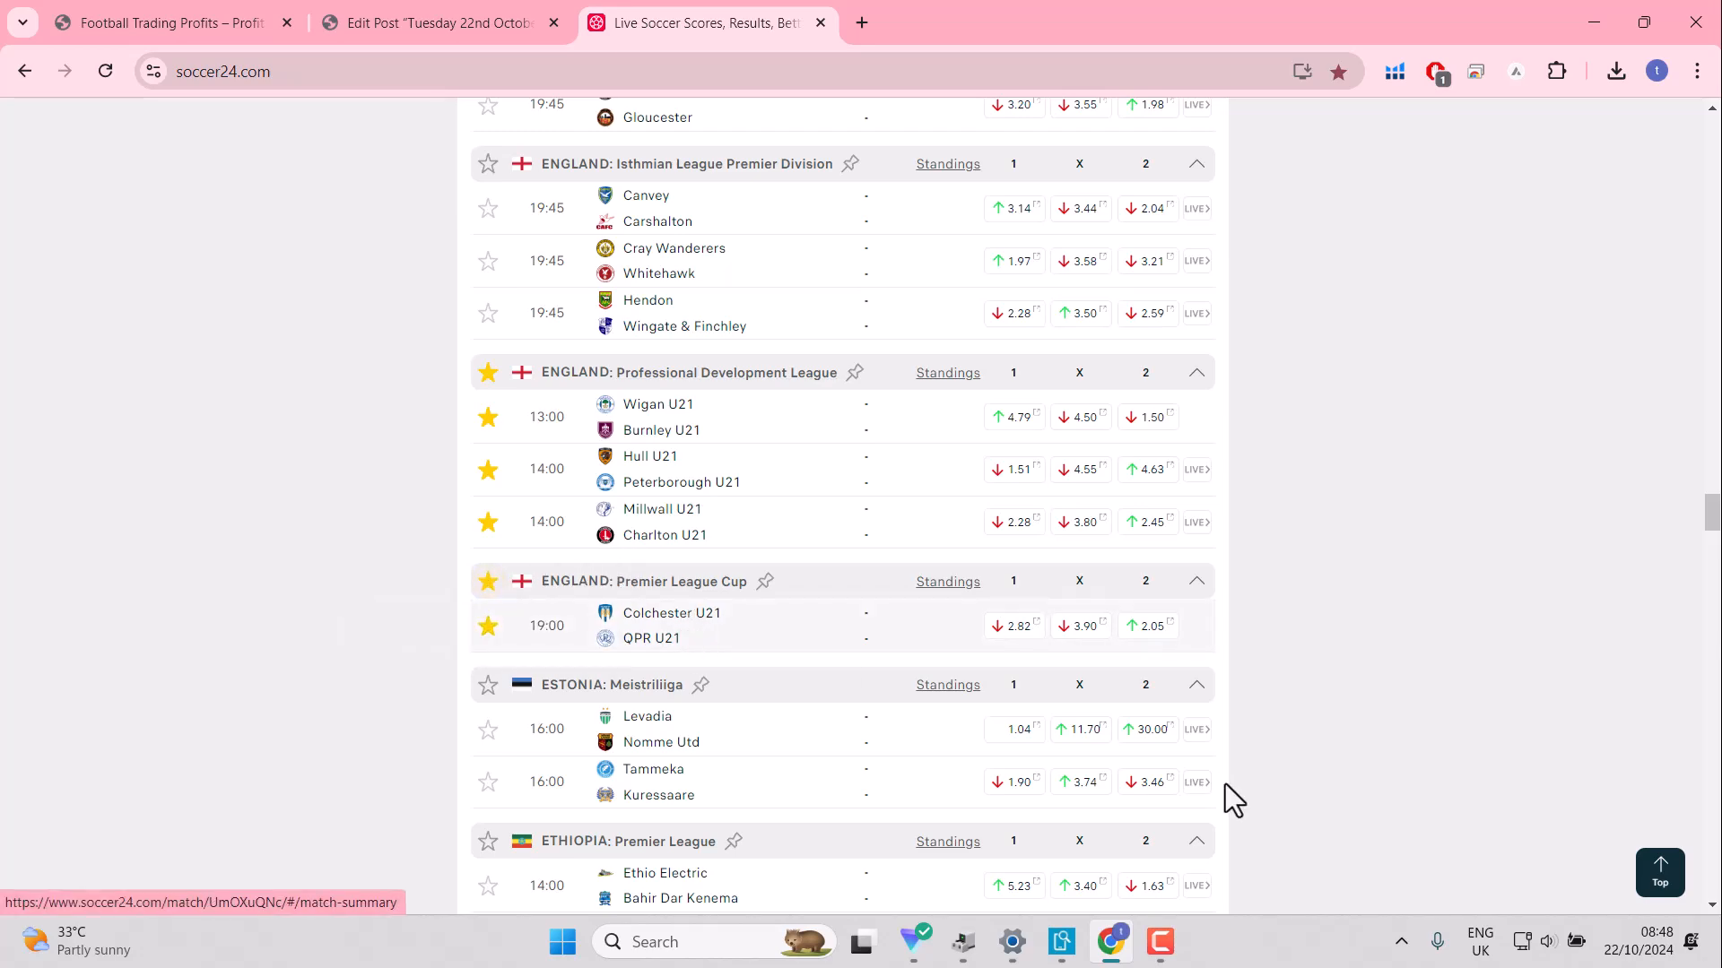
scroll(up, 3)
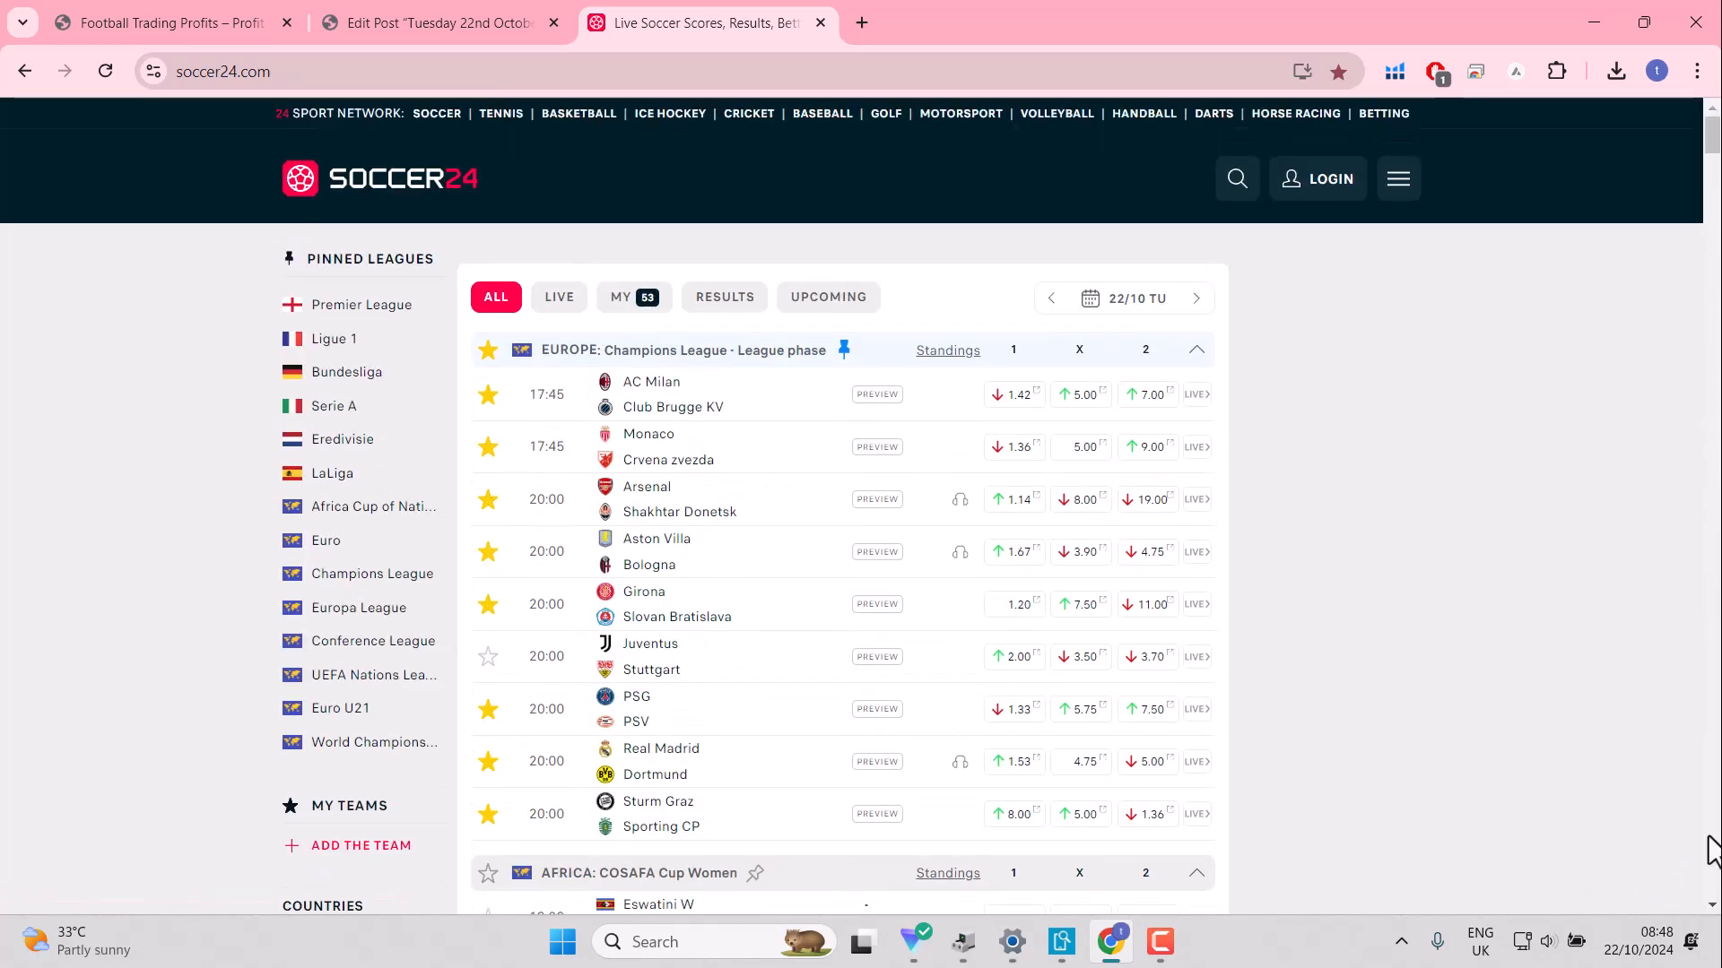
scroll(down, 3)
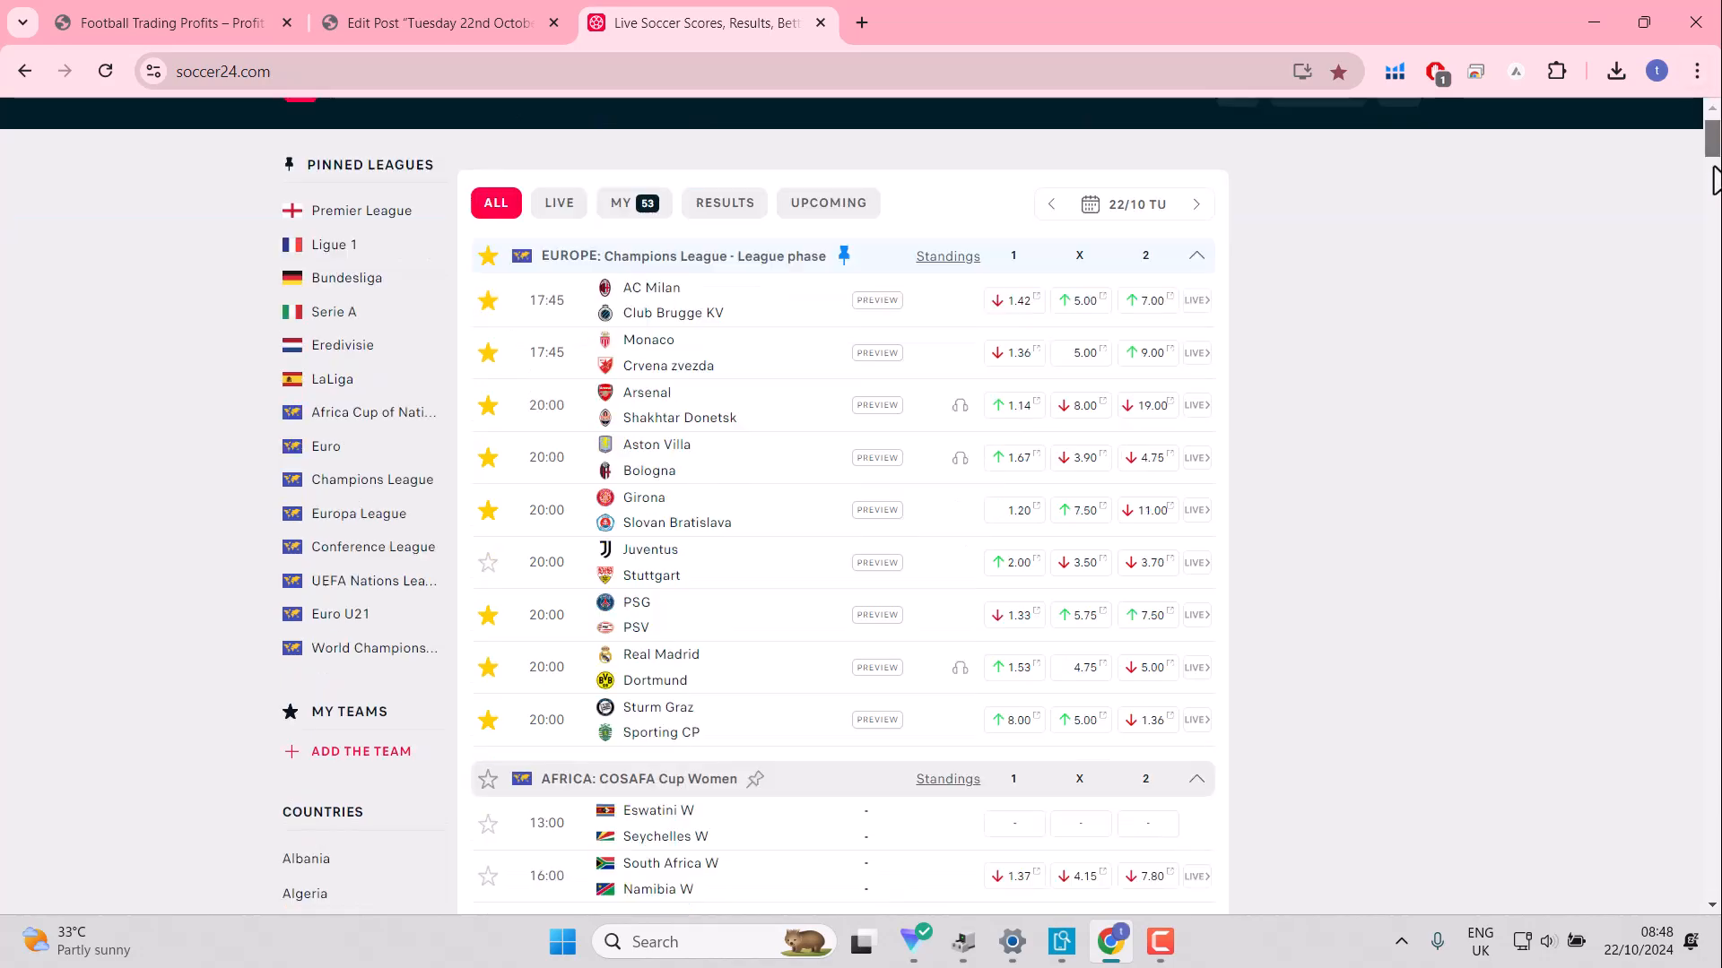
scroll(down, 3)
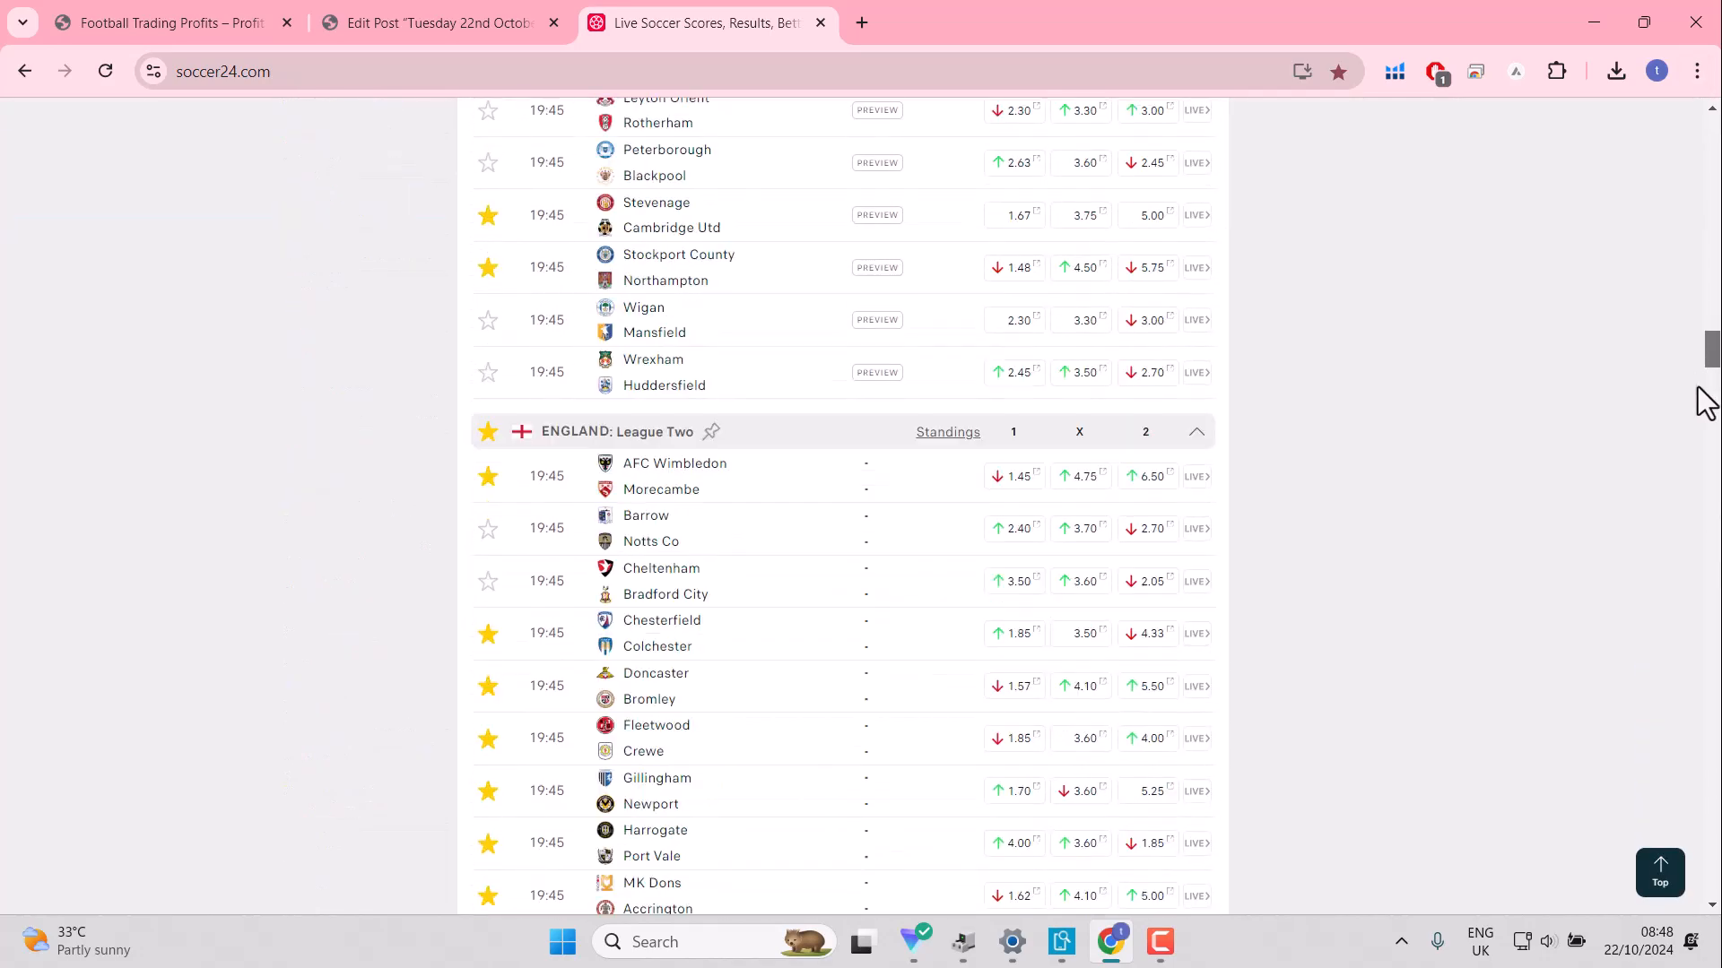
scroll(down, 3)
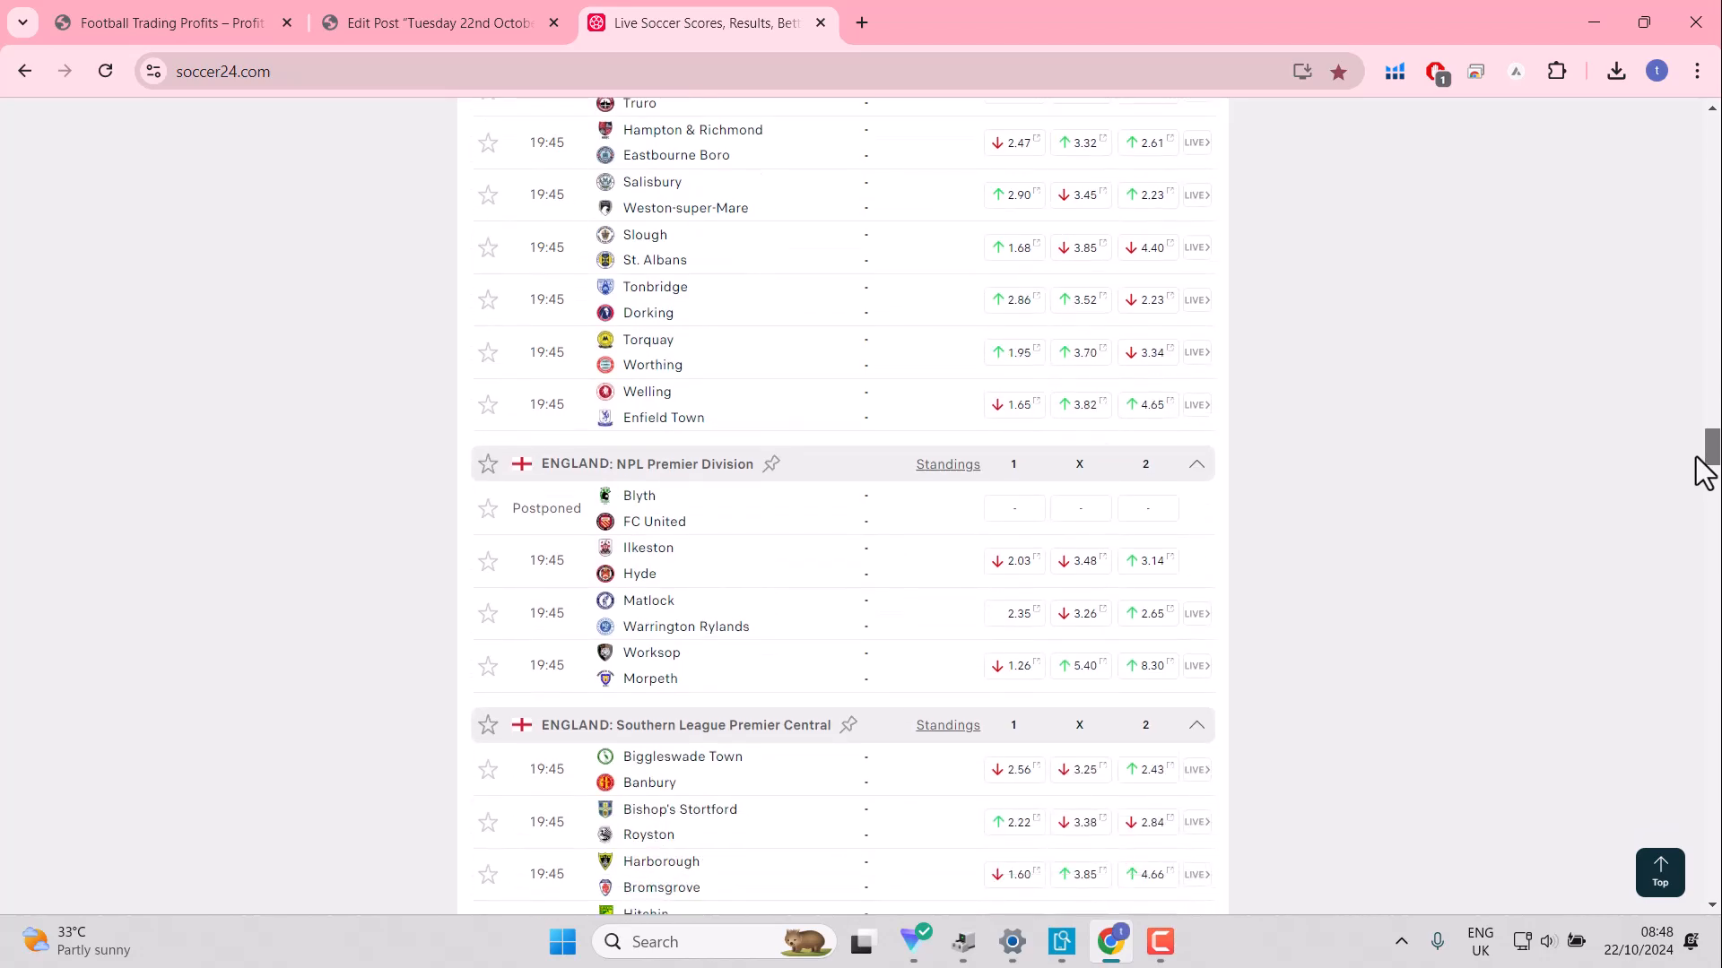
scroll(down, 3)
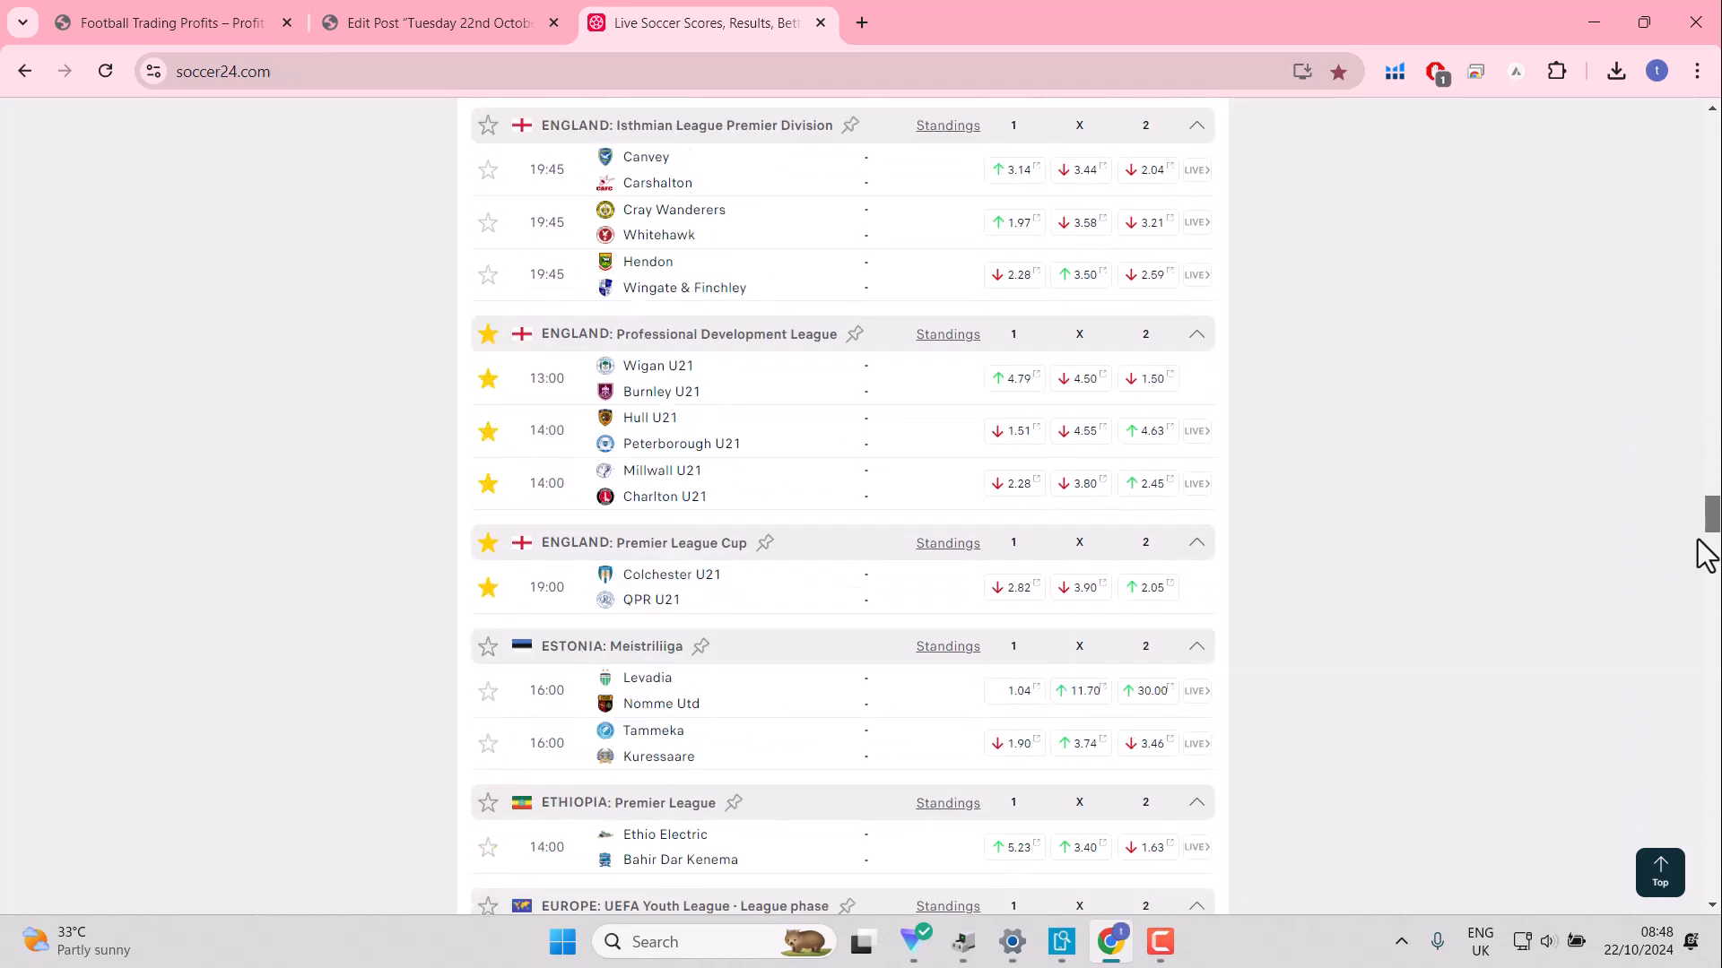
scroll(down, 3)
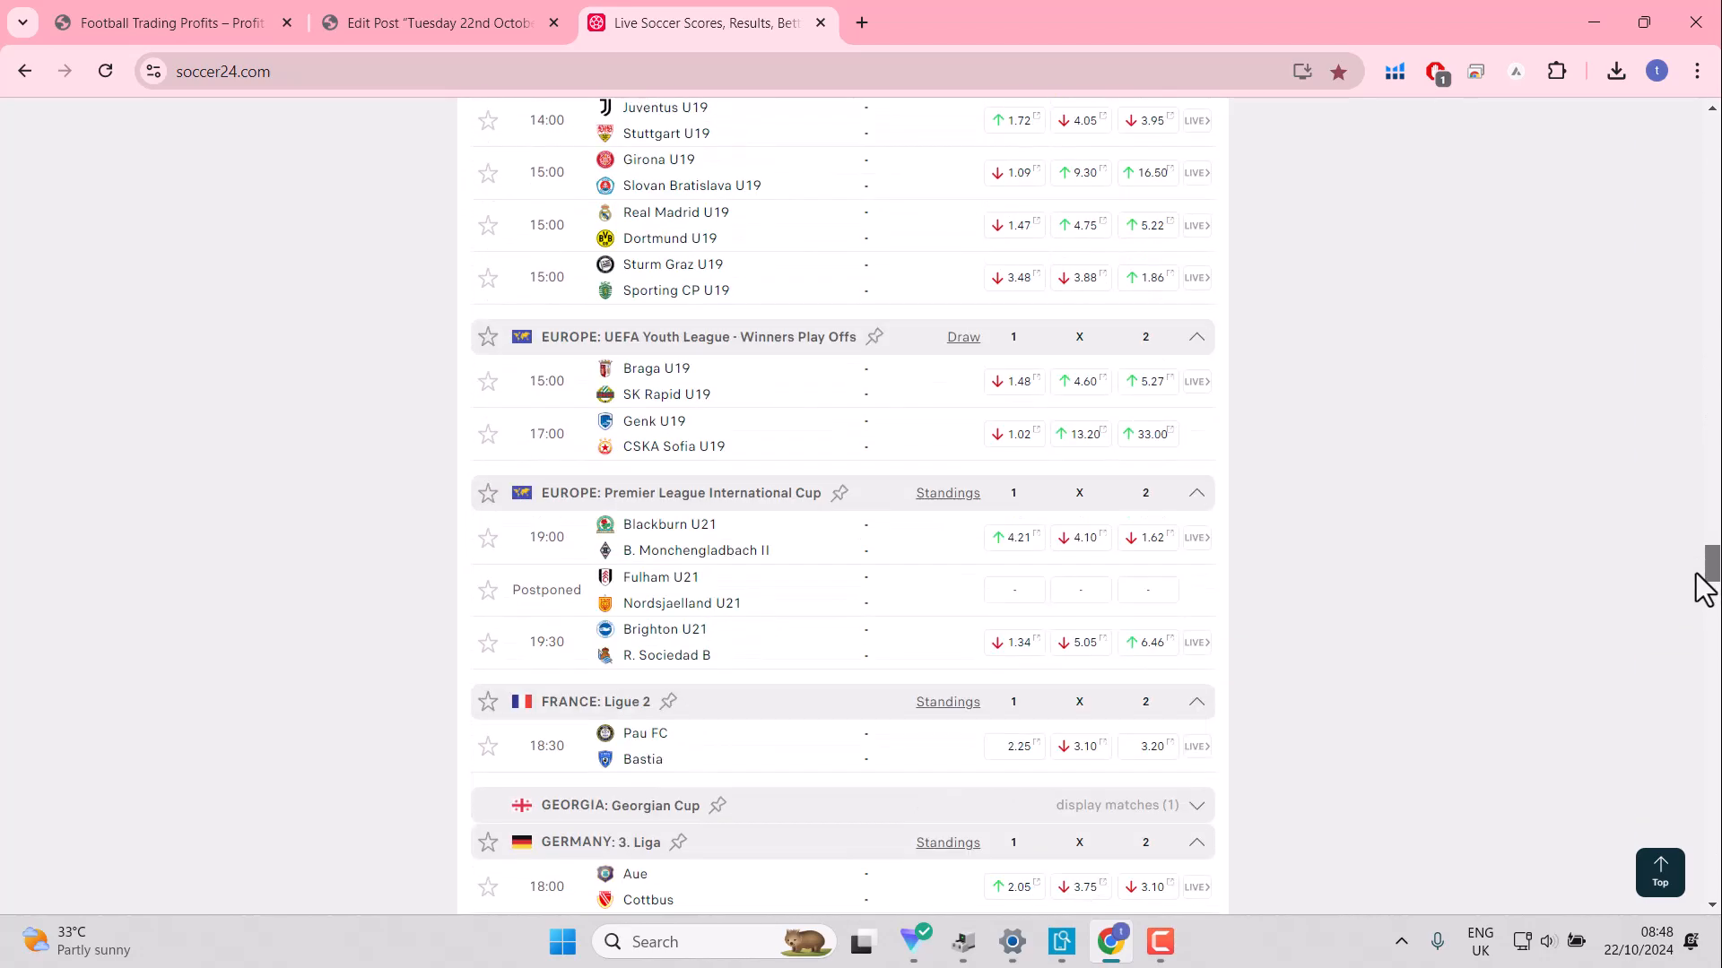
scroll(down, 3)
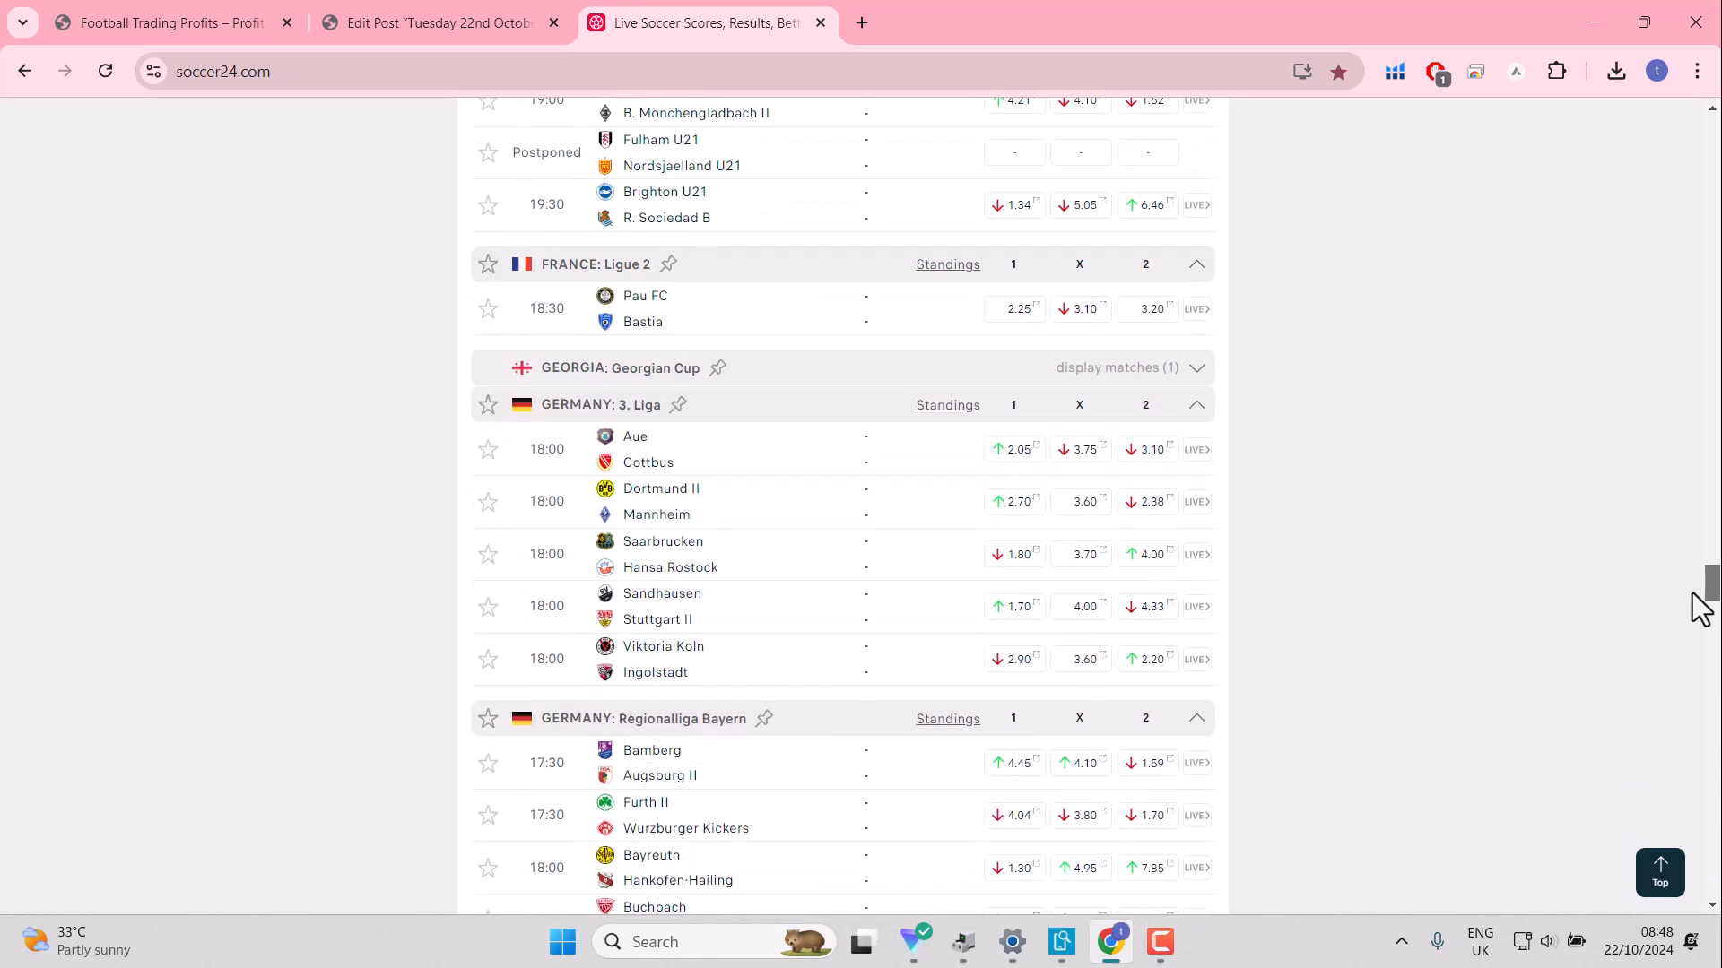
scroll(down, 3)
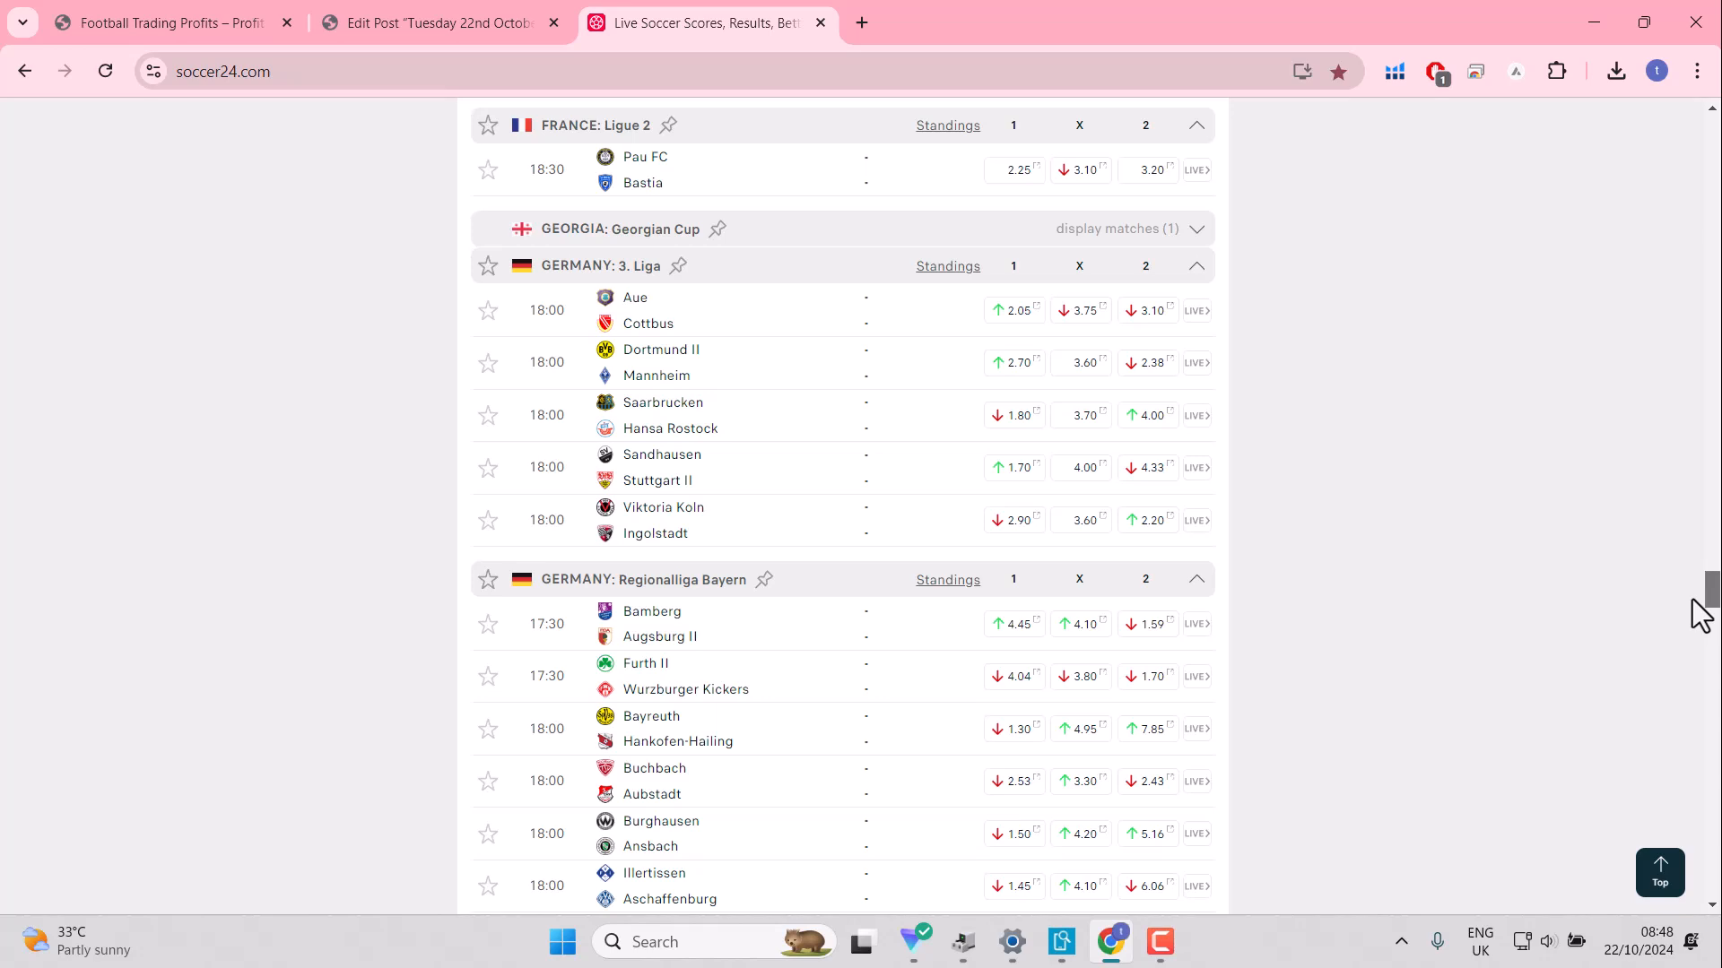
mouse_move(1275, 451)
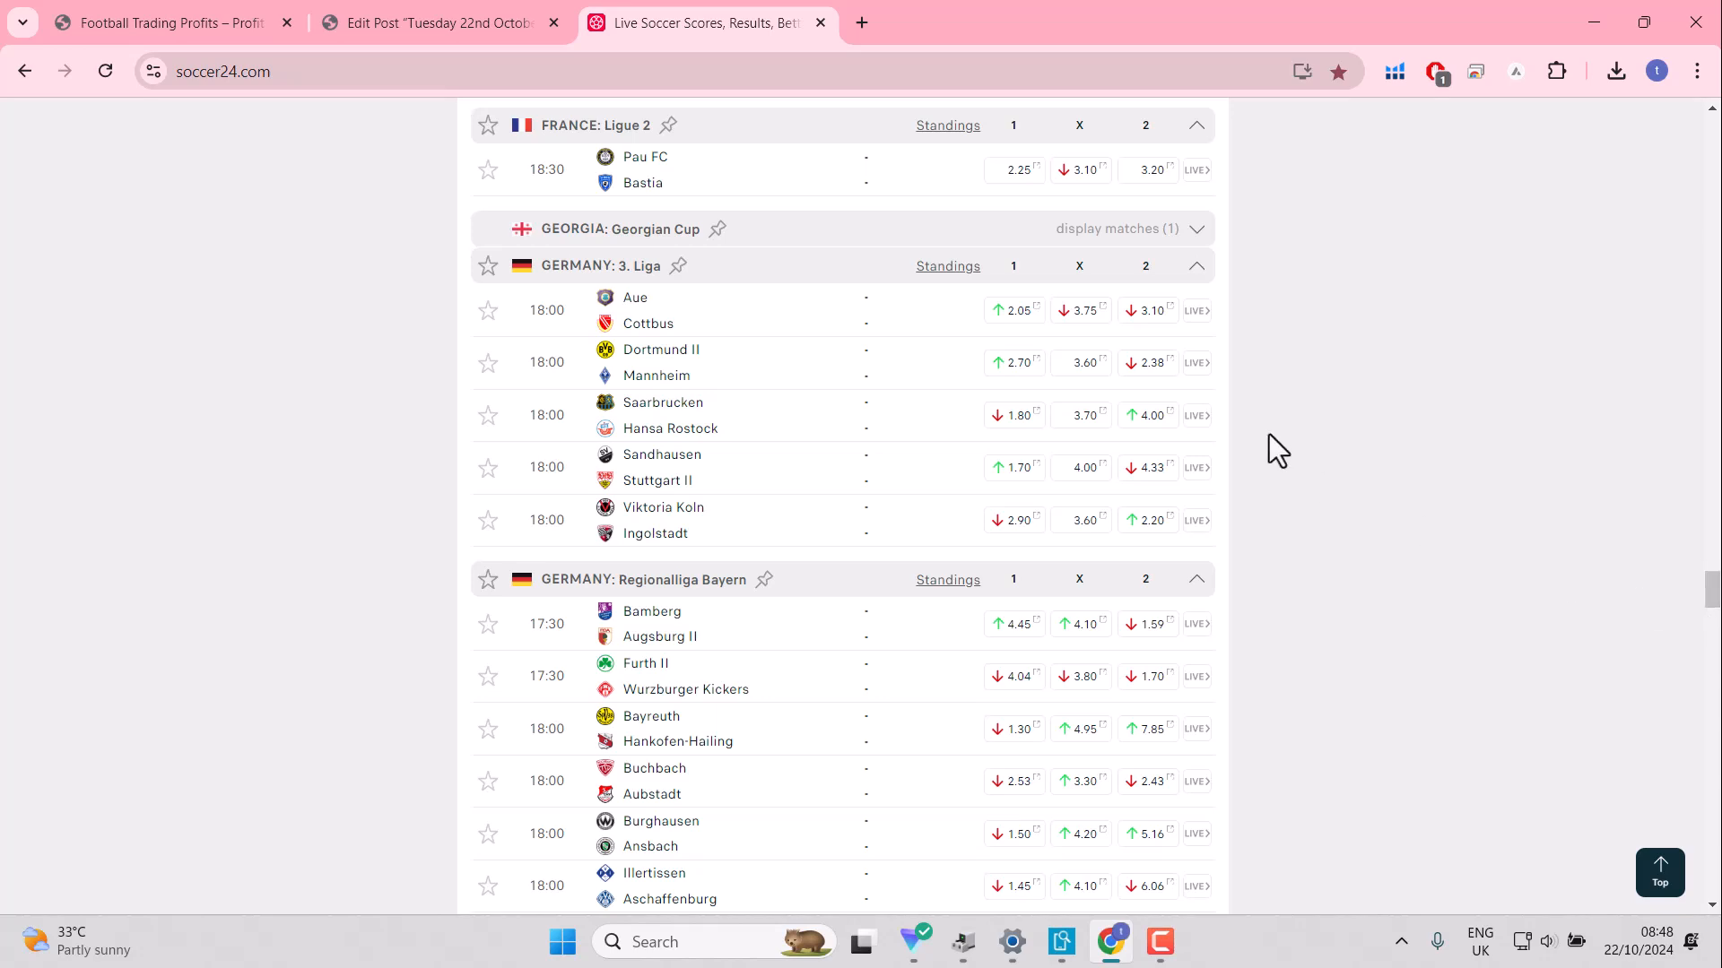
mouse_move(680, 310)
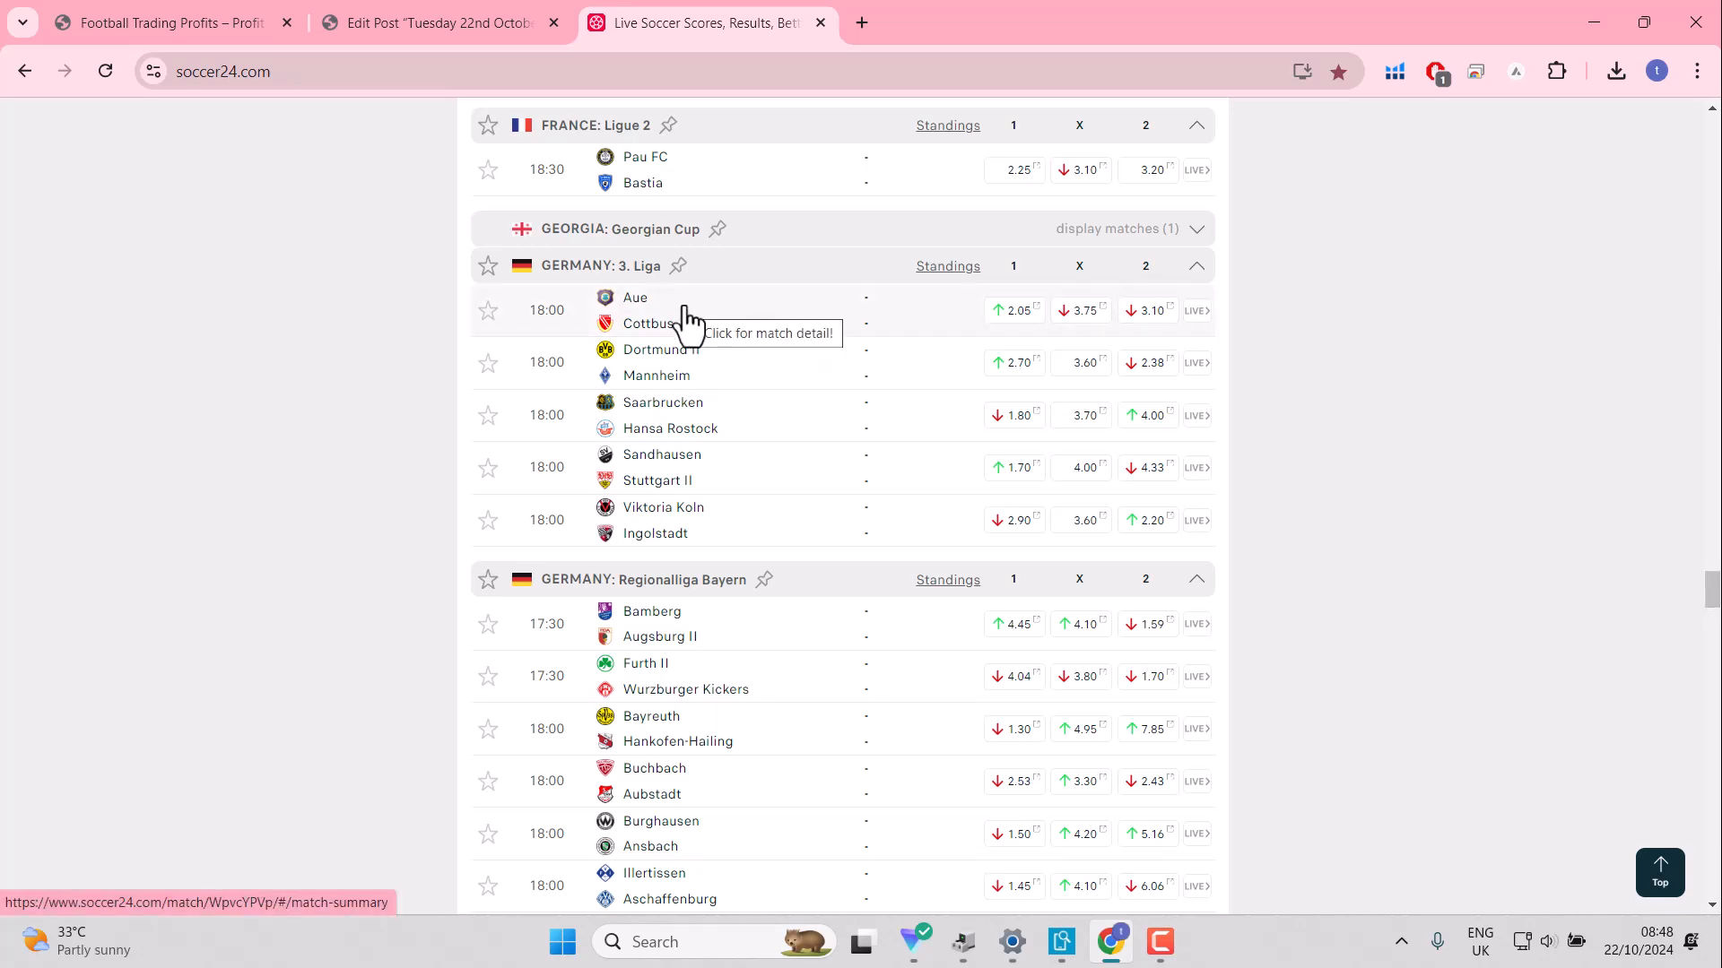
mouse_move(1710, 602)
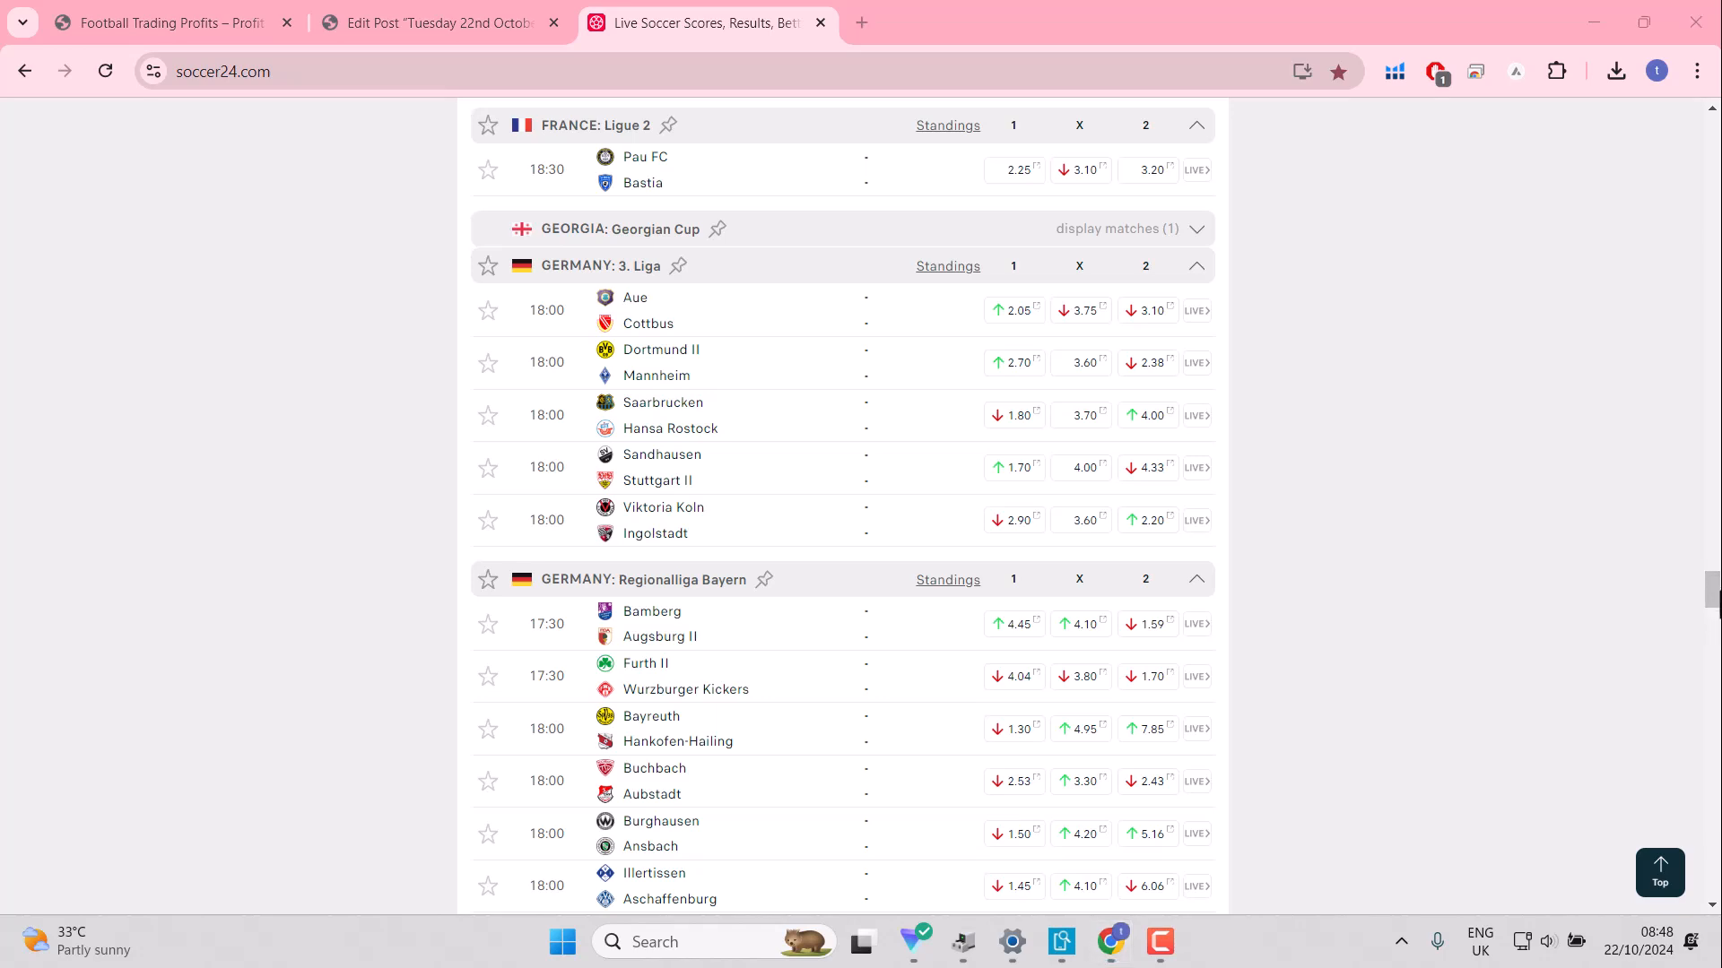
mouse_move(1702, 611)
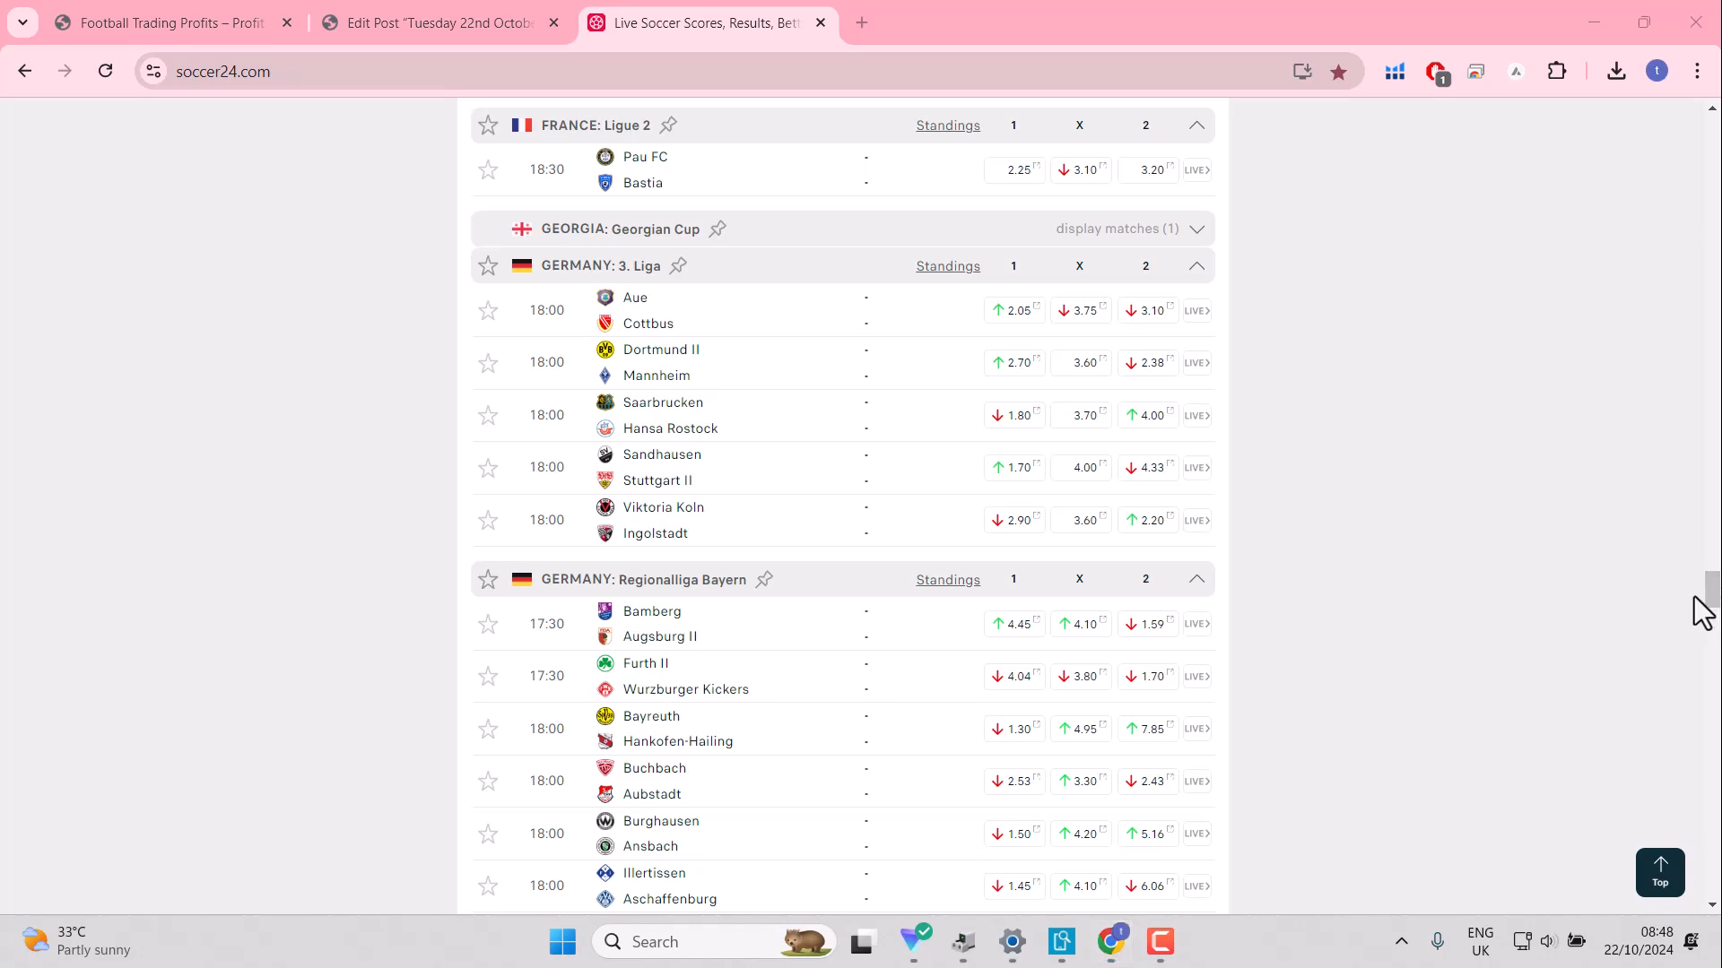
Step: Star Beitar Jerusalem v Maccabi Haifa
scroll(down, 3)
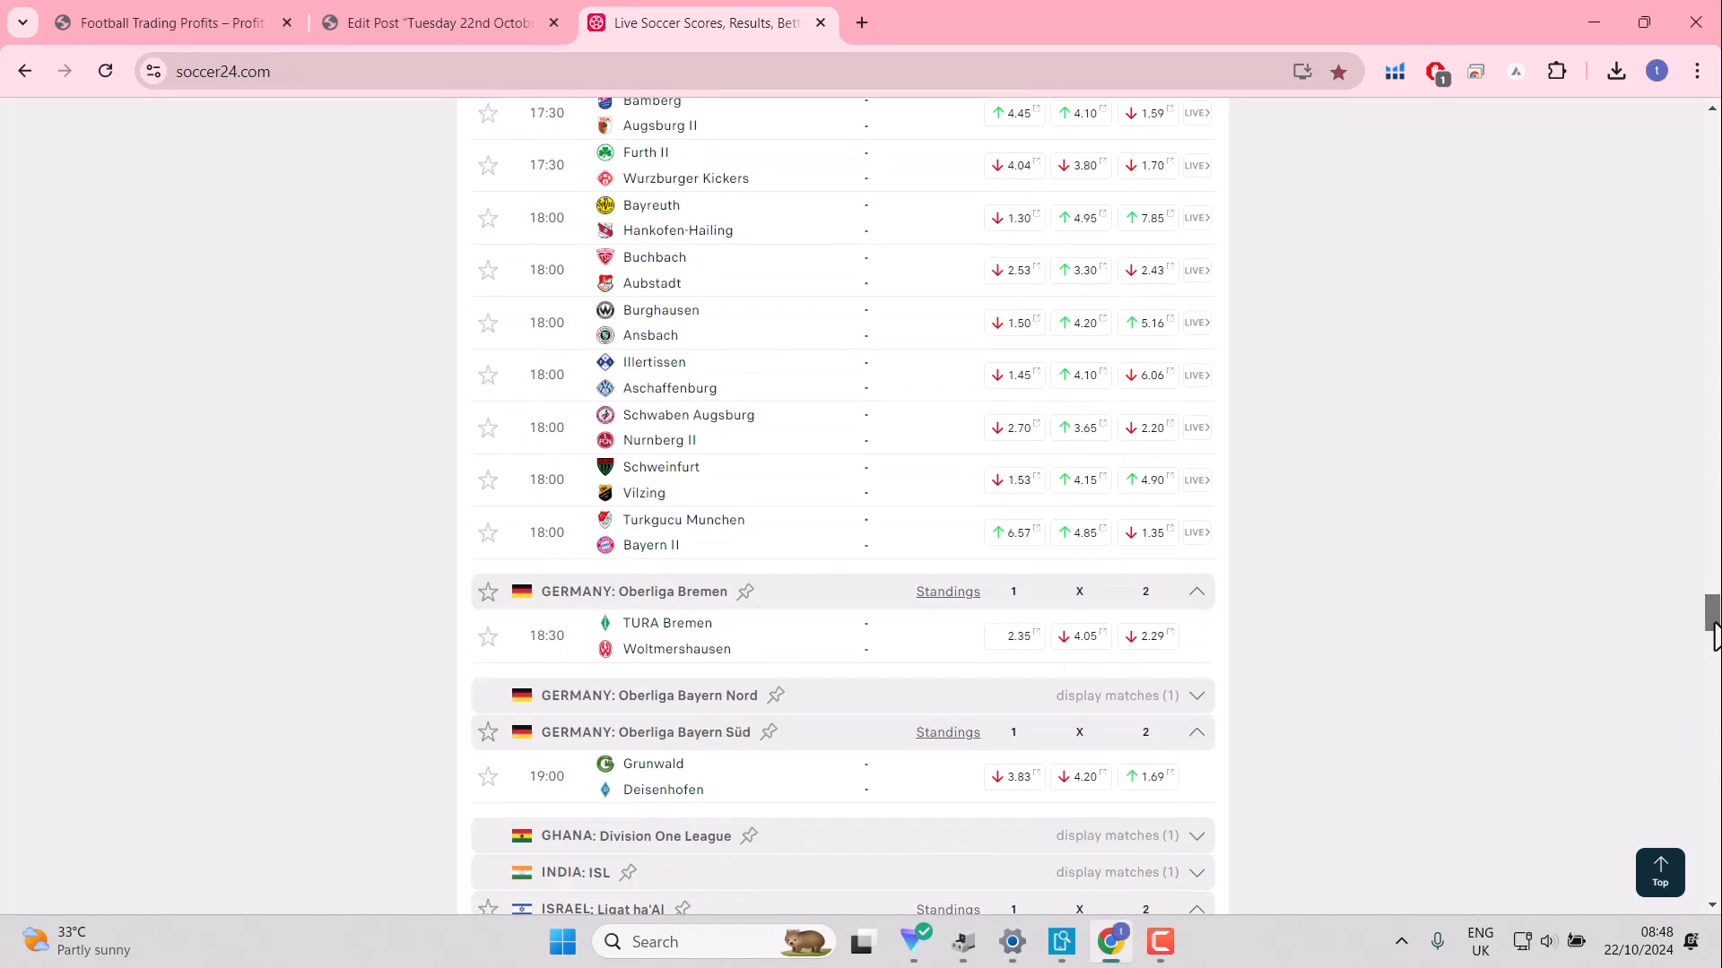
scroll(down, 3)
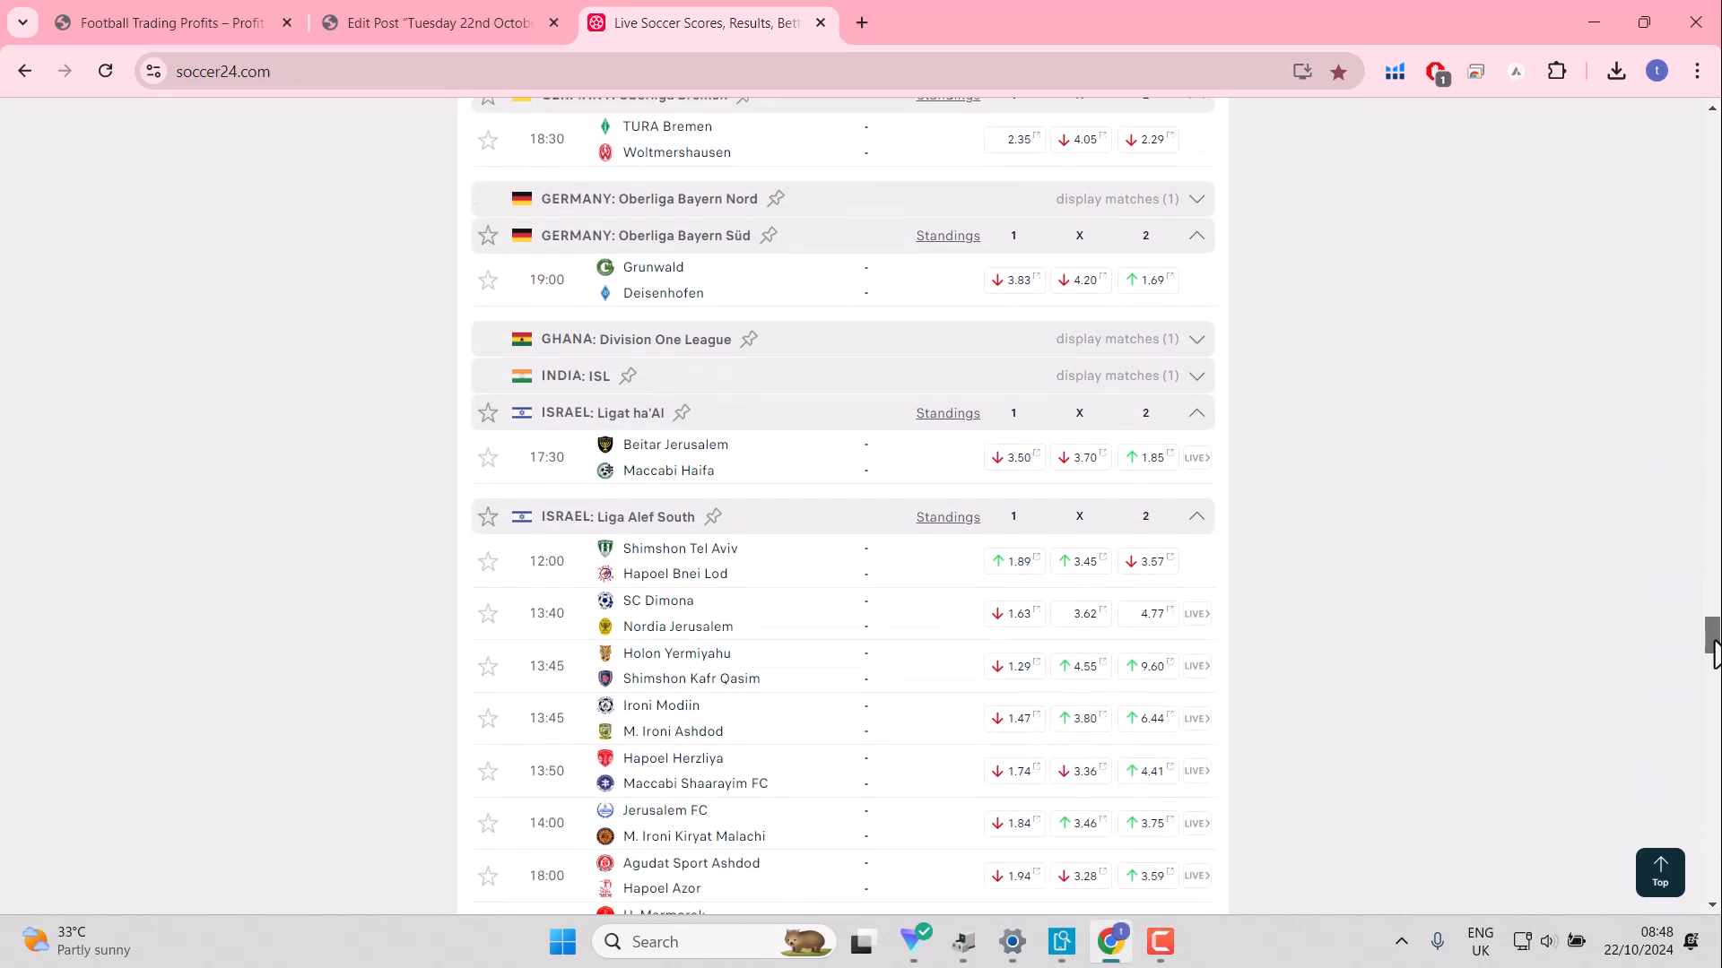
scroll(down, 3)
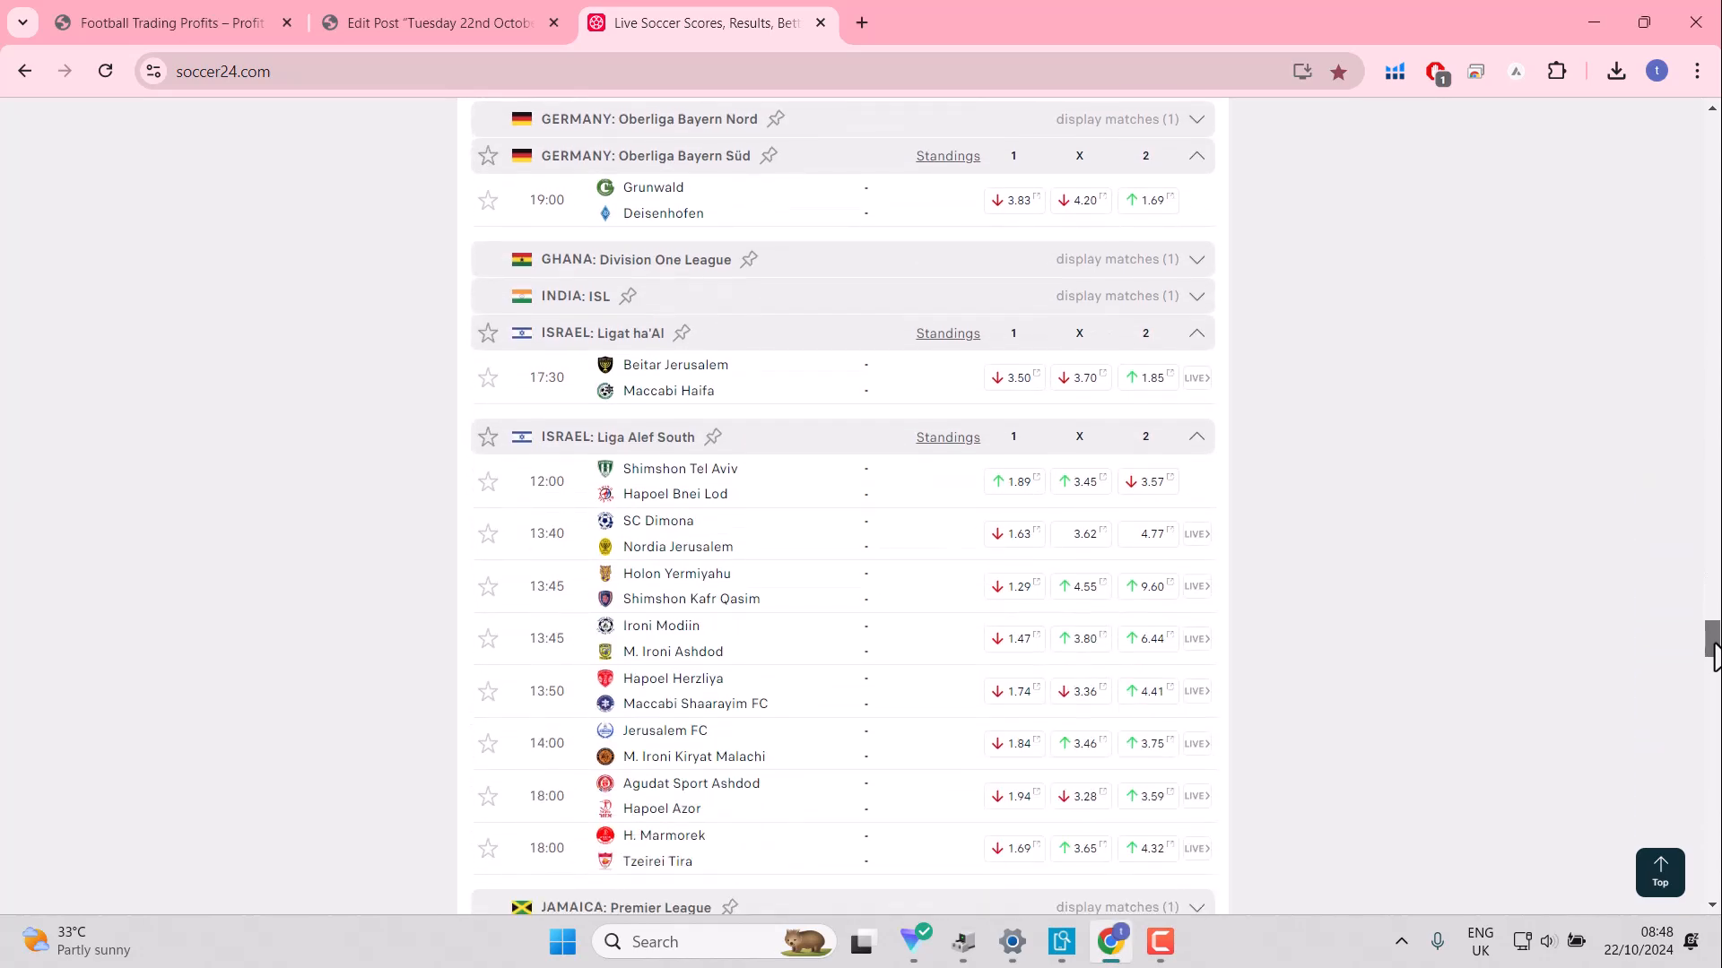
mouse_move(486, 377)
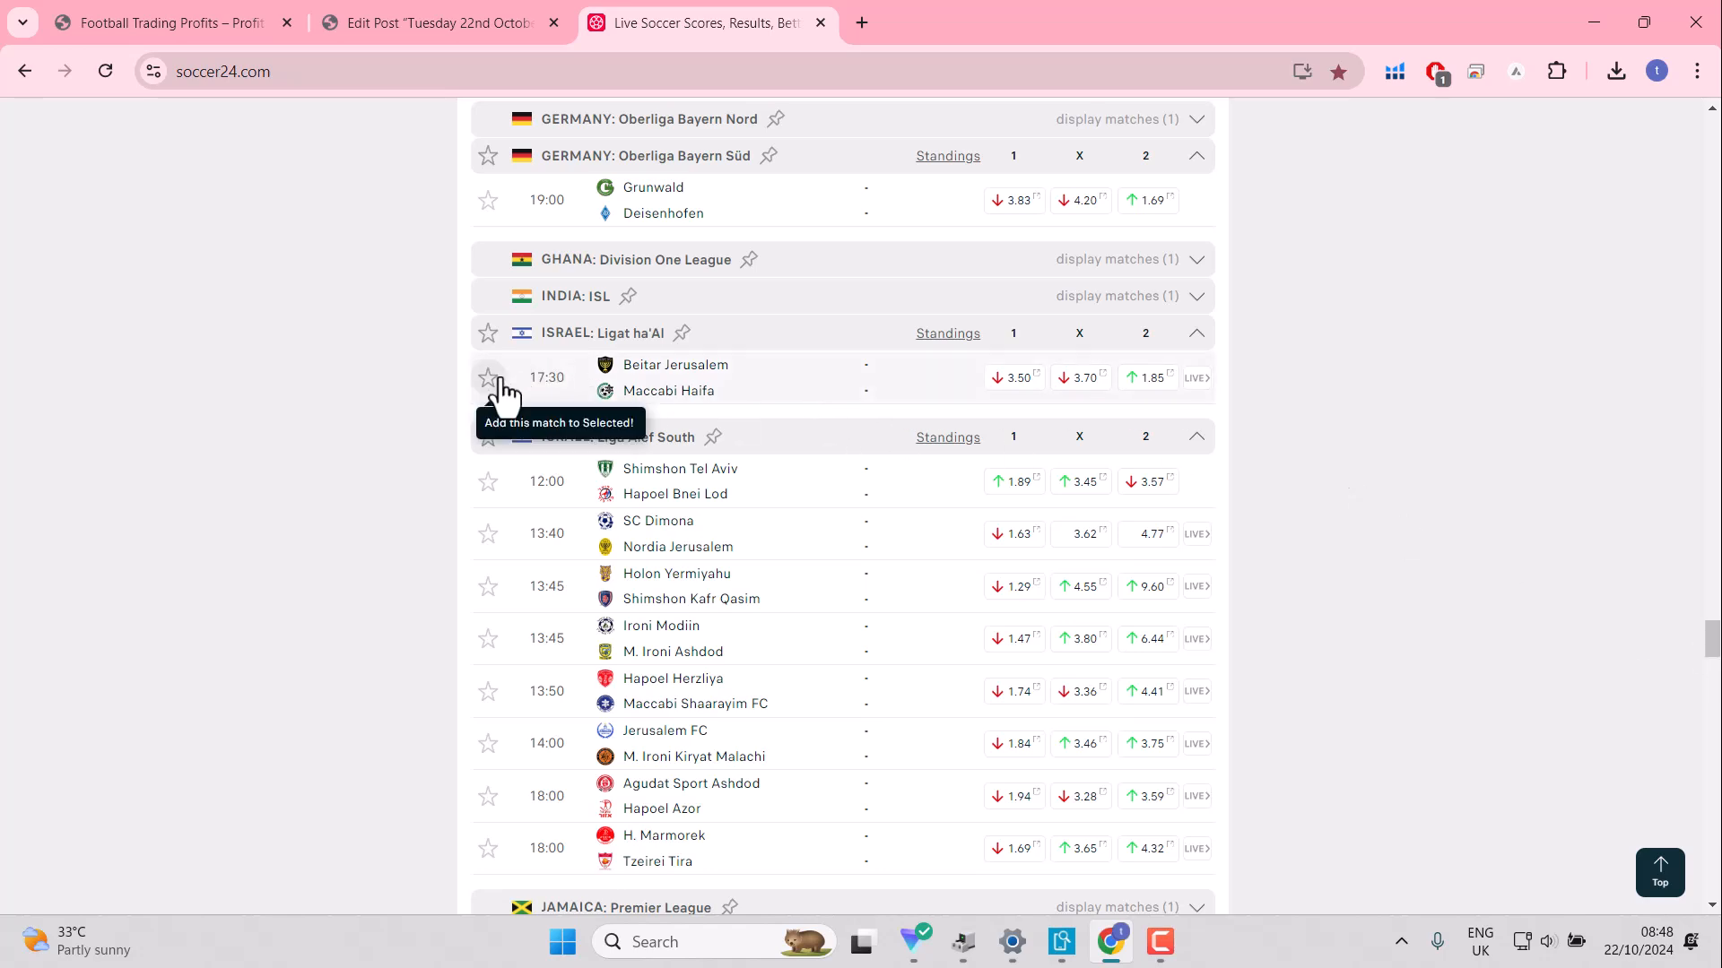
click(488, 376)
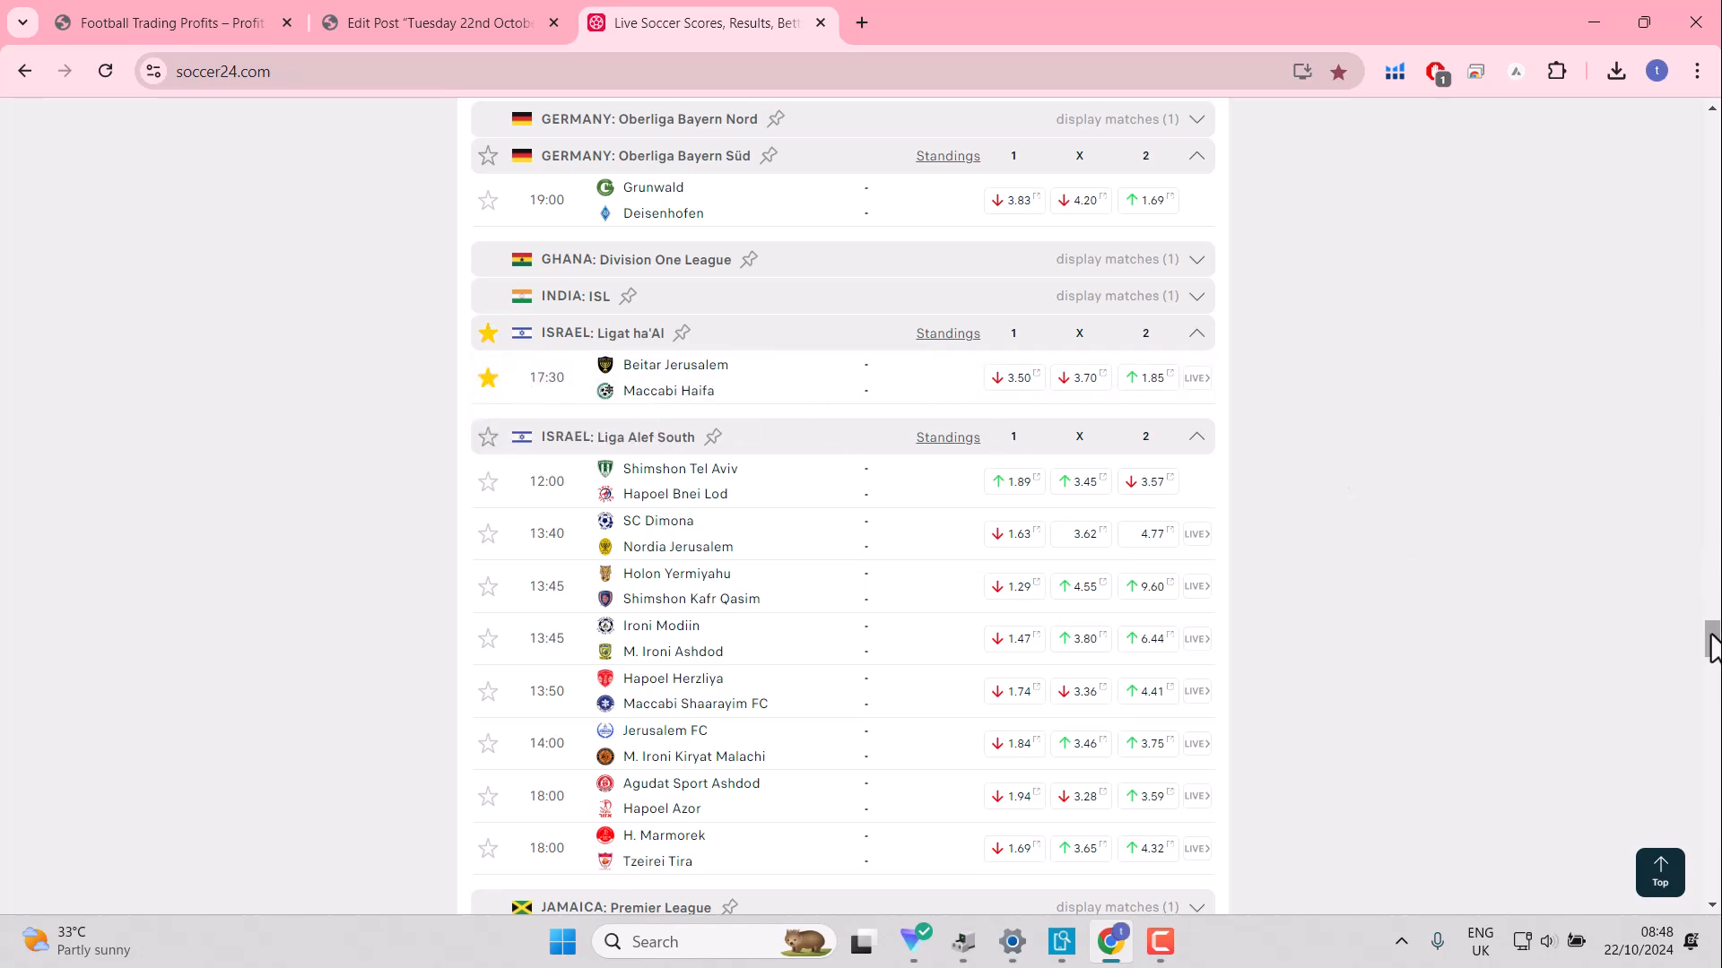
Step: Open the Eerste Divisie league page, close the blank pop-up and return to the list
scroll(down, 3)
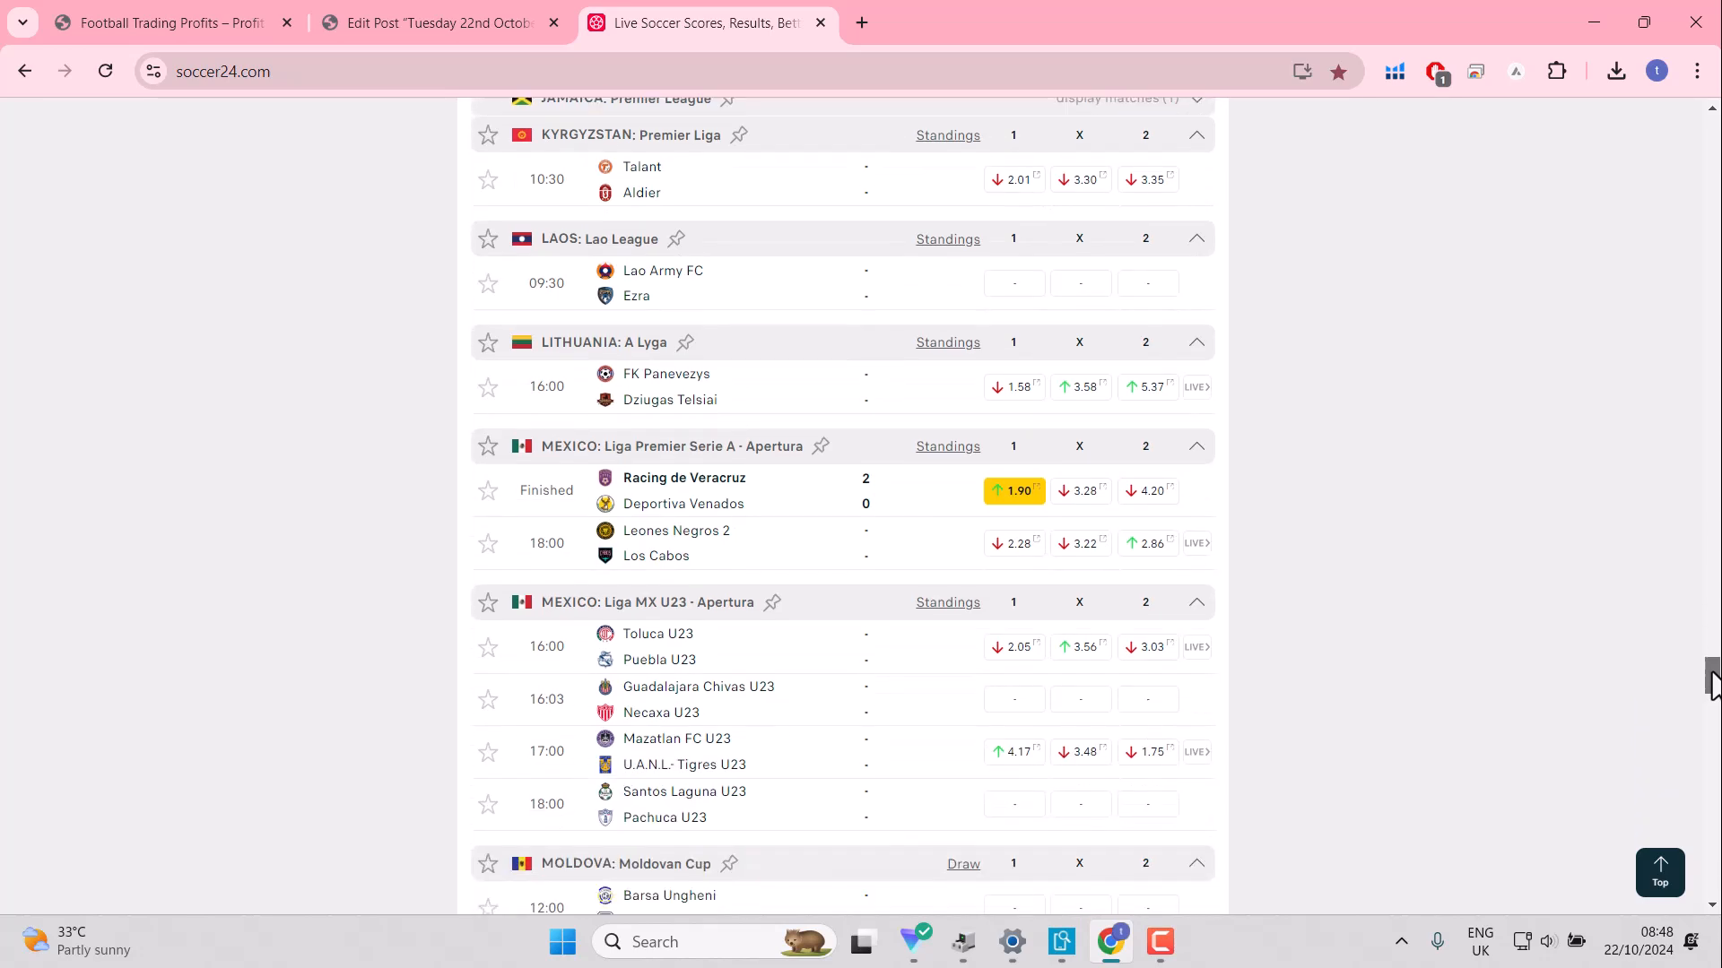
scroll(down, 3)
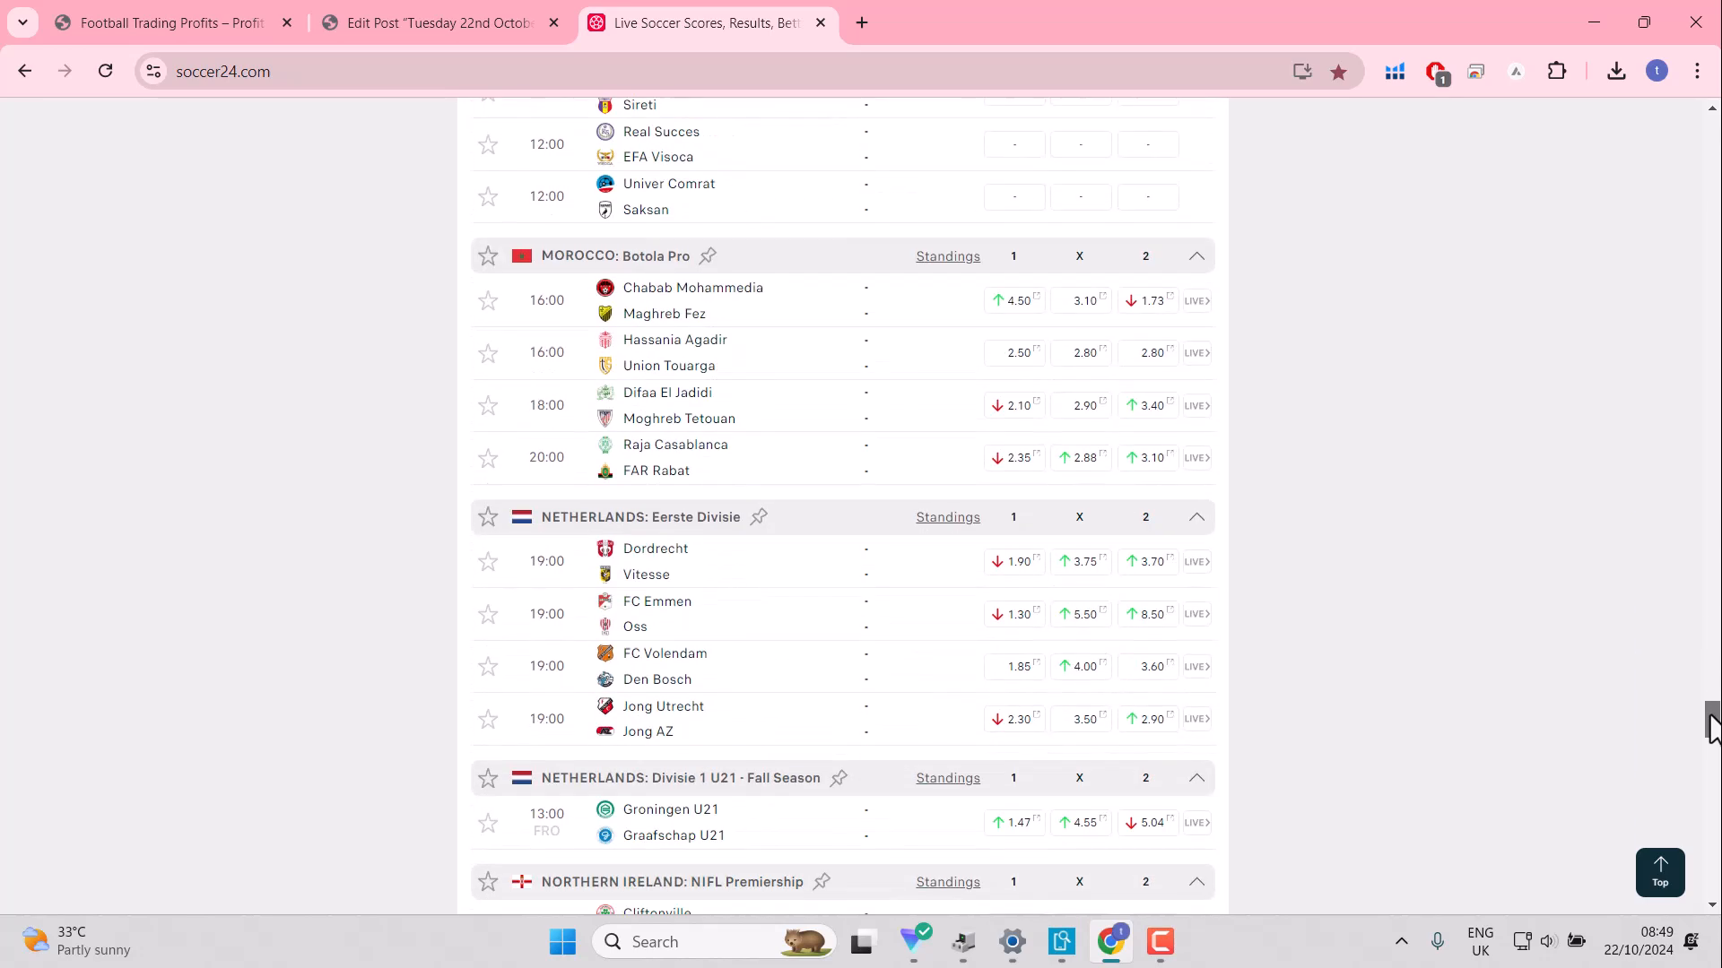
scroll(down, 3)
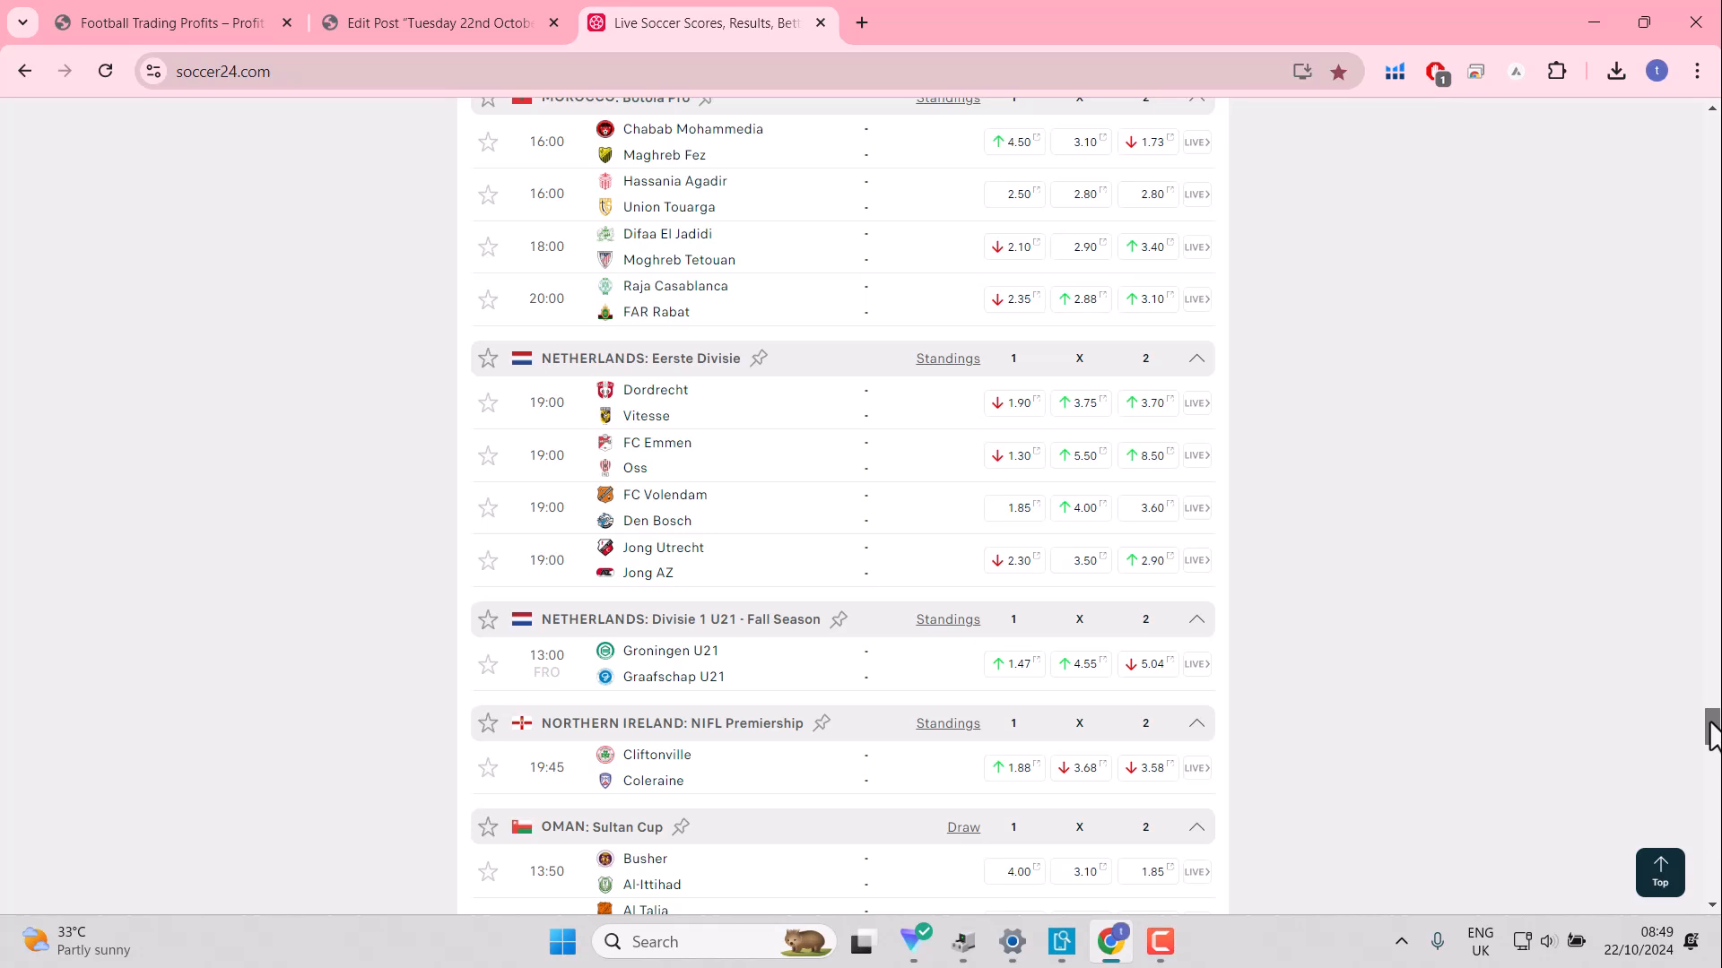
mouse_move(1559, 625)
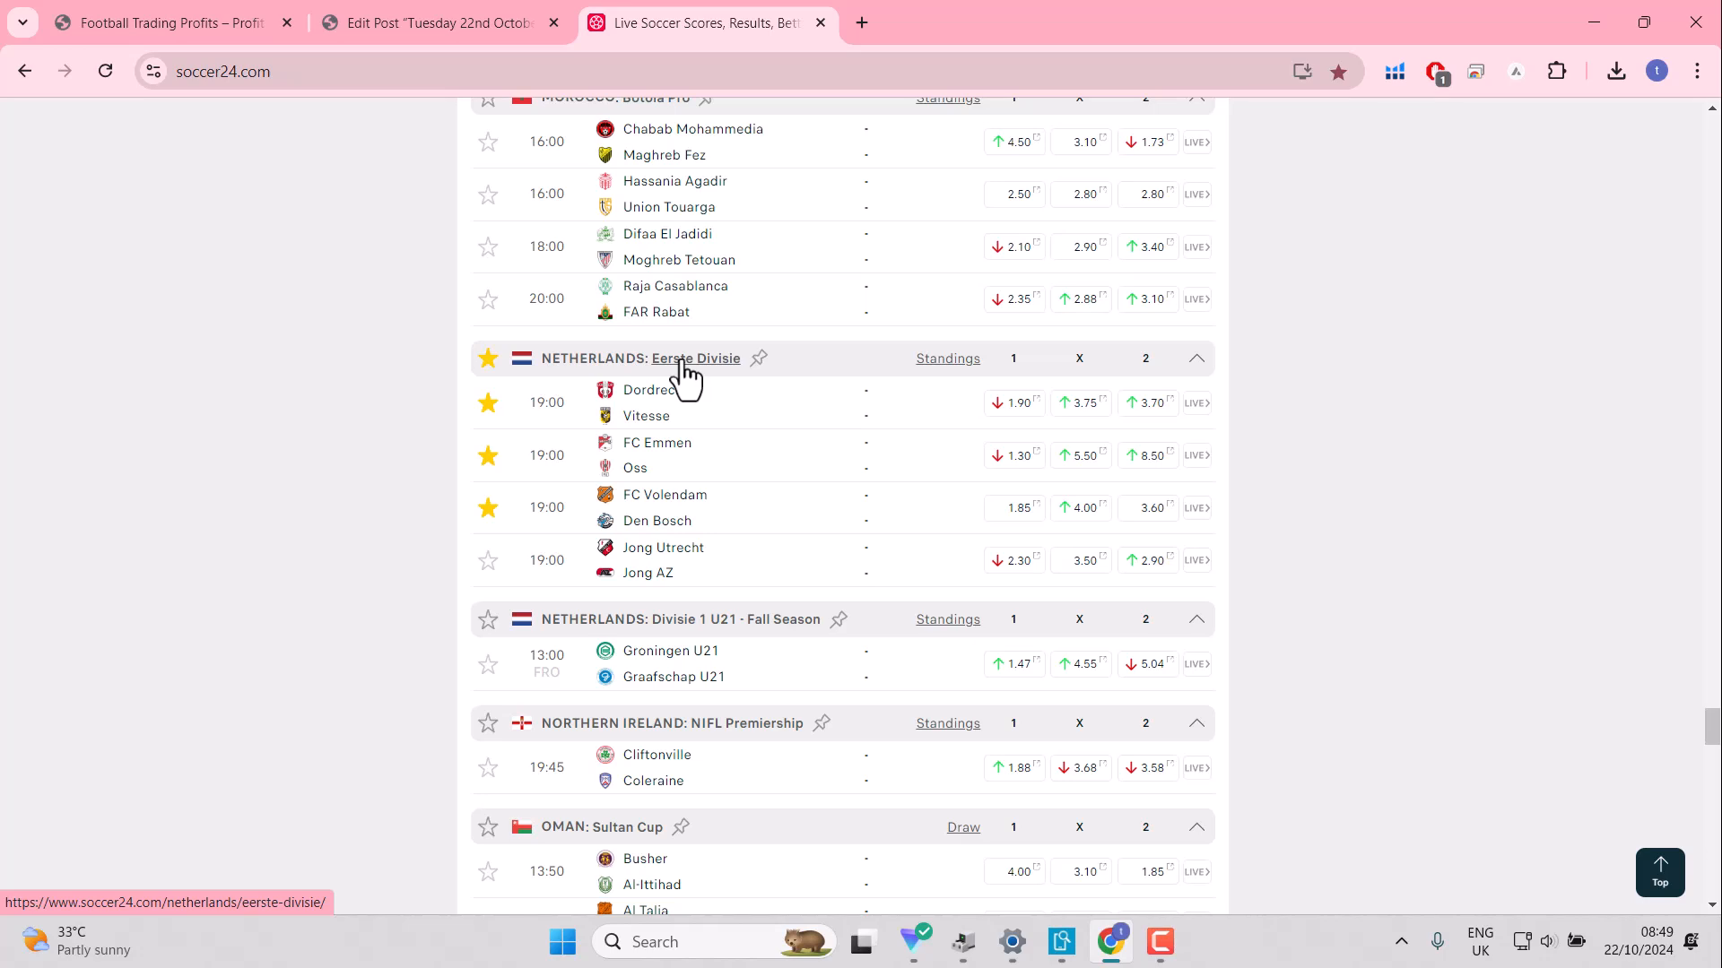
click(1183, 560)
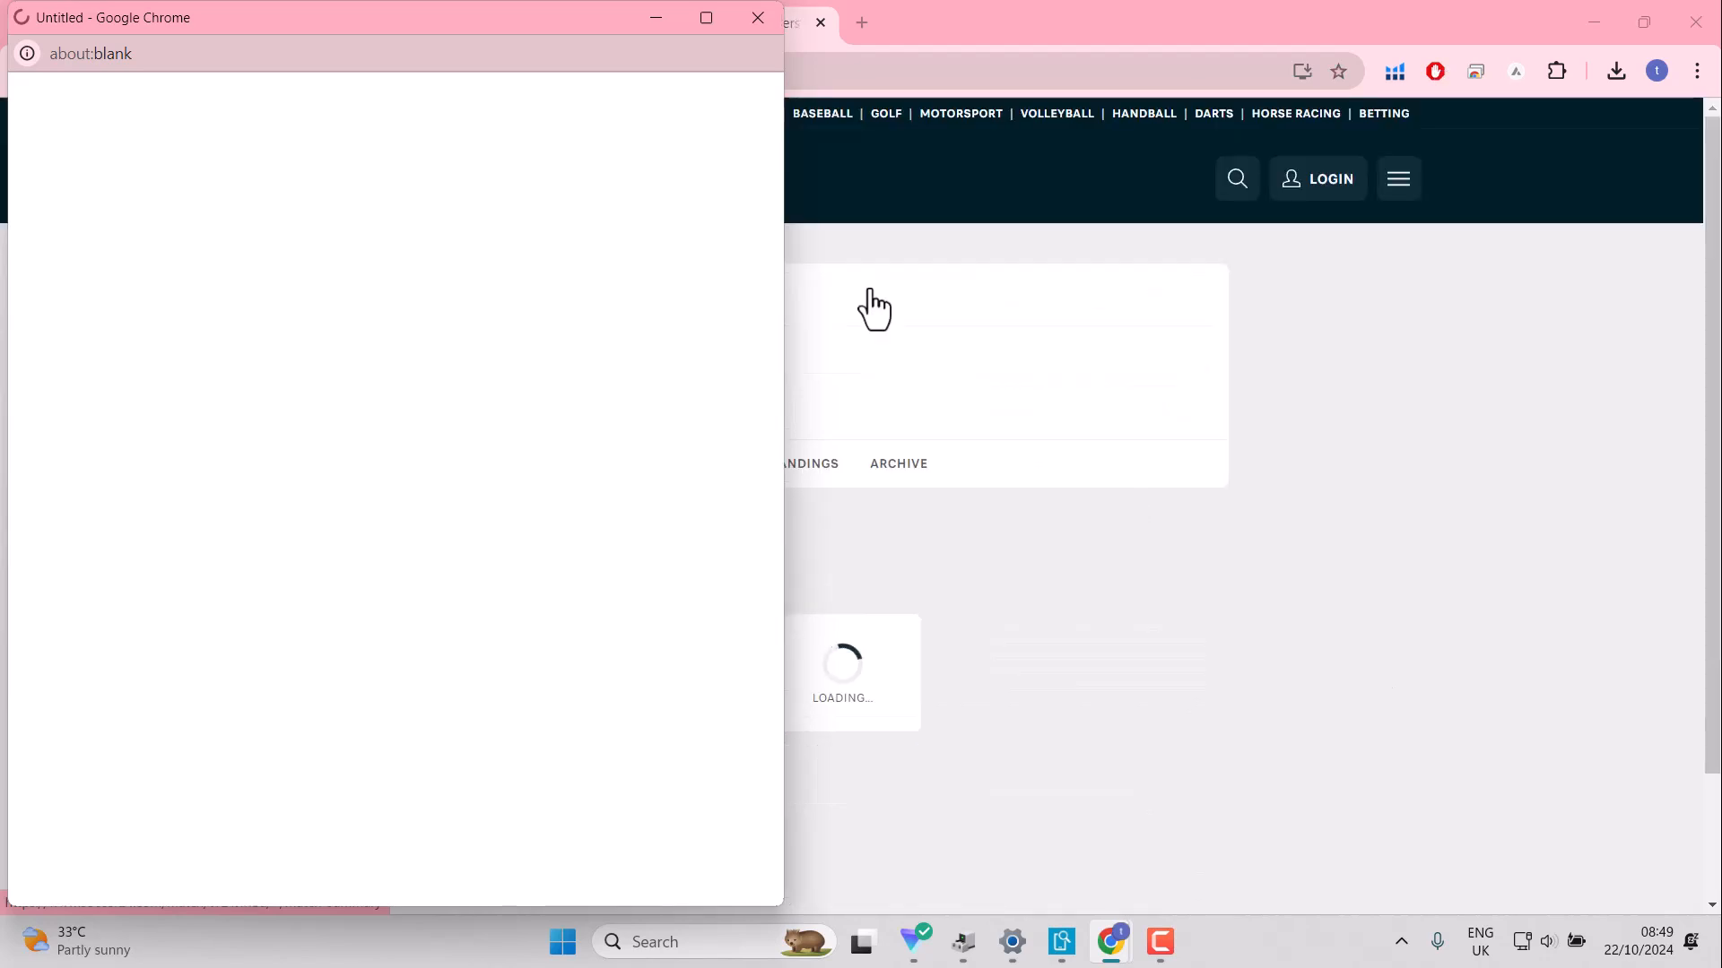
click(757, 18)
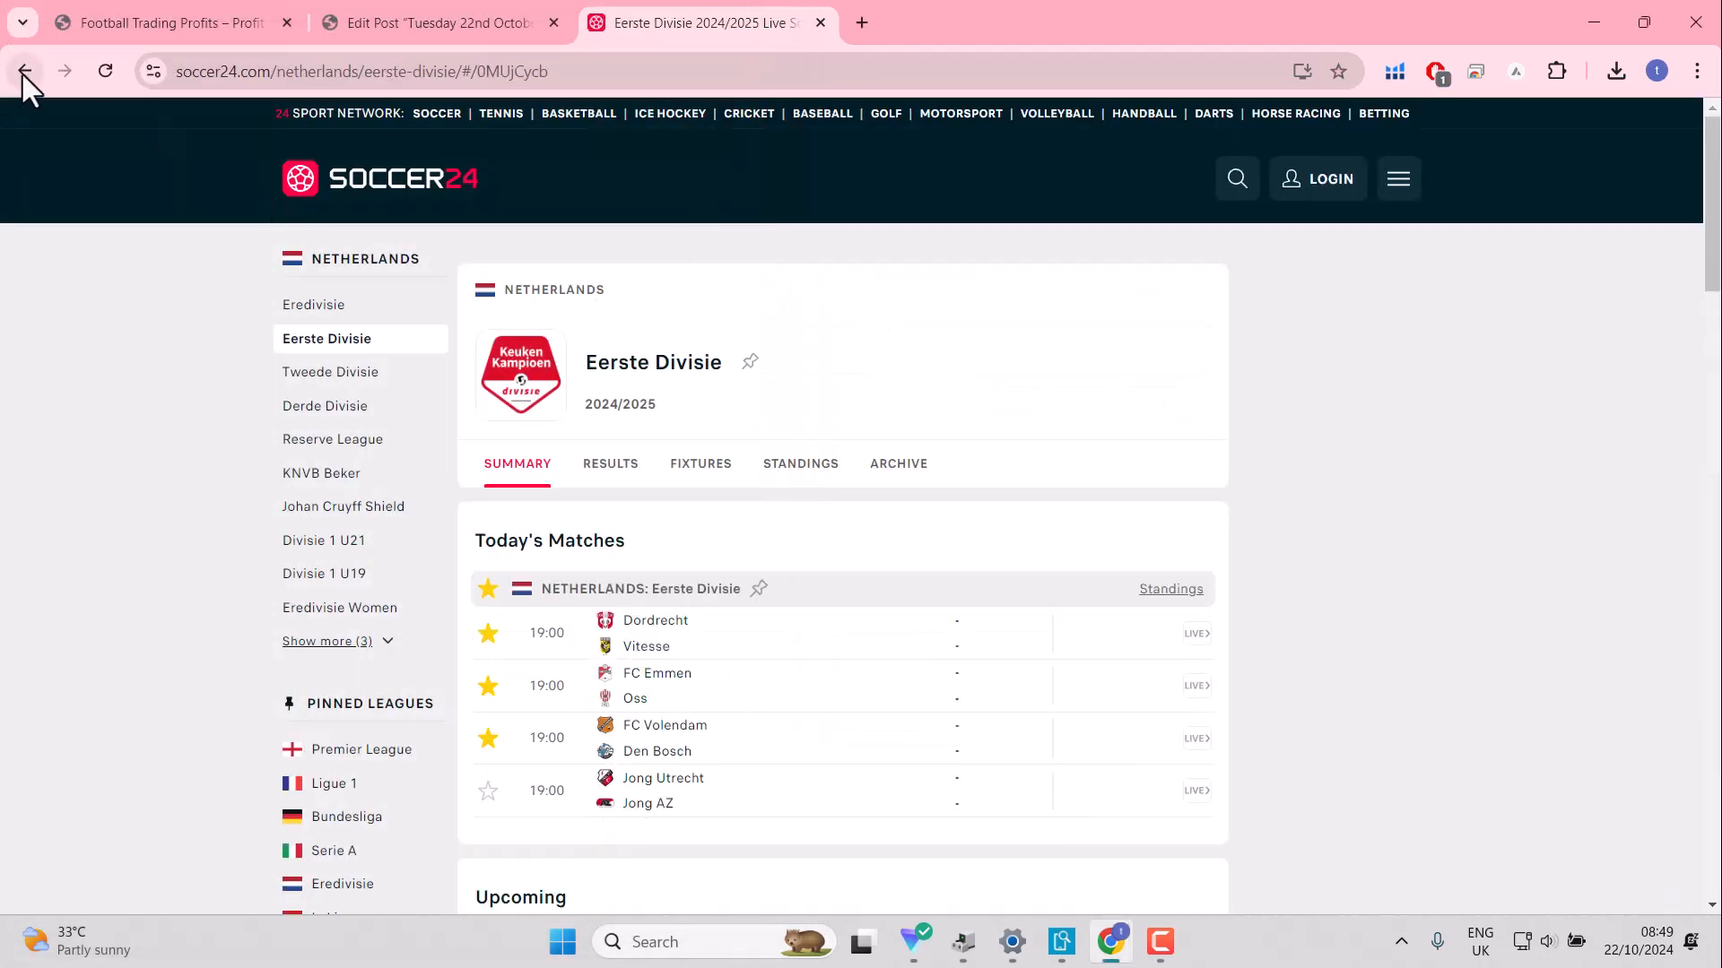
click(25, 70)
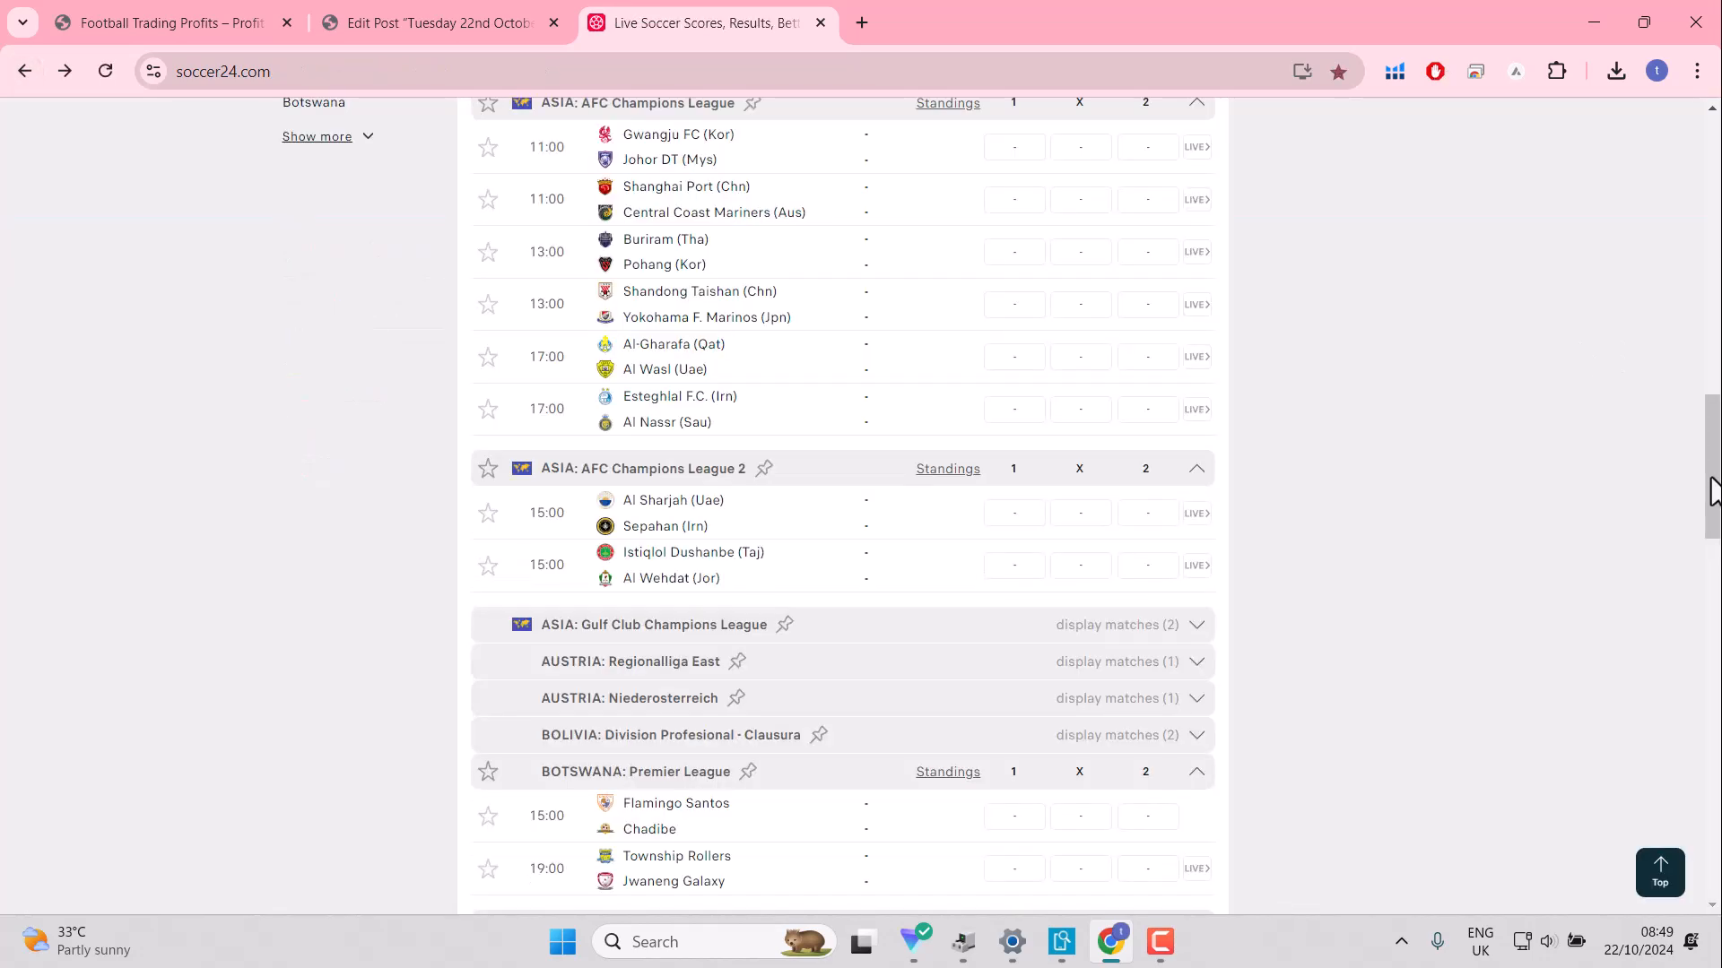
Step: Star LaLiga2 fixtures R. Oviedo v Mirandes and Castellon v Granada CF
scroll(up, 3)
text(ers)
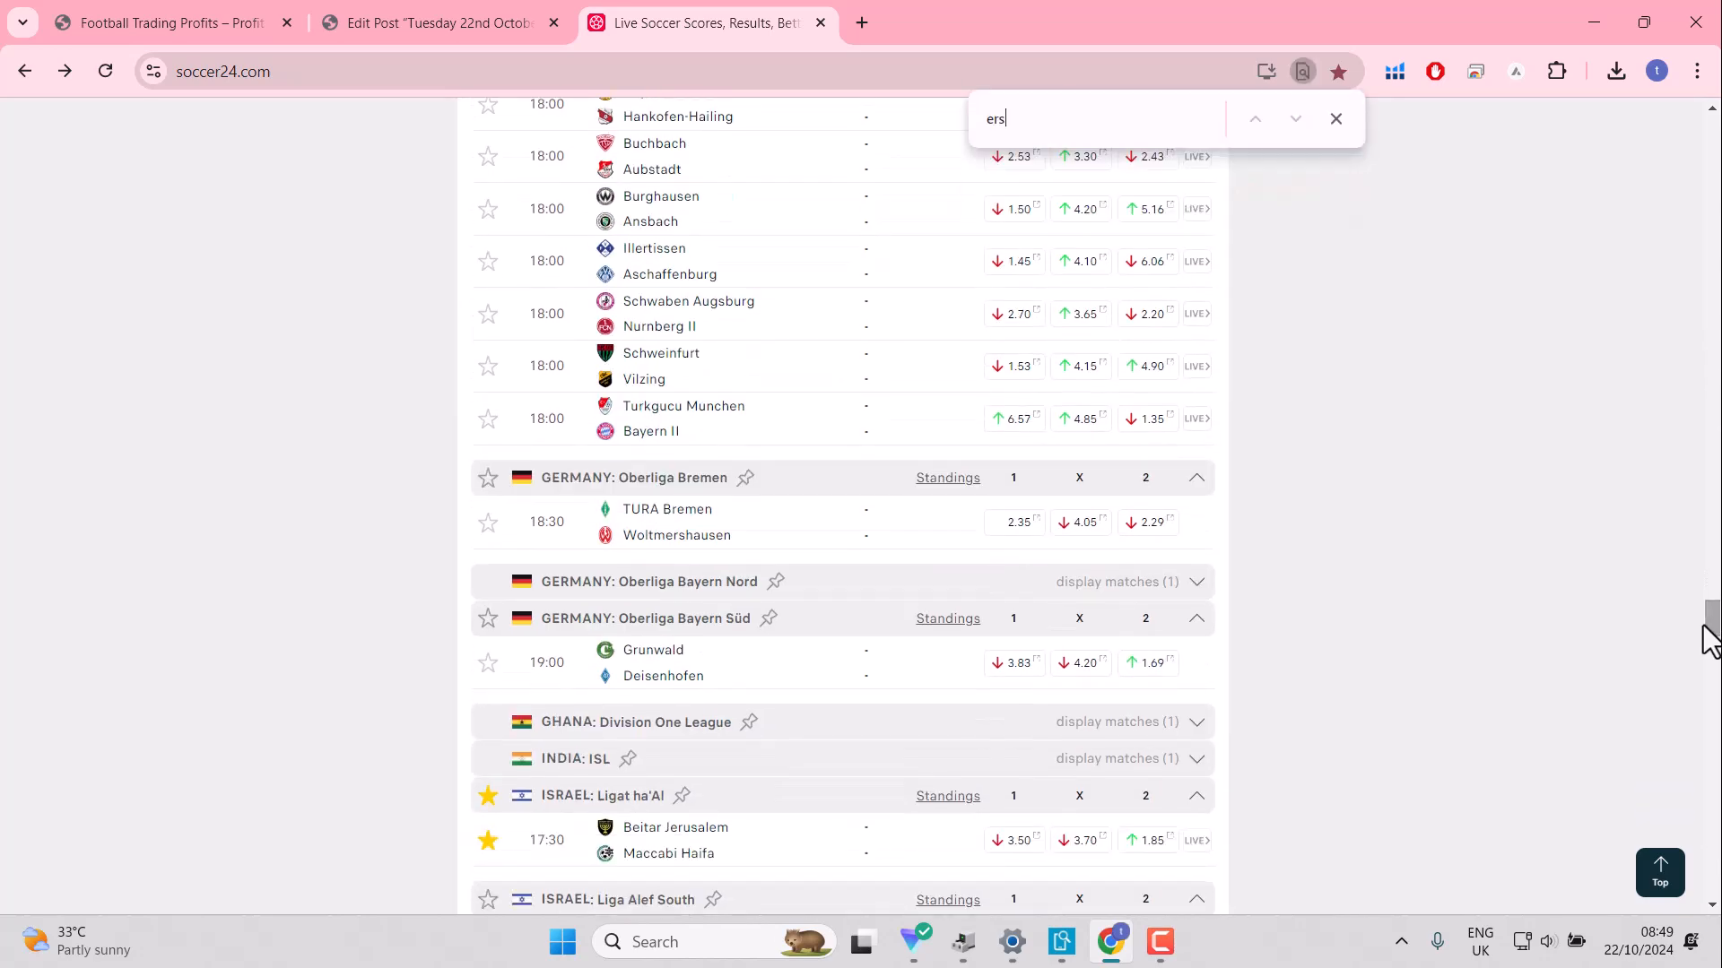
text(te)
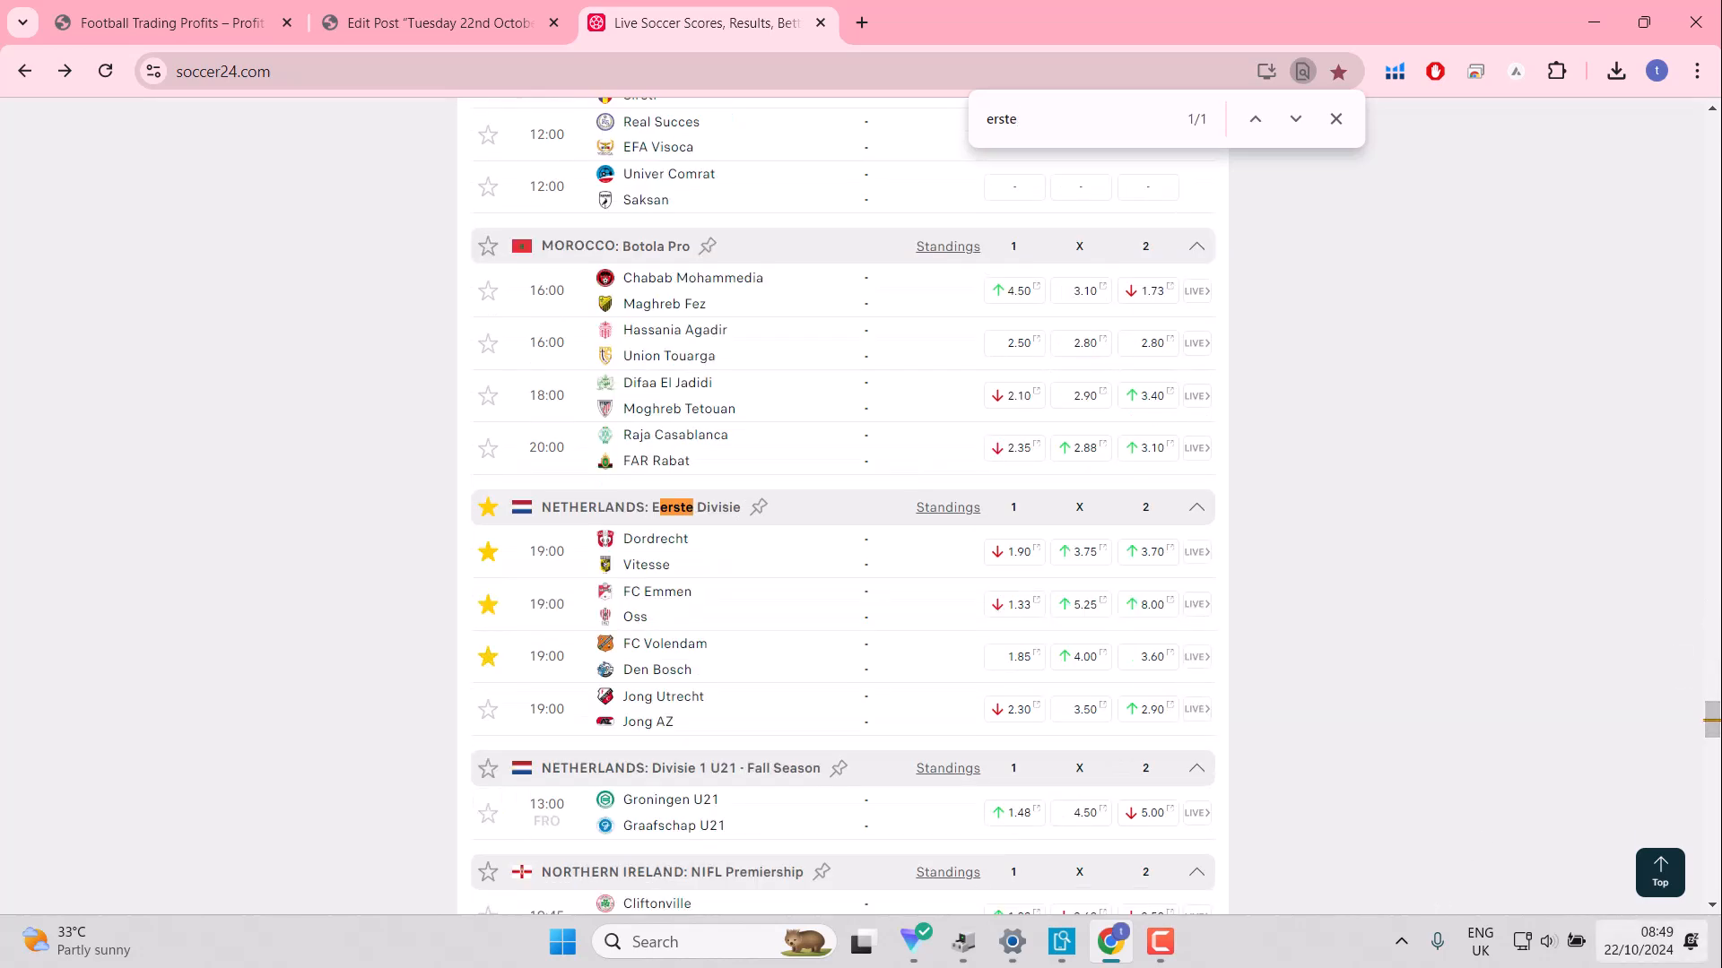
scroll(down, 3)
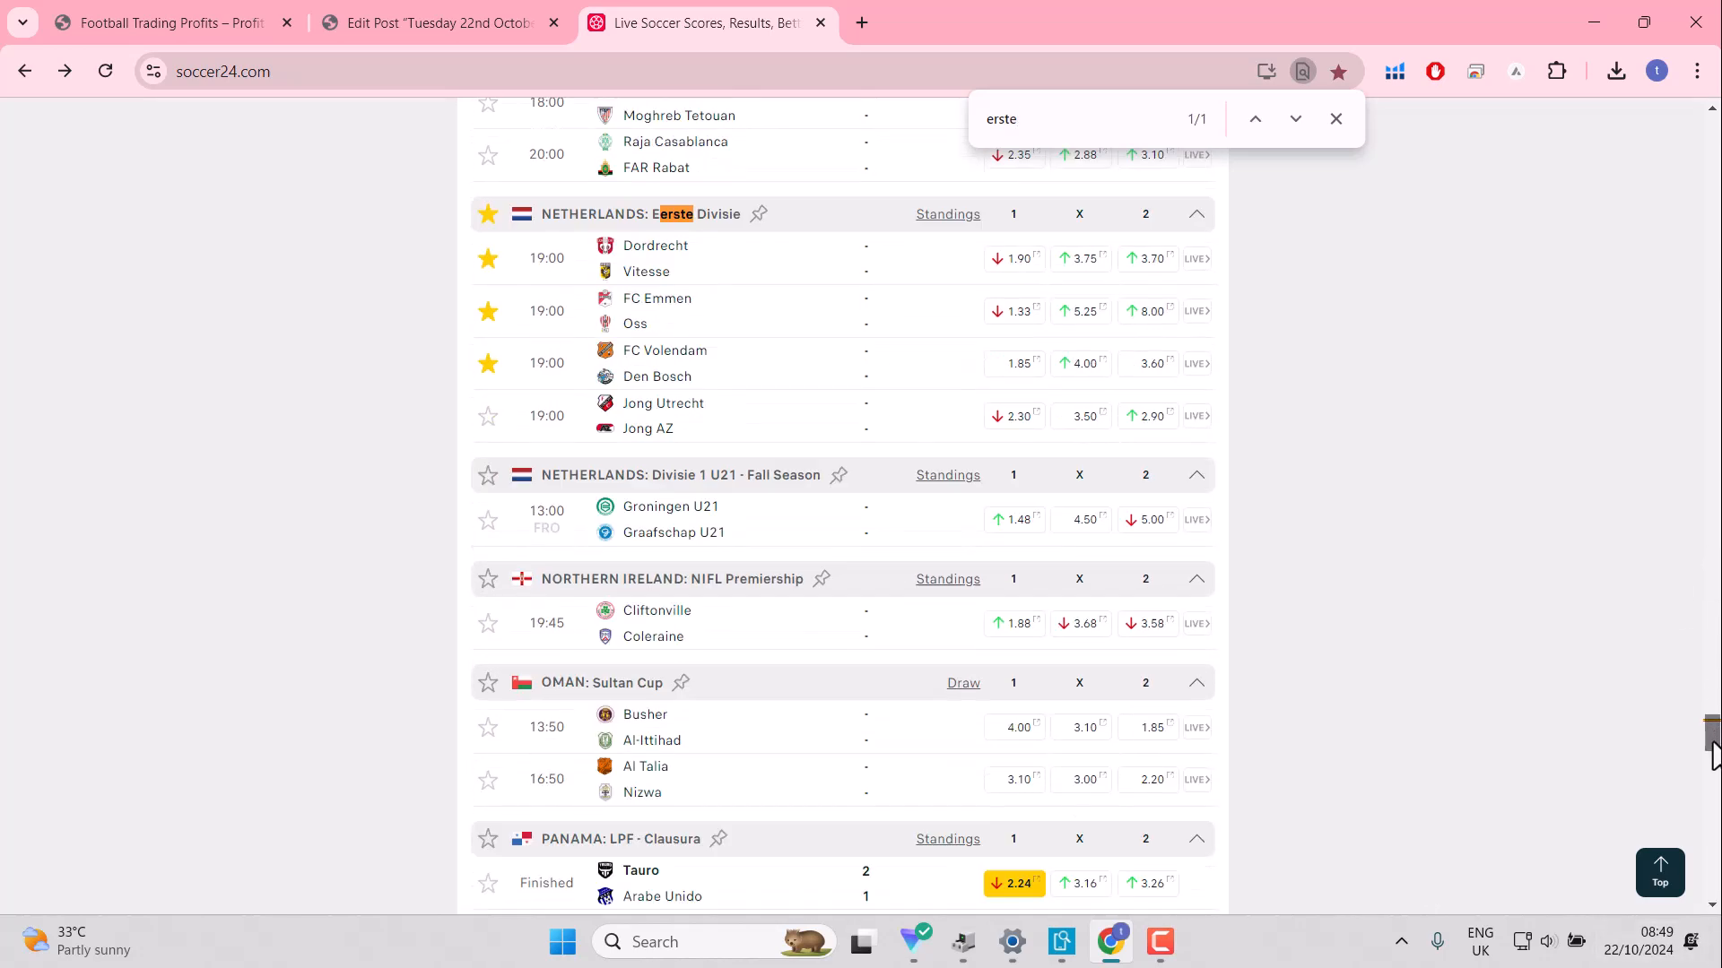
scroll(down, 3)
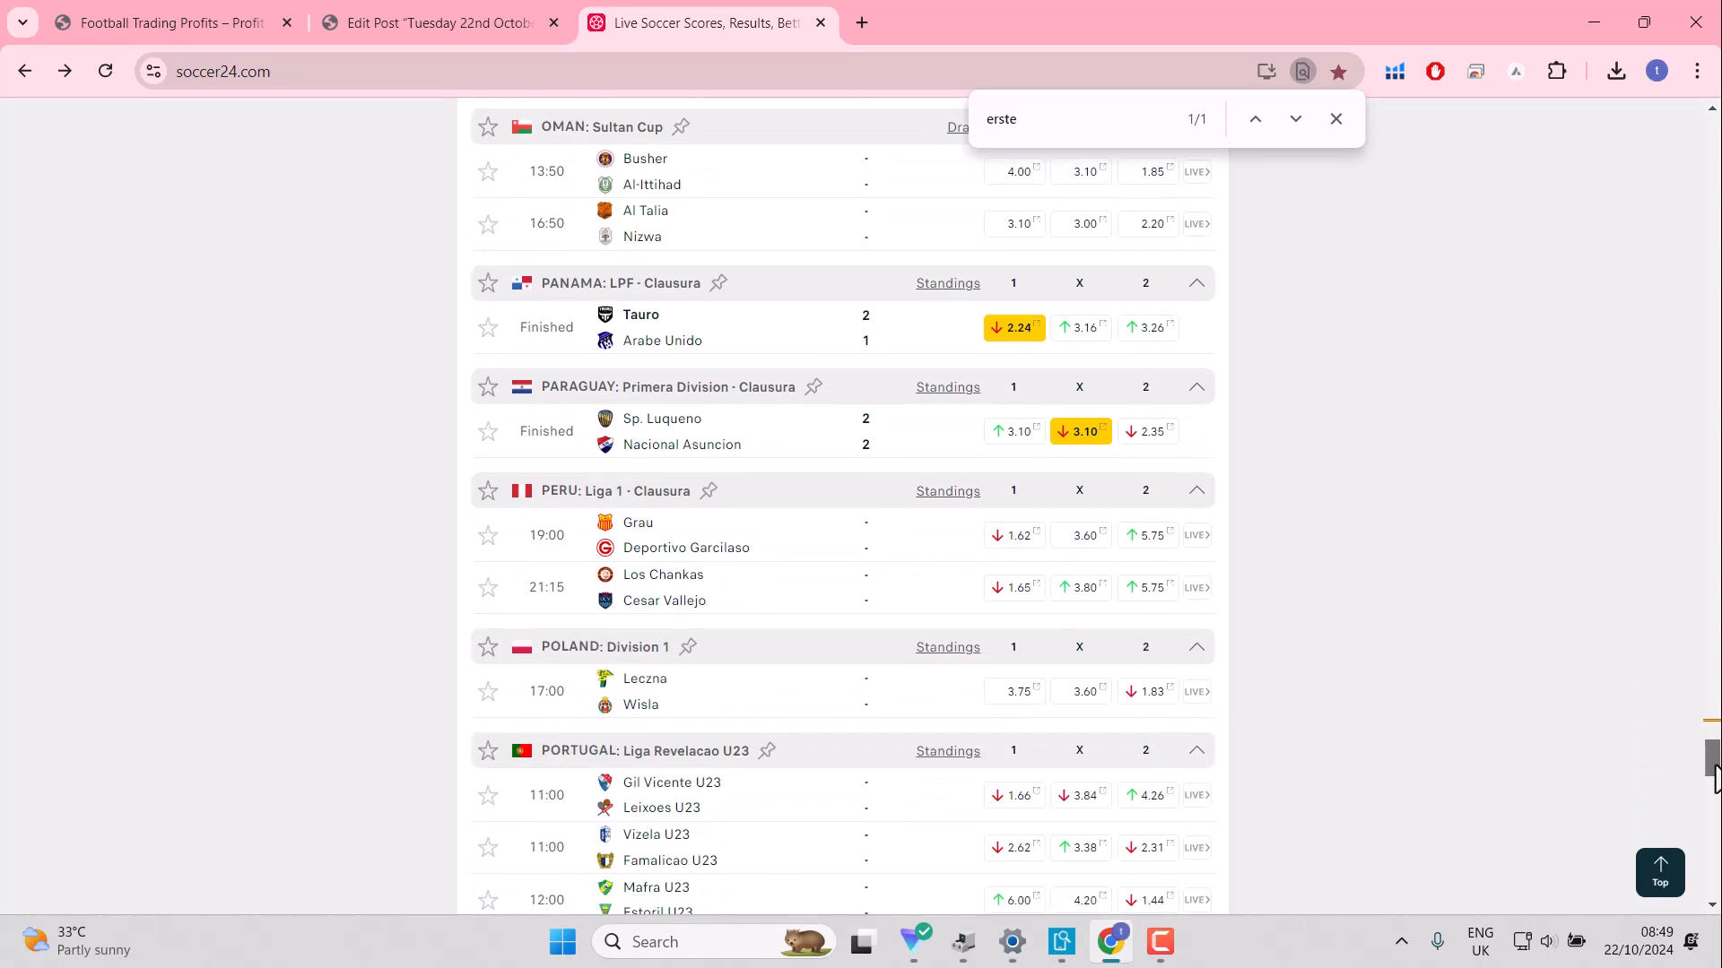
scroll(down, 3)
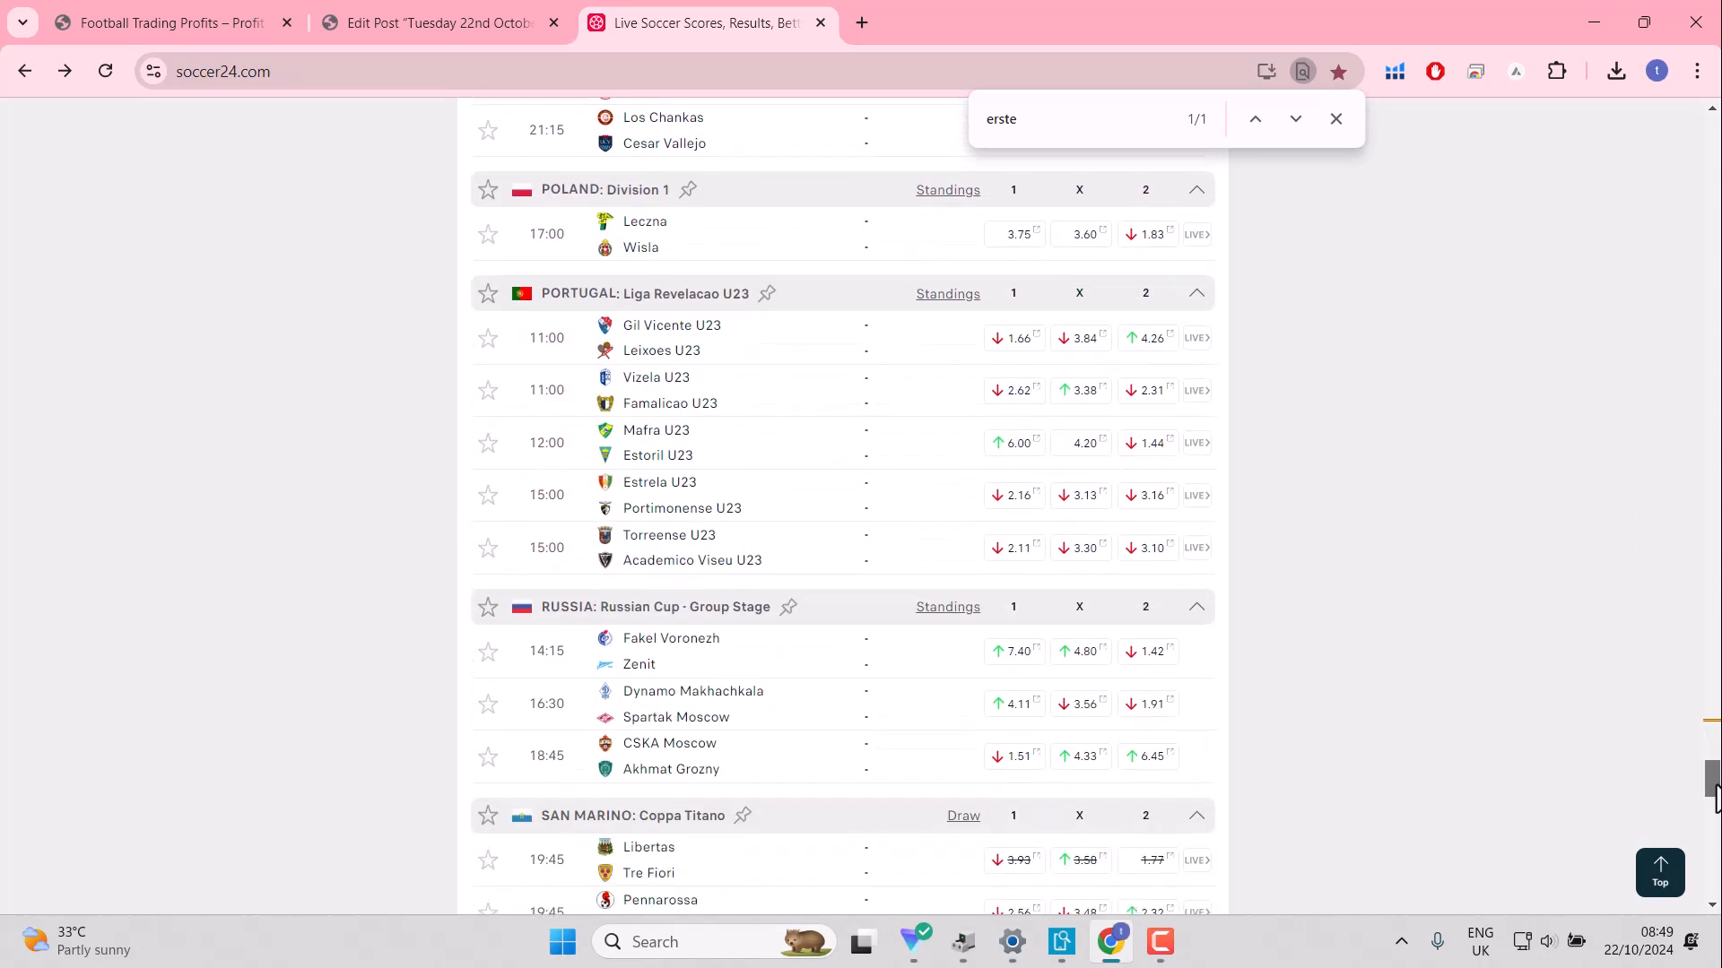
scroll(down, 3)
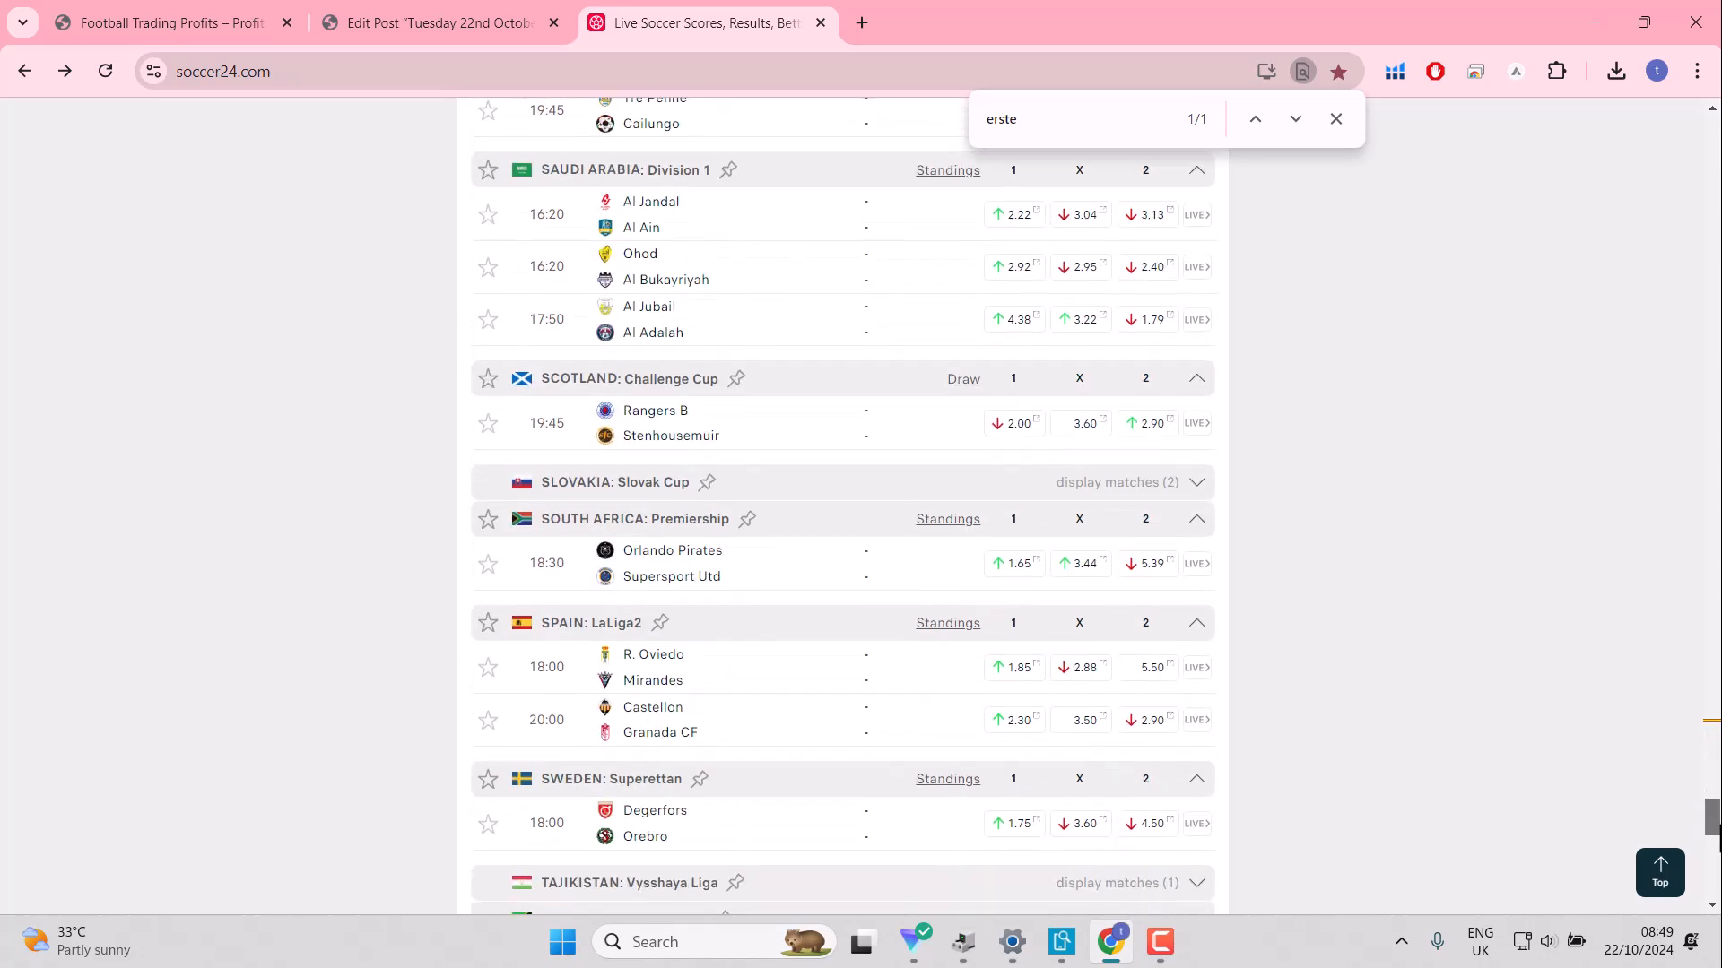
scroll(down, 3)
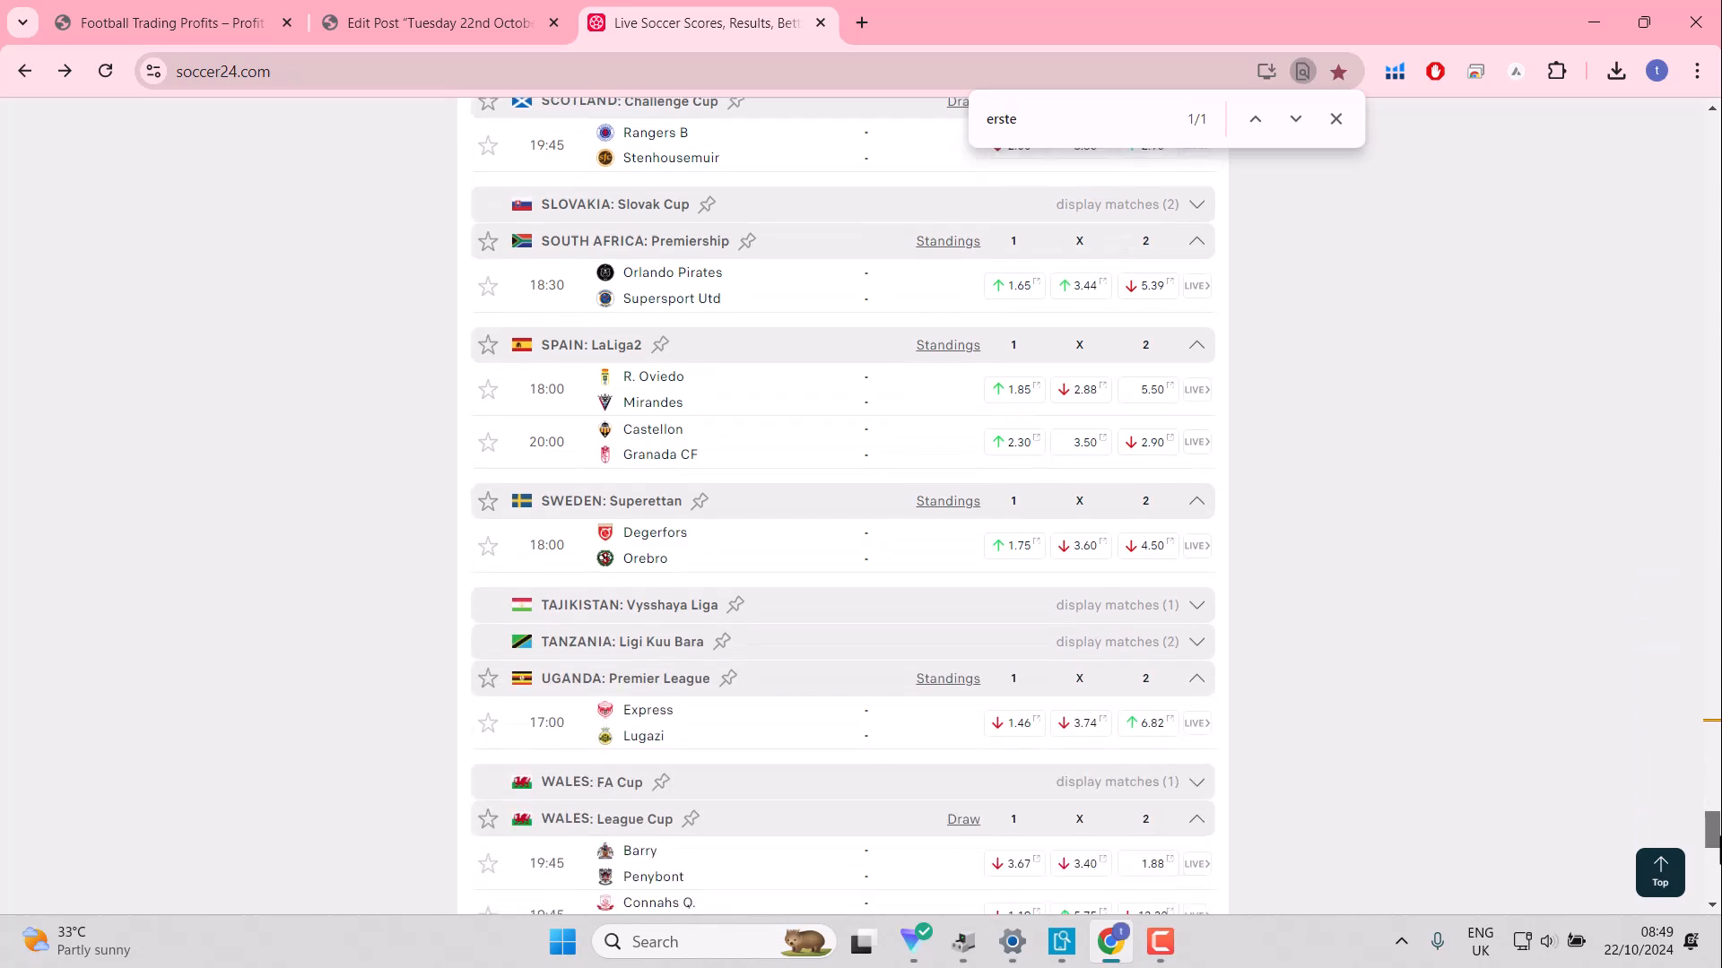
scroll(down, 3)
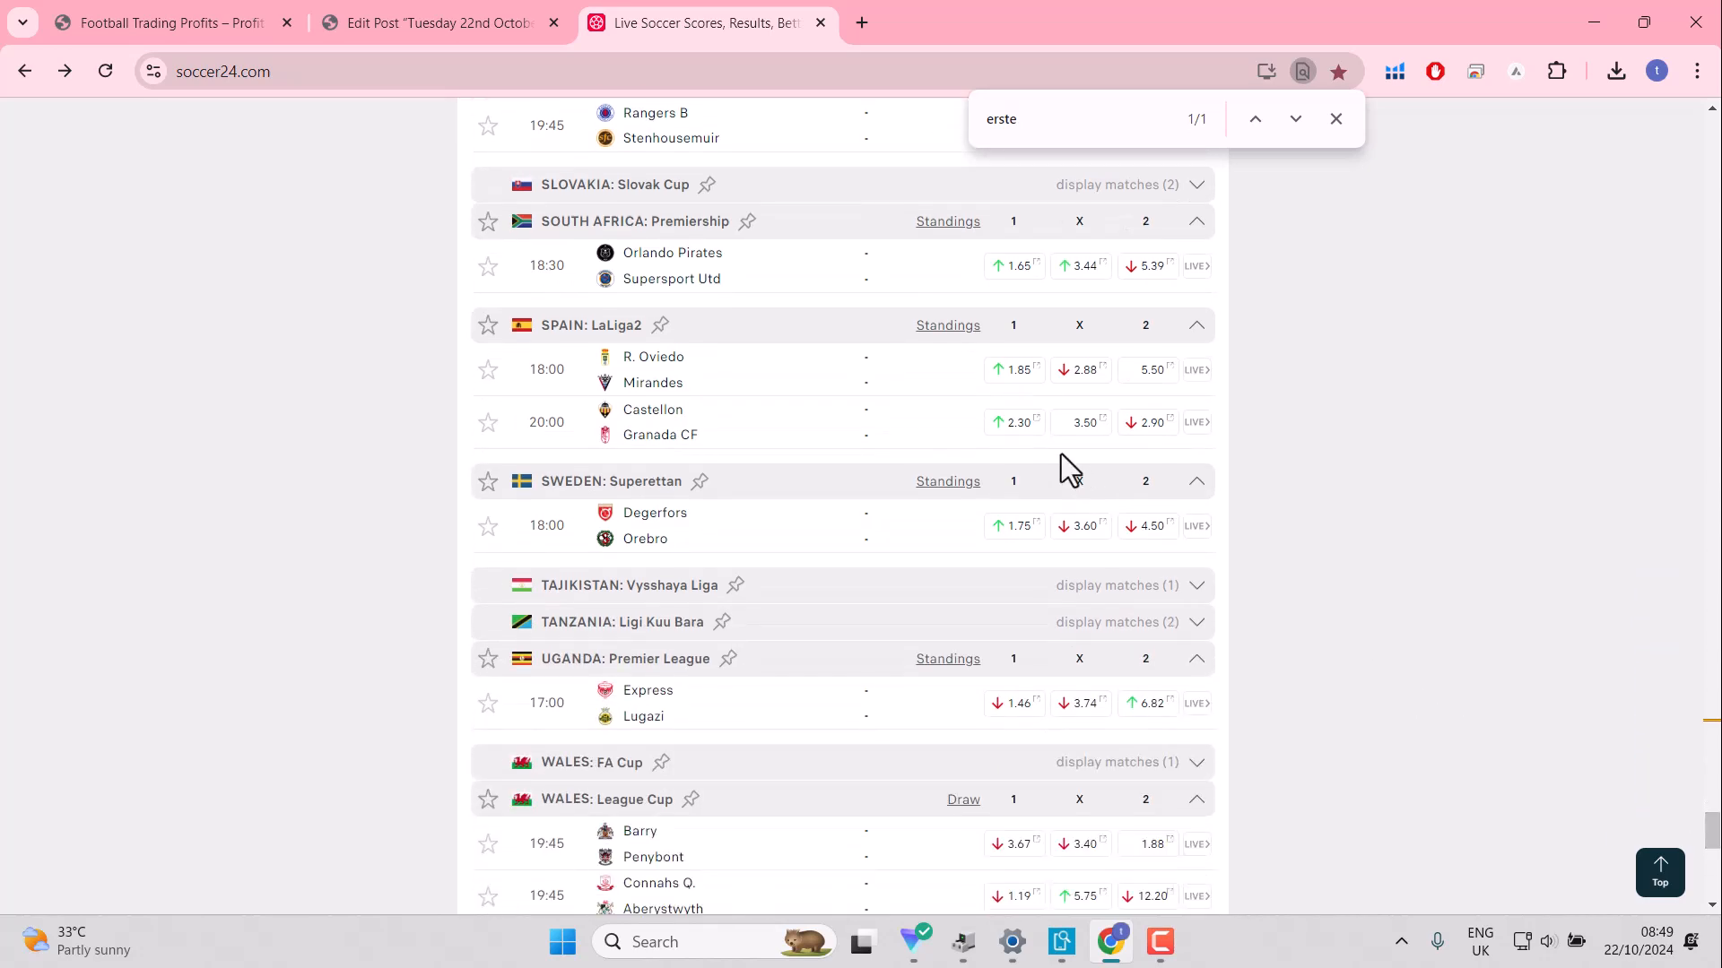
click(488, 368)
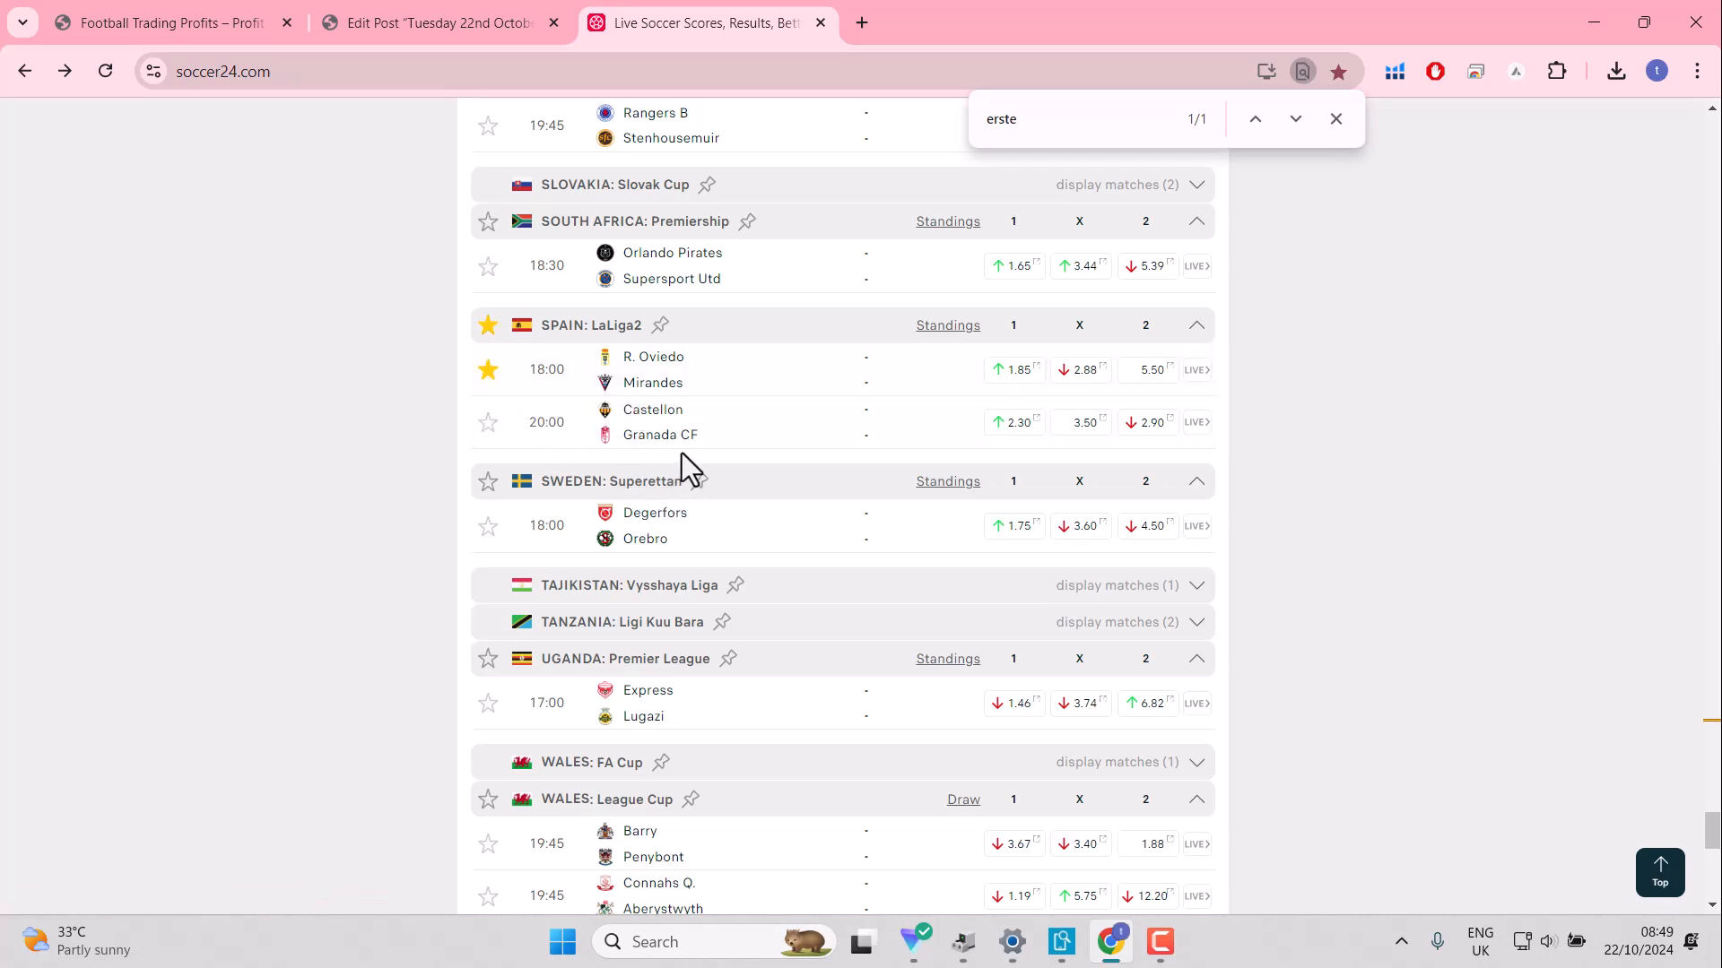
mouse_move(680, 461)
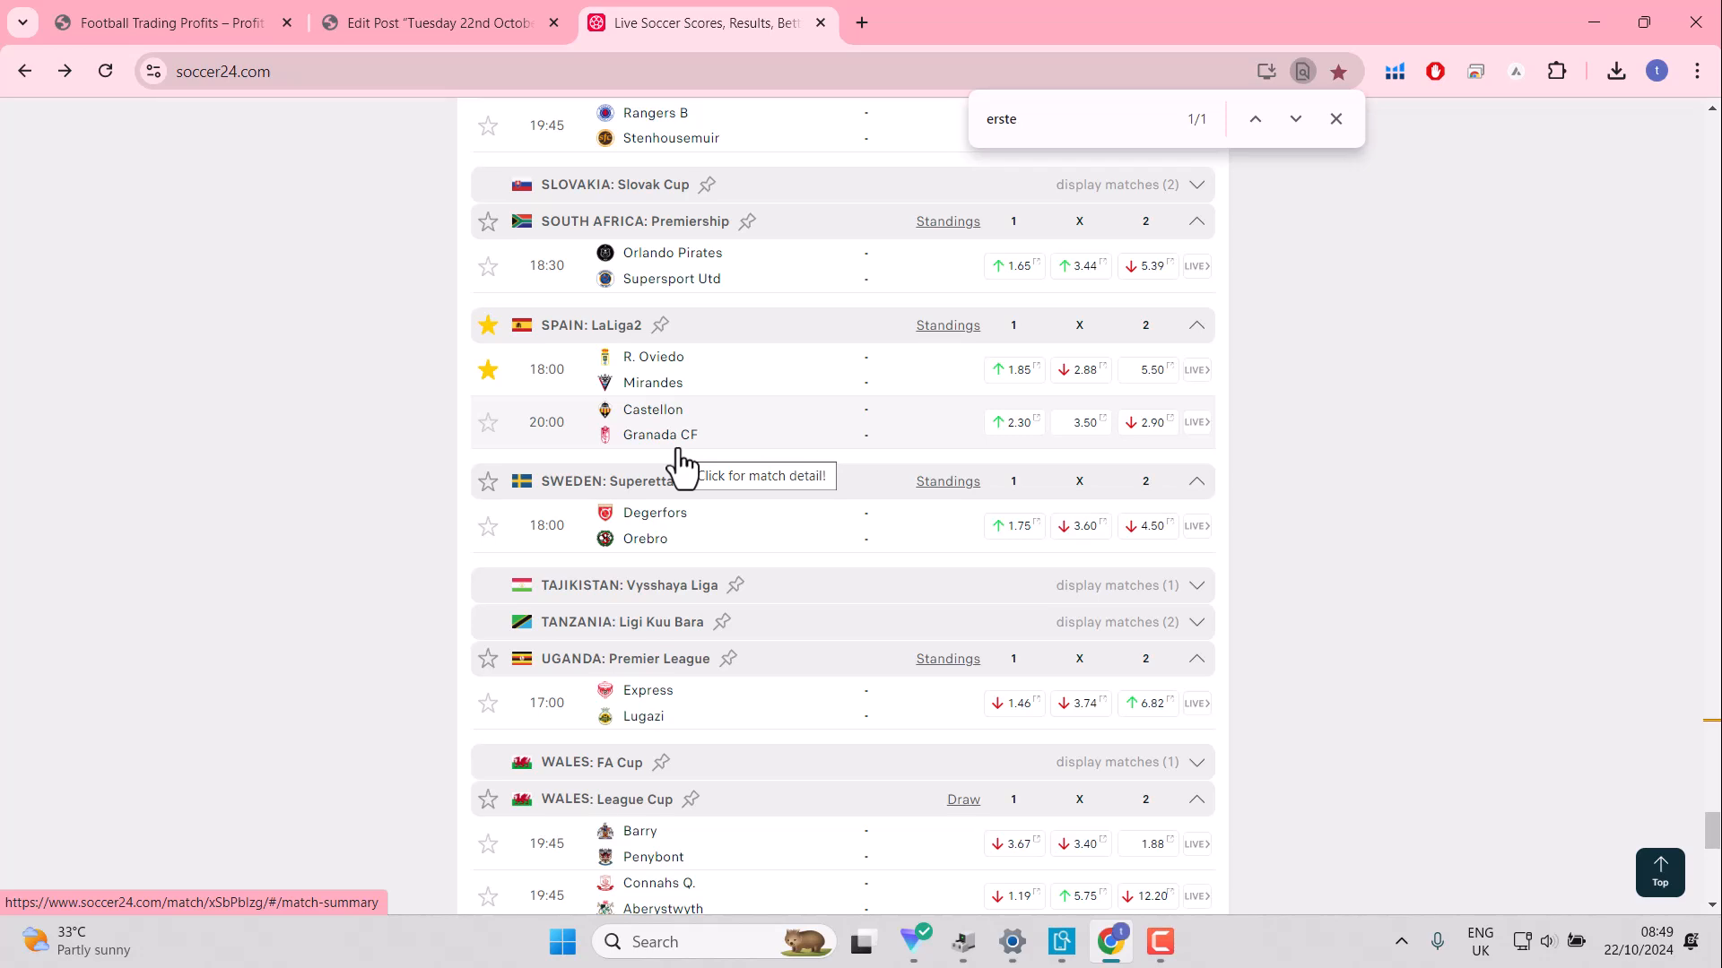
mouse_move(532, 434)
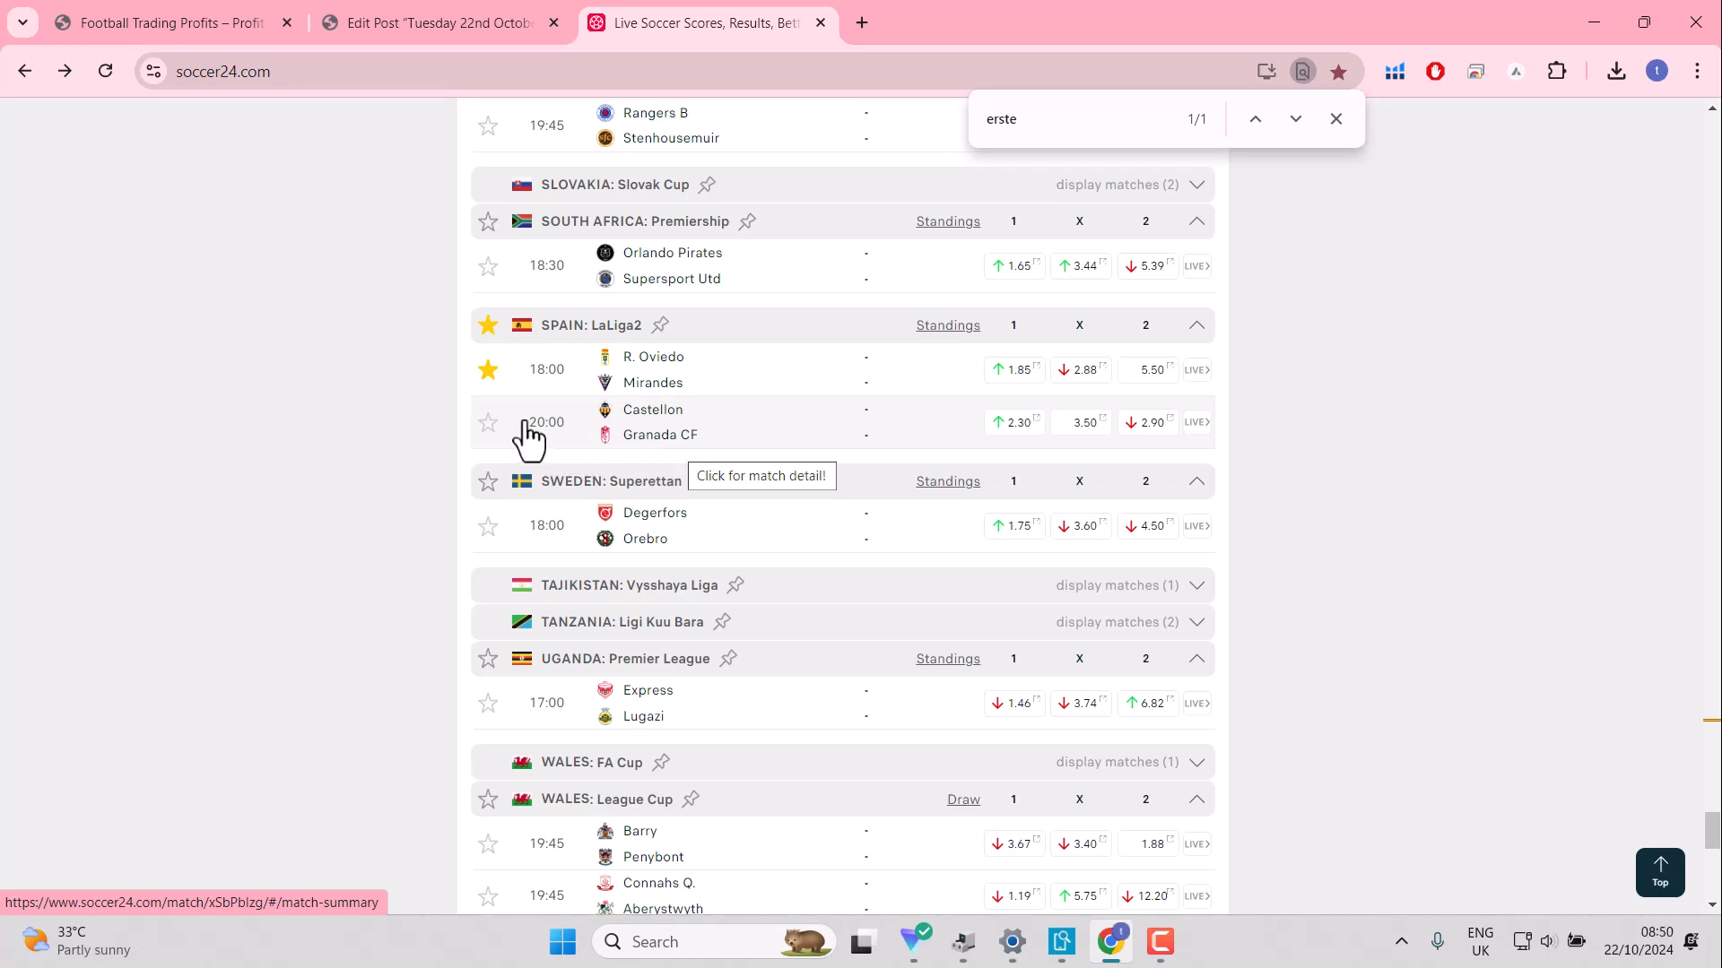
mouse_move(959, 461)
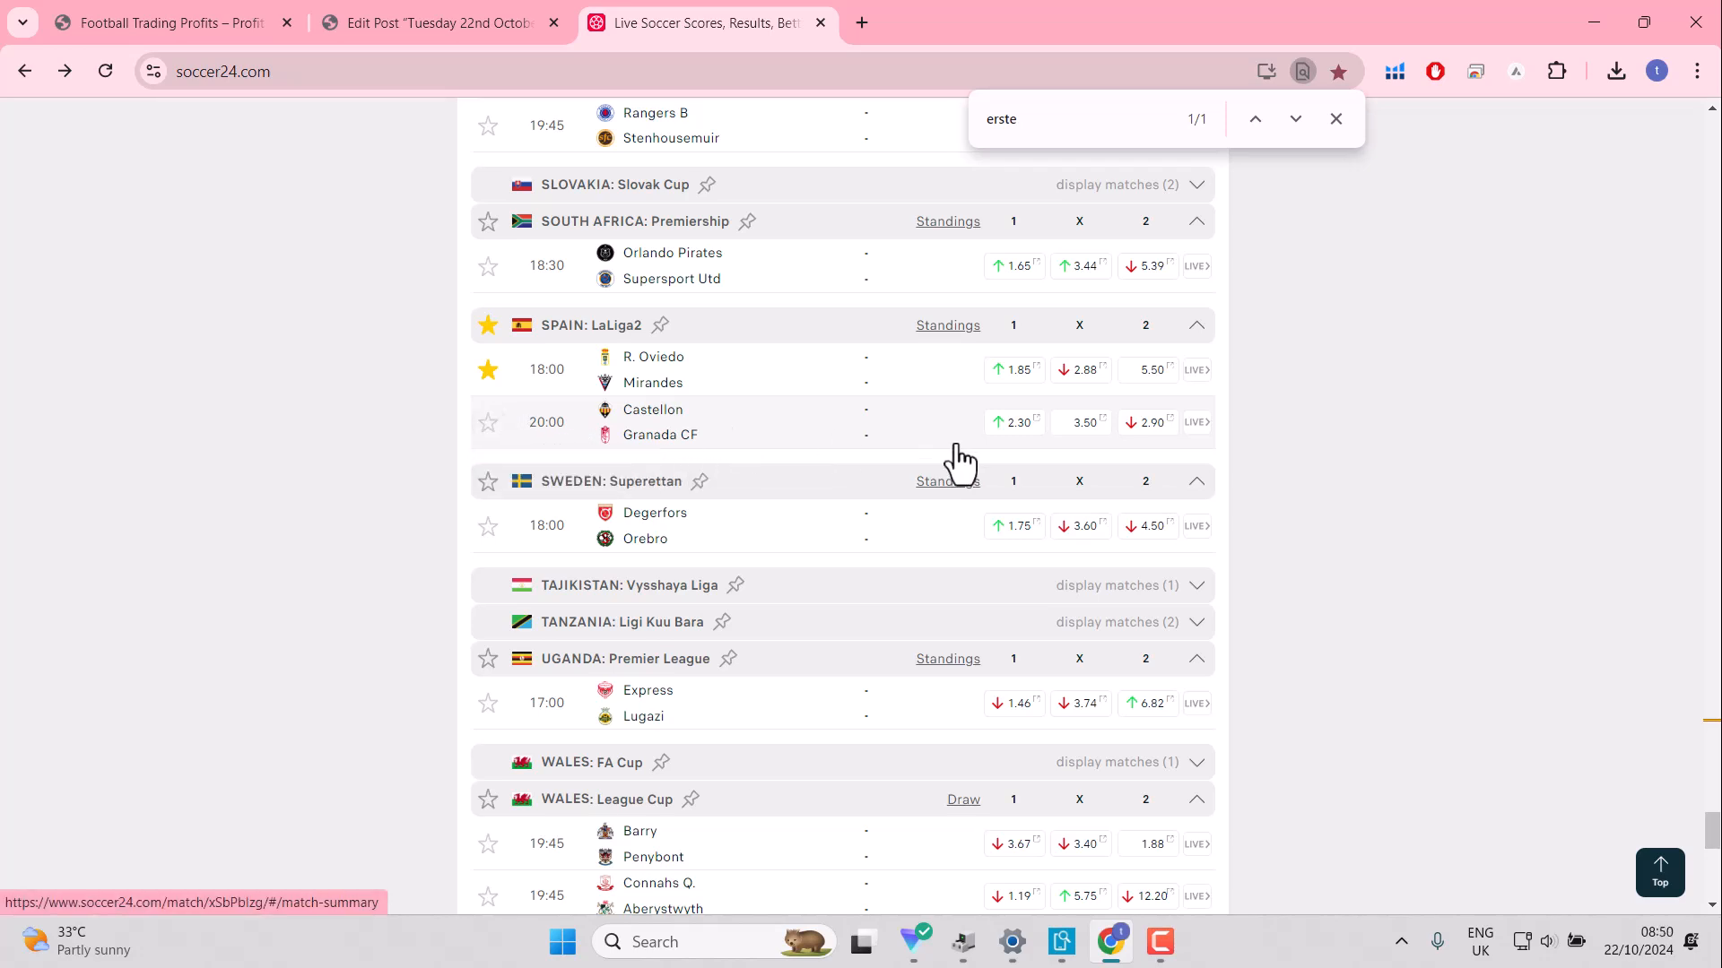
mouse_move(487, 421)
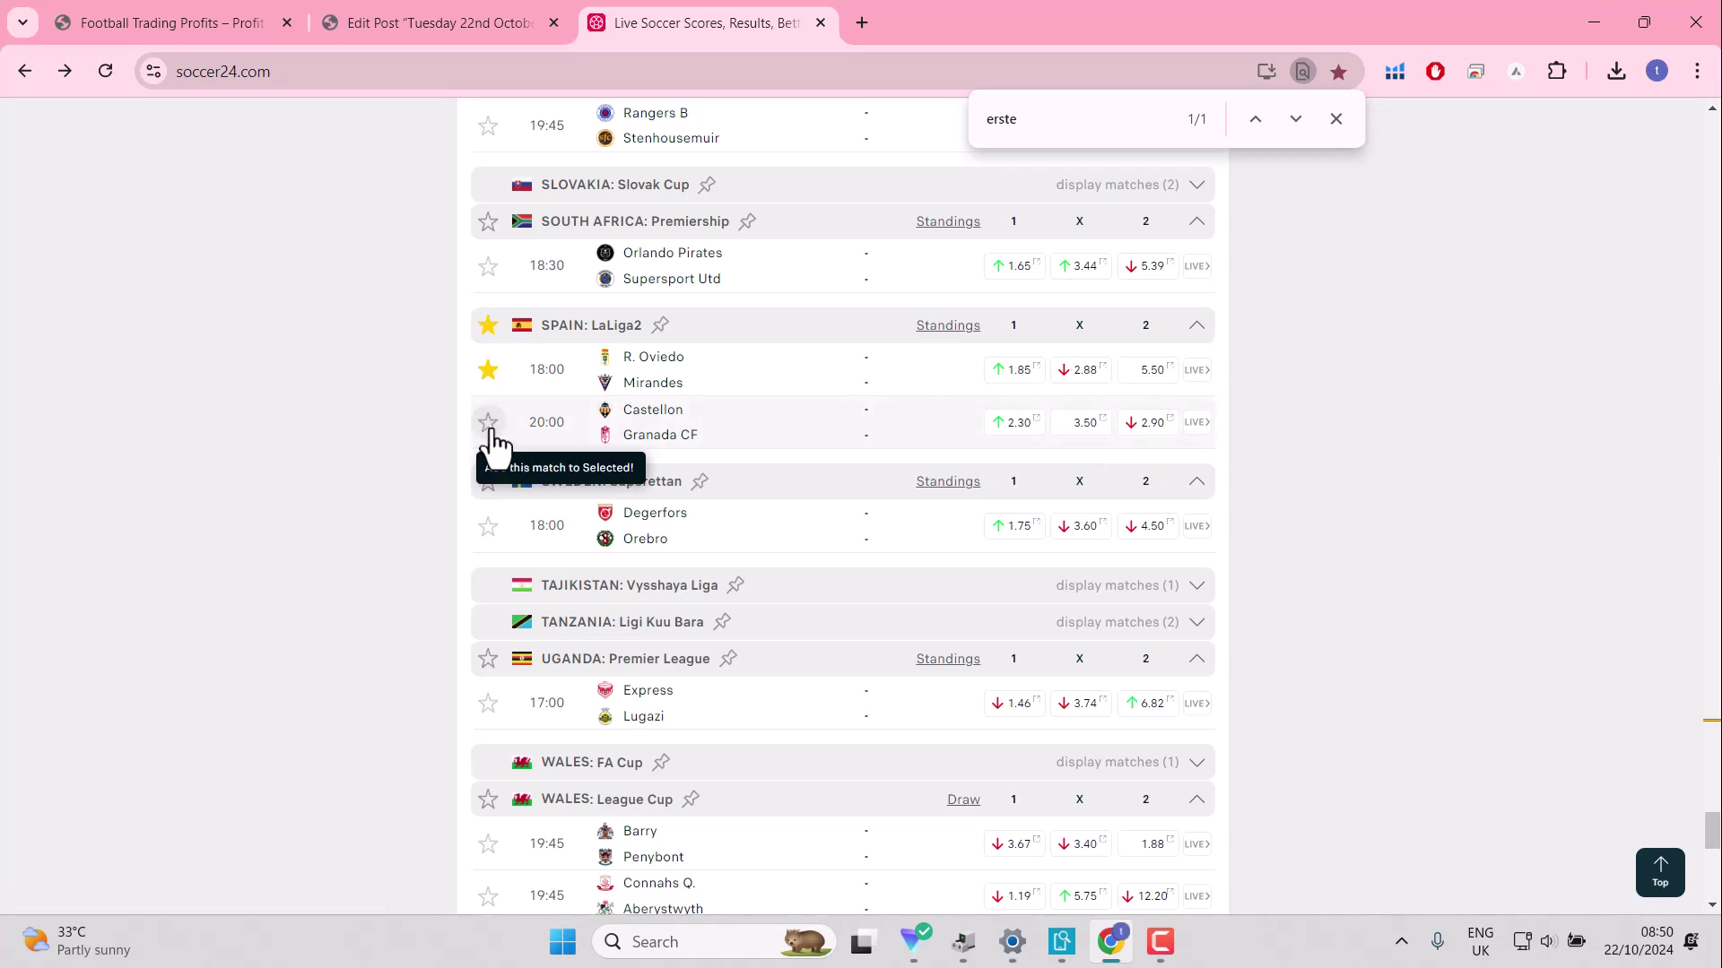
click(486, 421)
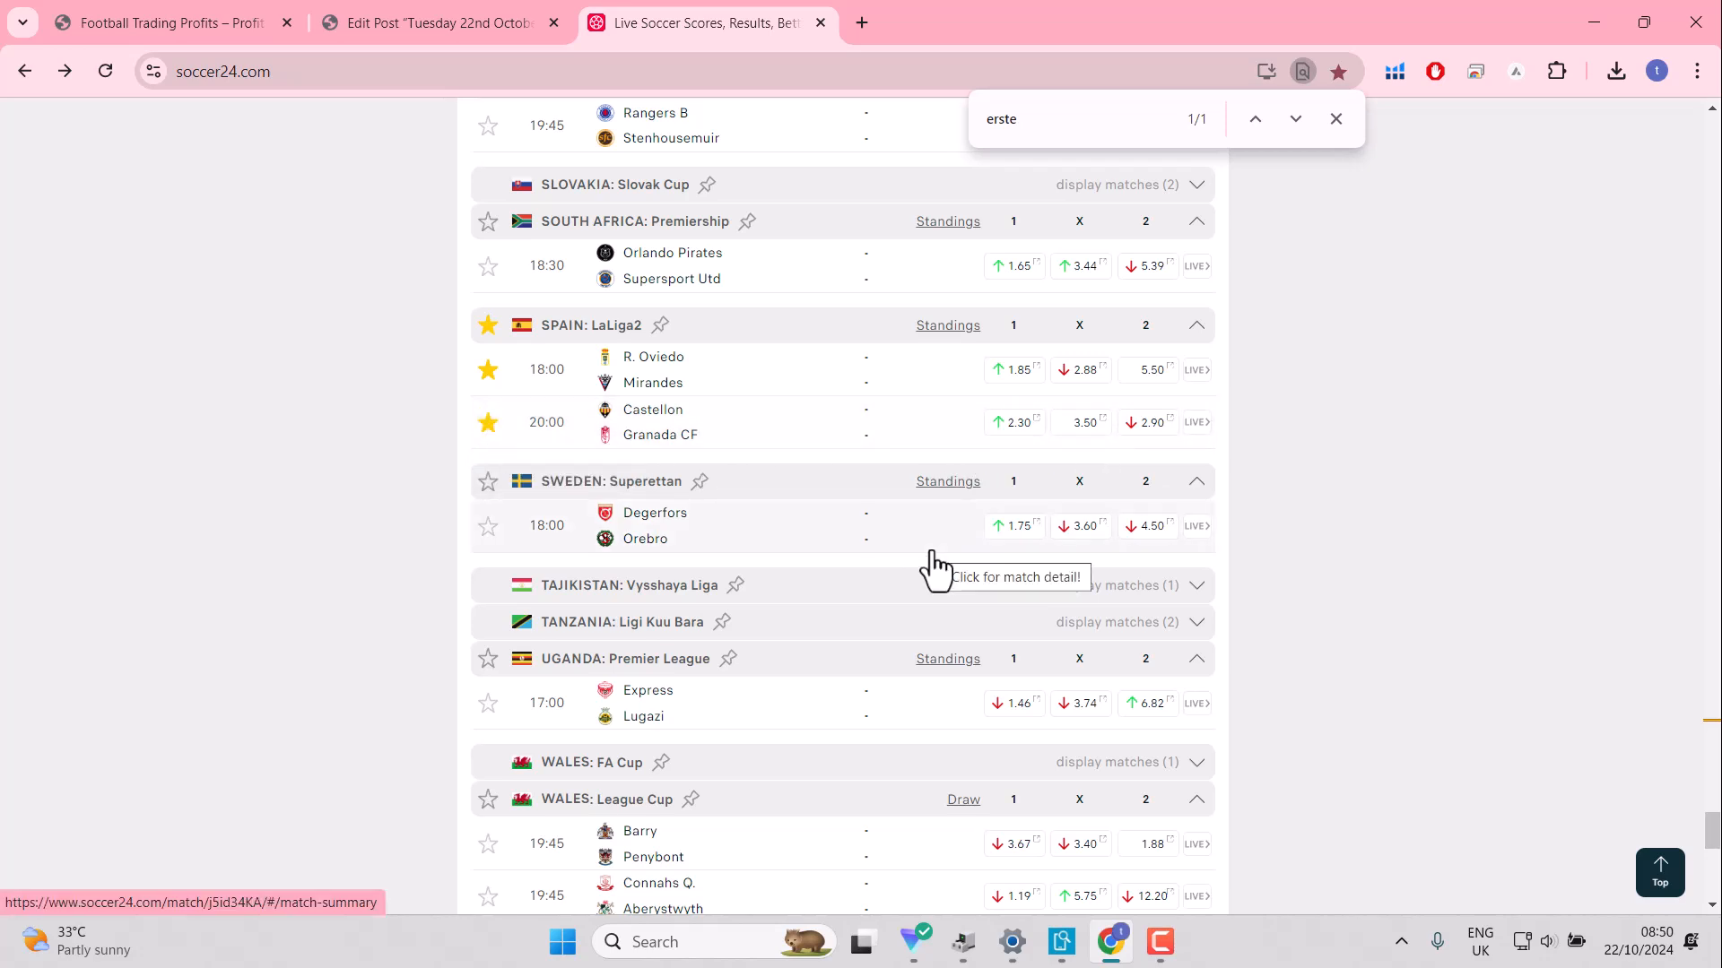
mouse_move(654, 543)
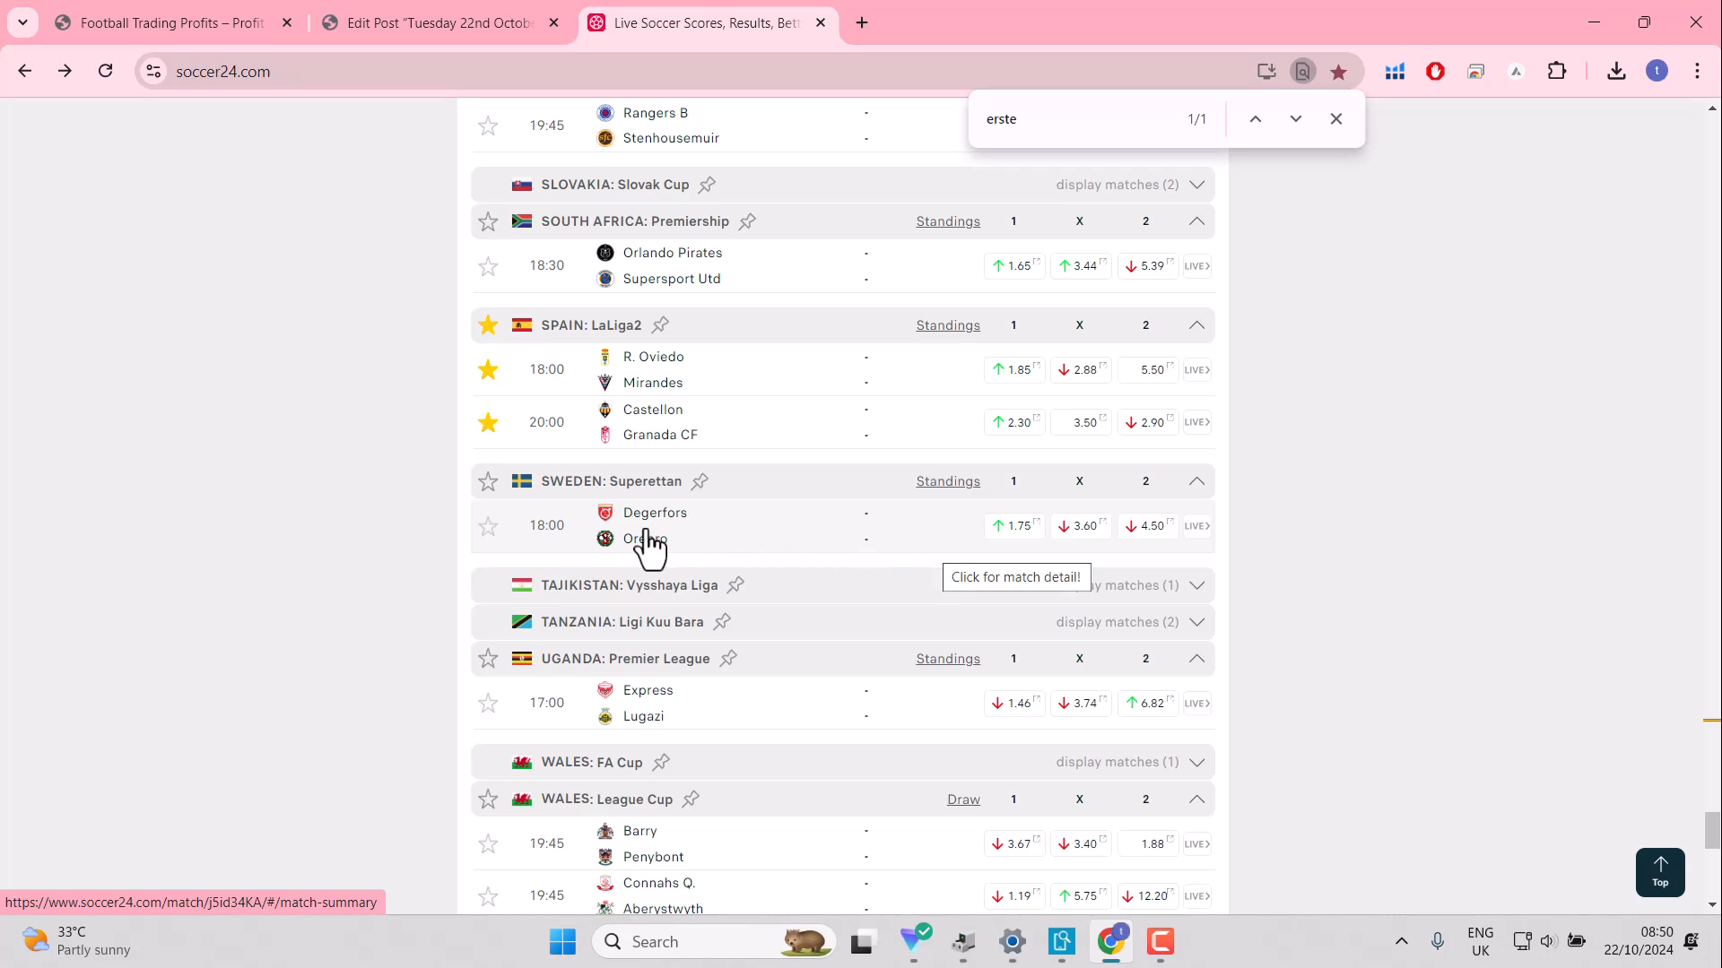
mouse_move(1624, 699)
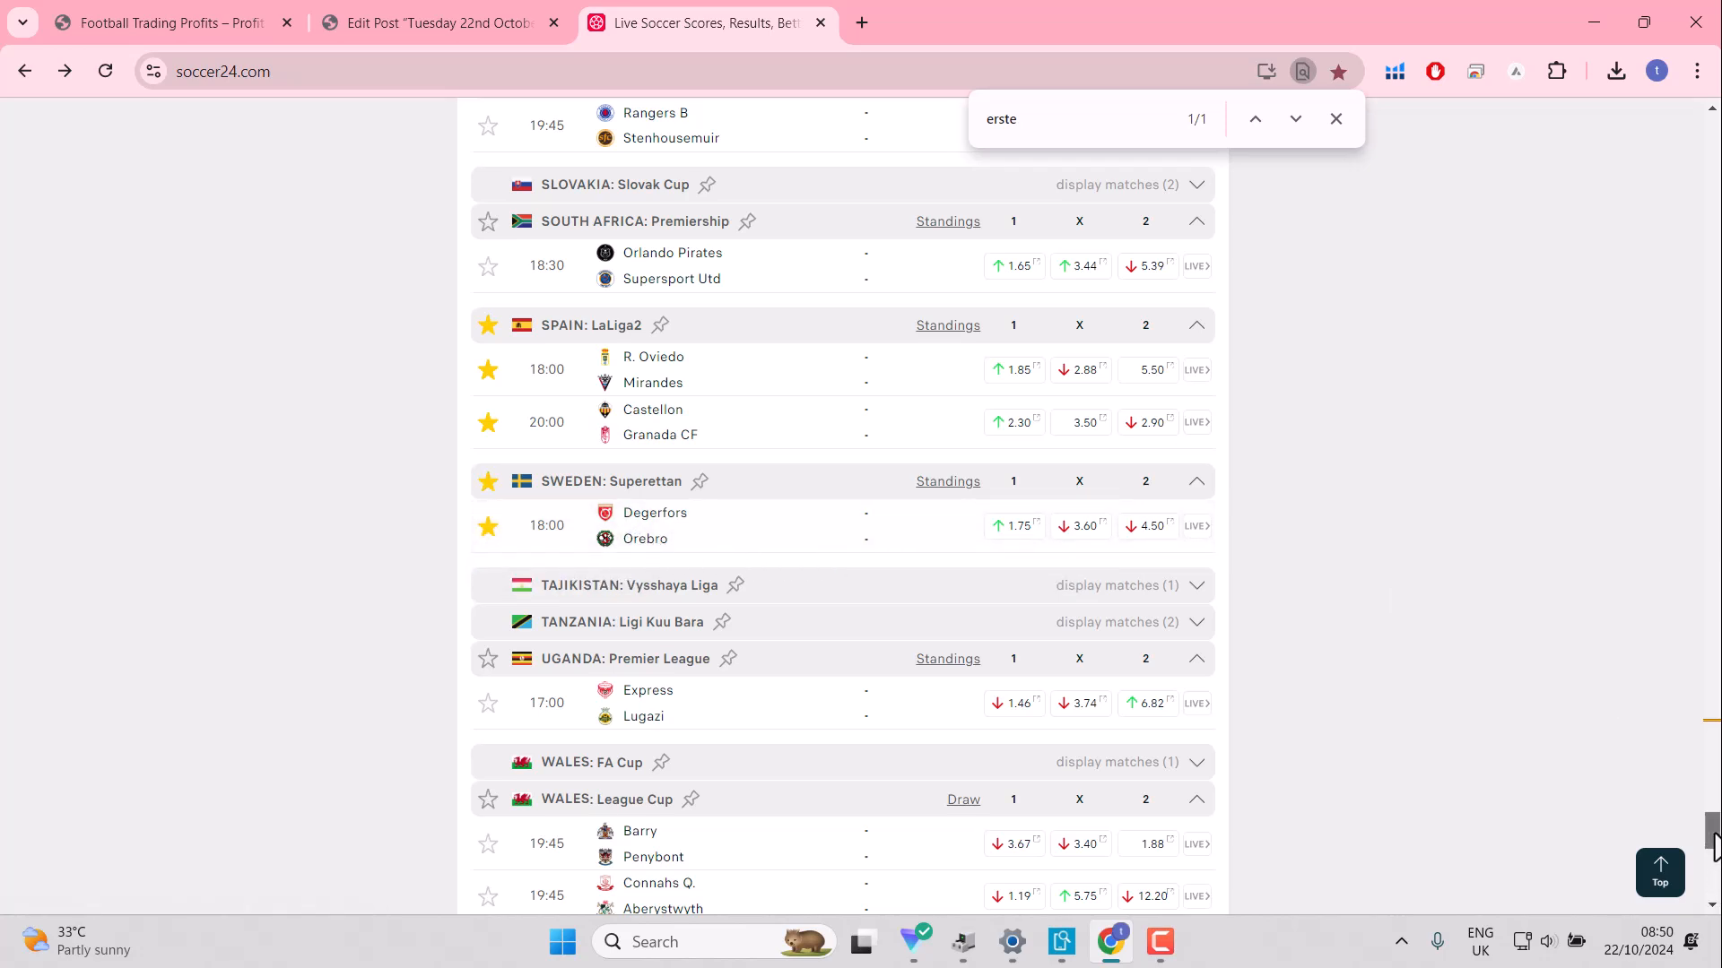
Step: Switch to the MY tab listing only the 60 followed matches
scroll(down, 3)
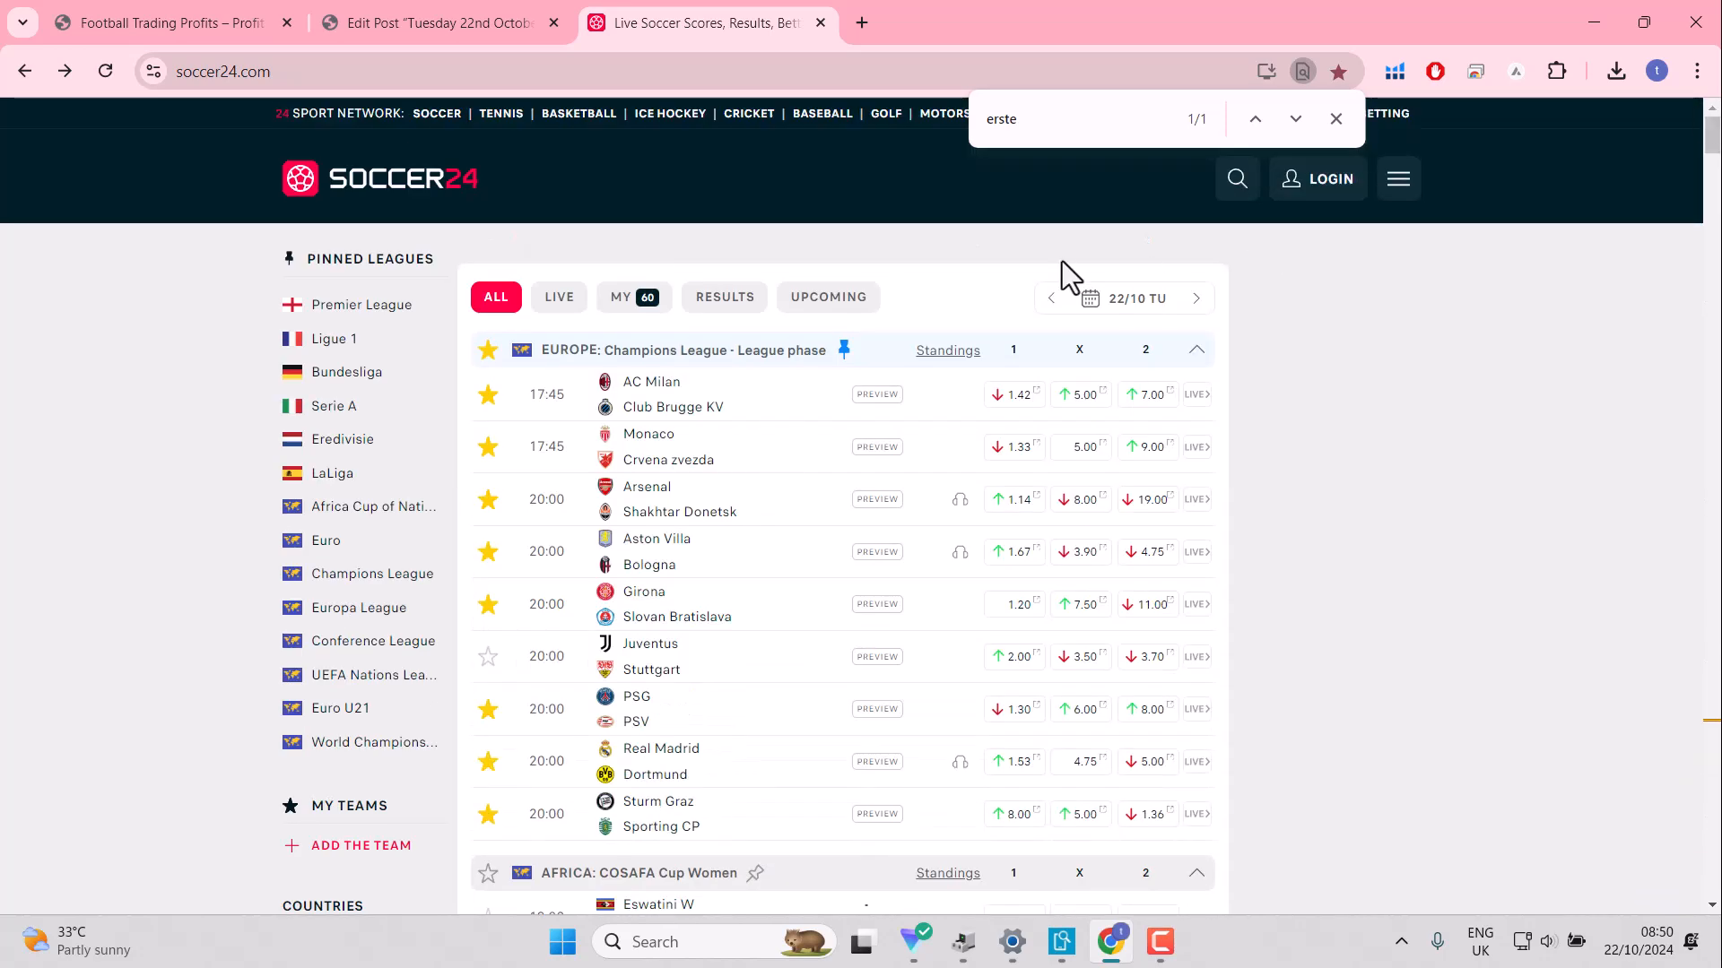
click(621, 297)
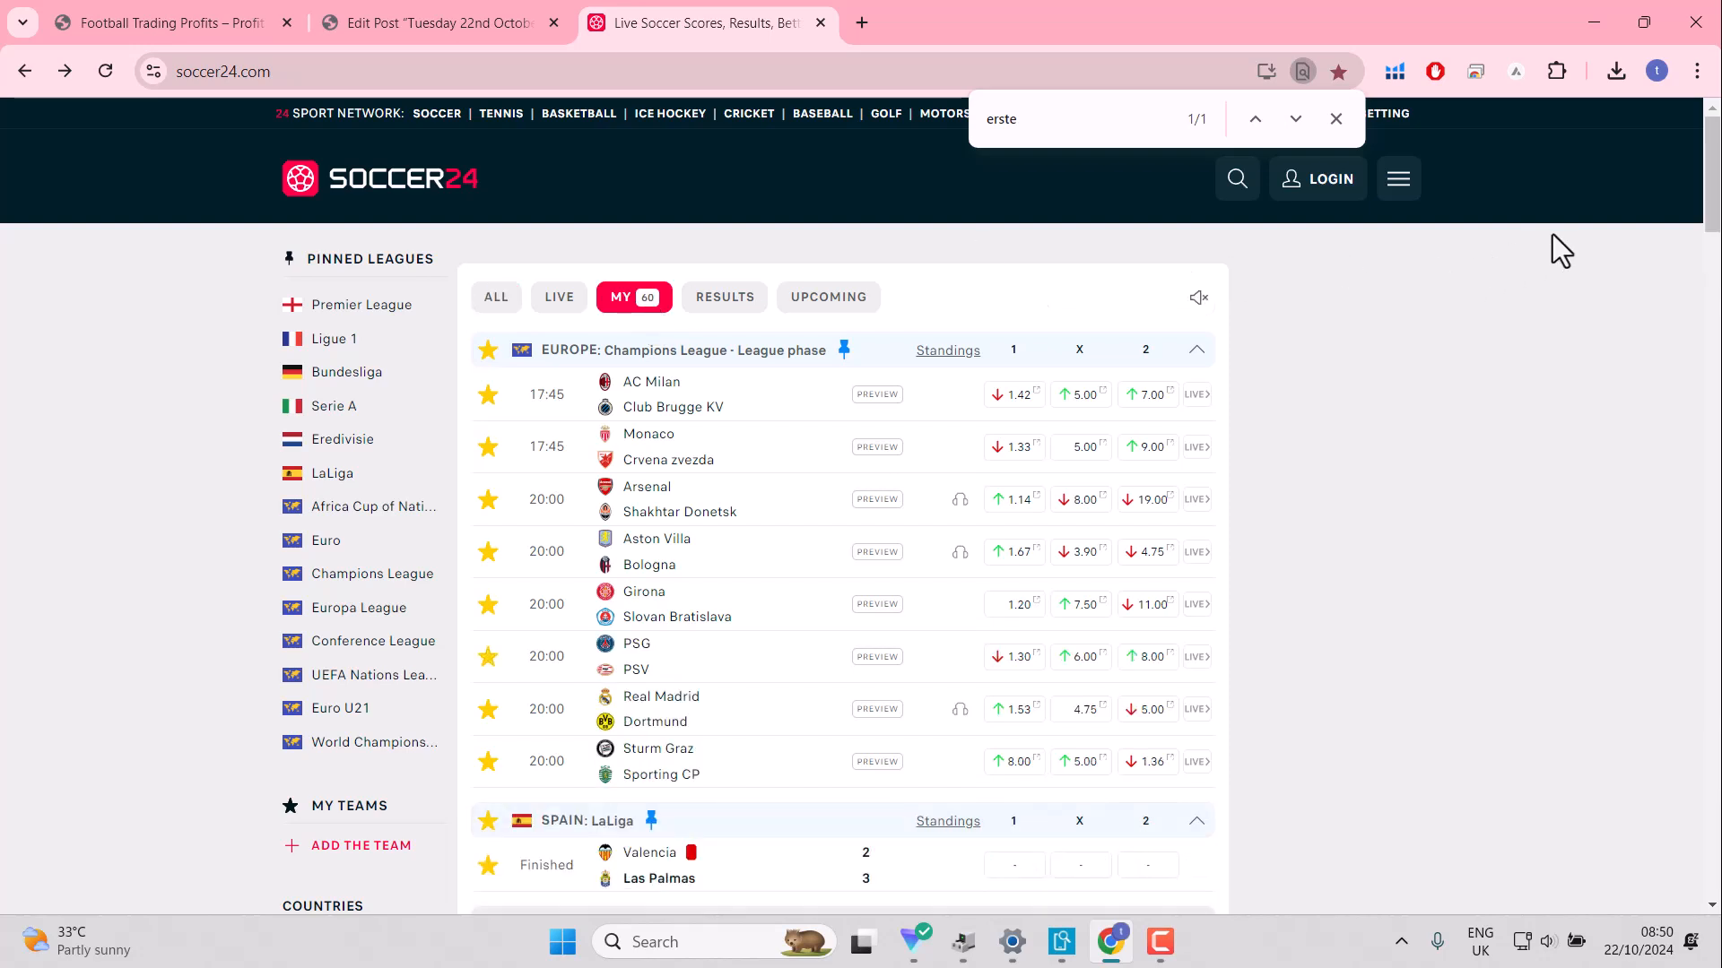
scroll(down, 3)
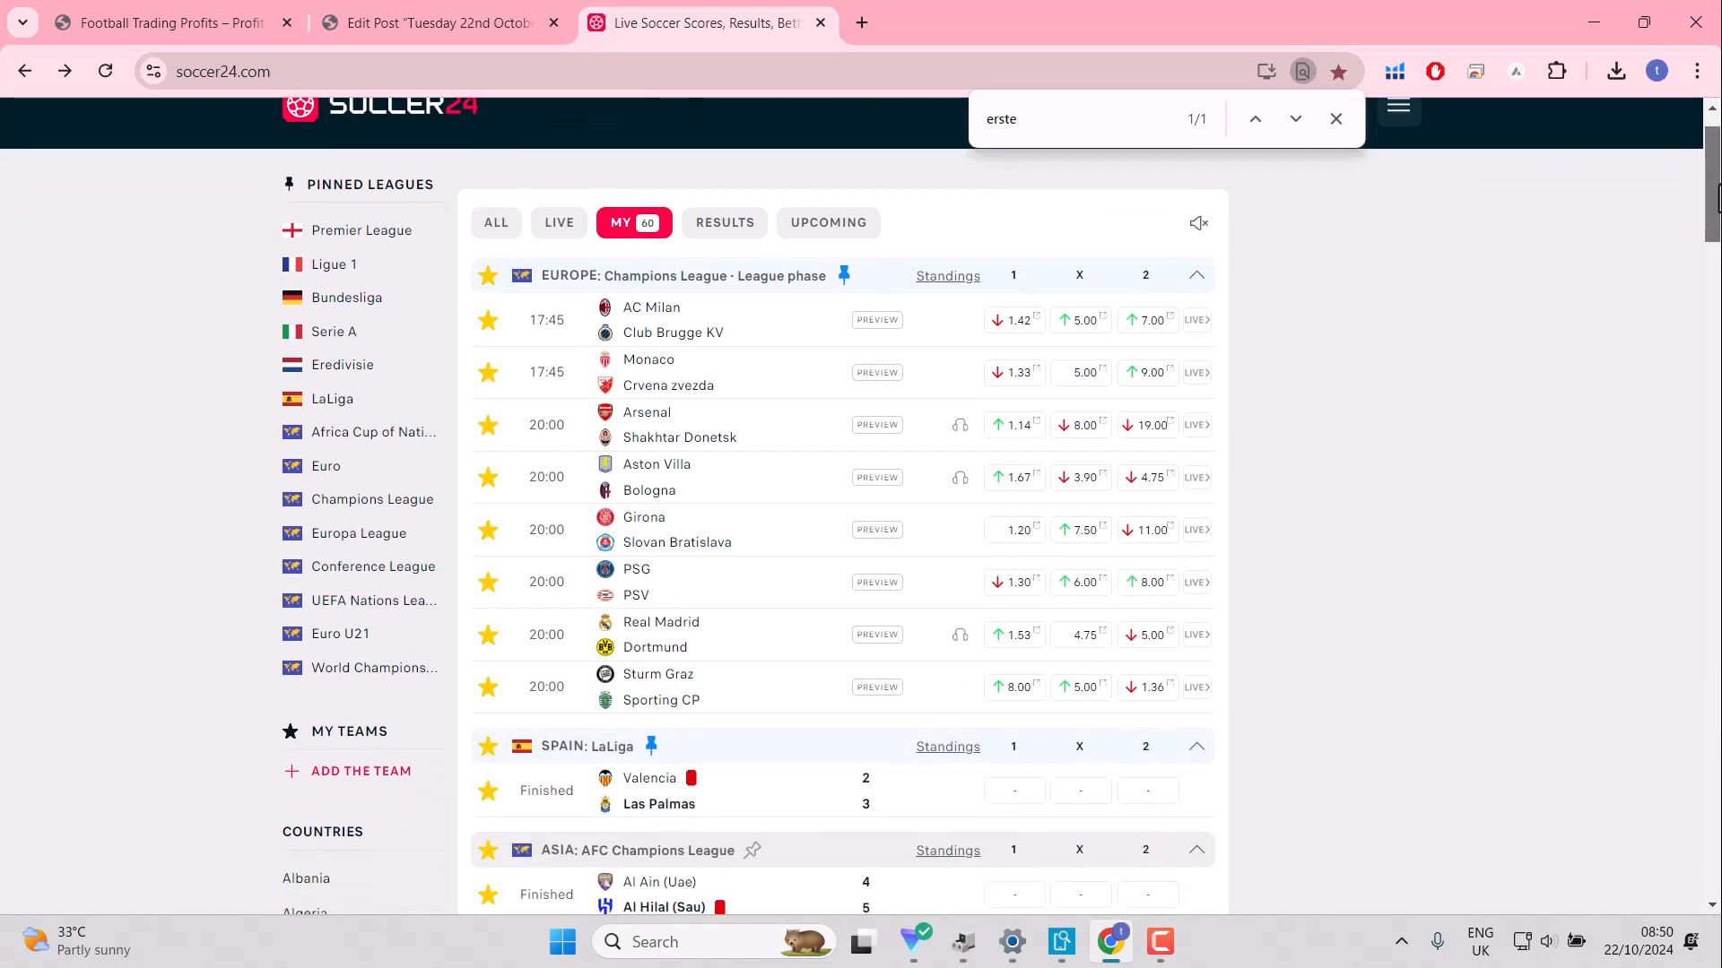
scroll(up, 3)
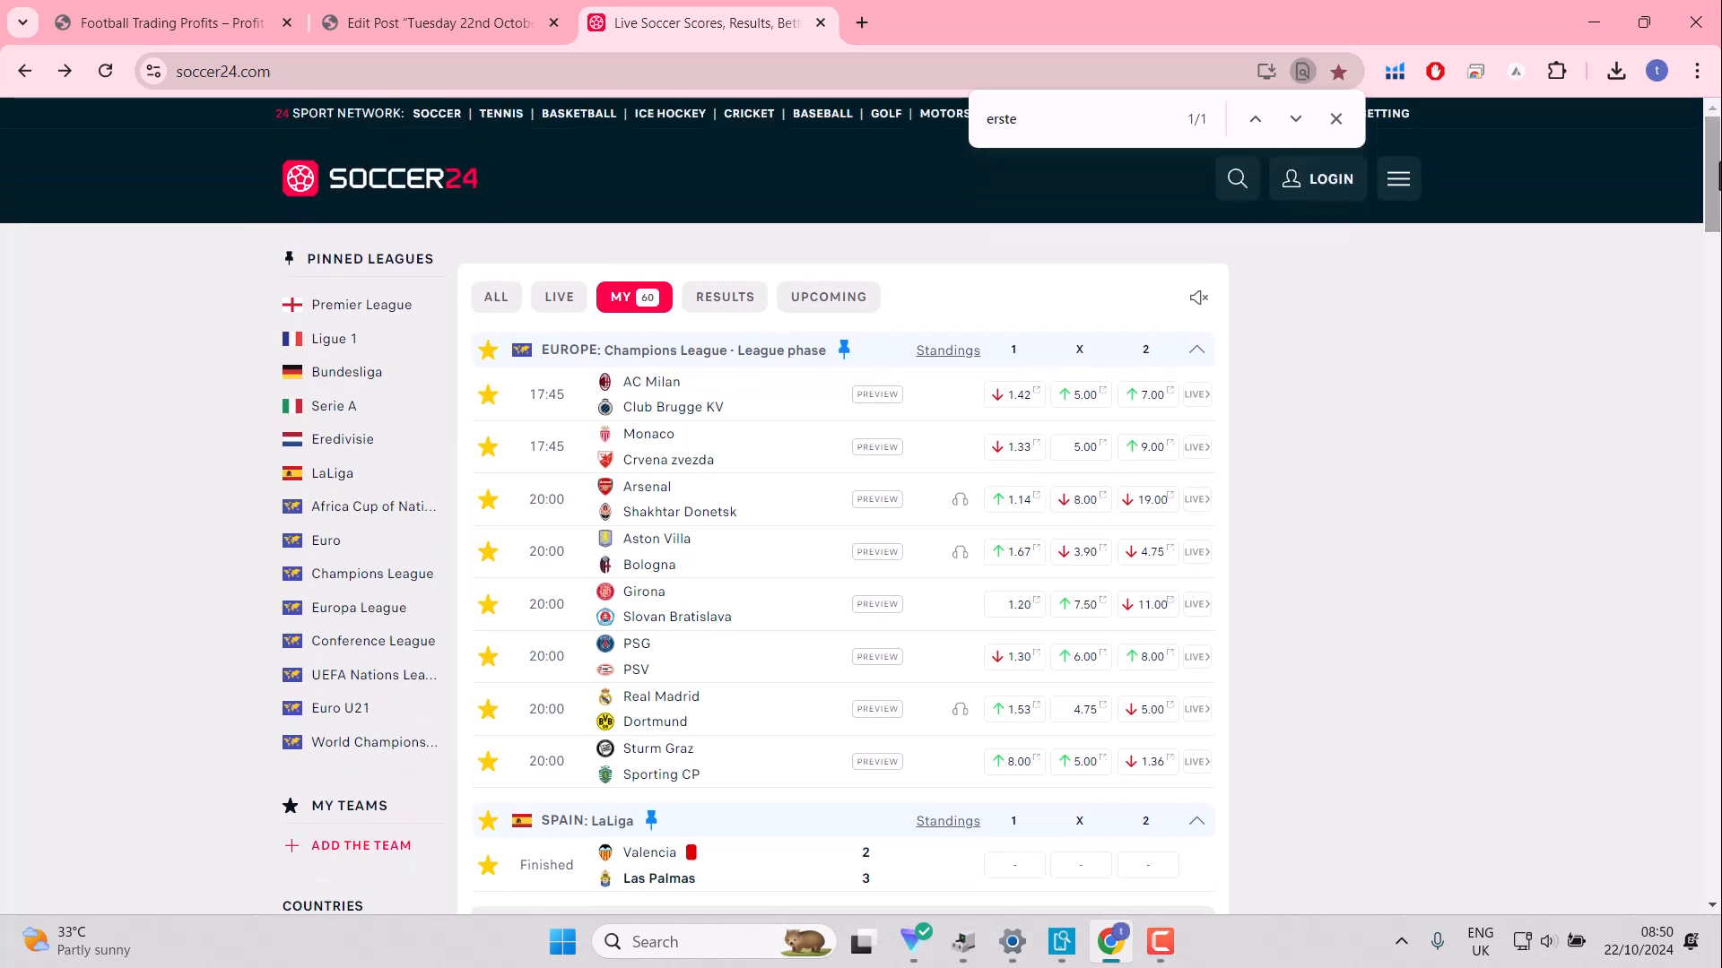
mouse_move(862, 23)
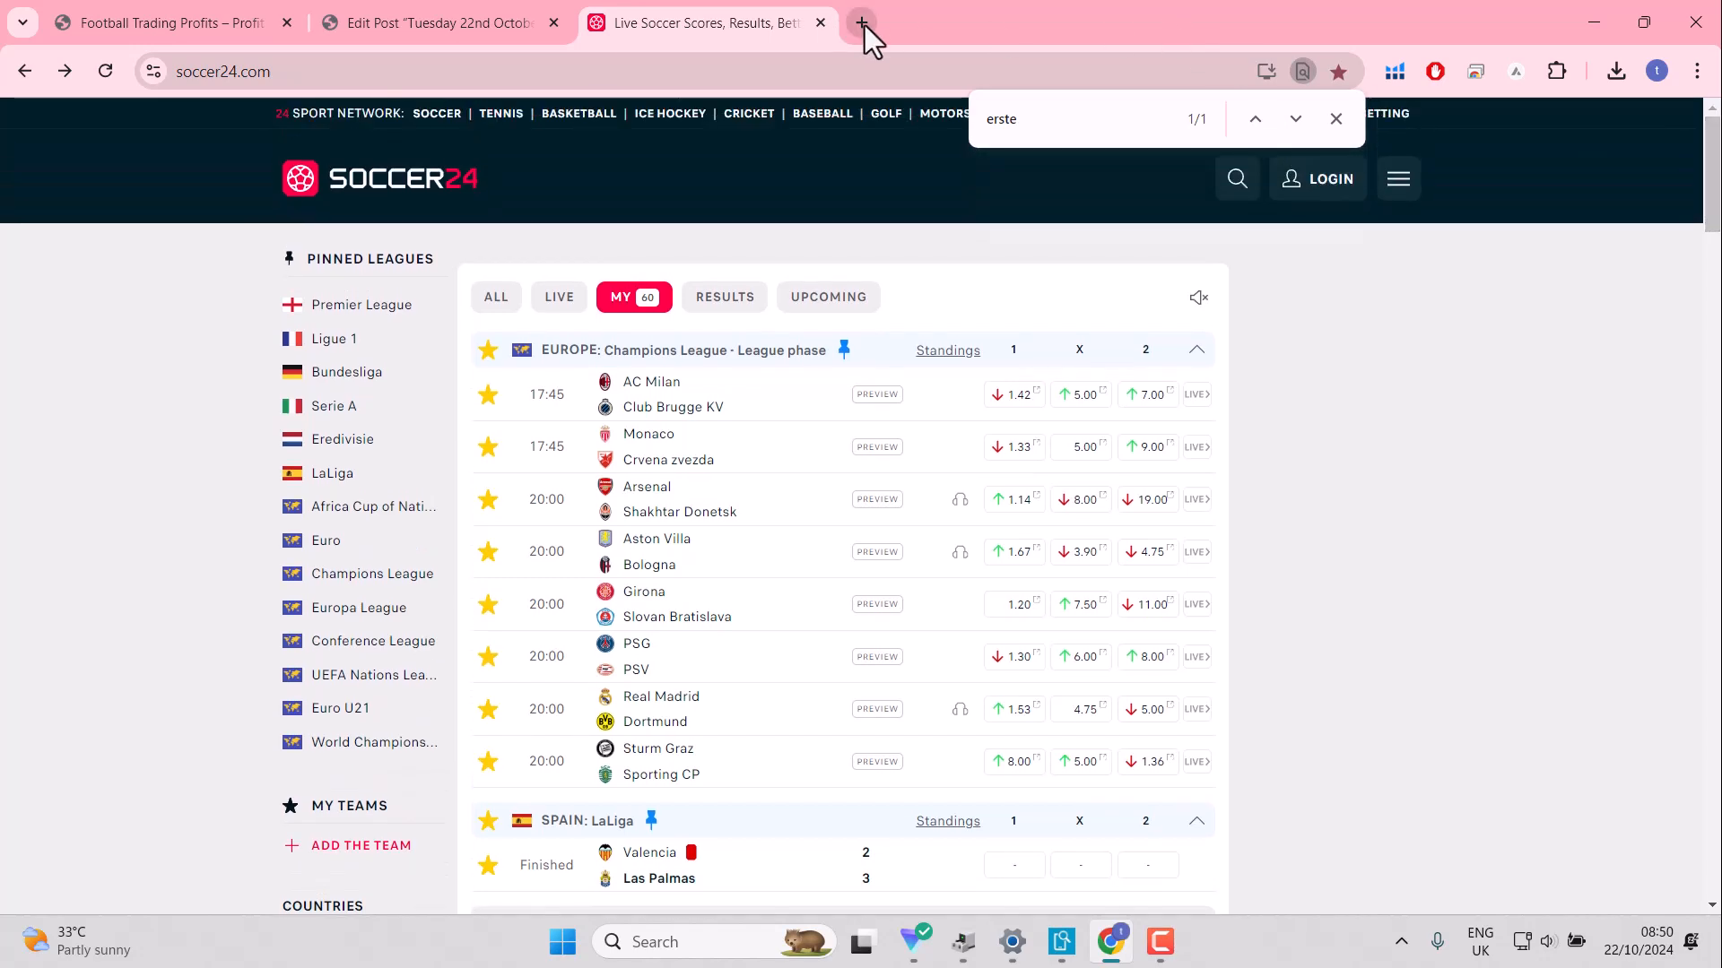
Step: Open Flashscore in a new tab with odds shown for today's matches
click(863, 22)
text(flashscore.com)
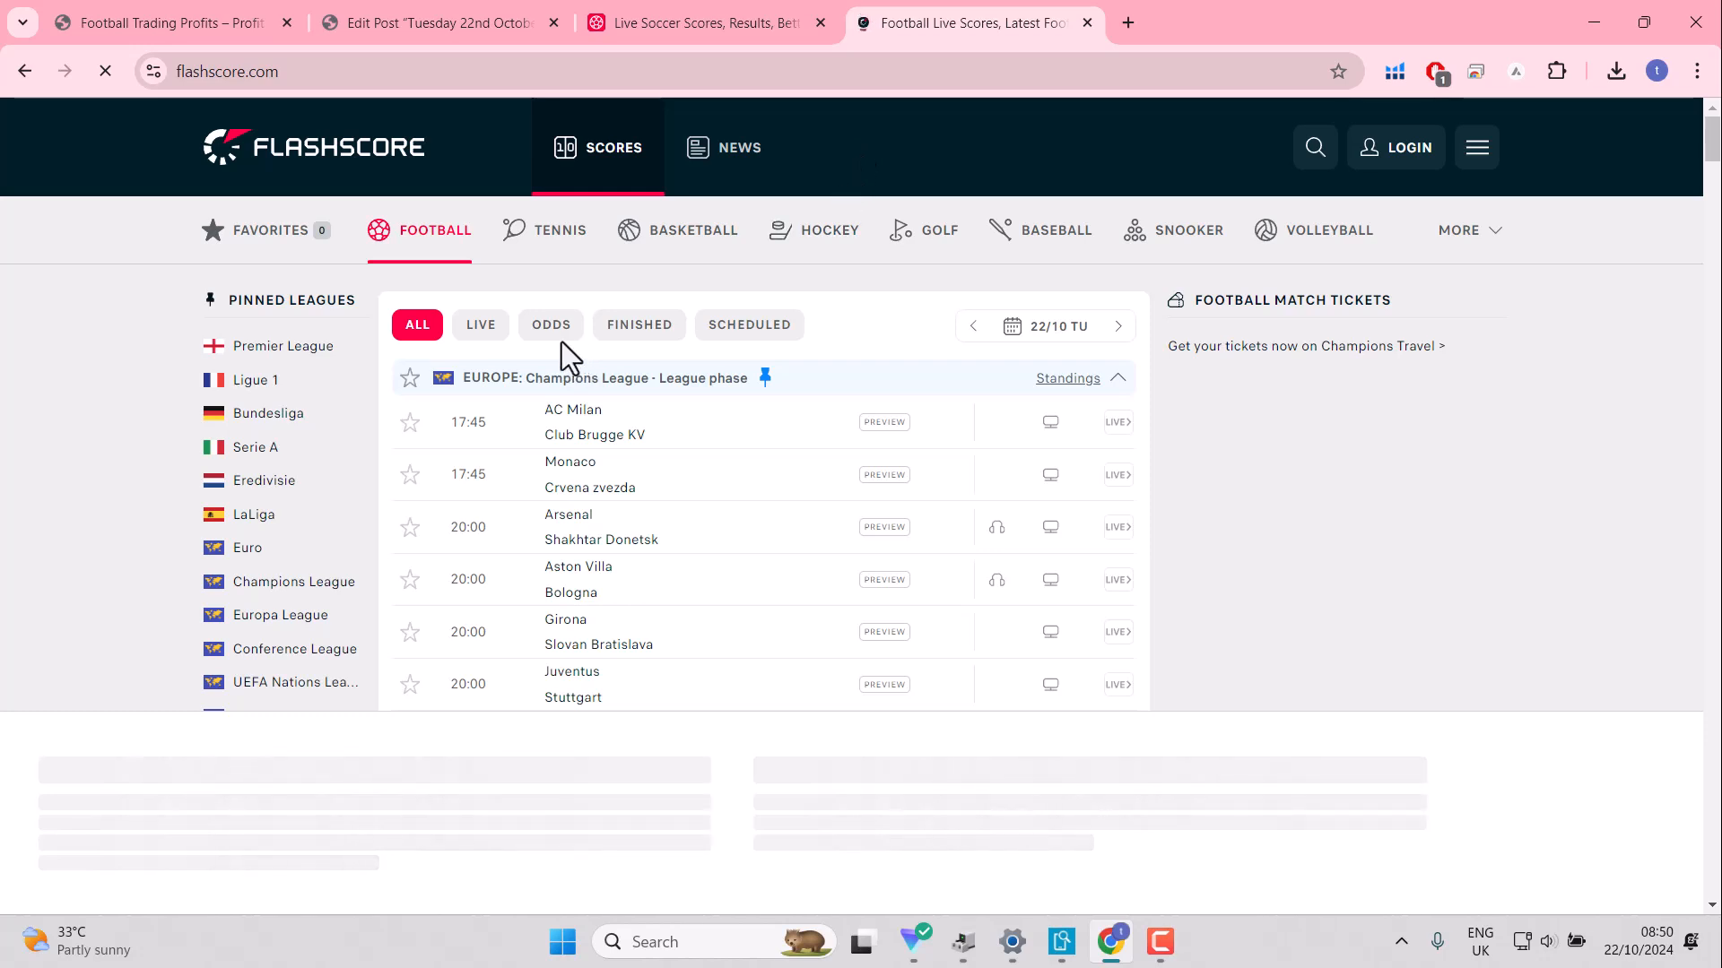
click(550, 324)
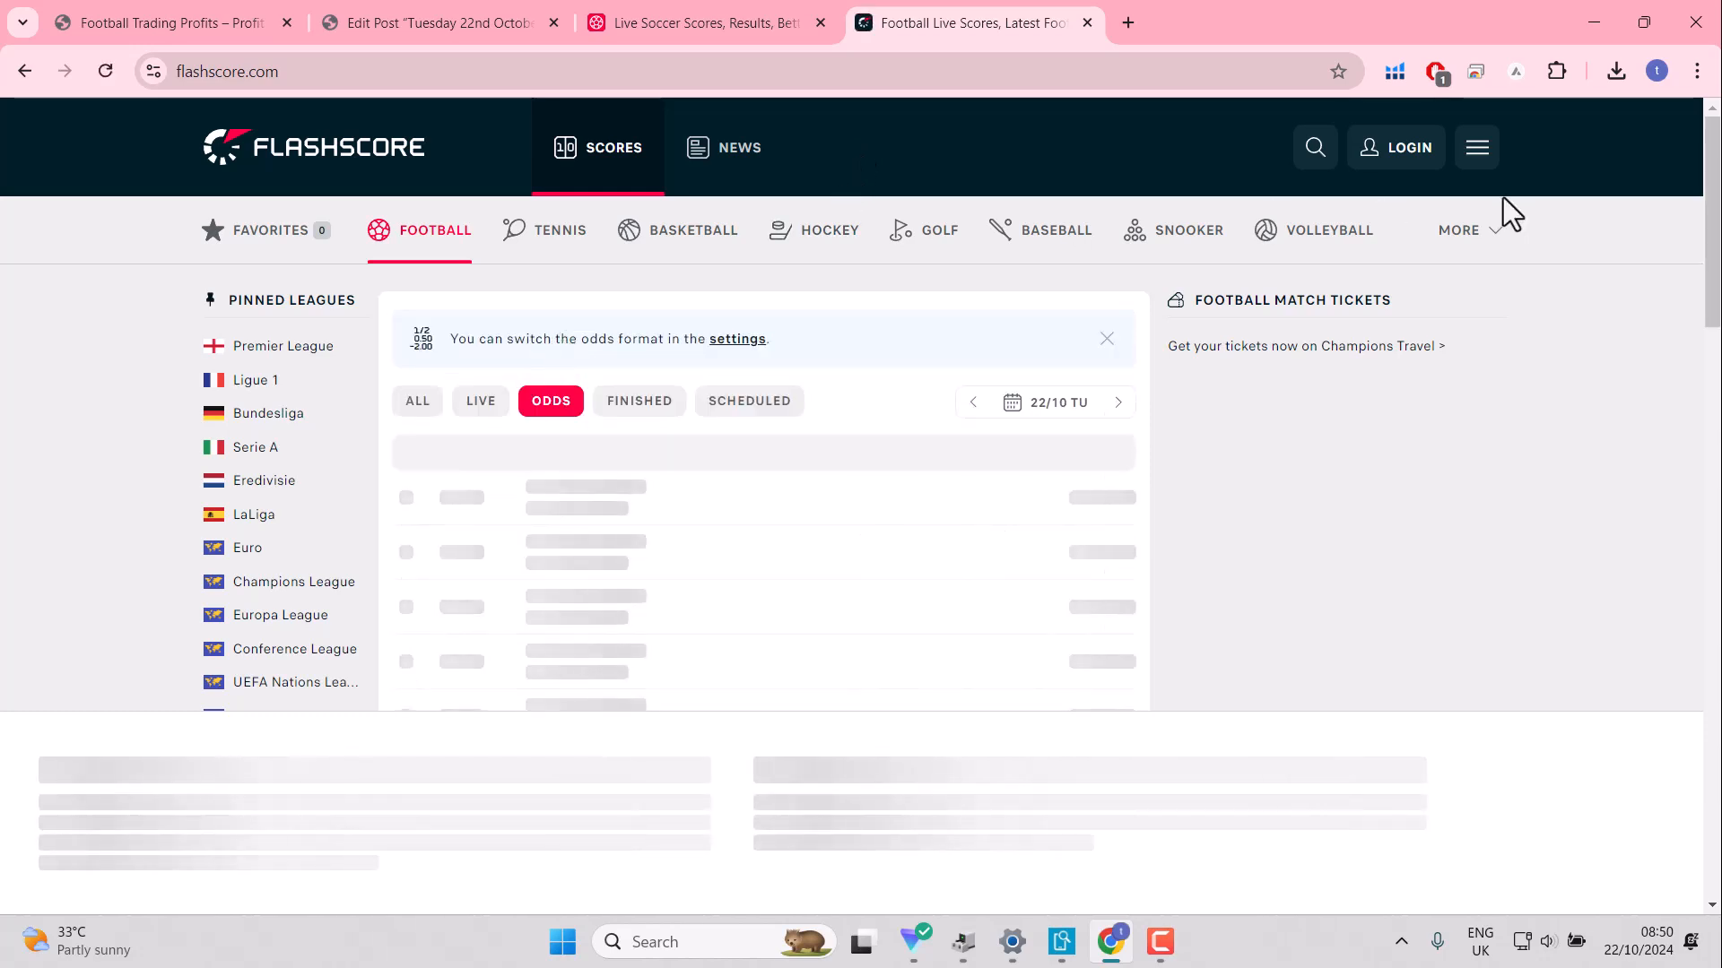
scroll(down, 3)
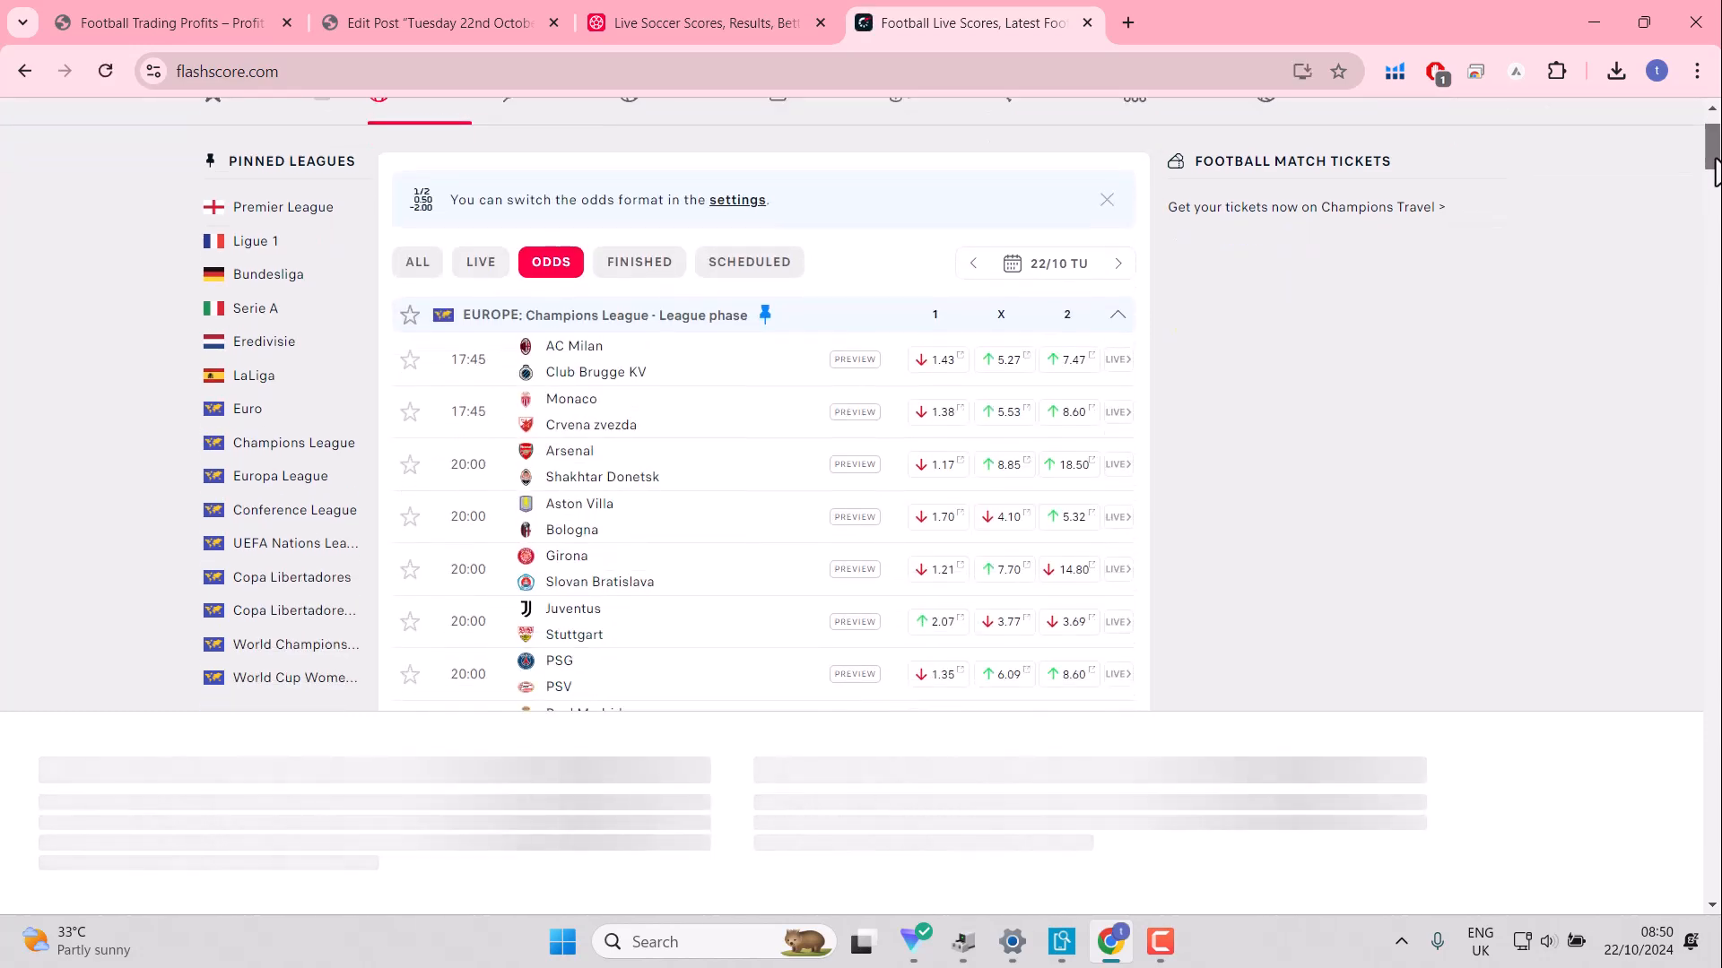
scroll(down, 3)
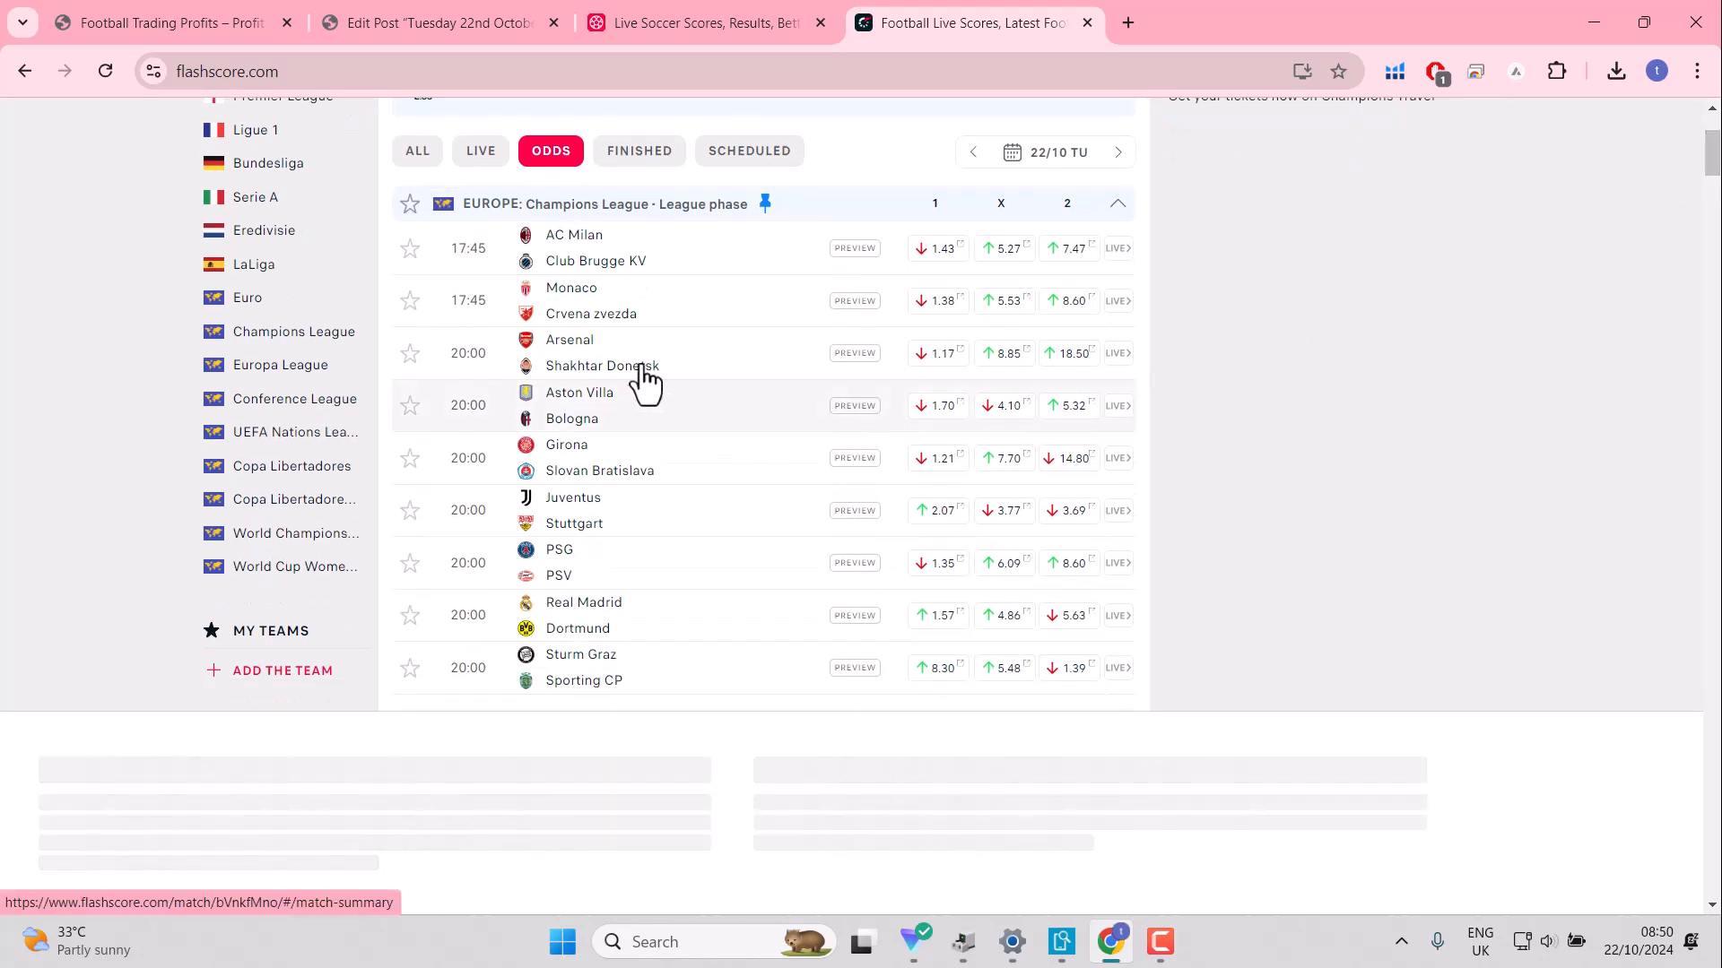
mouse_move(428, 334)
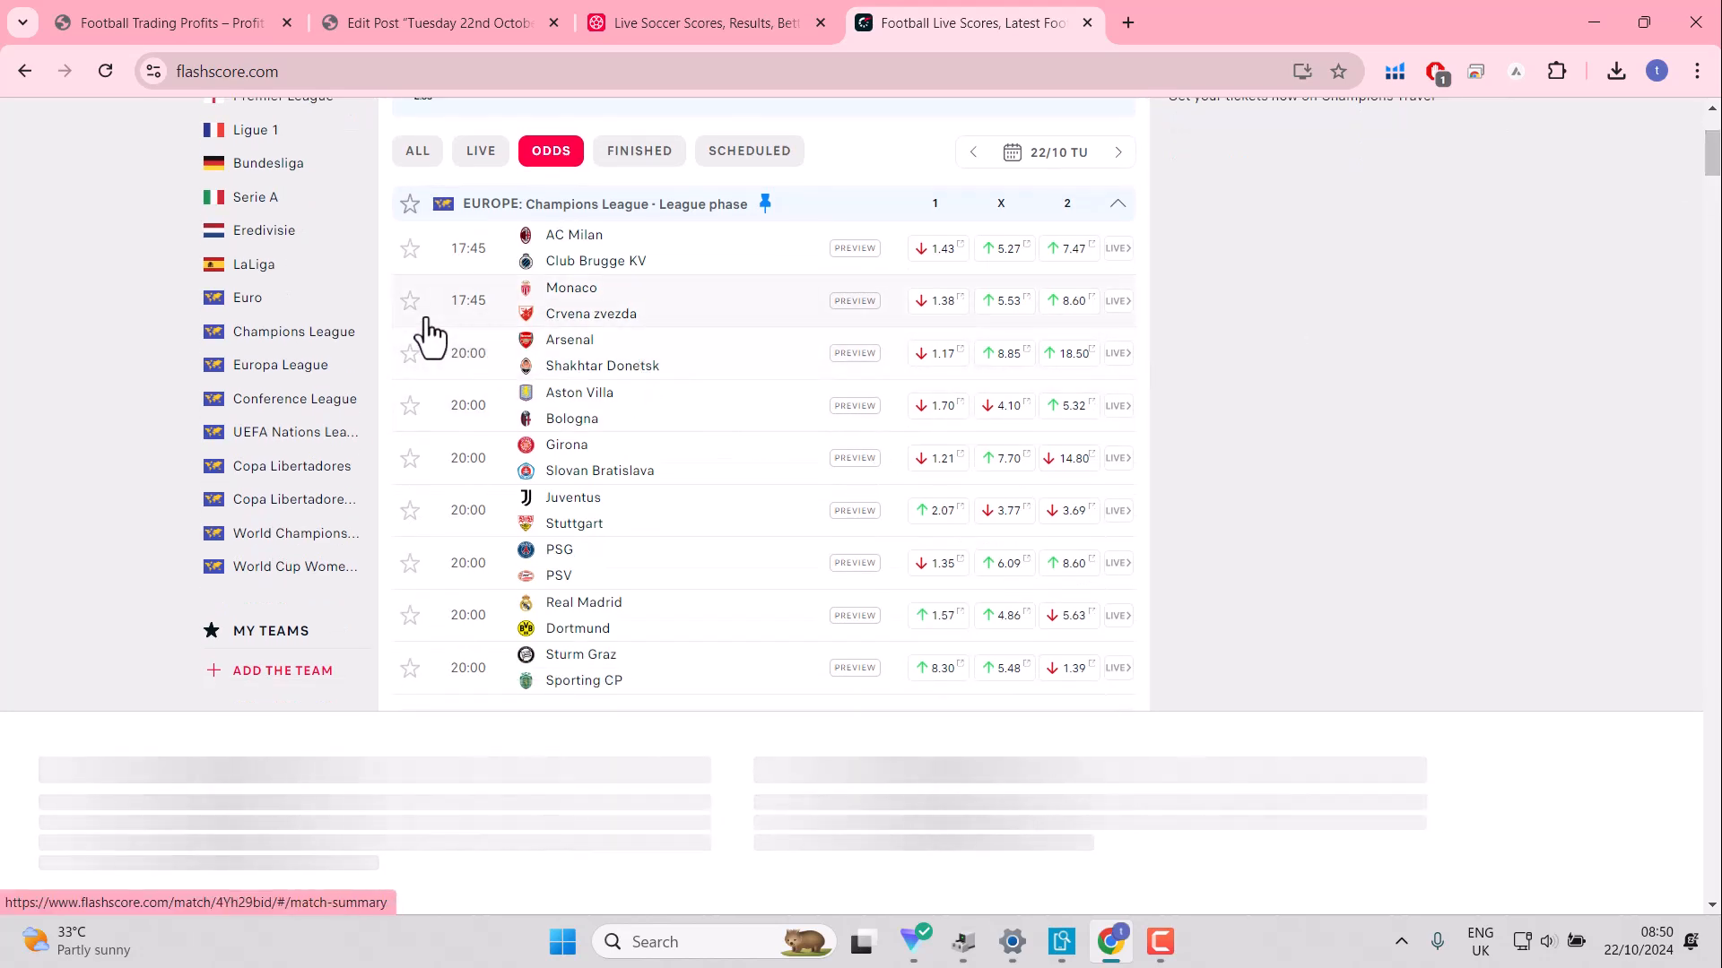
Step: Star Monaco–Crvena zvezda, Arsenal–Shakhtar Donetsk, Girona–Slovan Bratislava and PSG–PSV
click(410, 301)
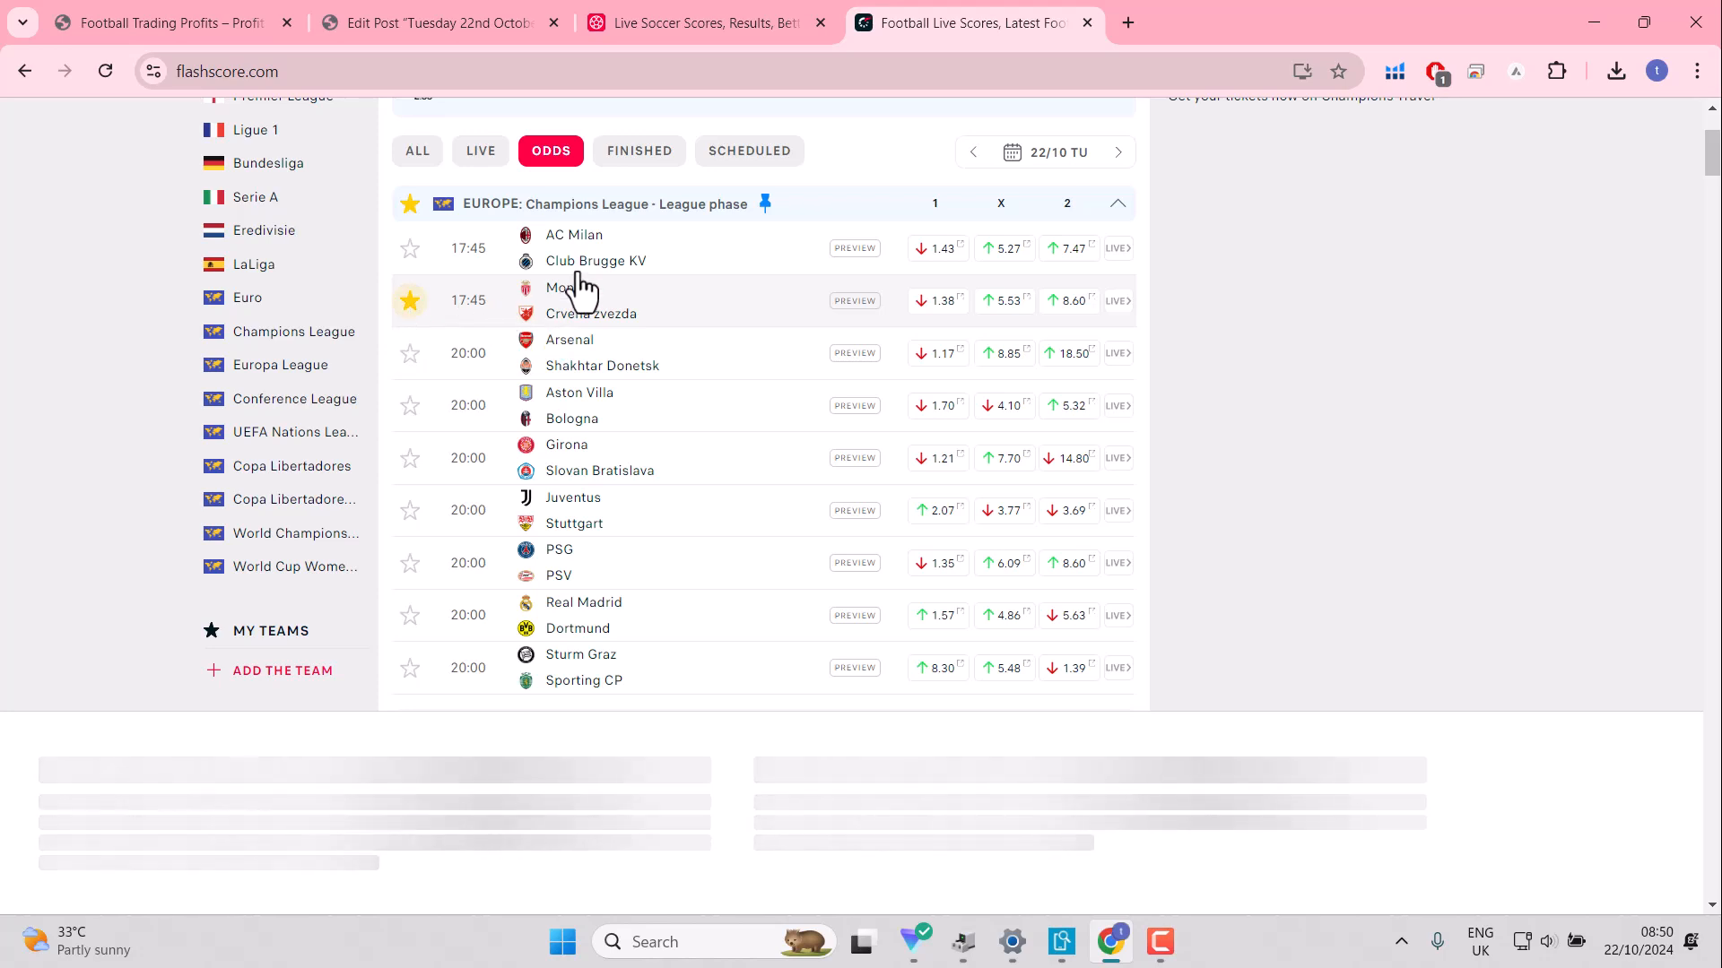
mouse_move(935, 300)
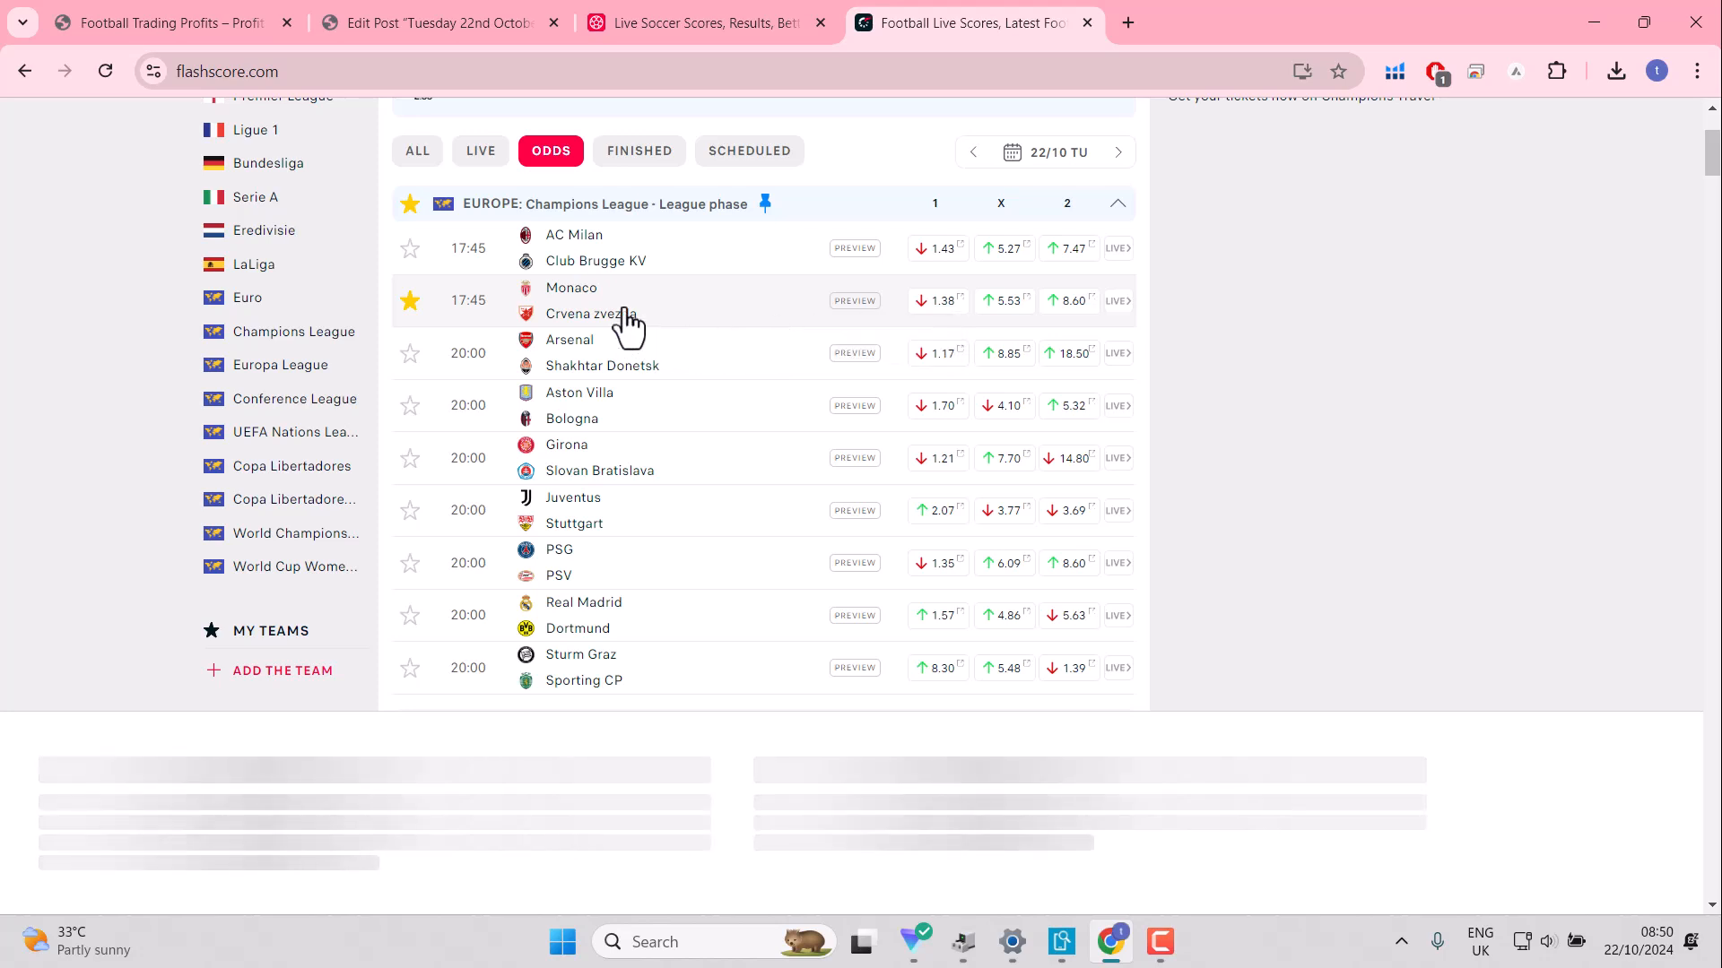
mouse_move(609, 308)
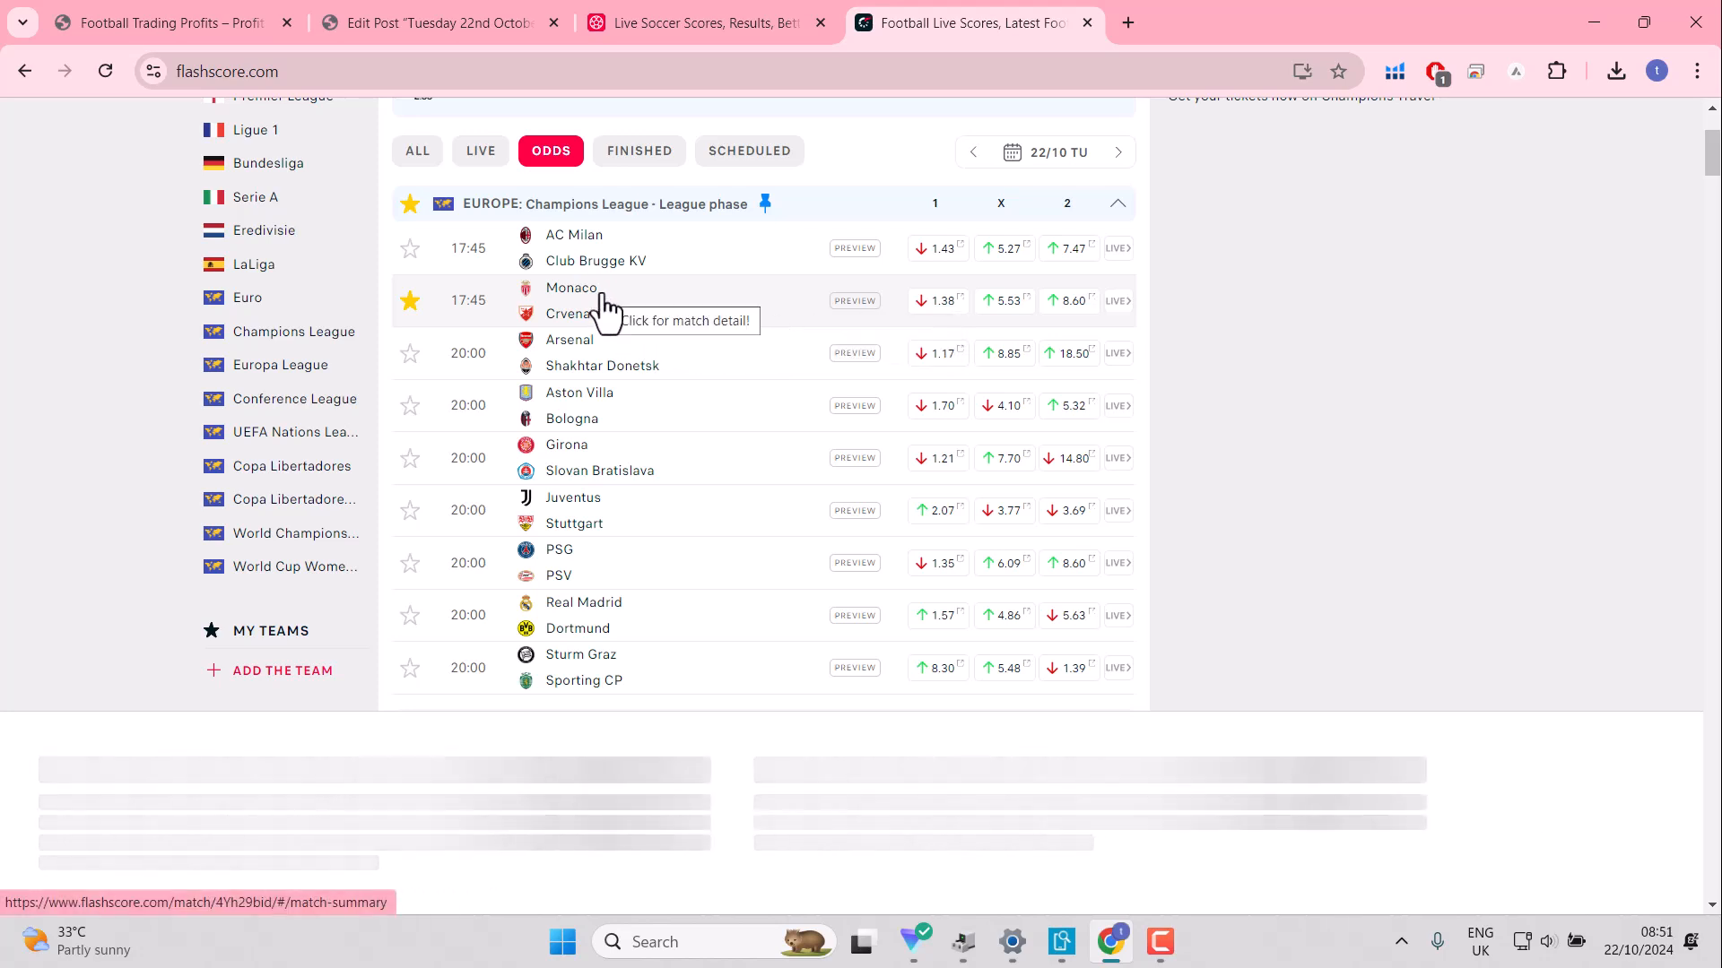
mouse_move(591, 305)
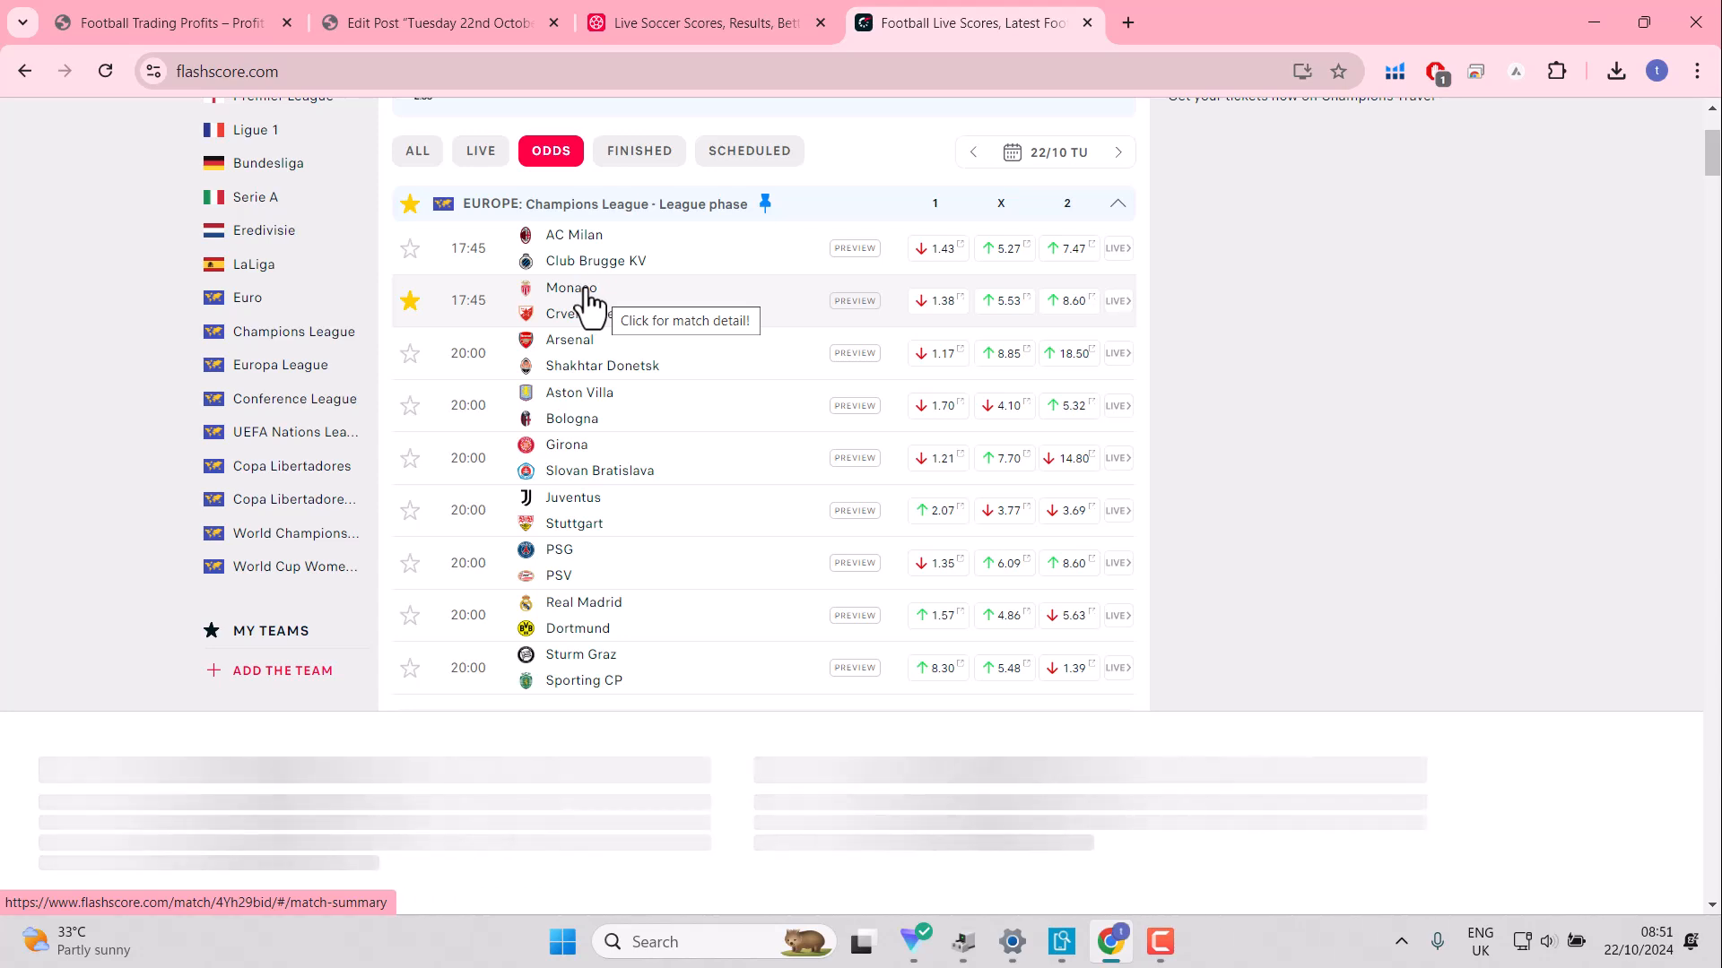
mouse_move(410, 353)
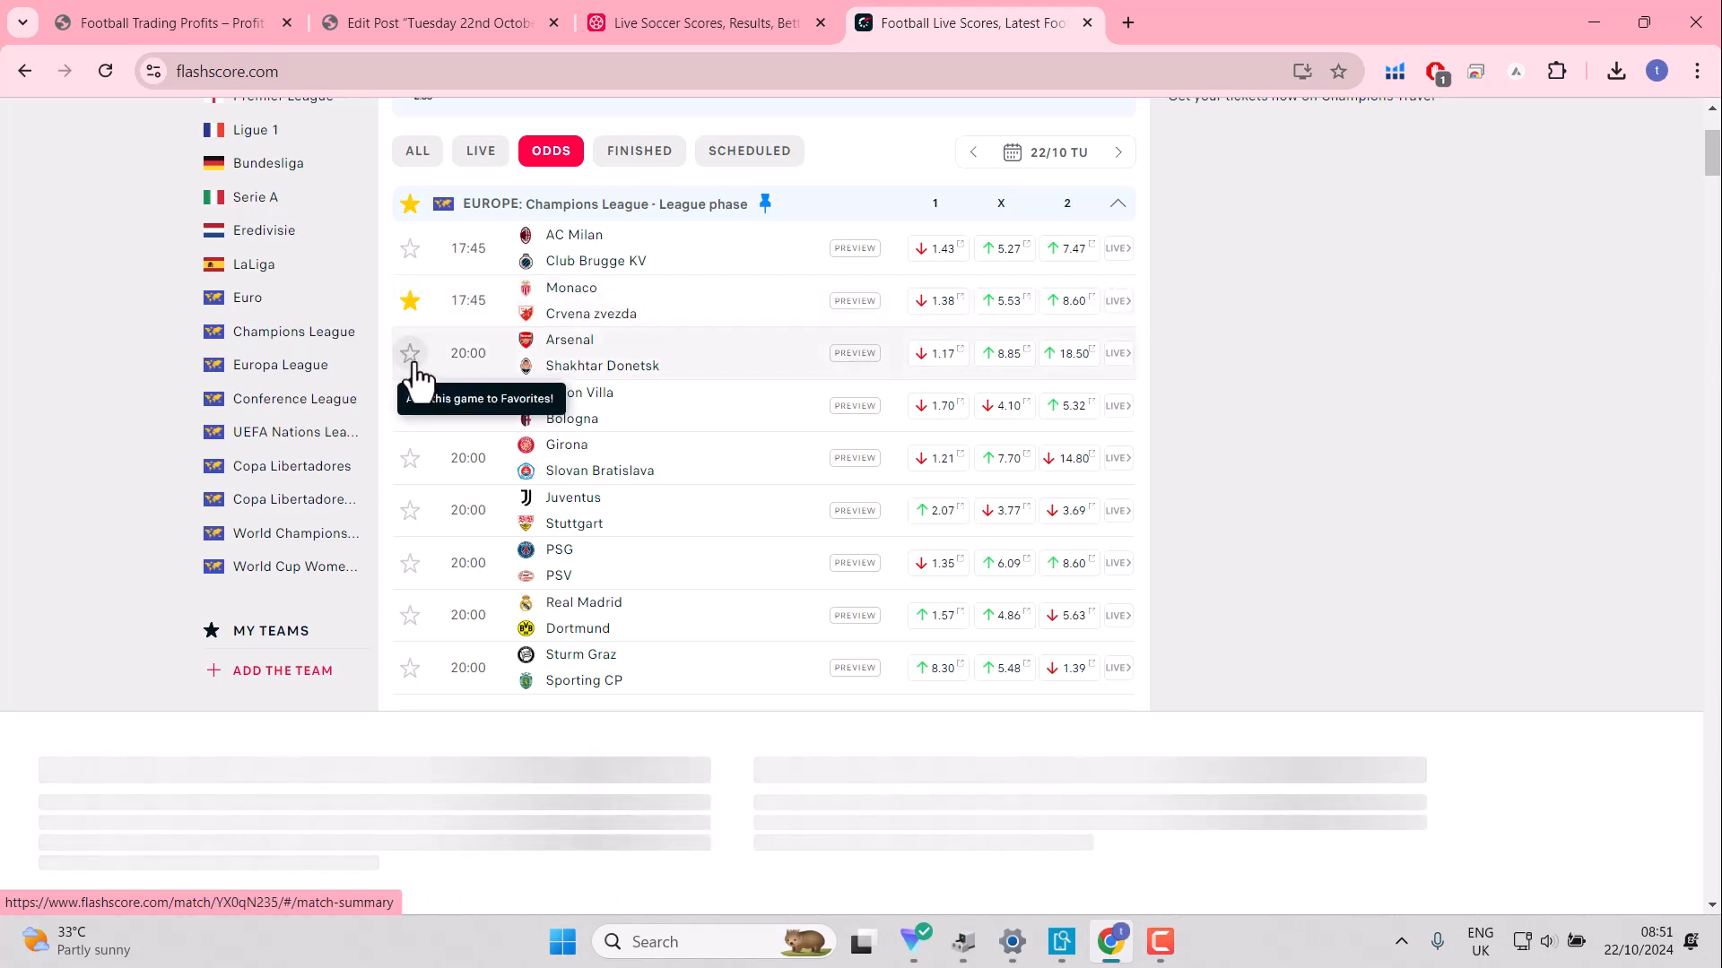
click(409, 352)
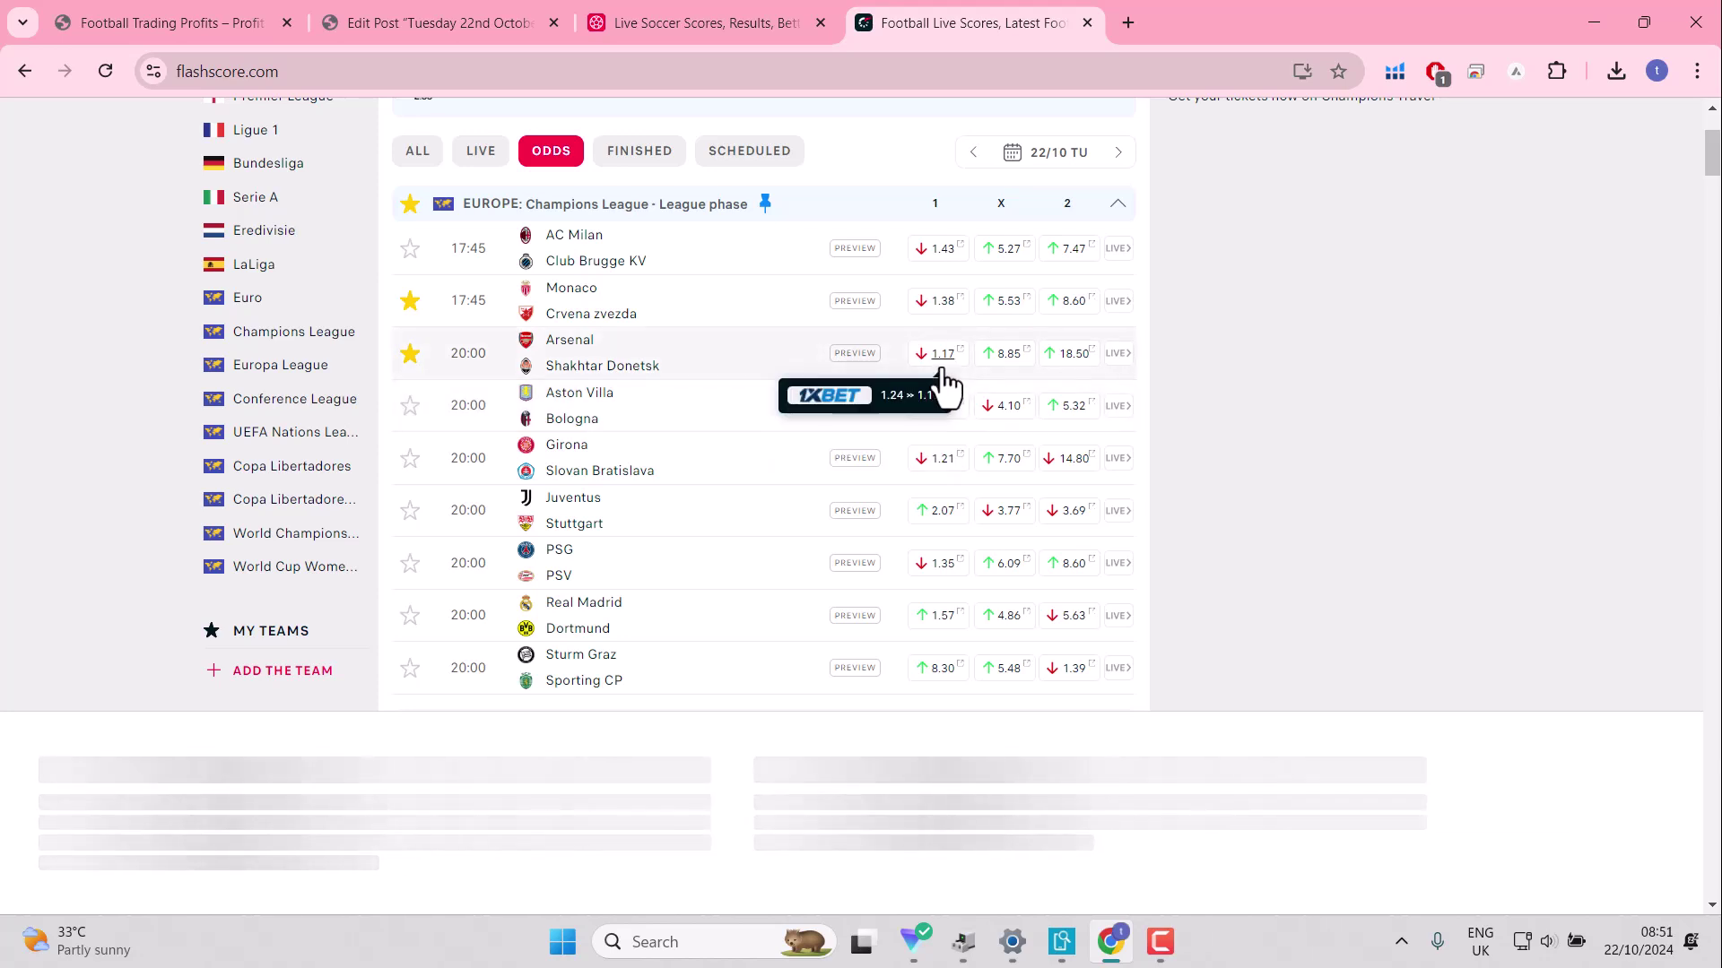
mouse_move(664, 469)
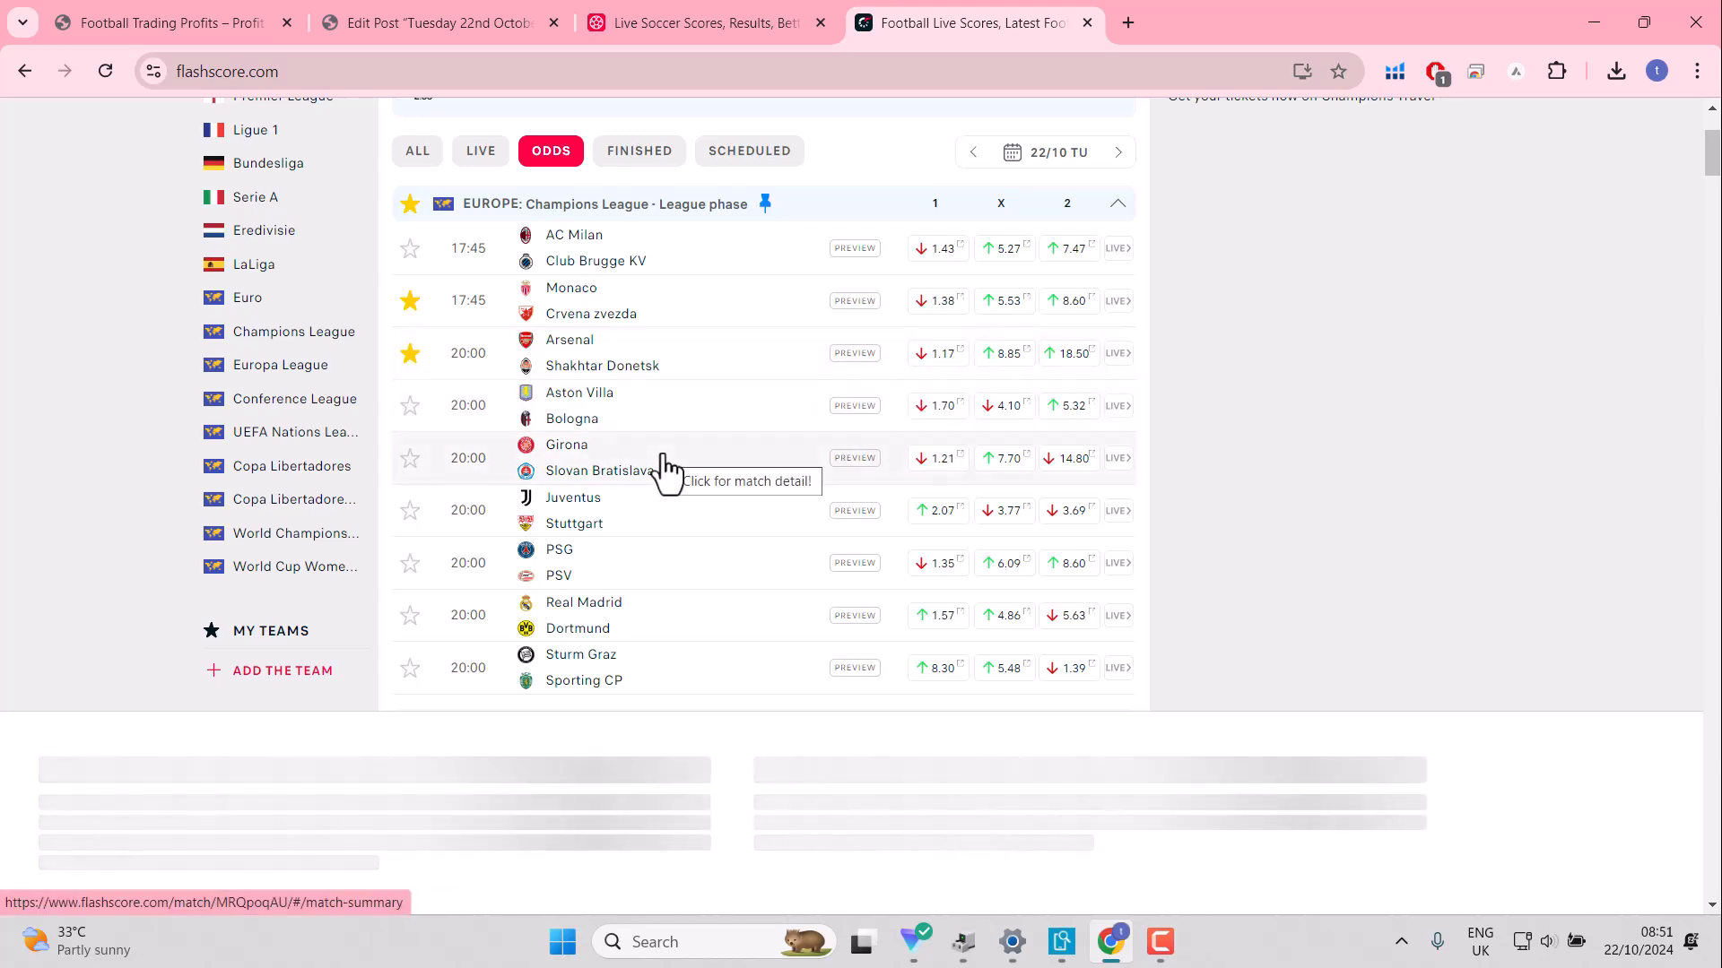
mouse_move(559, 378)
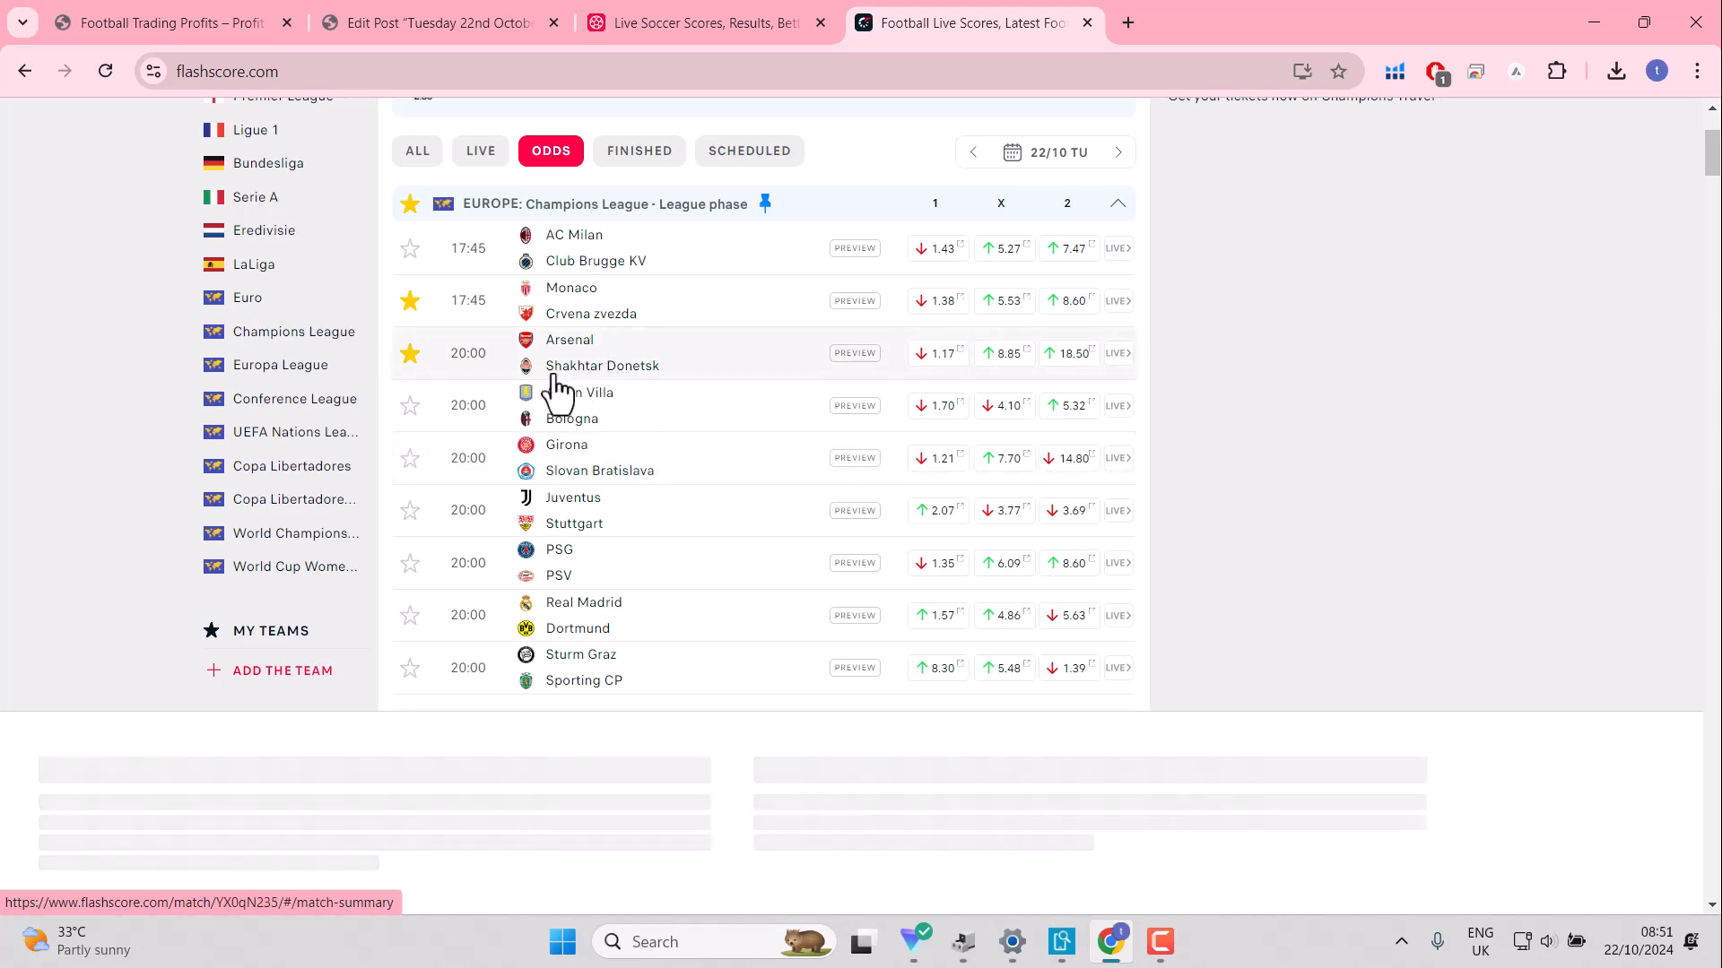
mouse_move(622, 392)
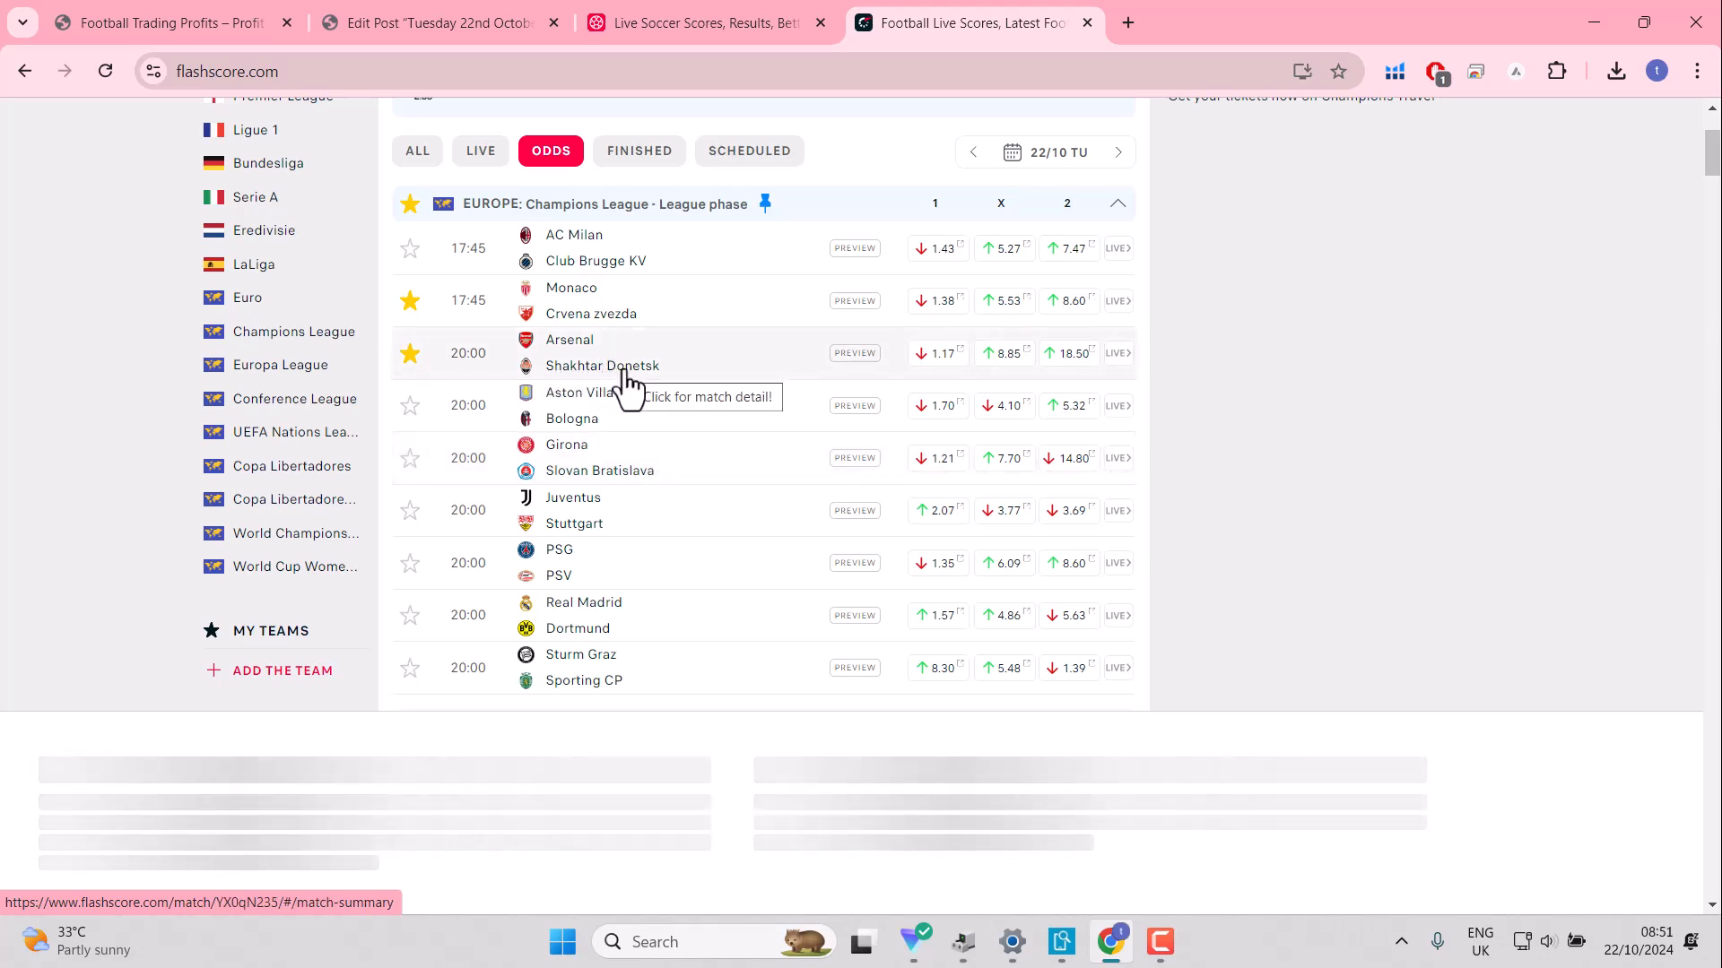
mouse_move(409, 458)
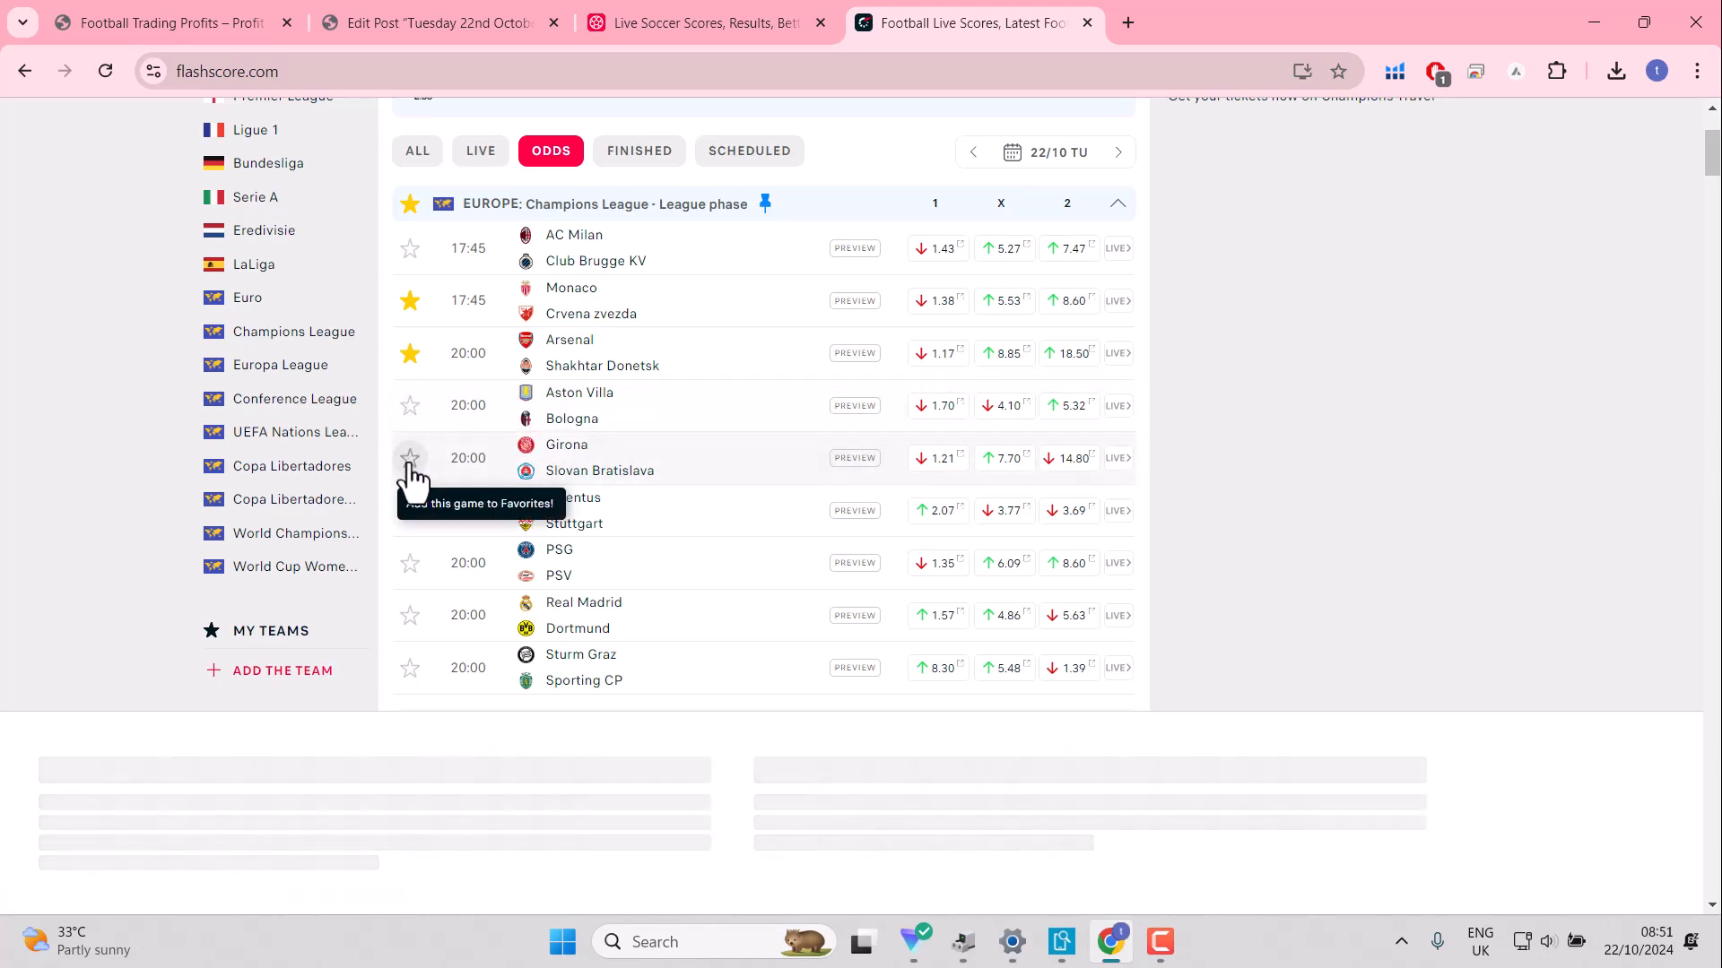
click(410, 458)
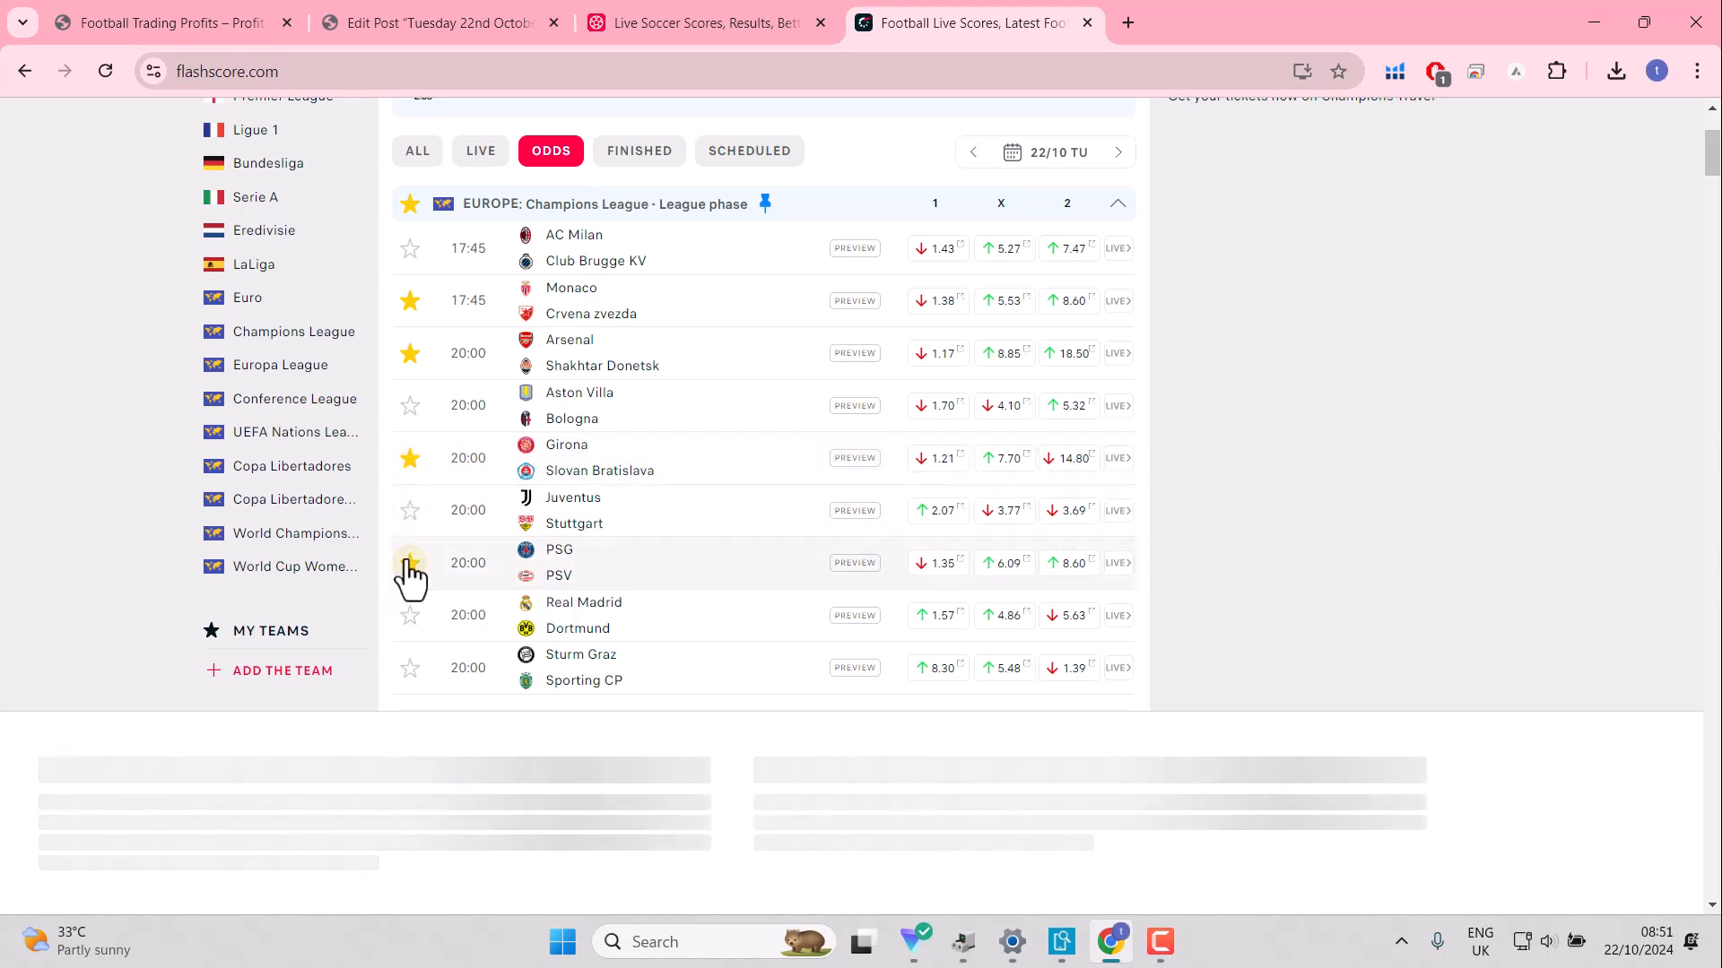
click(410, 563)
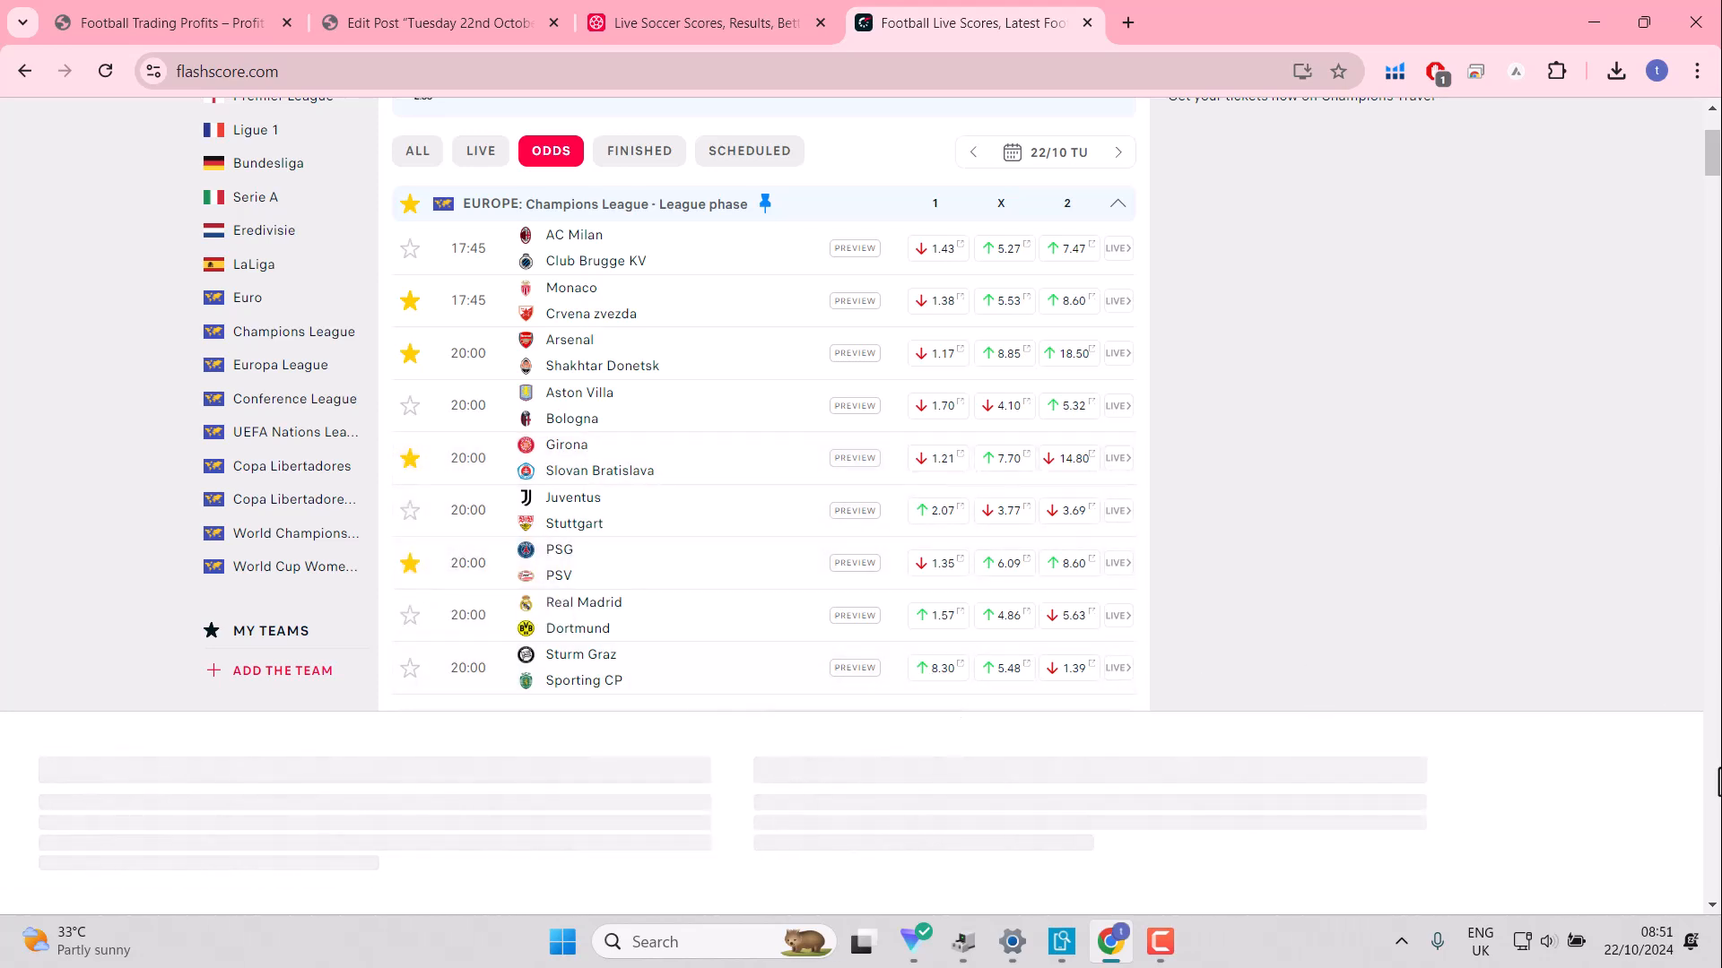
Step: Scroll to the Croatian Cup and star Slavonija Pozega–Osijek and Bednja Beletinec–Rijeka
scroll(down, 3)
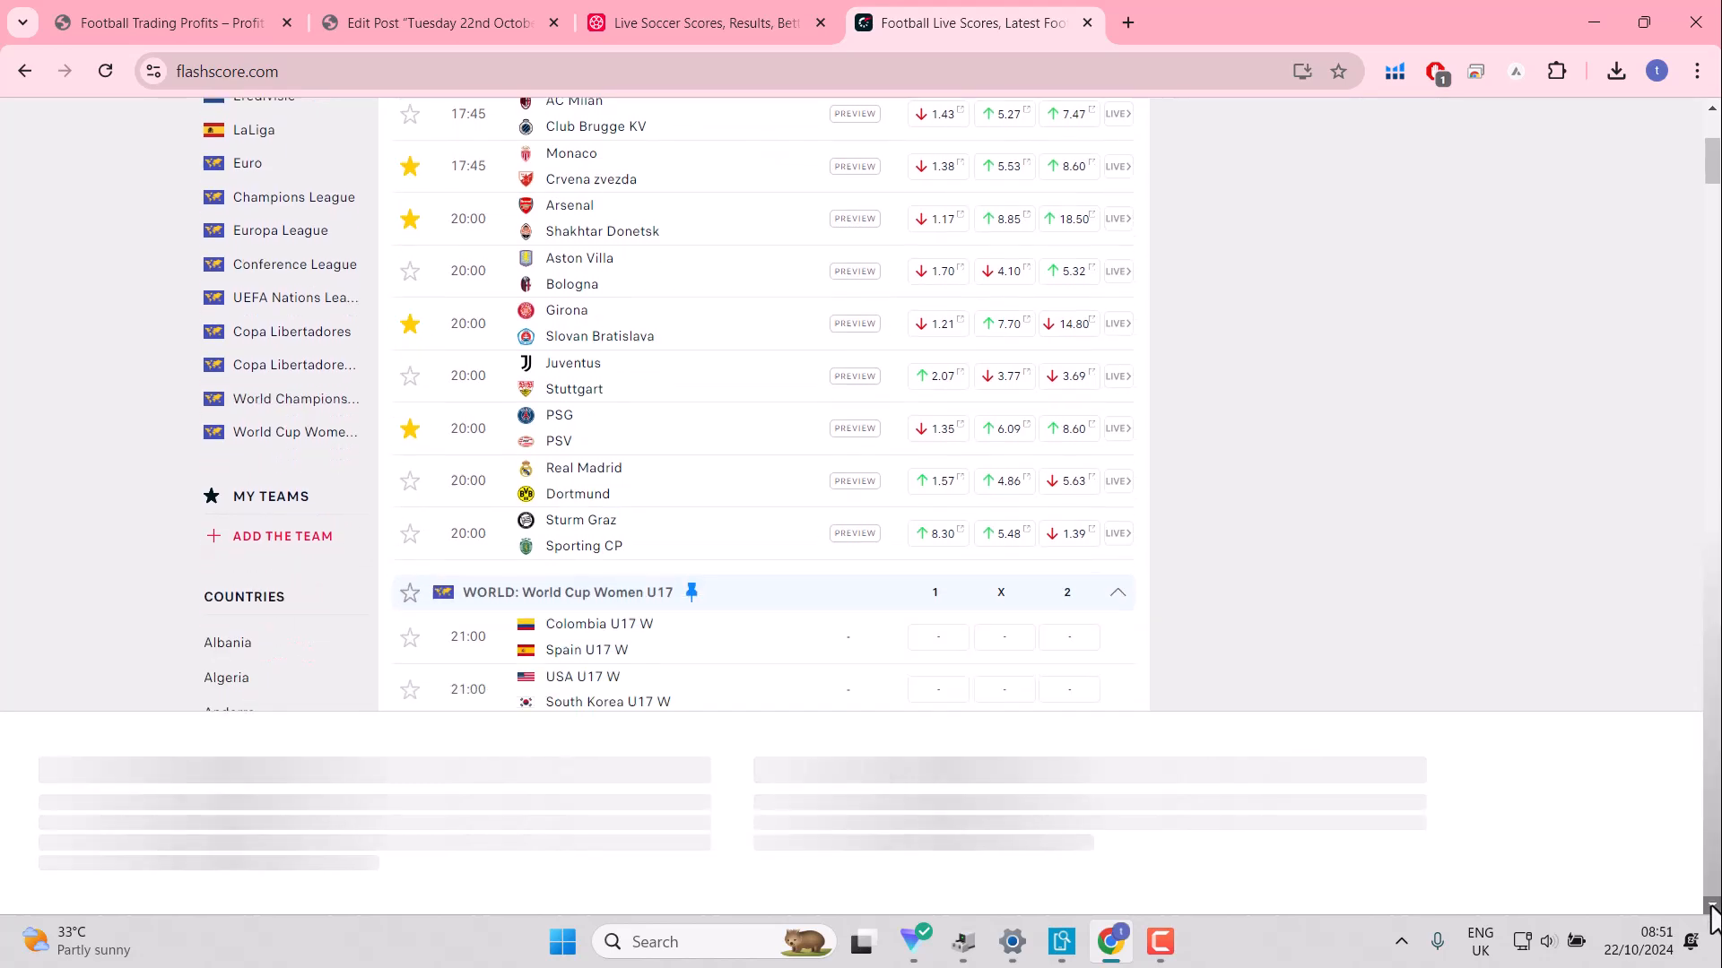
scroll(down, 3)
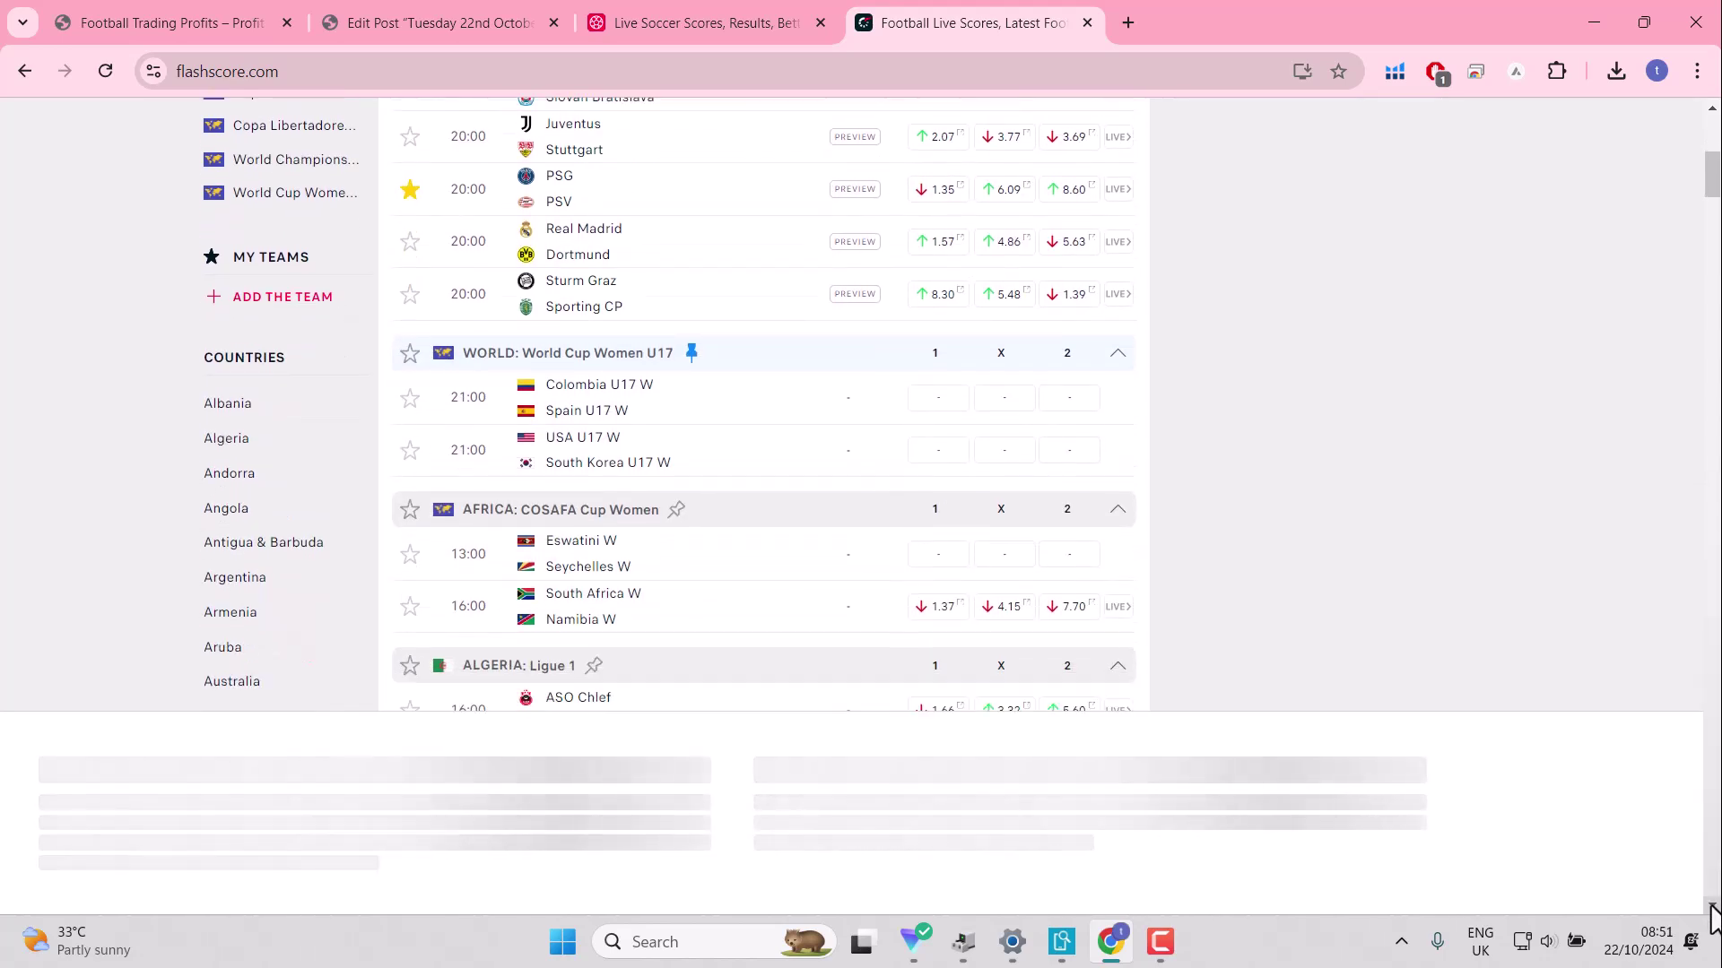
scroll(down, 3)
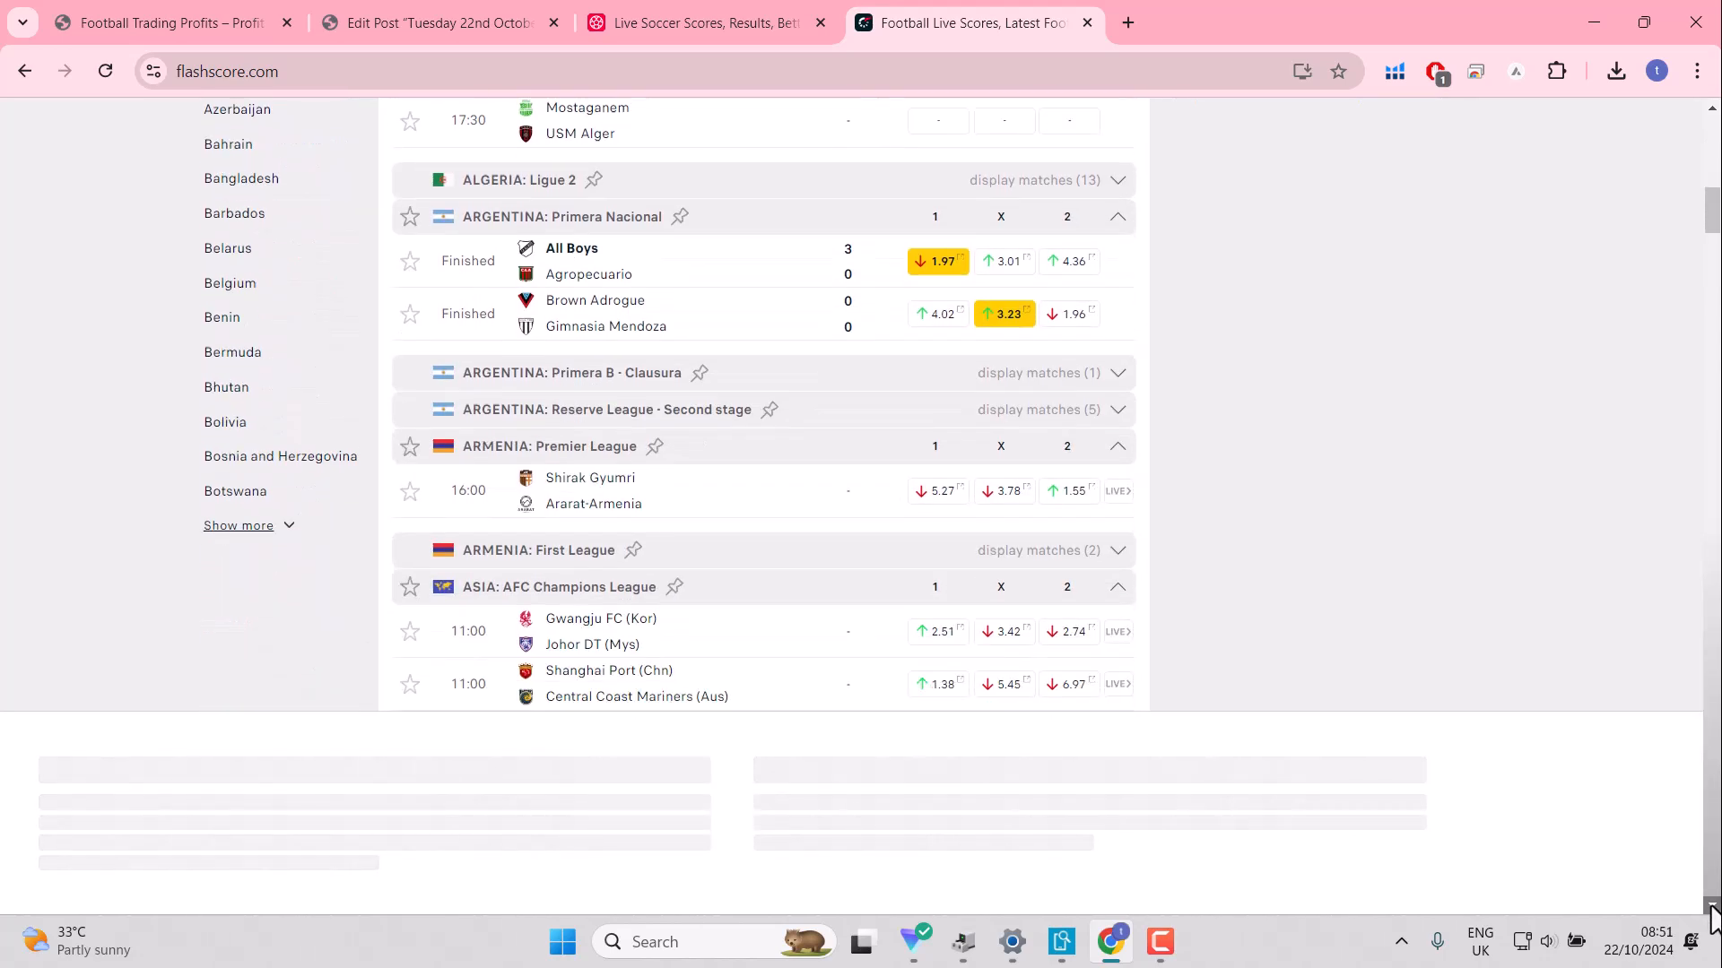
scroll(down, 3)
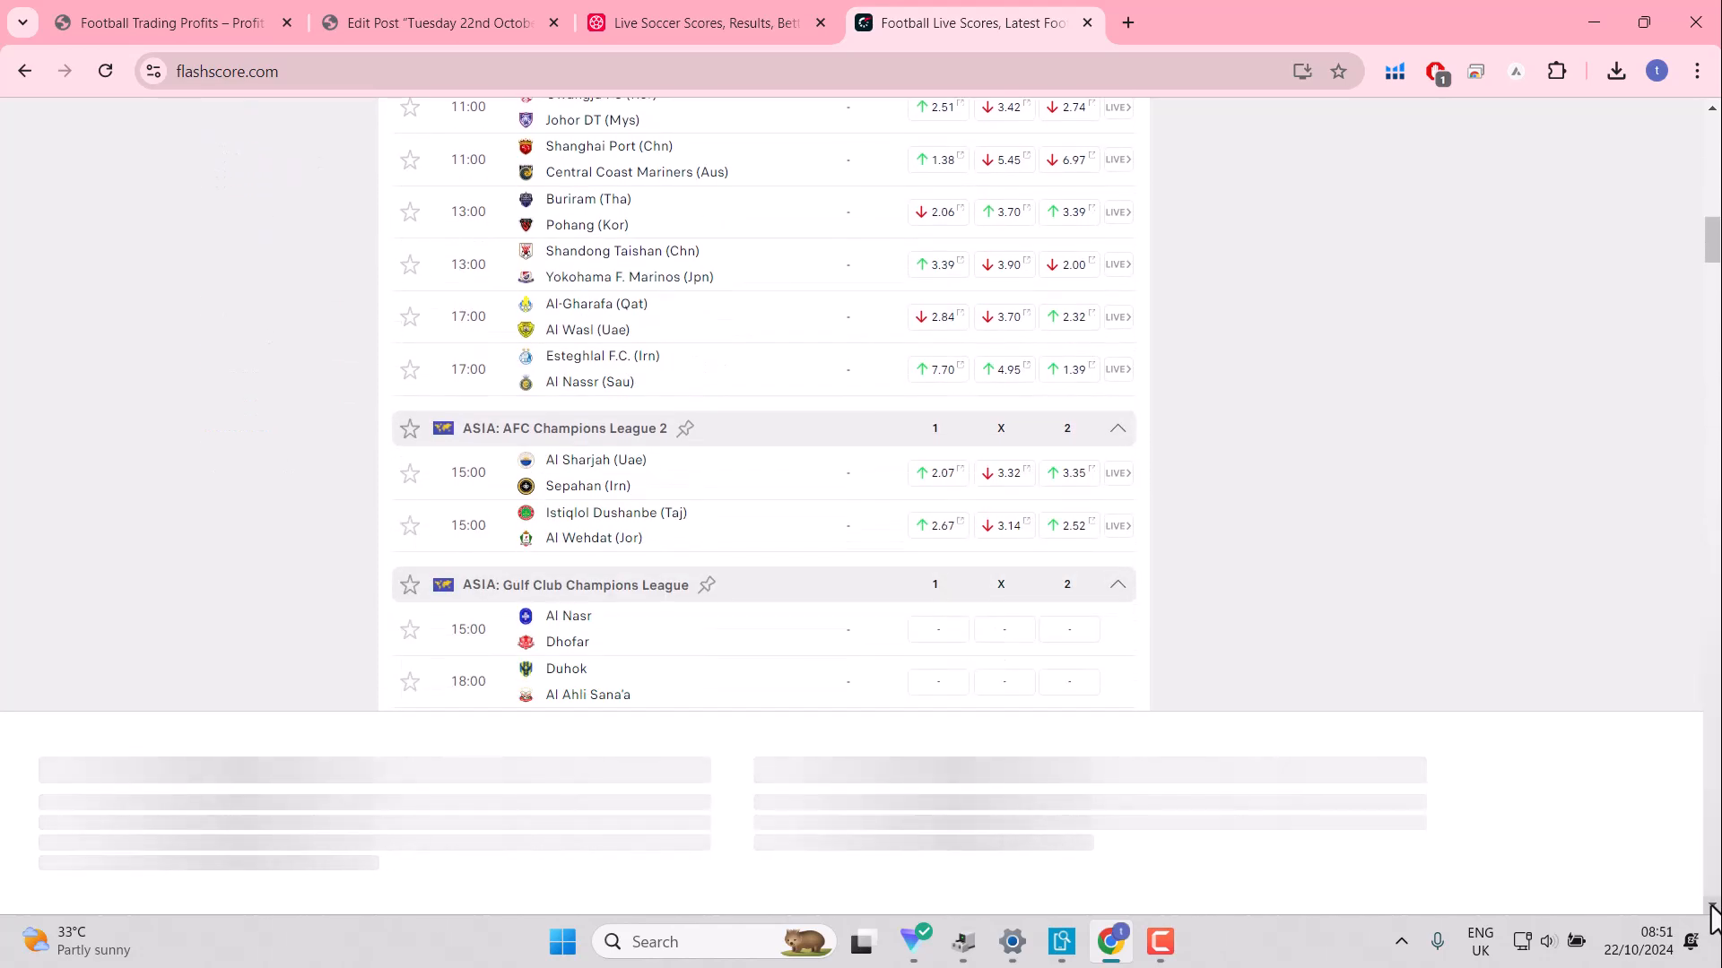
scroll(down, 3)
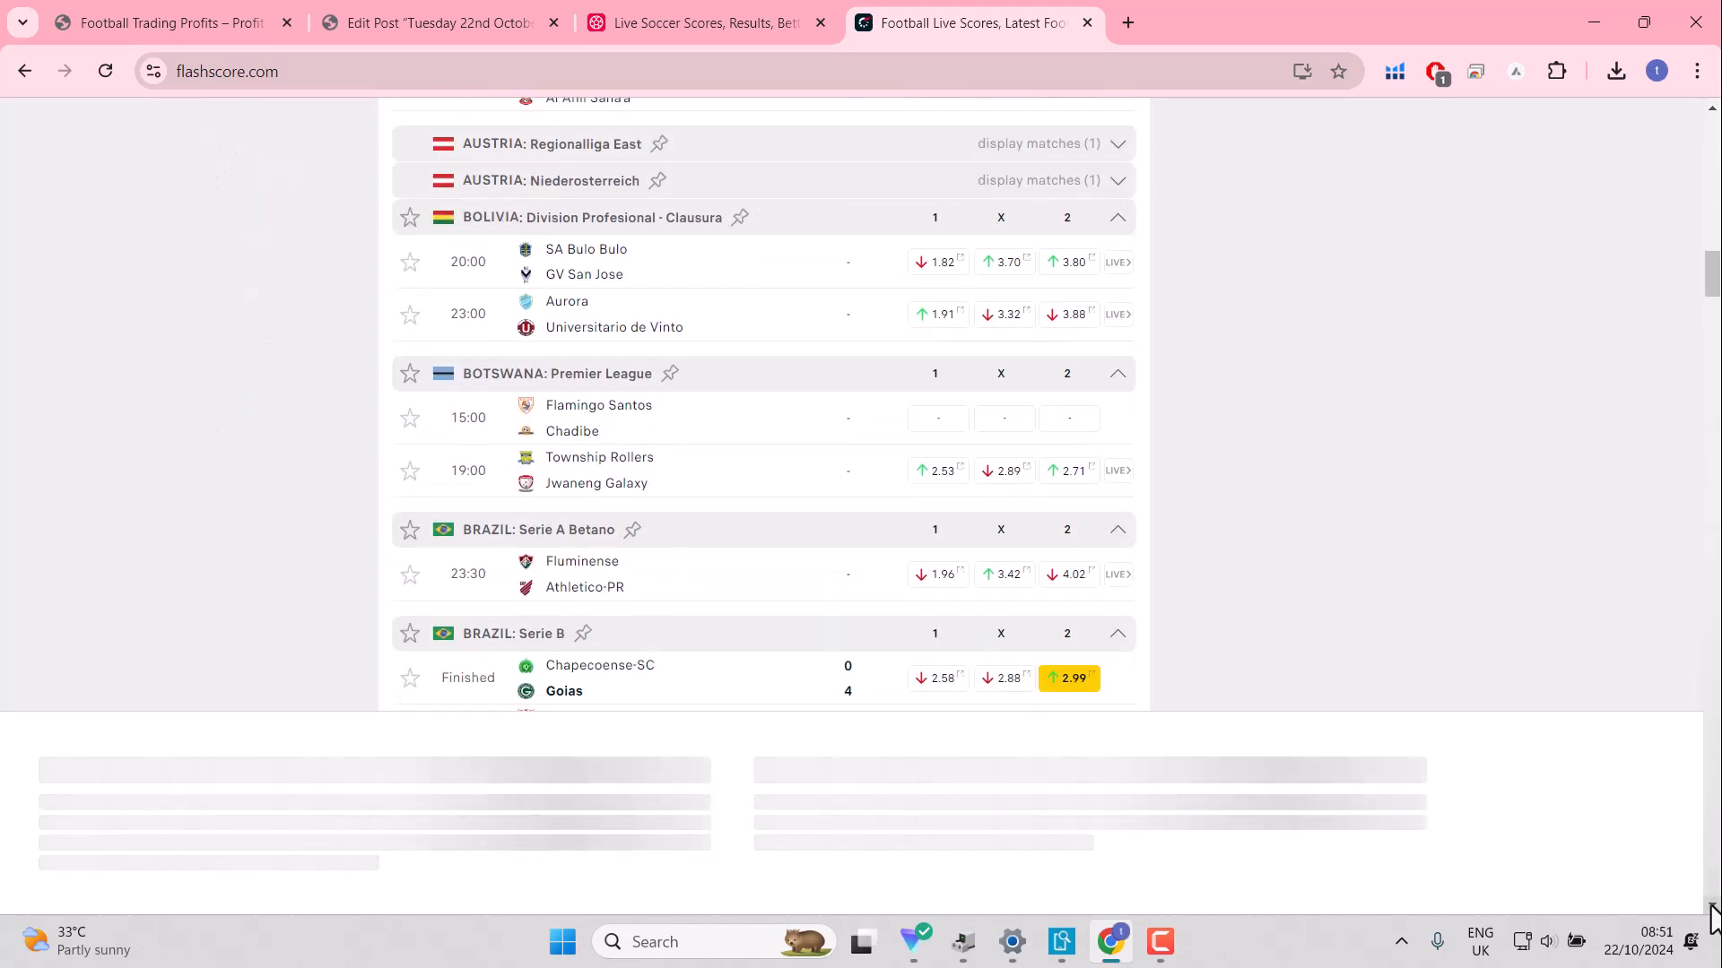
scroll(down, 3)
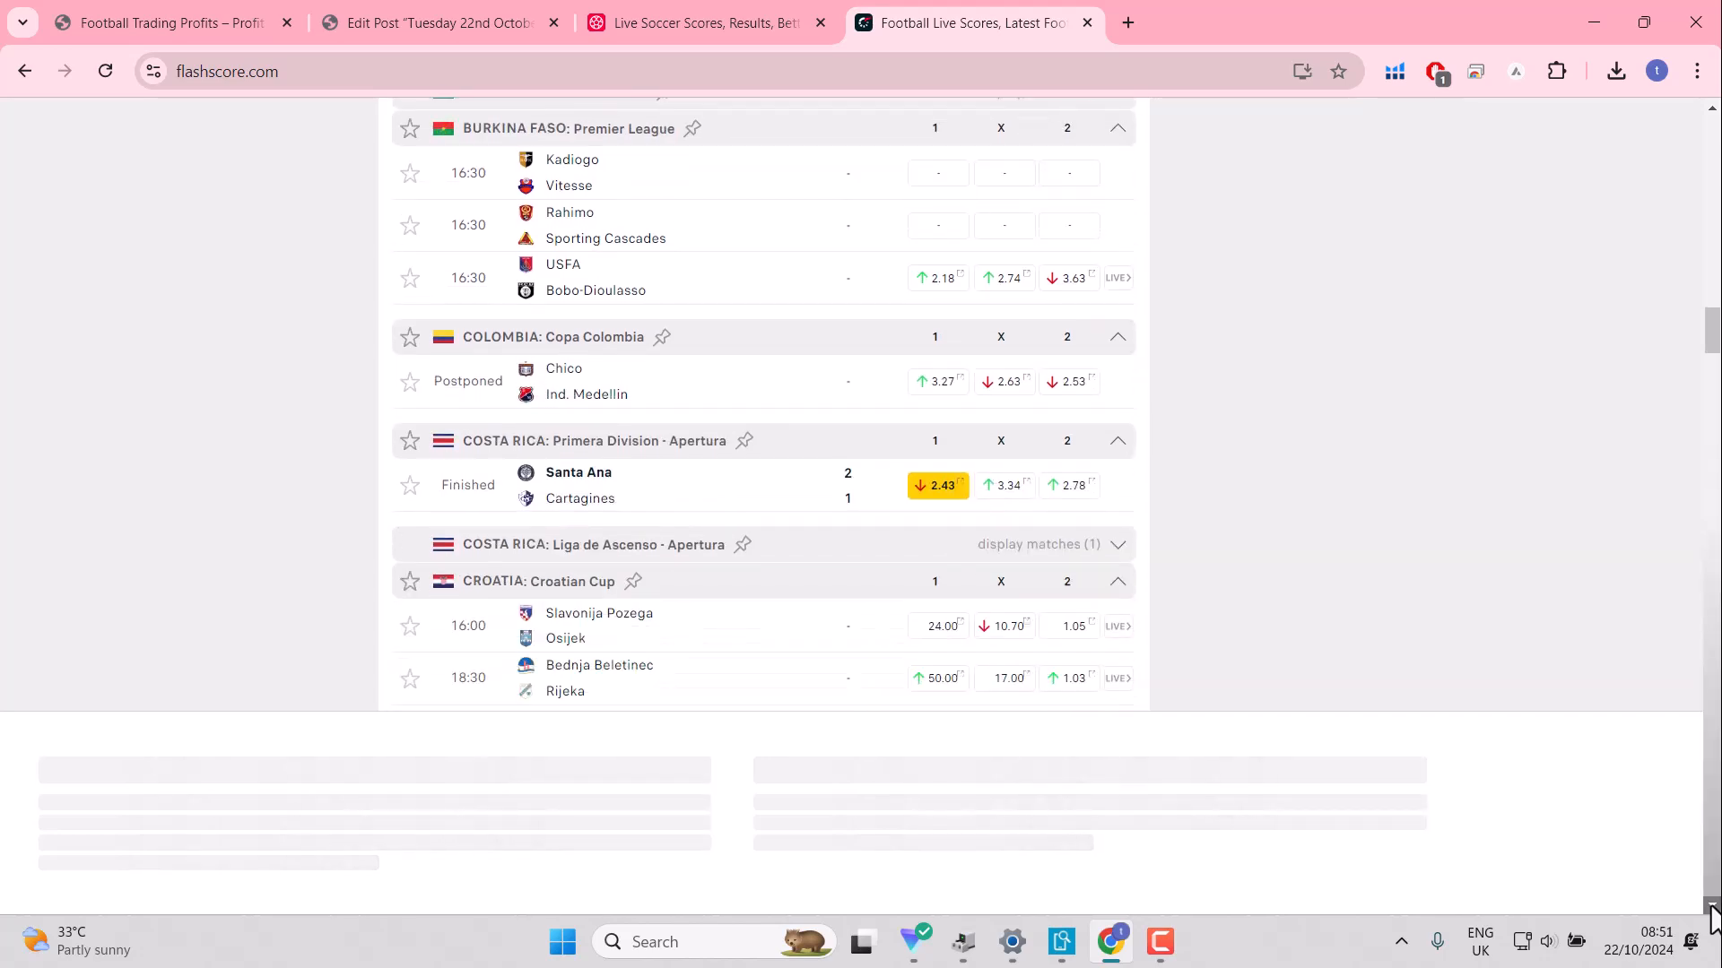
scroll(down, 3)
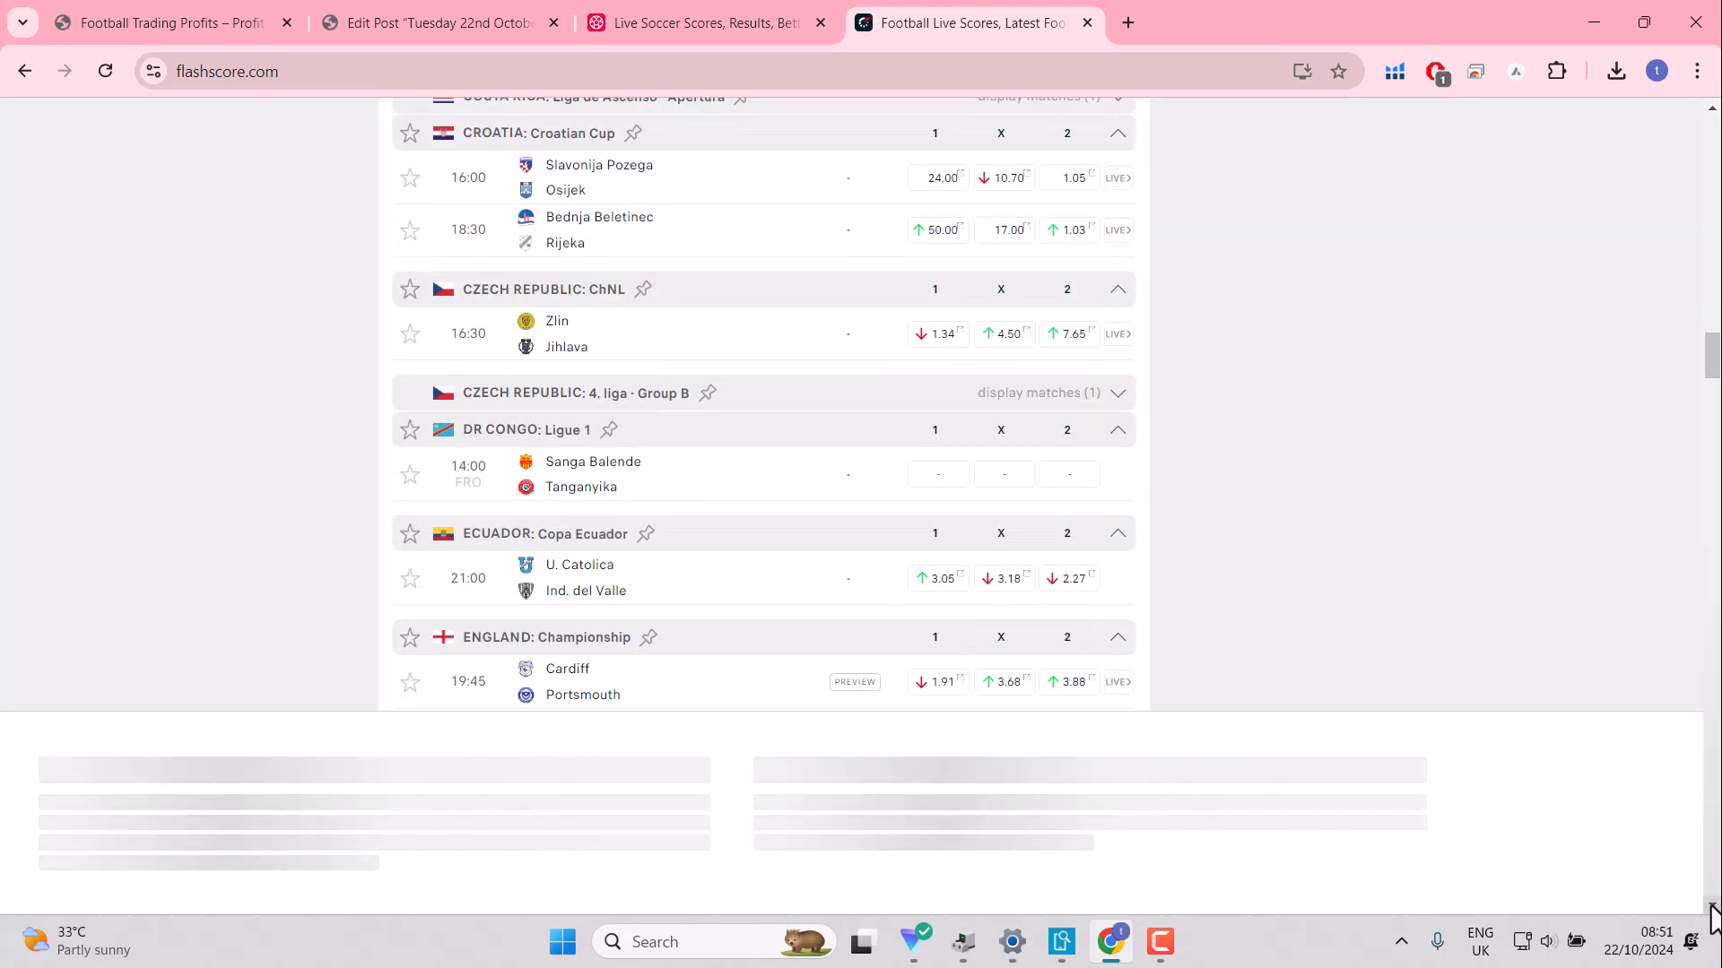
mouse_move(591, 177)
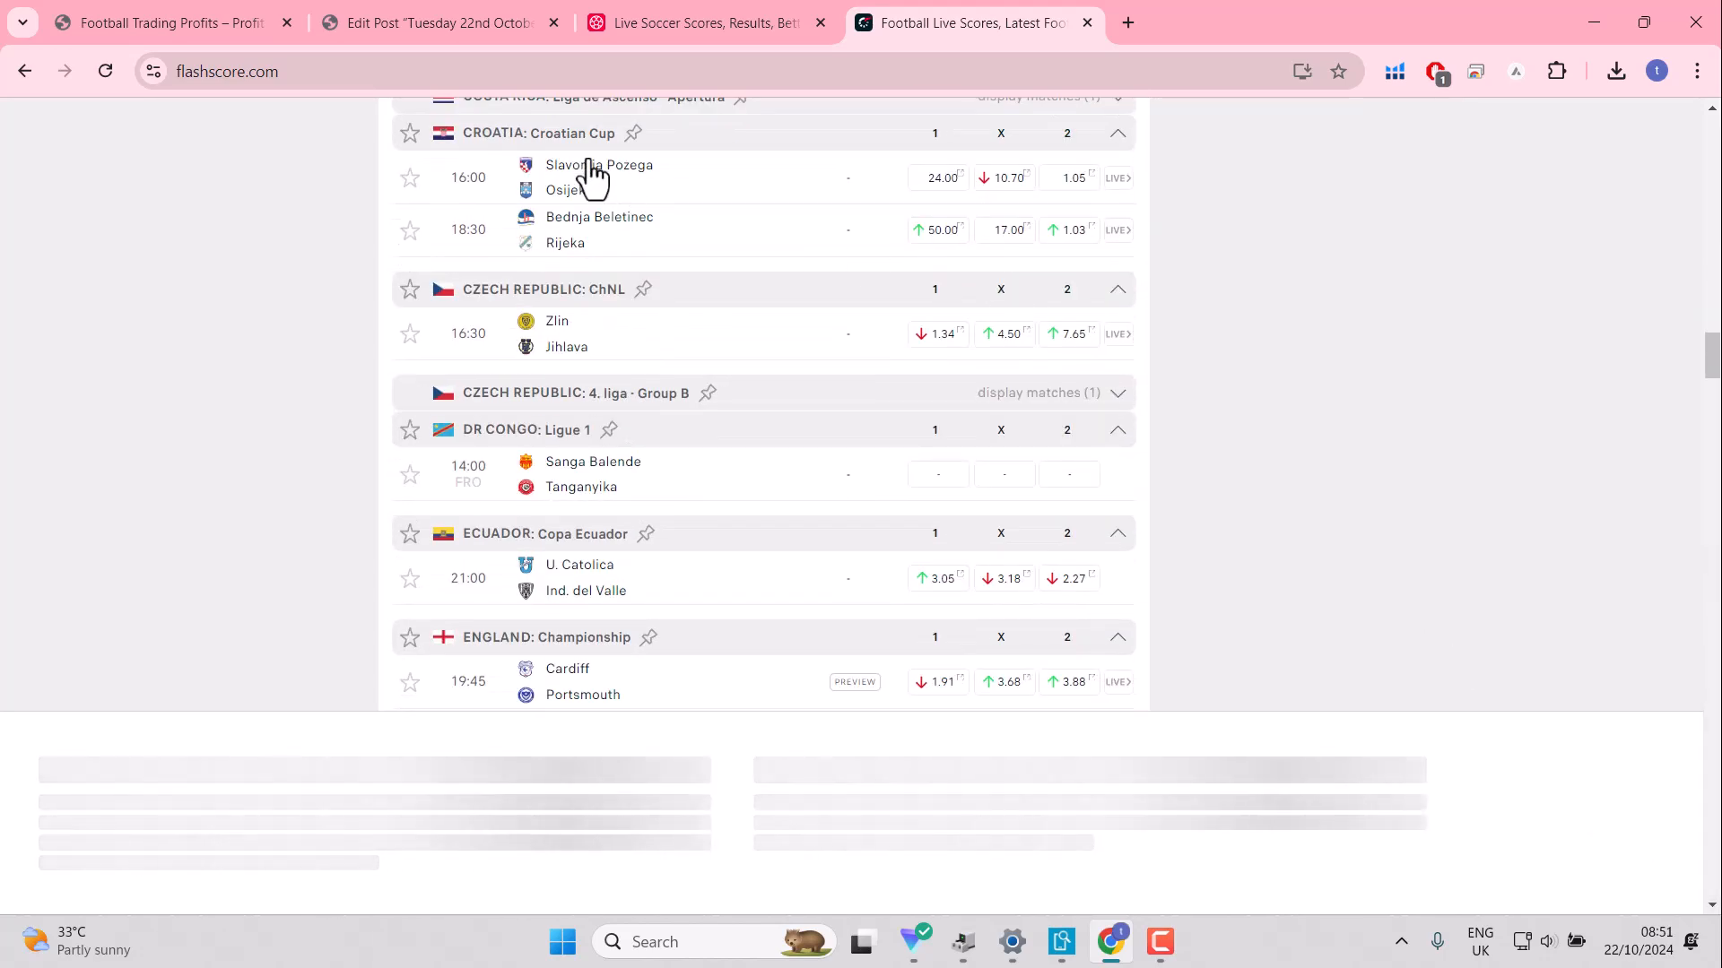
click(409, 132)
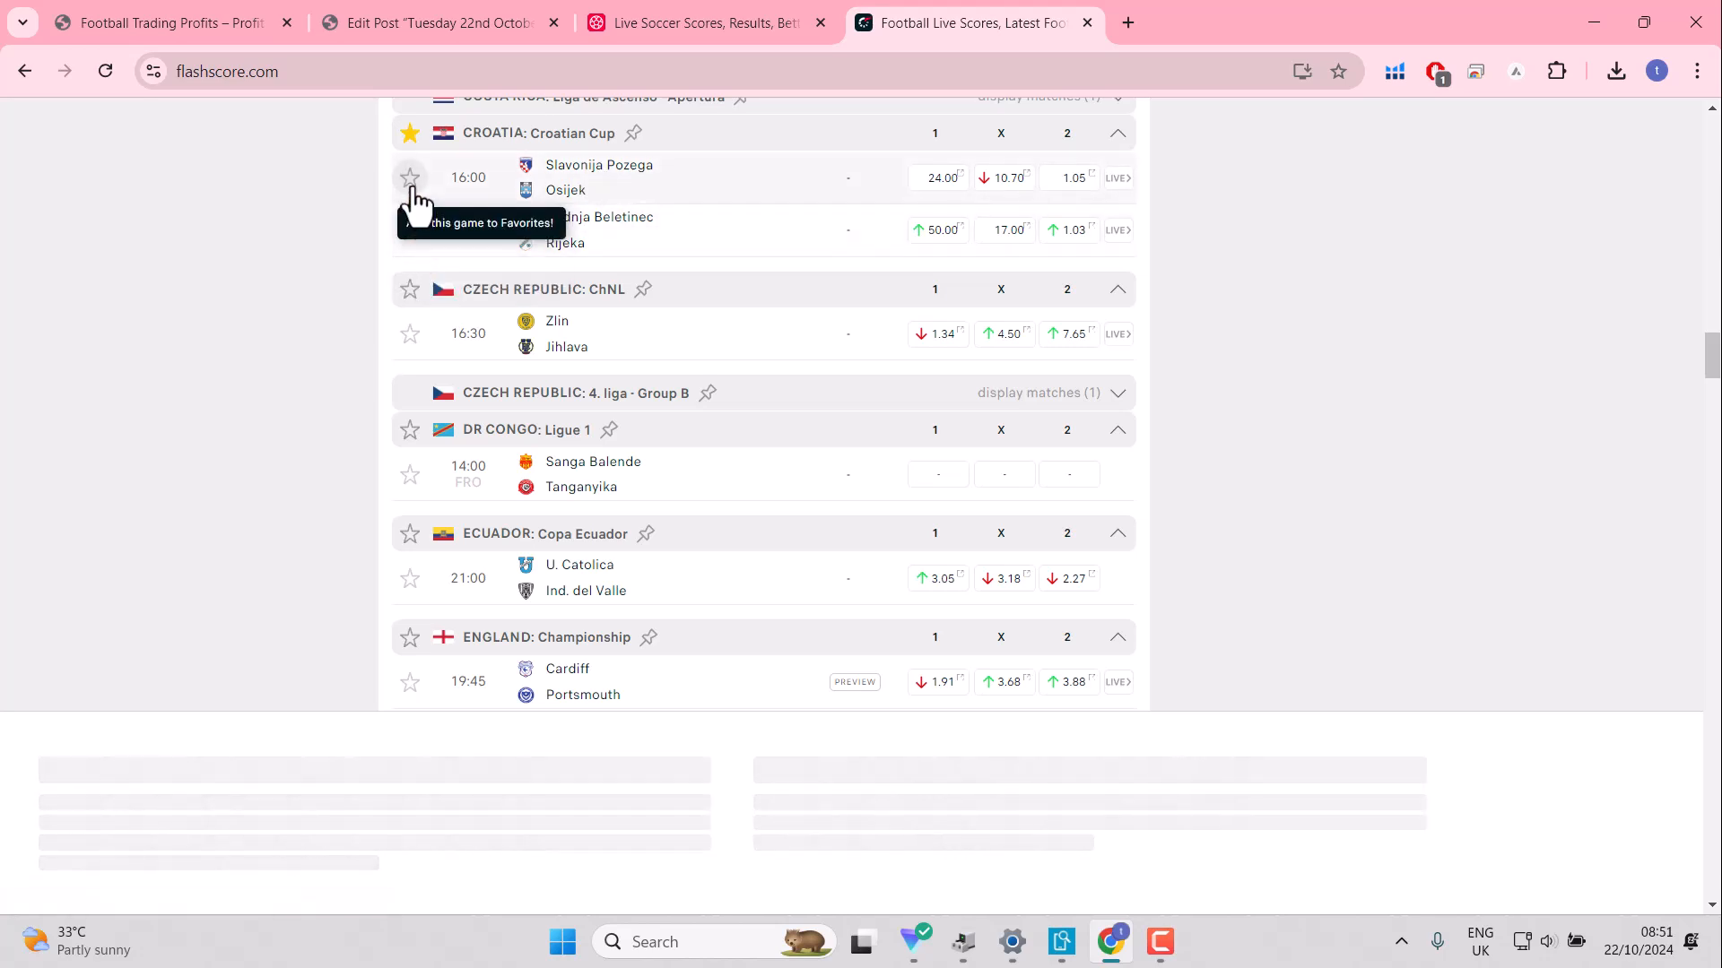
click(409, 176)
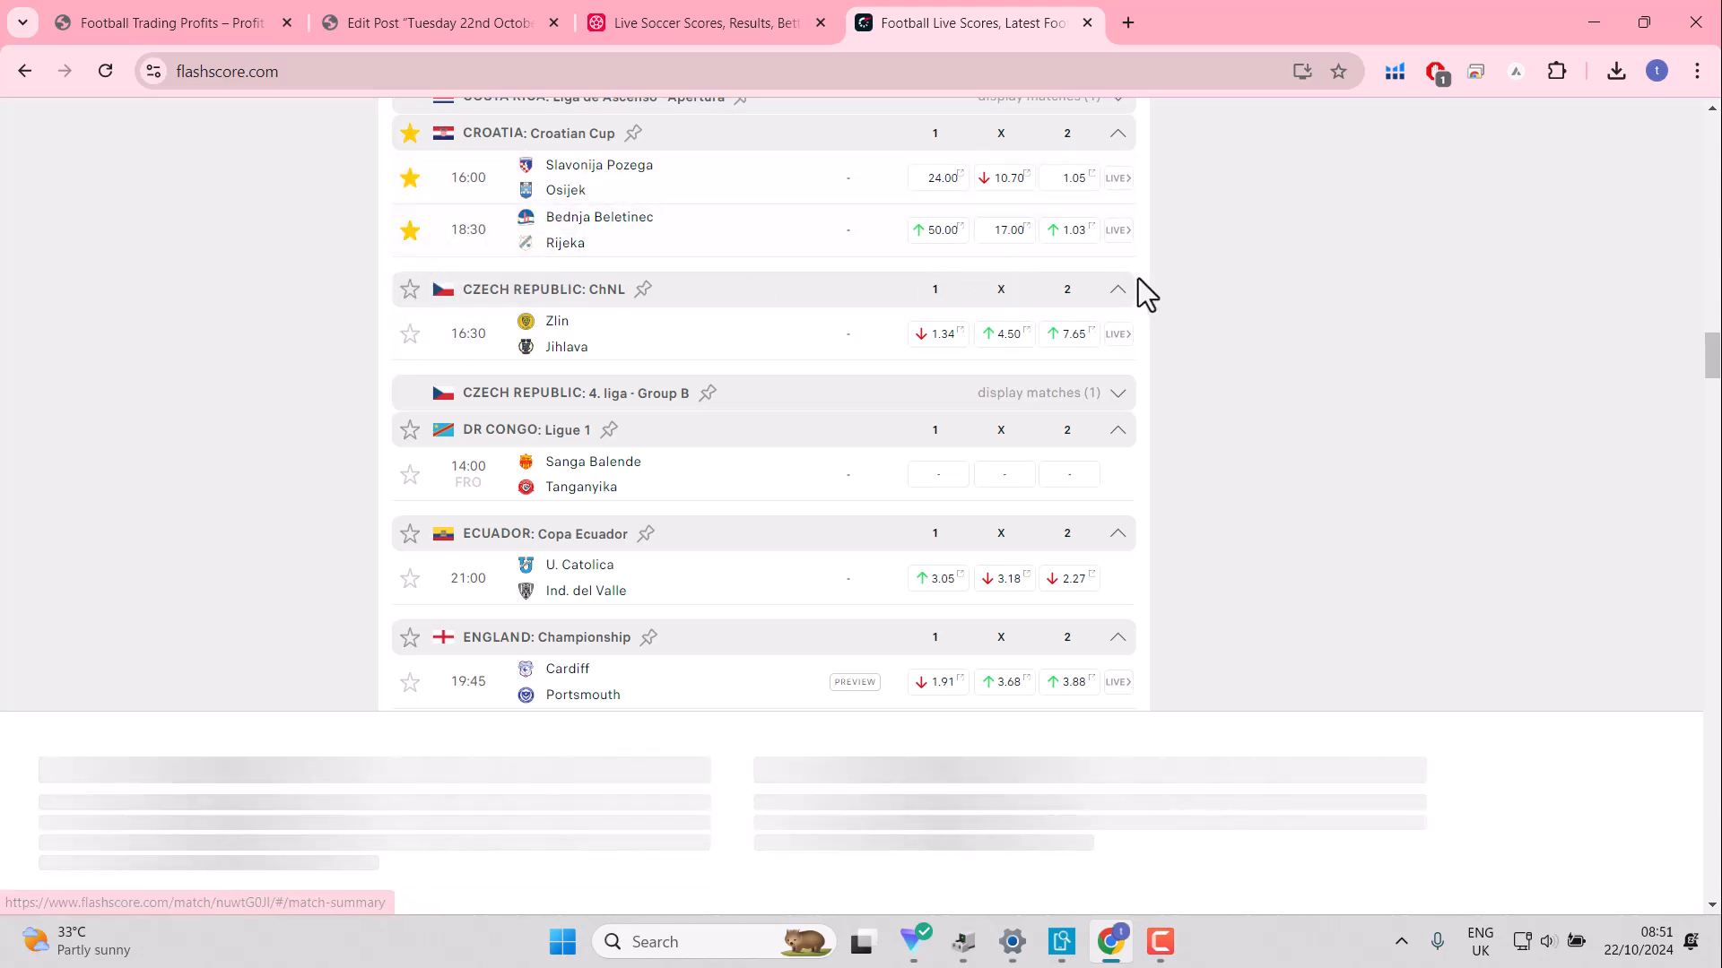
mouse_move(1087, 264)
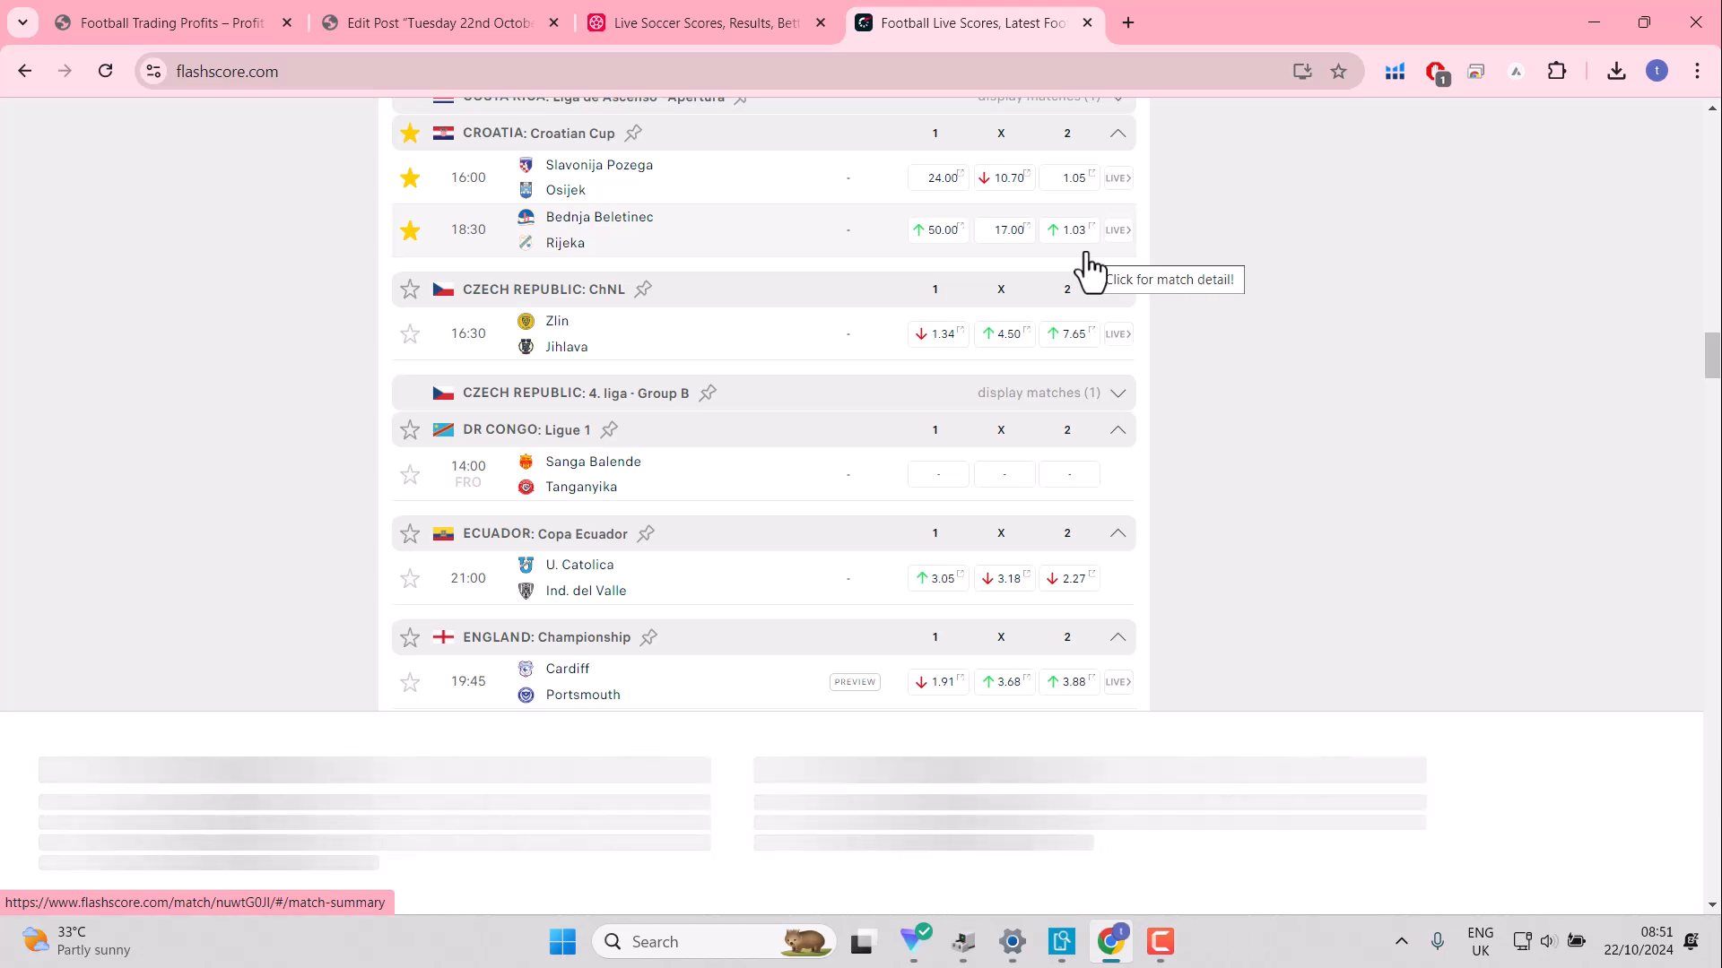
mouse_move(812, 23)
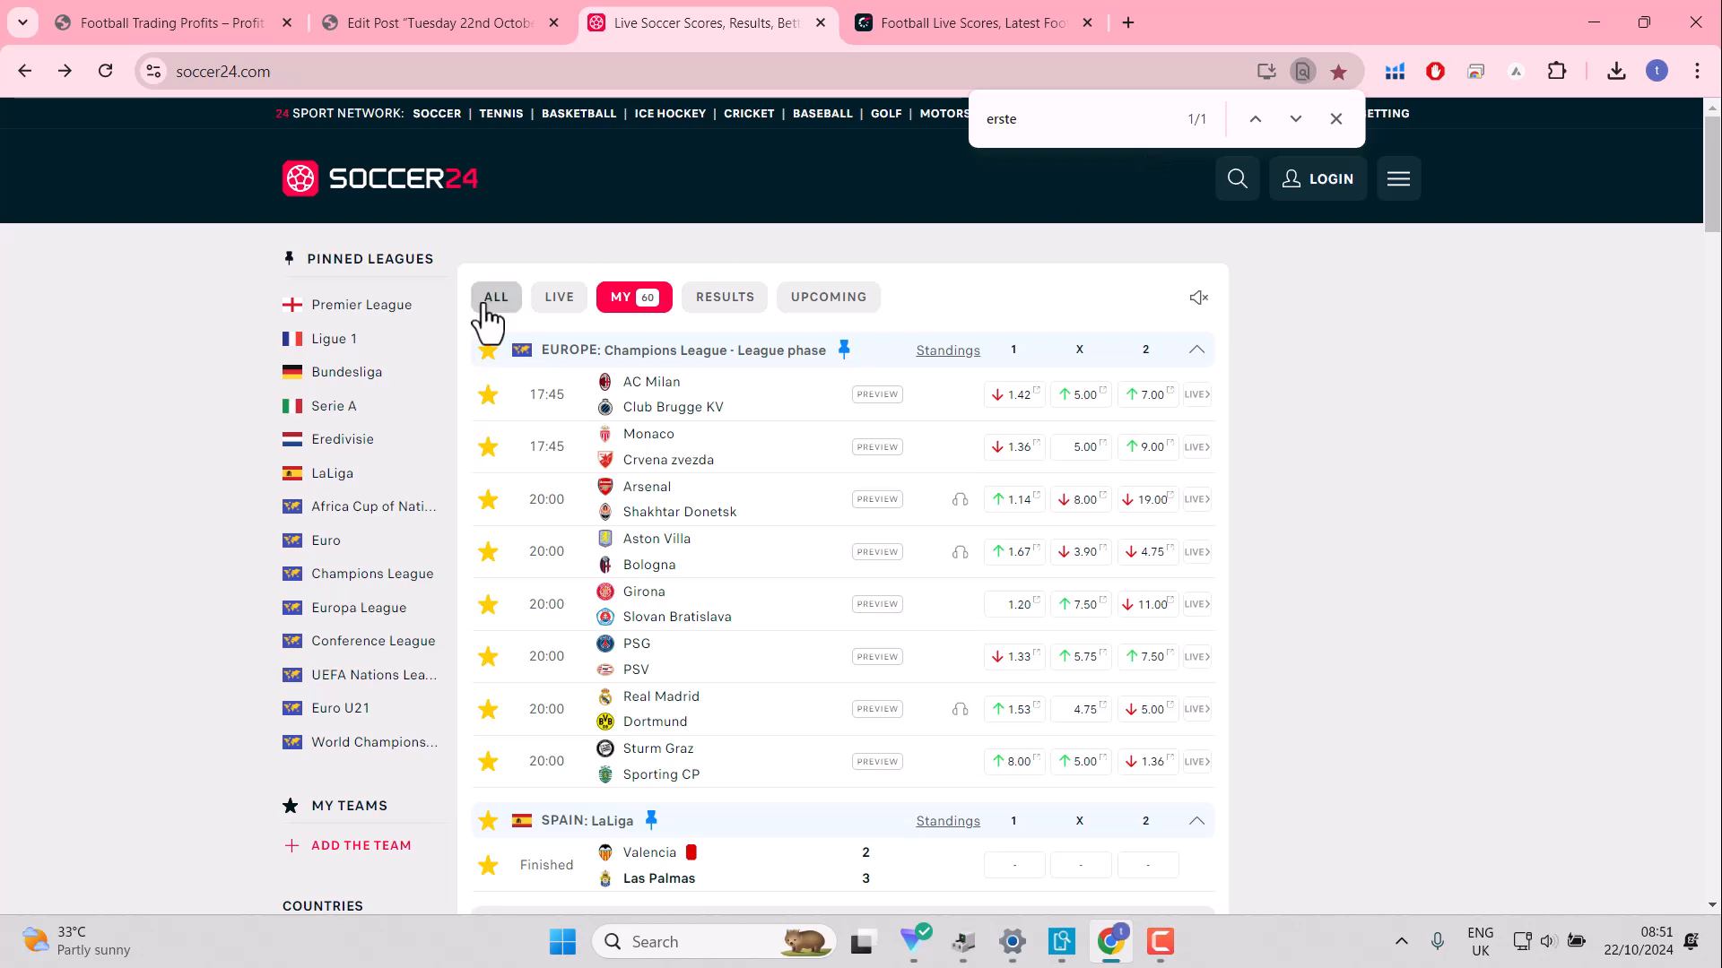
Step: Show all matches and step back two days to 20 October's results
click(494, 297)
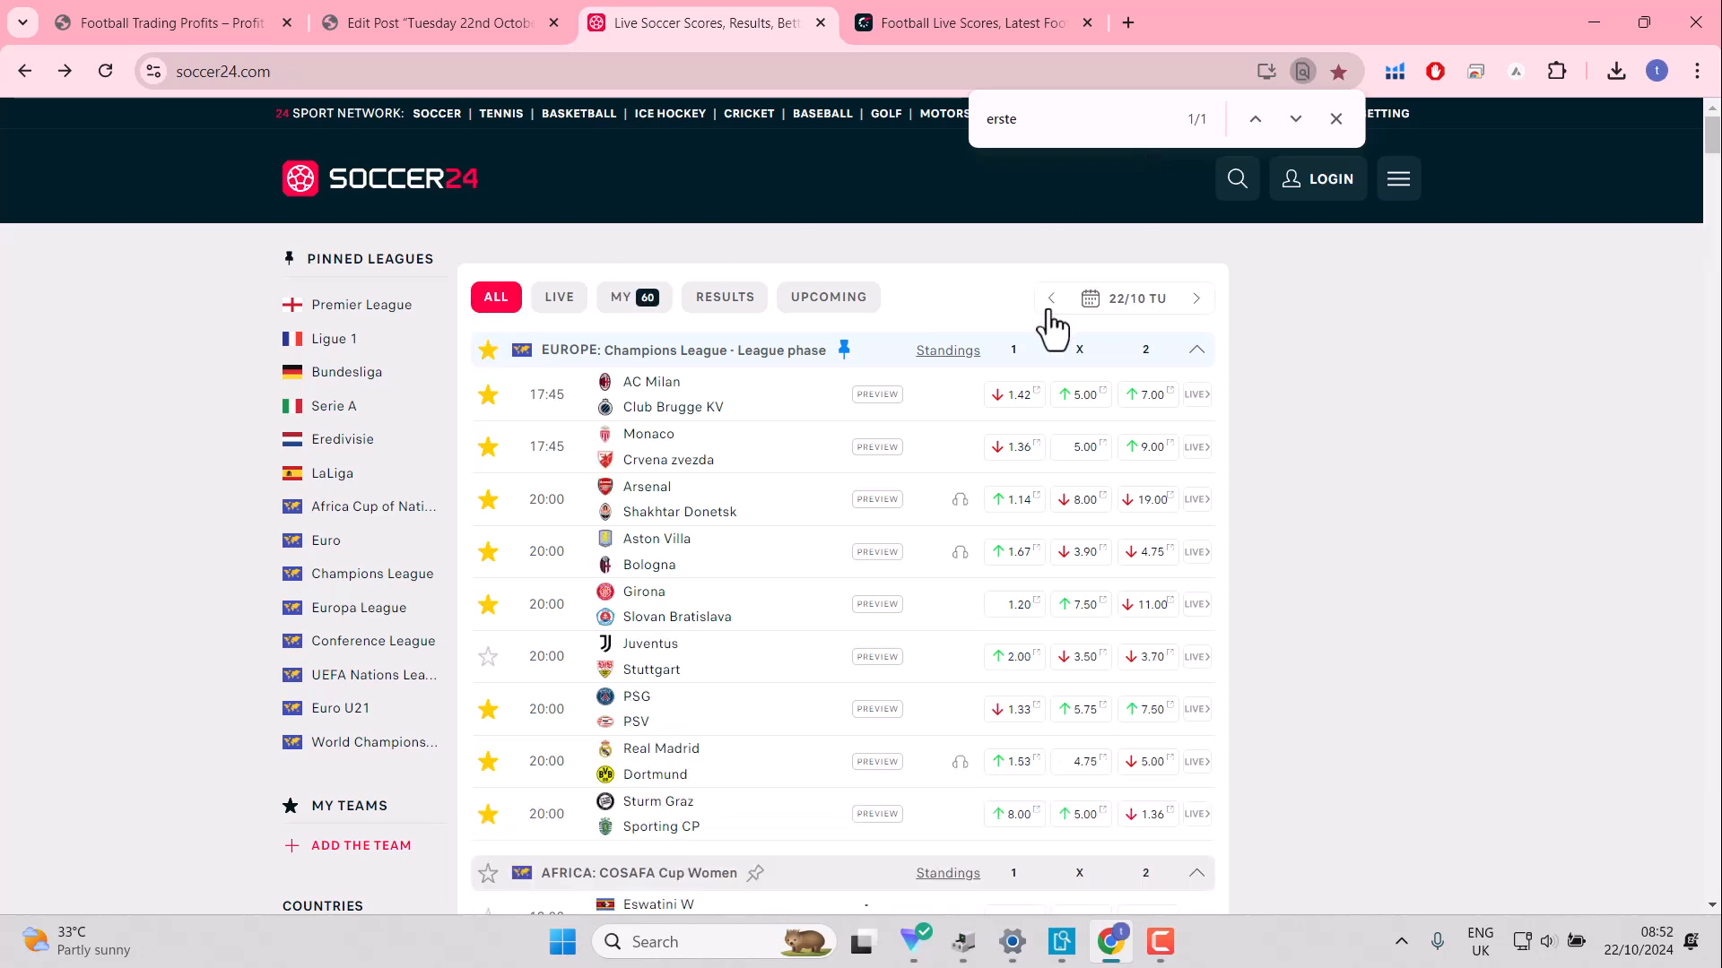
click(1048, 299)
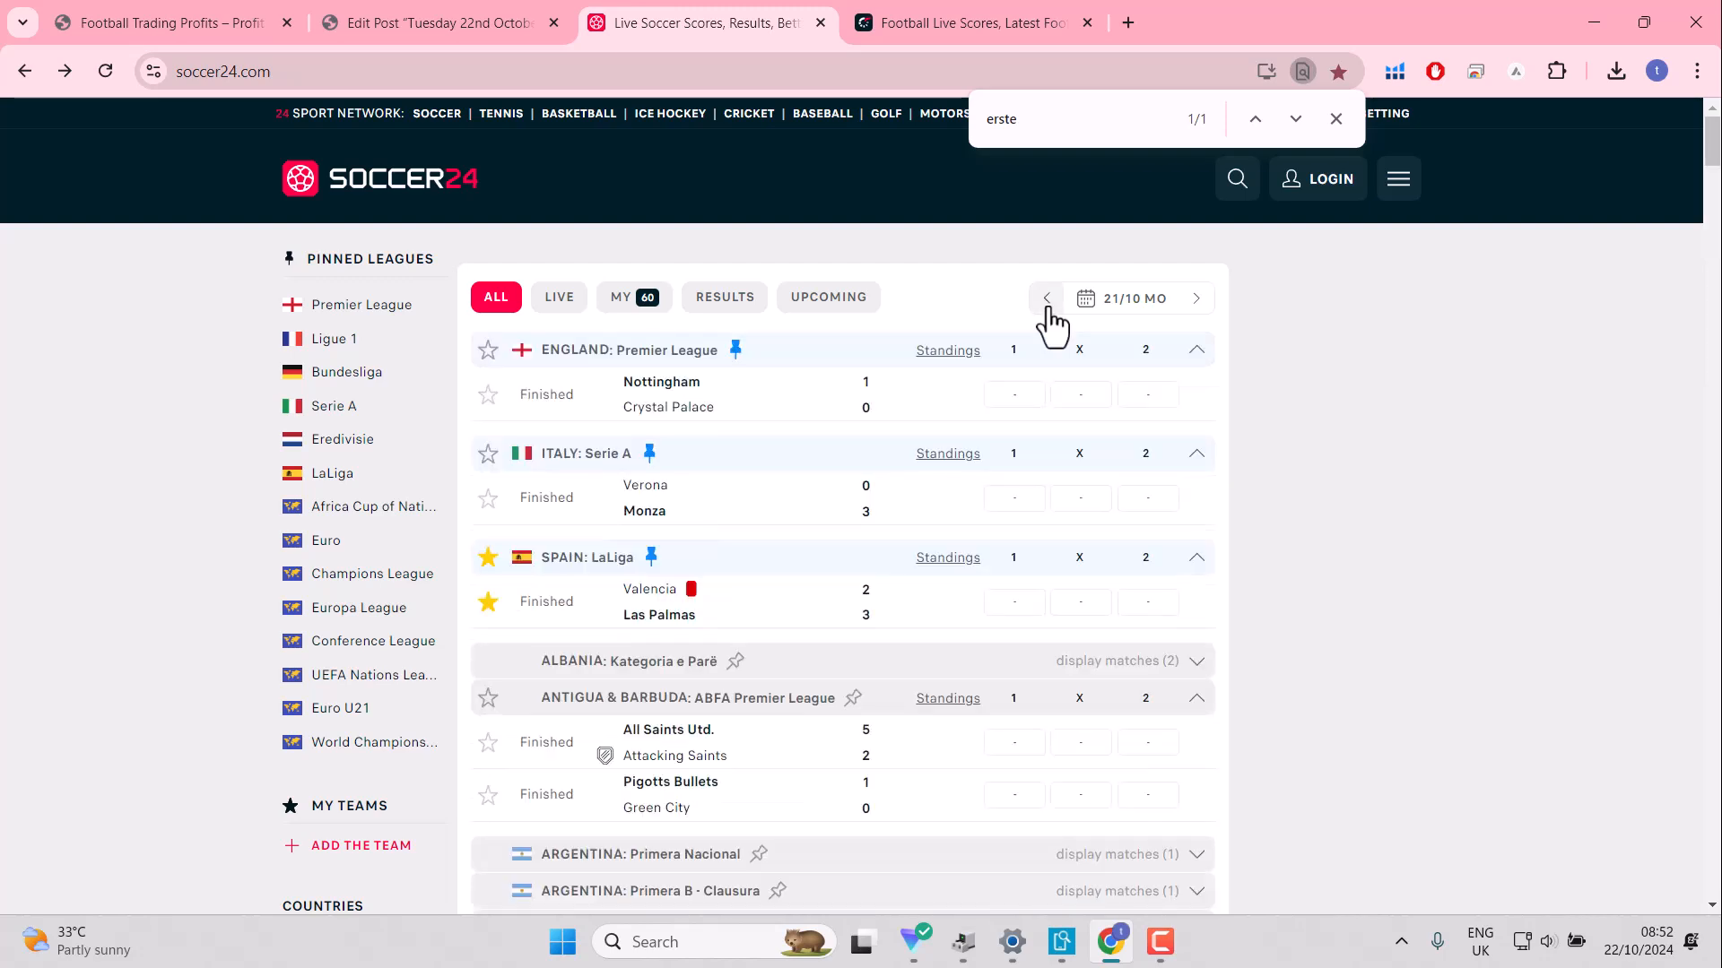
click(1045, 297)
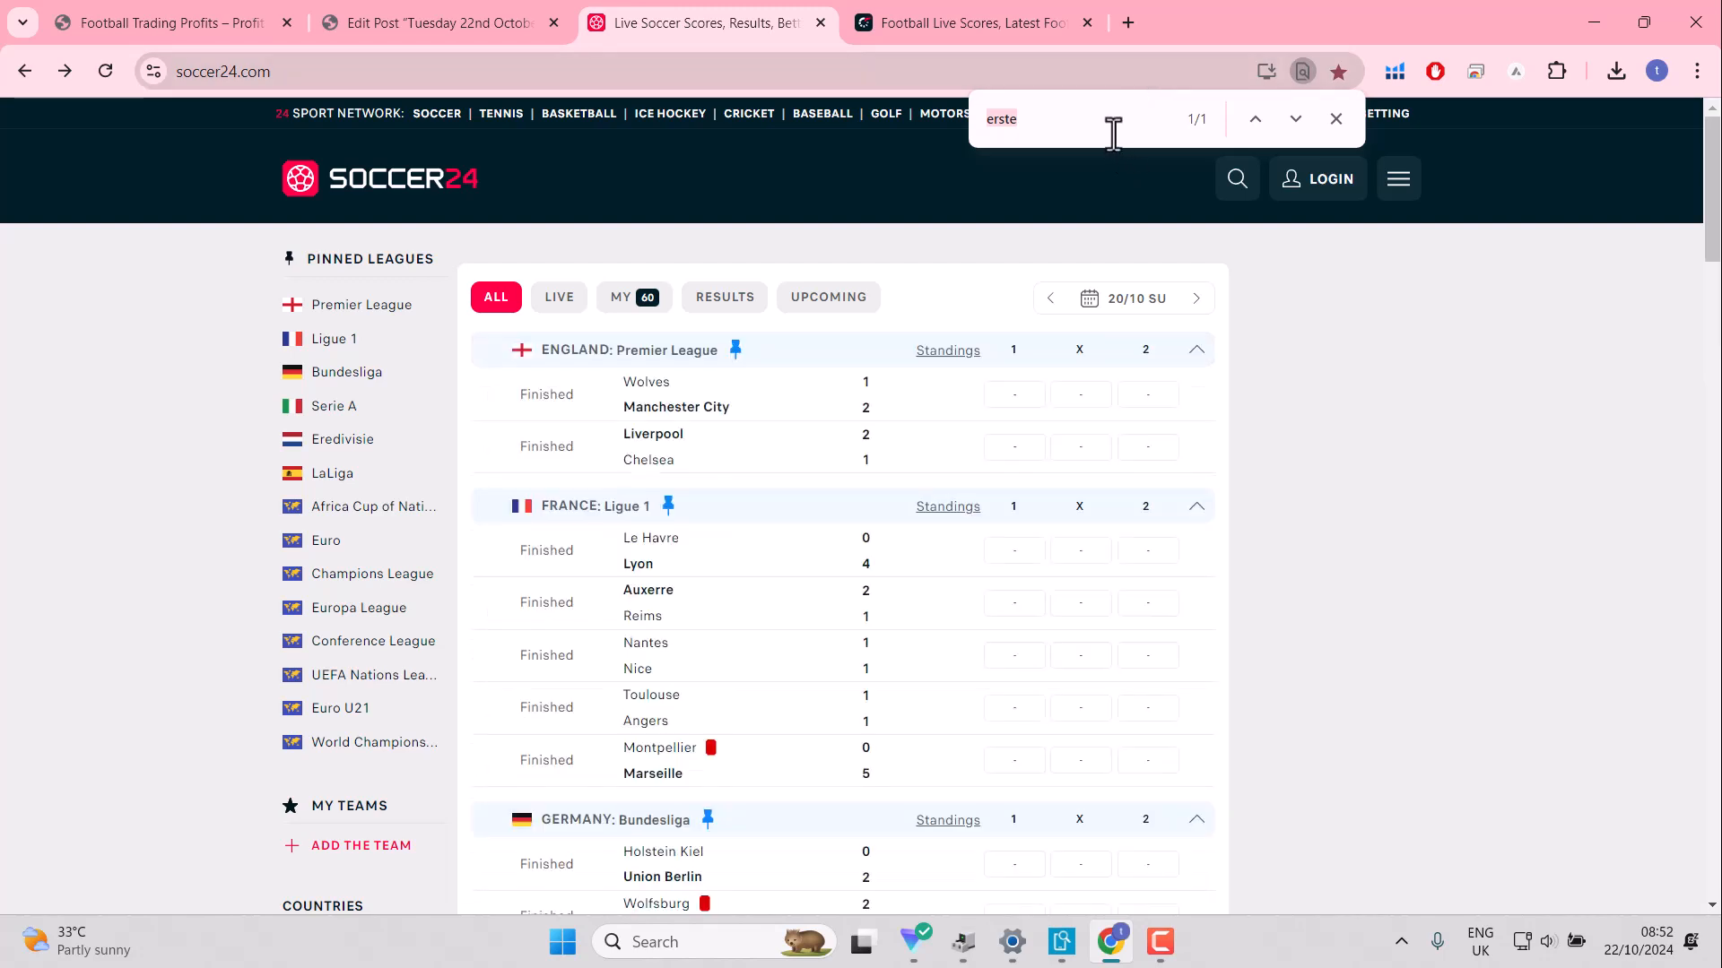
Step: Find 'arouca' and view the Maria de Fonte v Arouca match summary, then close it
text(arou)
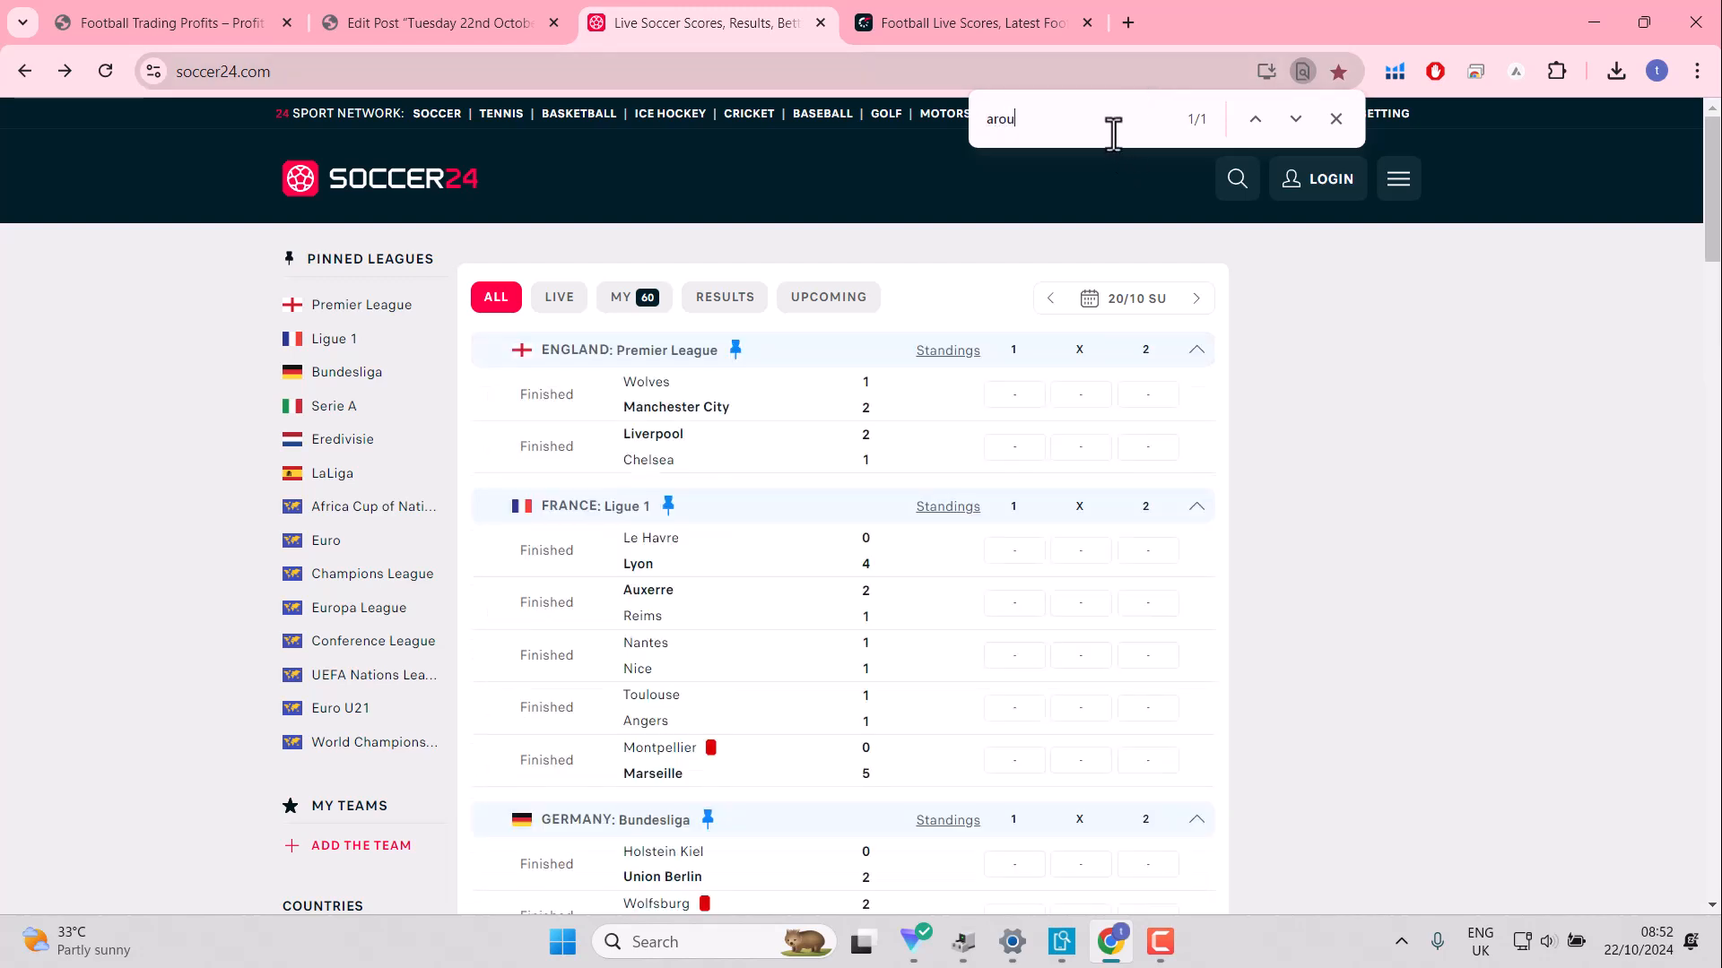
text(ca)
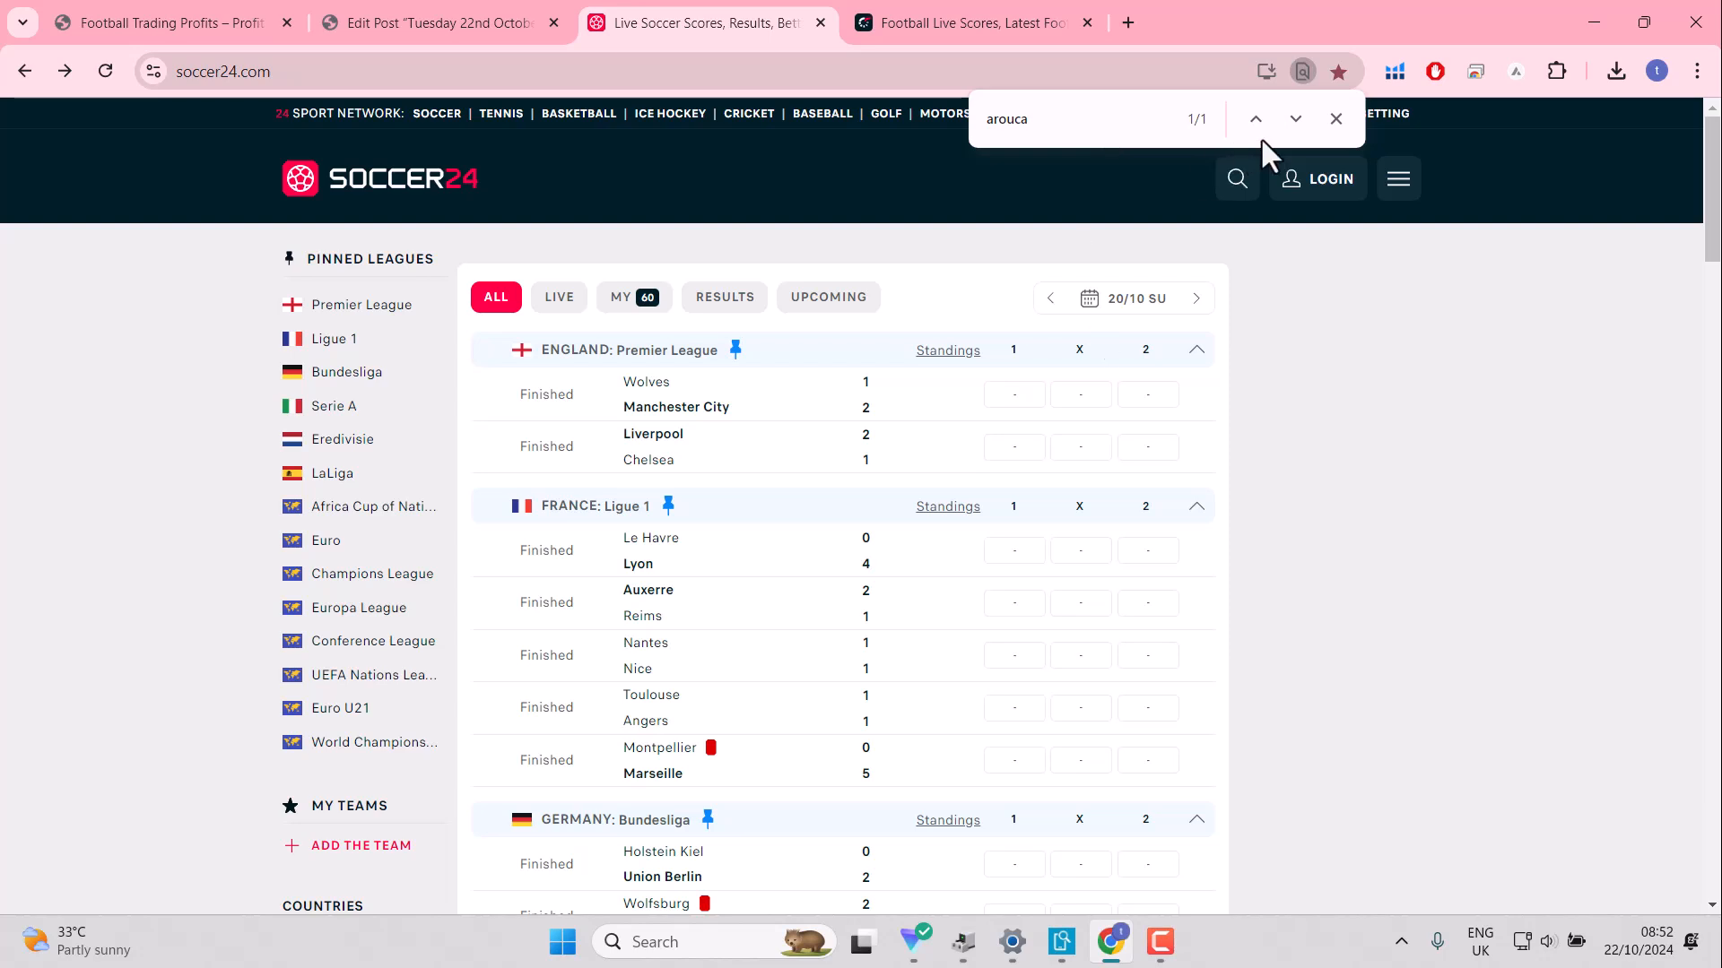
scroll(down, 3)
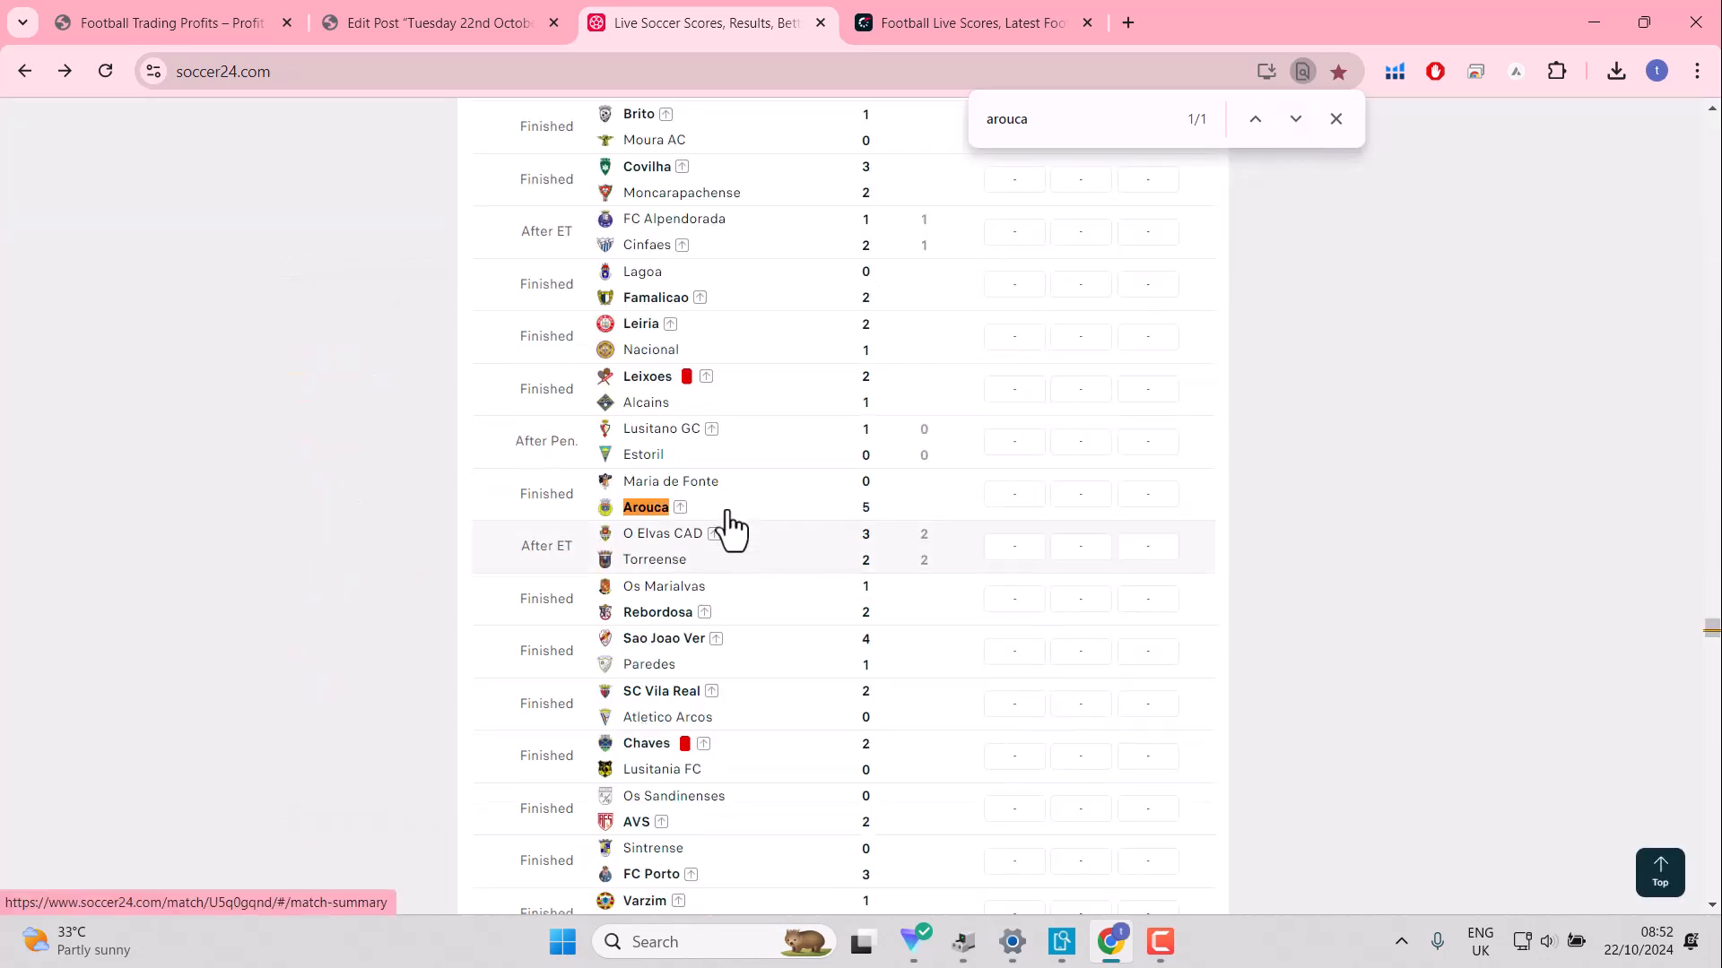
mouse_move(787, 522)
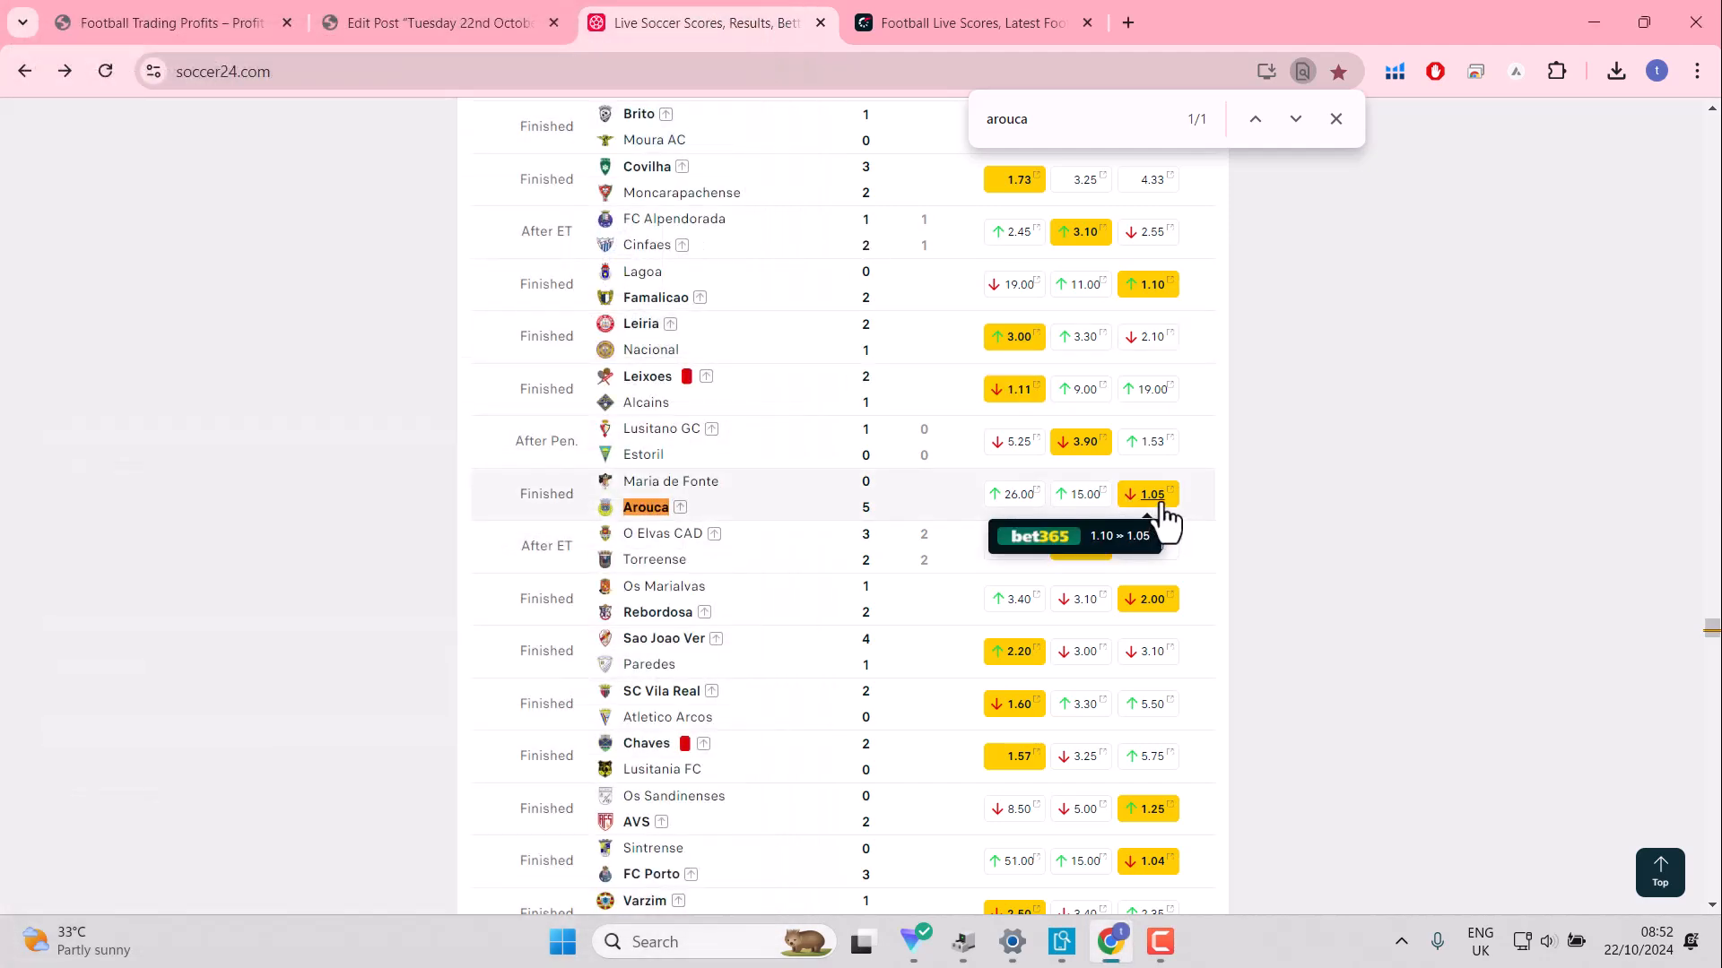
click(670, 493)
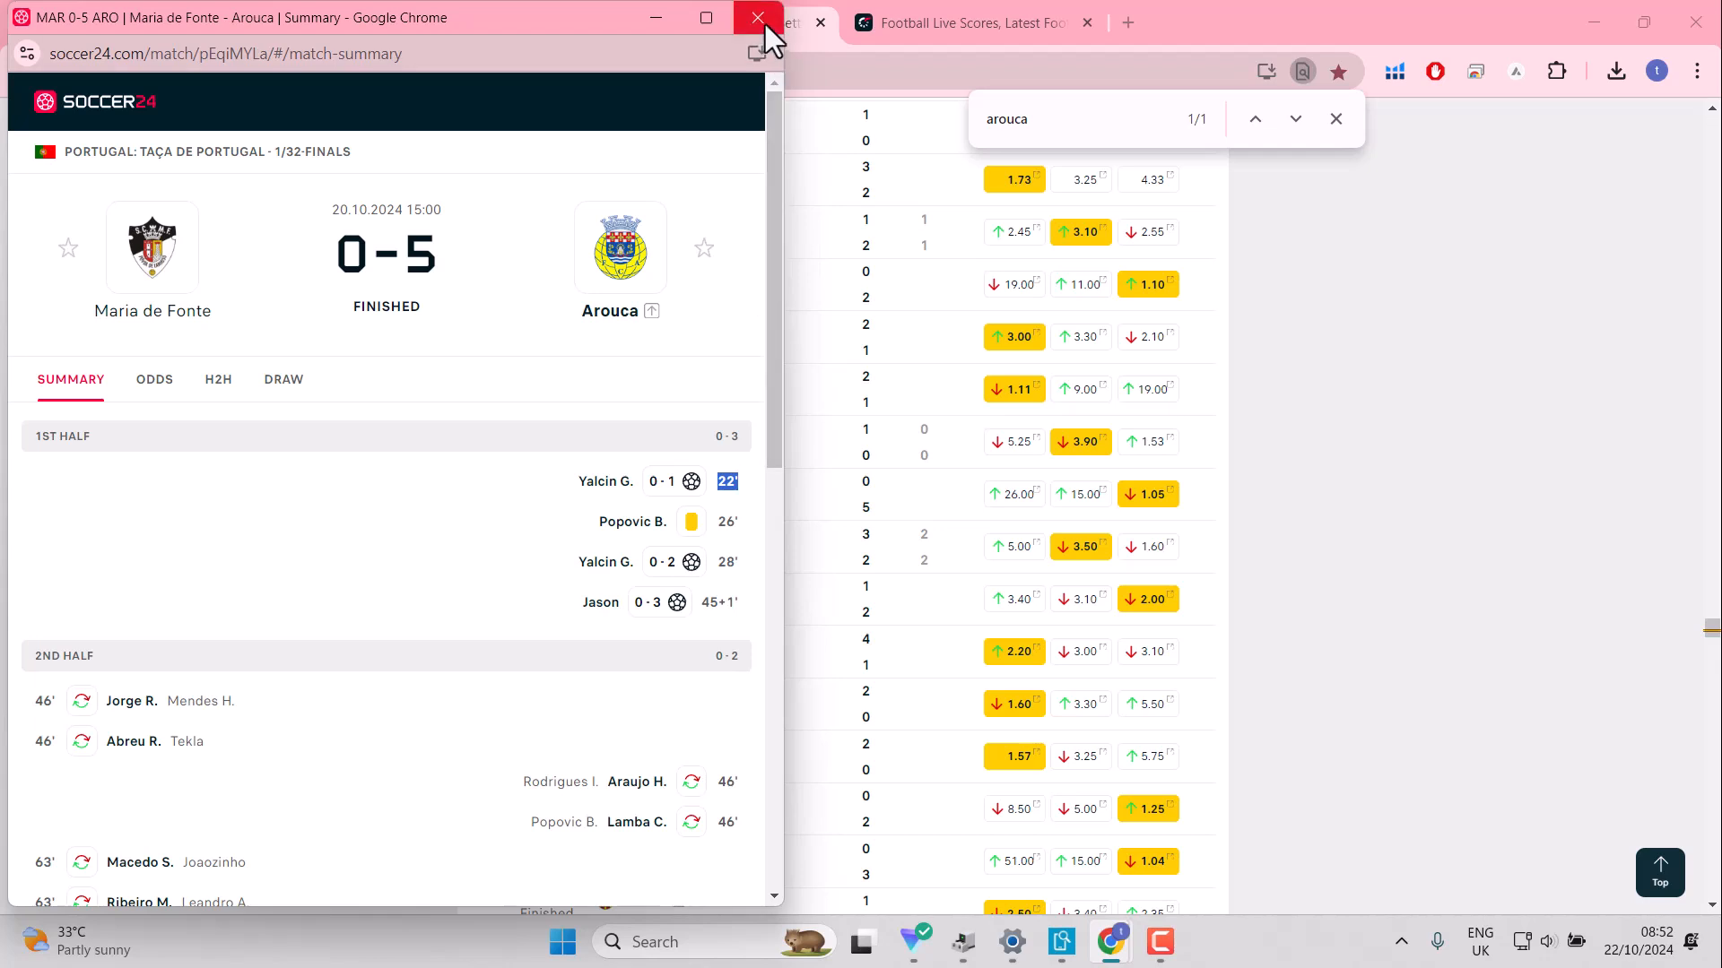
click(755, 19)
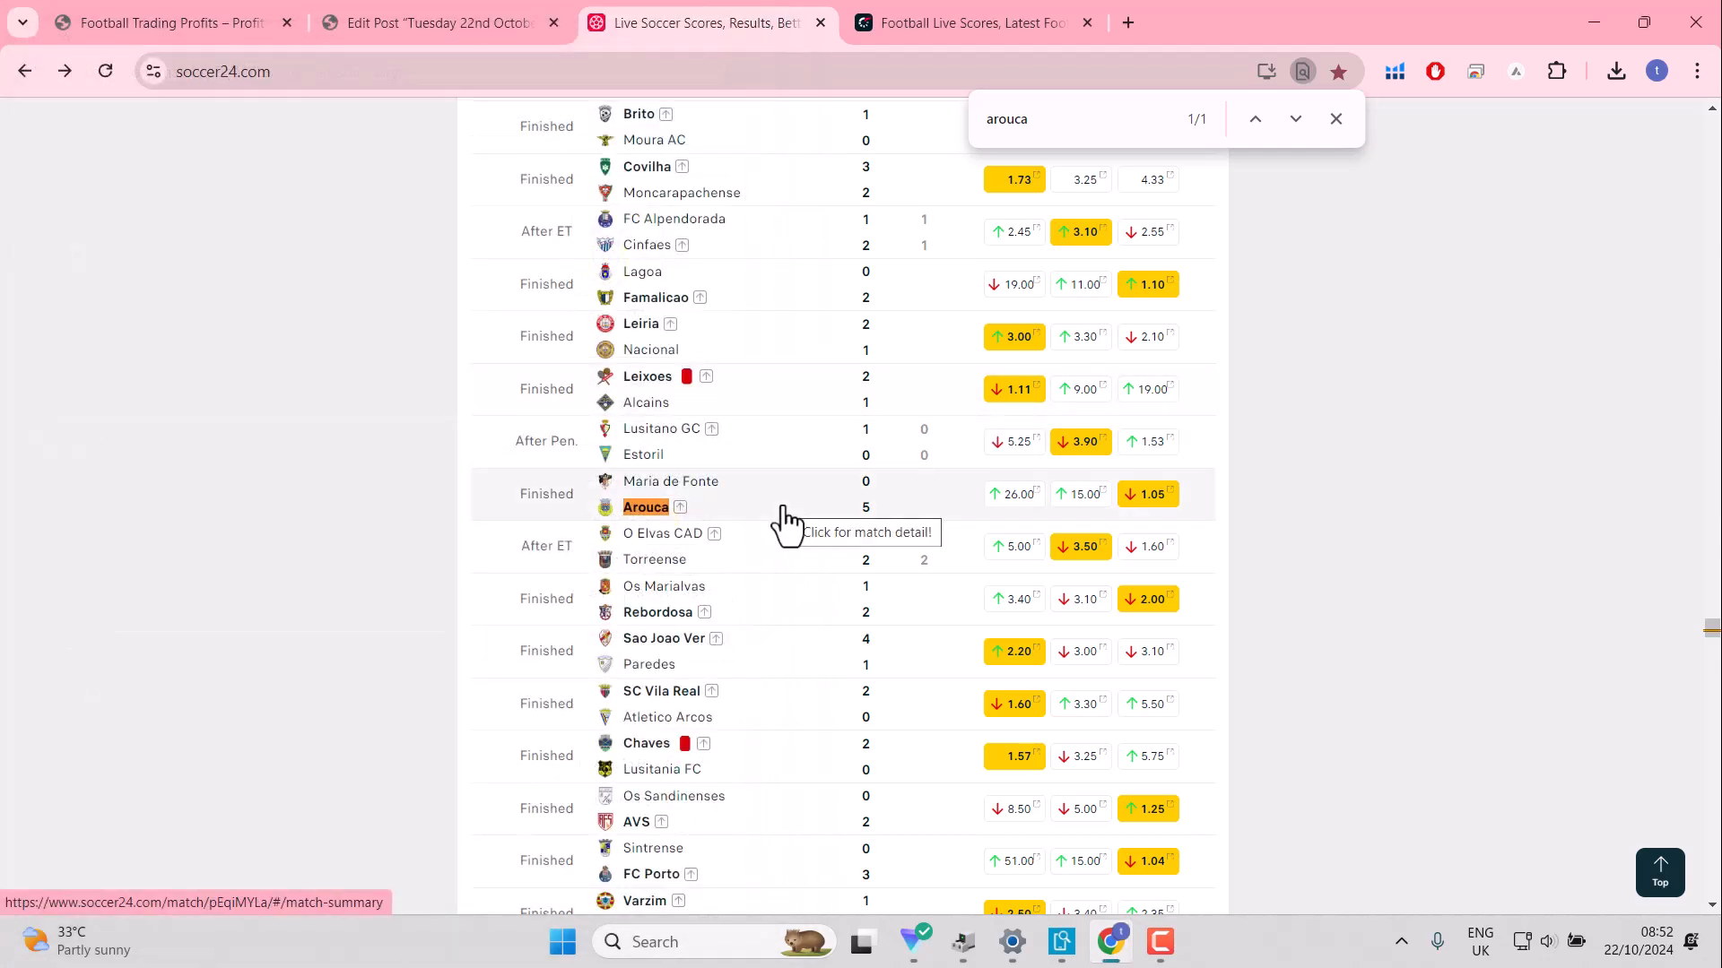
mouse_move(1180, 544)
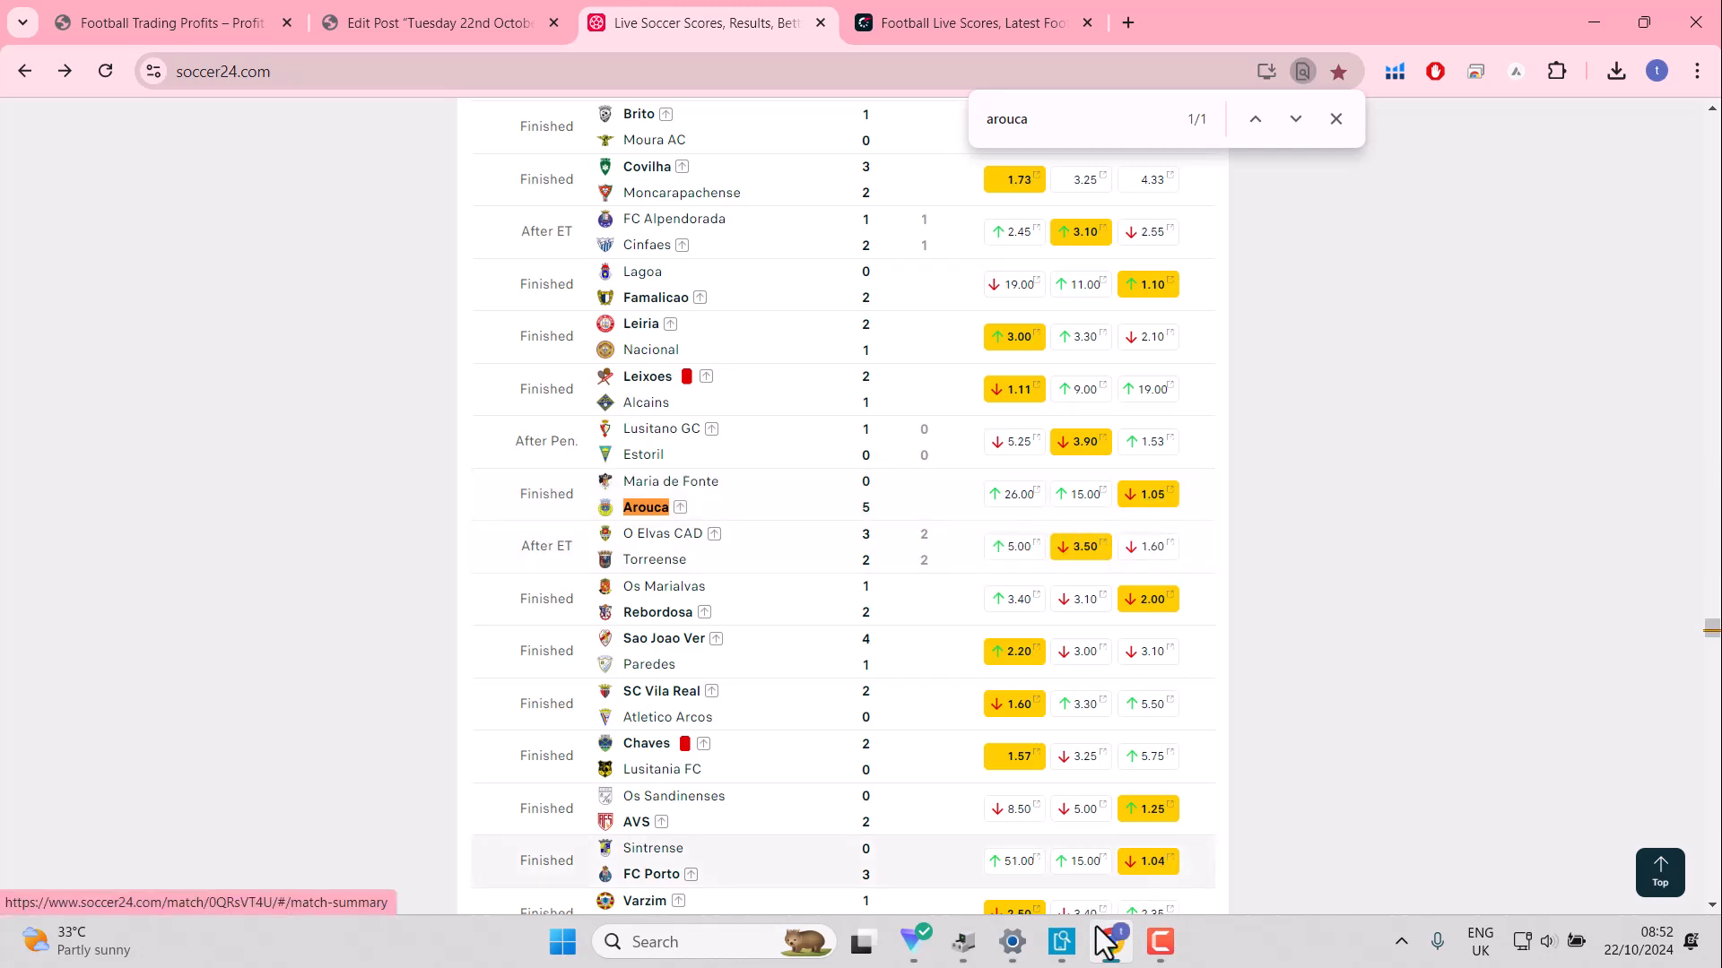
mouse_move(1060, 941)
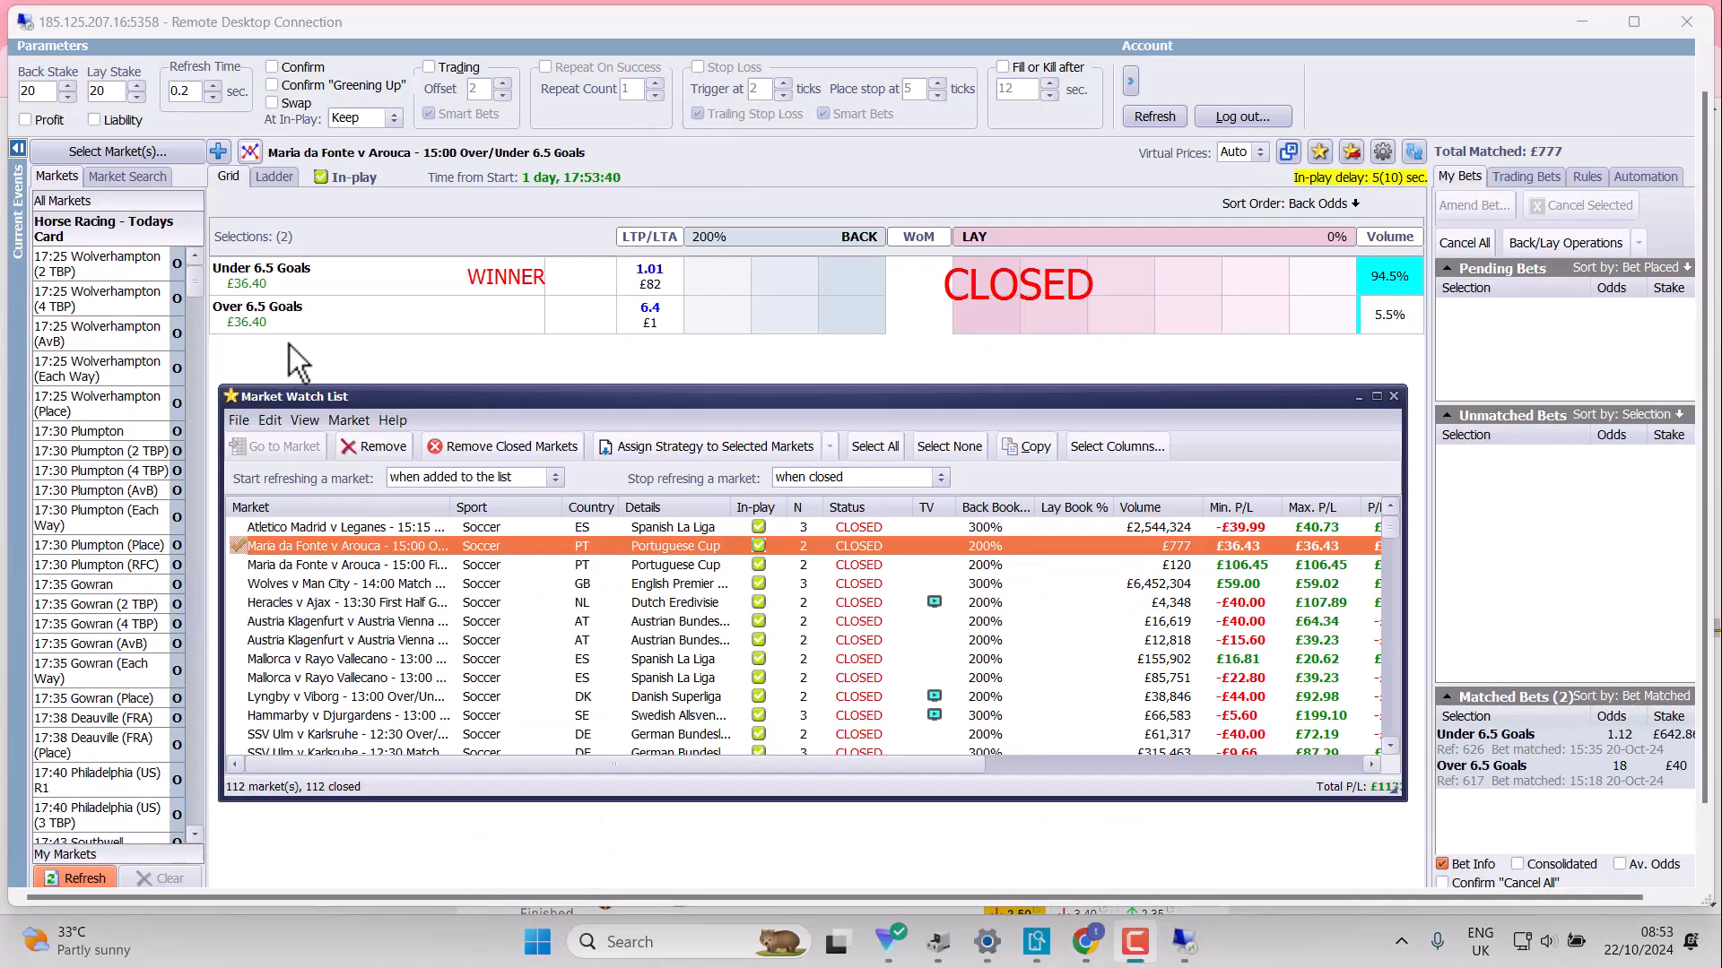
mouse_move(269, 307)
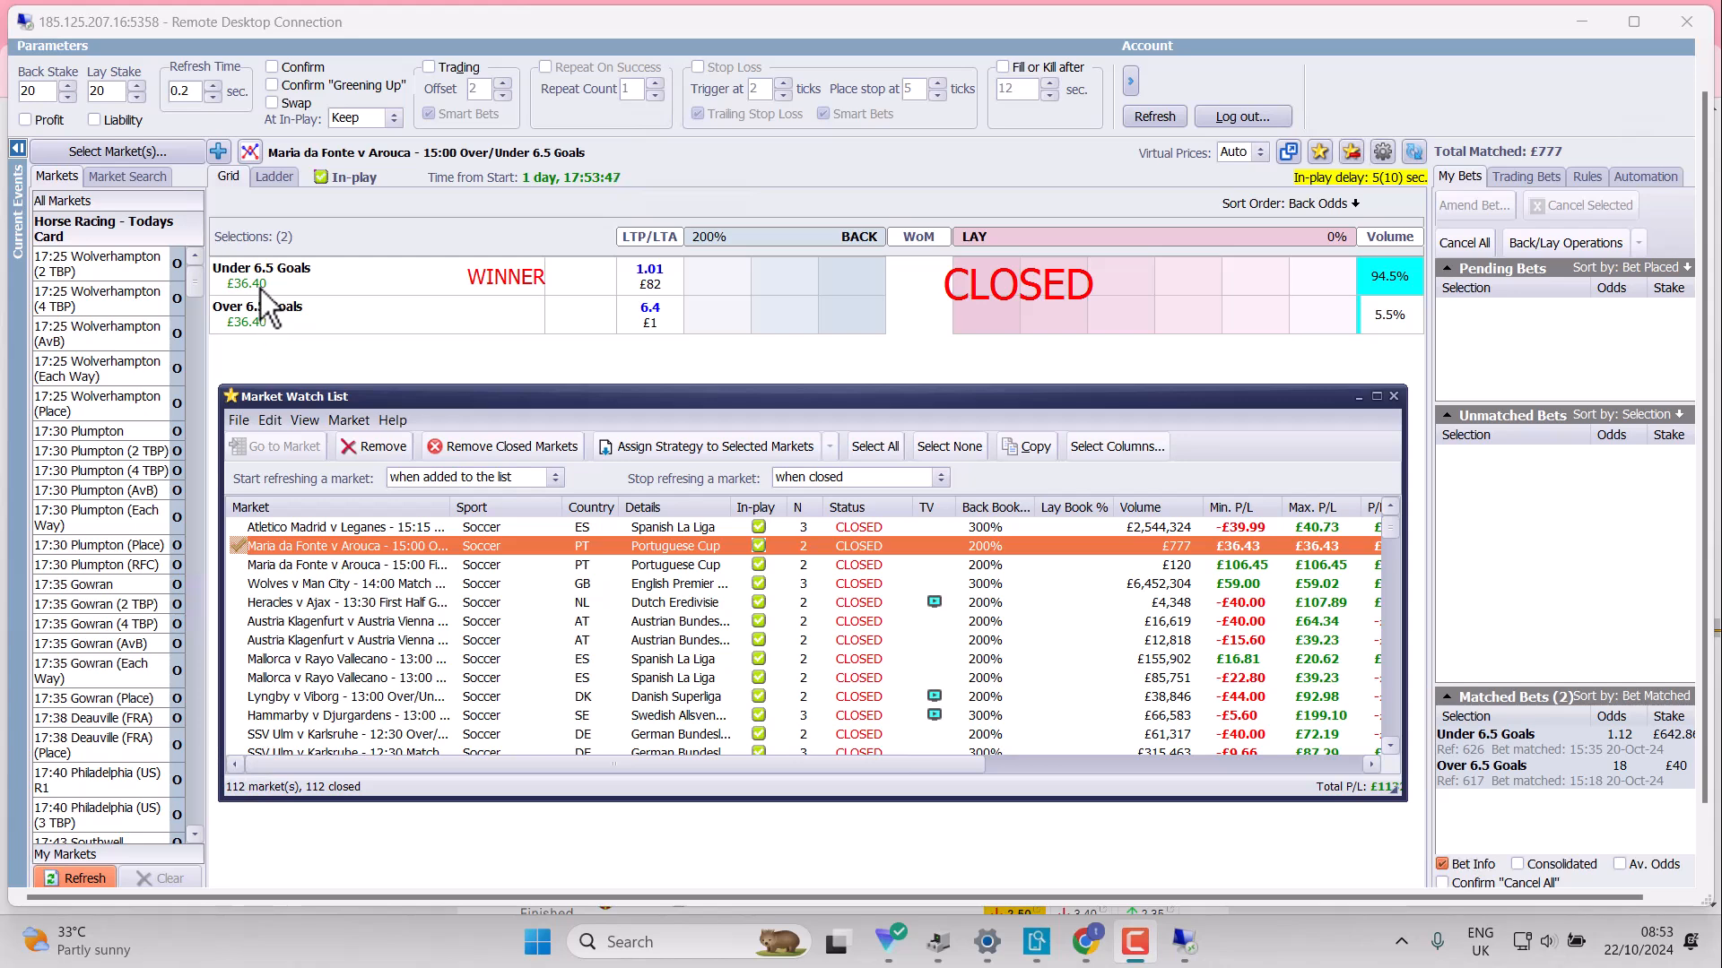
mouse_move(324, 560)
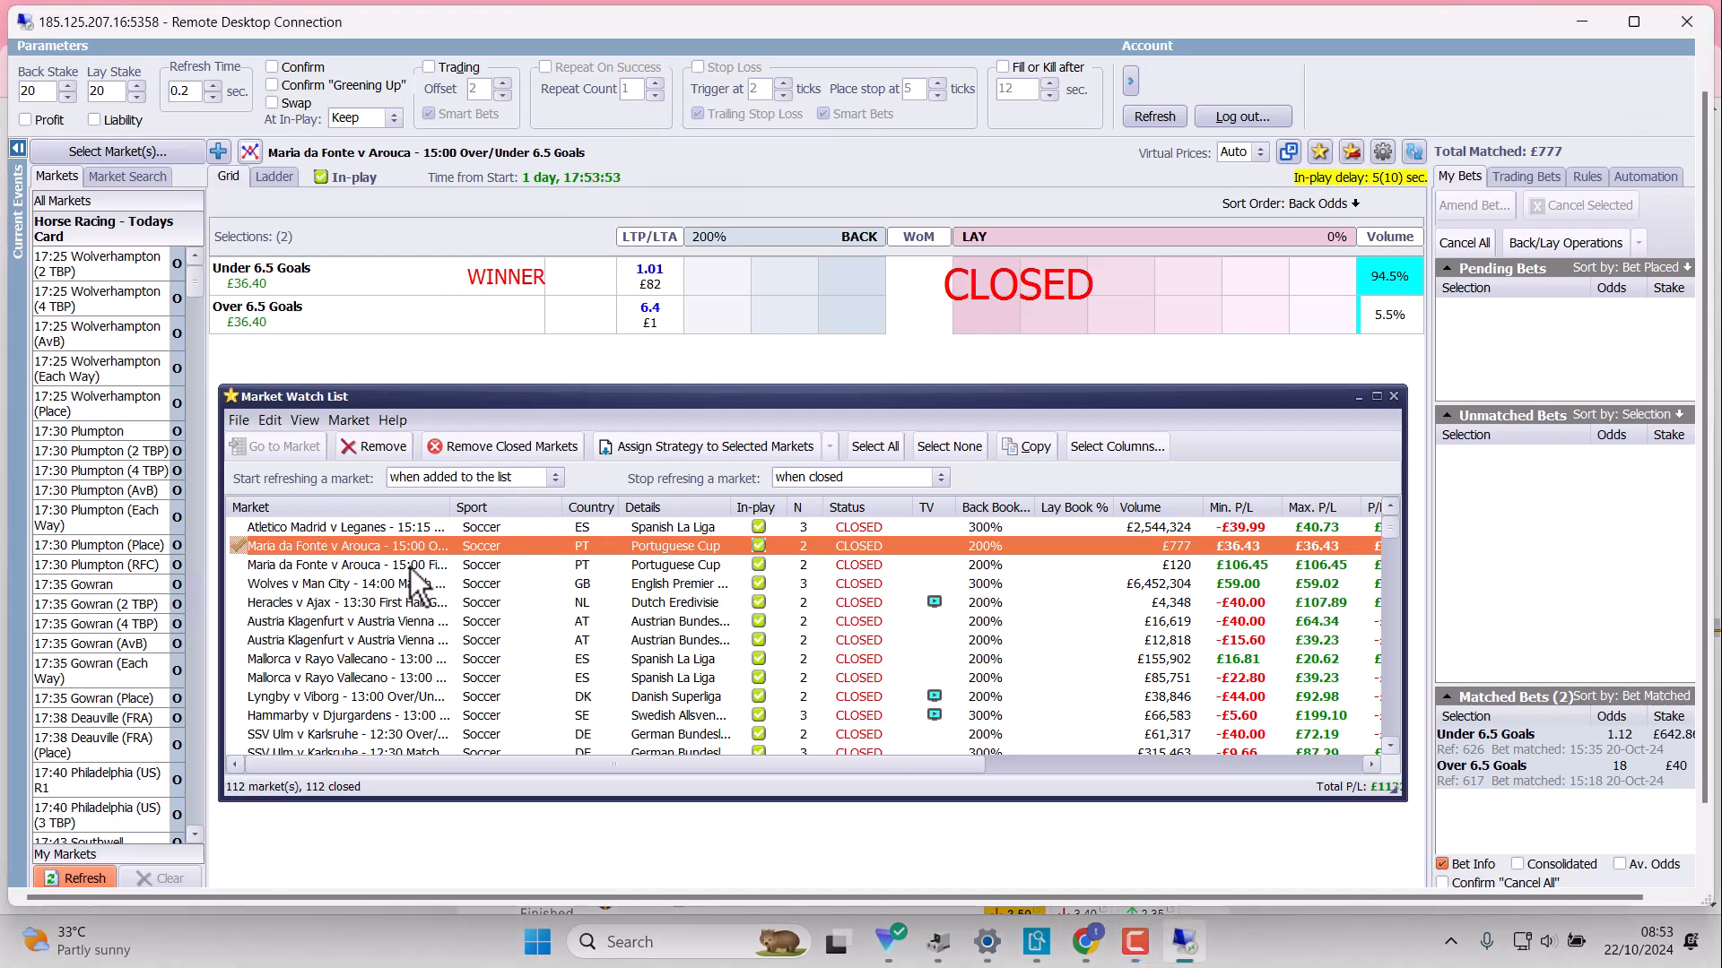
Step: Load the Maria da Fonte v Arouca First Half Goals 2.5 market from the watch list
click(343, 564)
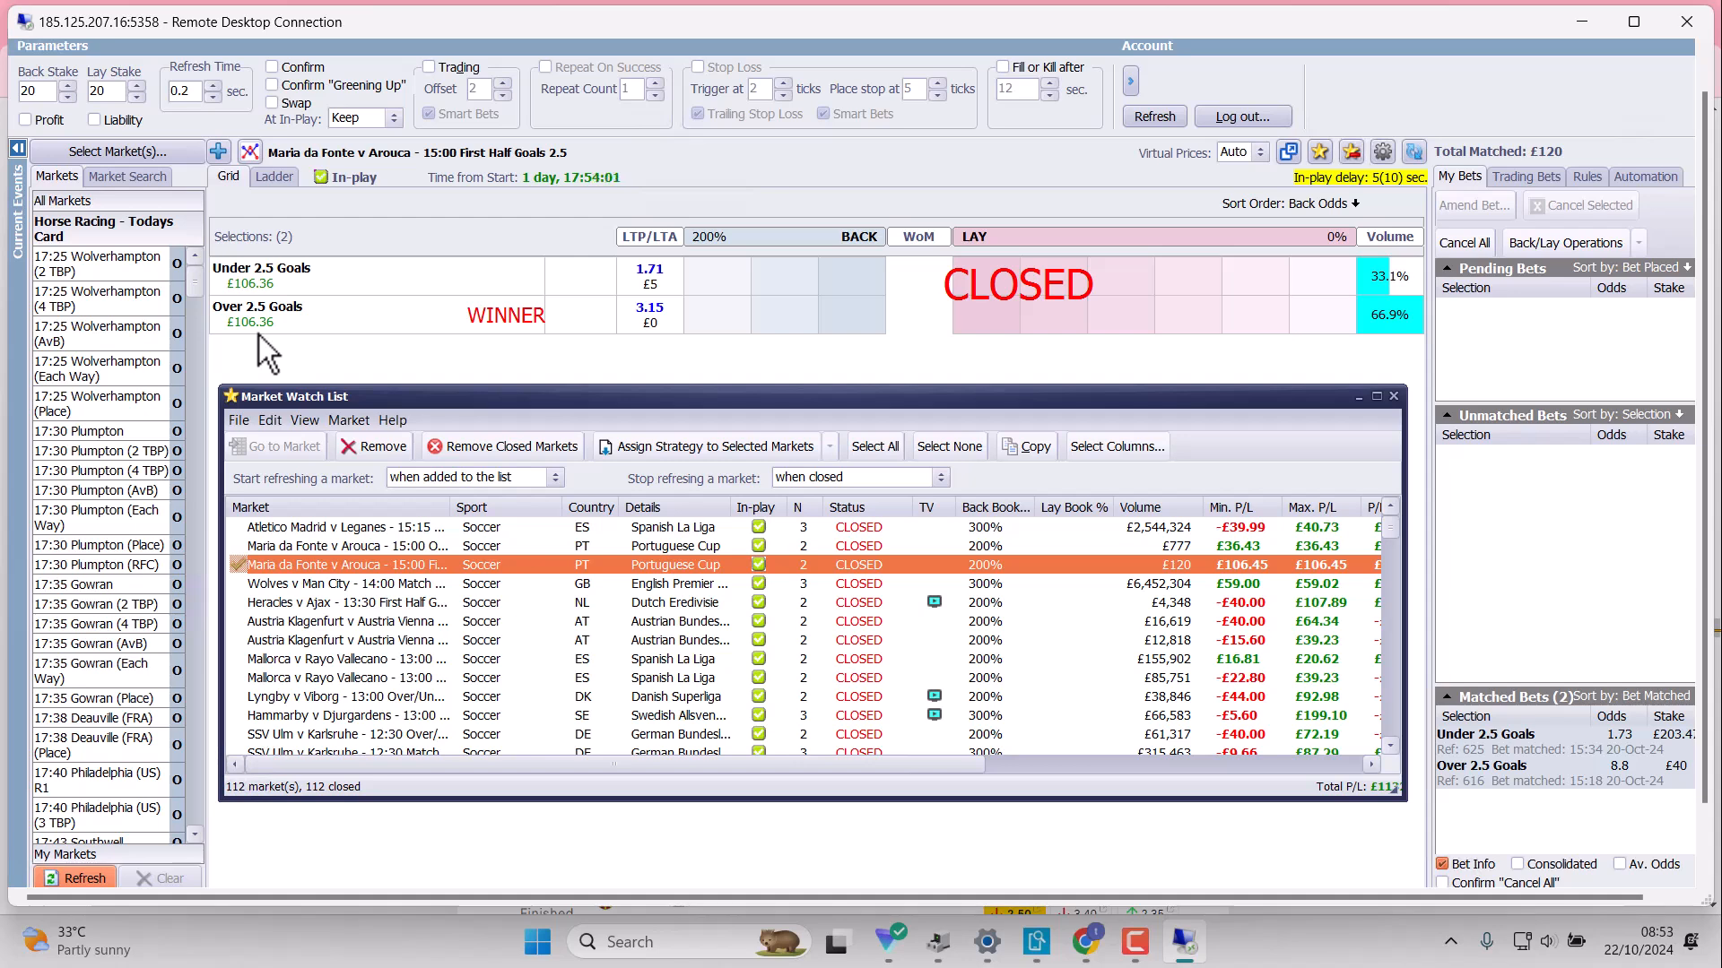
mouse_move(261, 352)
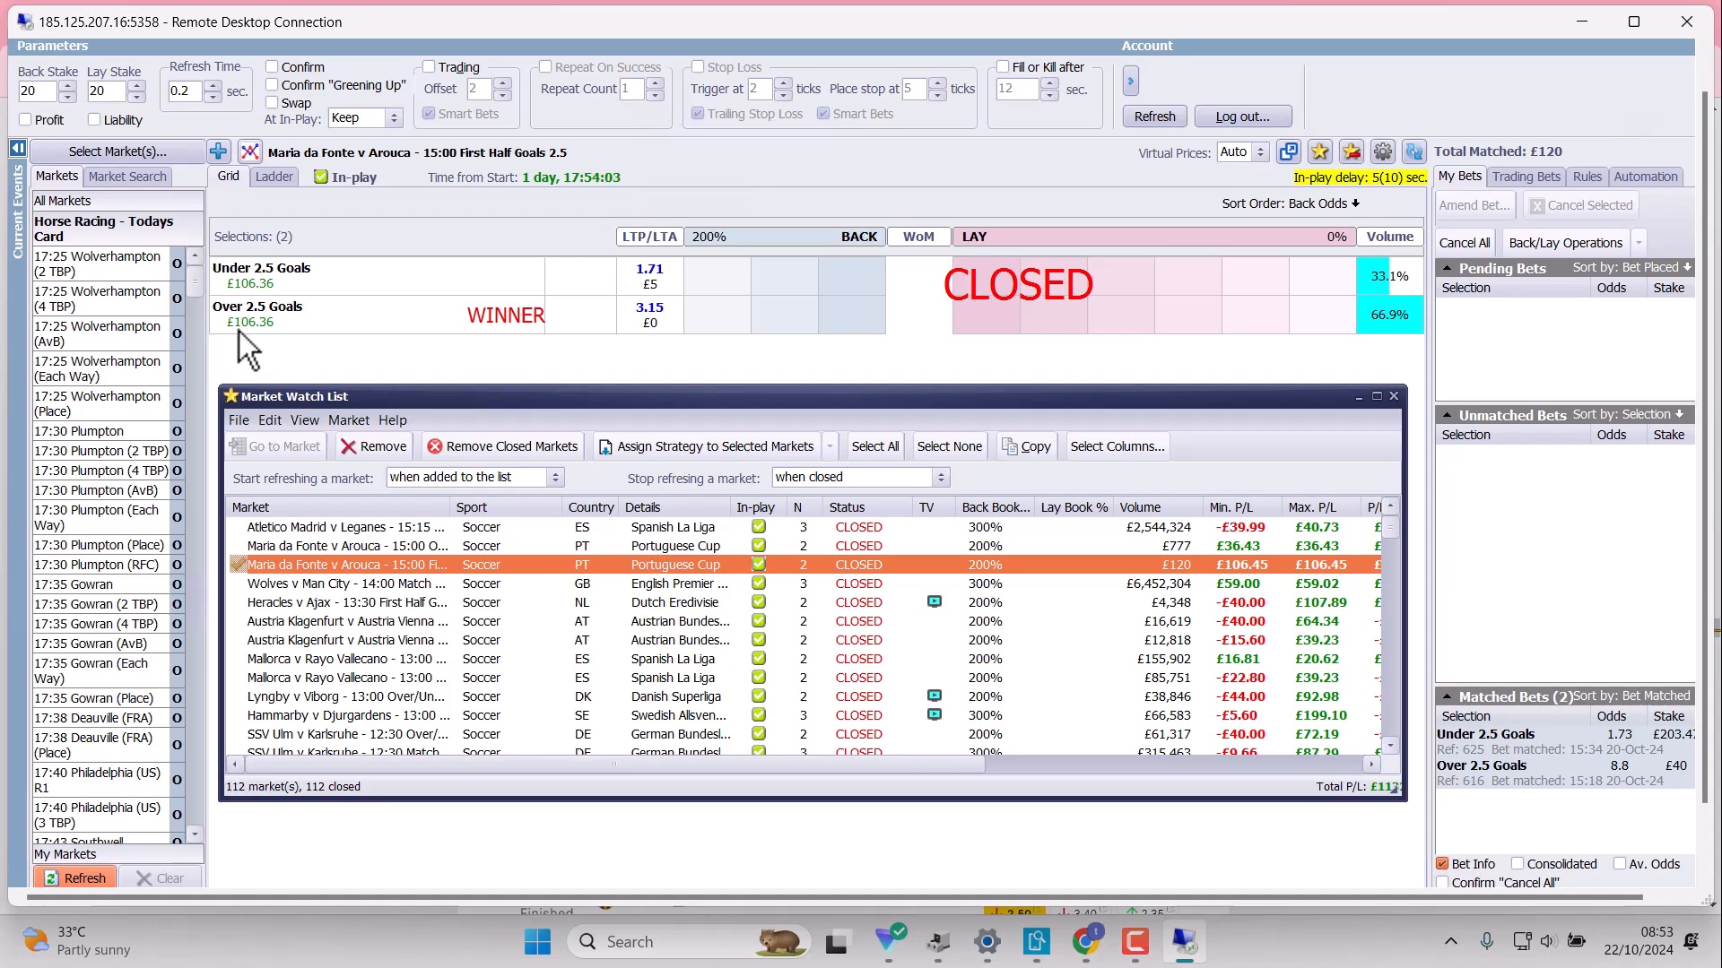
mouse_move(1429, 552)
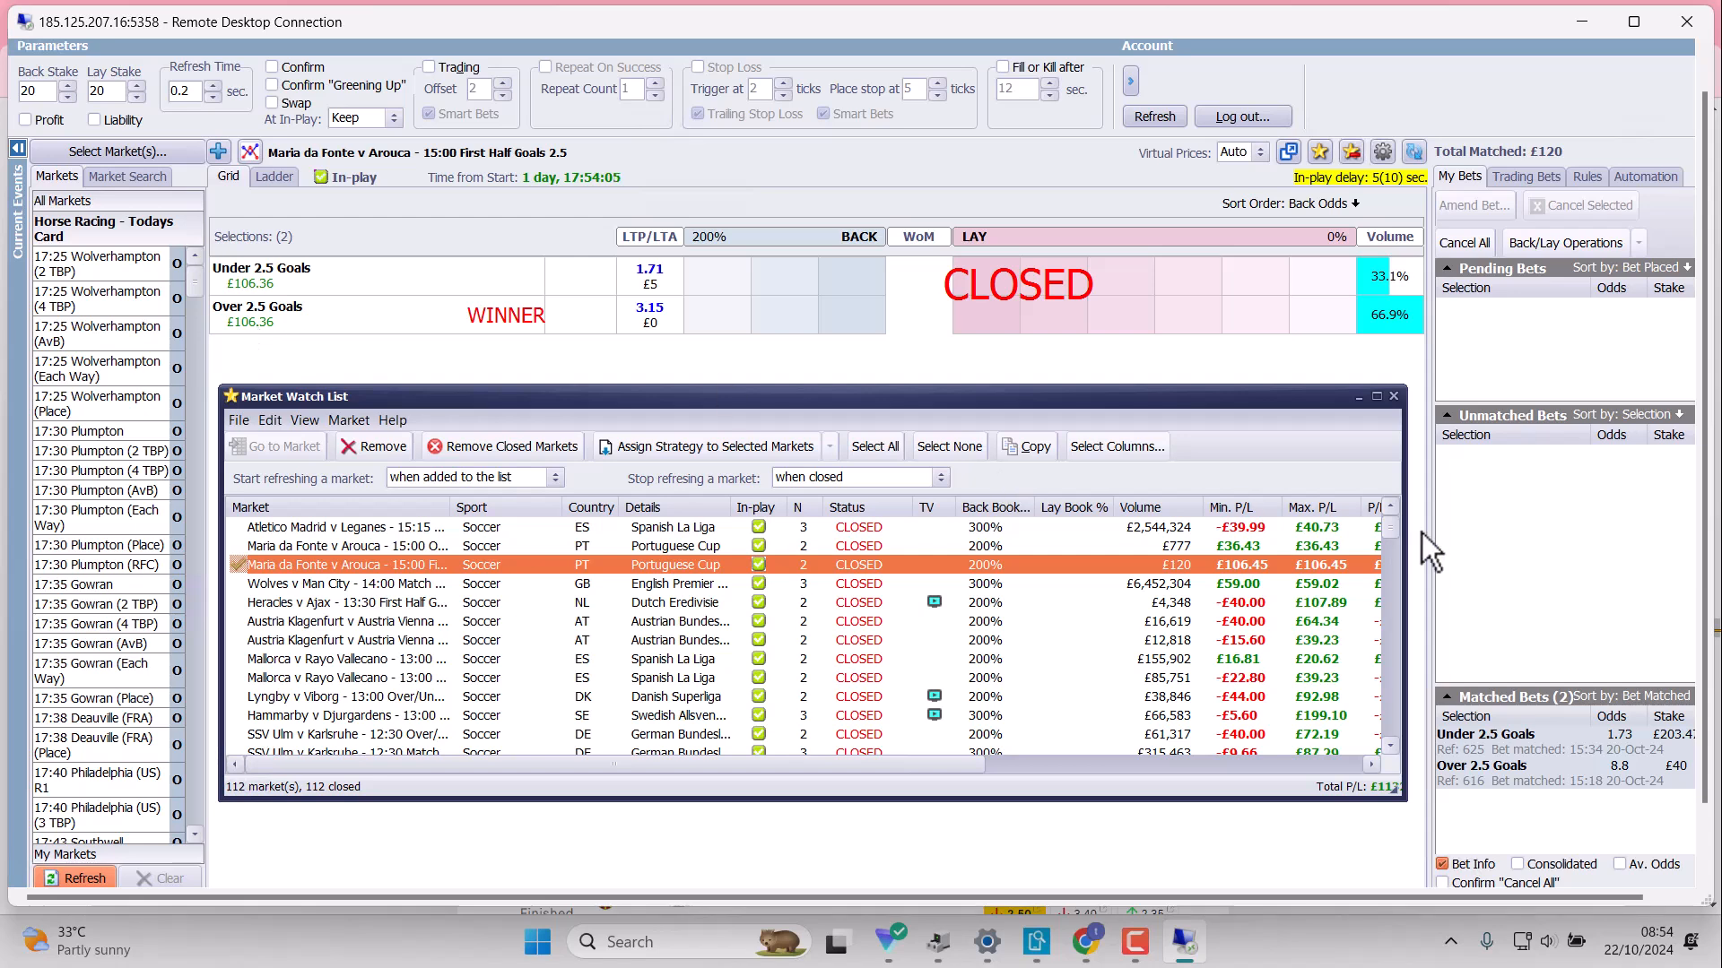
mouse_move(1625, 796)
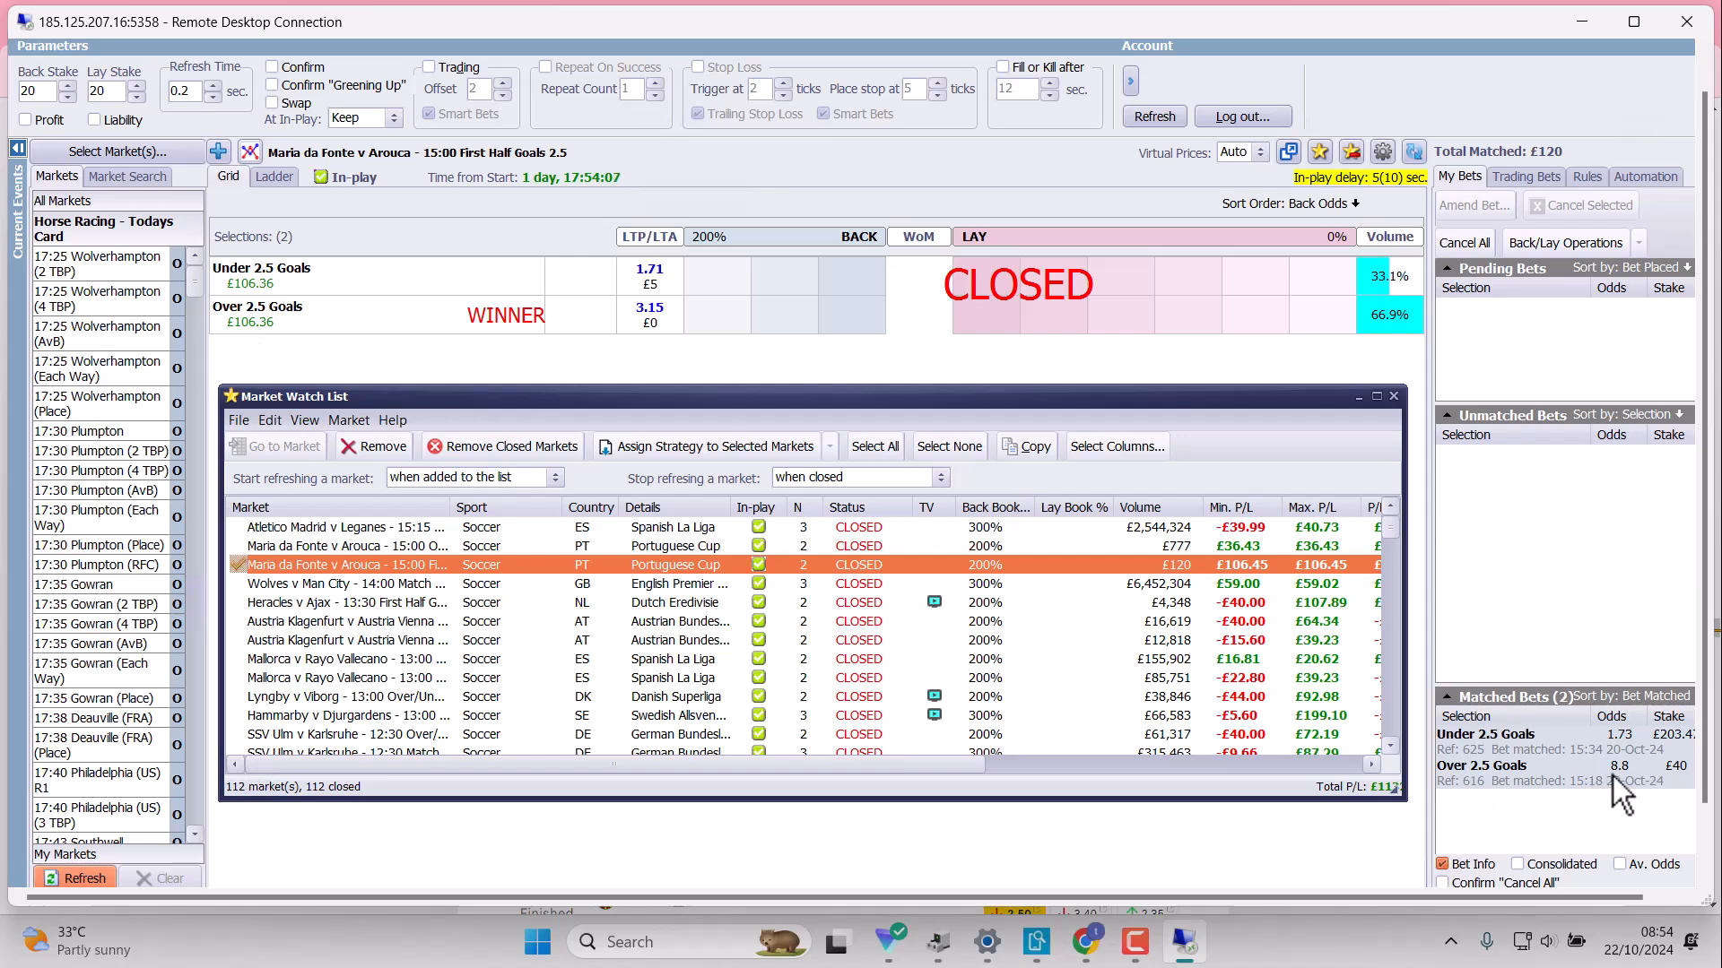
mouse_move(1694, 791)
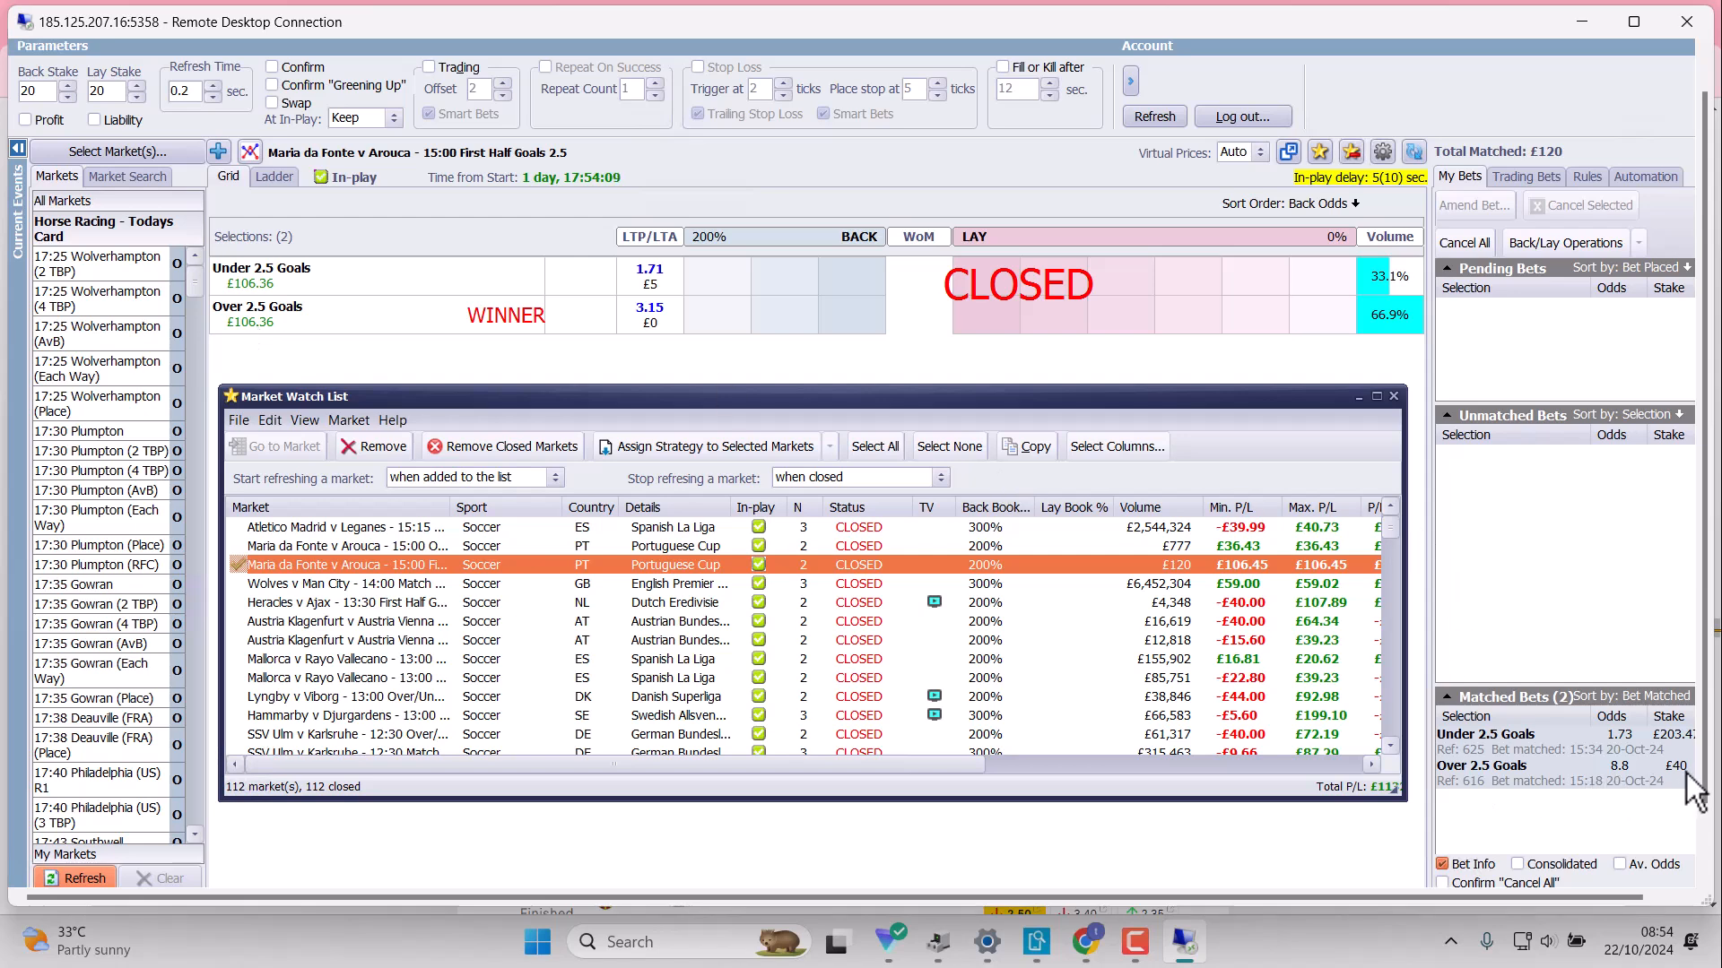
mouse_move(1631, 801)
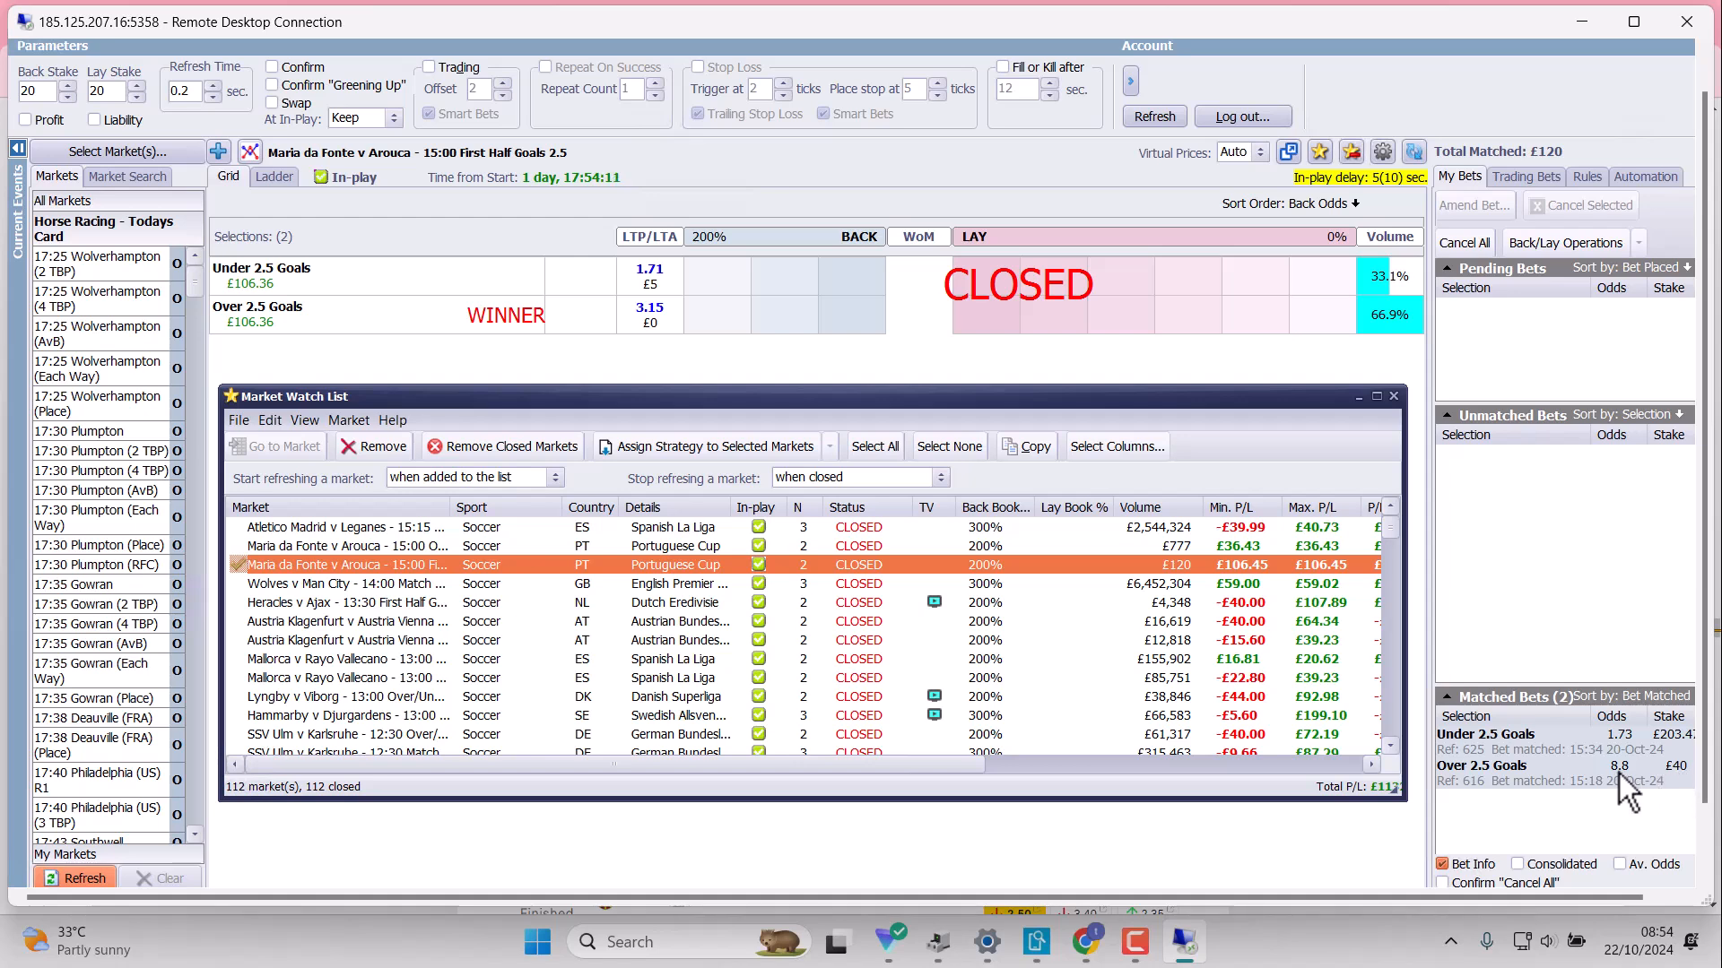
mouse_move(1625, 786)
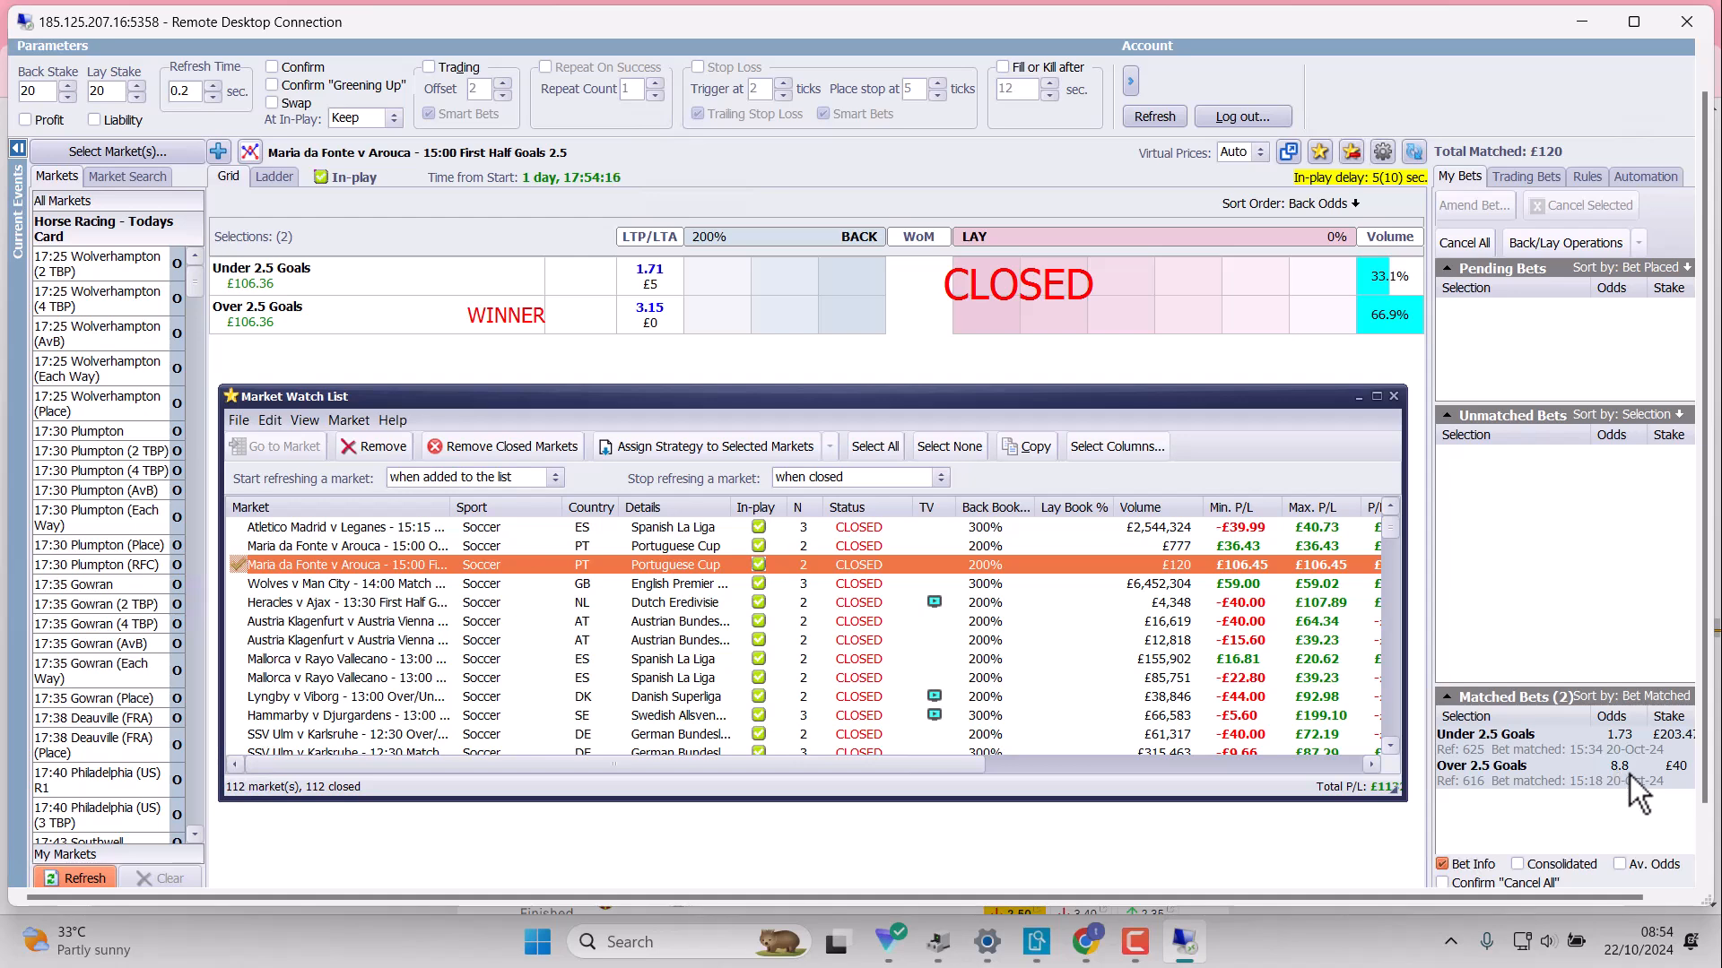
mouse_move(1688, 791)
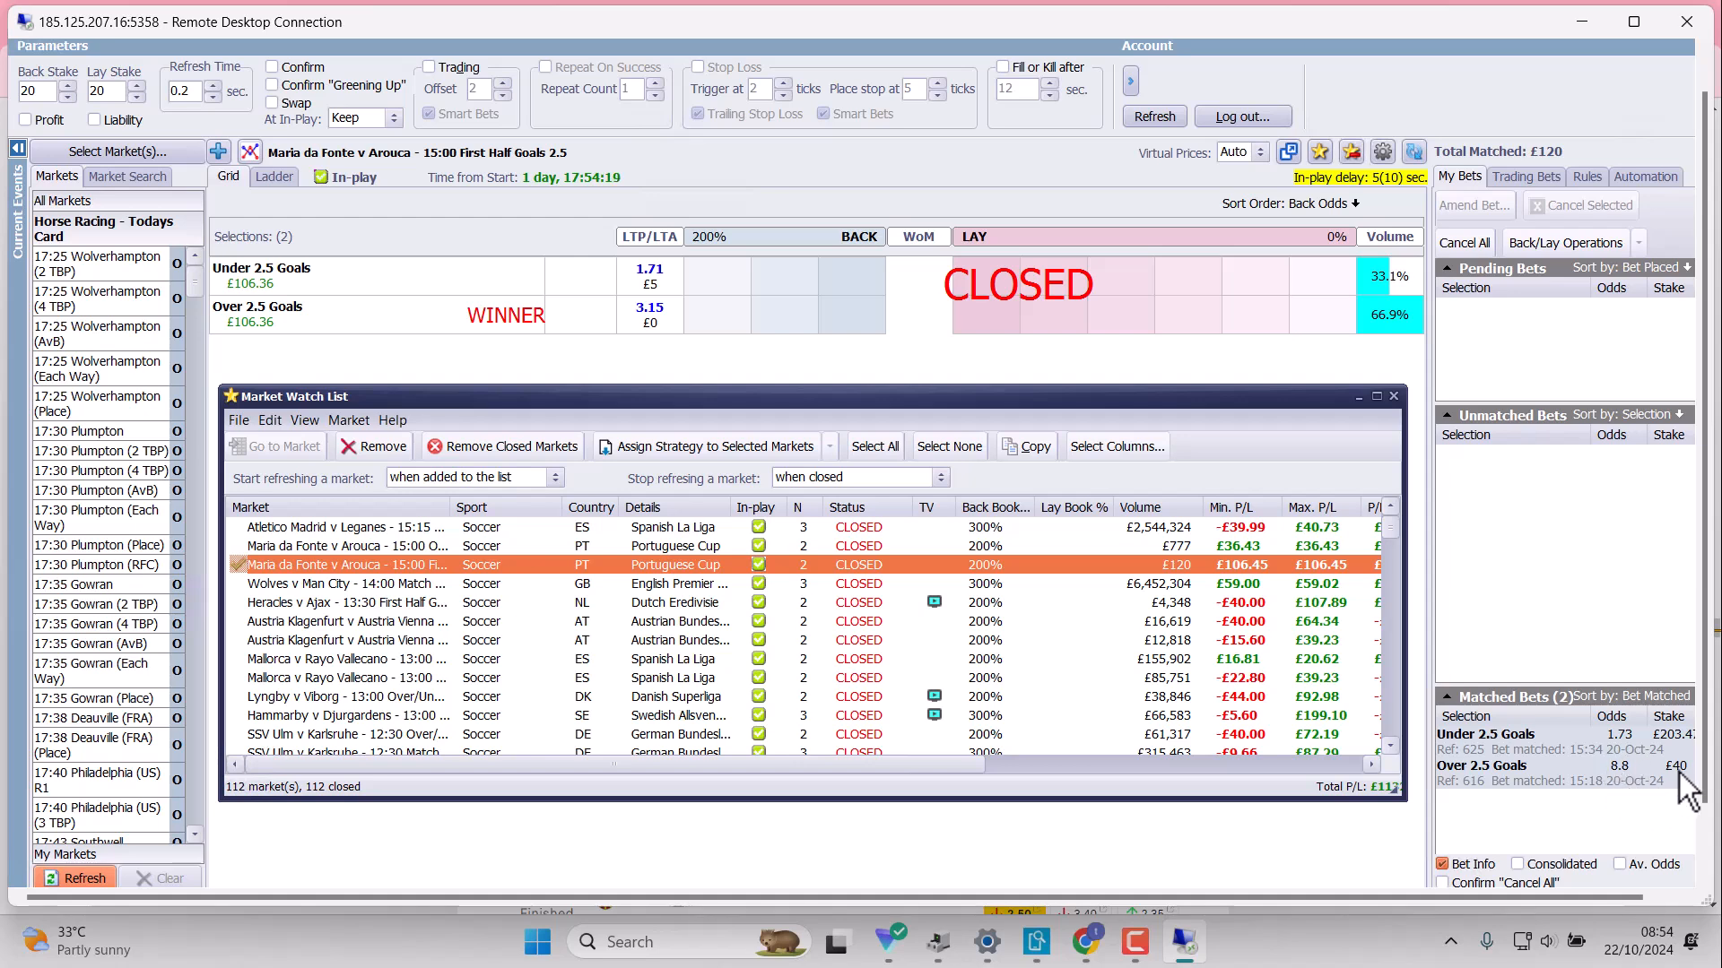
mouse_move(1428, 724)
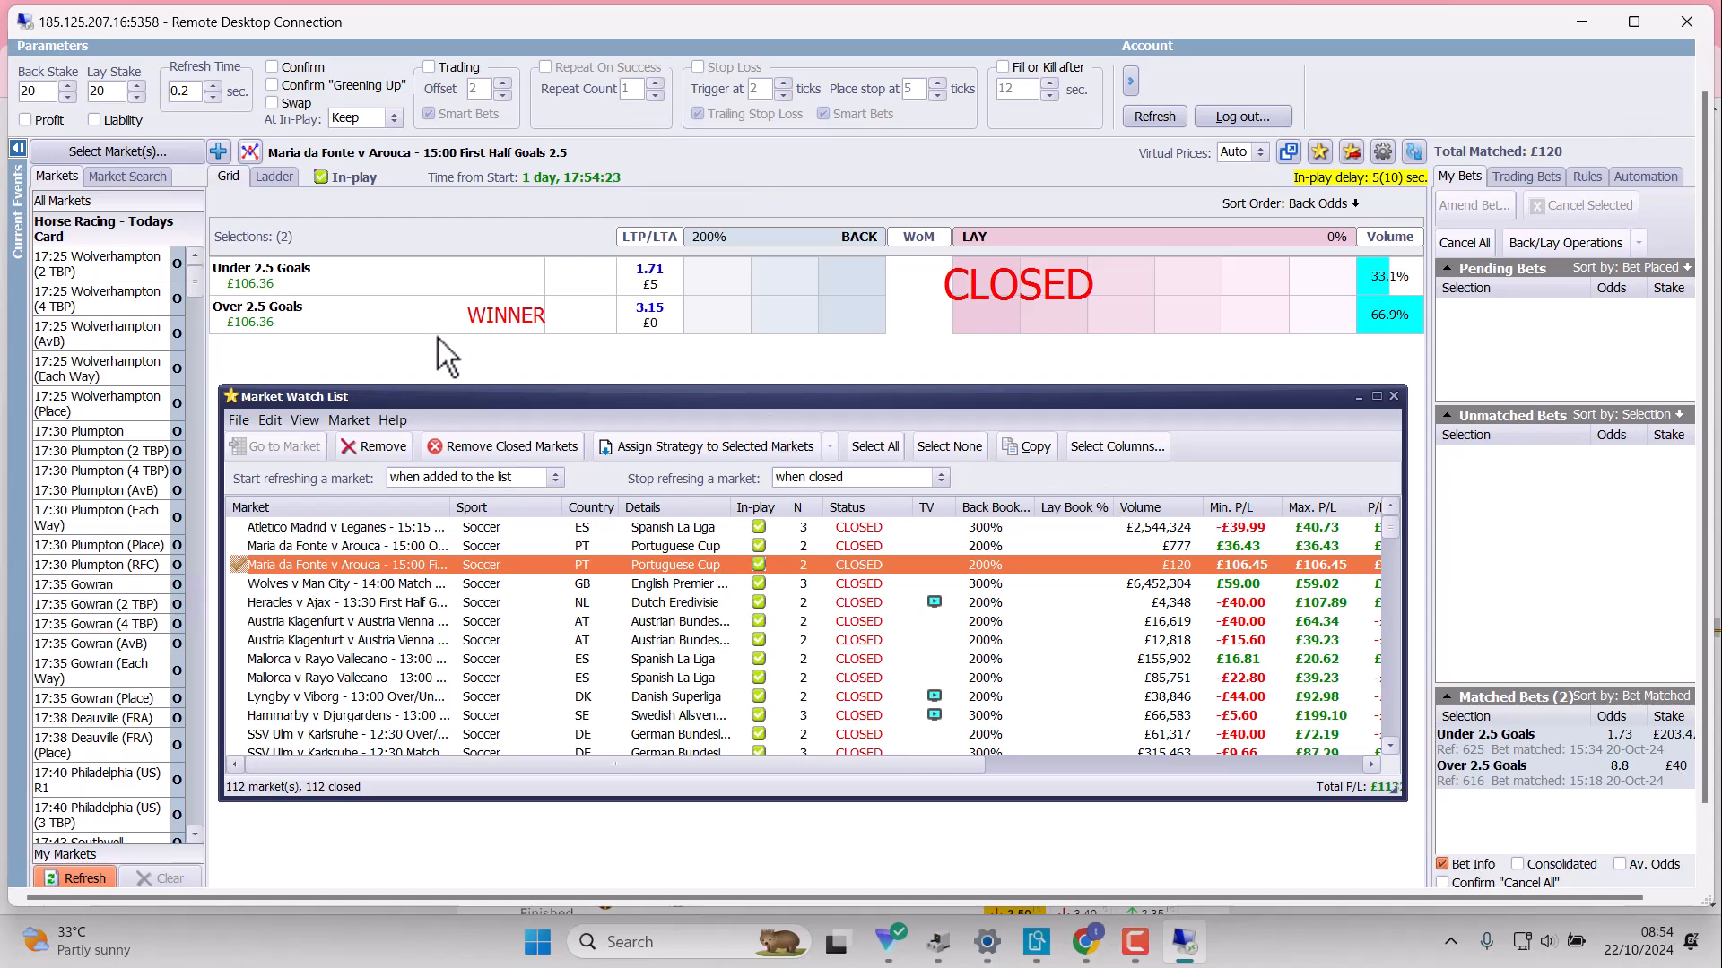
mouse_move(1395, 426)
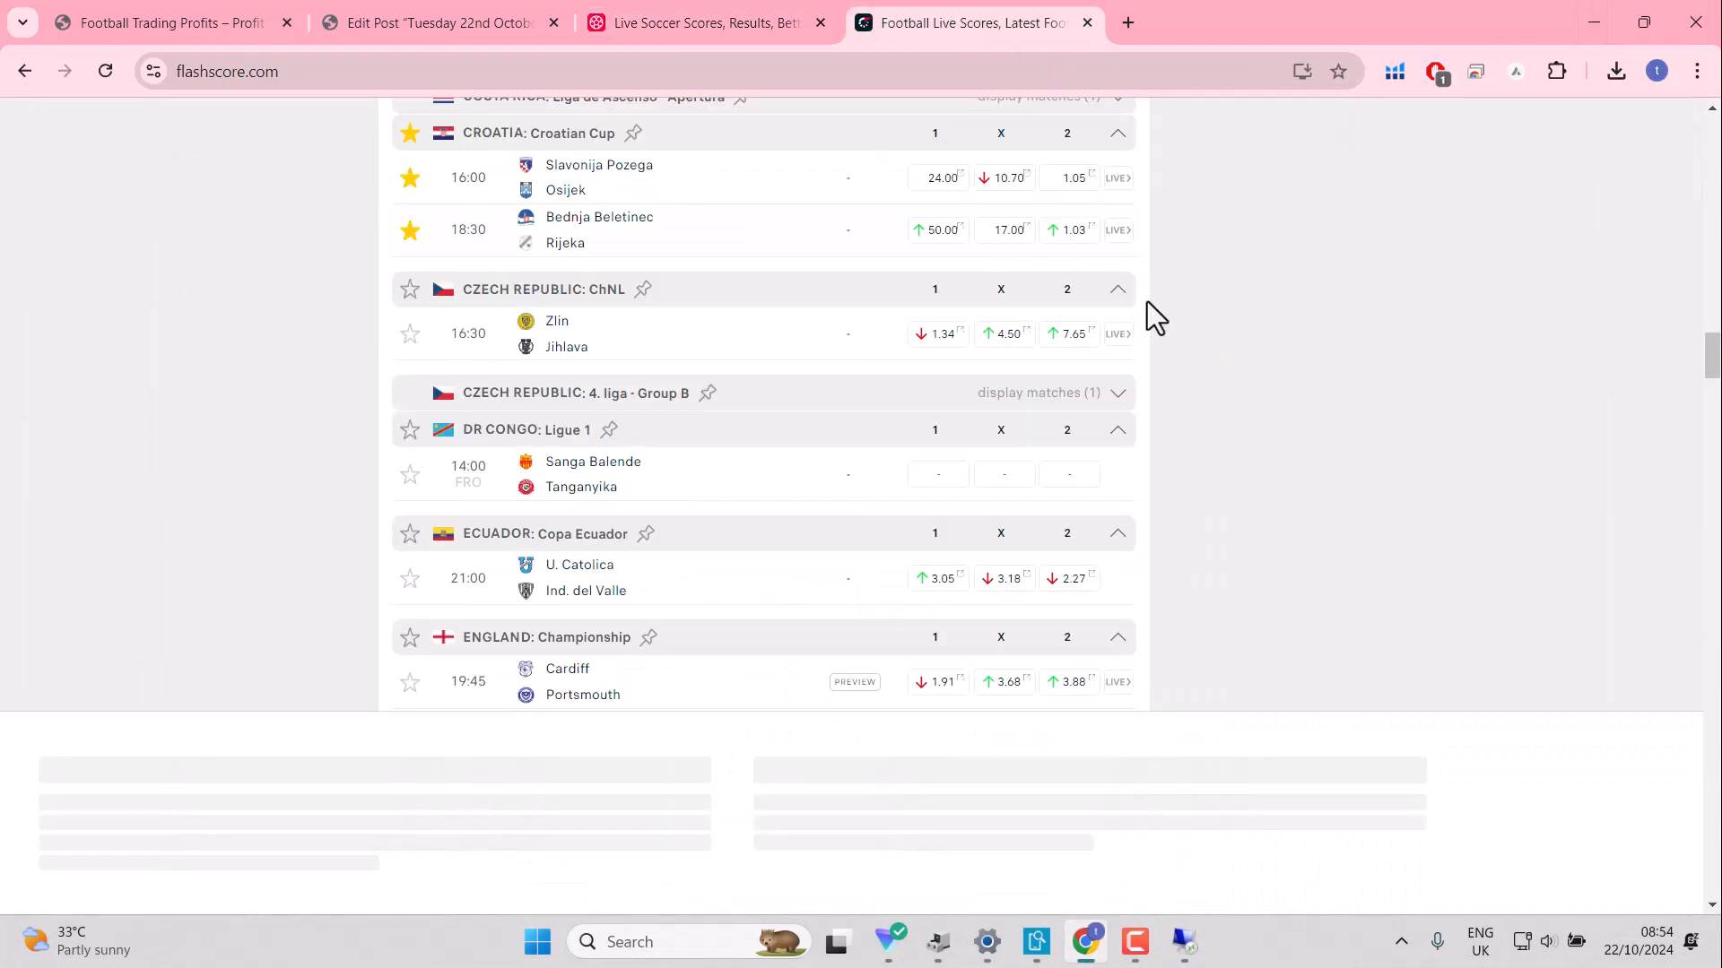
mouse_move(1066, 230)
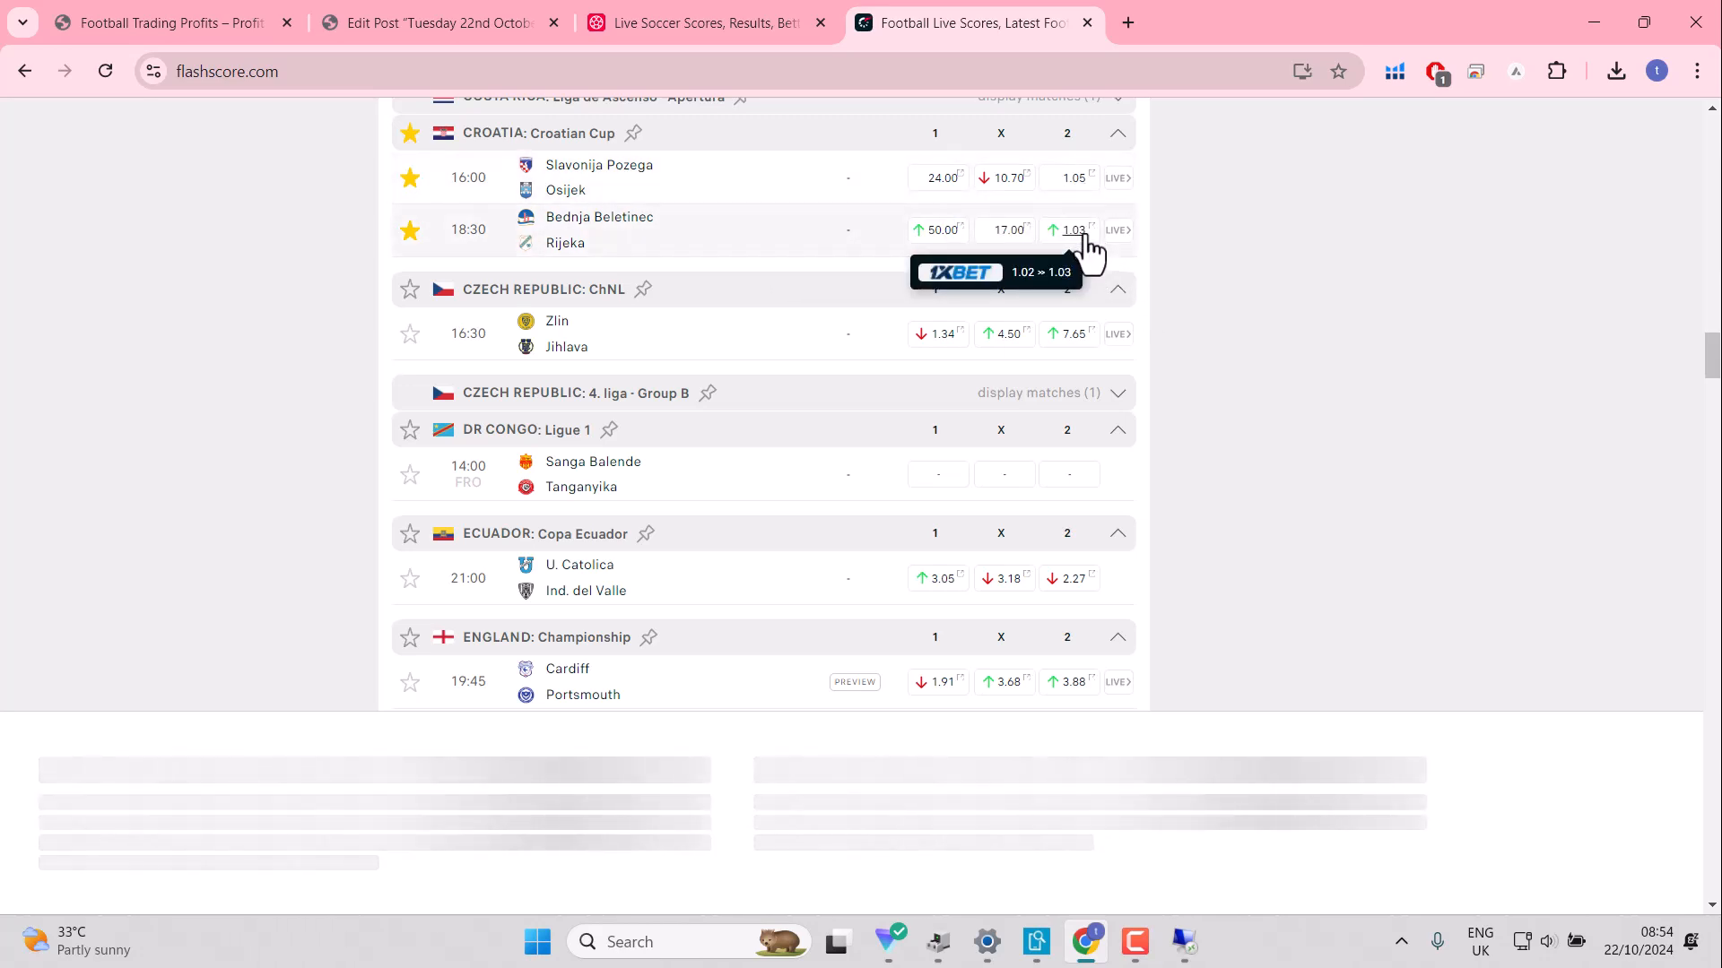
mouse_move(1280, 382)
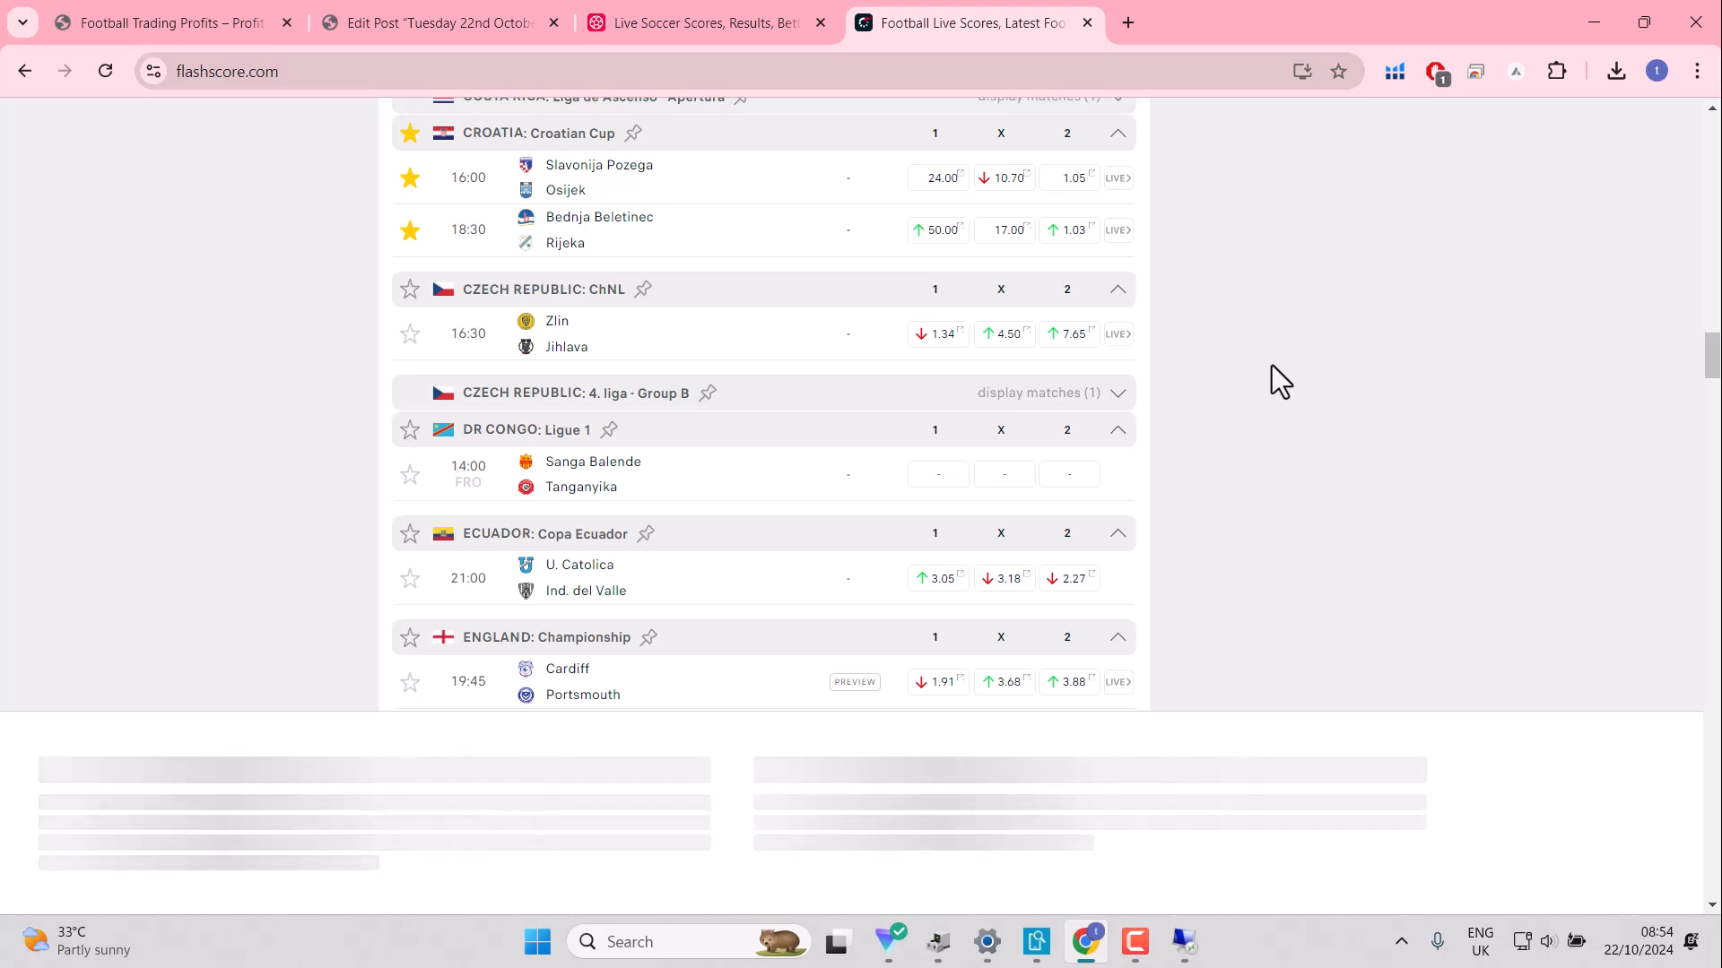
mouse_move(1411, 402)
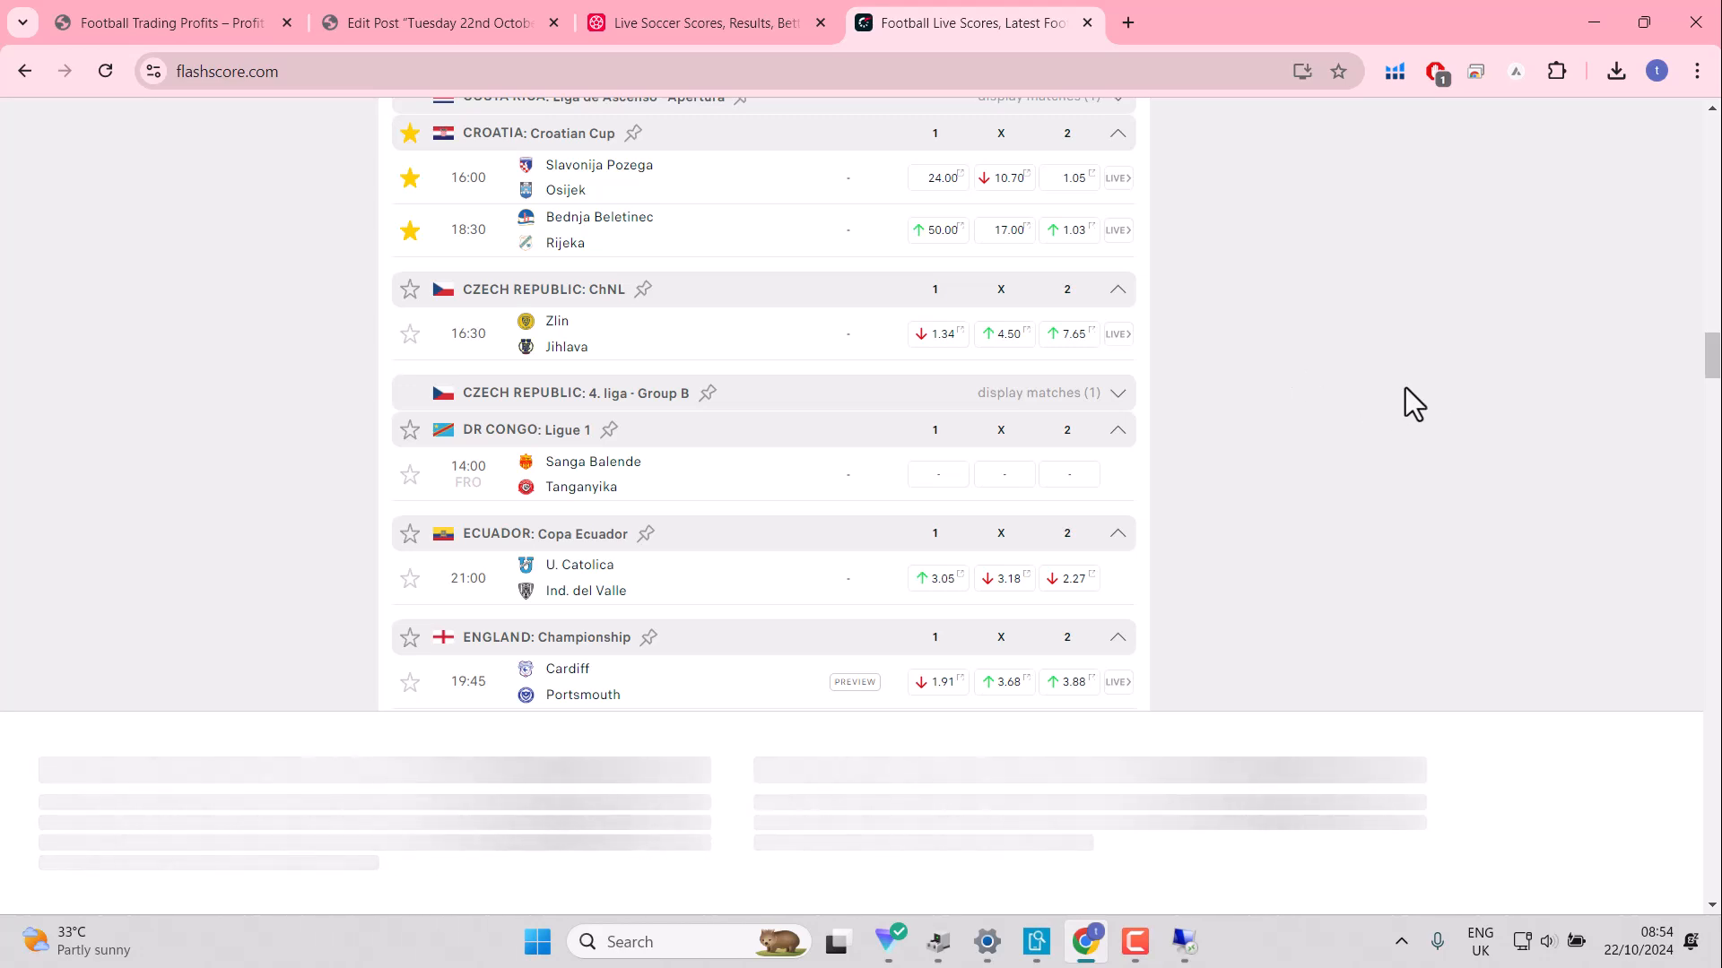
mouse_move(1072, 177)
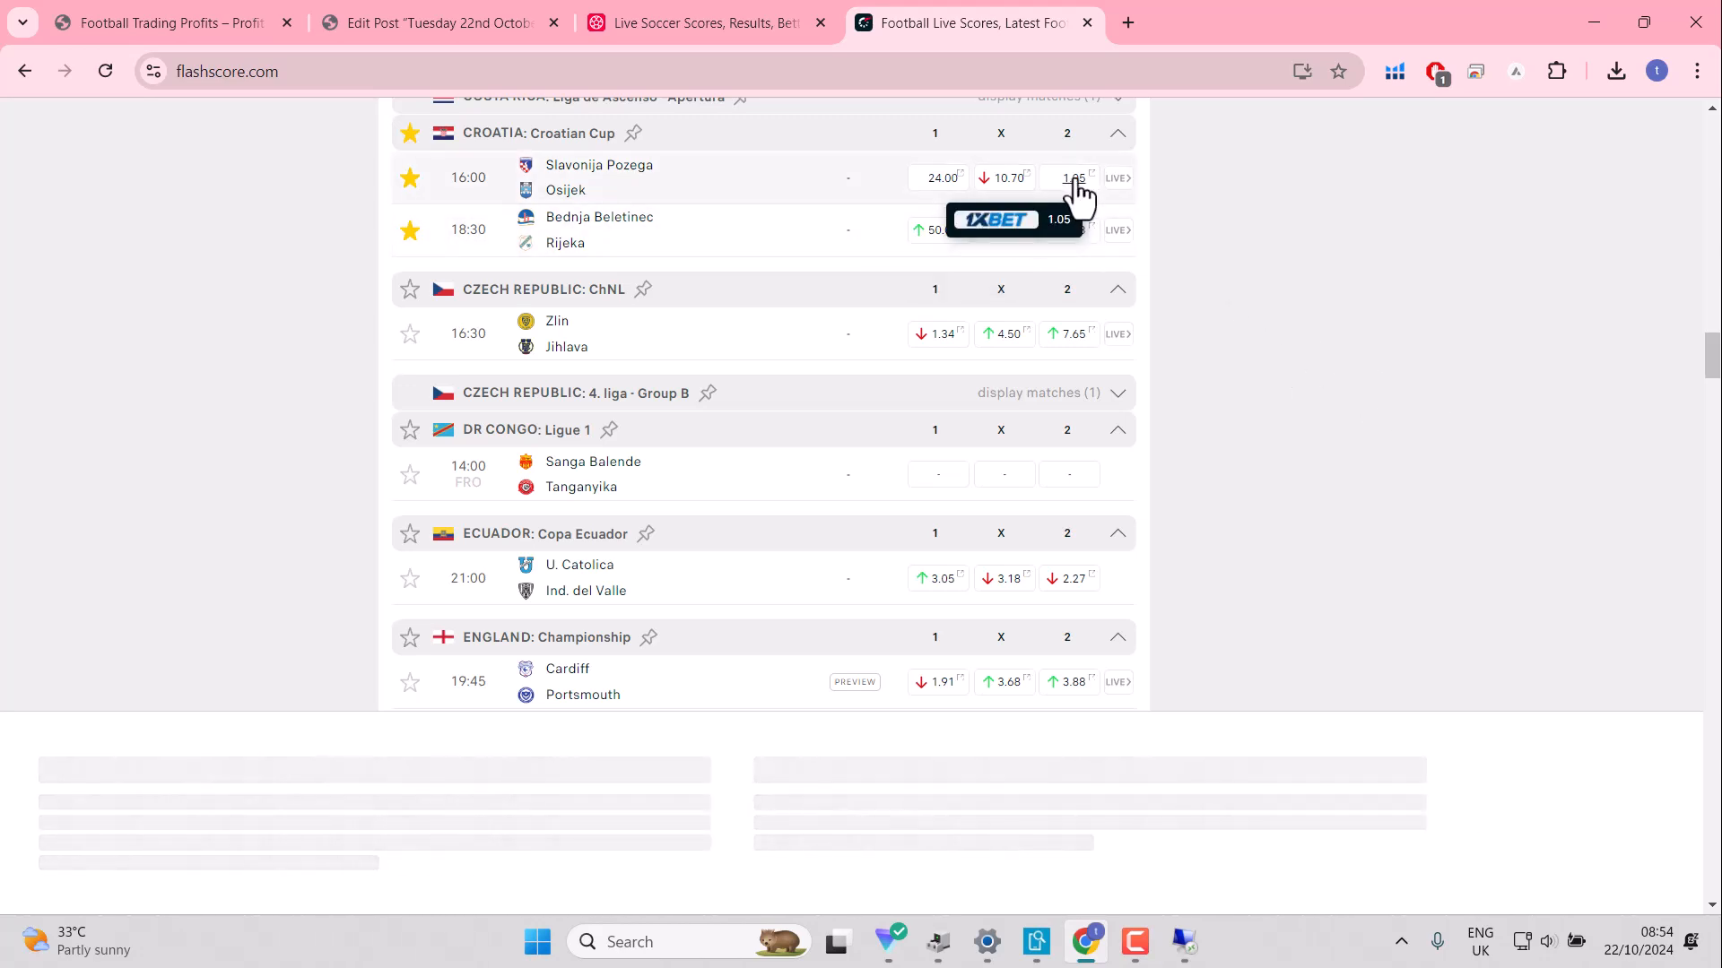
mouse_move(1074, 229)
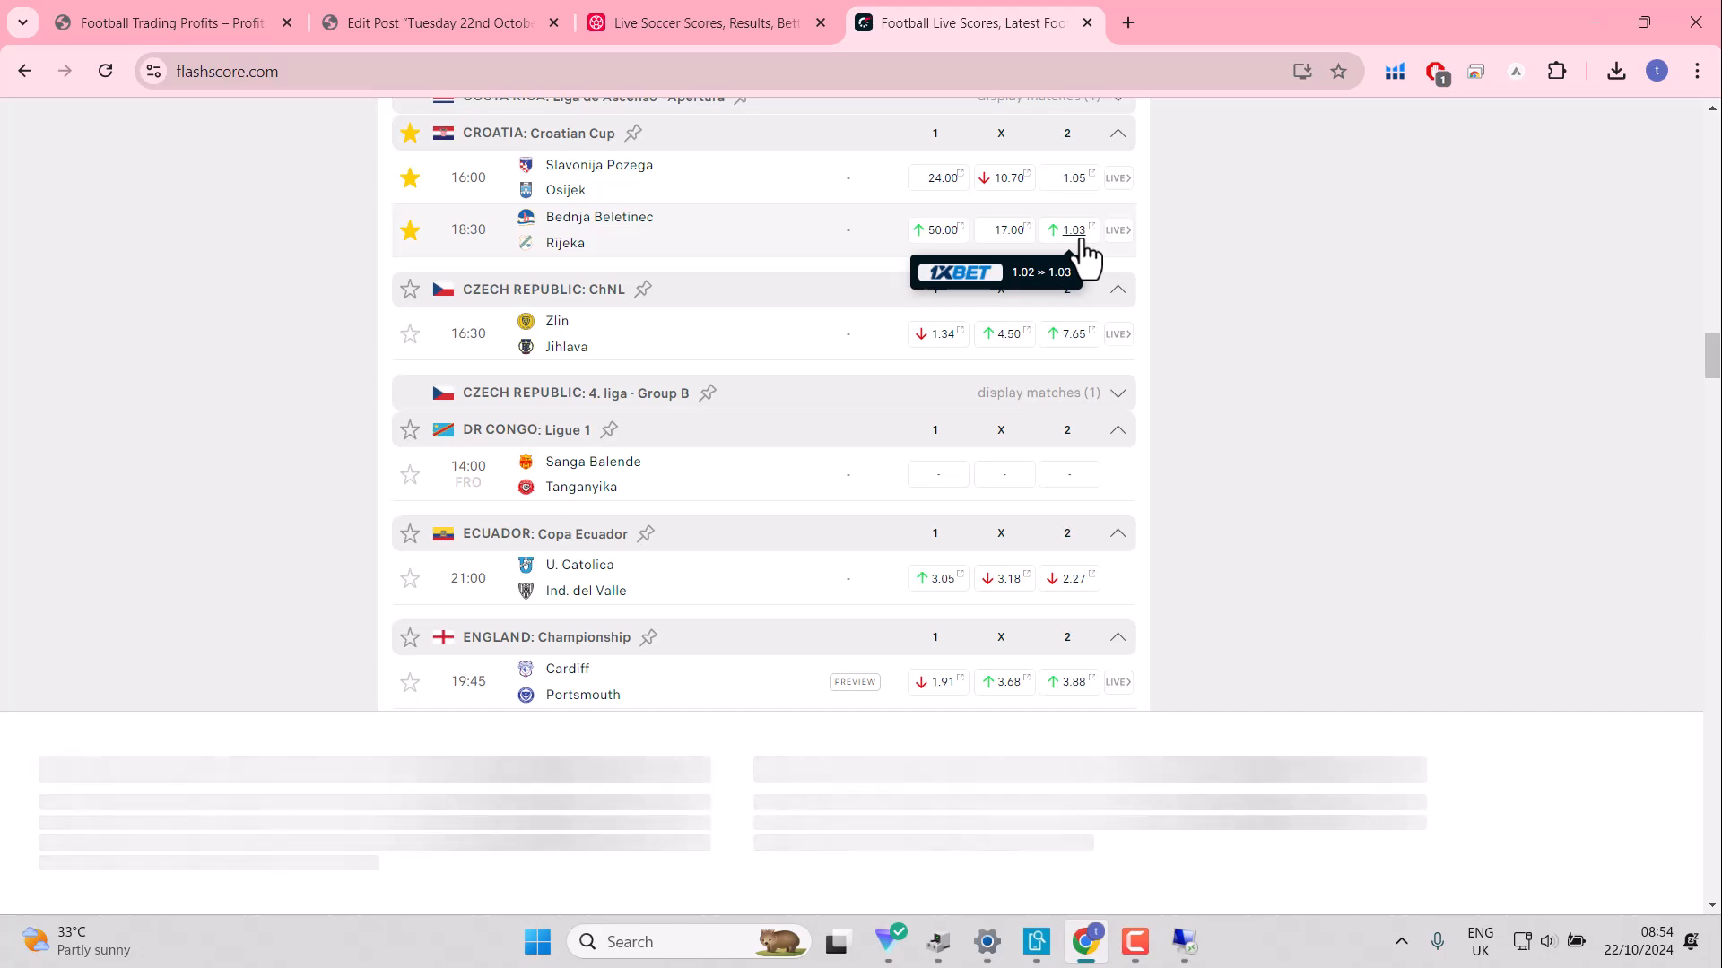
mouse_move(587, 283)
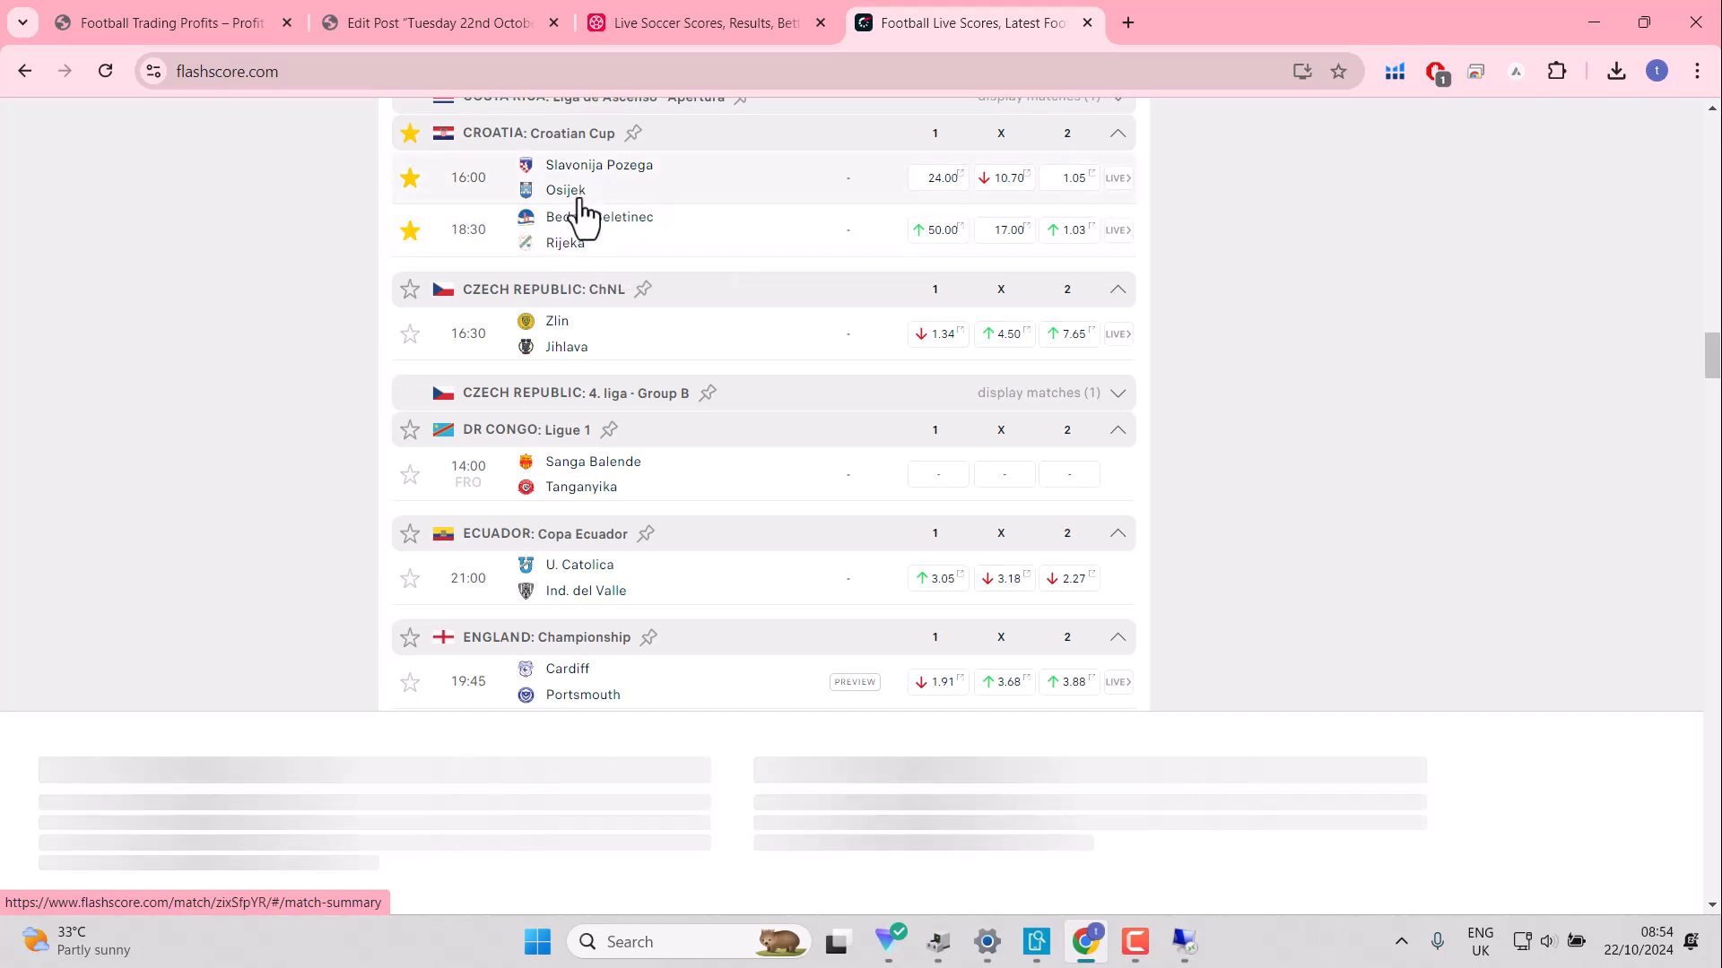
mouse_move(410, 332)
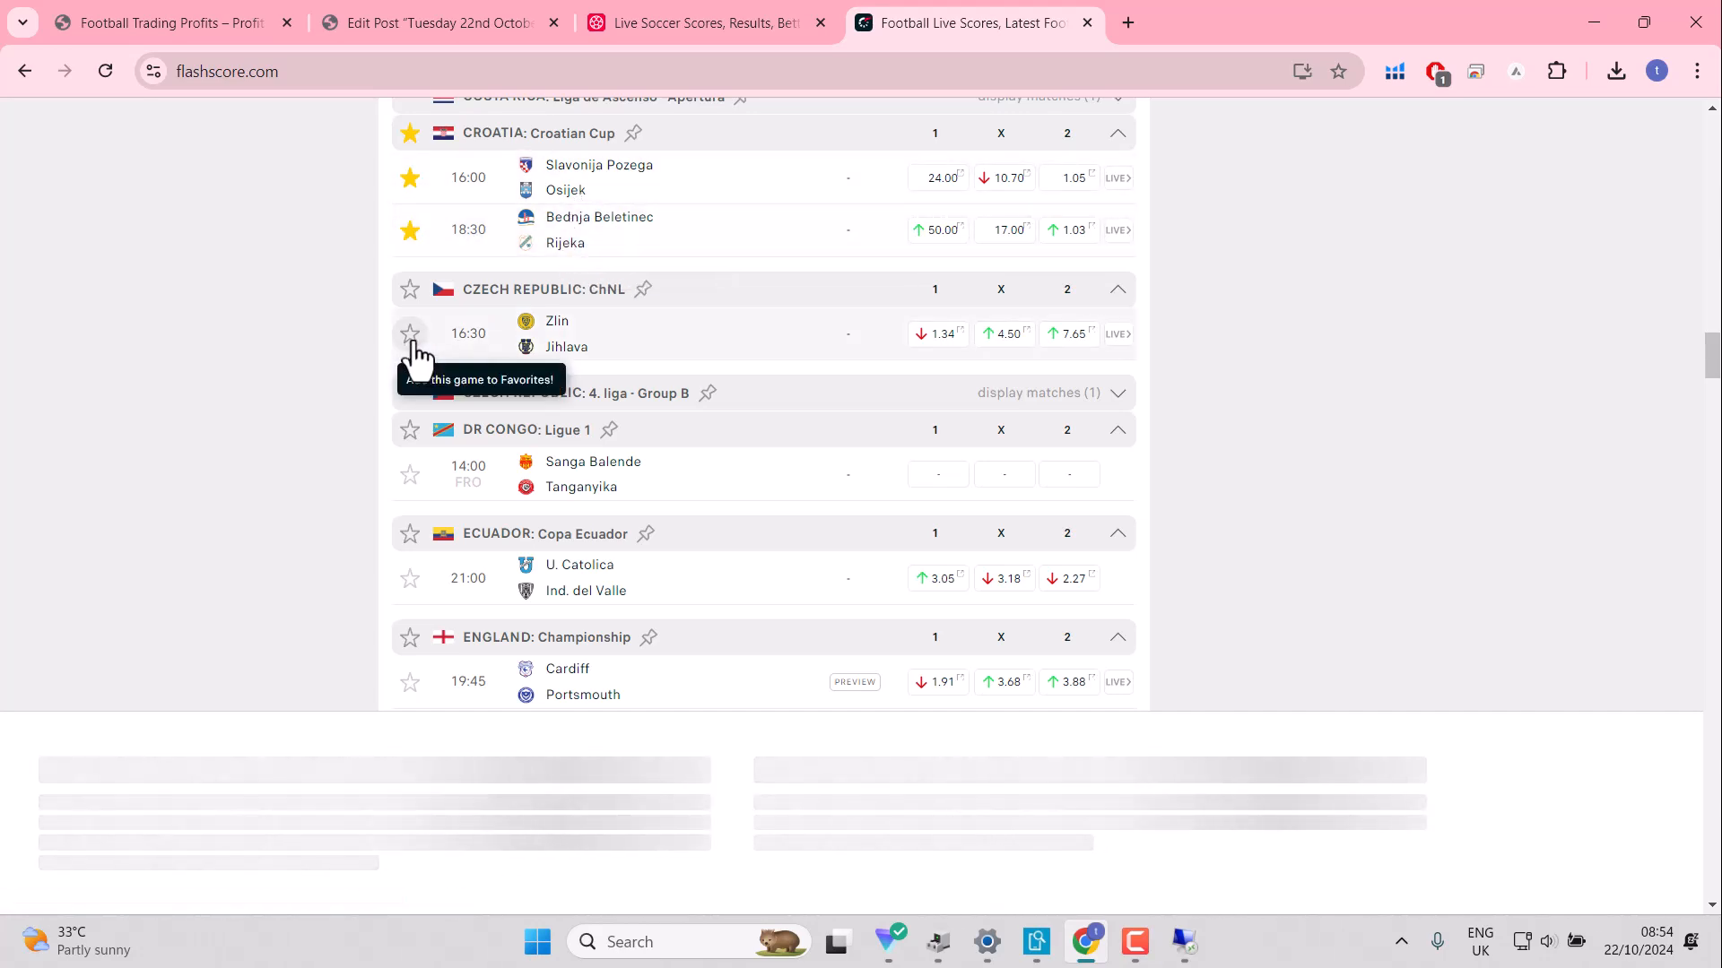
Step: Star Zlin v Jihlava and Leeds v Watford in the fixture list
click(410, 334)
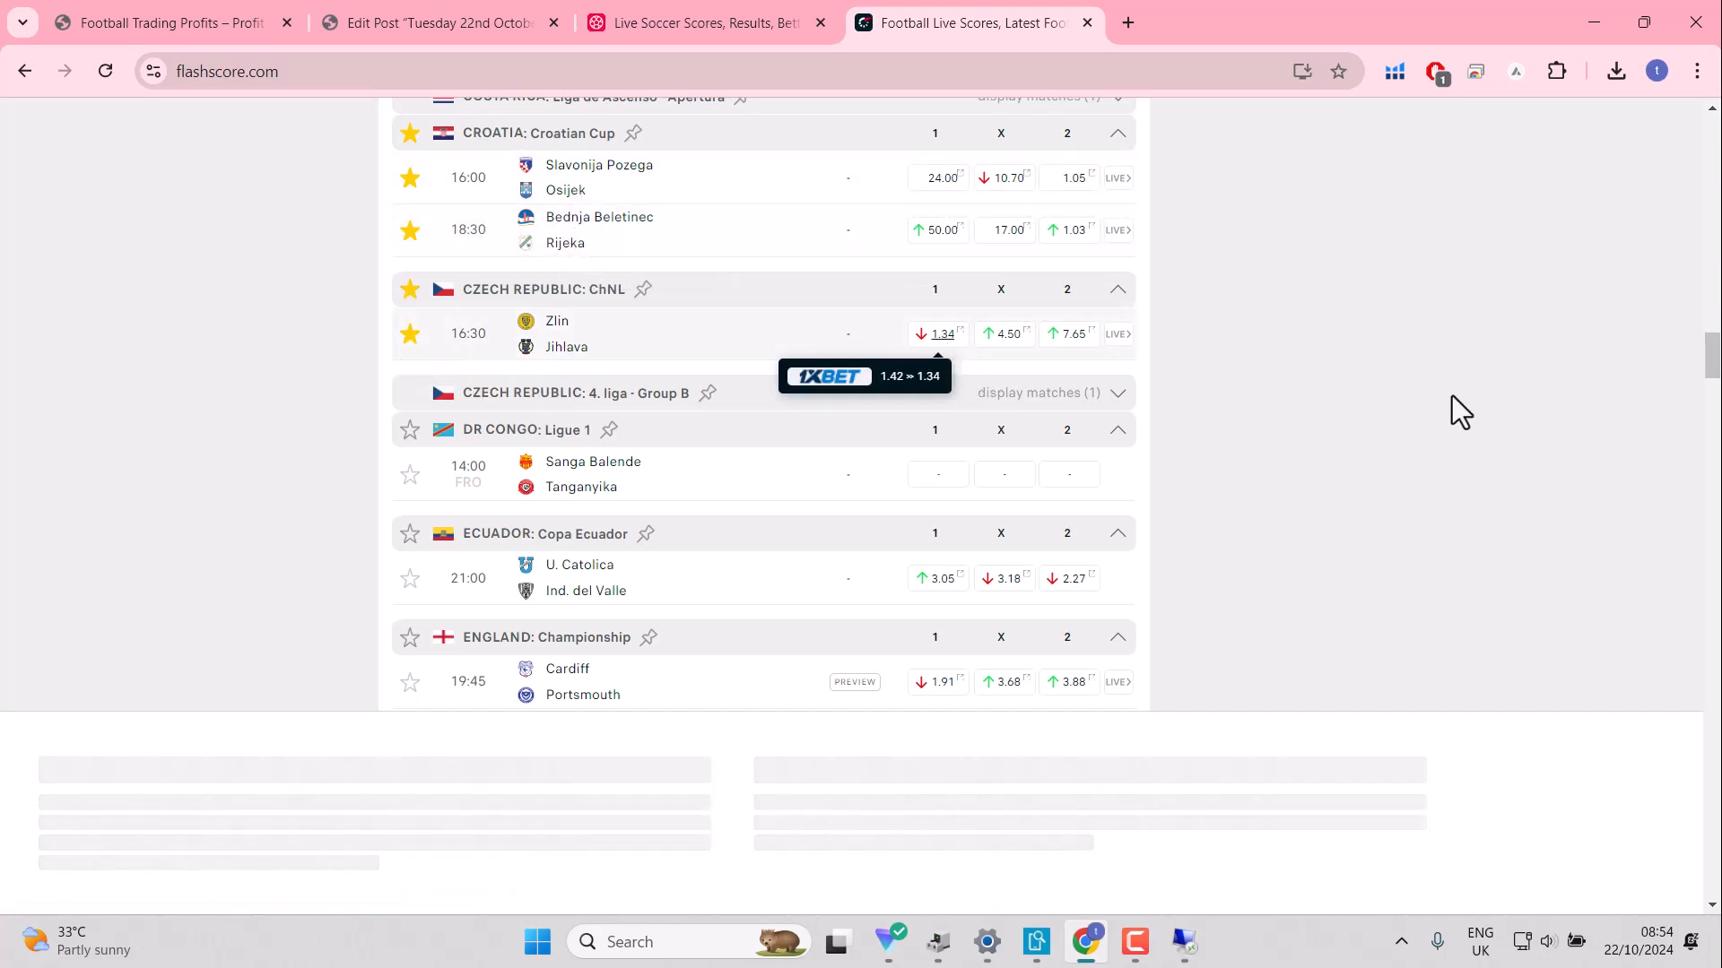
scroll(down, 3)
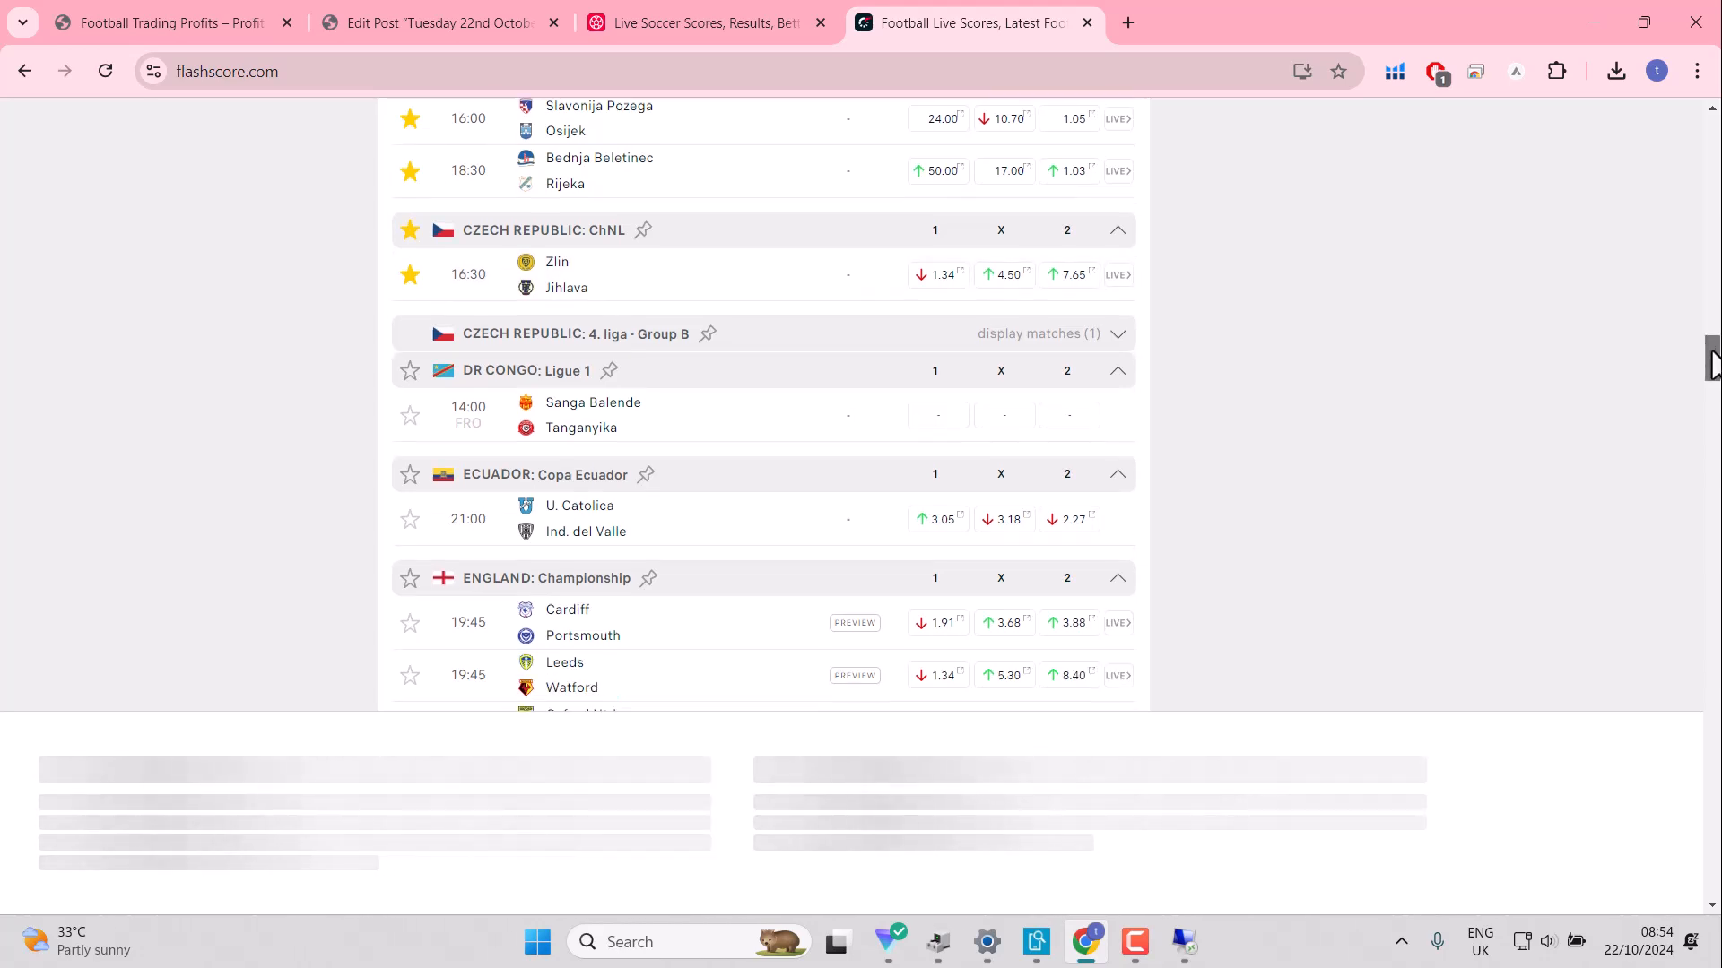
scroll(down, 3)
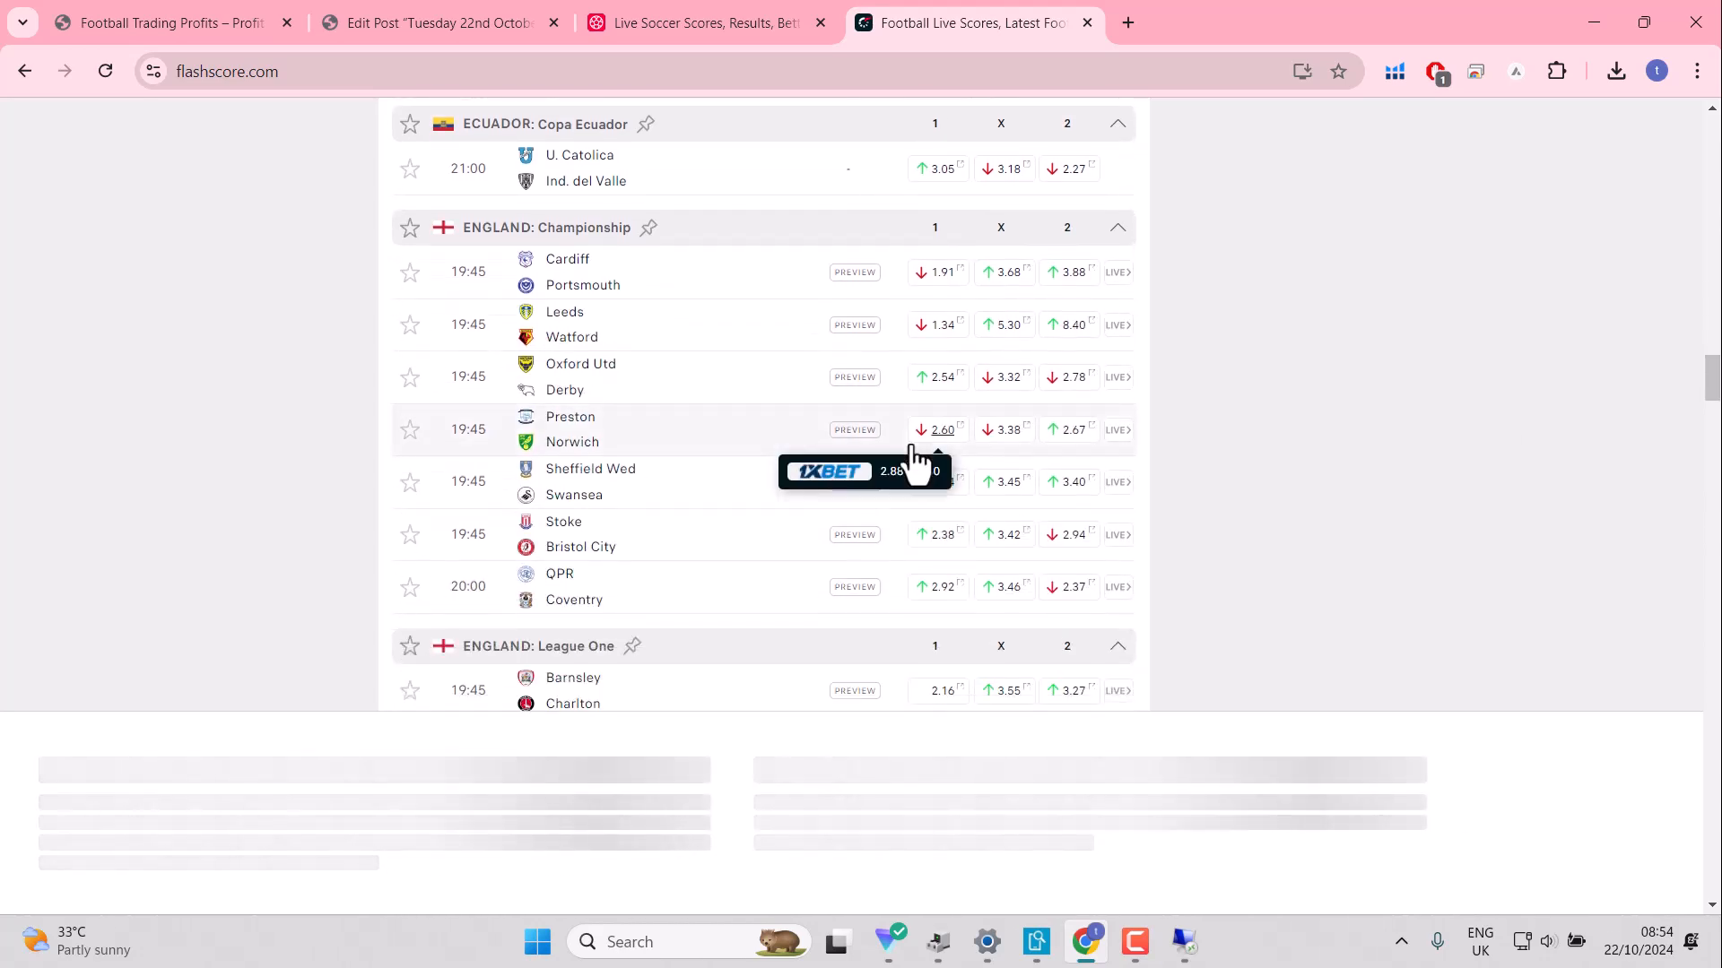
click(409, 227)
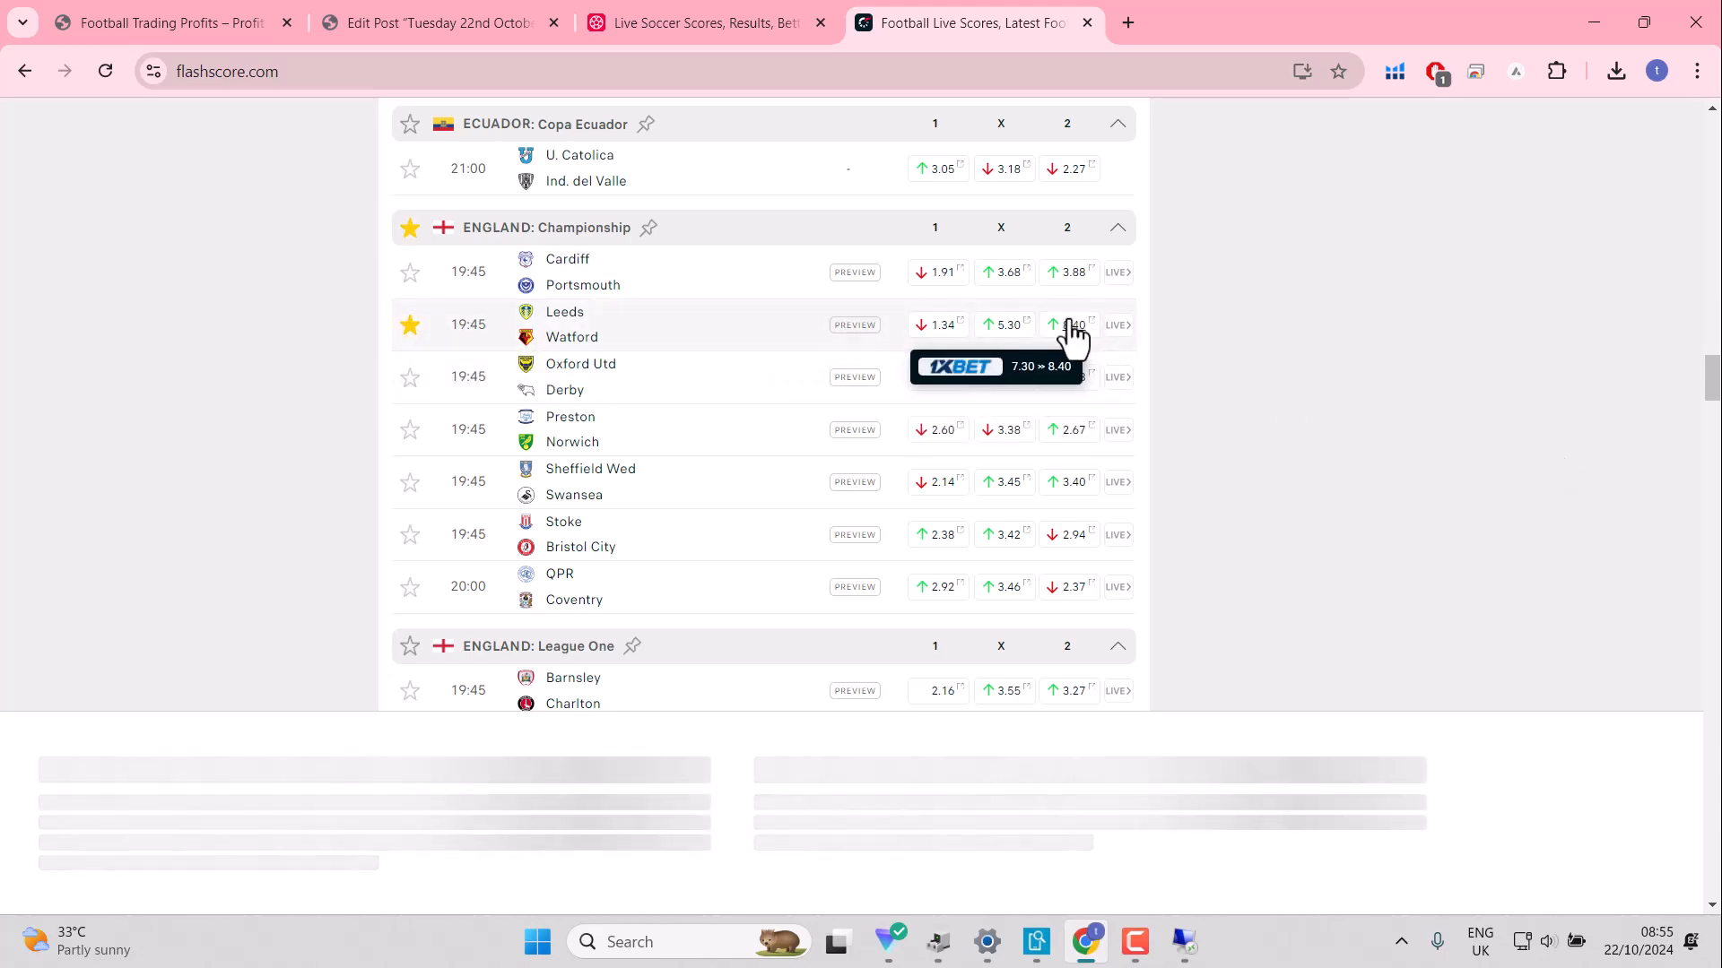
Step: Scroll past League Two and Premier League Cup to Estonian, Ethiopian and UEFA Youth League fixtures
scroll(down, 3)
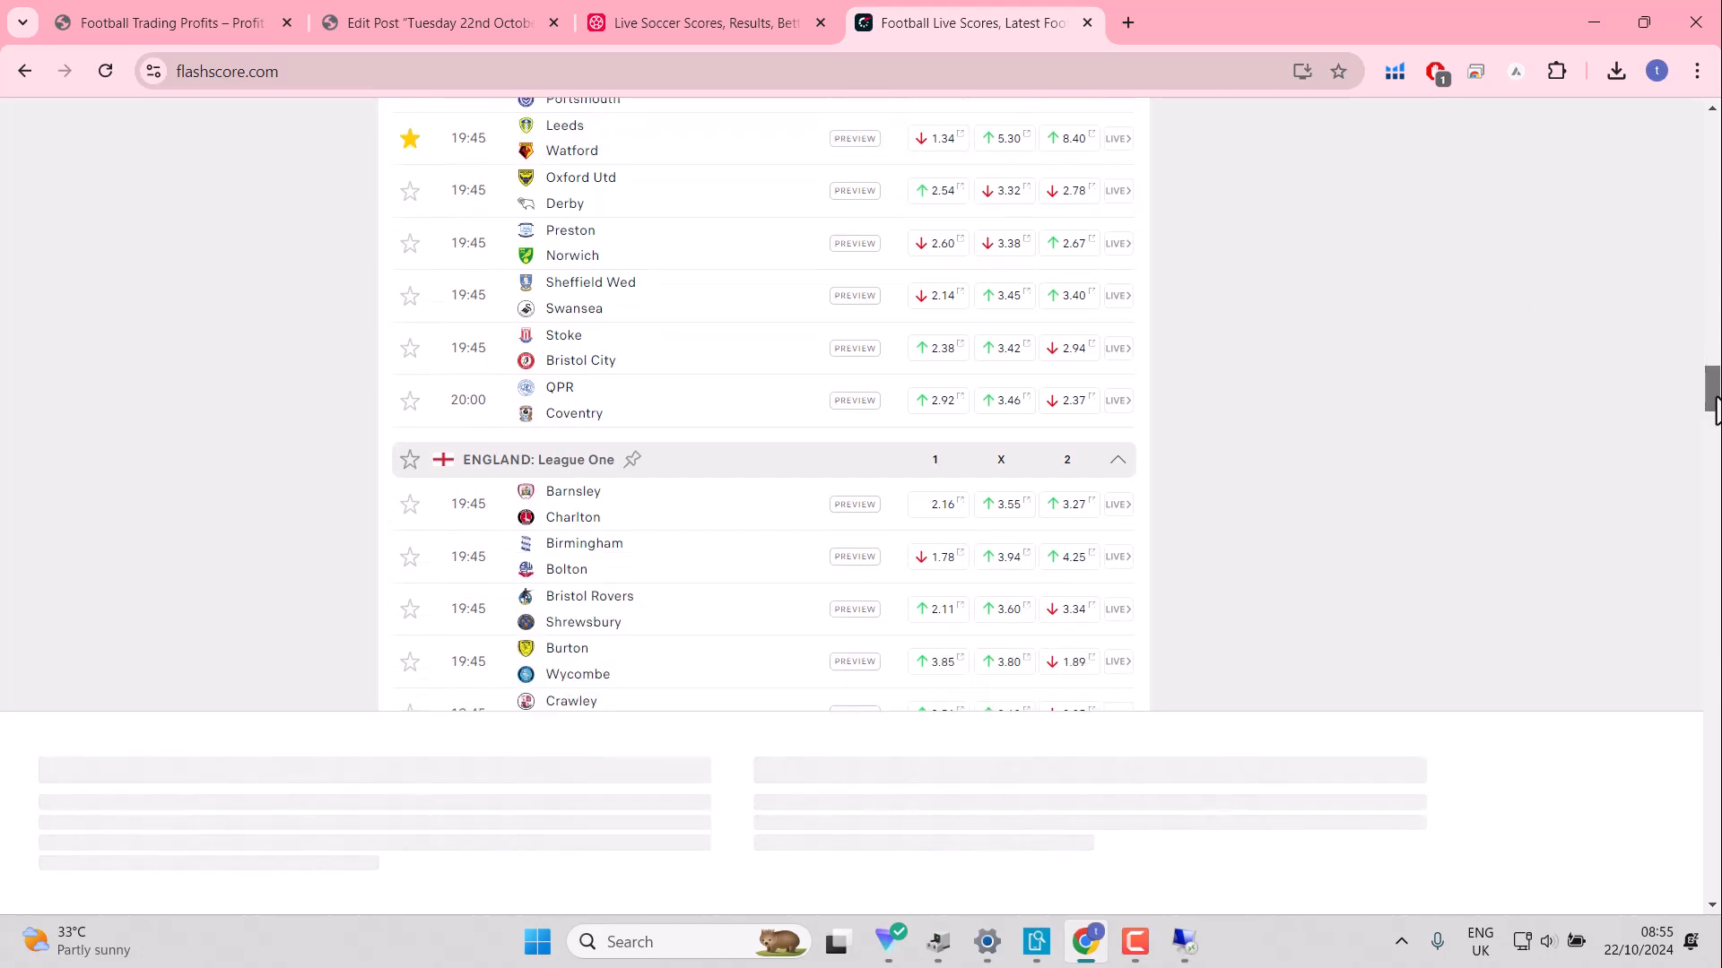
scroll(down, 3)
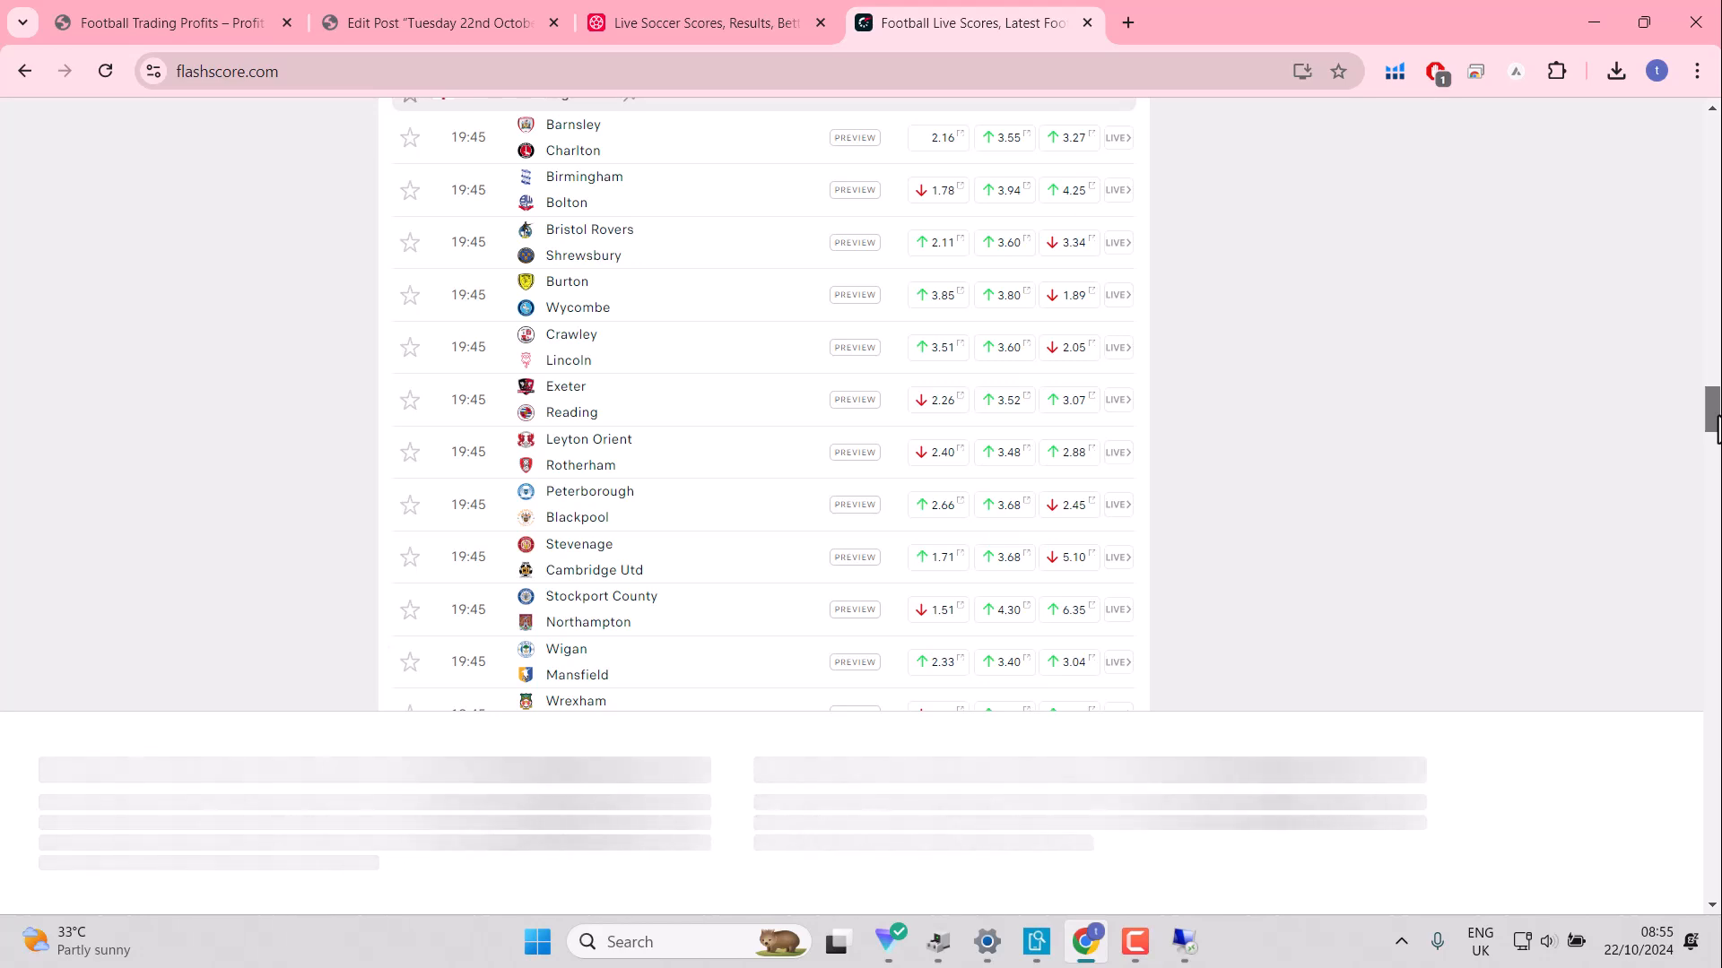
scroll(down, 3)
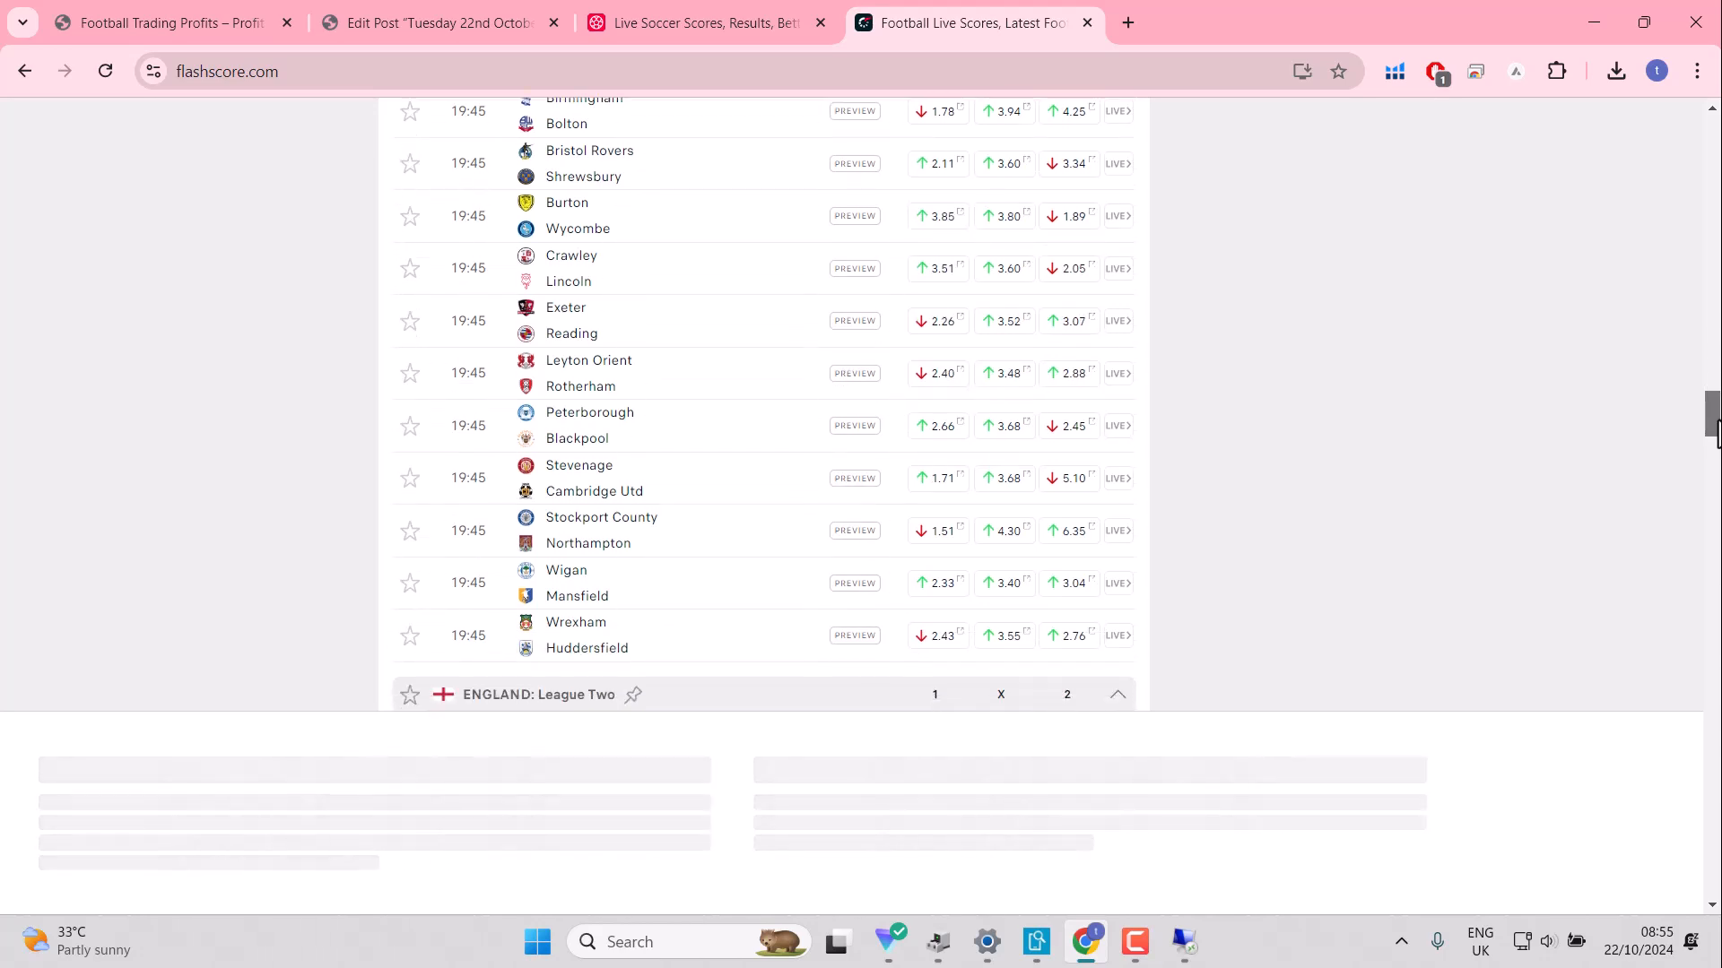
scroll(up, 3)
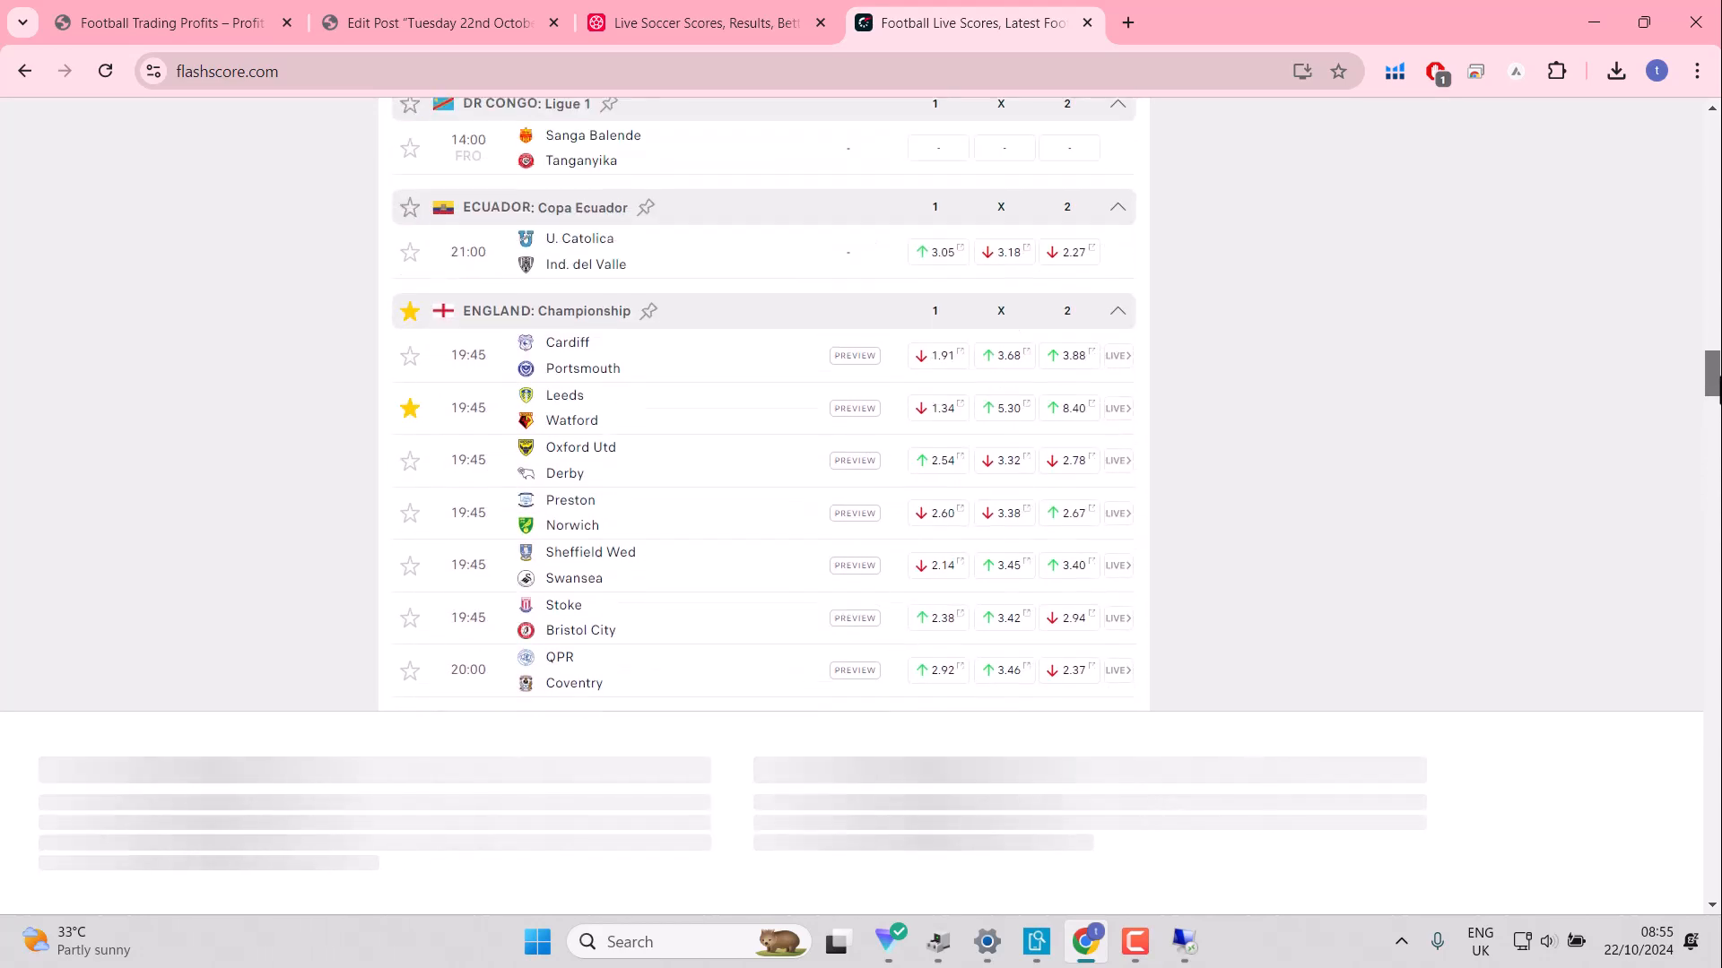
scroll(down, 3)
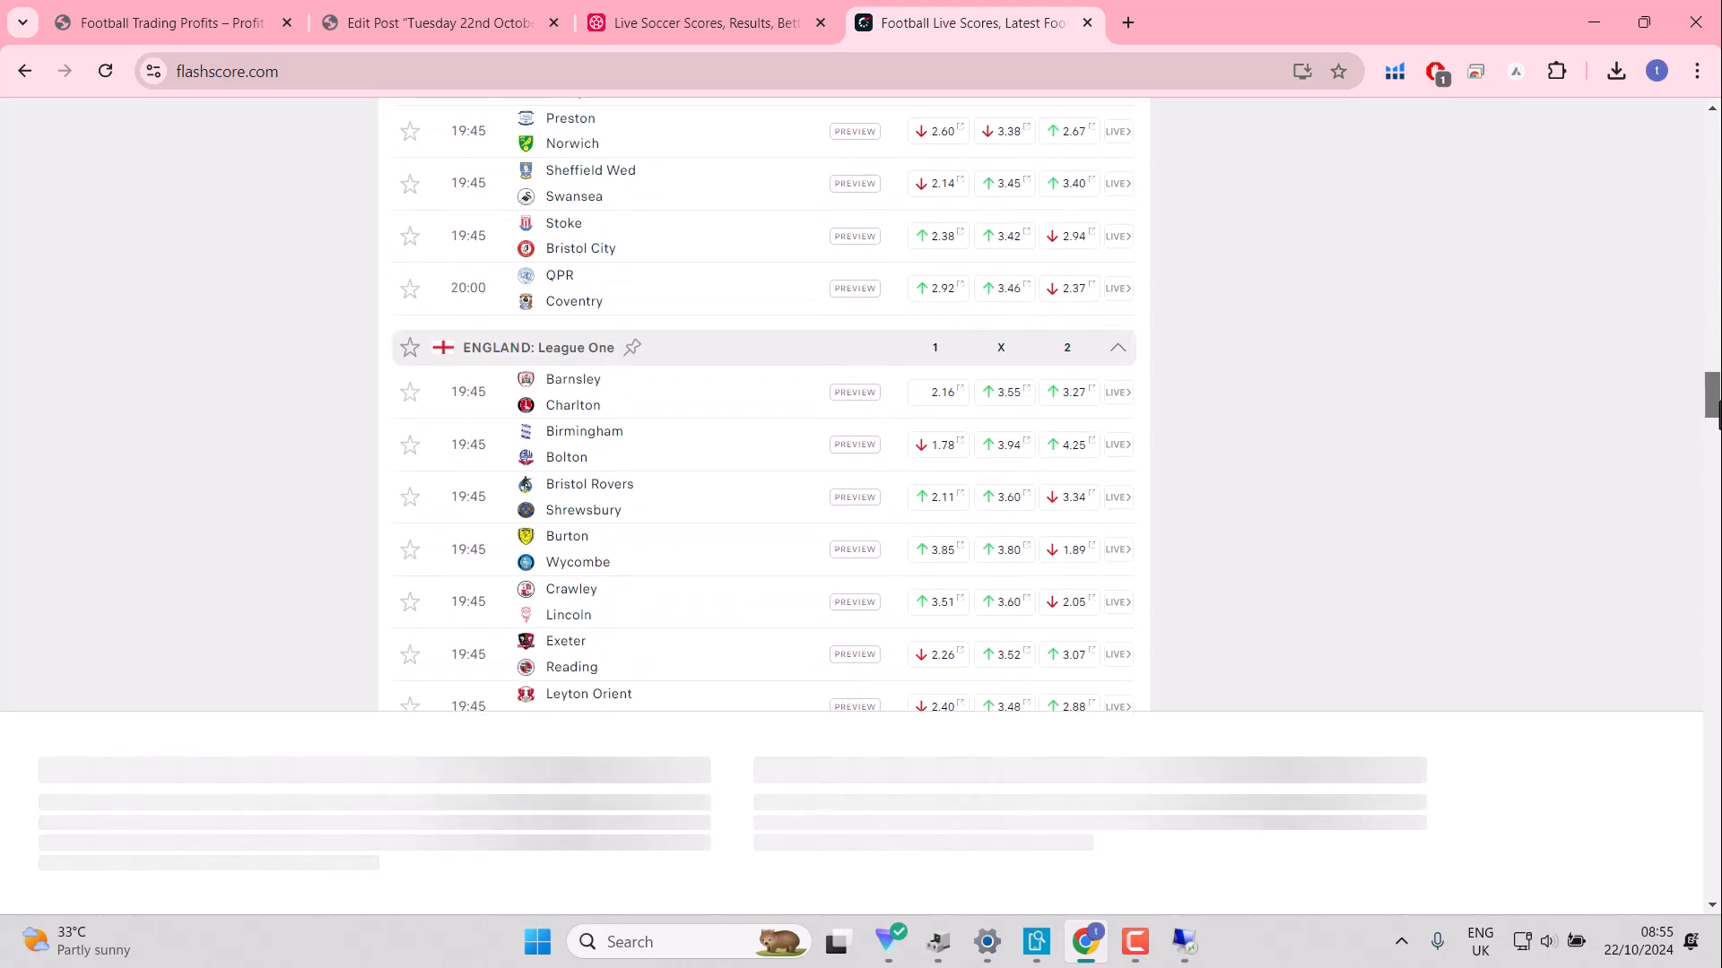
scroll(down, 3)
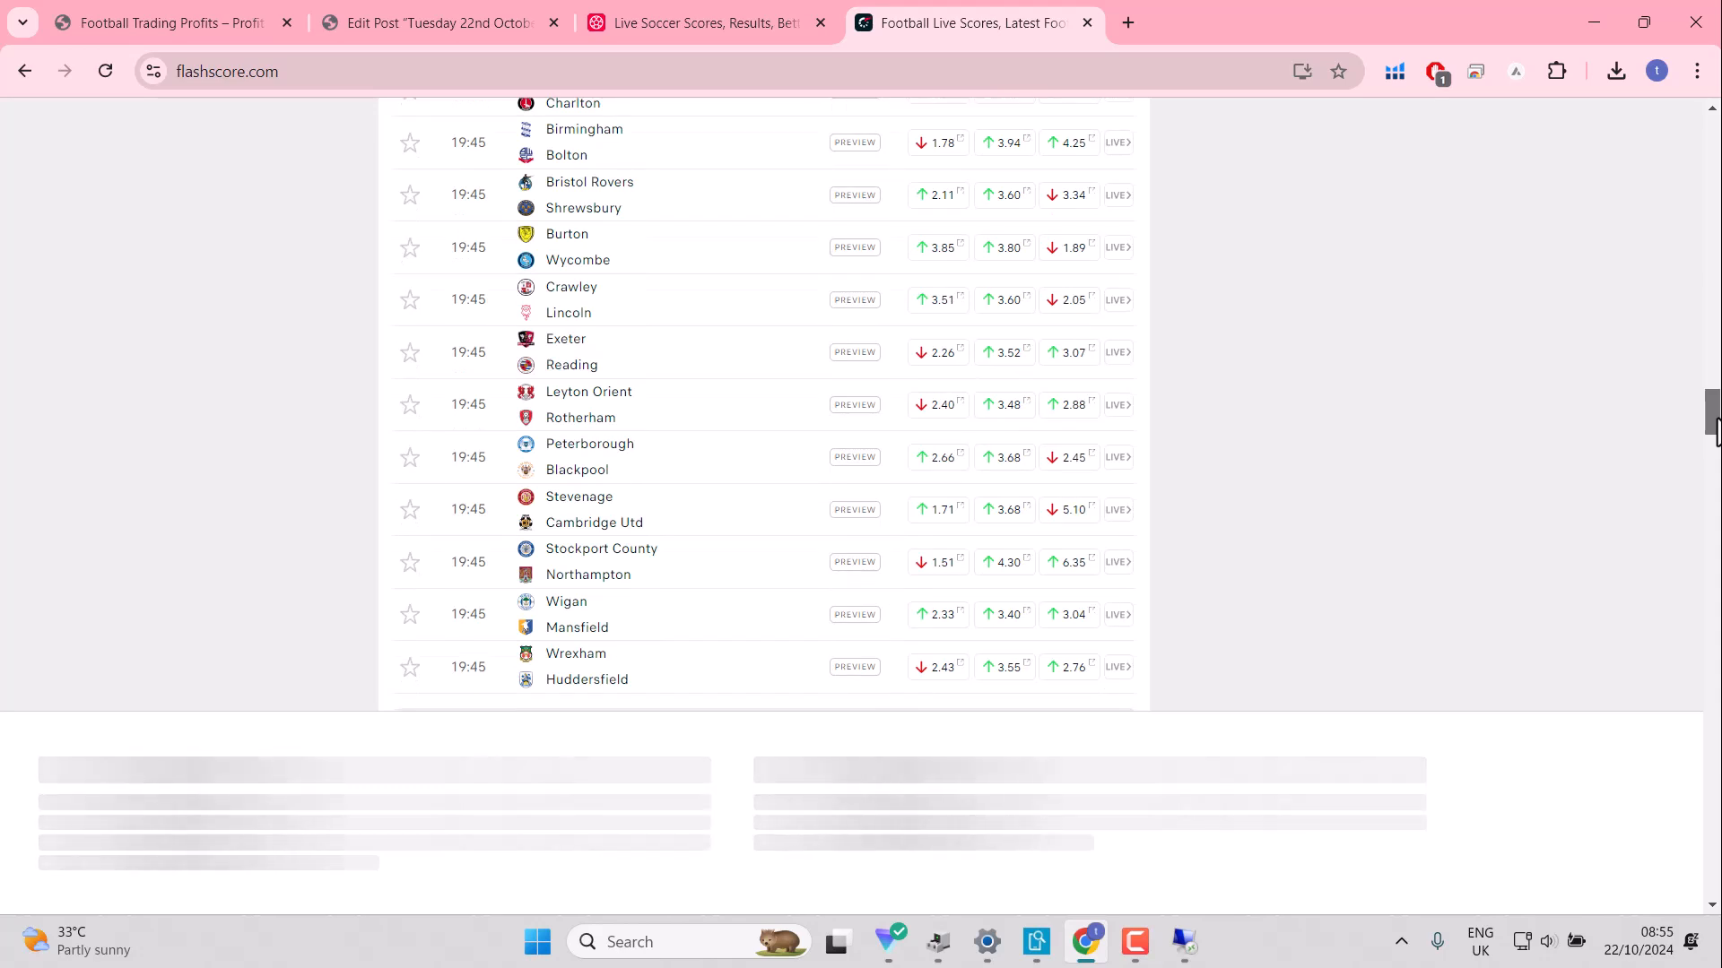
scroll(down, 3)
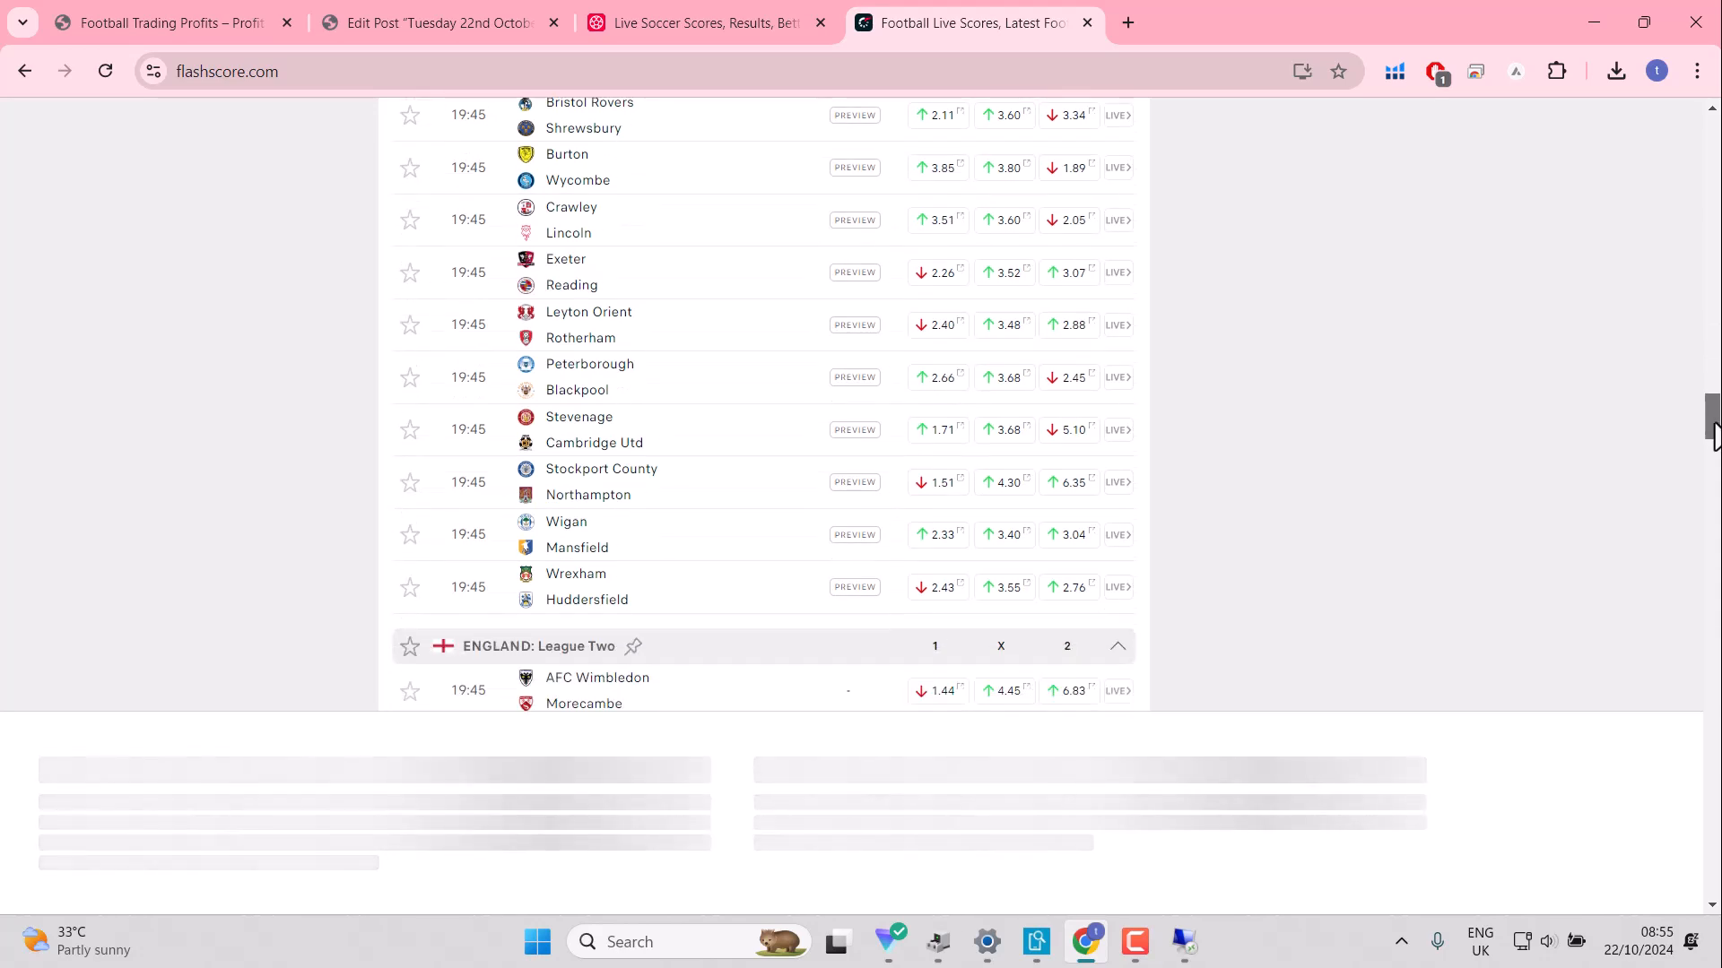
scroll(down, 3)
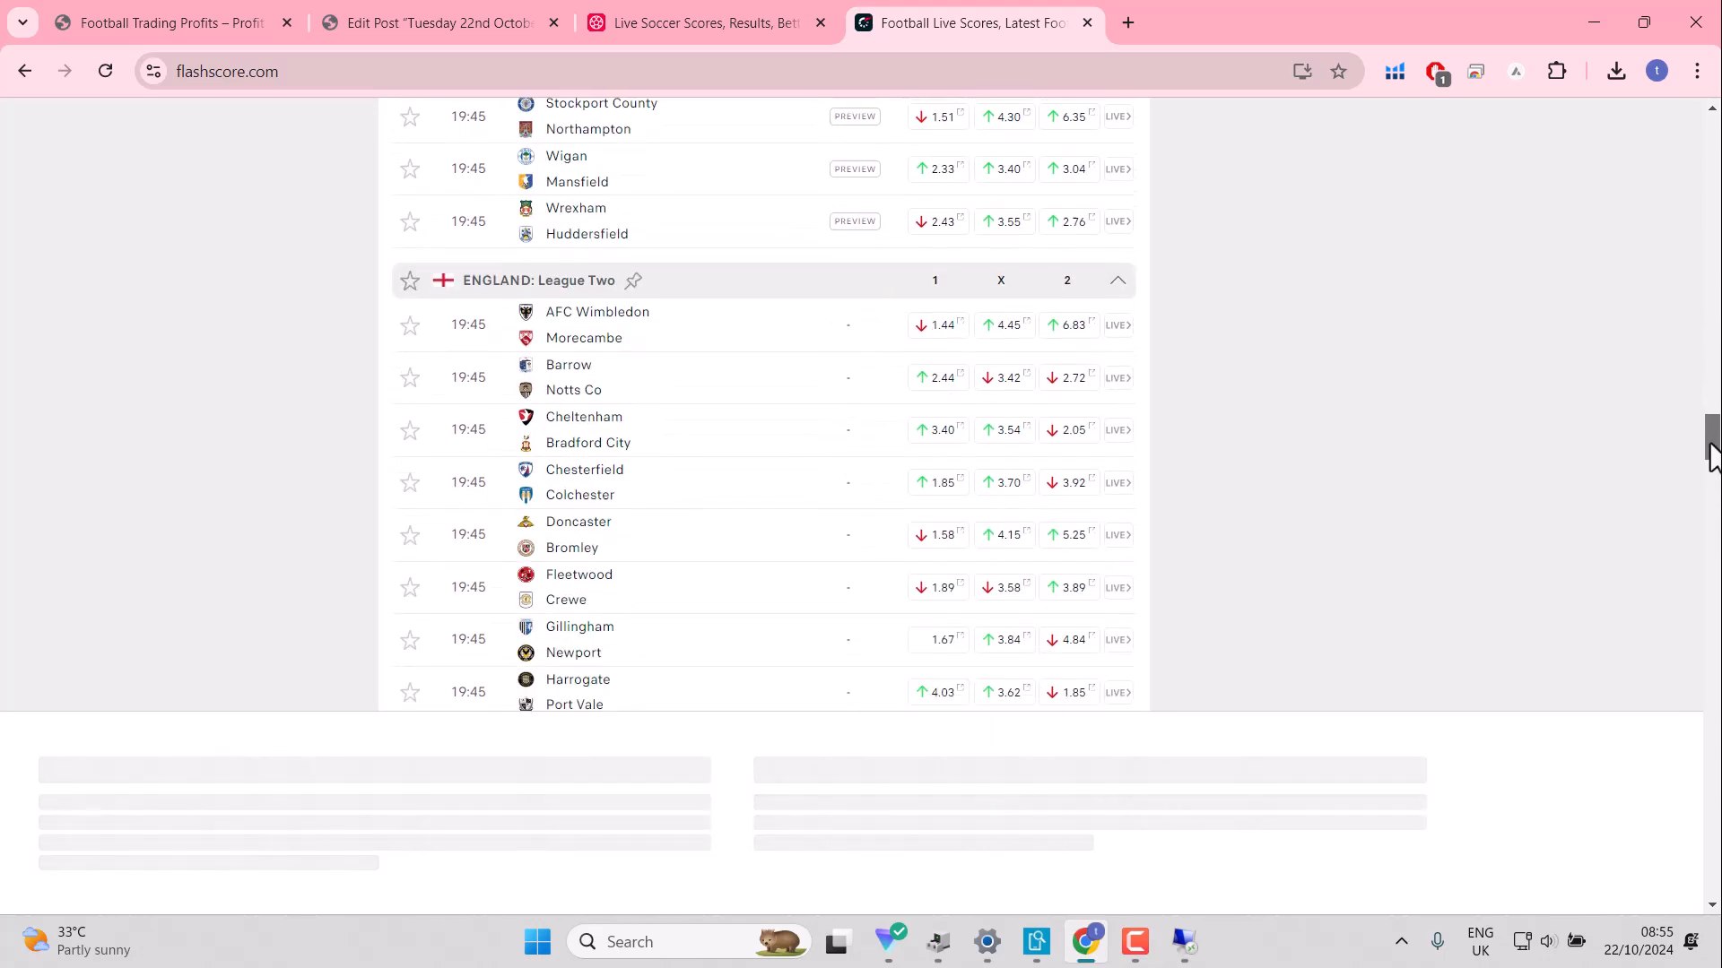
scroll(down, 3)
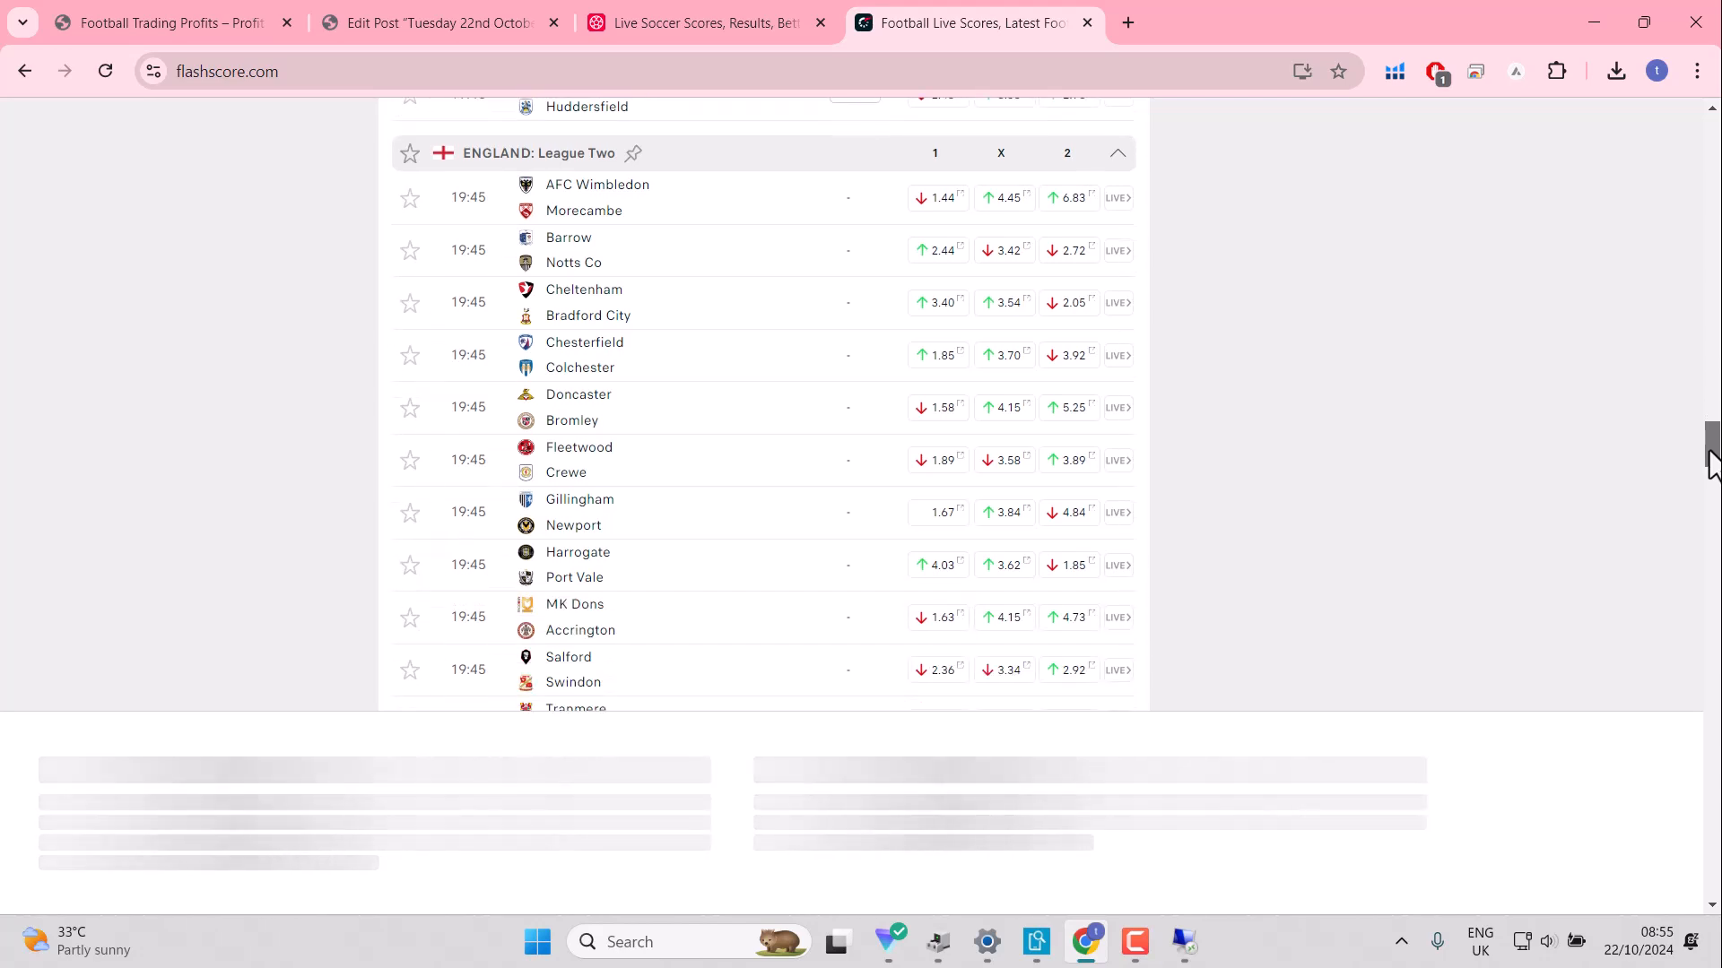
scroll(up, 3)
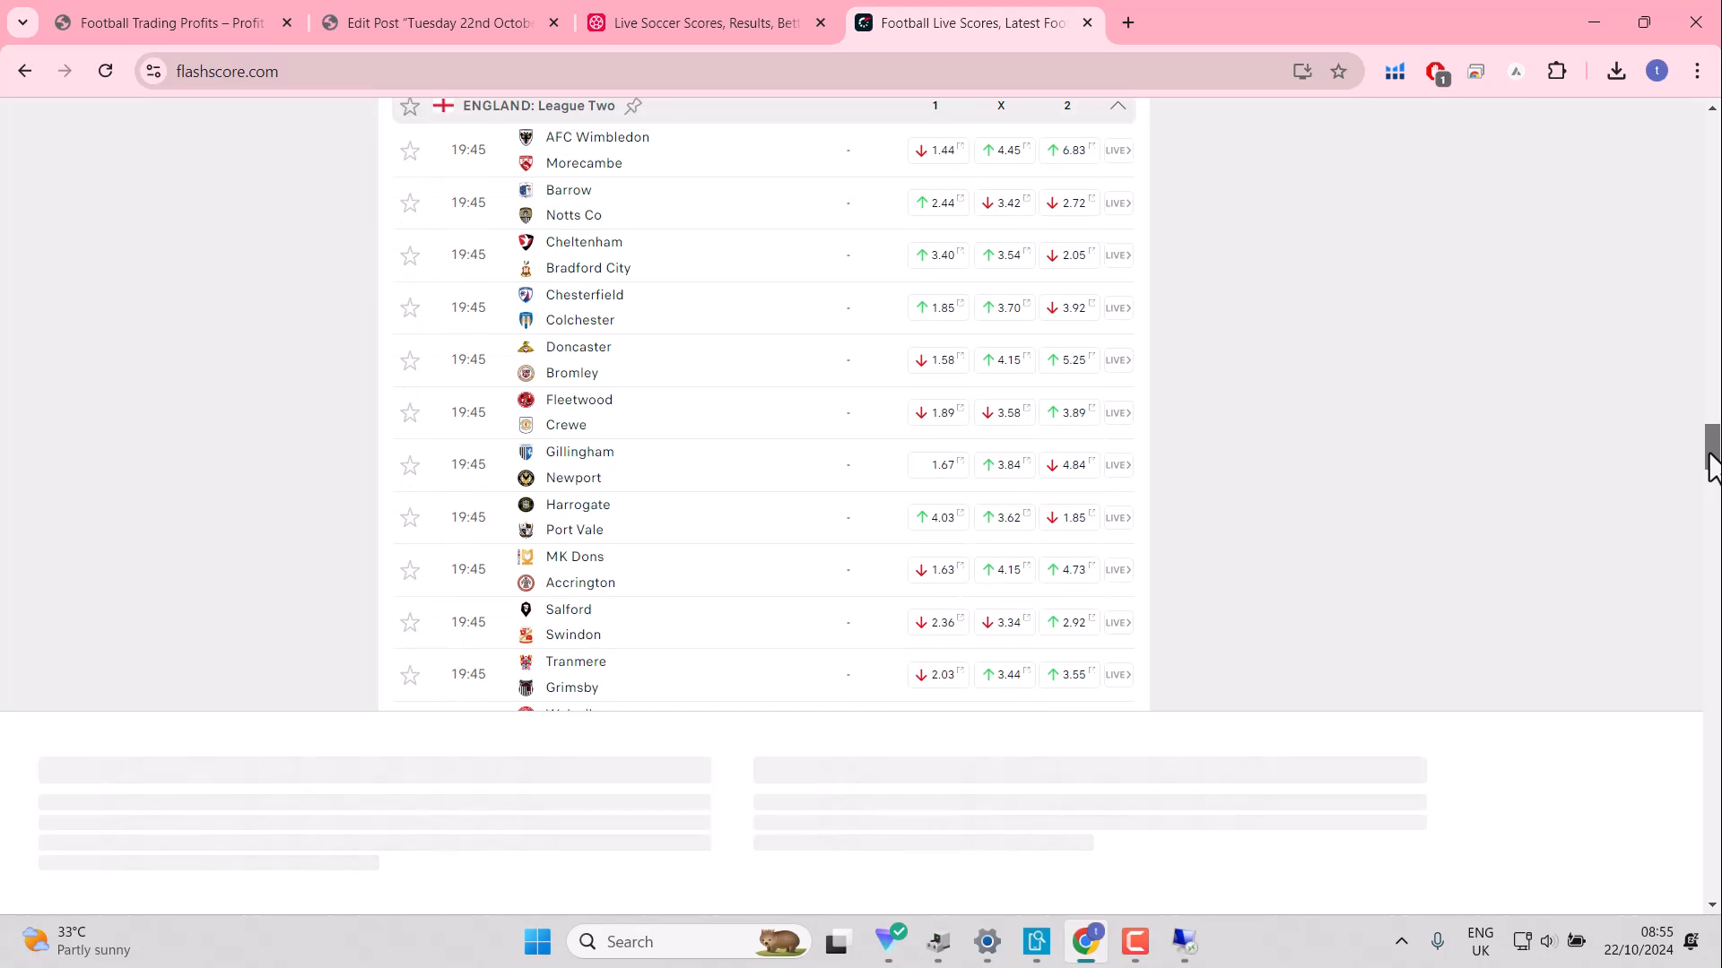
scroll(down, 3)
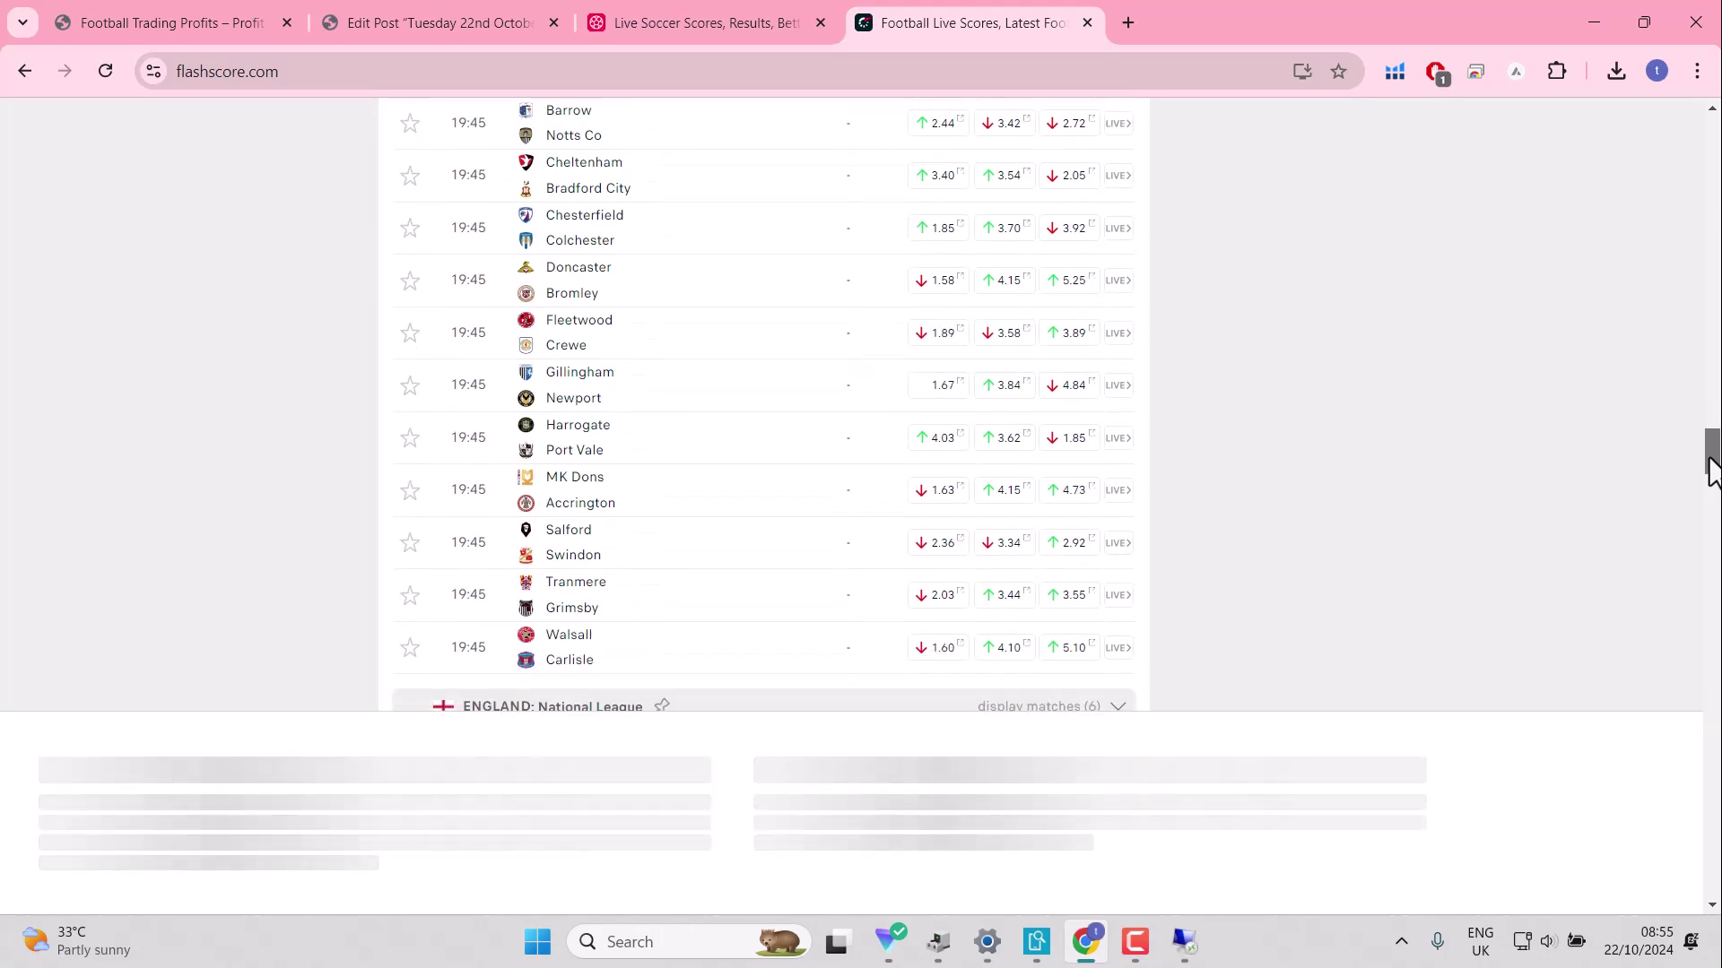
scroll(down, 3)
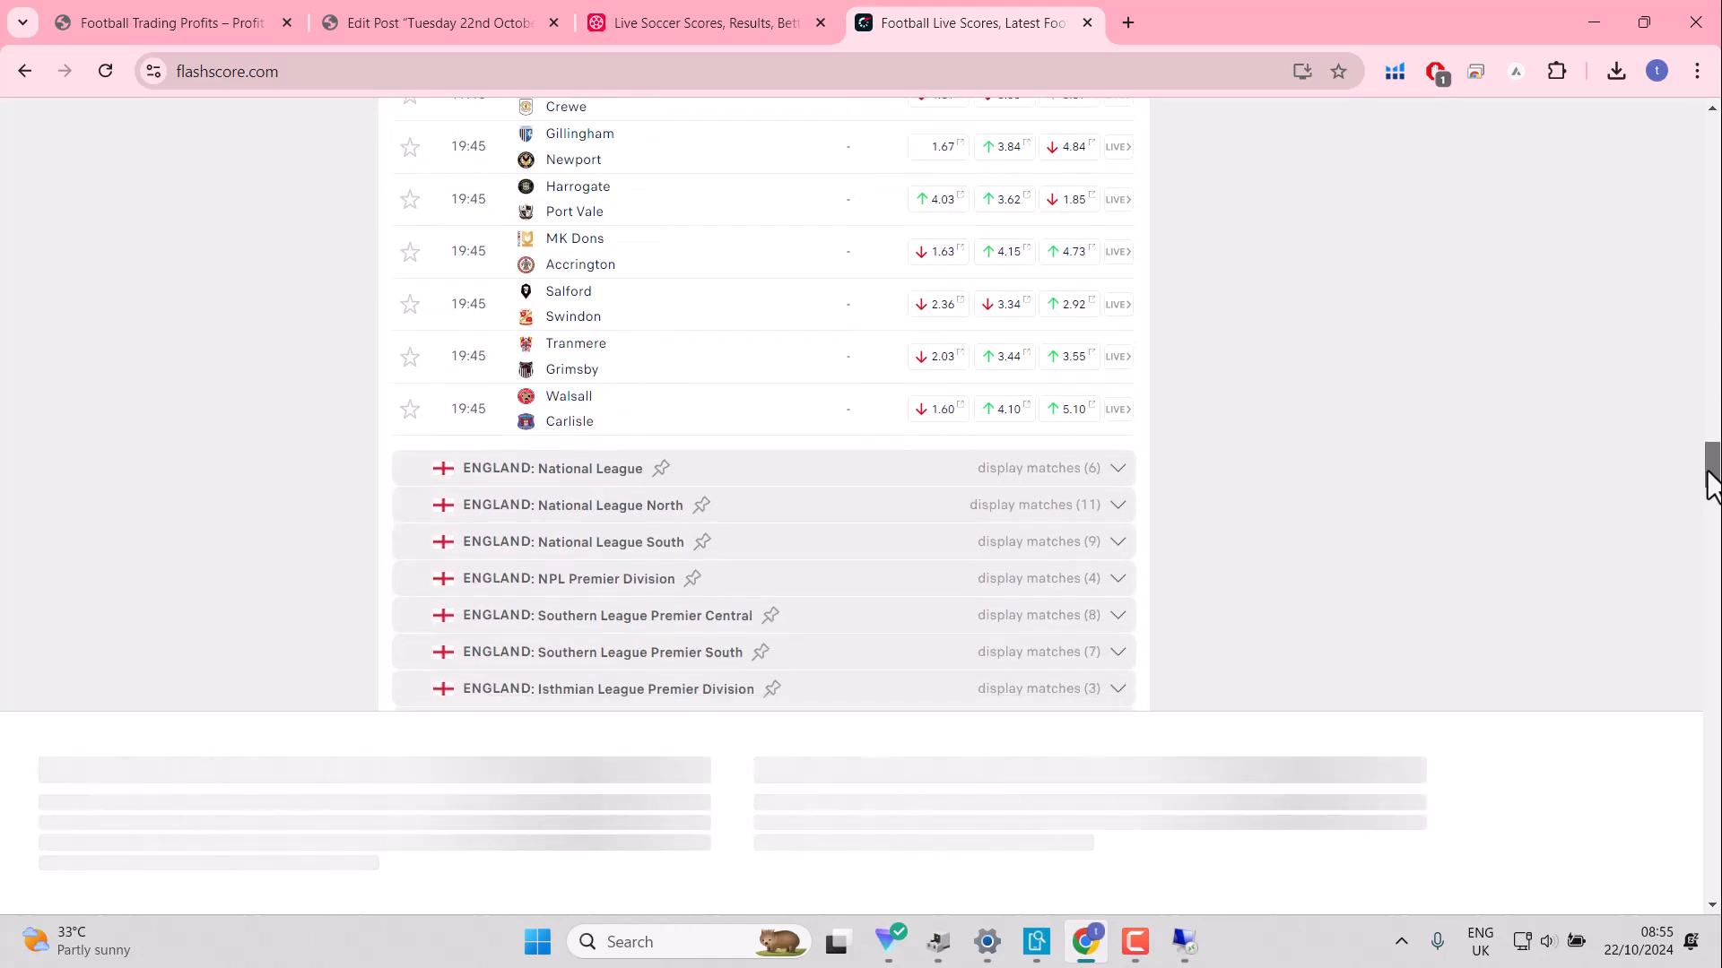
scroll(up, 3)
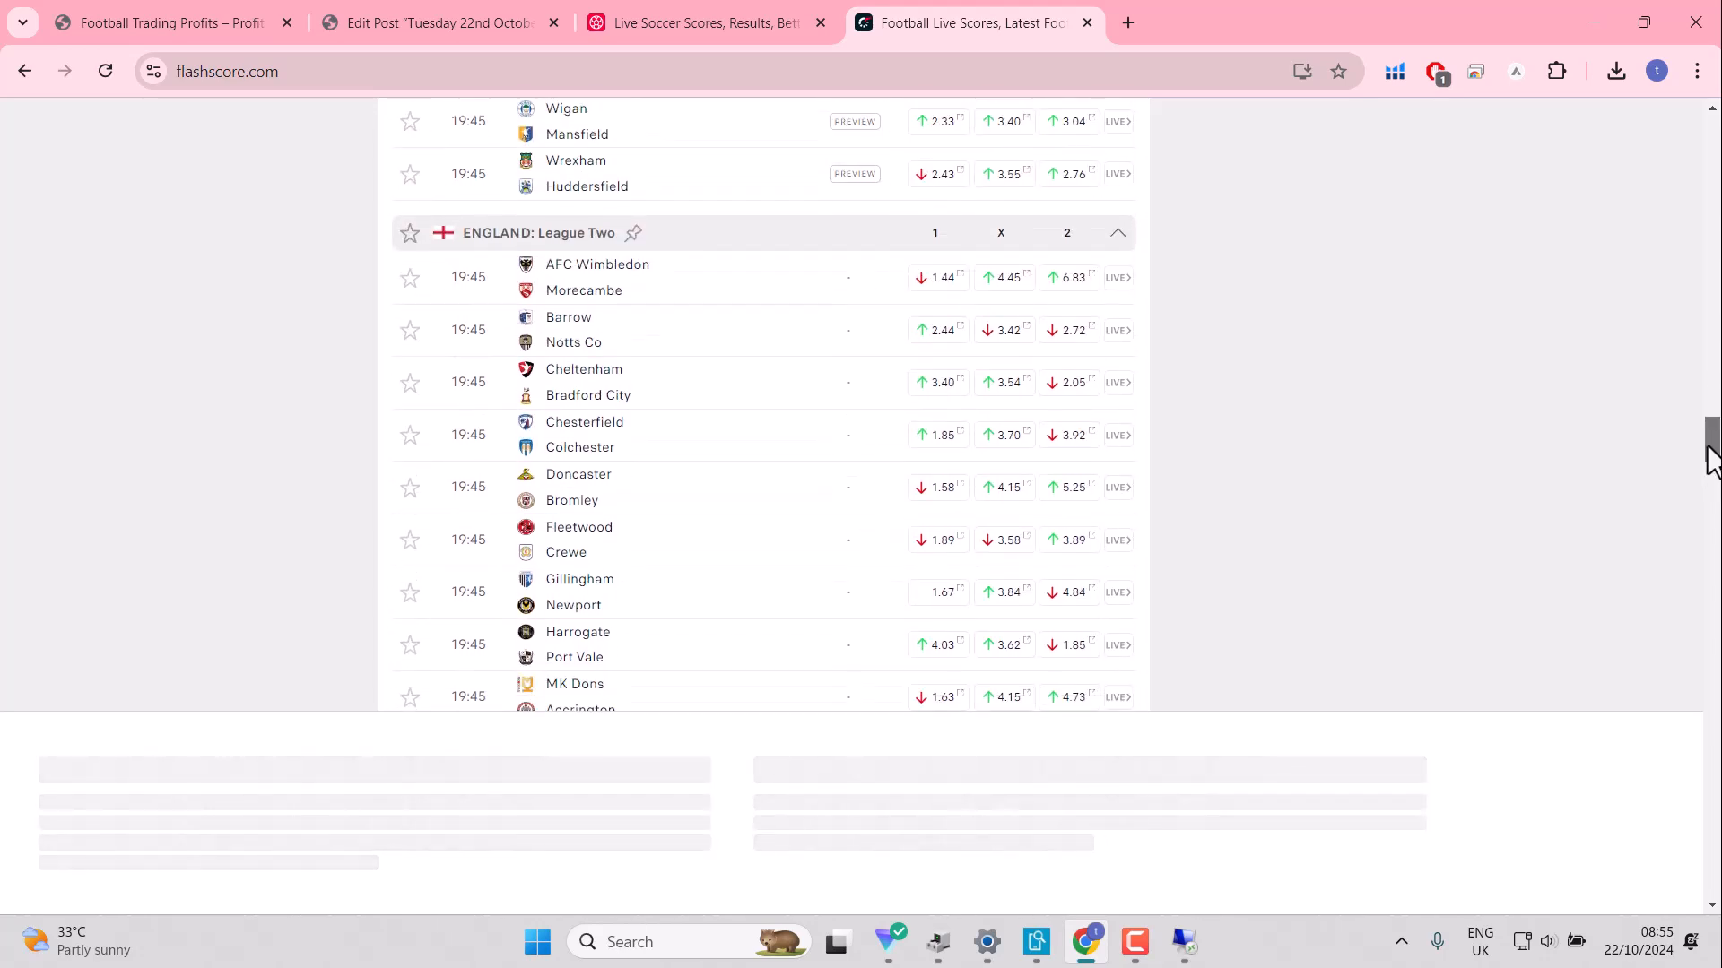
scroll(up, 3)
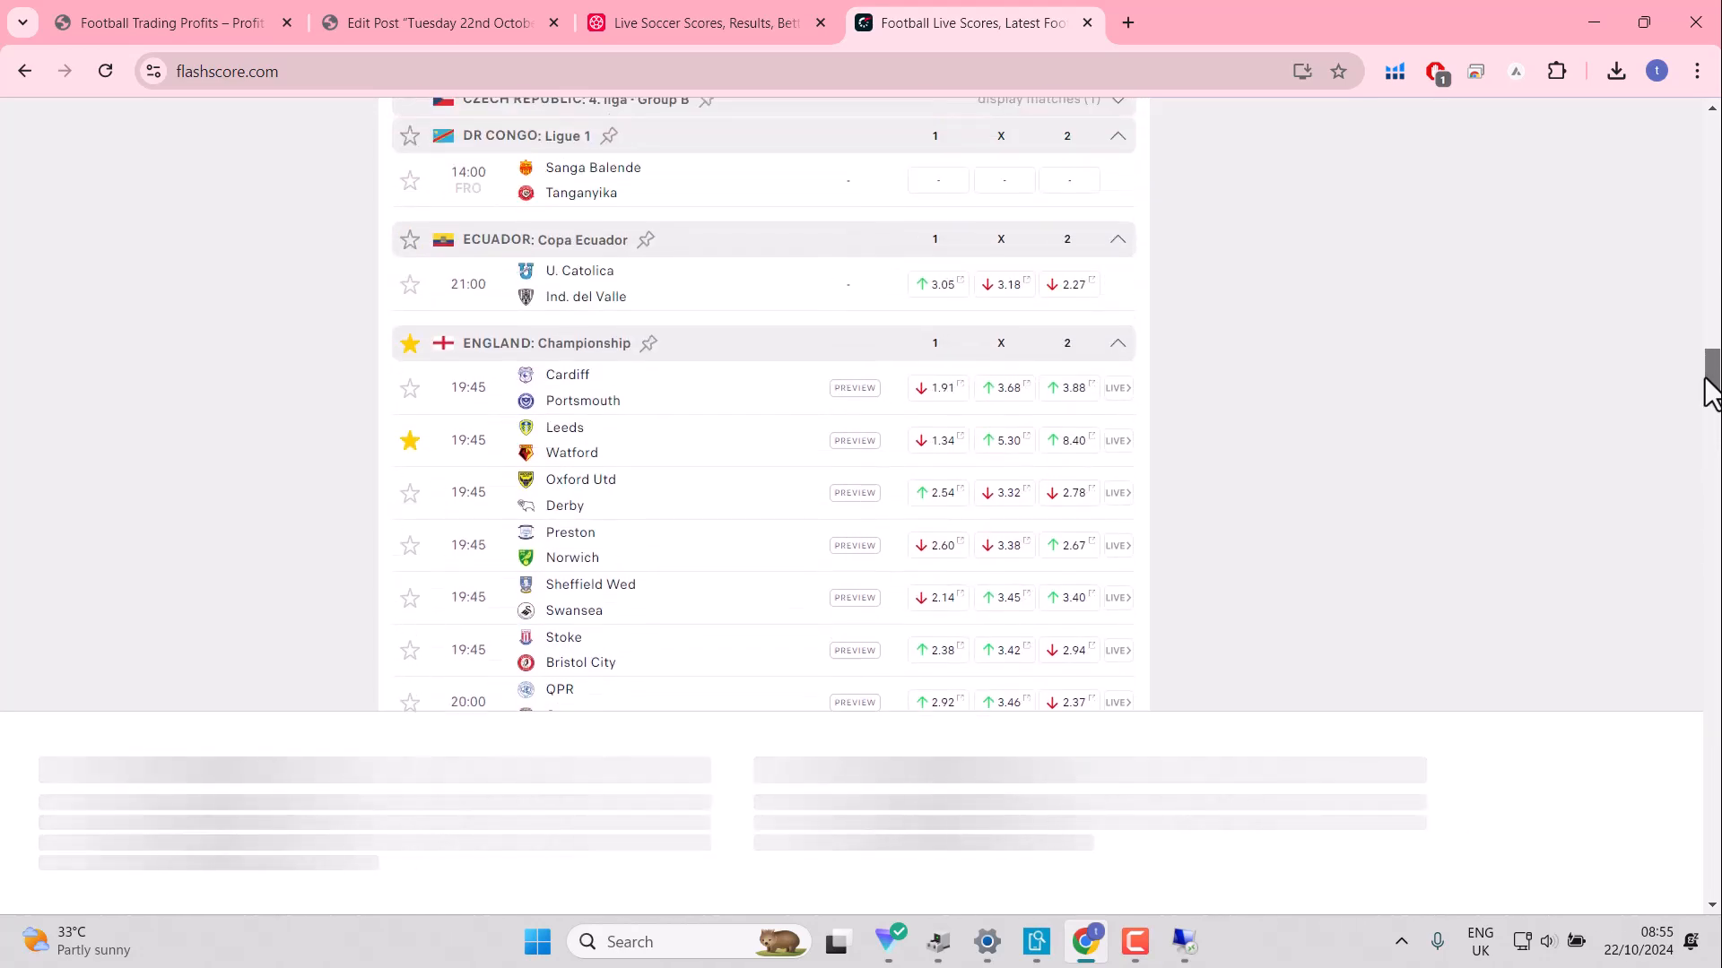
scroll(down, 3)
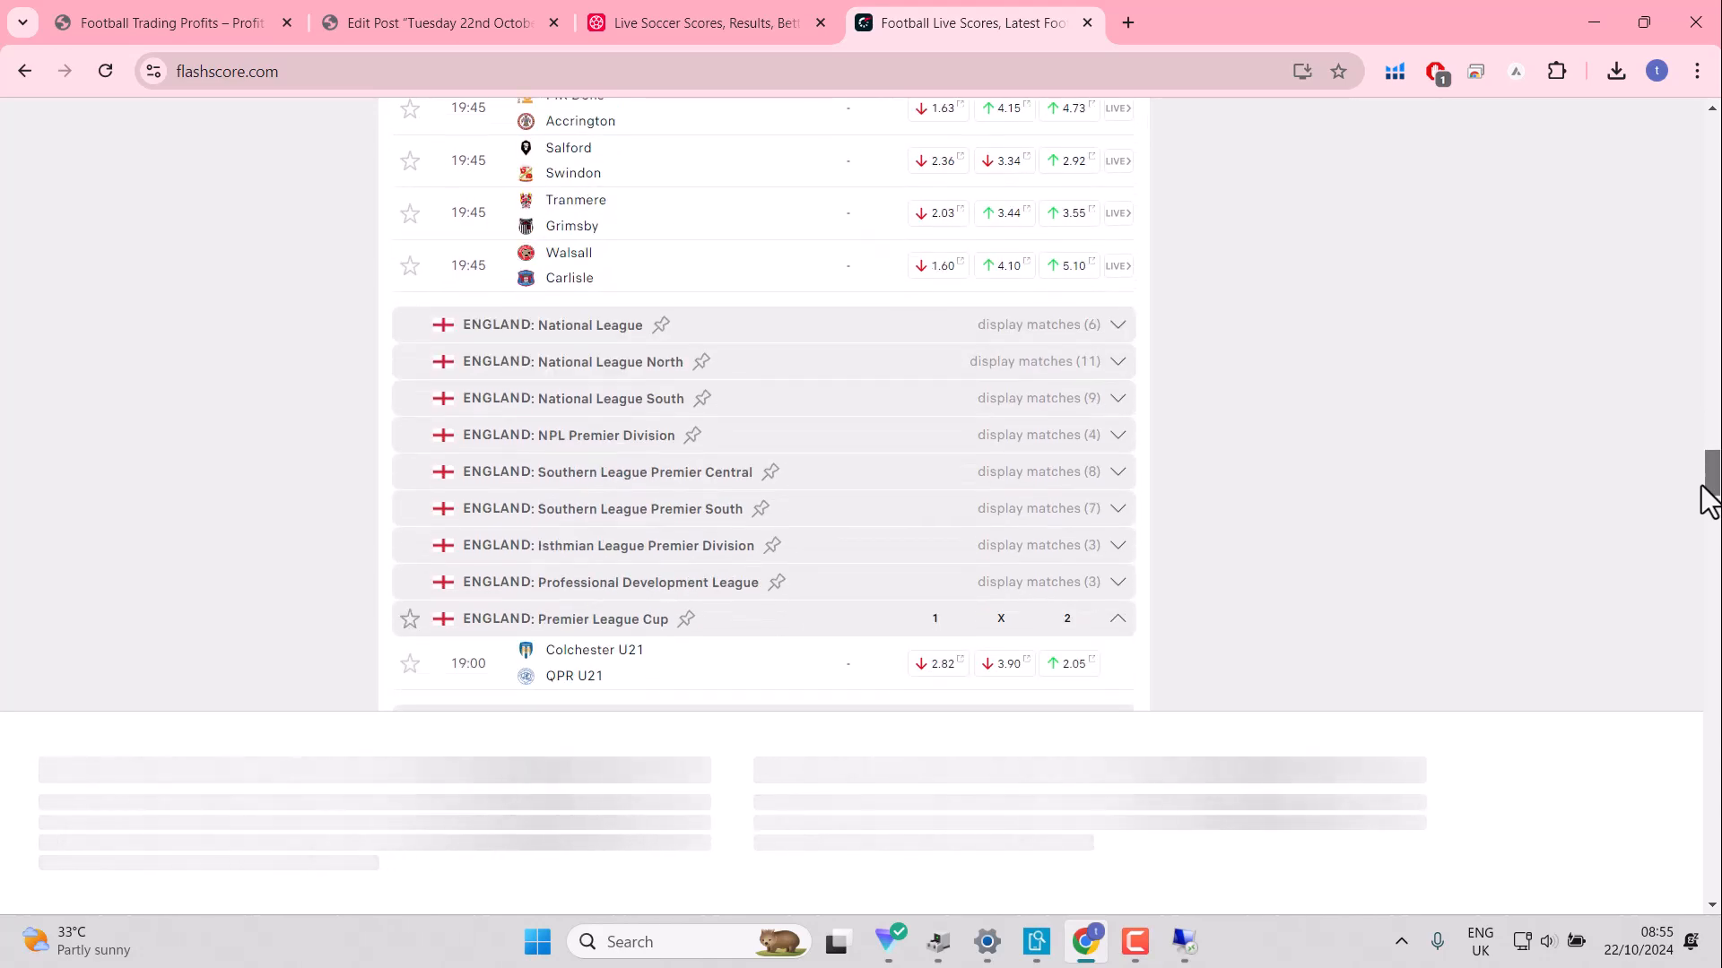
scroll(down, 3)
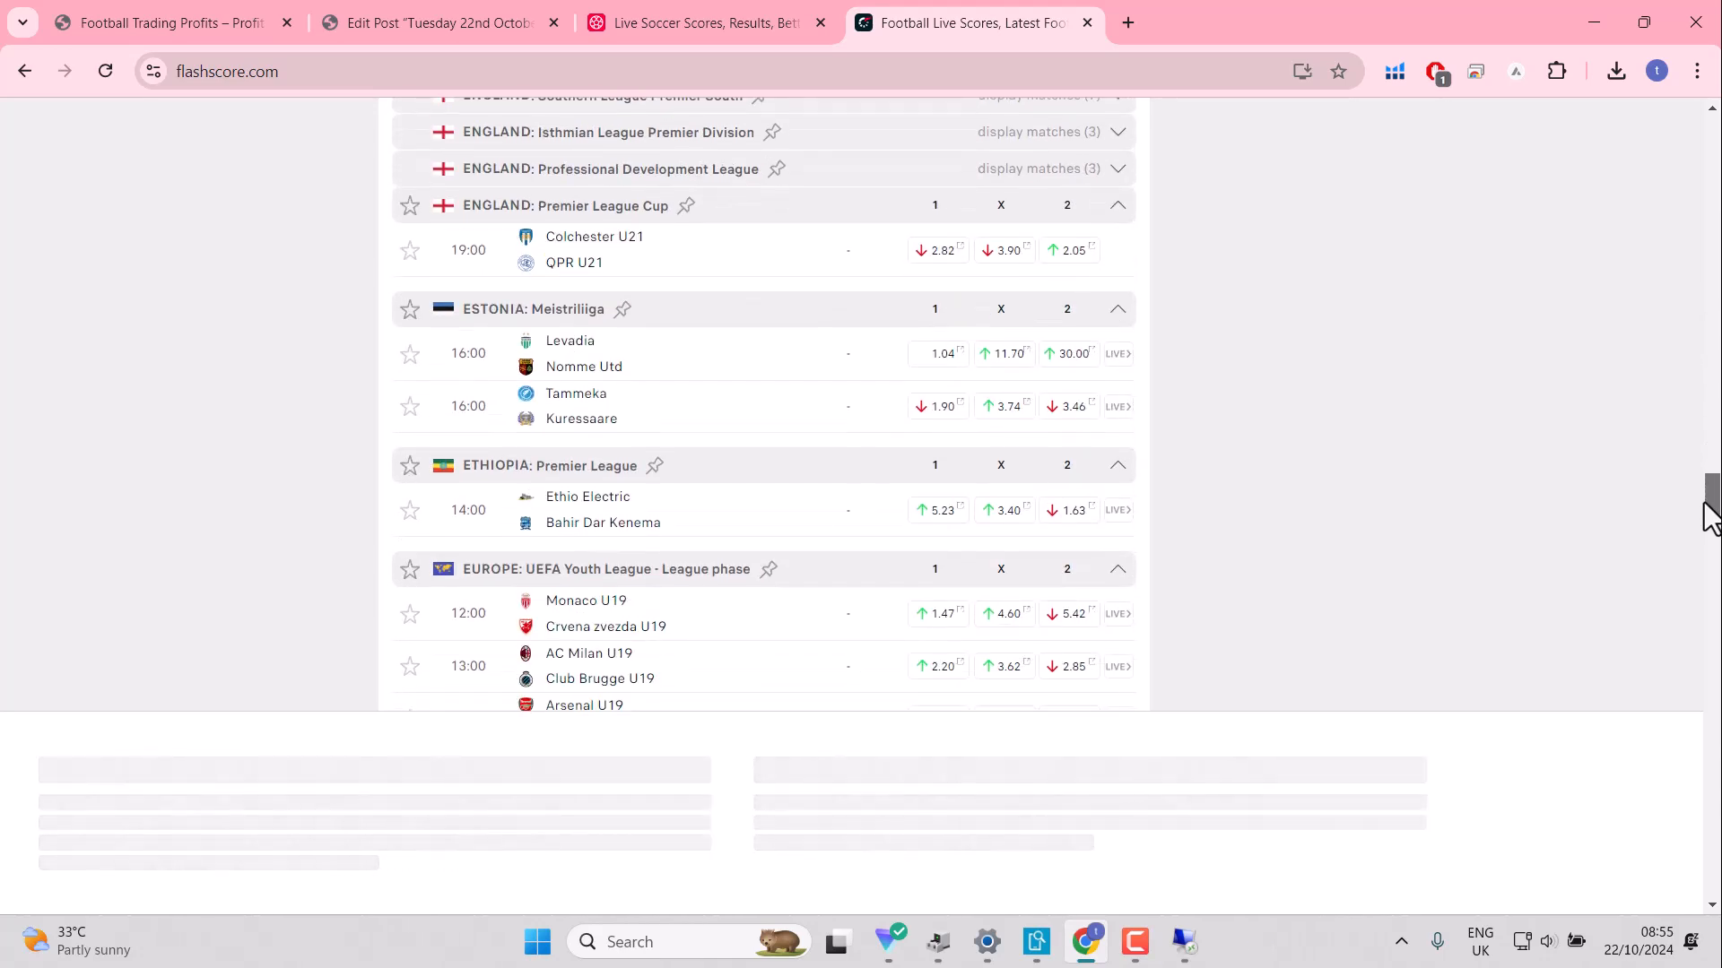
mouse_move(429, 368)
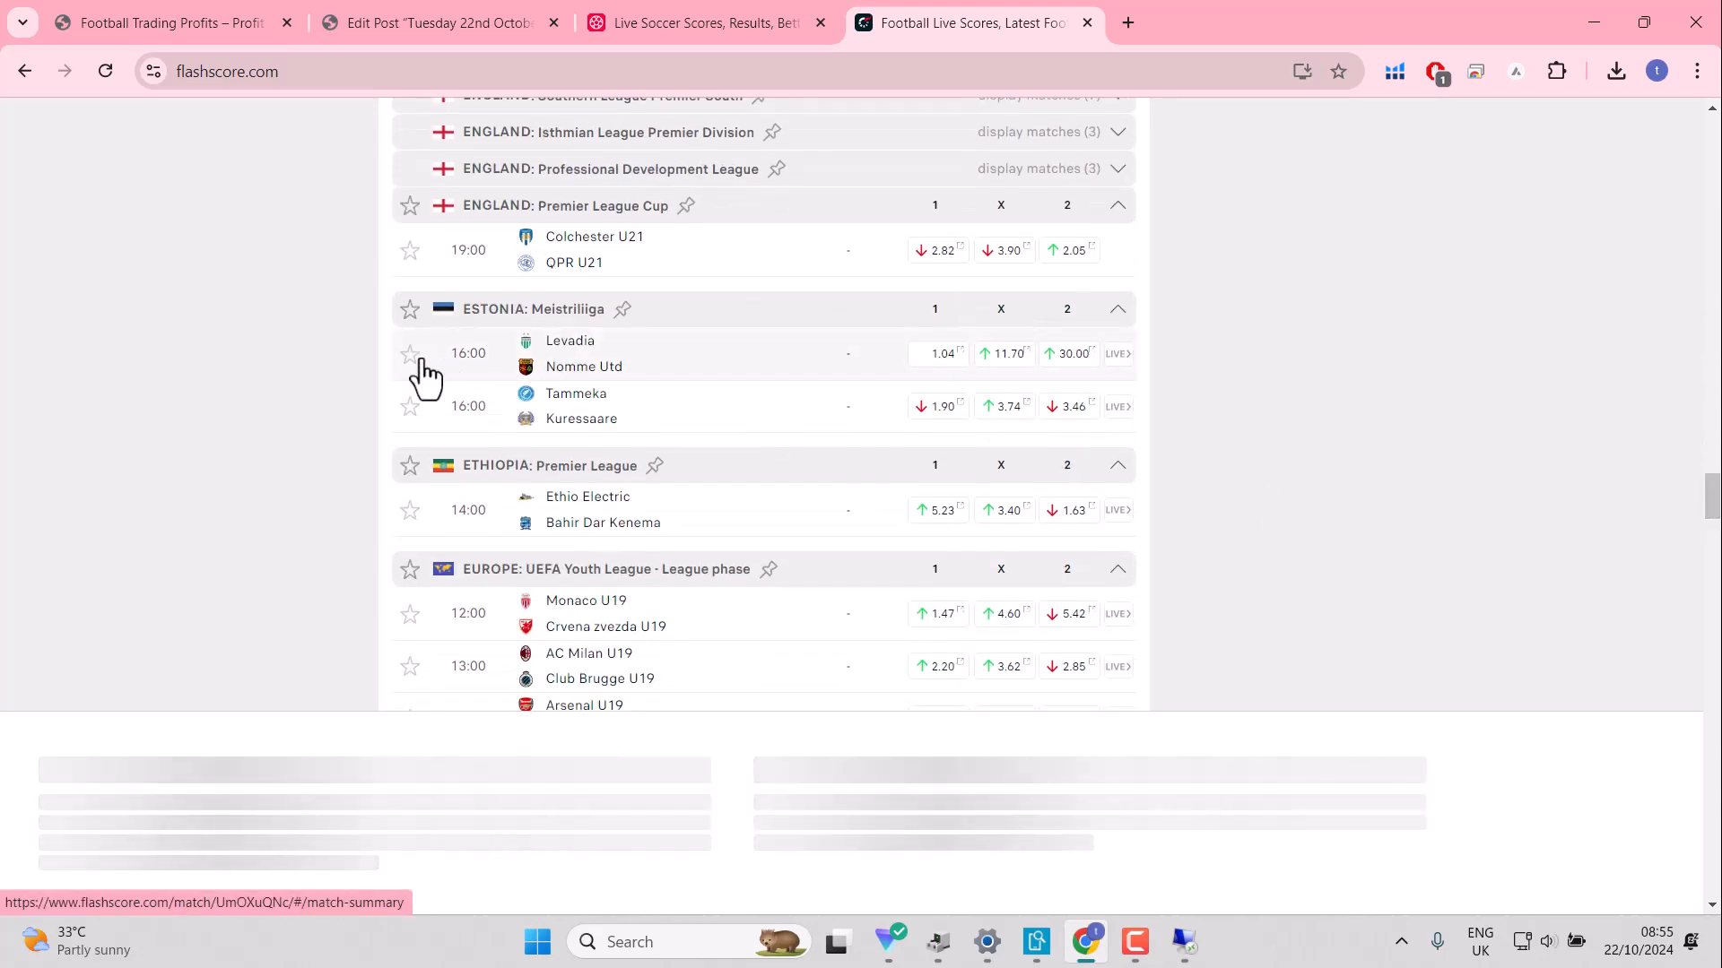
Step: Star Levadia v Nomme Utd and, further down, Genk U19 v CSKA Sofia U19
click(408, 353)
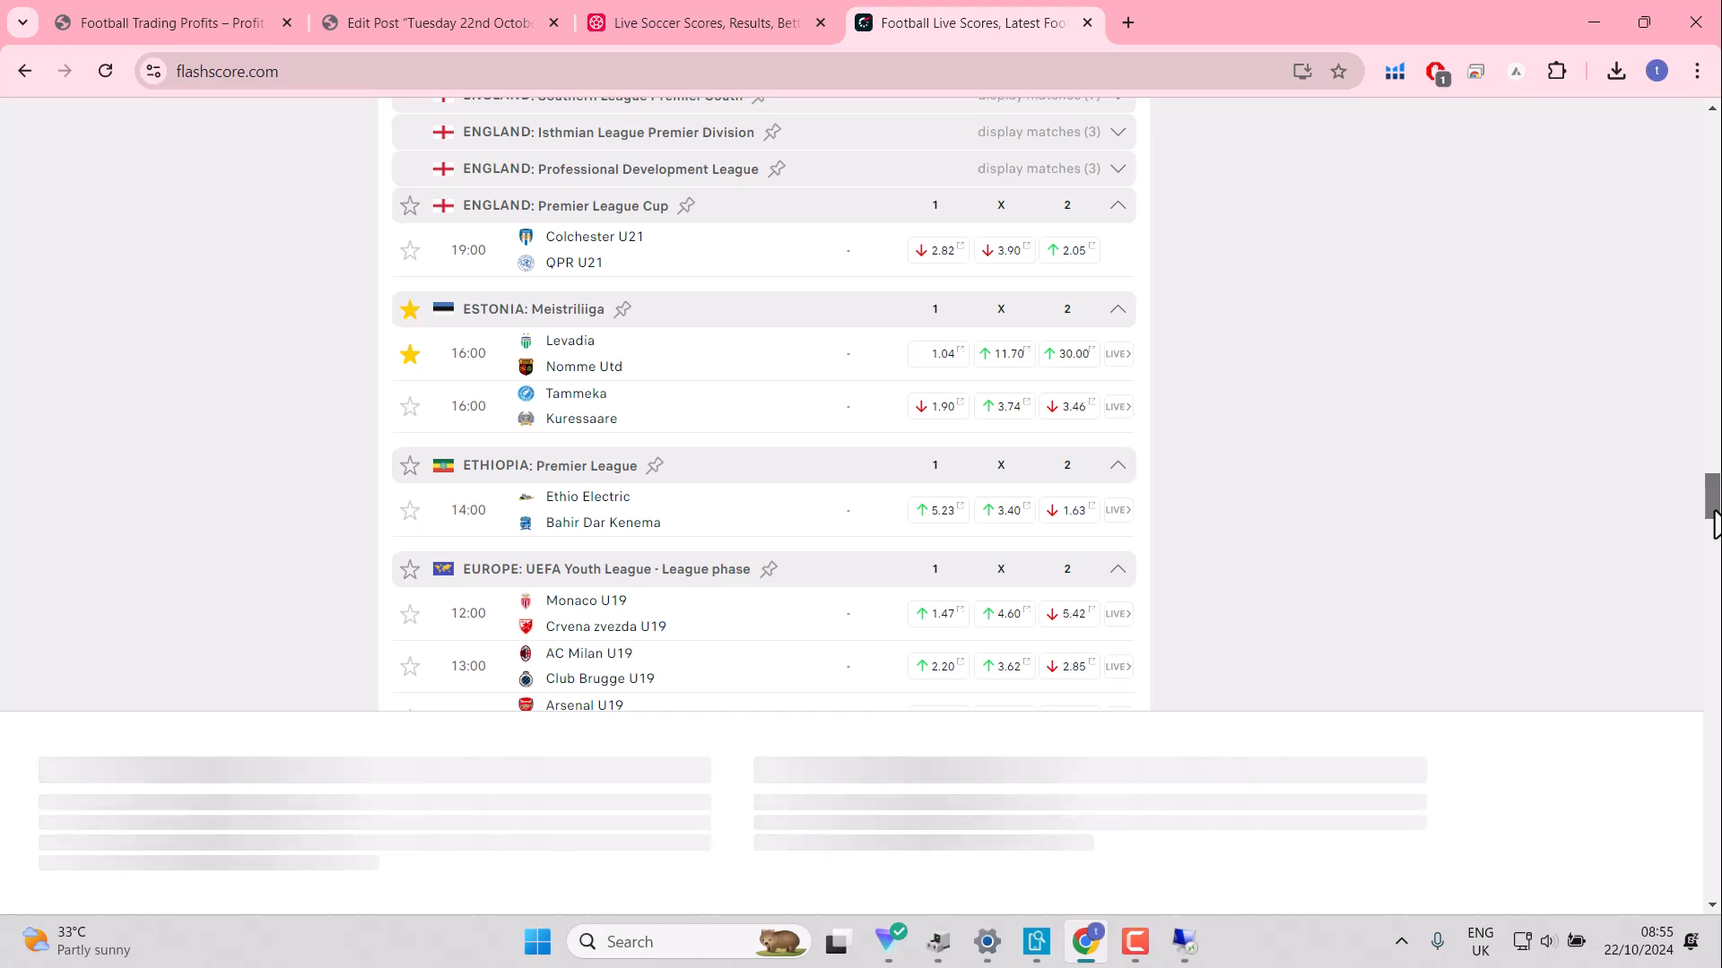
scroll(down, 3)
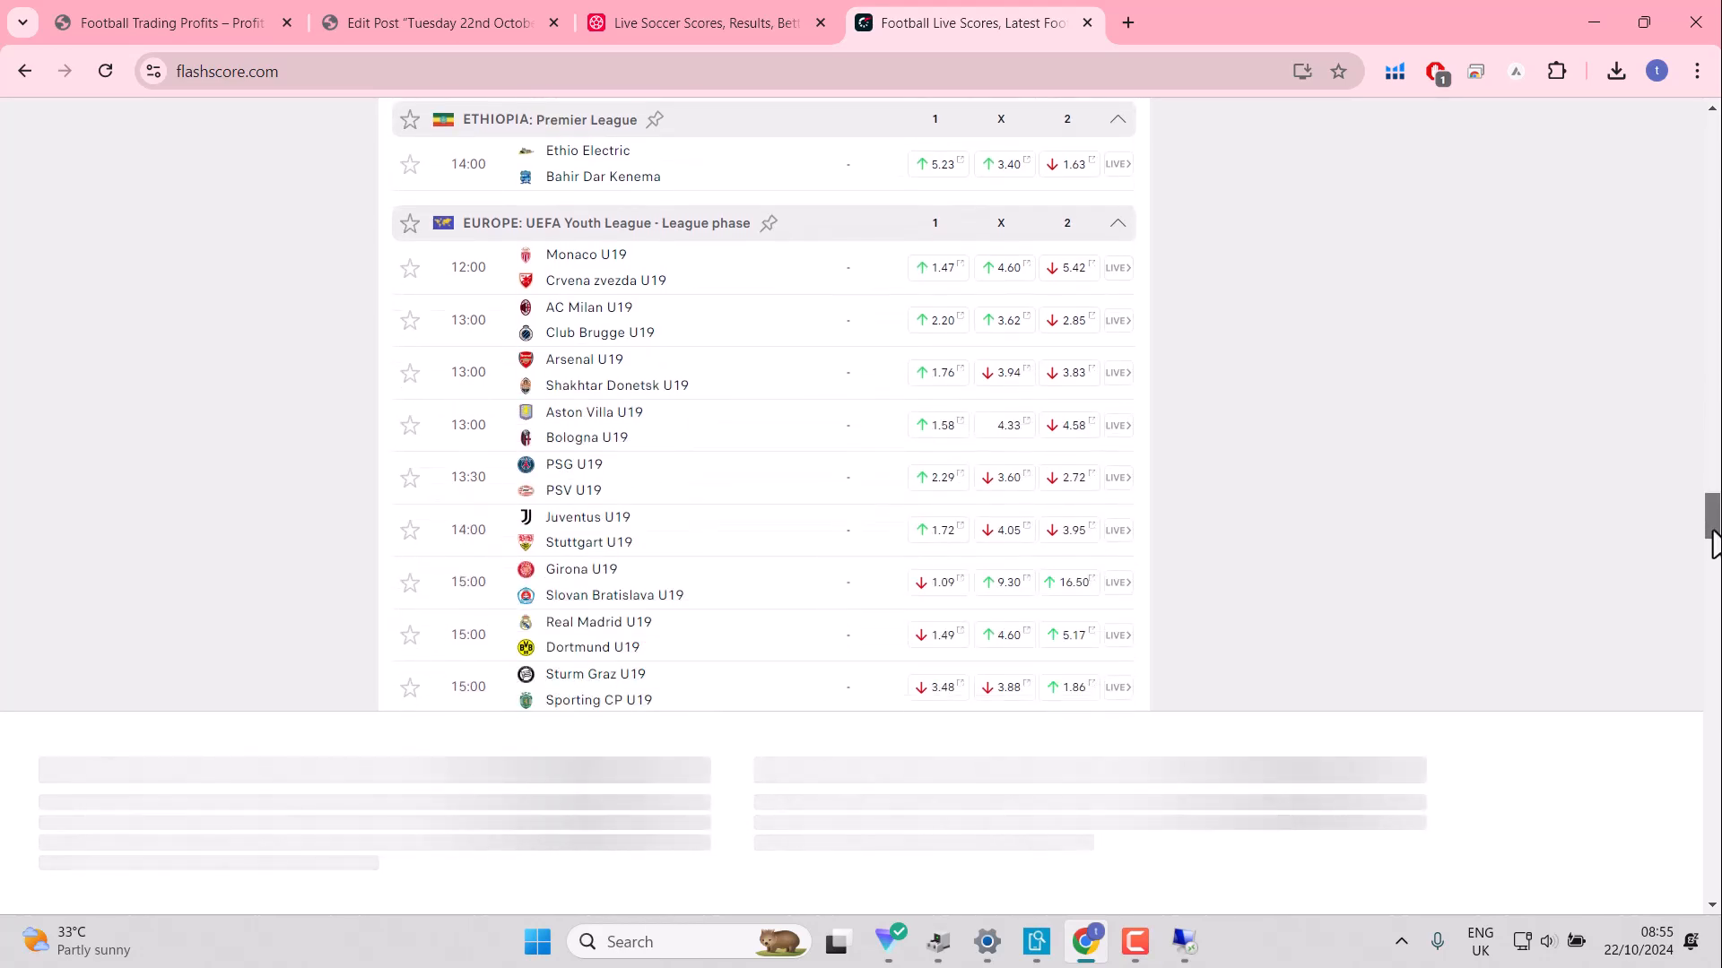
scroll(down, 3)
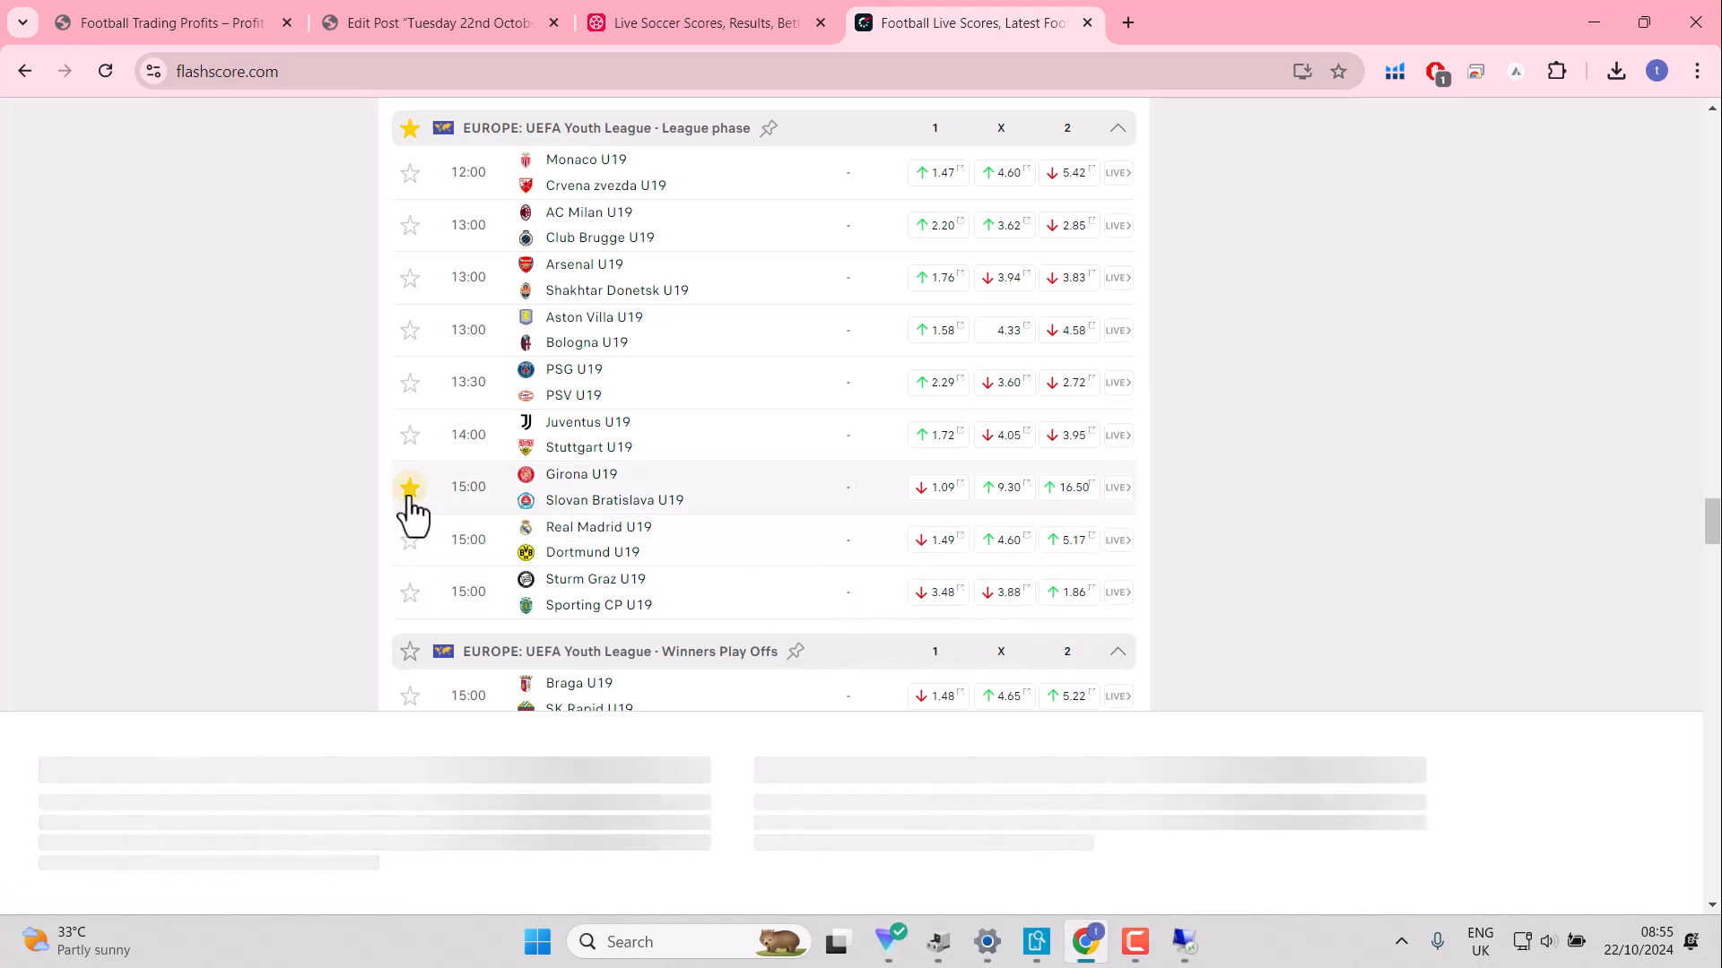
mouse_move(1345, 382)
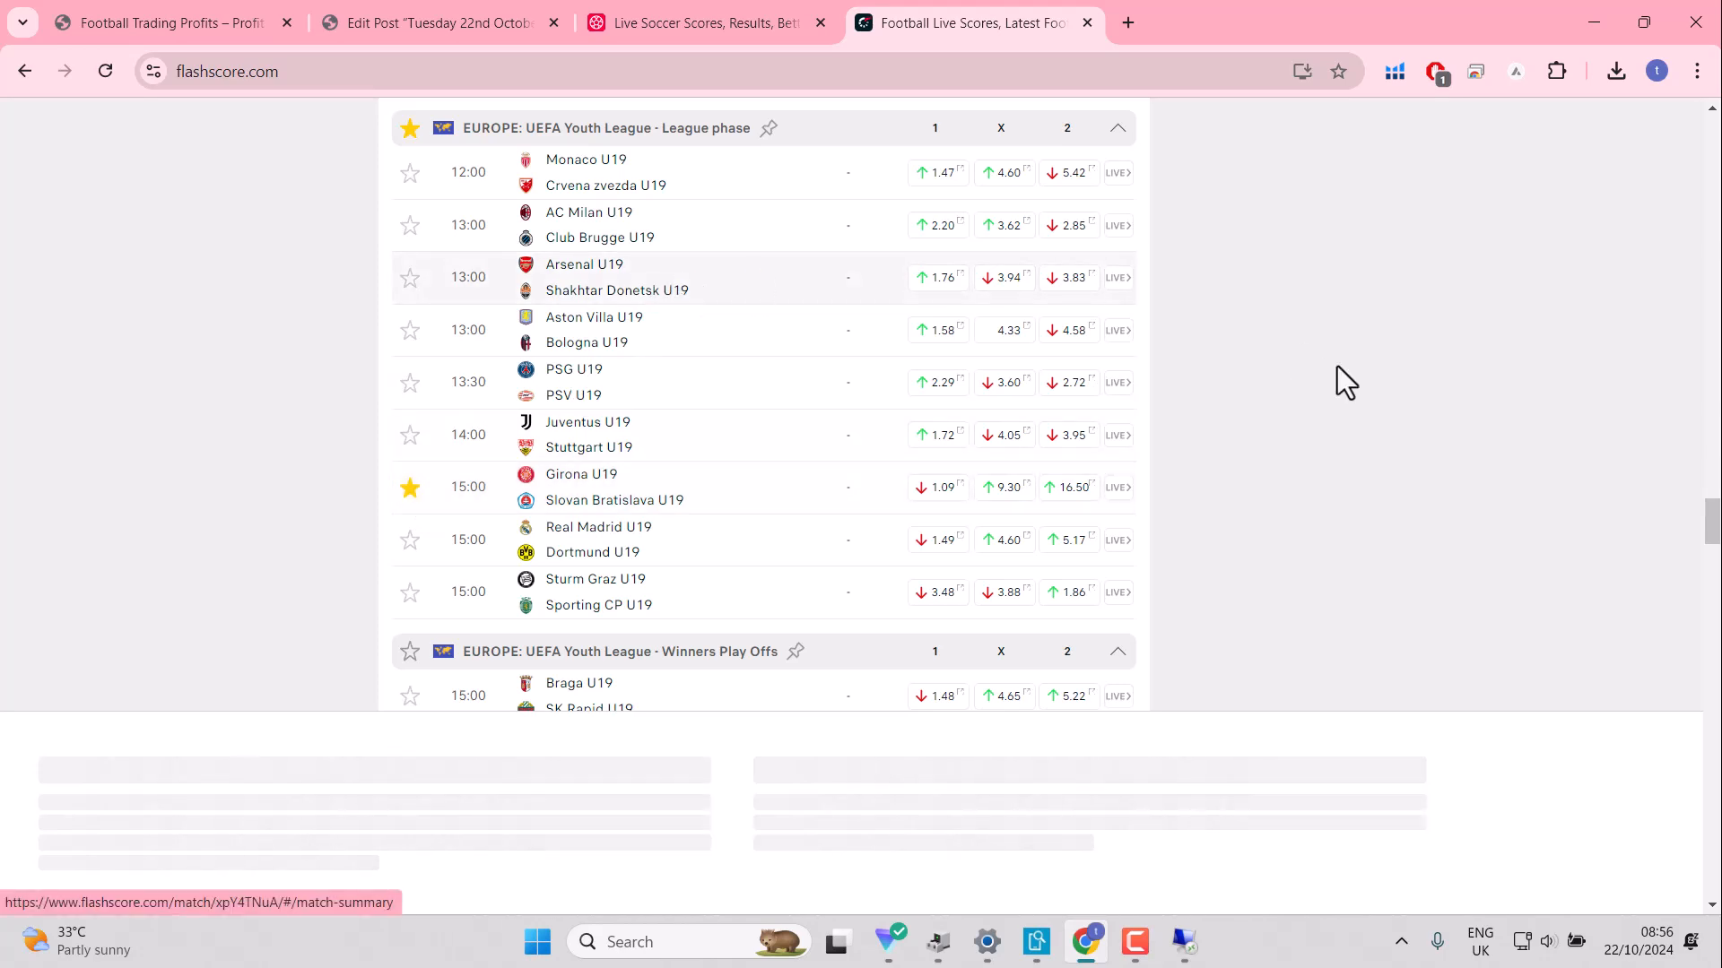
scroll(down, 3)
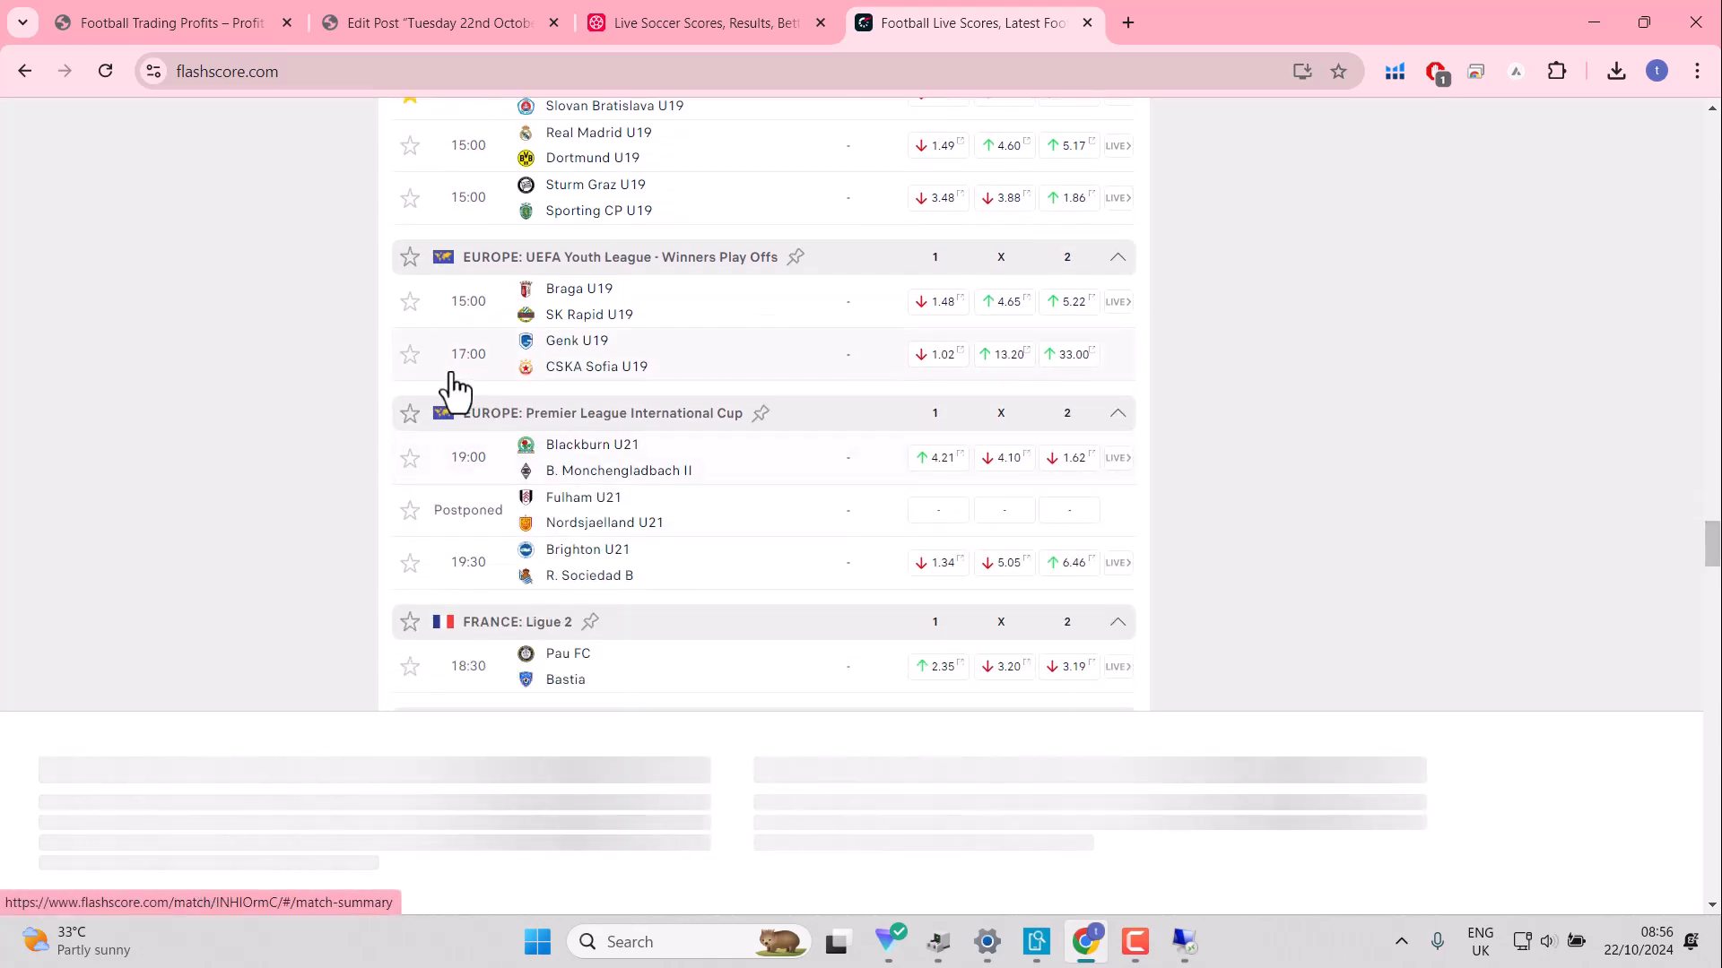
click(410, 353)
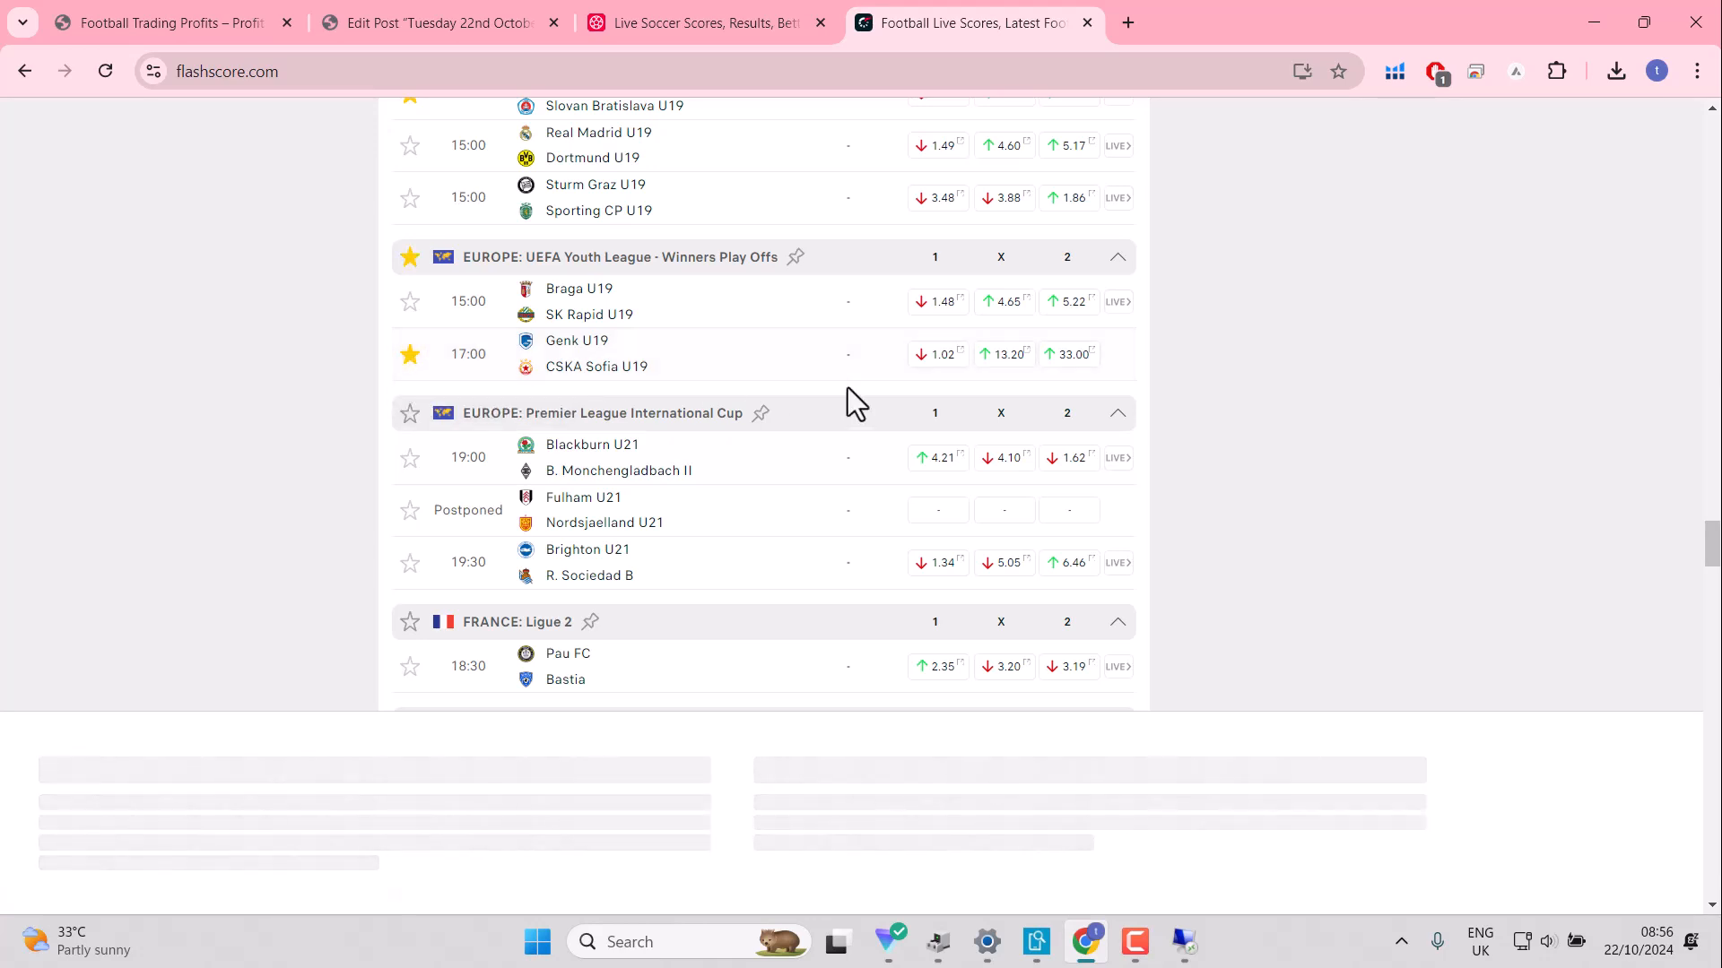
mouse_move(939, 353)
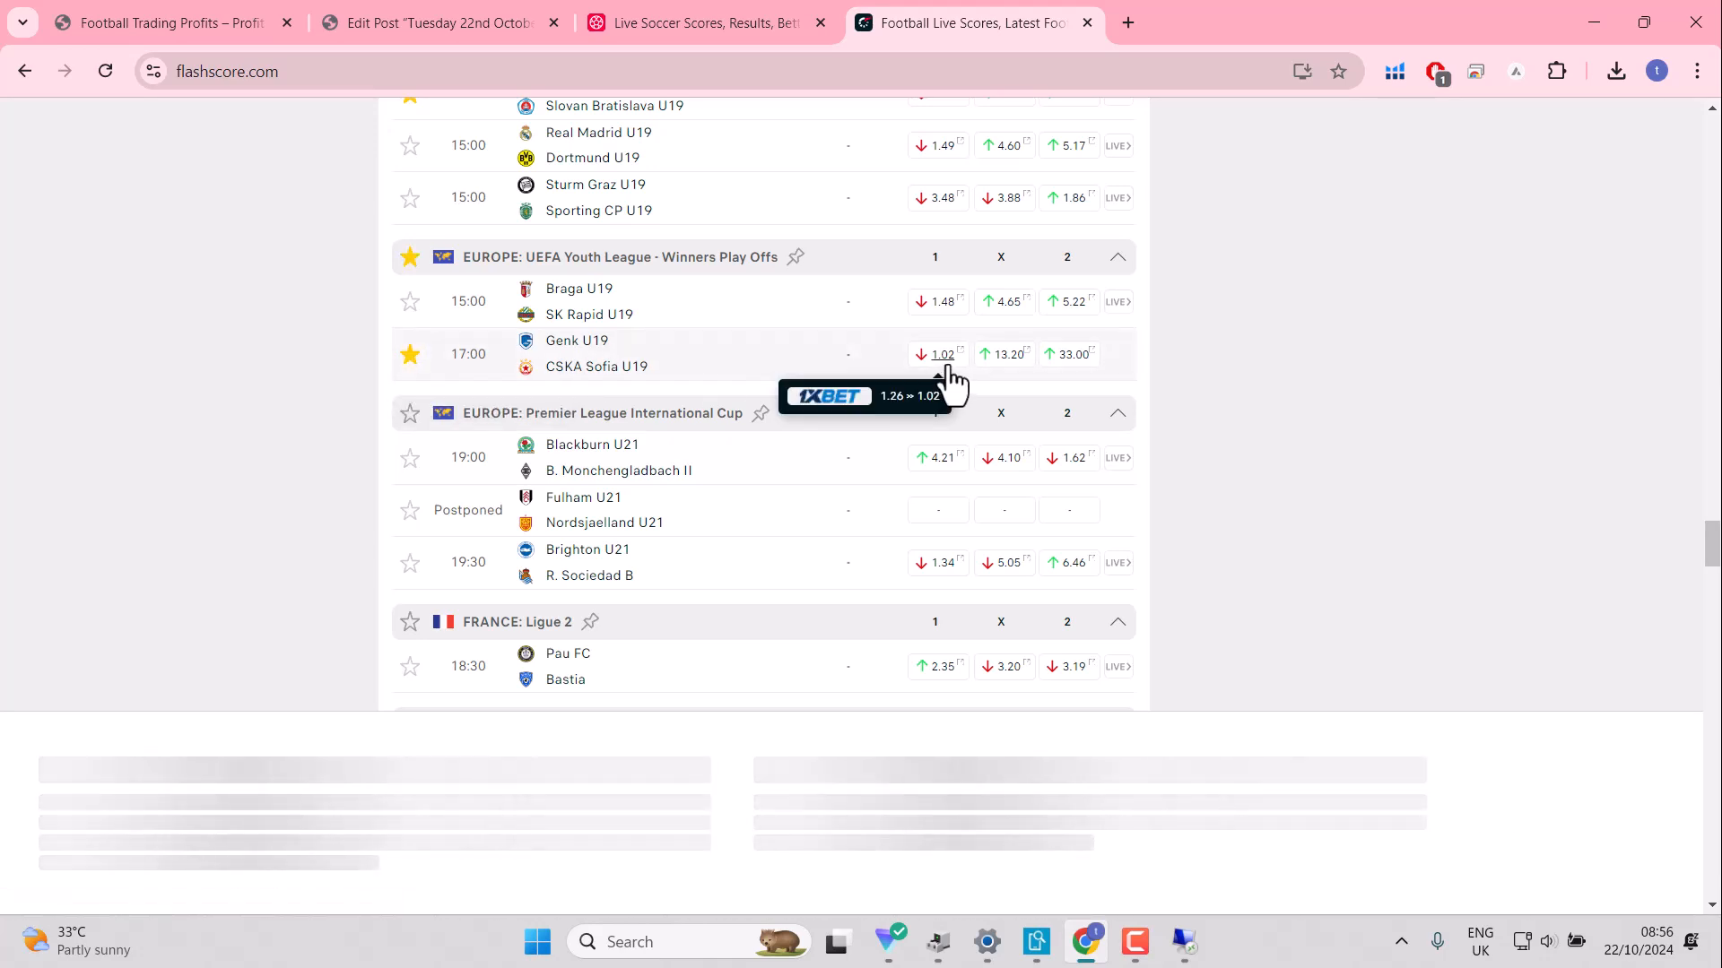
mouse_move(610, 357)
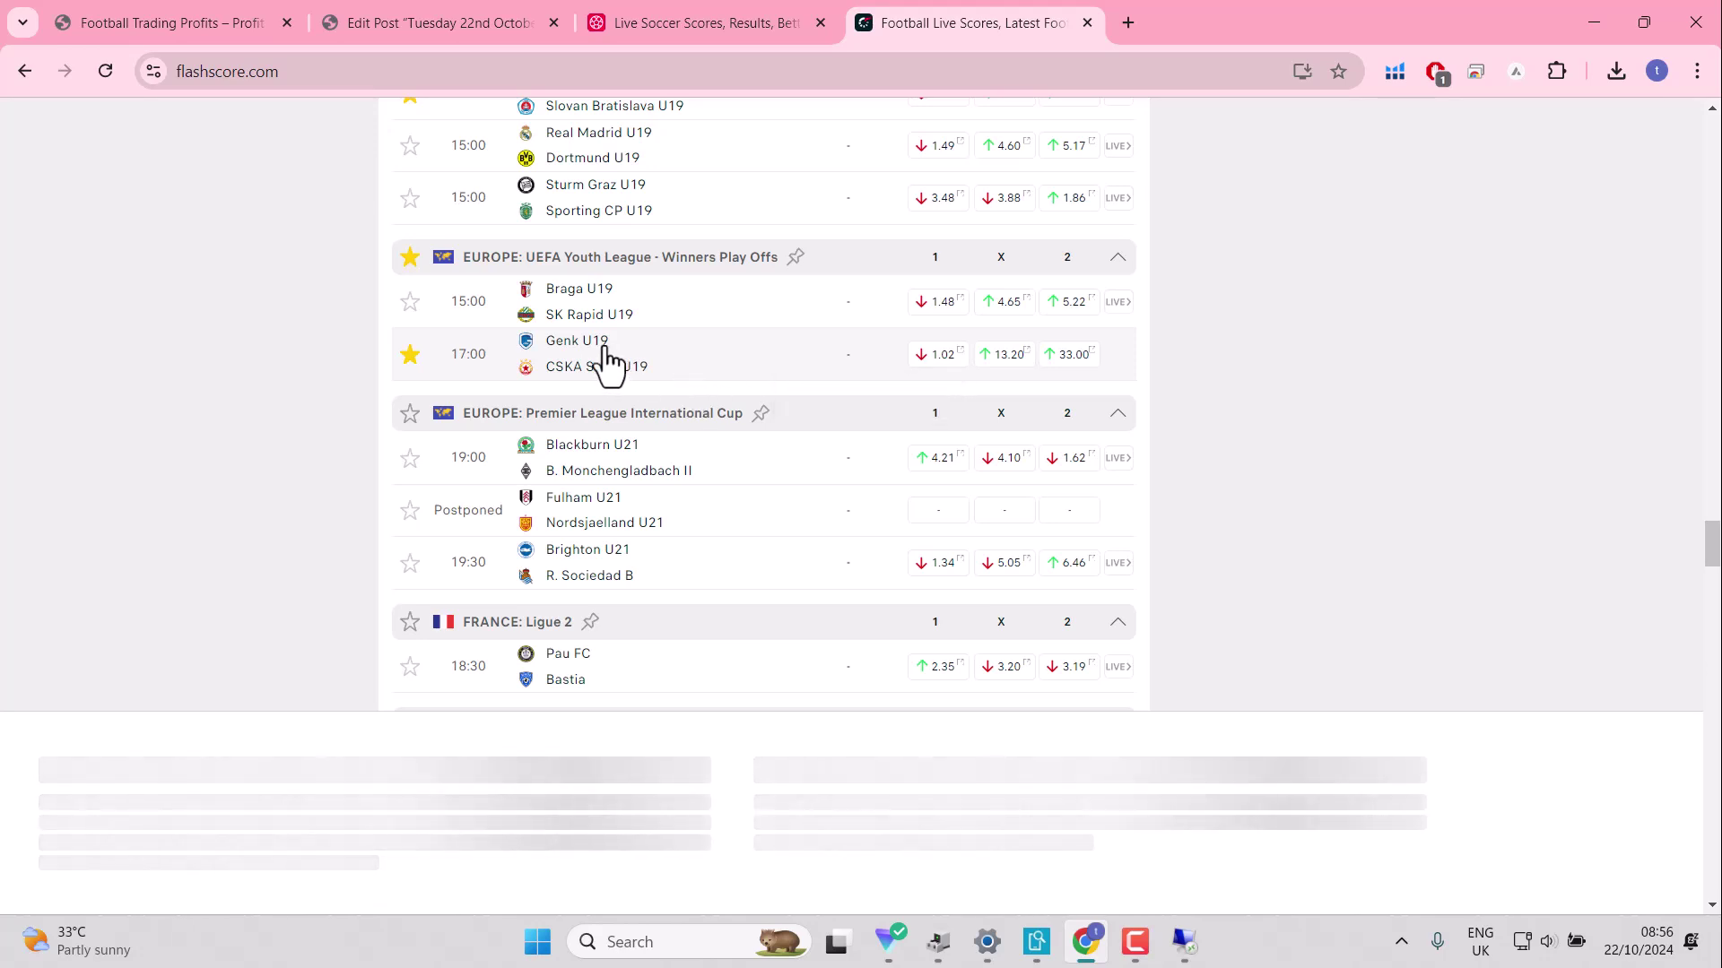
mouse_move(458, 577)
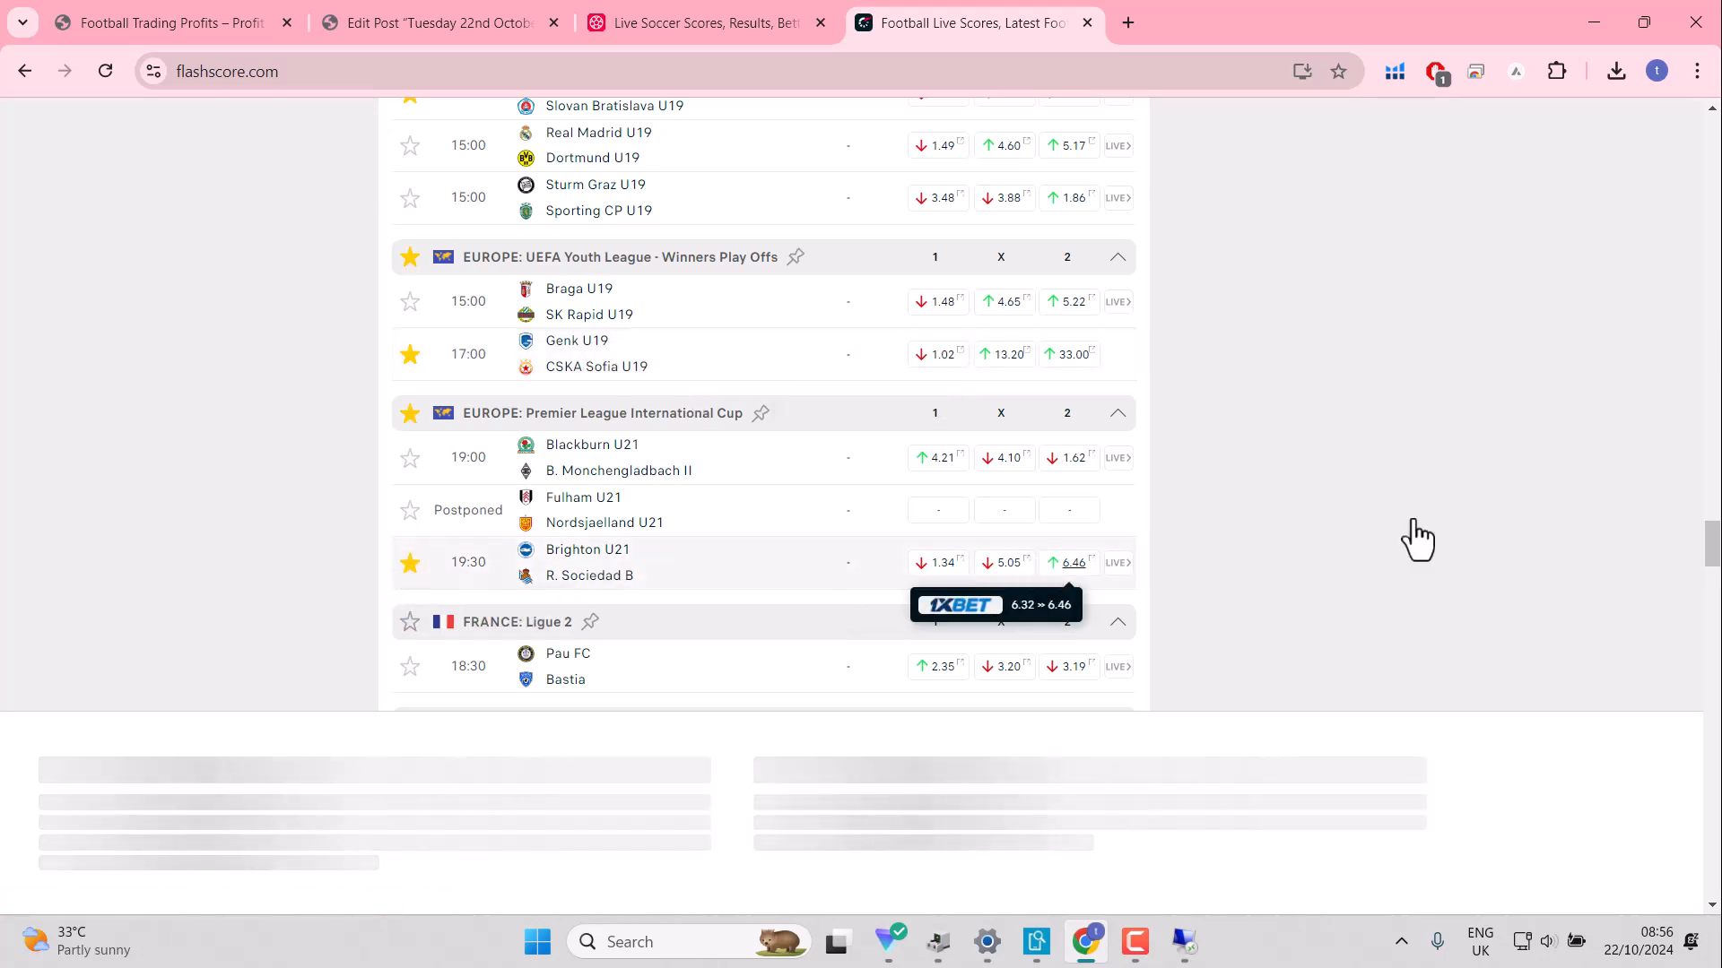
Step: Scroll down to Netherlands: Eerste Divisie and star FC Emmen v Oss at 1.33
scroll(down, 3)
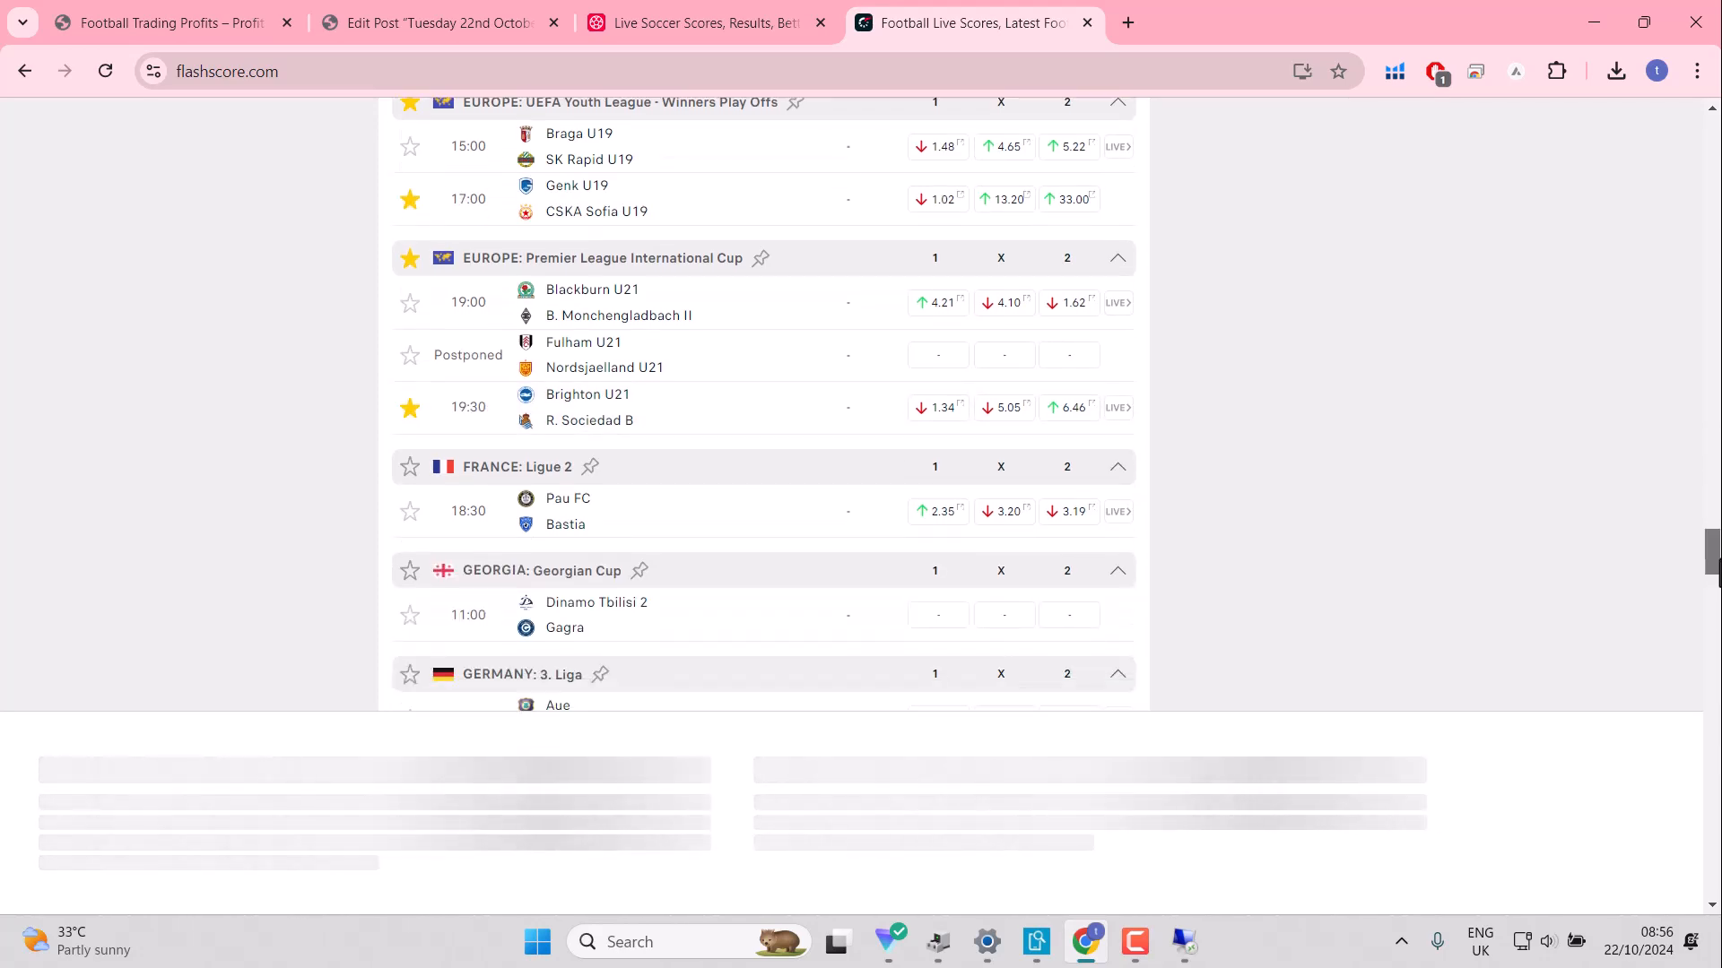
scroll(down, 3)
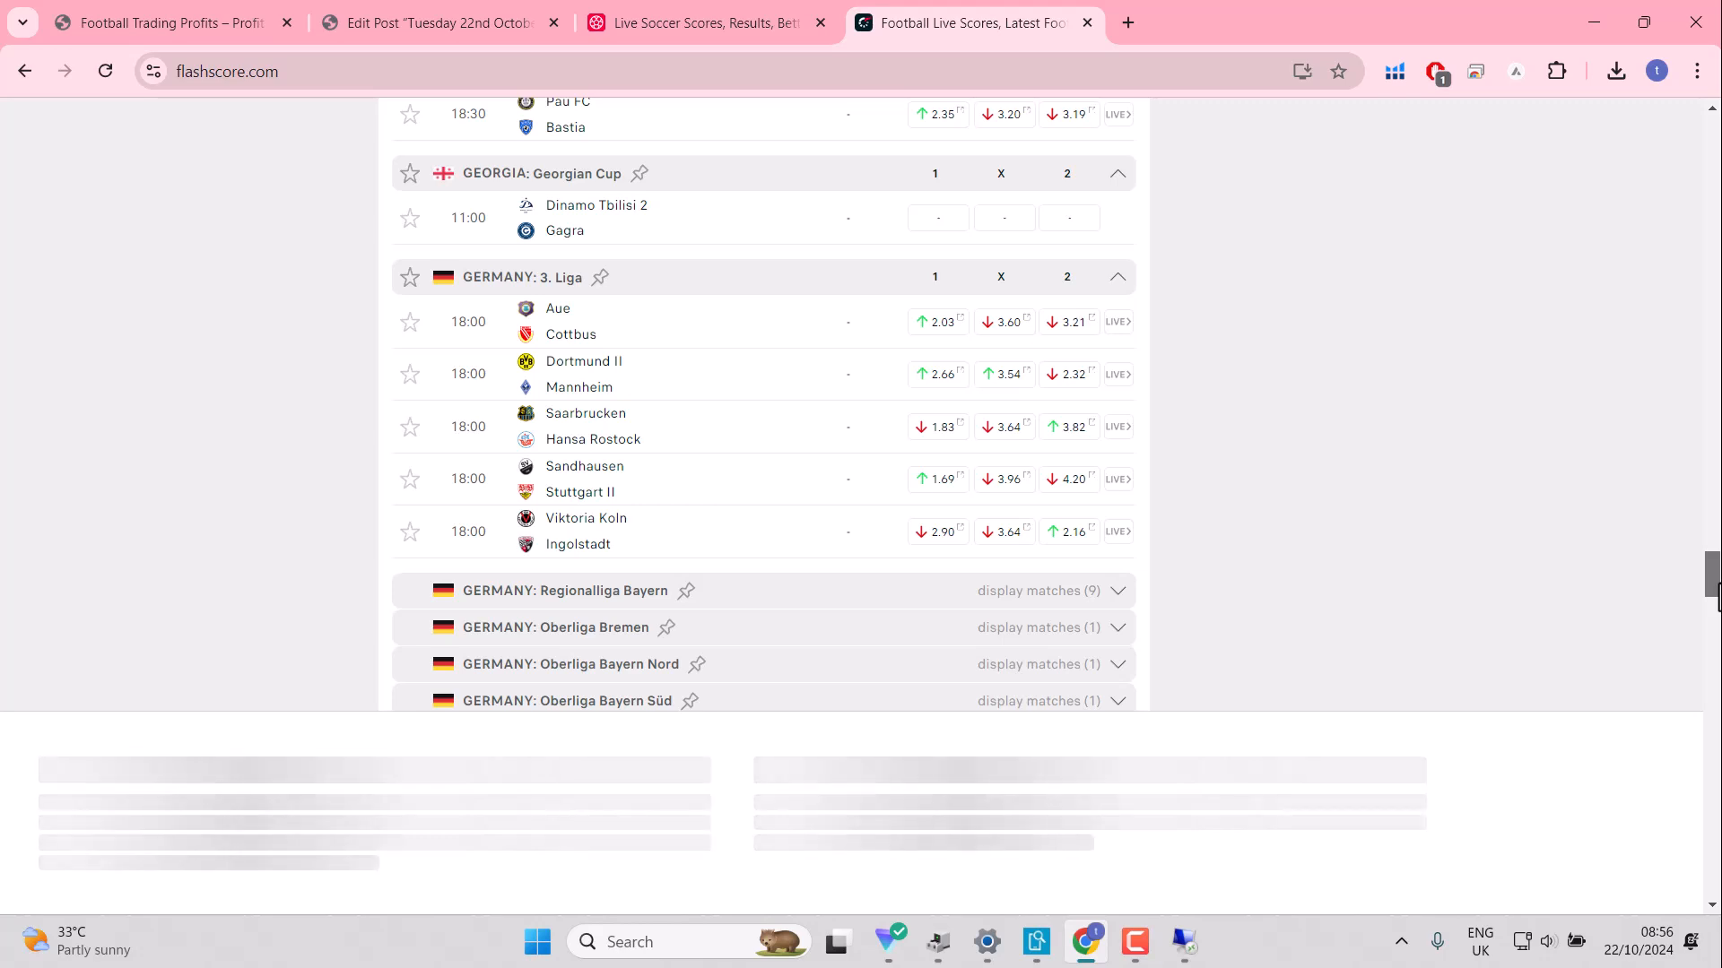
scroll(down, 3)
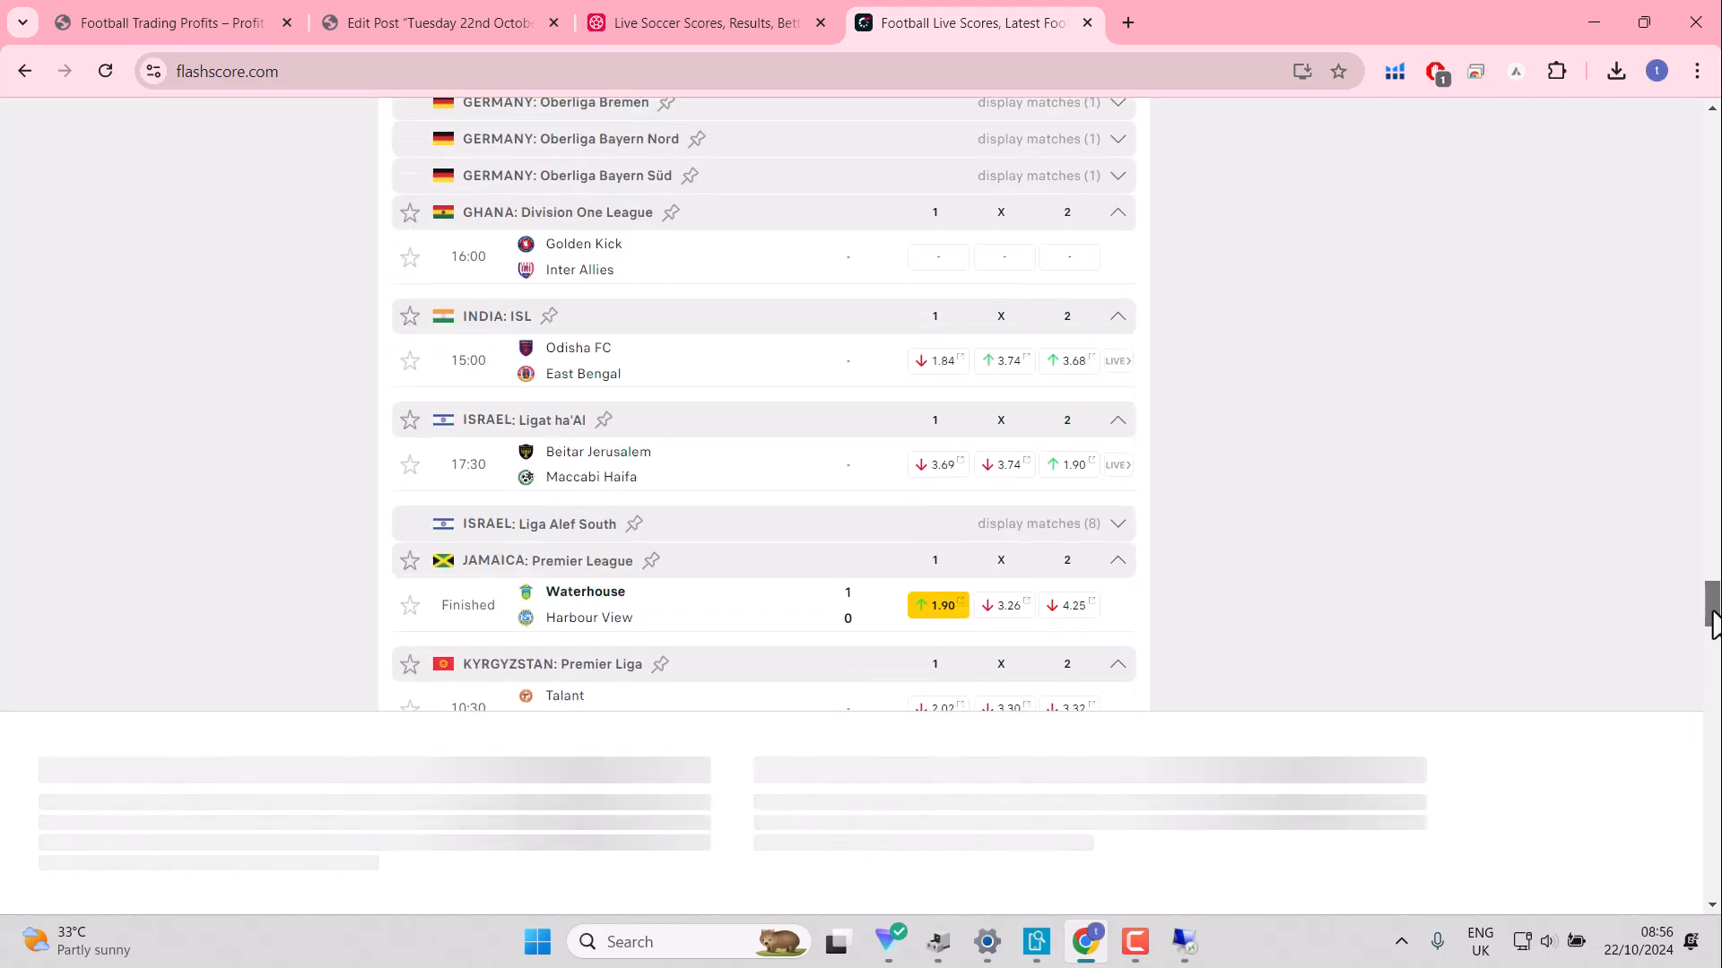
scroll(down, 3)
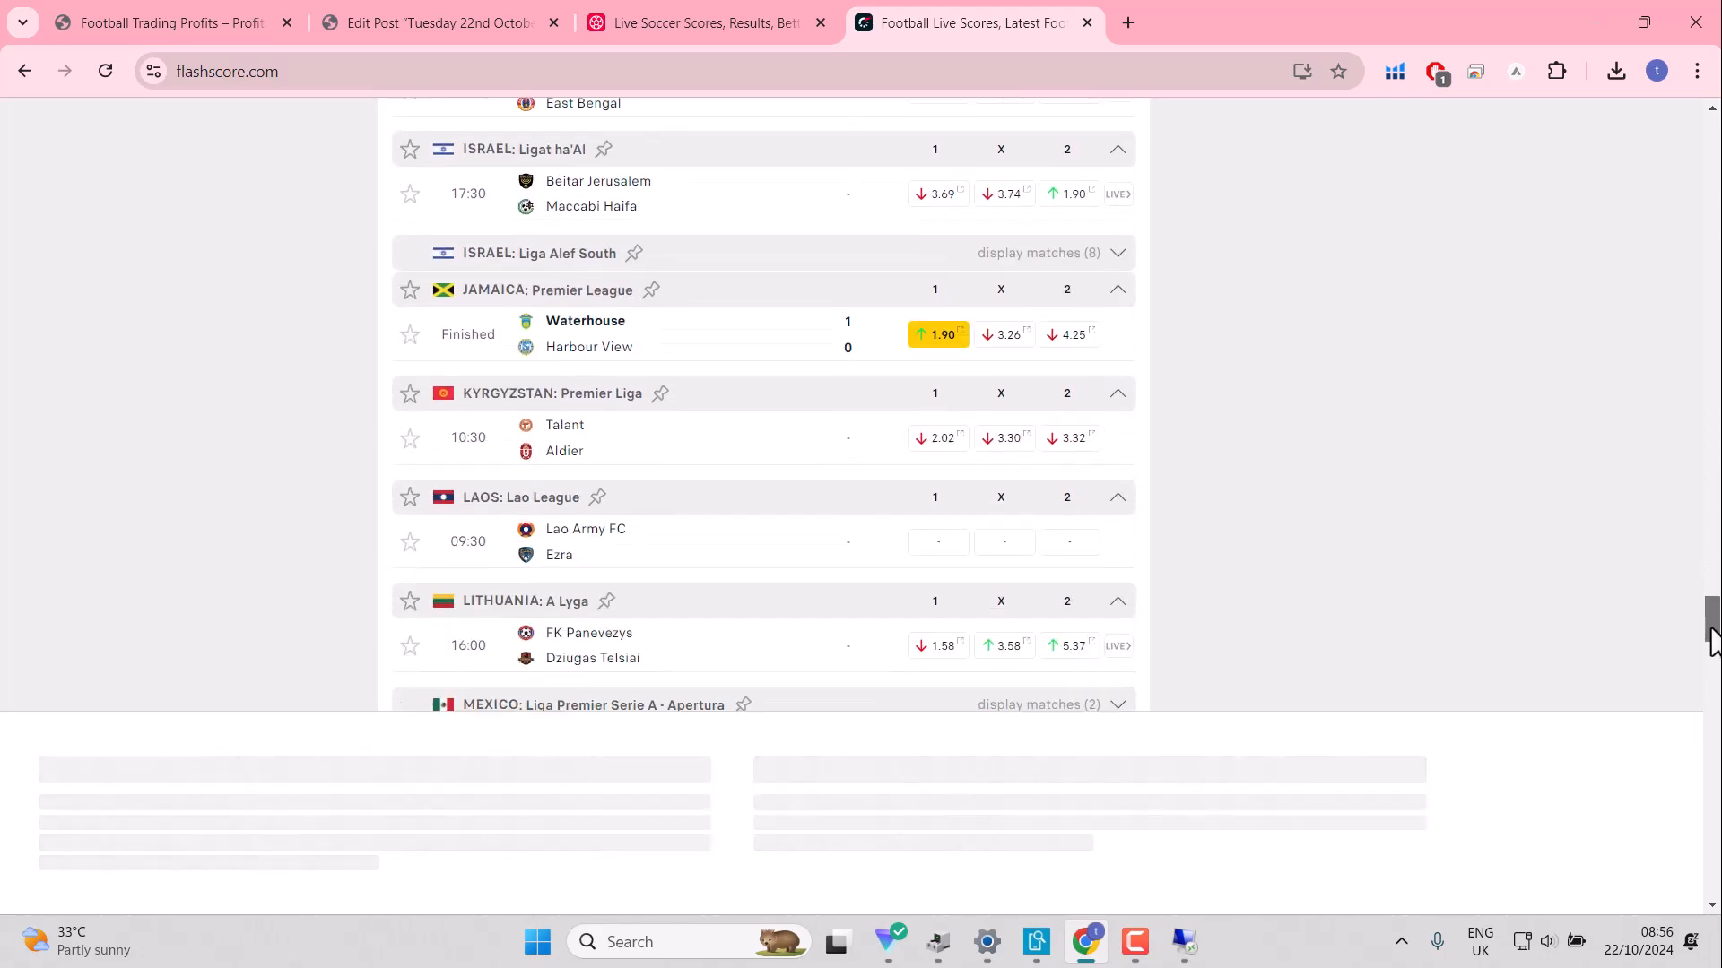
scroll(down, 3)
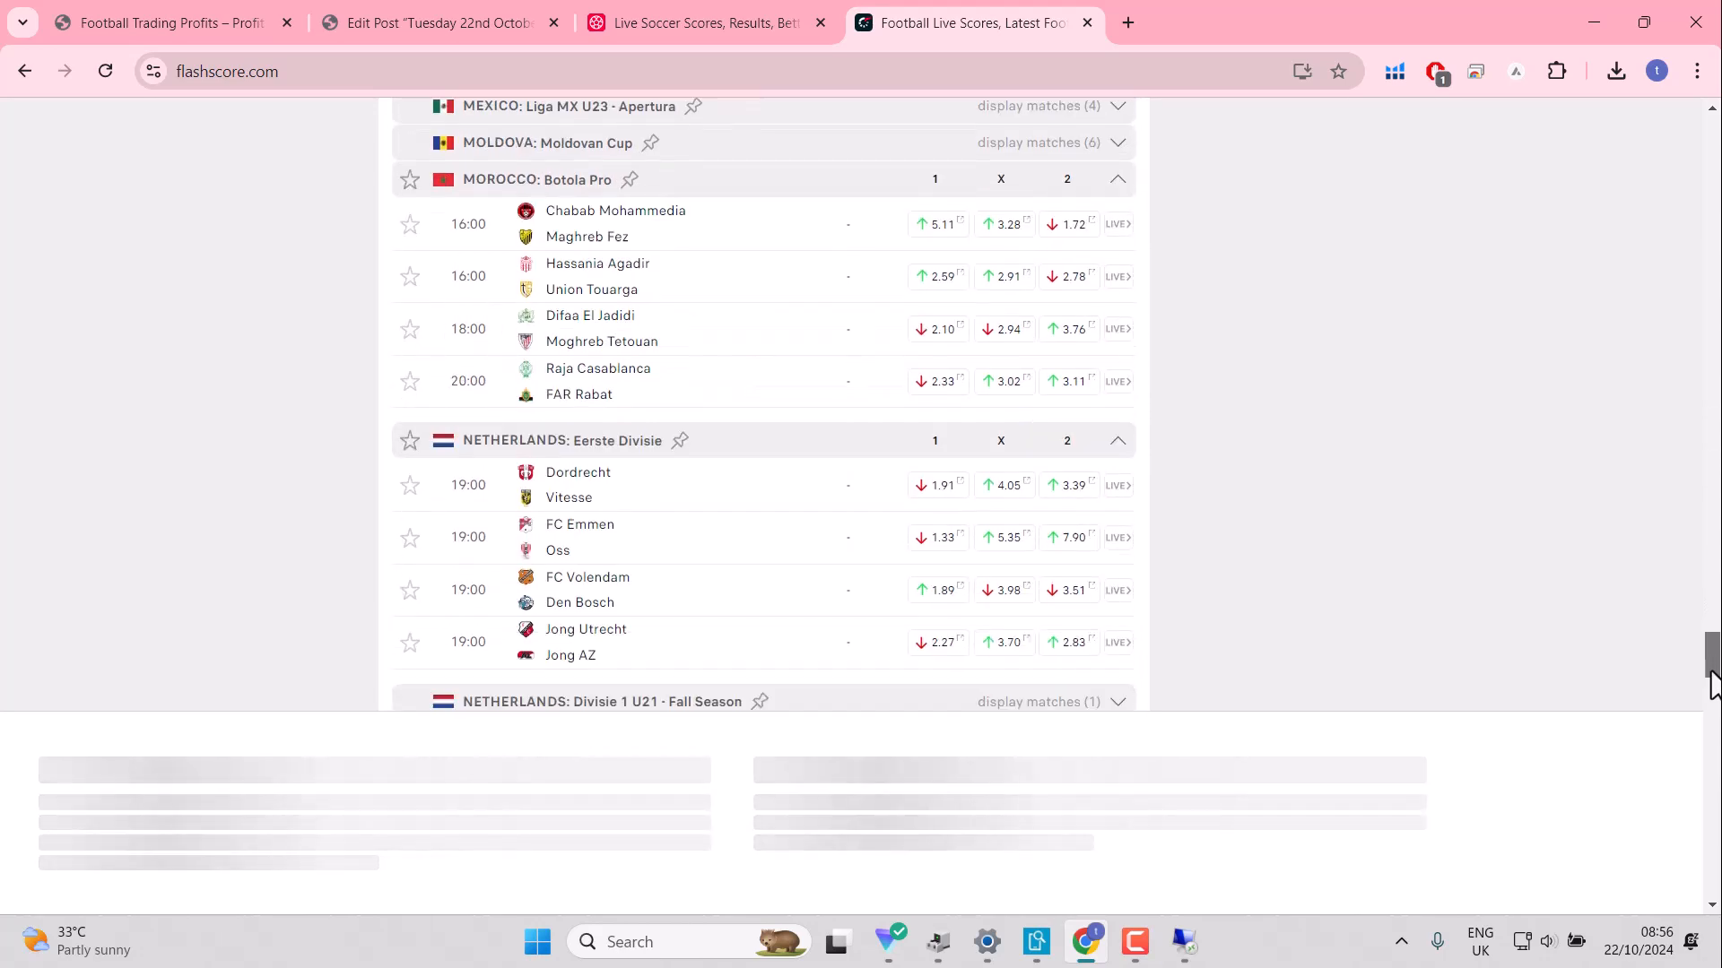
scroll(down, 3)
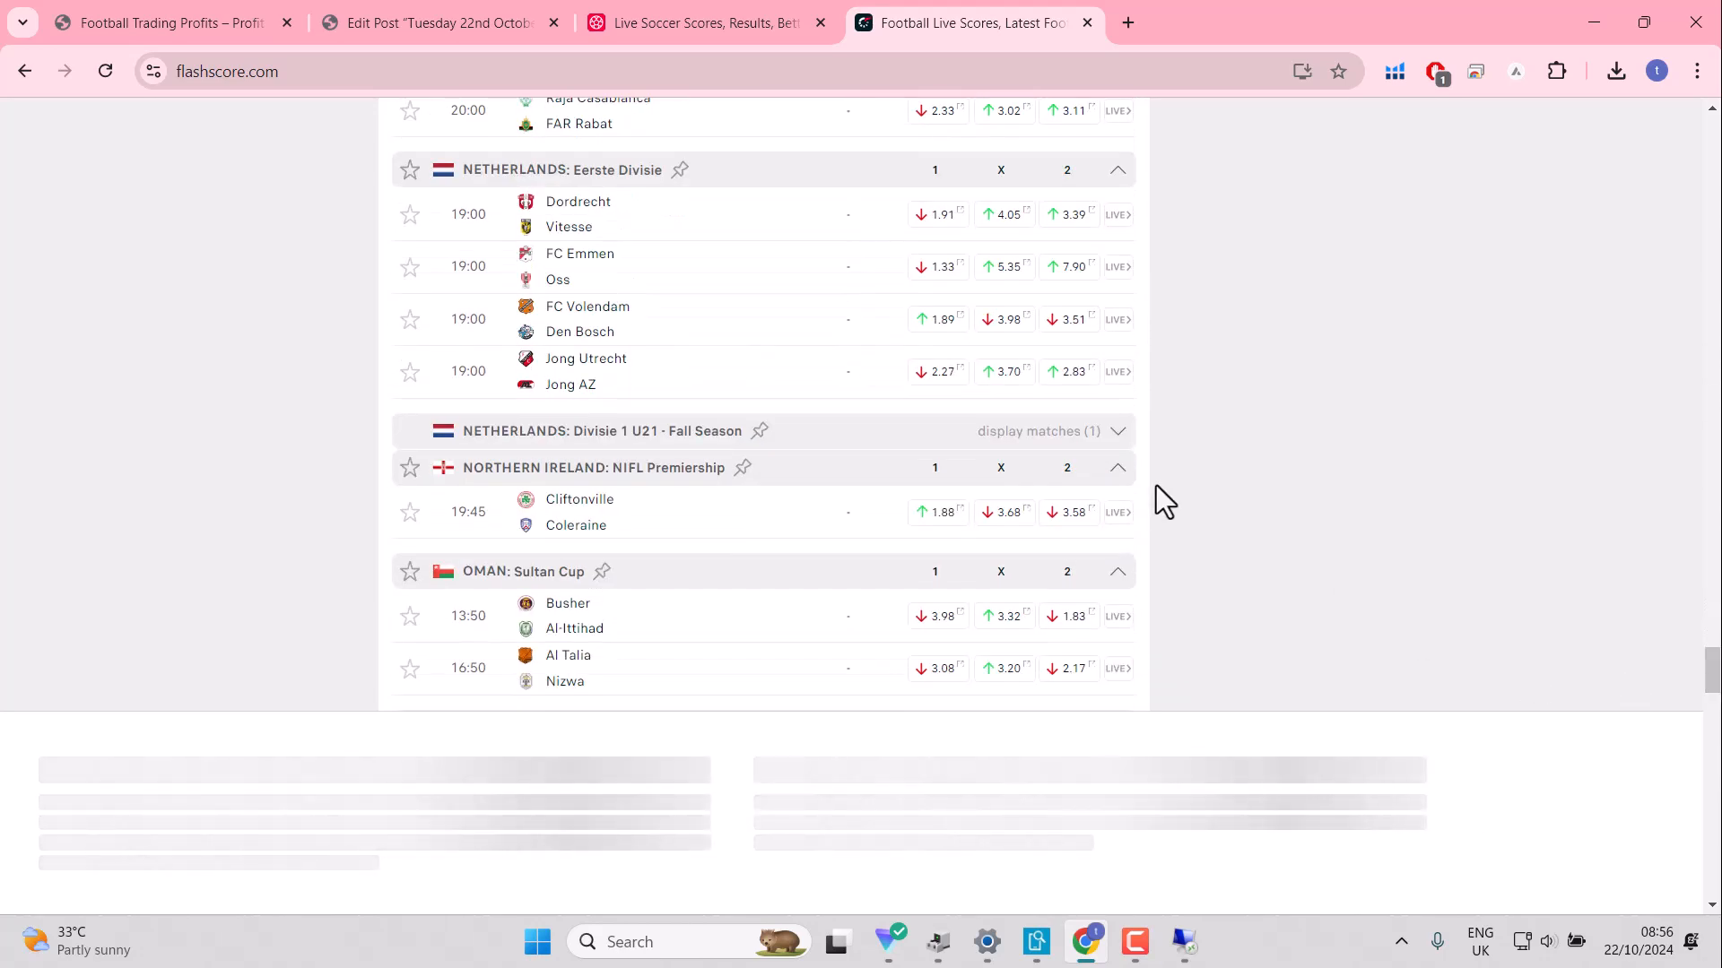
mouse_move(411, 265)
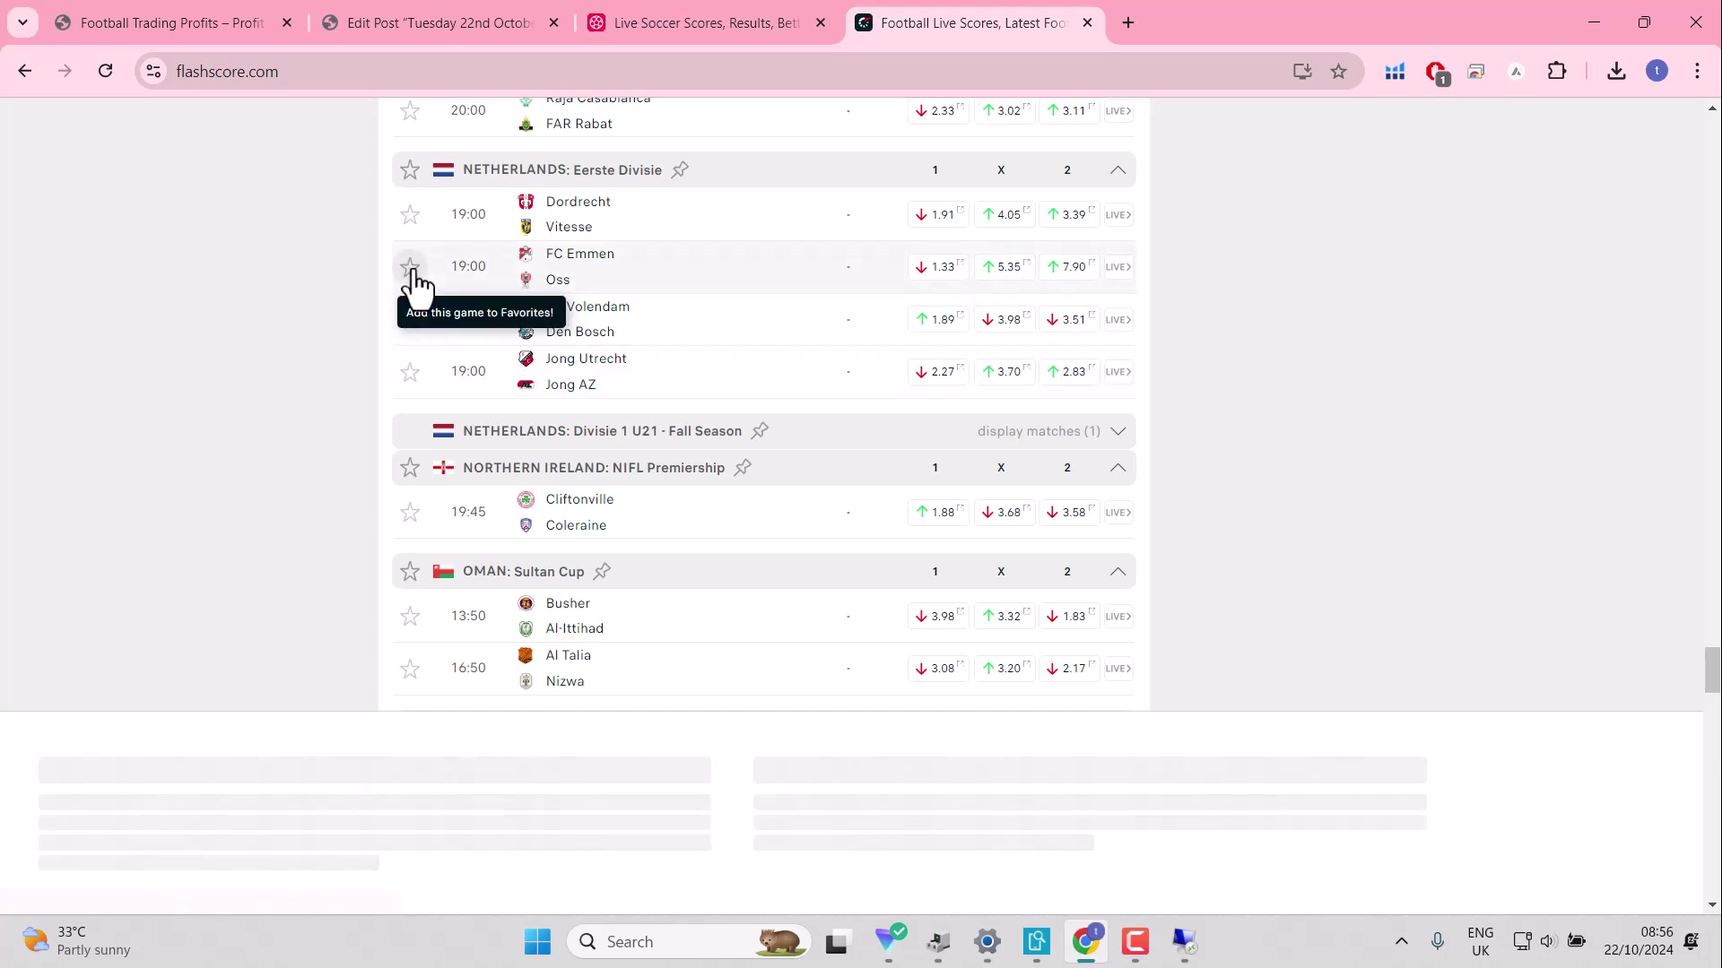
click(409, 266)
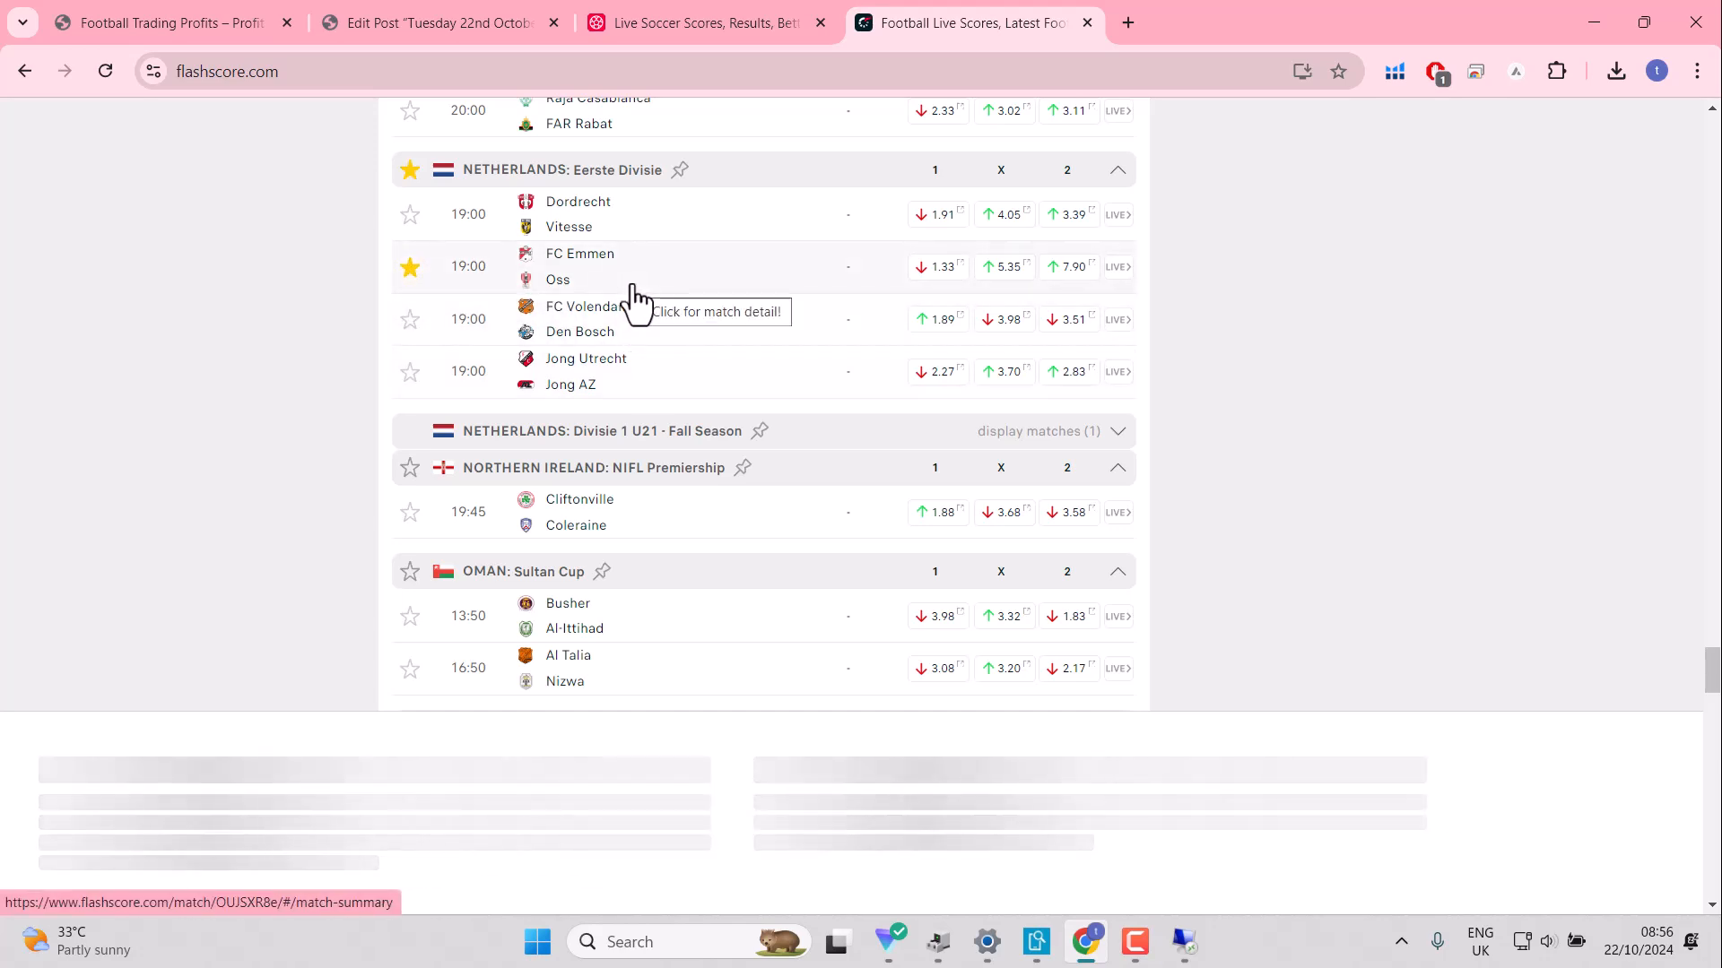
mouse_move(941, 265)
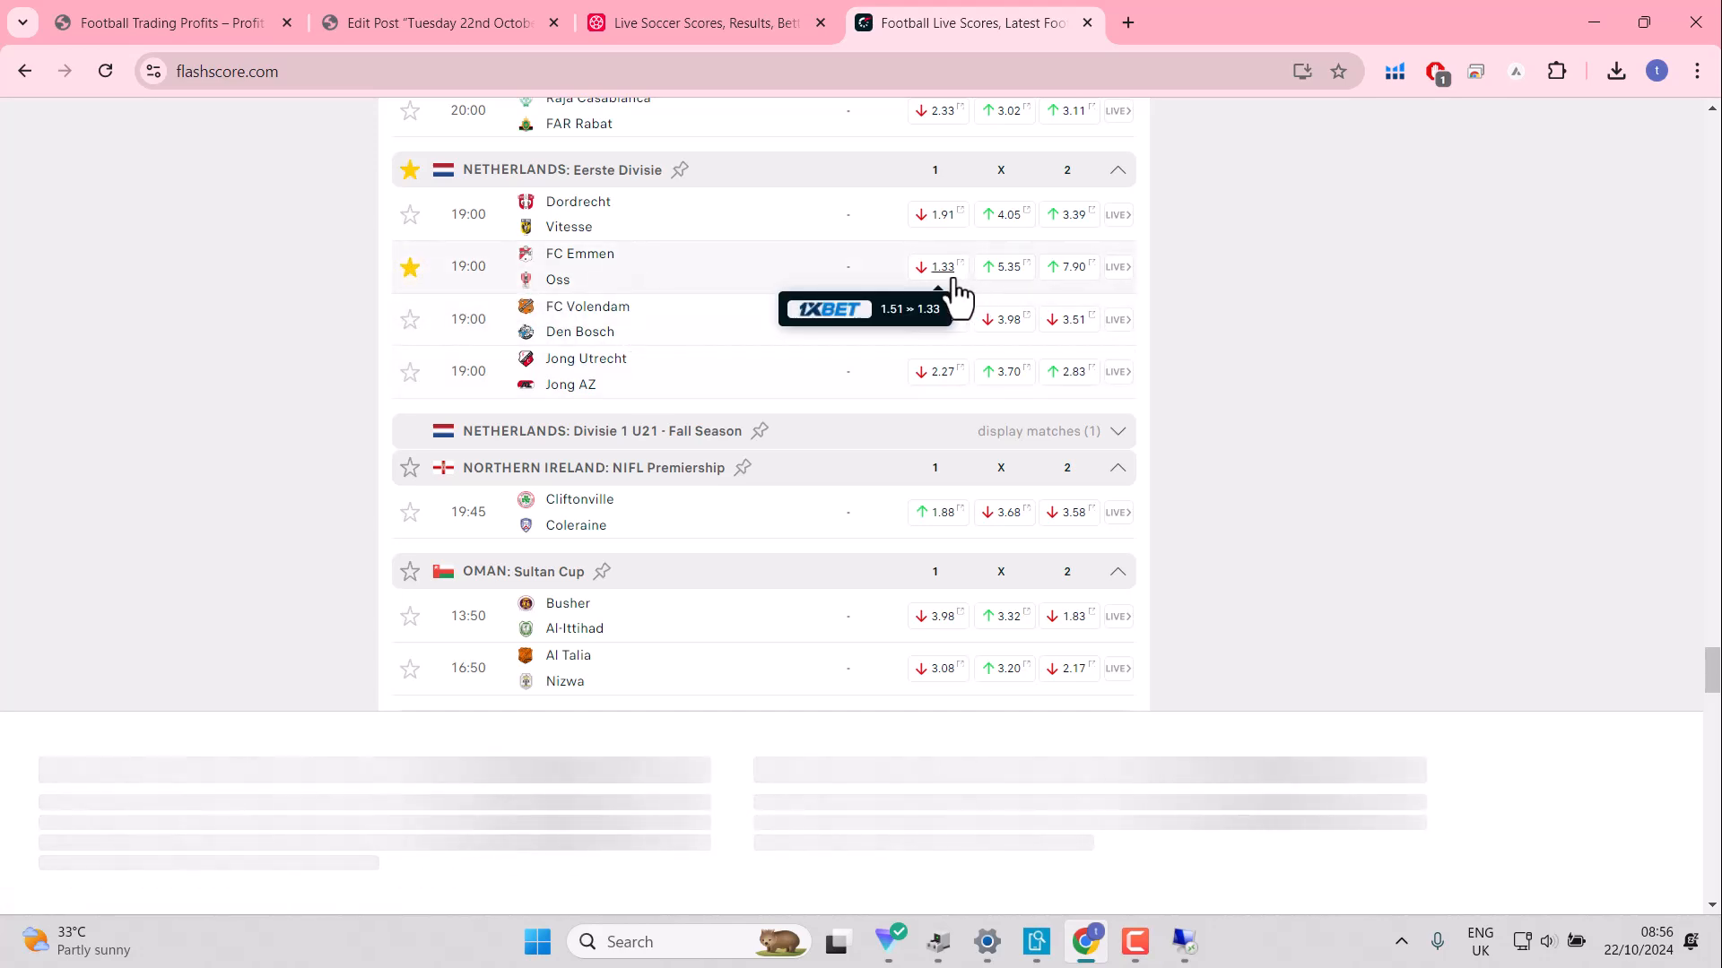
mouse_move(616, 170)
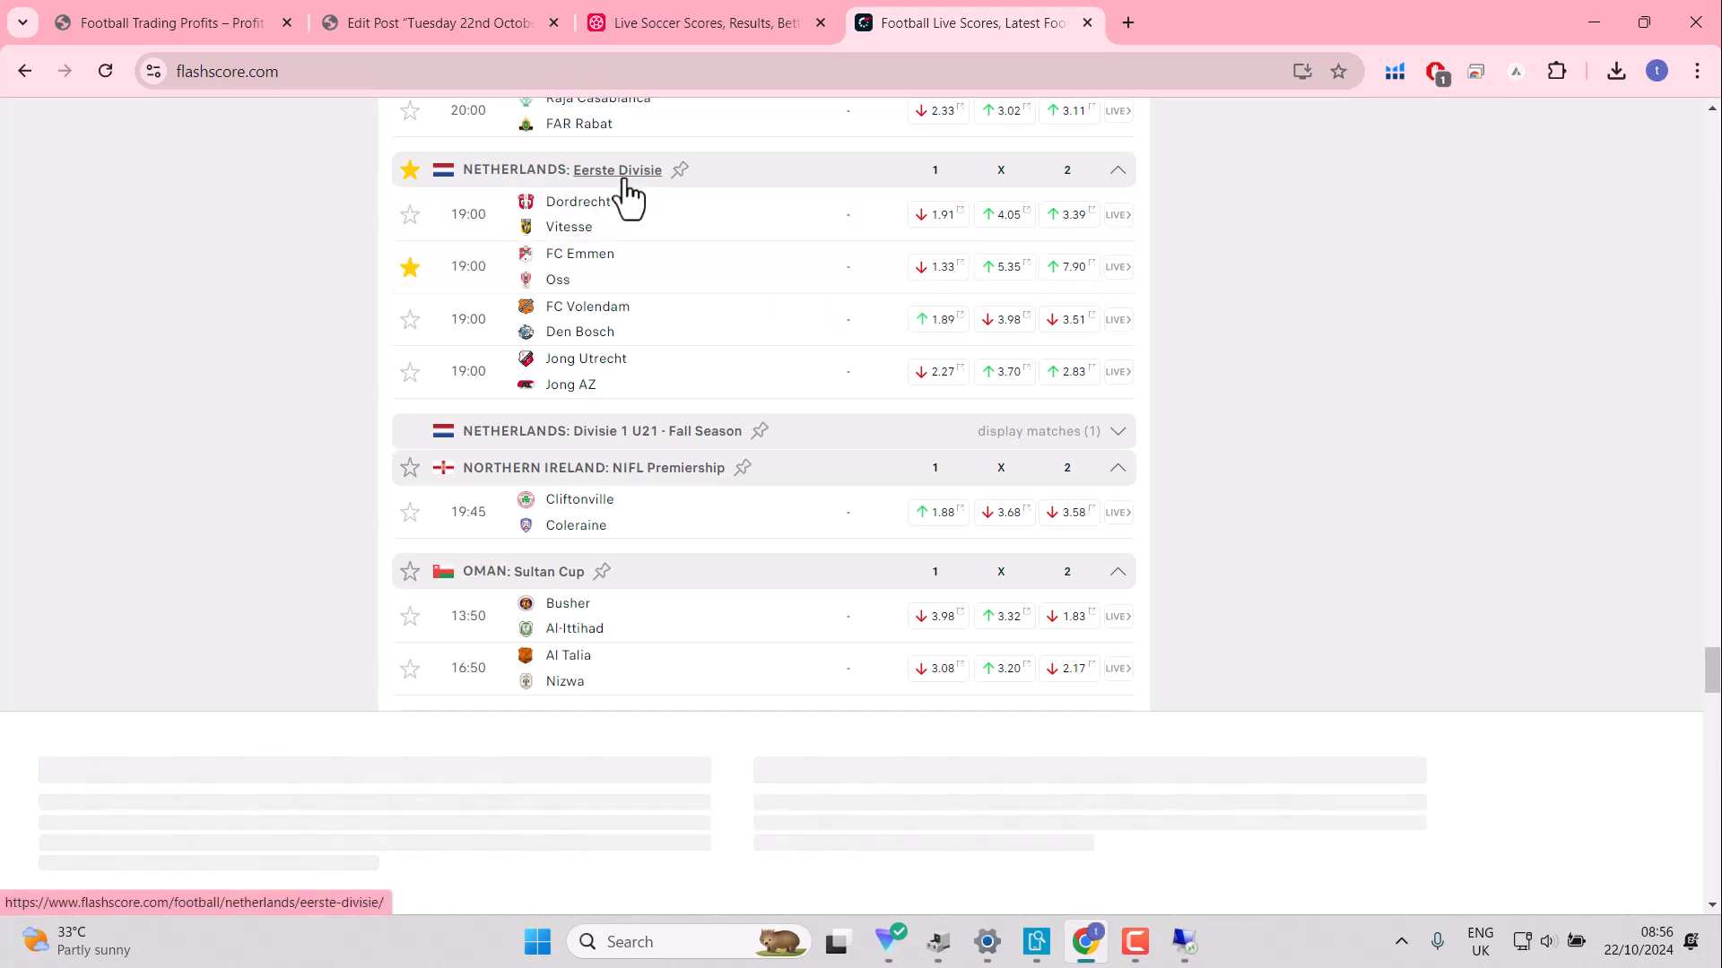
mouse_move(940, 265)
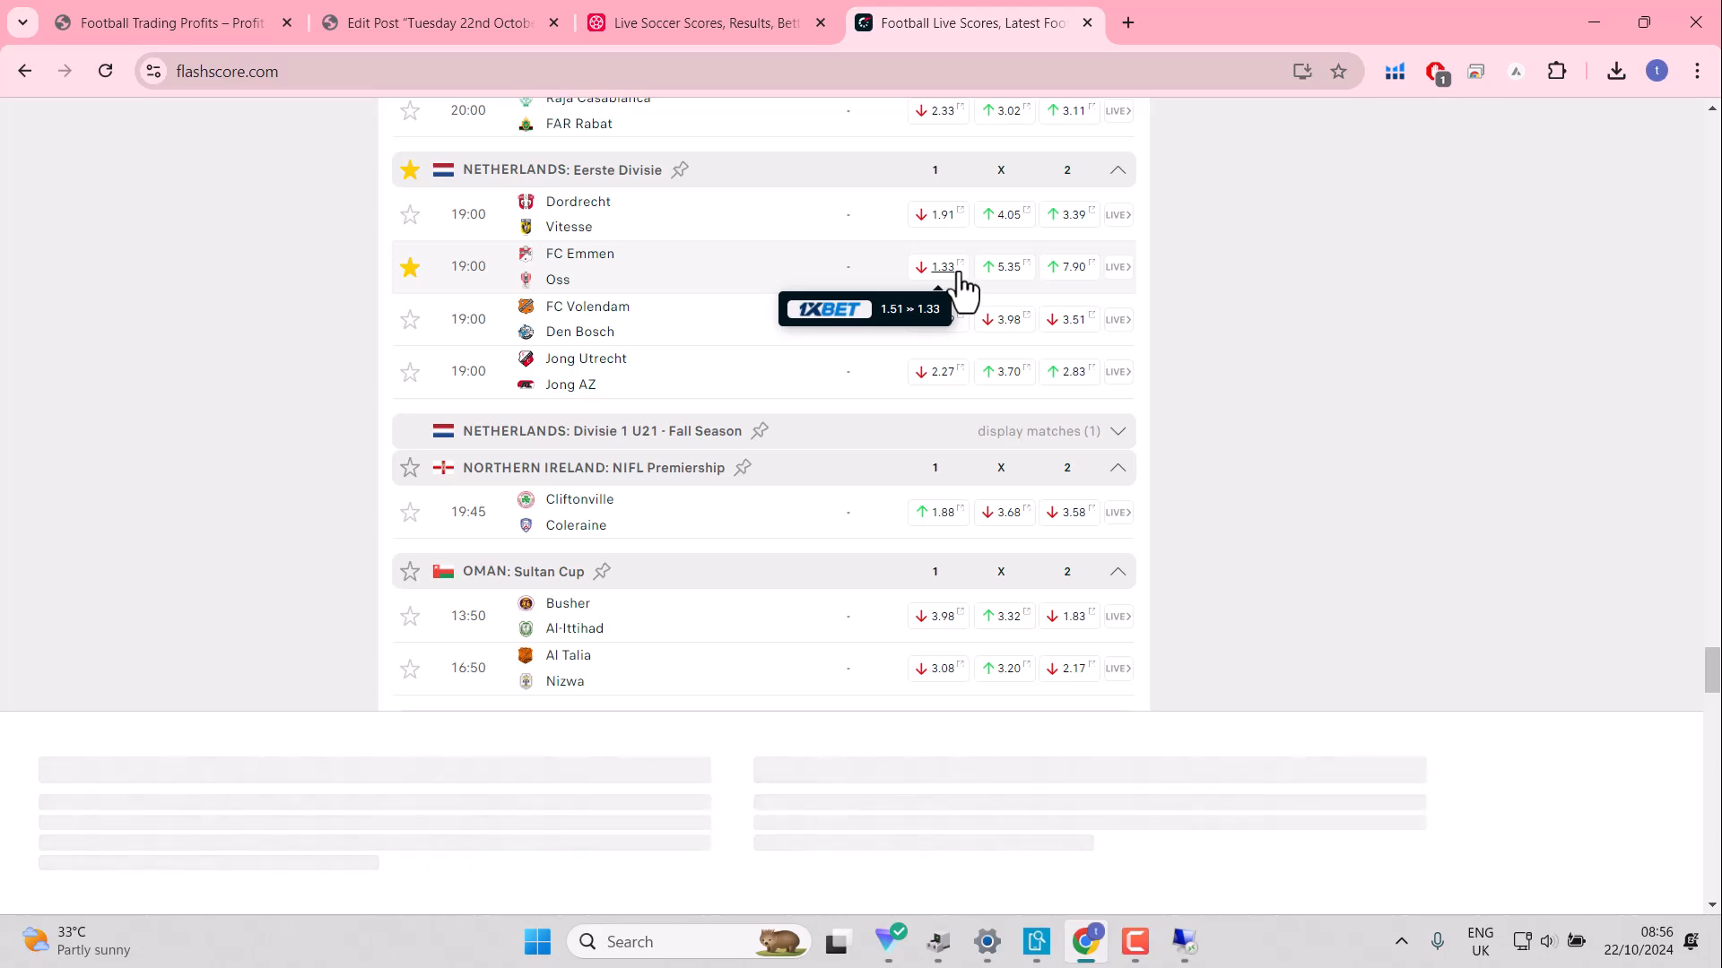
mouse_move(1644, 558)
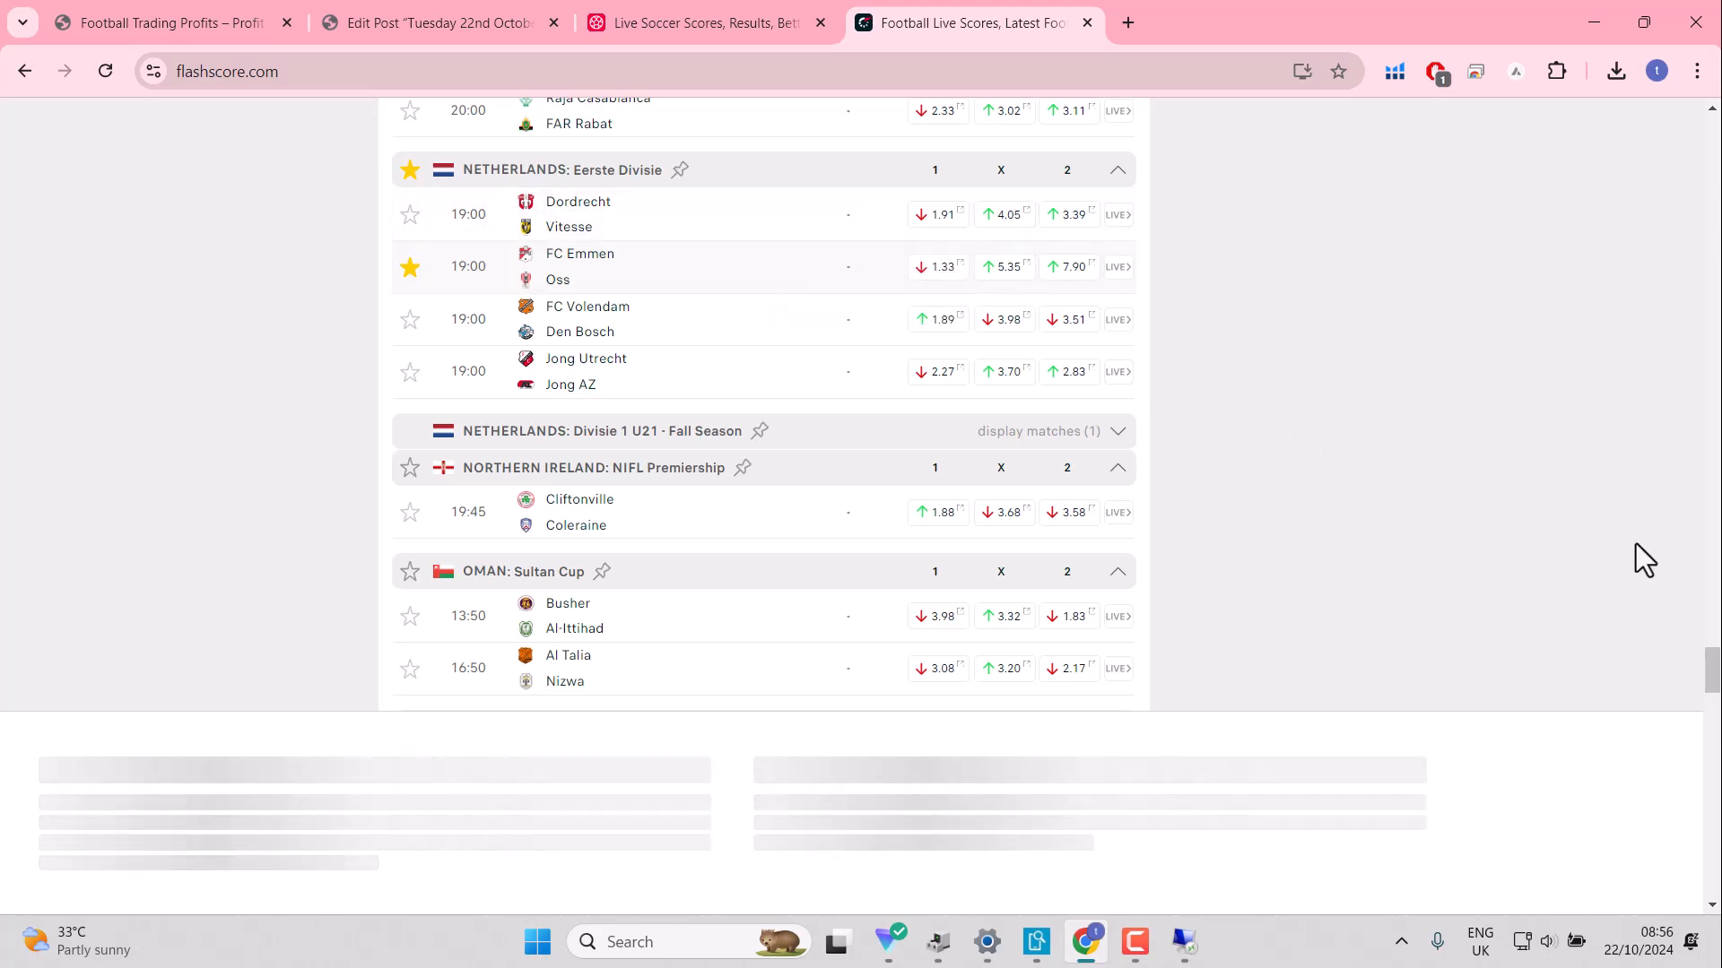
mouse_move(1710, 666)
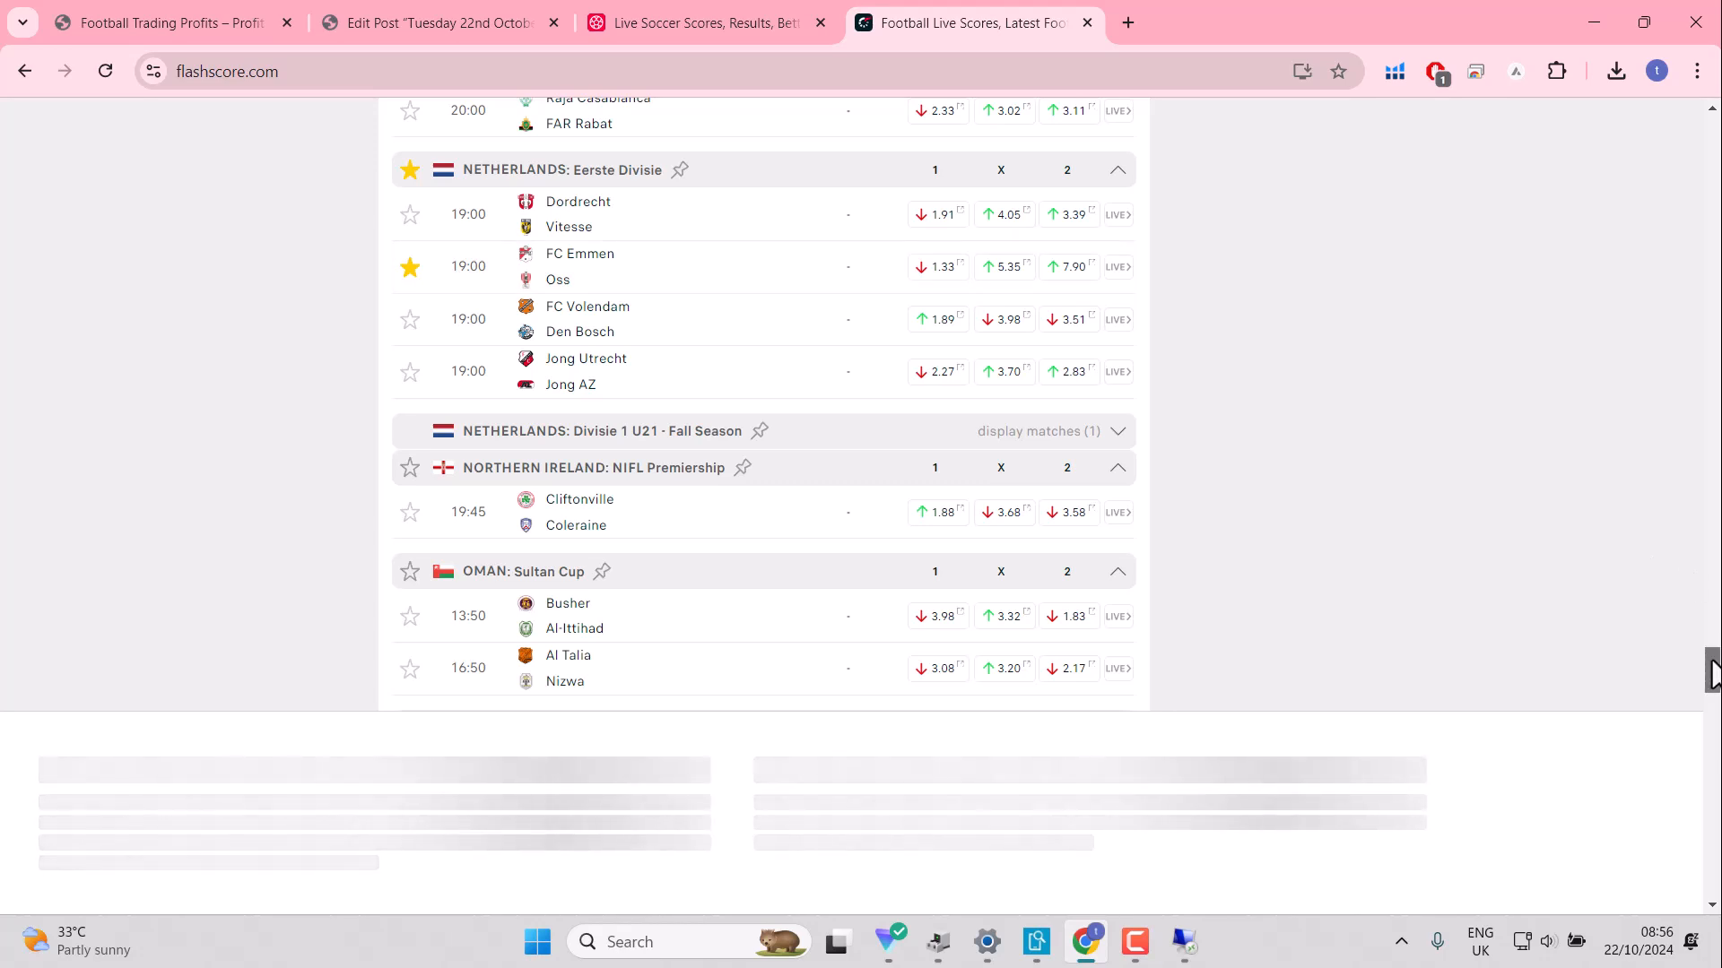
Step: Scroll to Wales: League Cup for Connahs Q. v Aberystwyth, then open the Favourites page
scroll(down, 3)
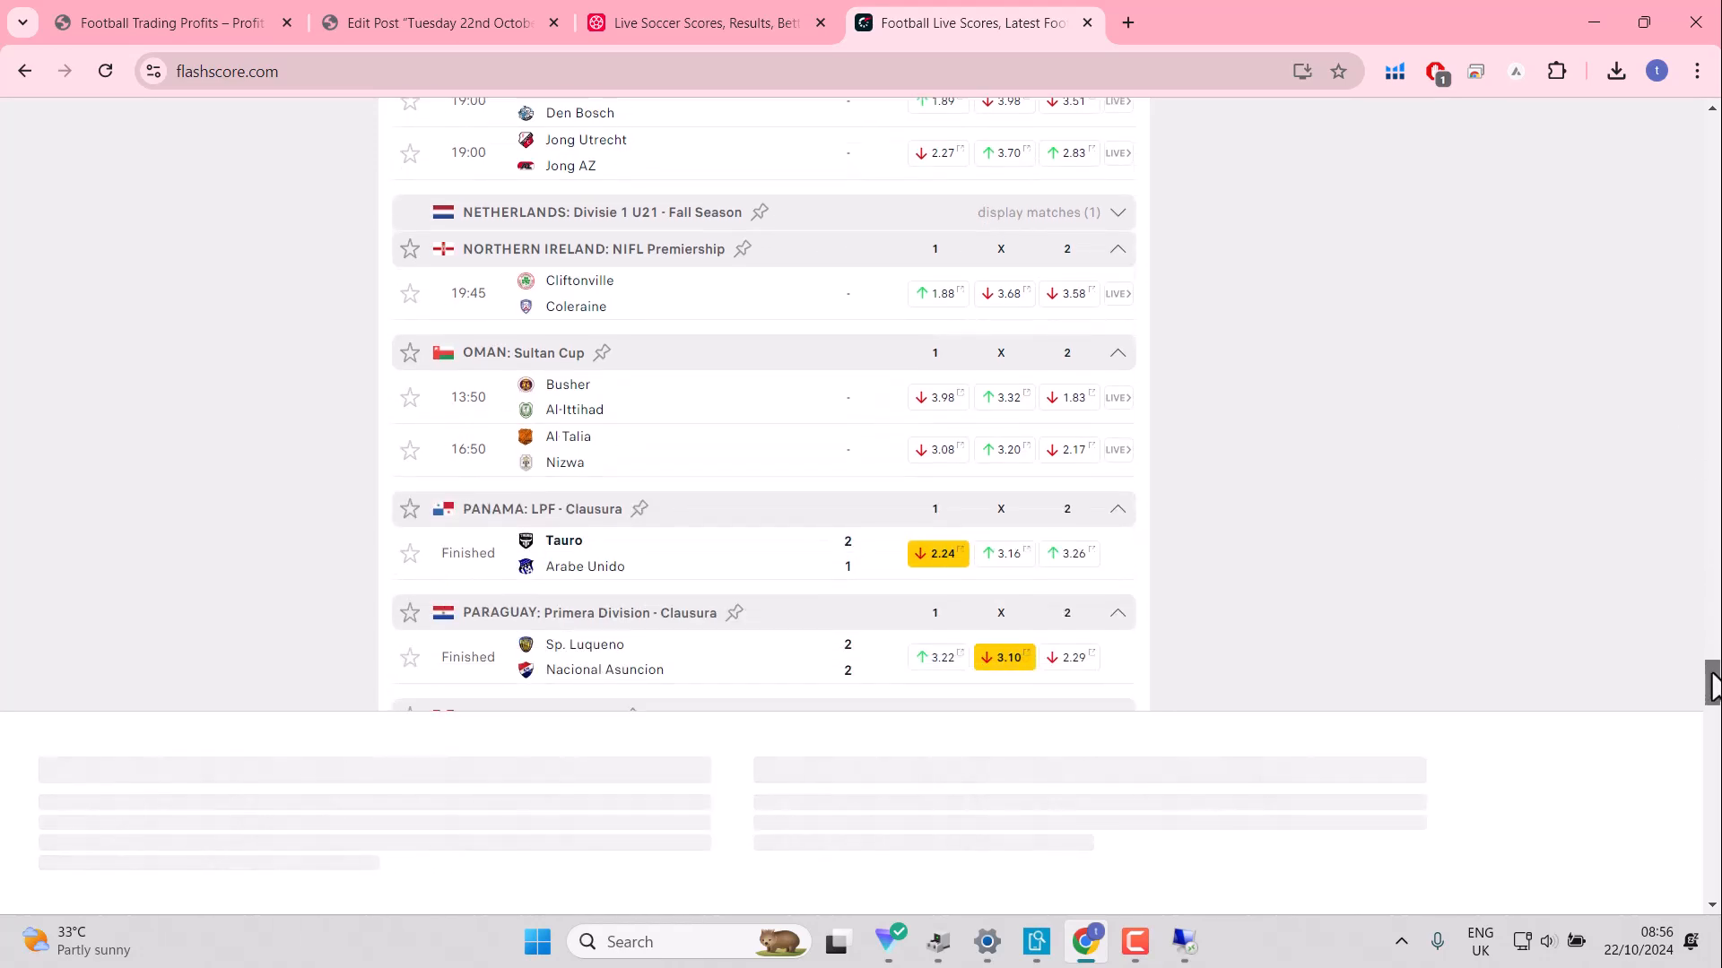
scroll(down, 3)
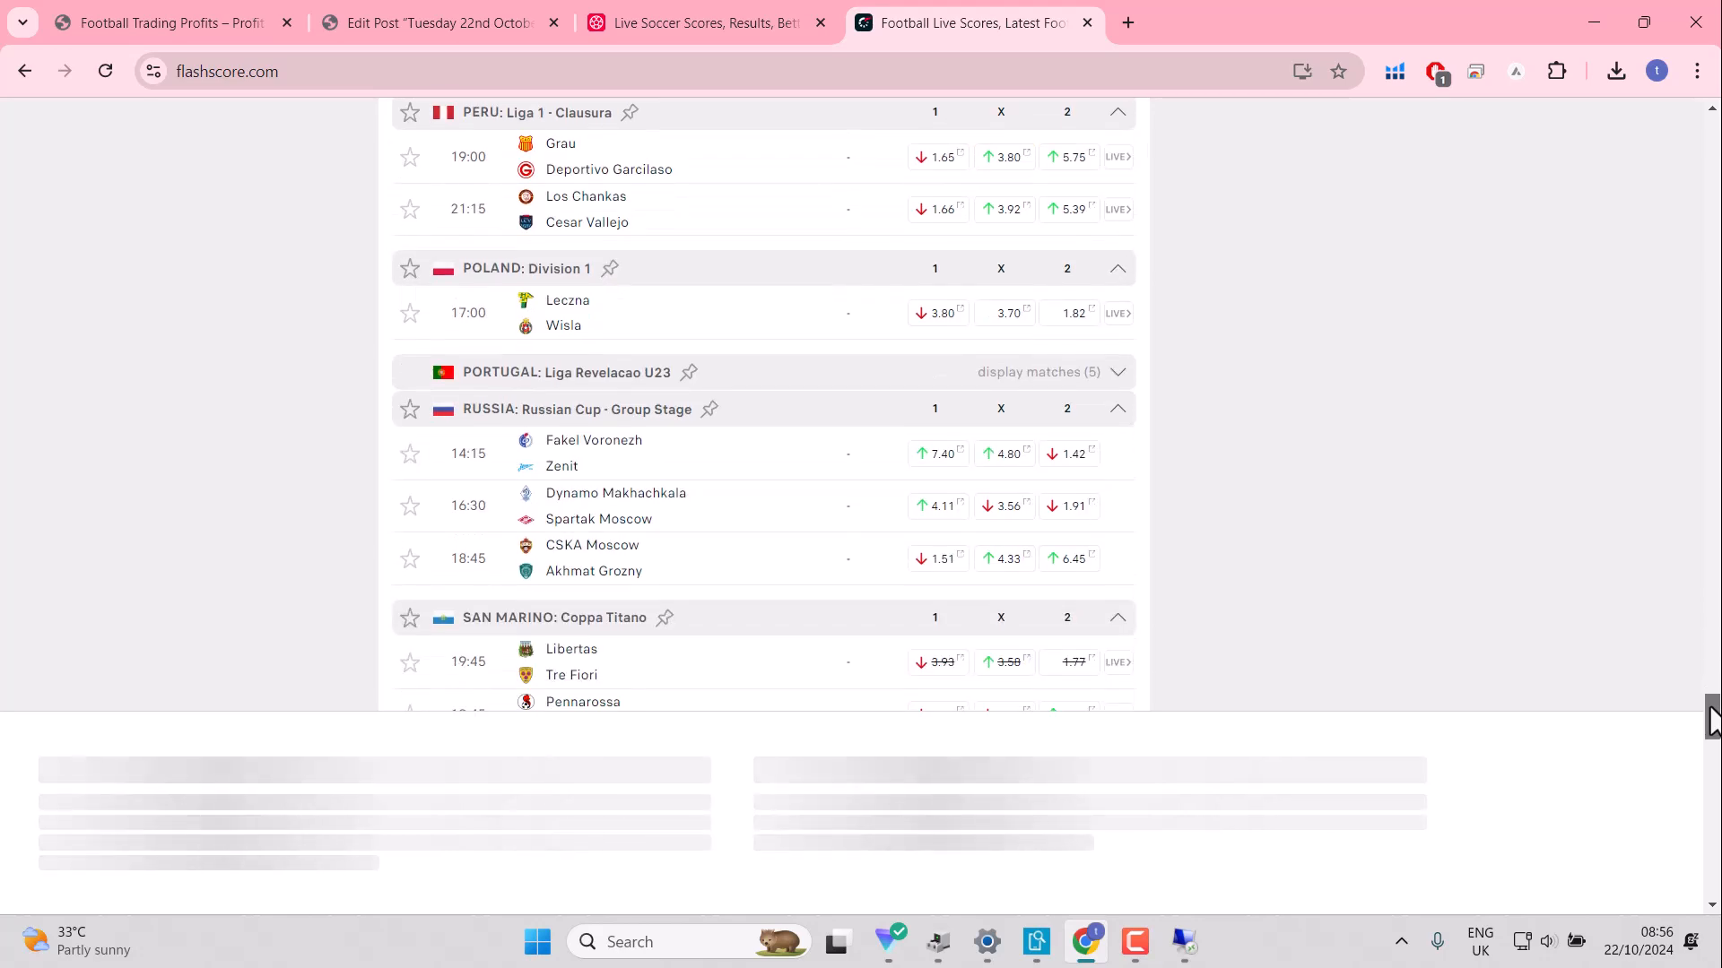
scroll(down, 3)
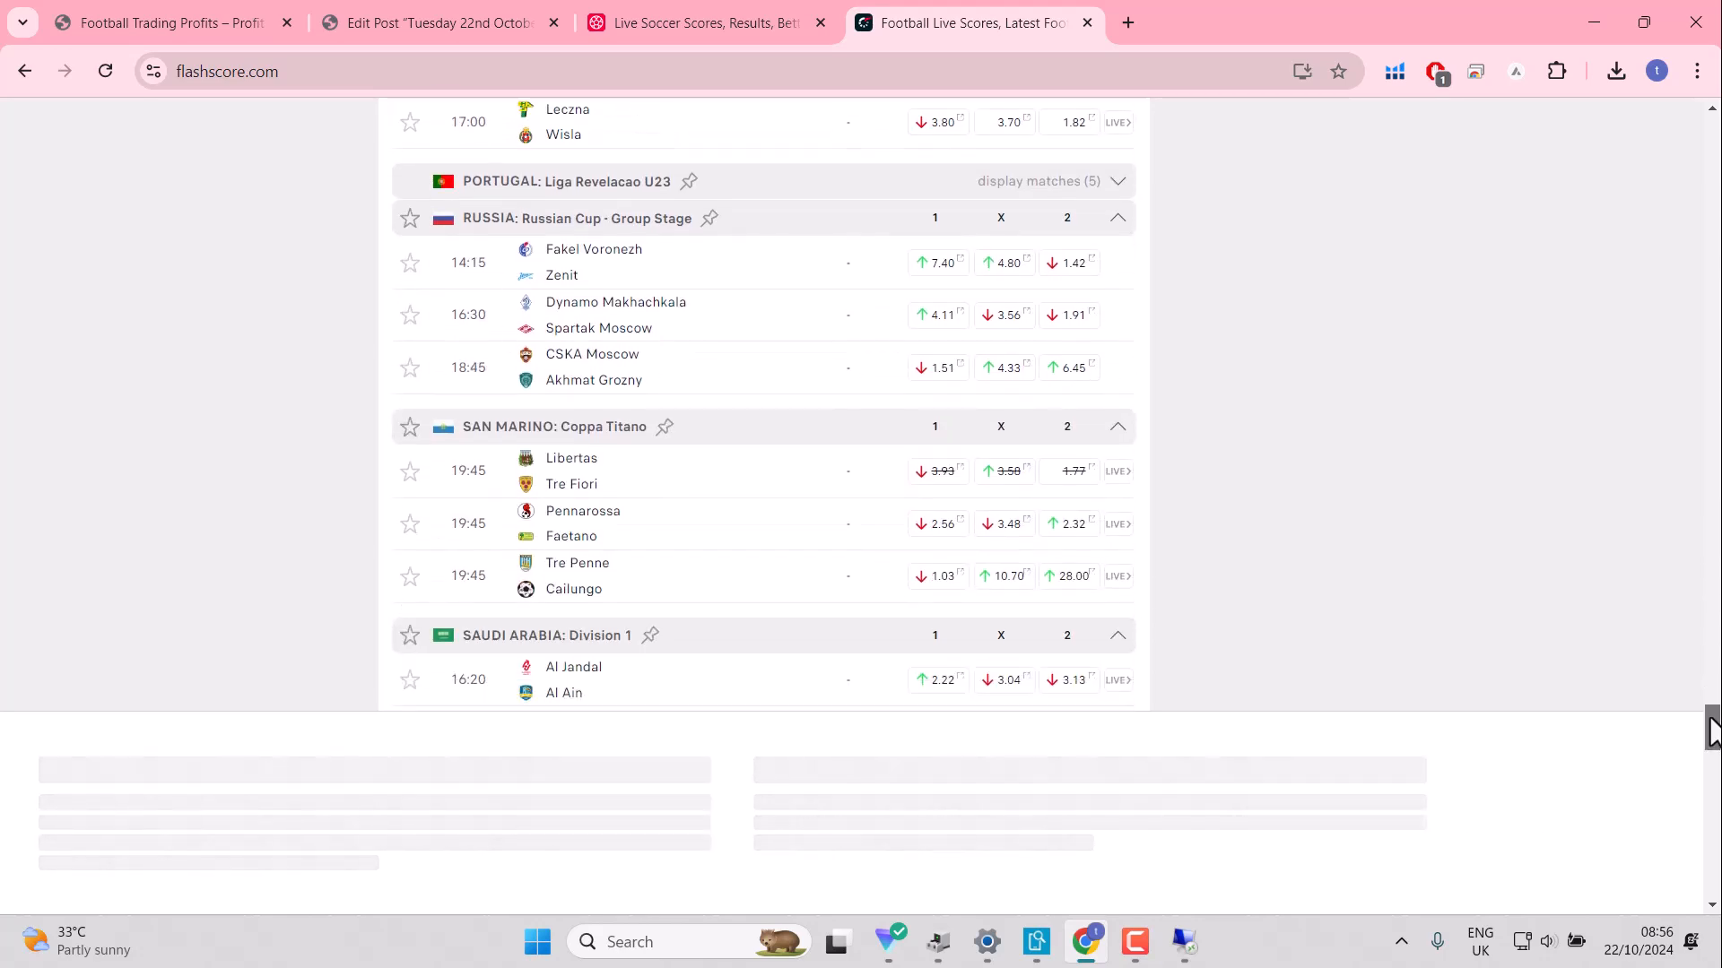
scroll(down, 3)
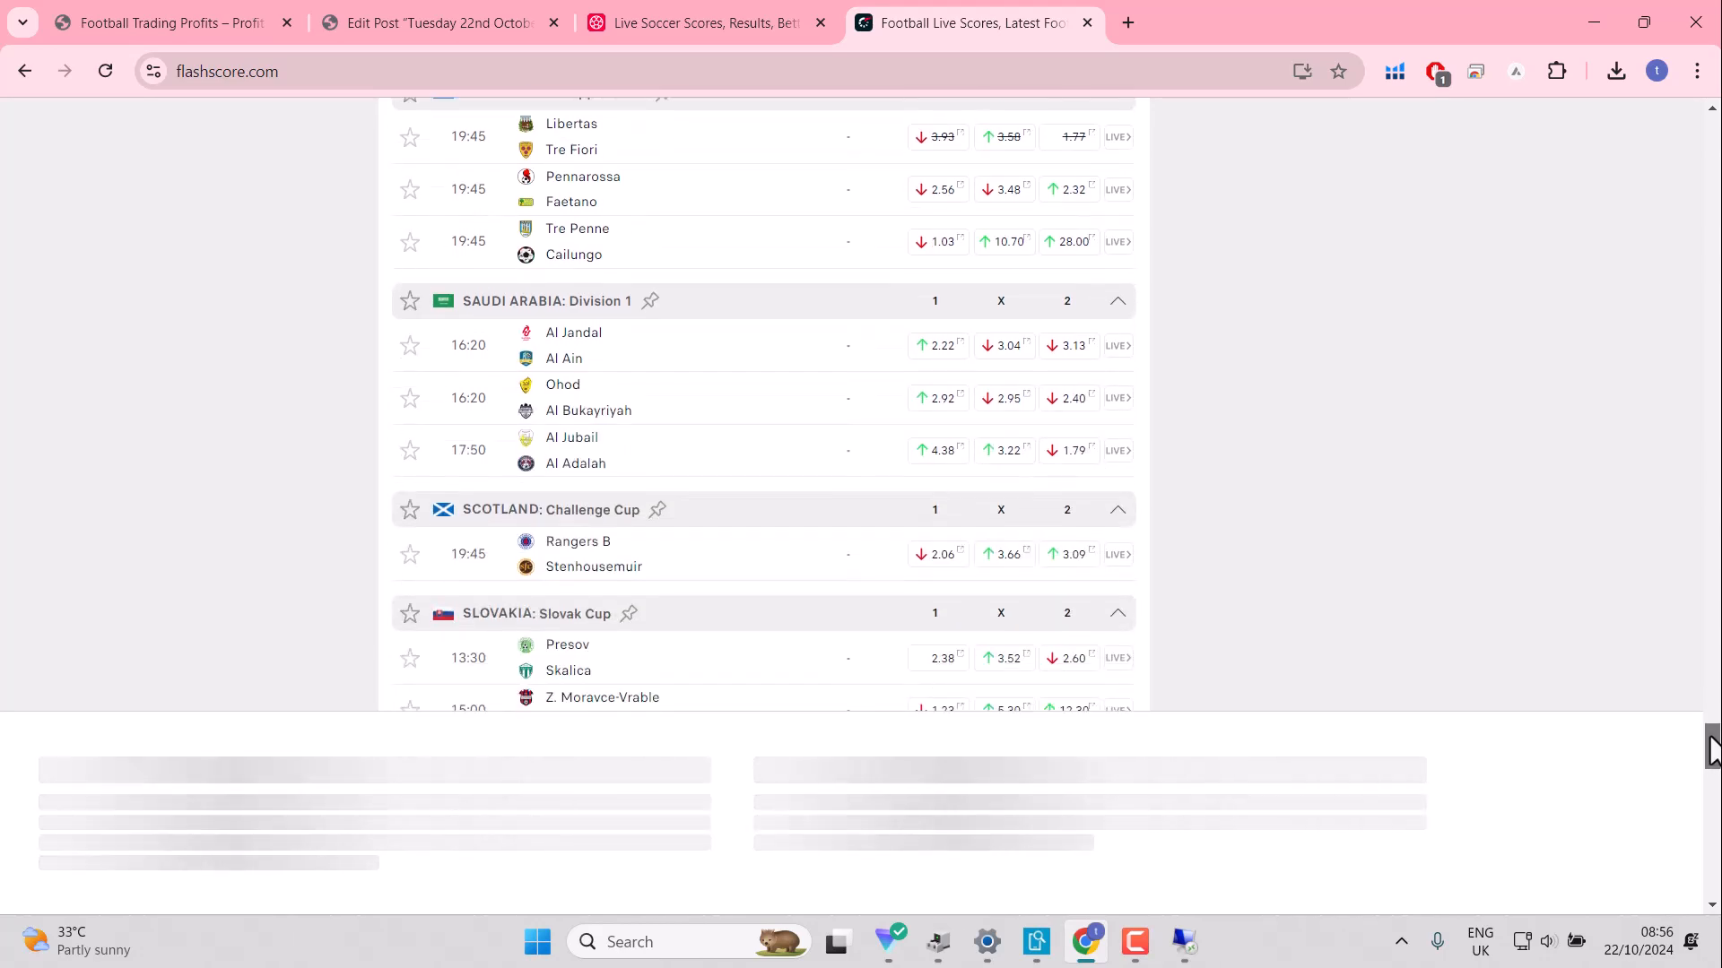
scroll(down, 3)
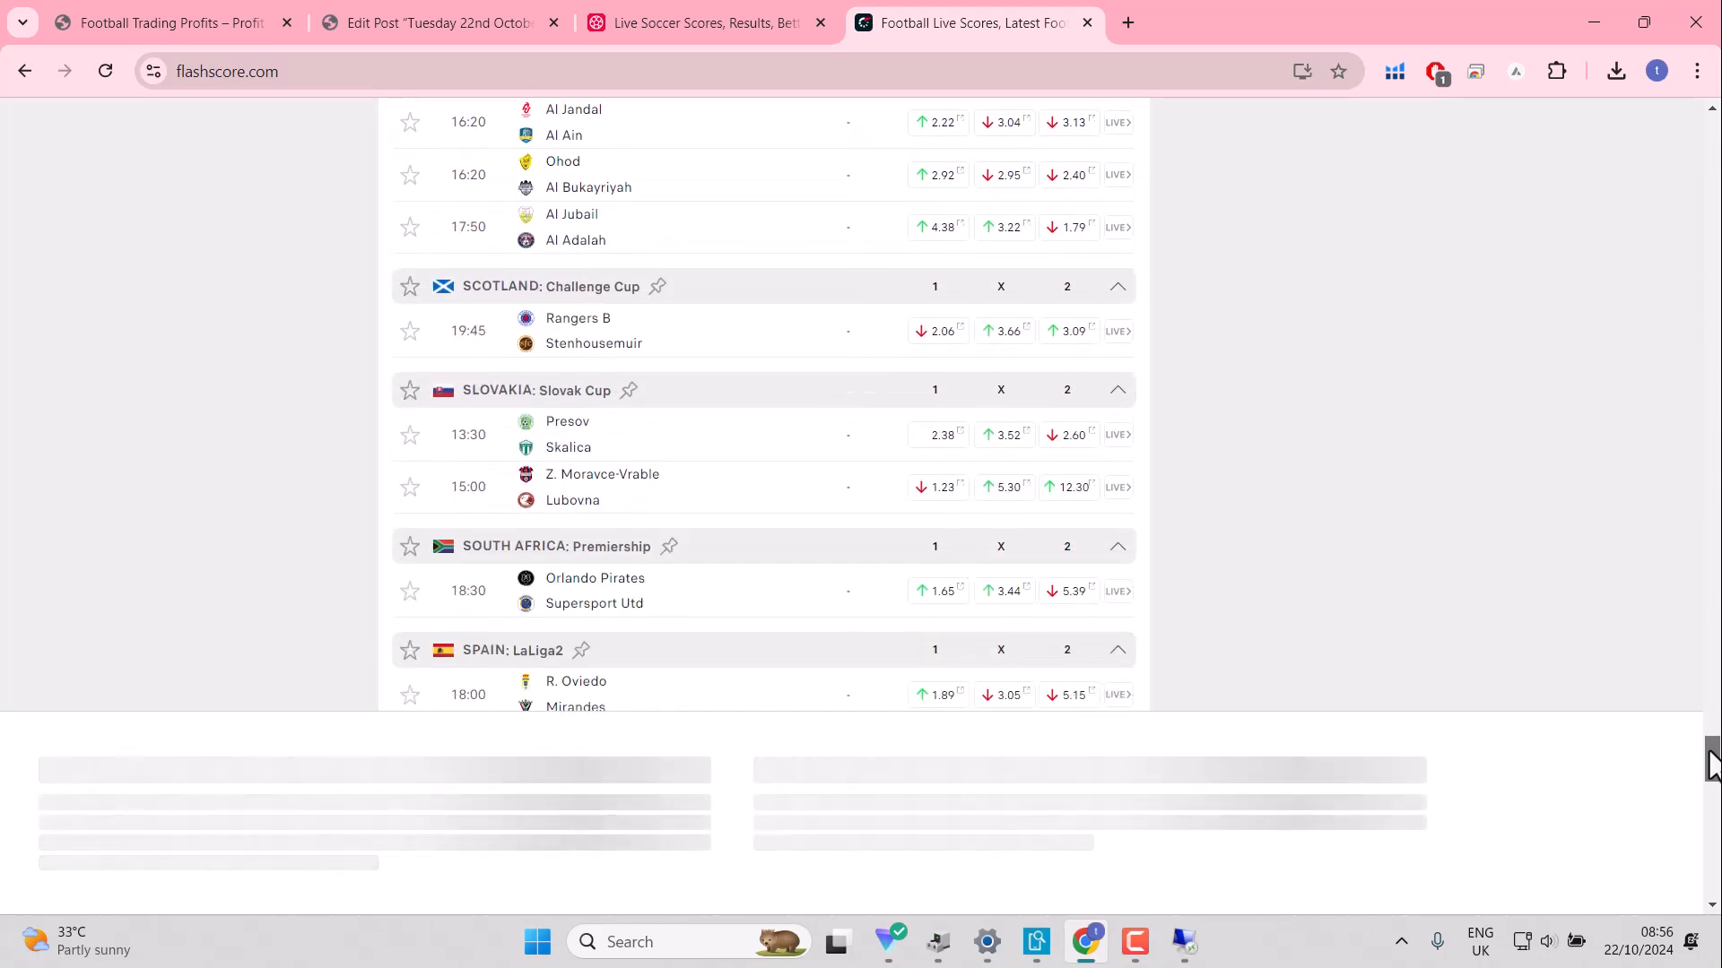
scroll(down, 3)
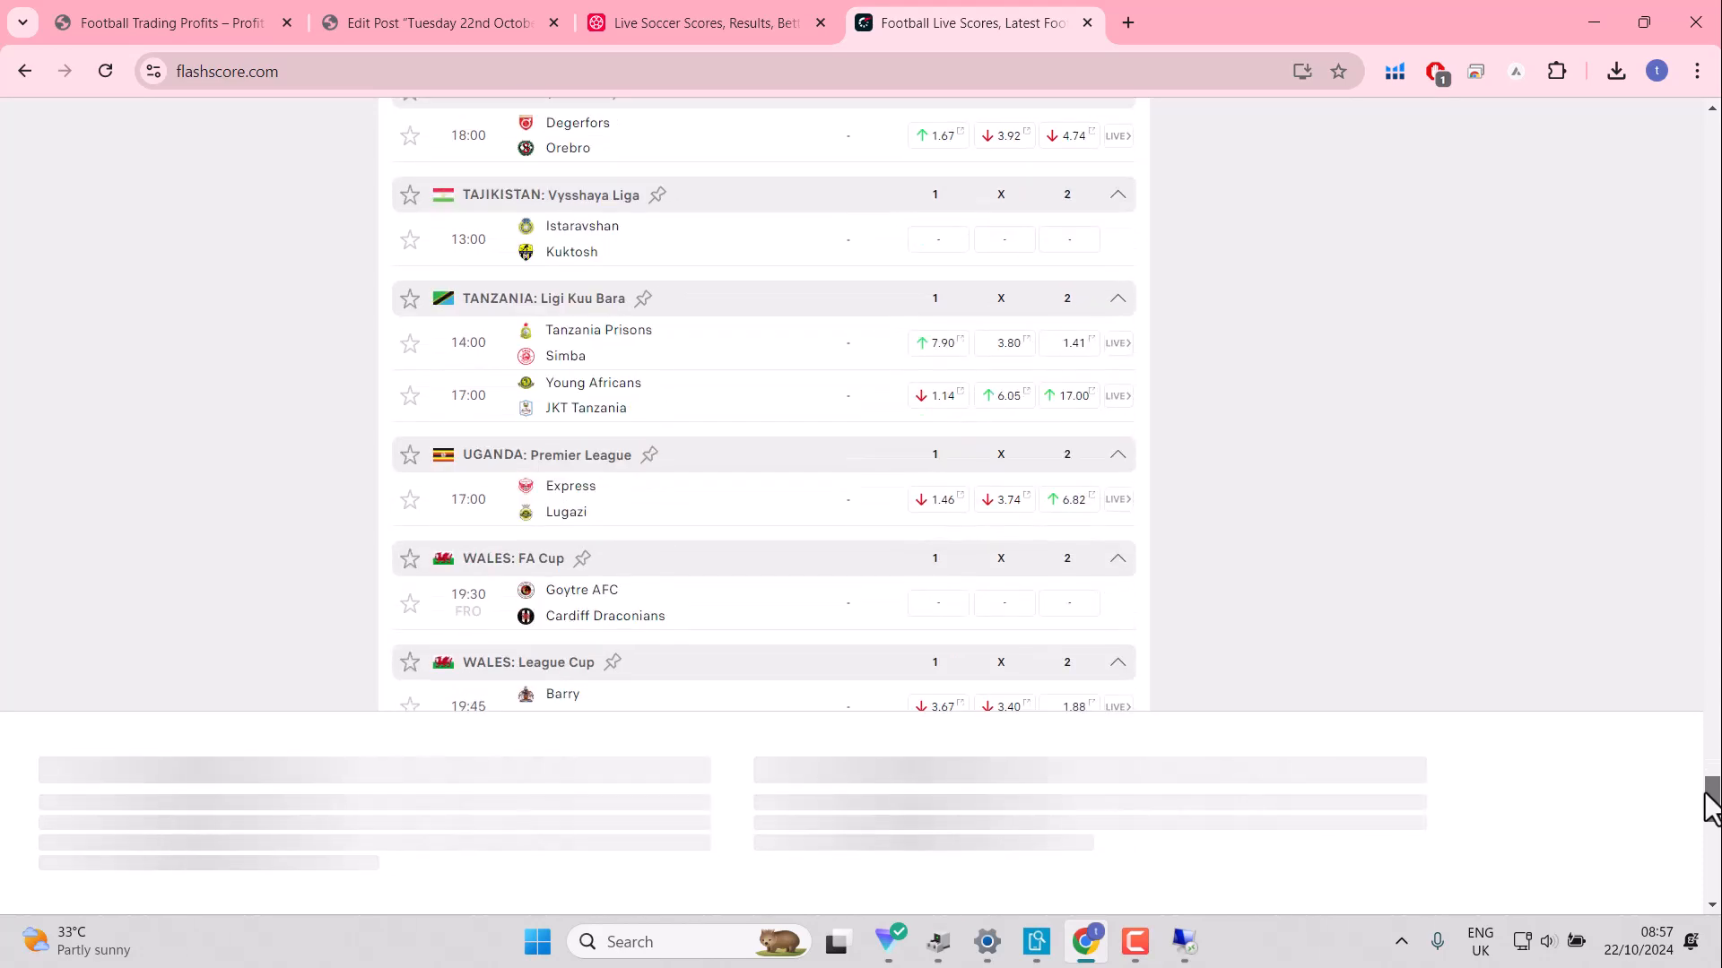
scroll(down, 3)
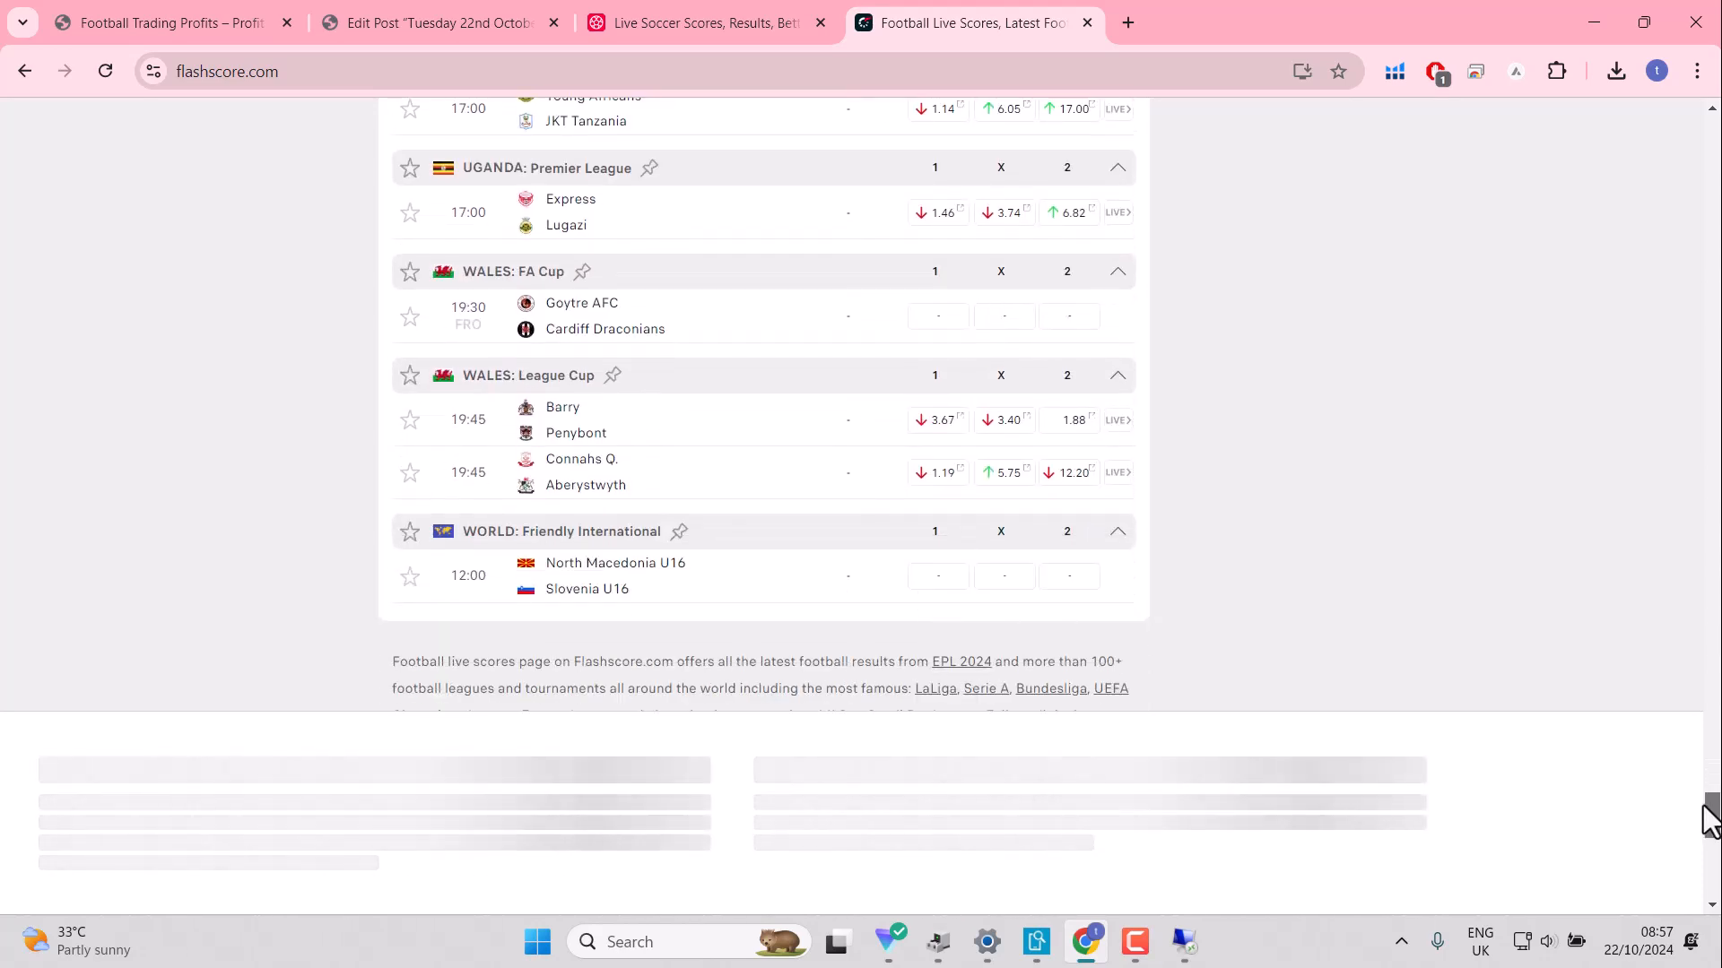
mouse_move(1224, 570)
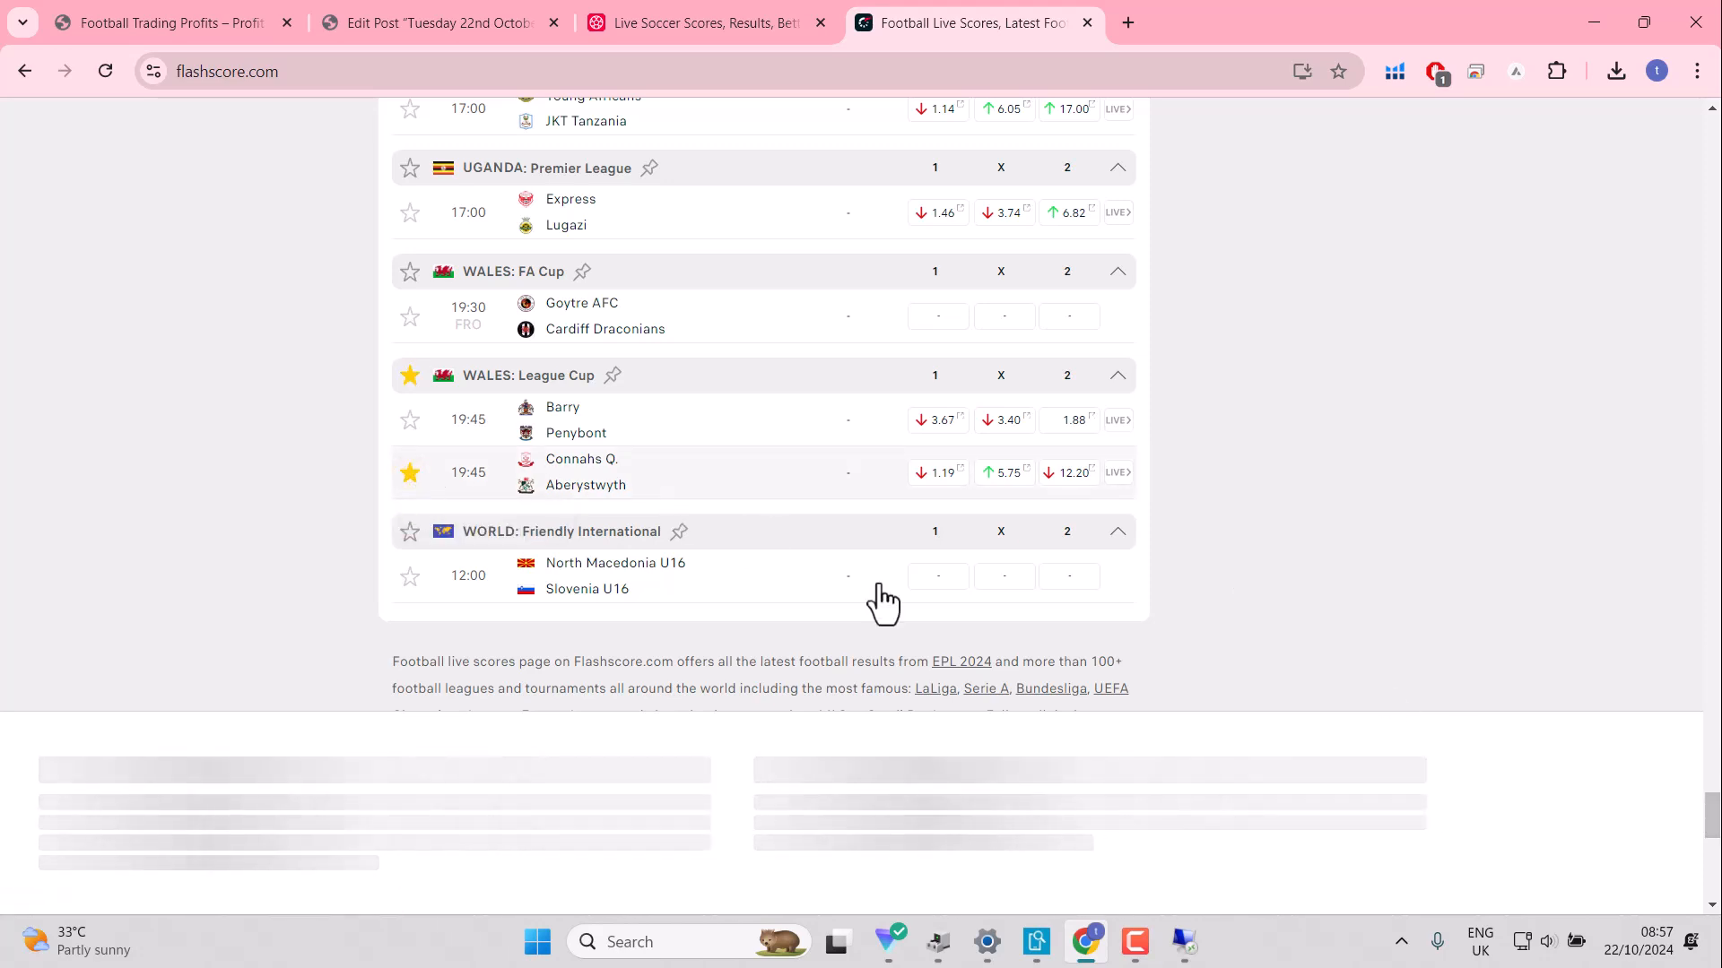
scroll(up, 3)
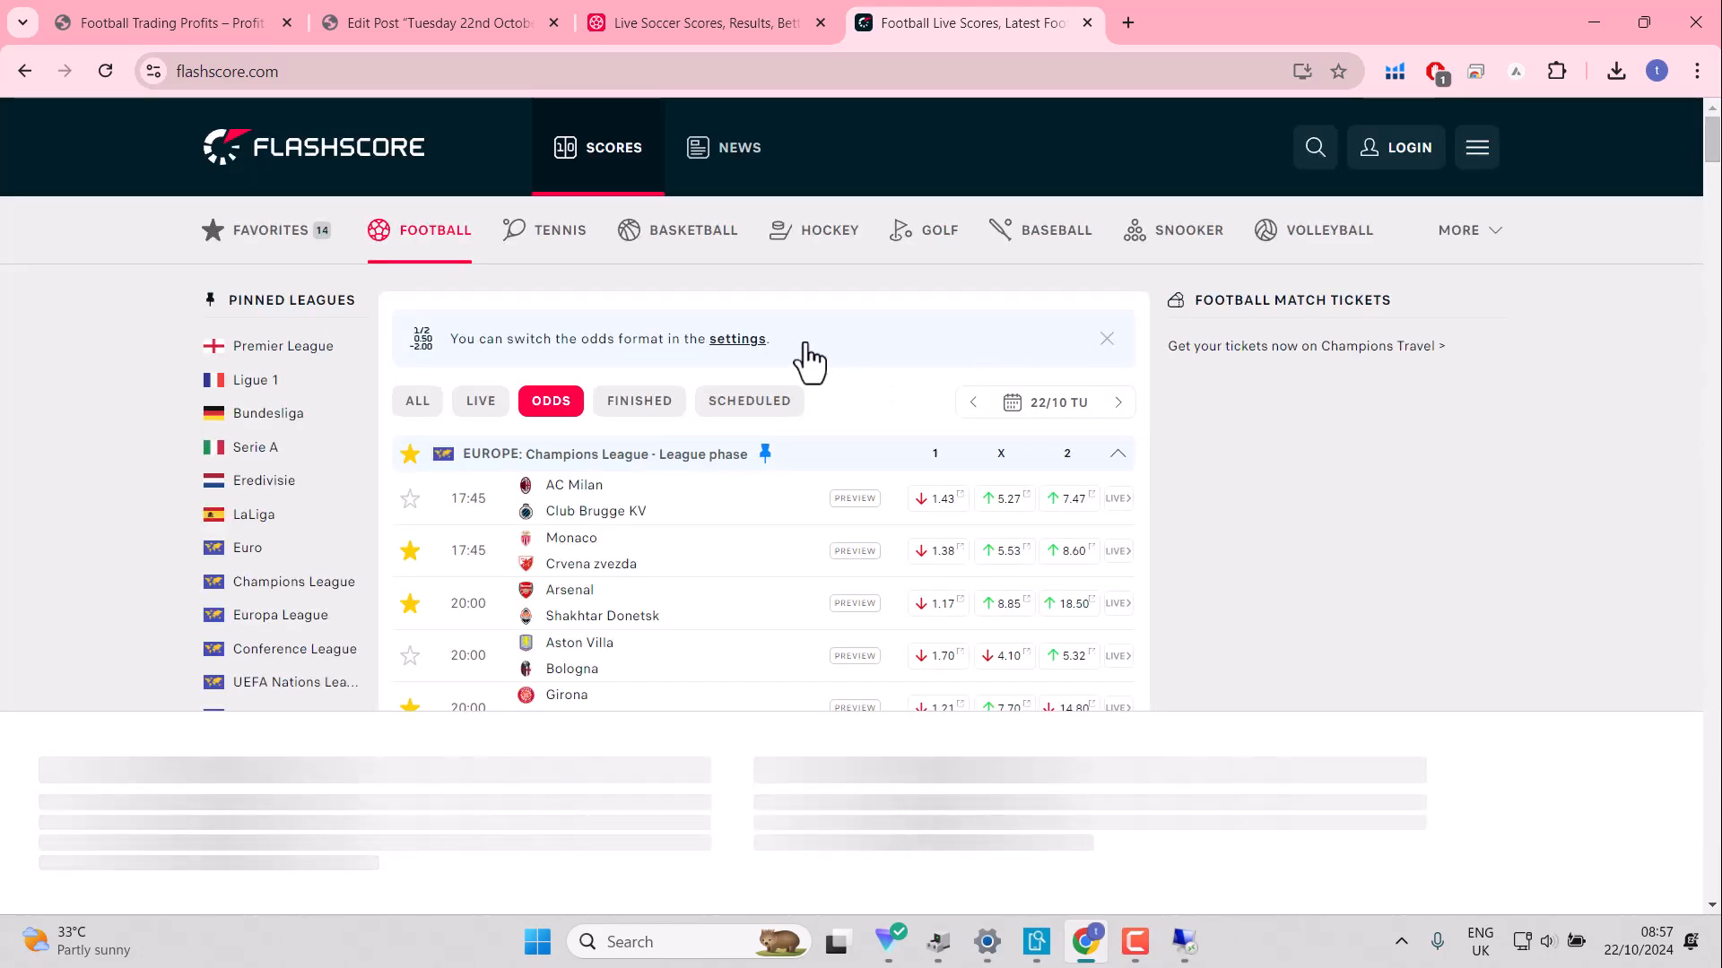
click(269, 231)
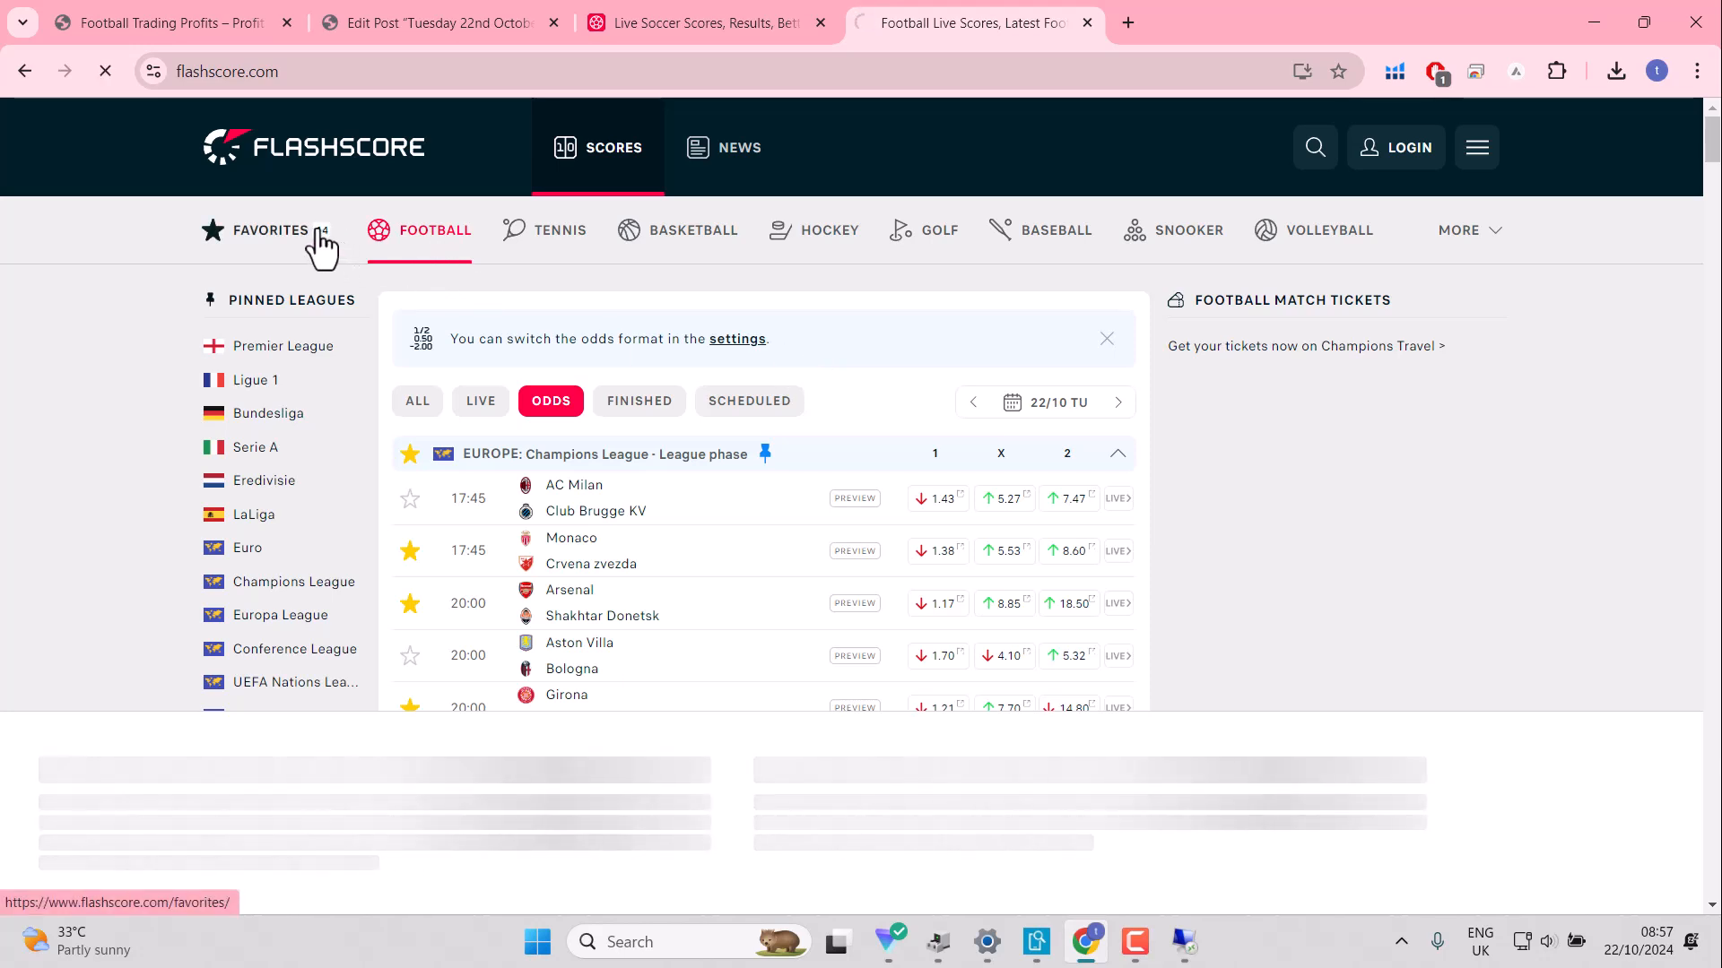
click(270, 231)
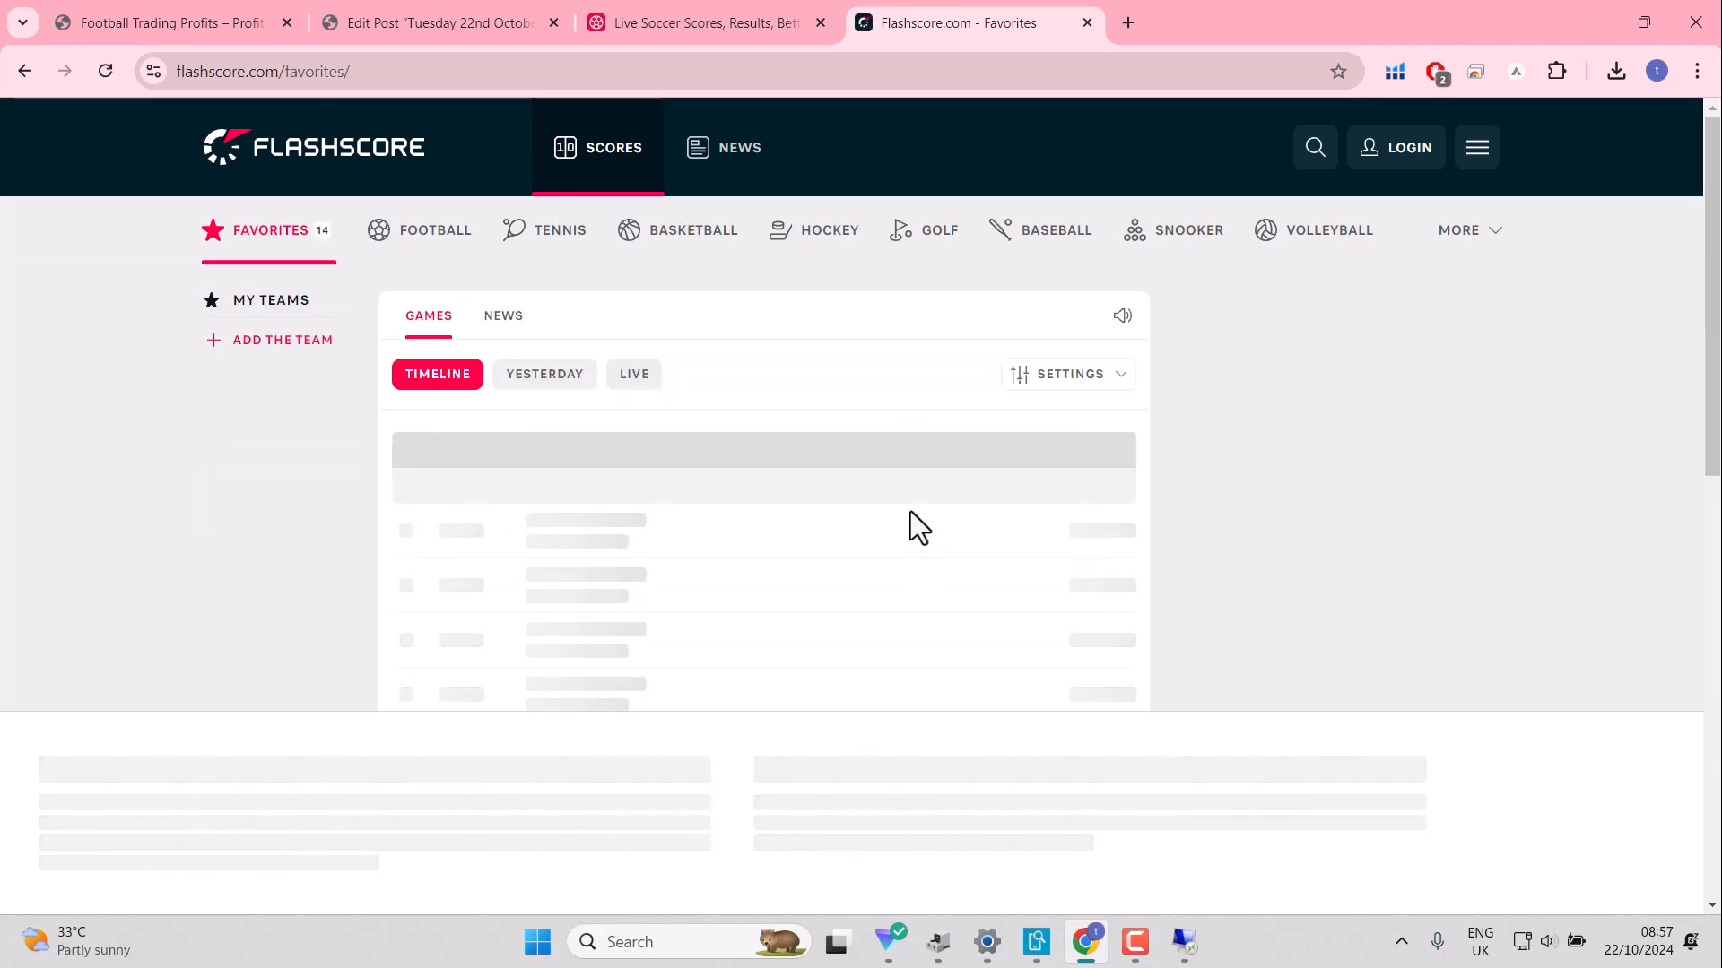
scroll(down, 3)
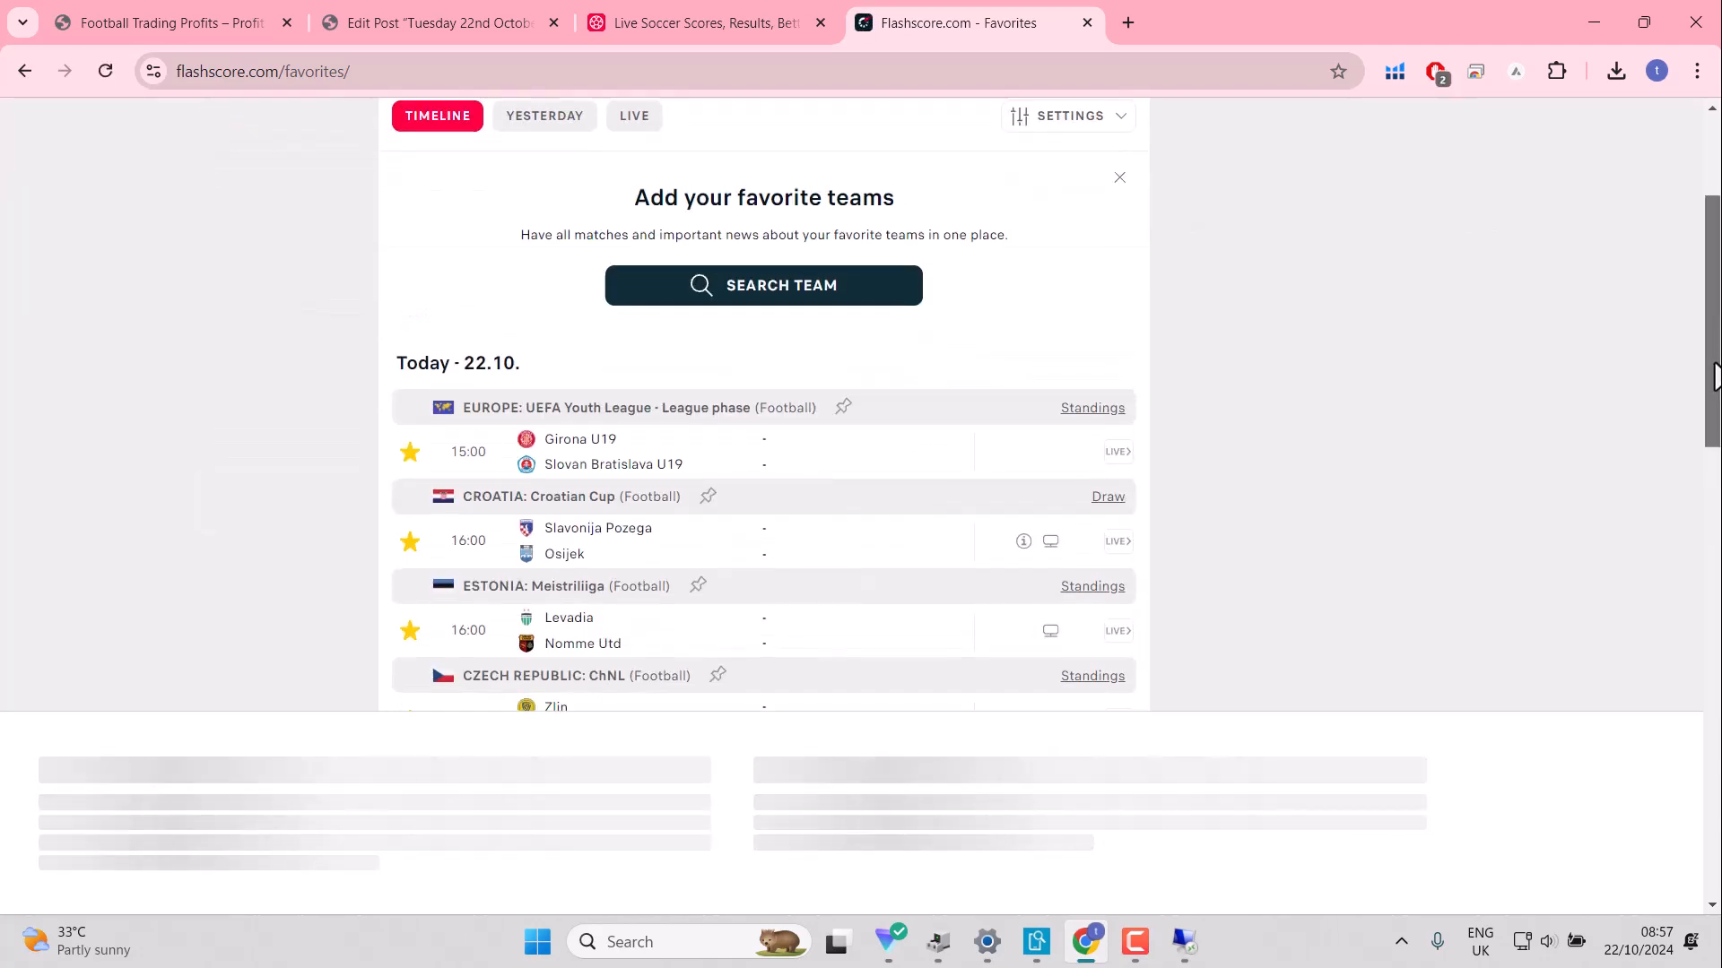
scroll(down, 3)
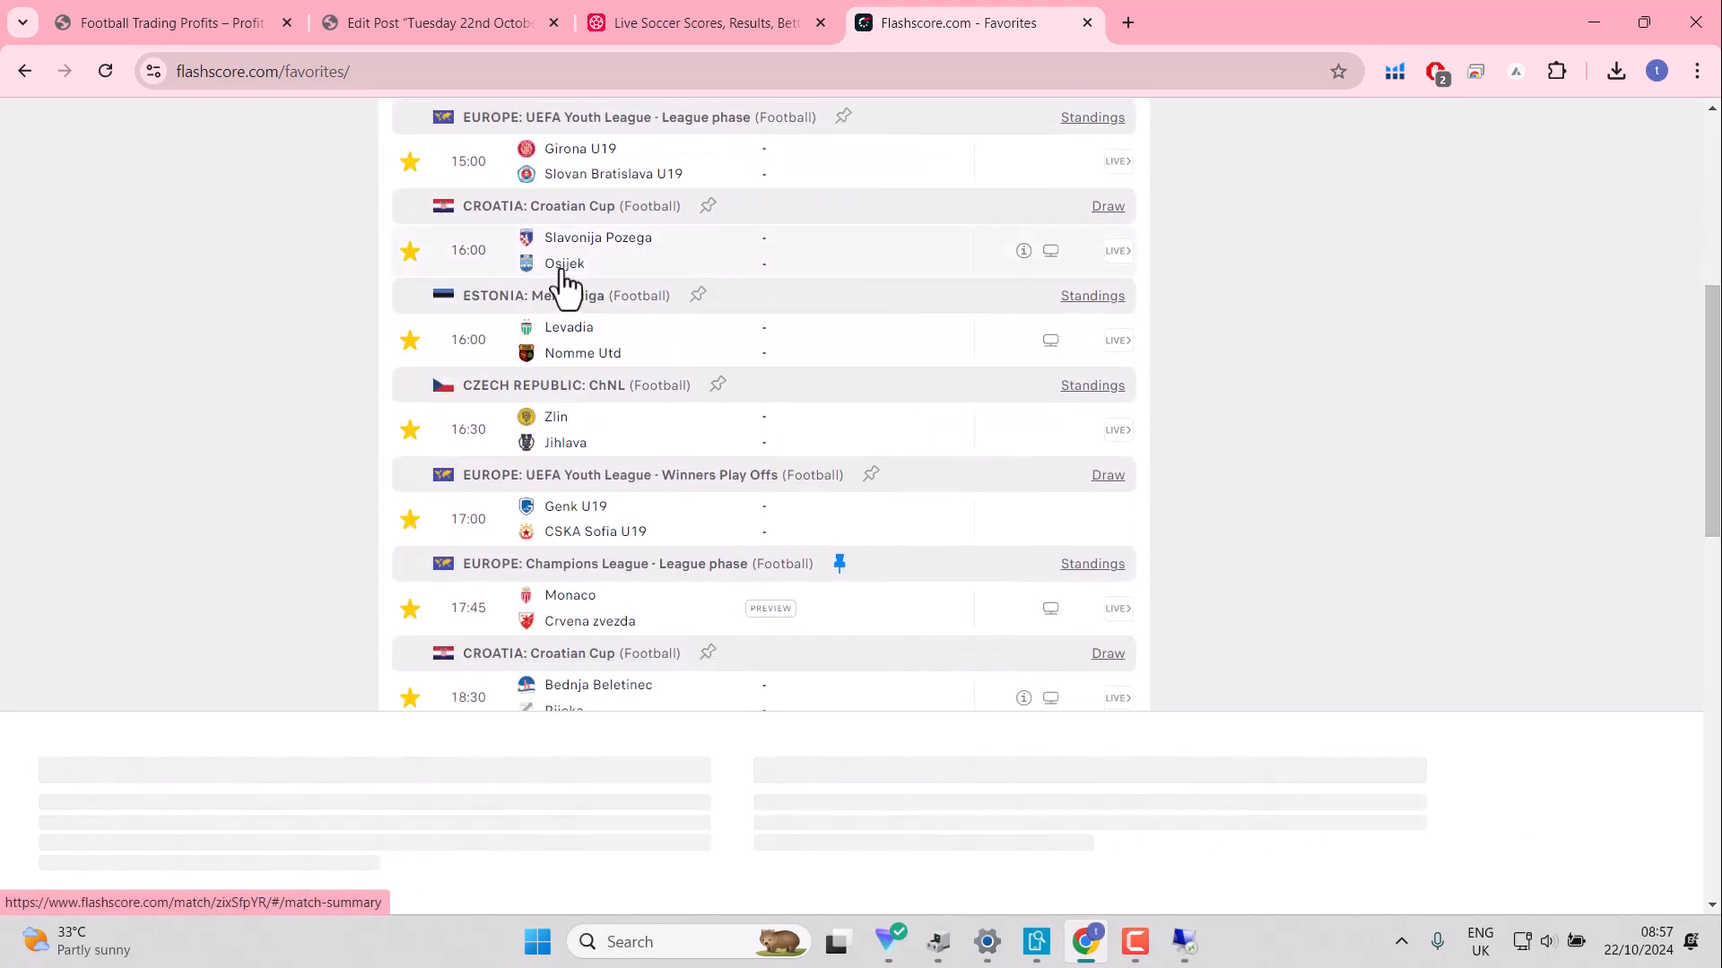
mouse_move(563, 264)
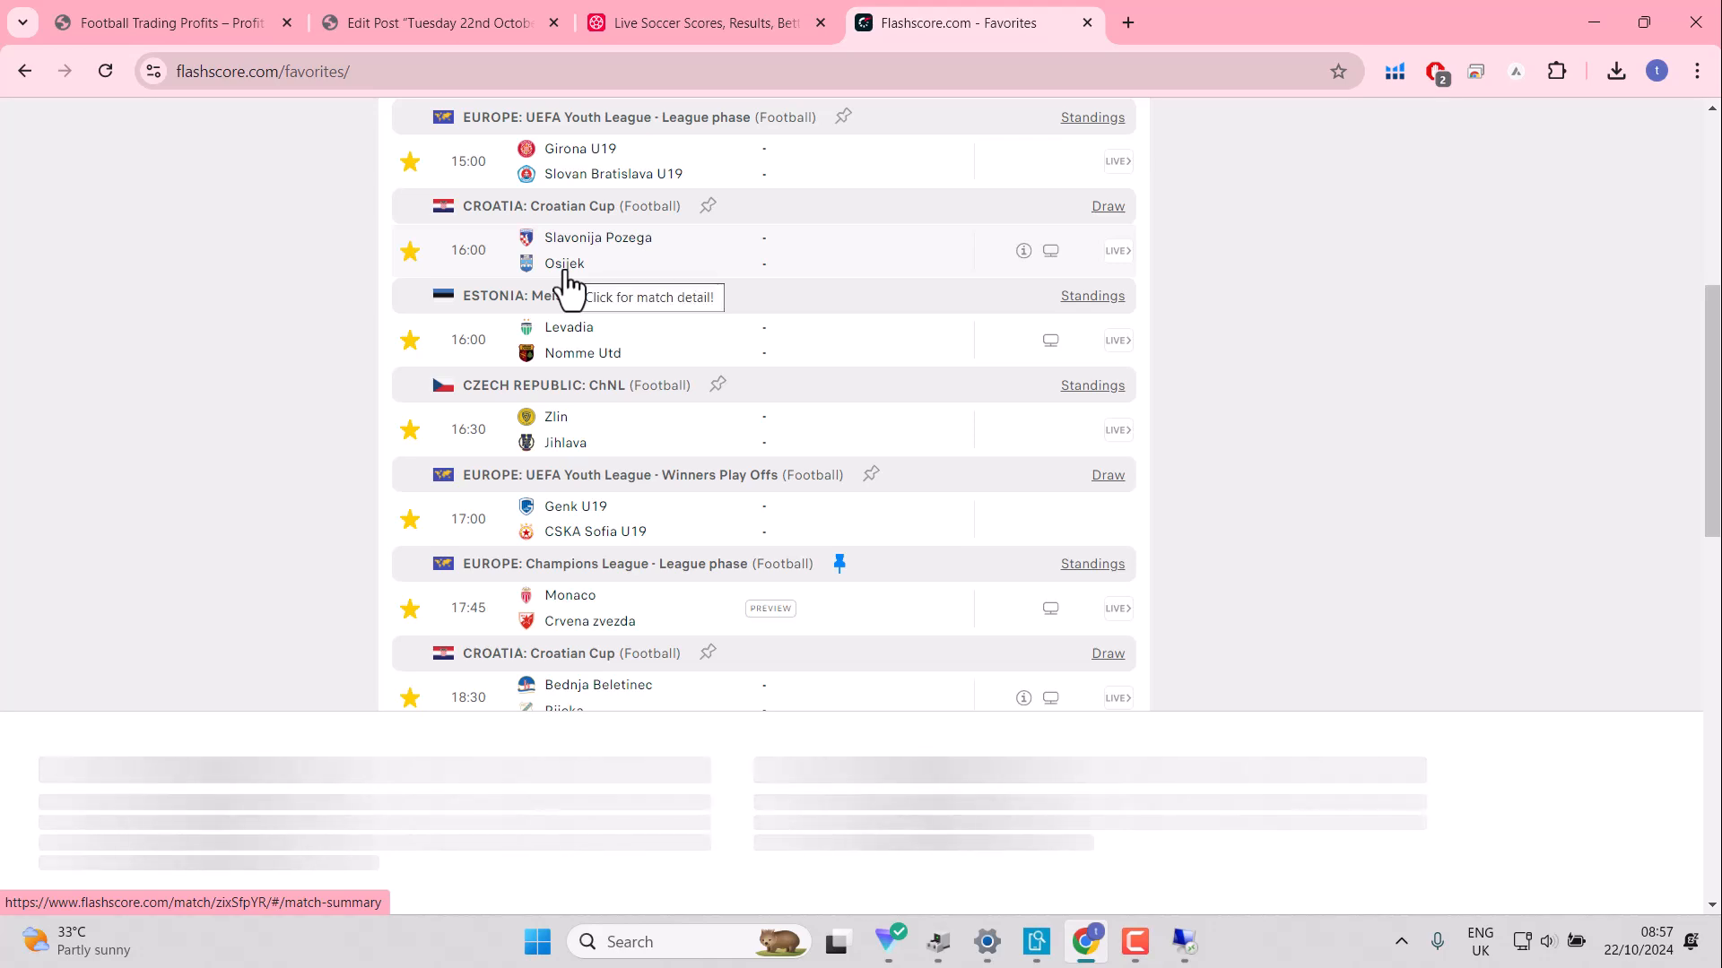
mouse_move(649, 214)
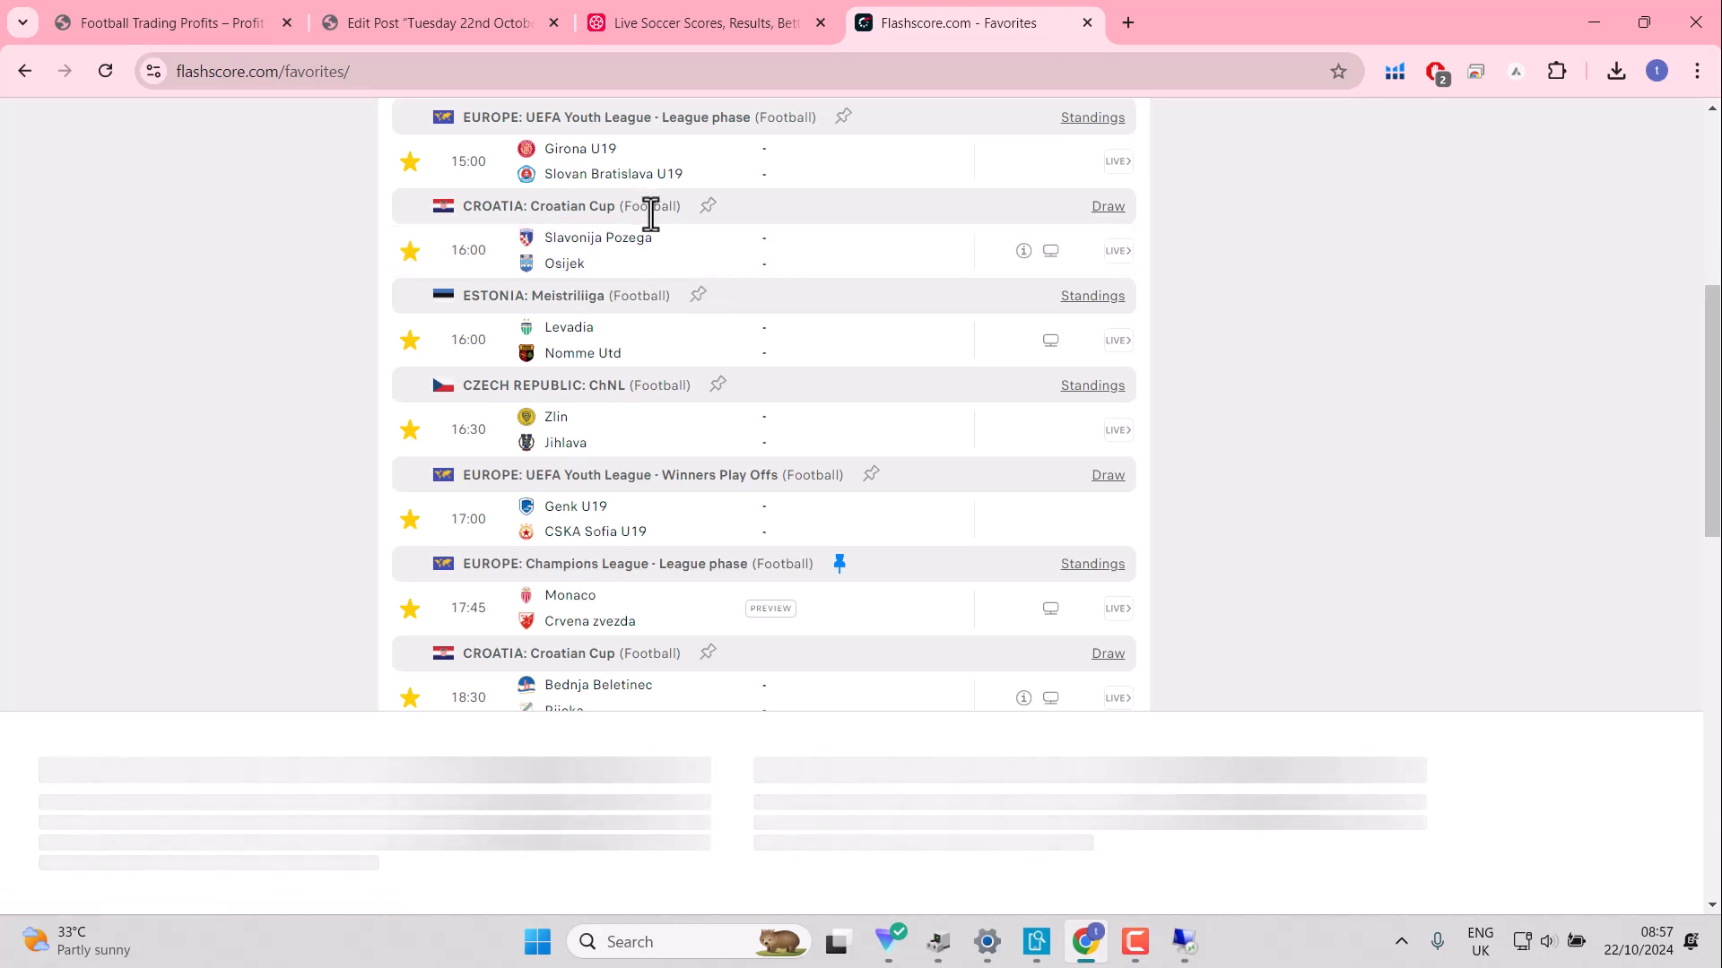
scroll(down, 3)
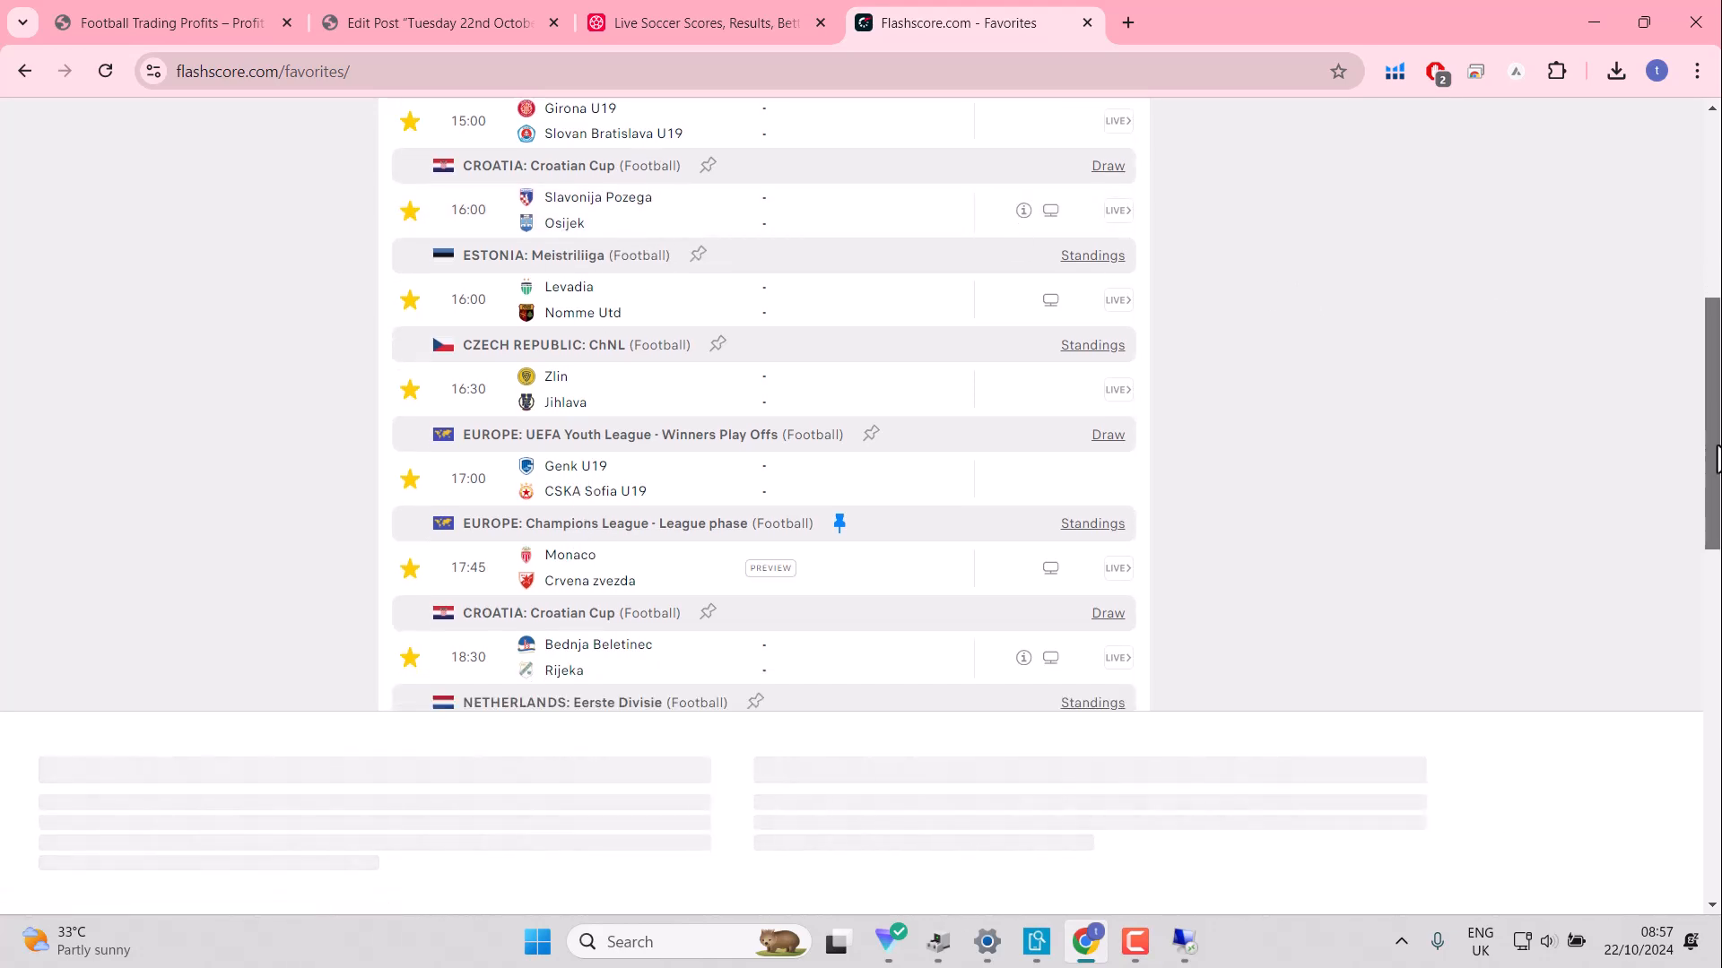
scroll(down, 3)
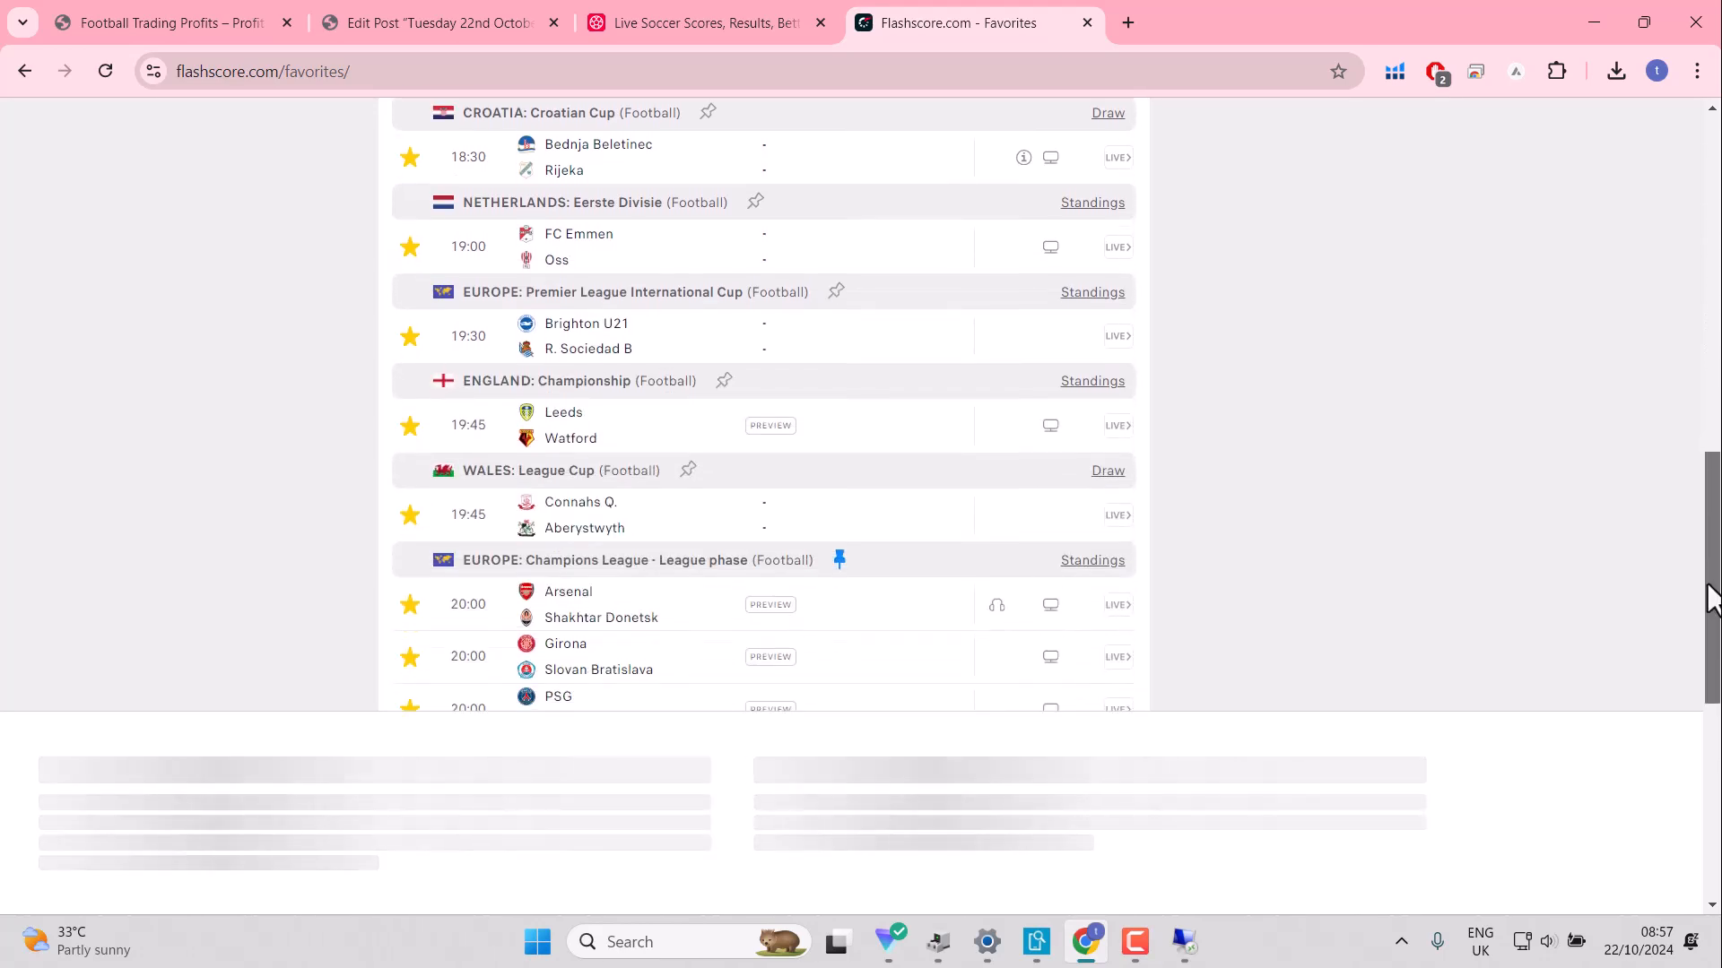
scroll(down, 3)
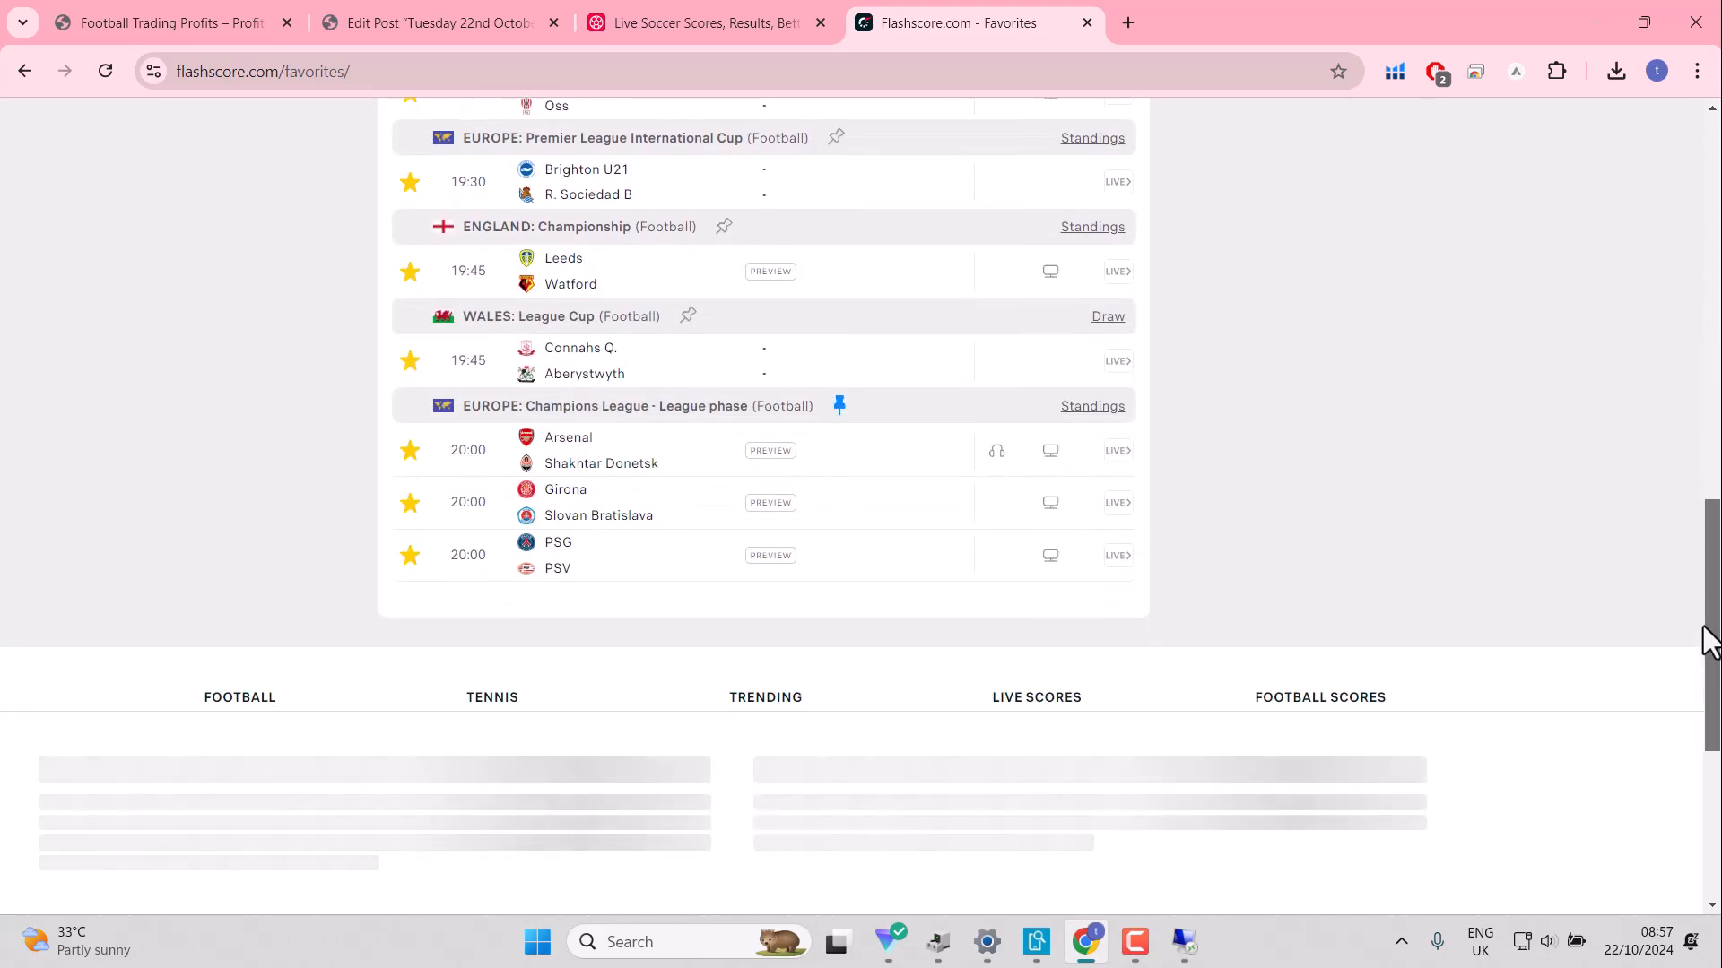
scroll(up, 3)
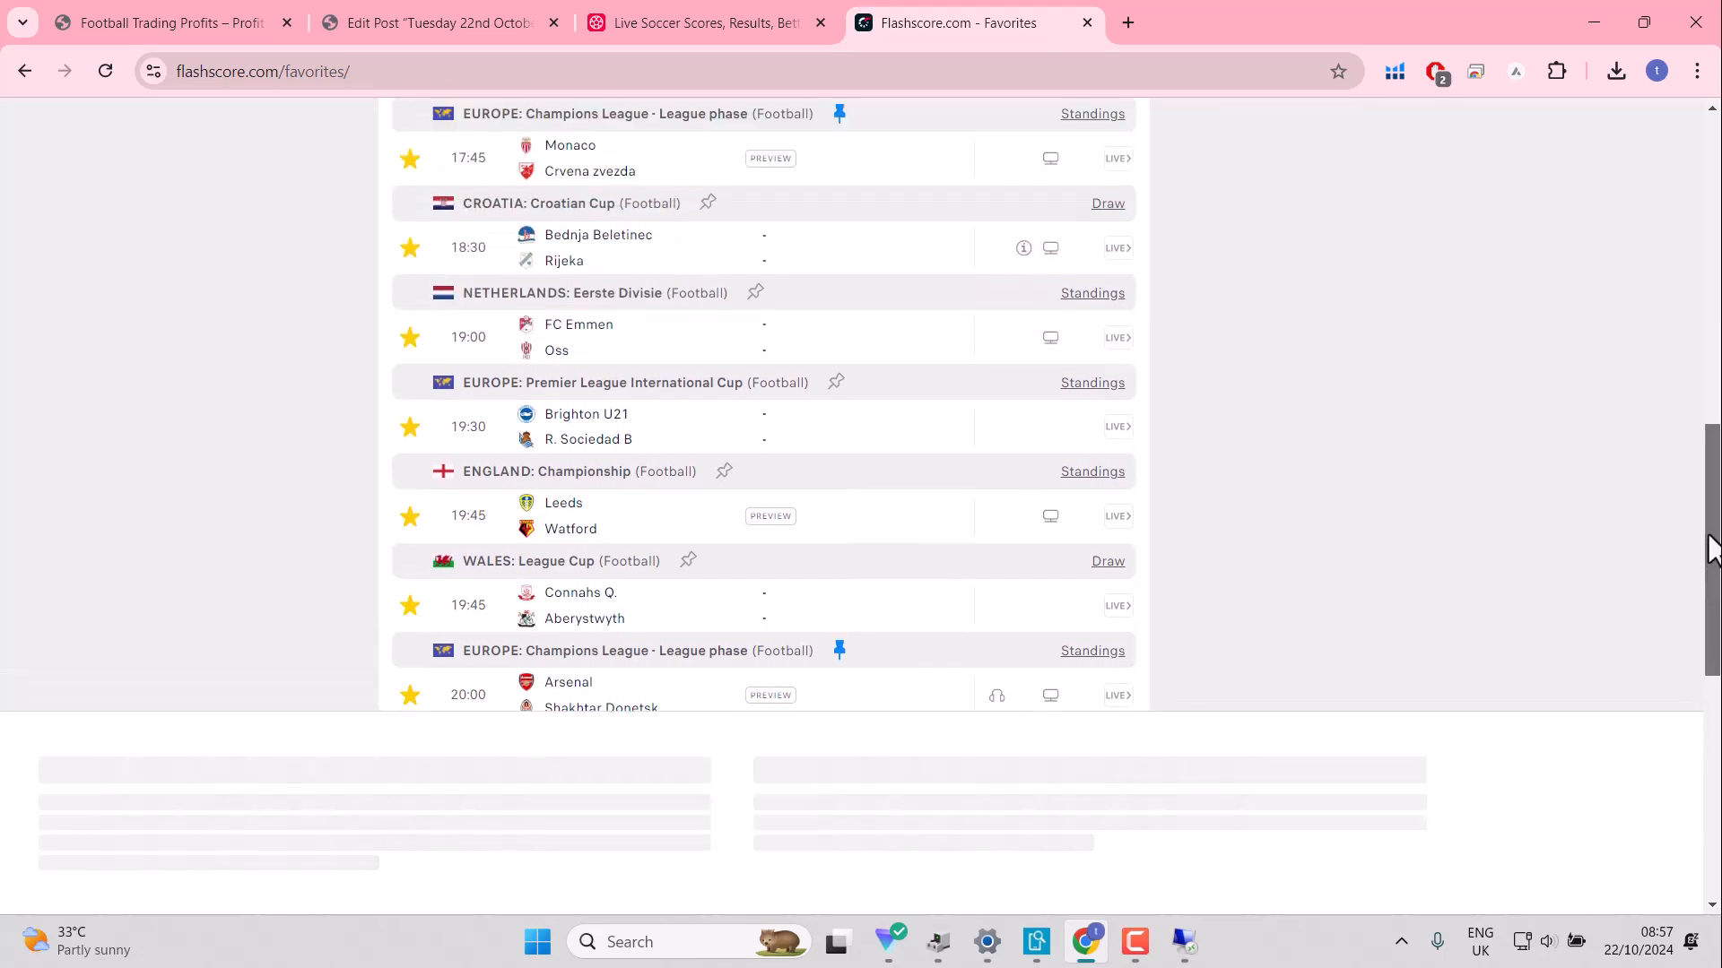
scroll(up, 3)
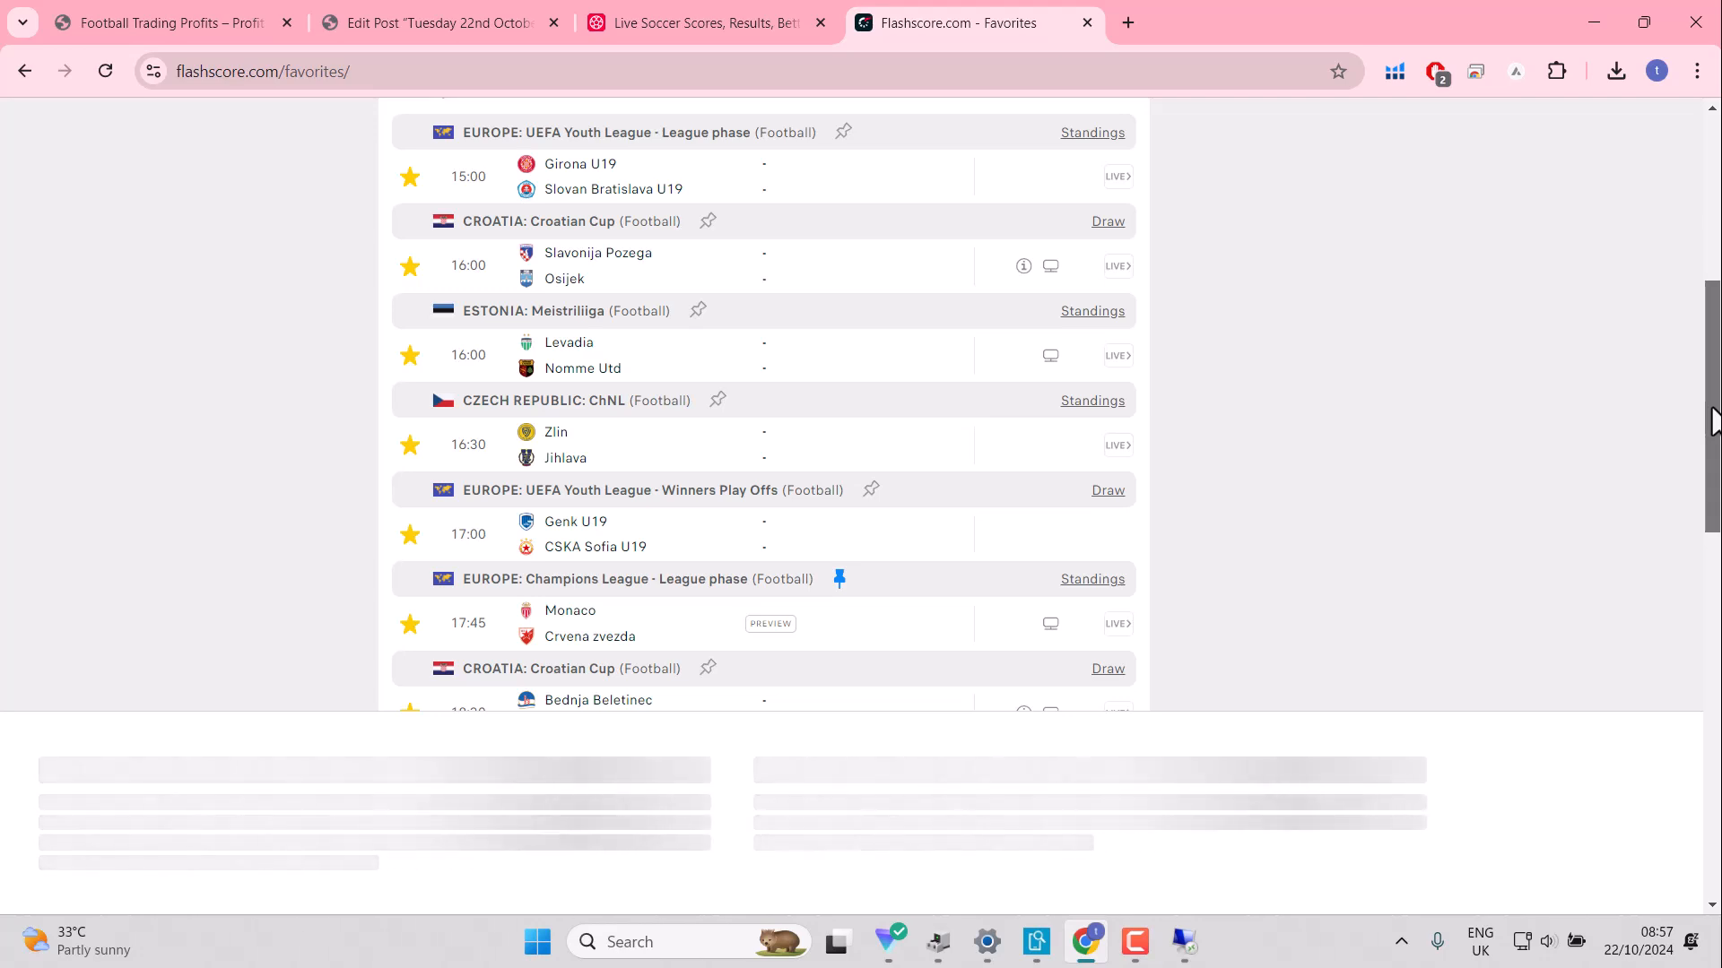
scroll(down, 3)
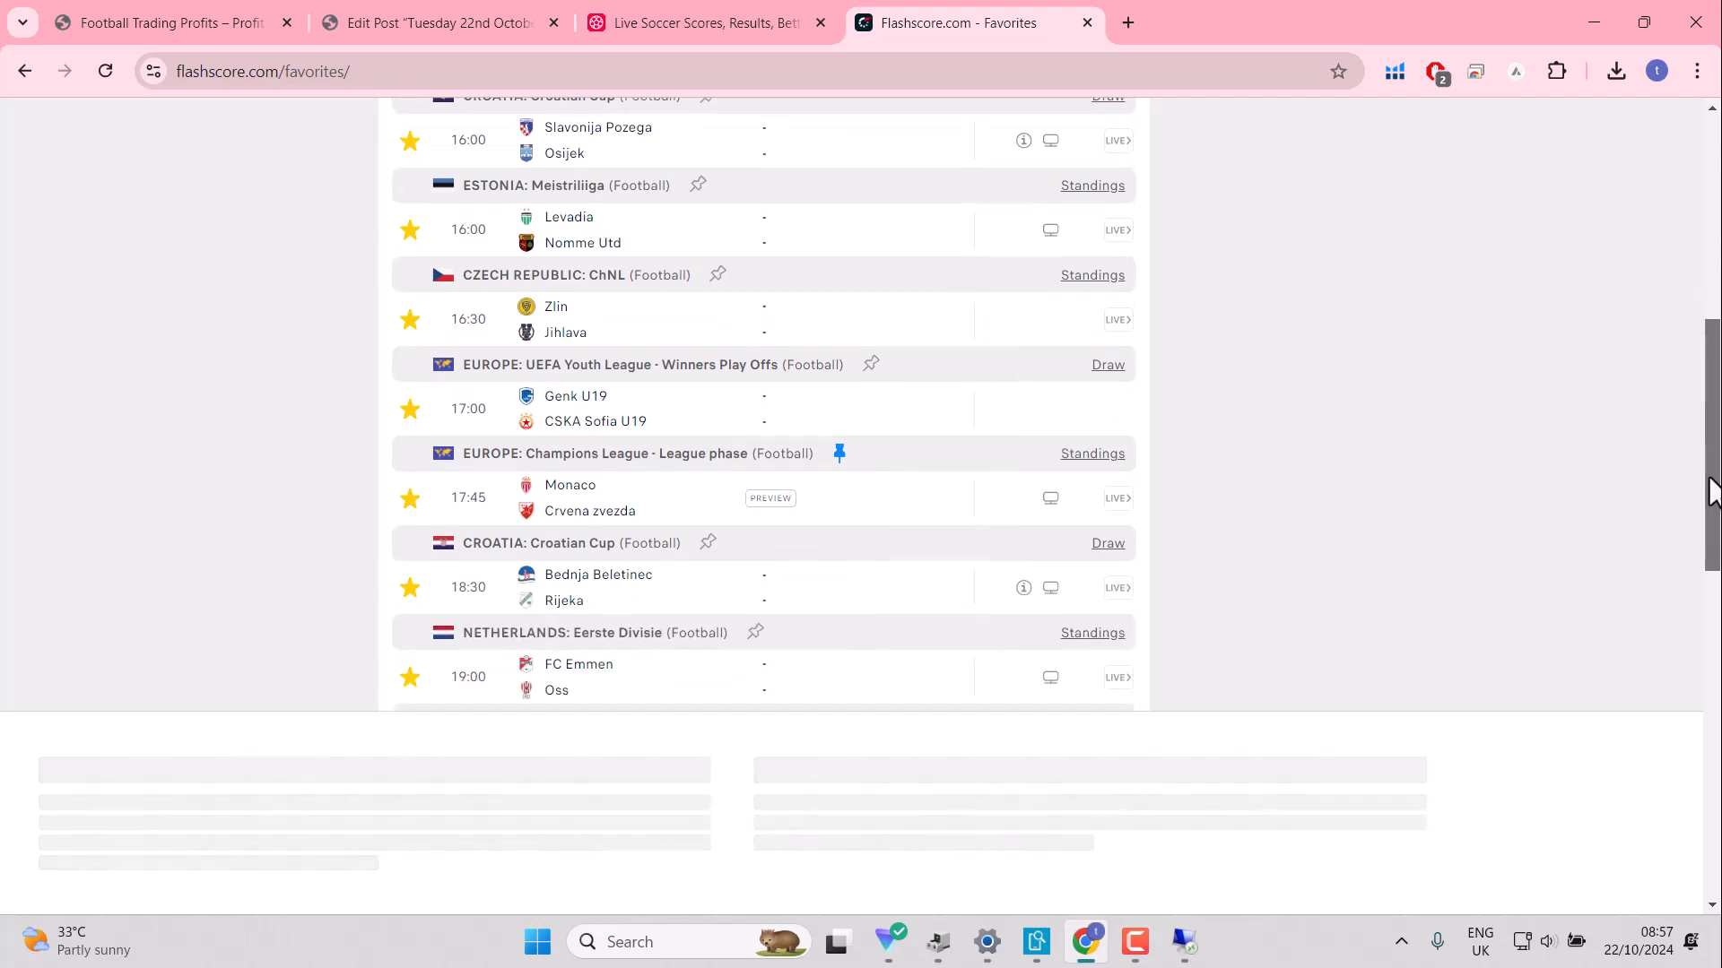
scroll(down, 3)
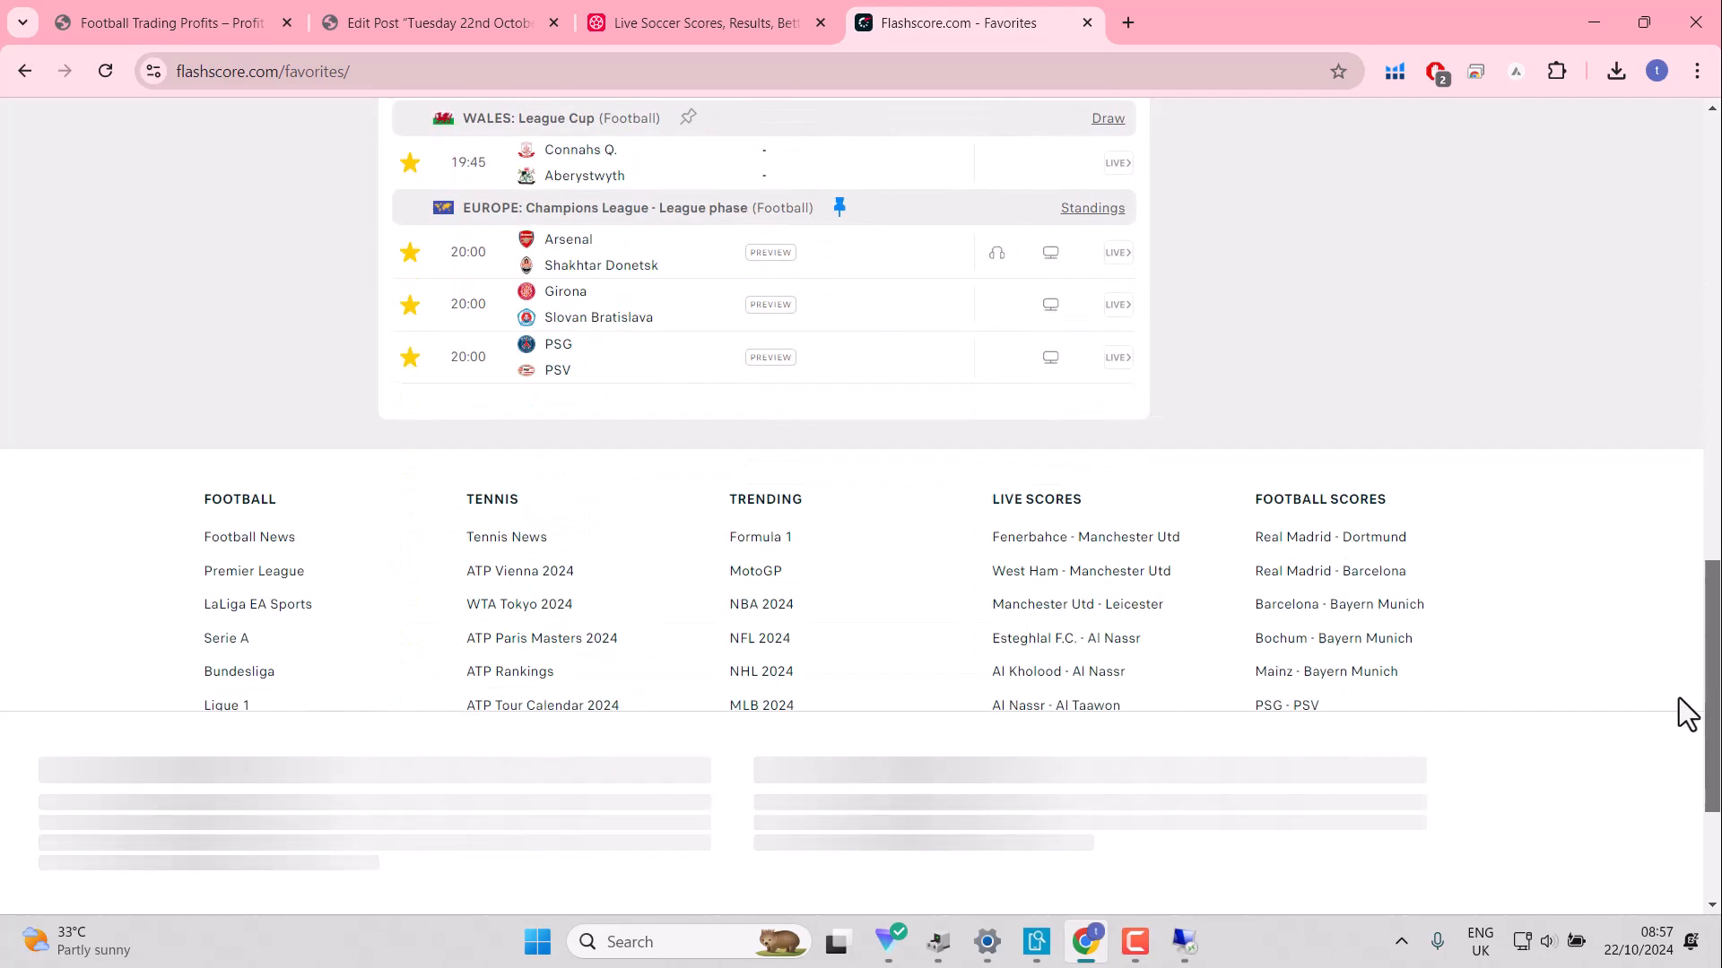
scroll(up, 3)
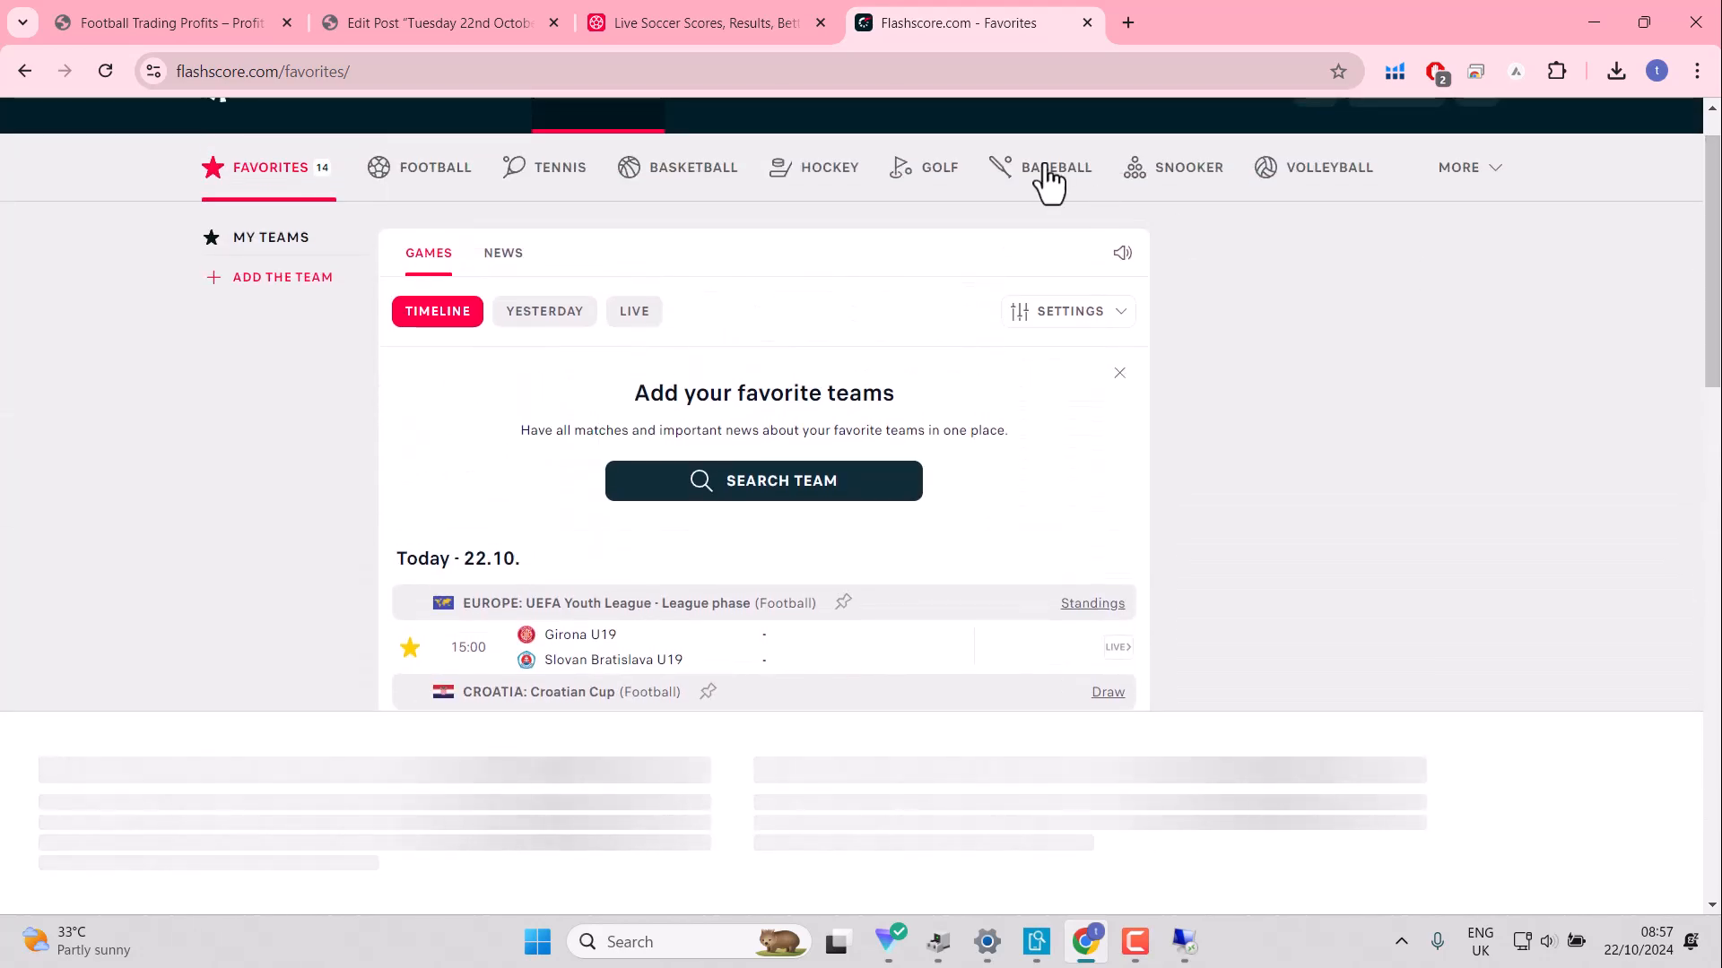
Step: On Soccer24, show only the MY starred matches and turn on goal sound alerts
click(703, 22)
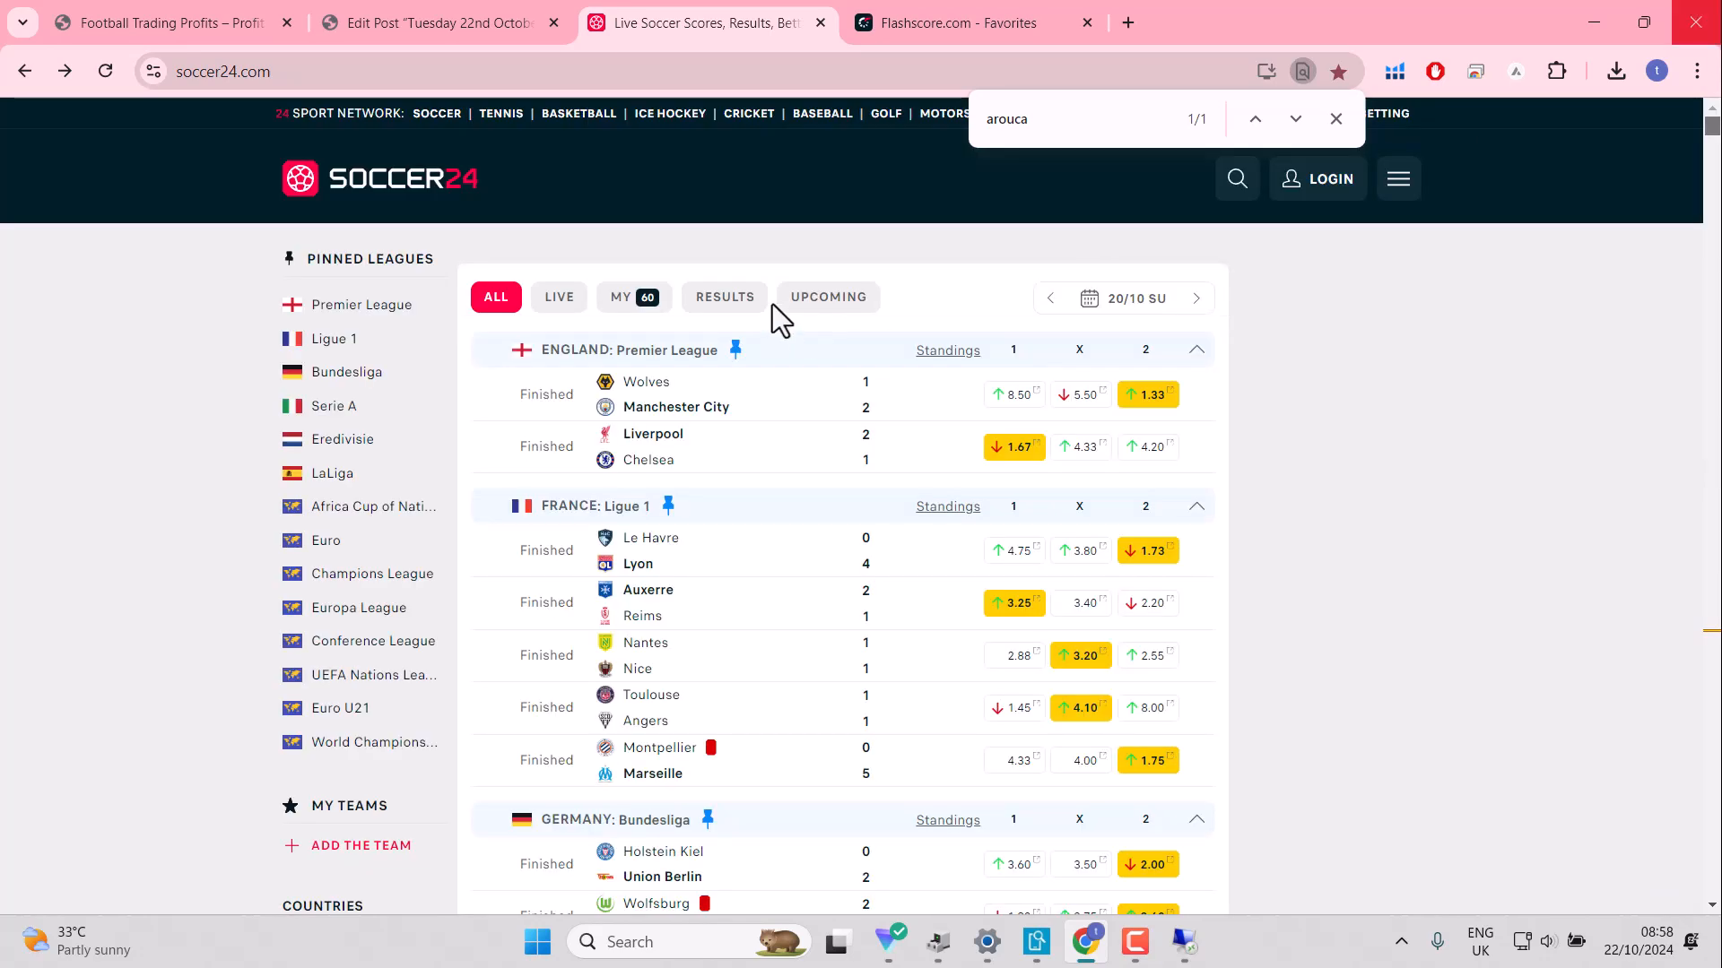
click(631, 297)
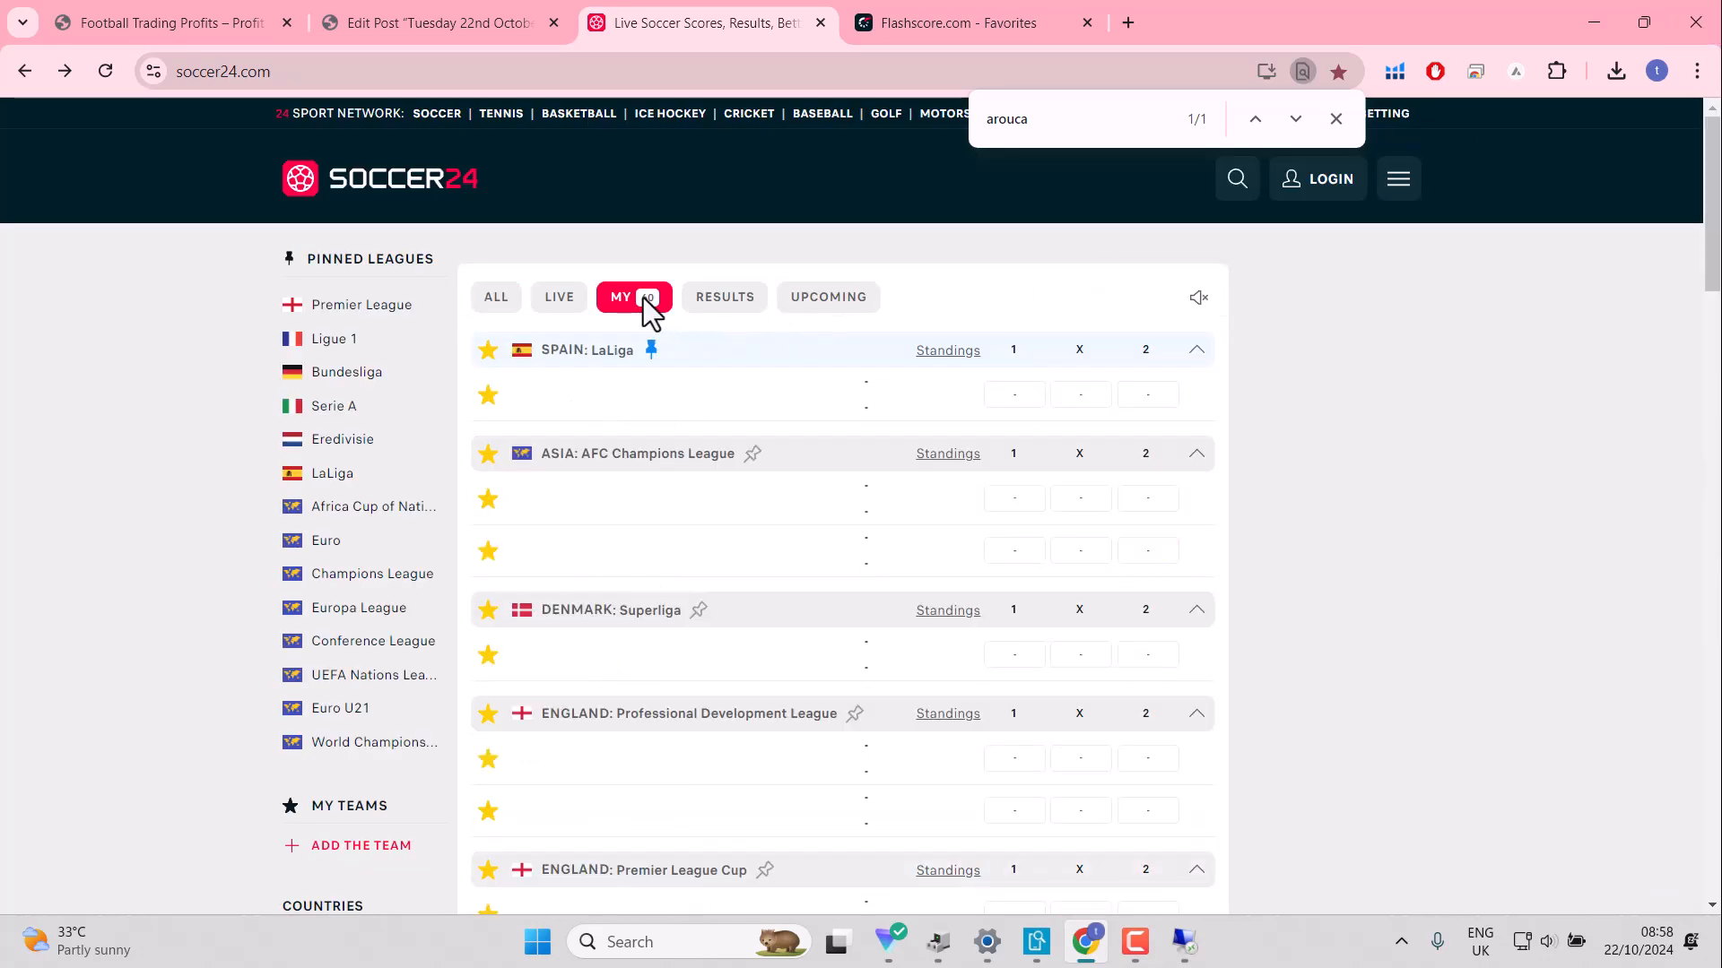
click(632, 297)
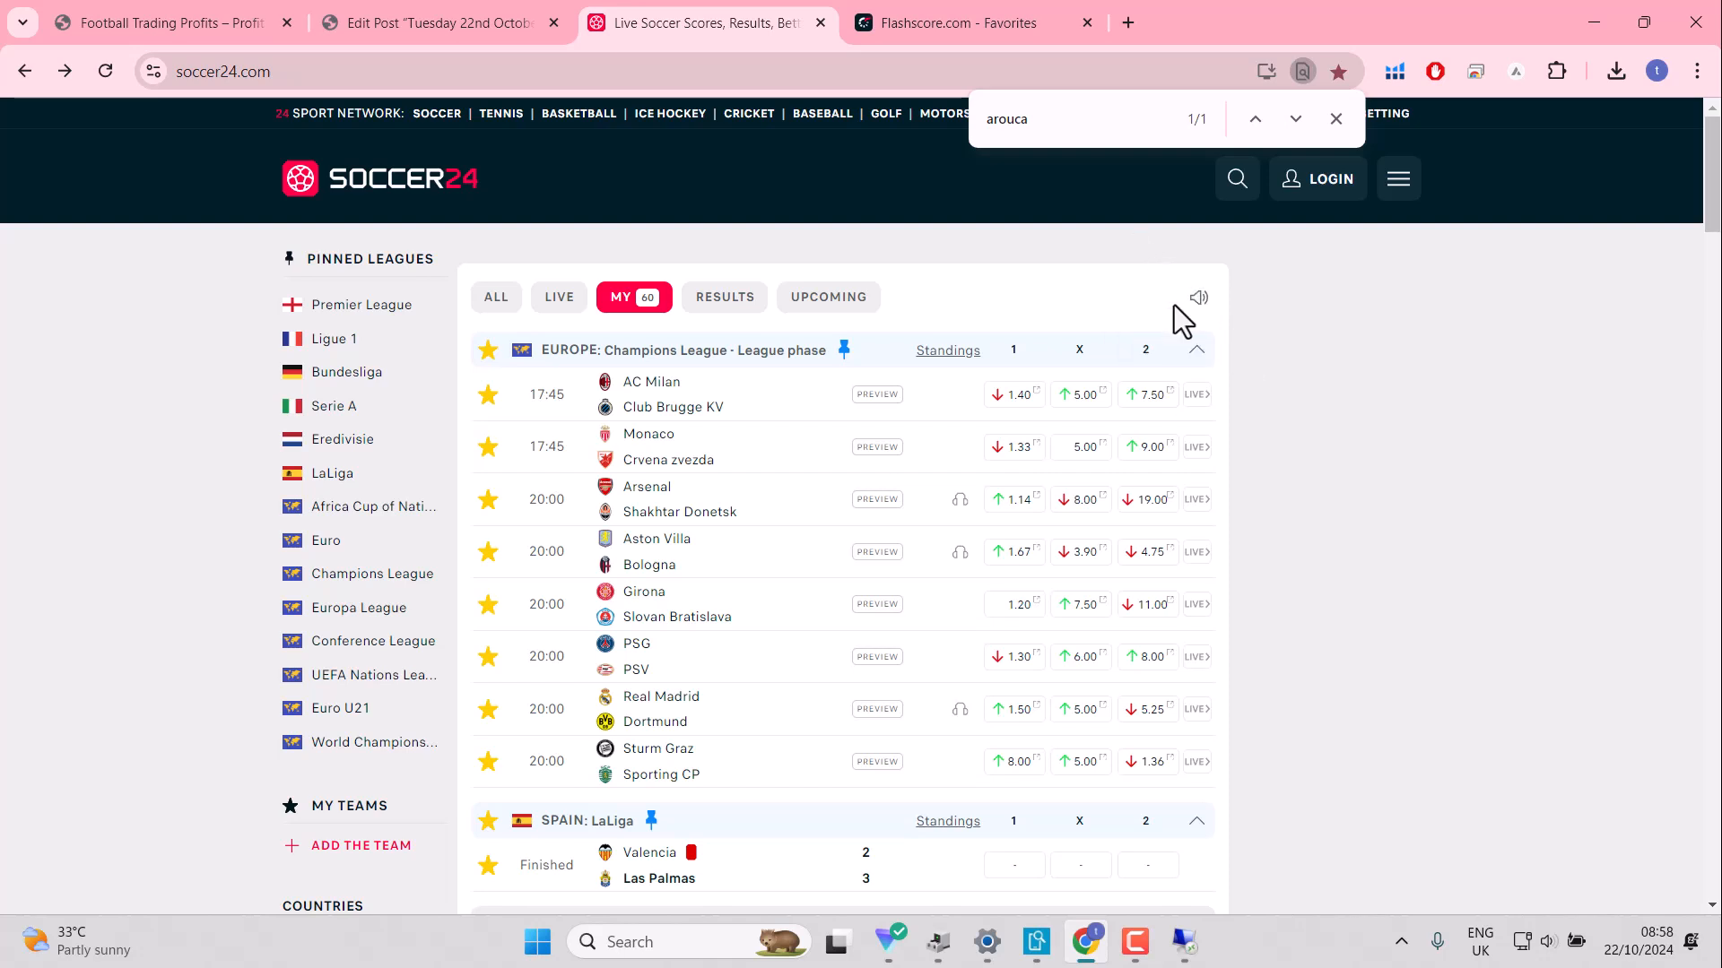
mouse_move(975, 313)
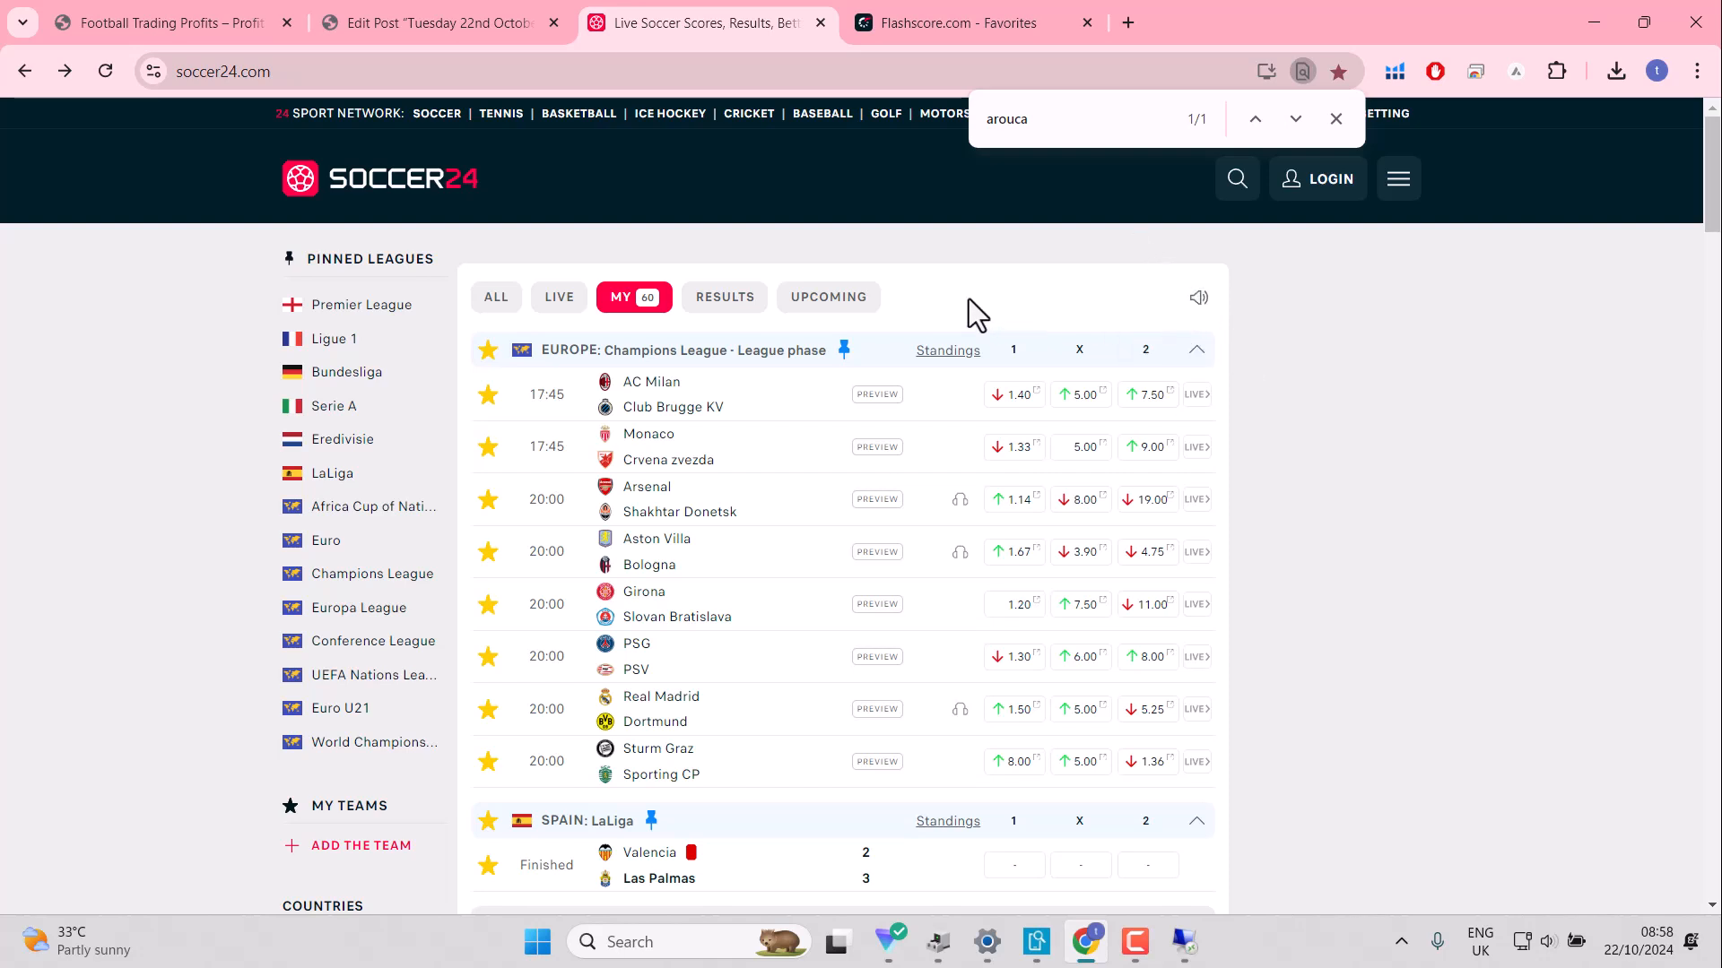
mouse_move(1198, 298)
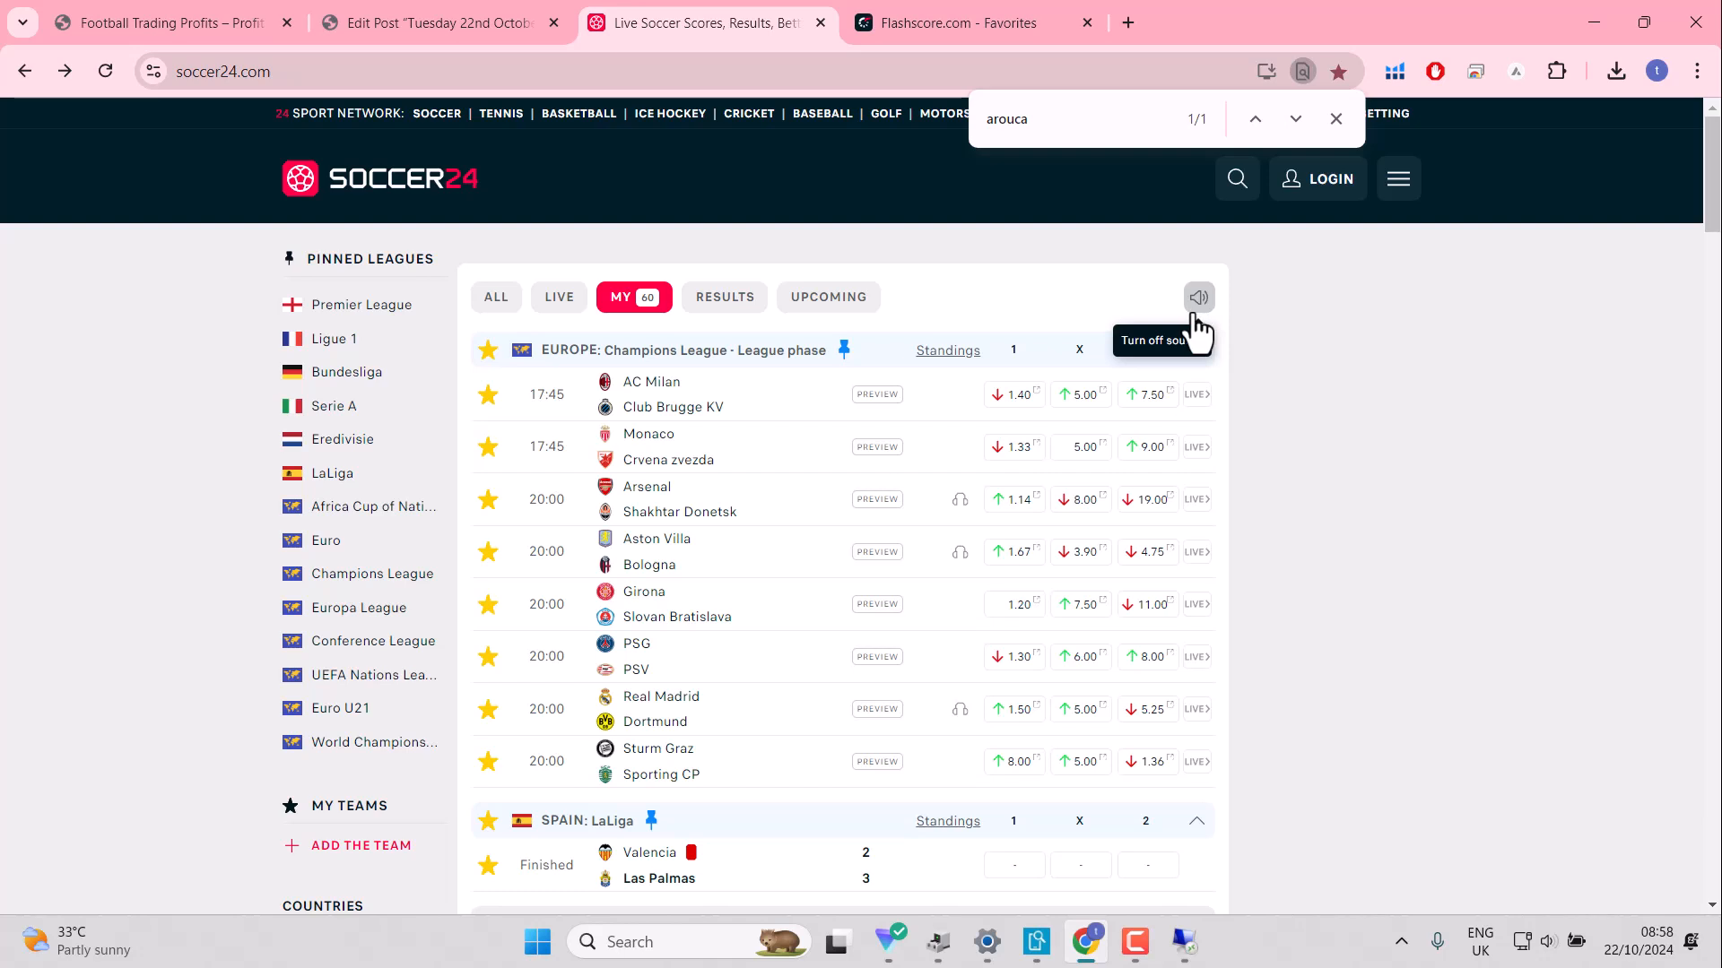
mouse_move(964, 50)
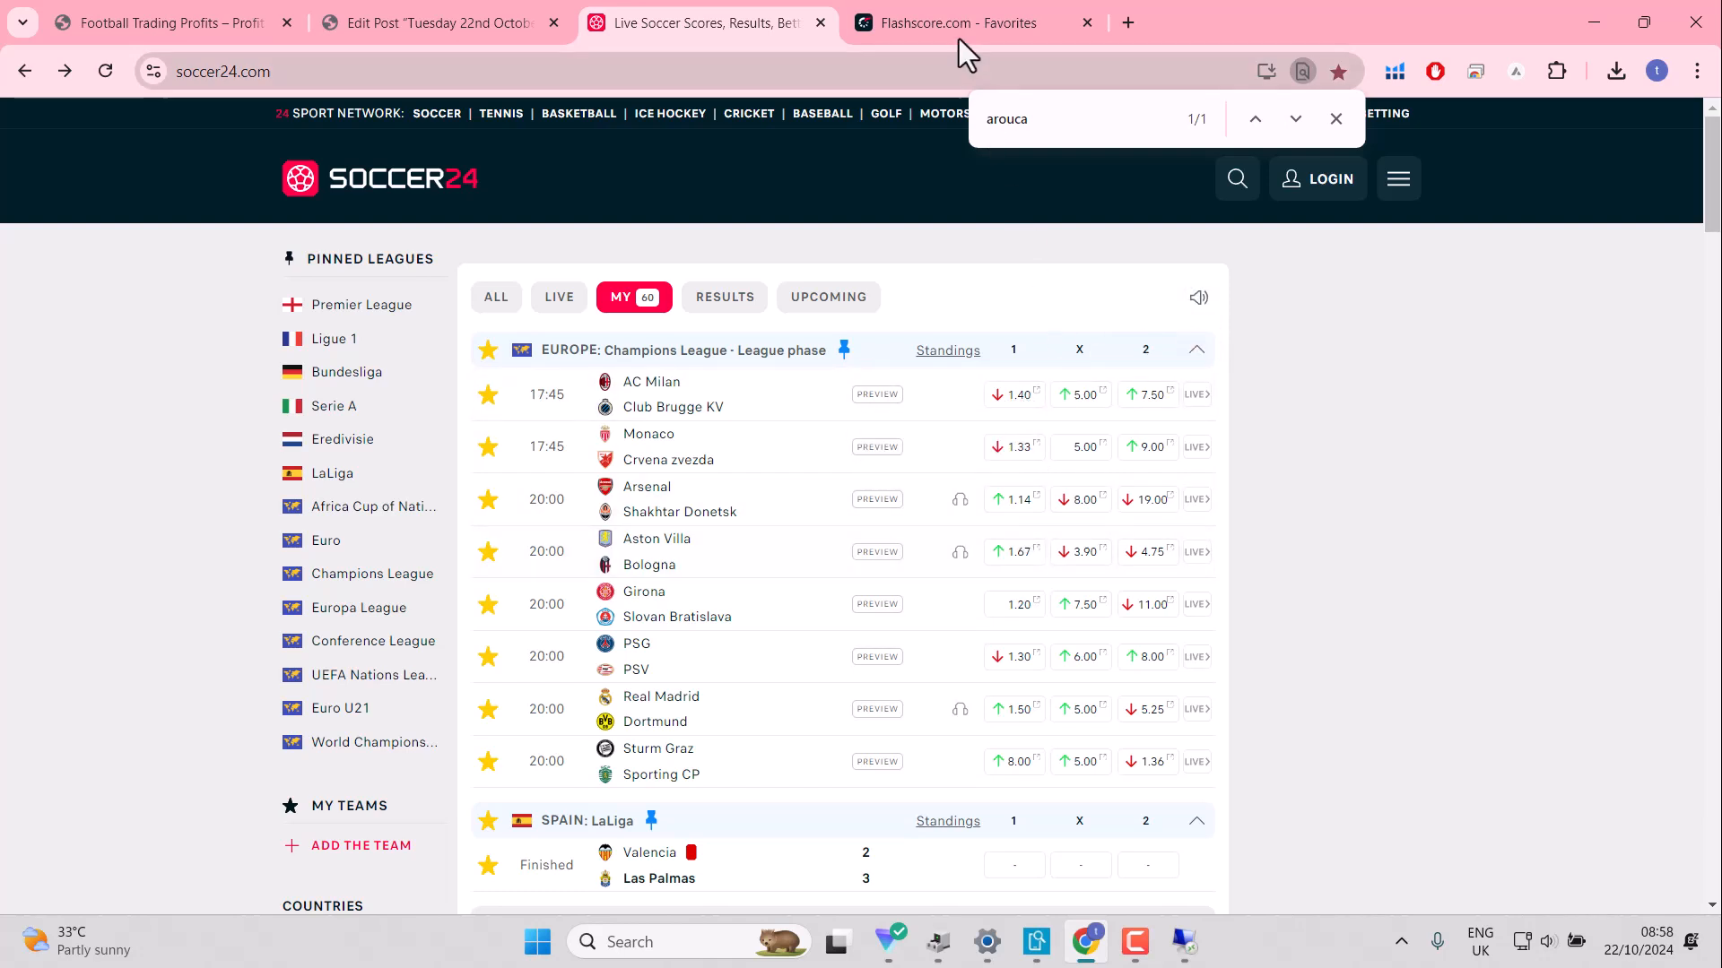
Step: Return to Flashscore's Favourites tab and scroll through the 14 starred Tuesday fixtures
click(964, 21)
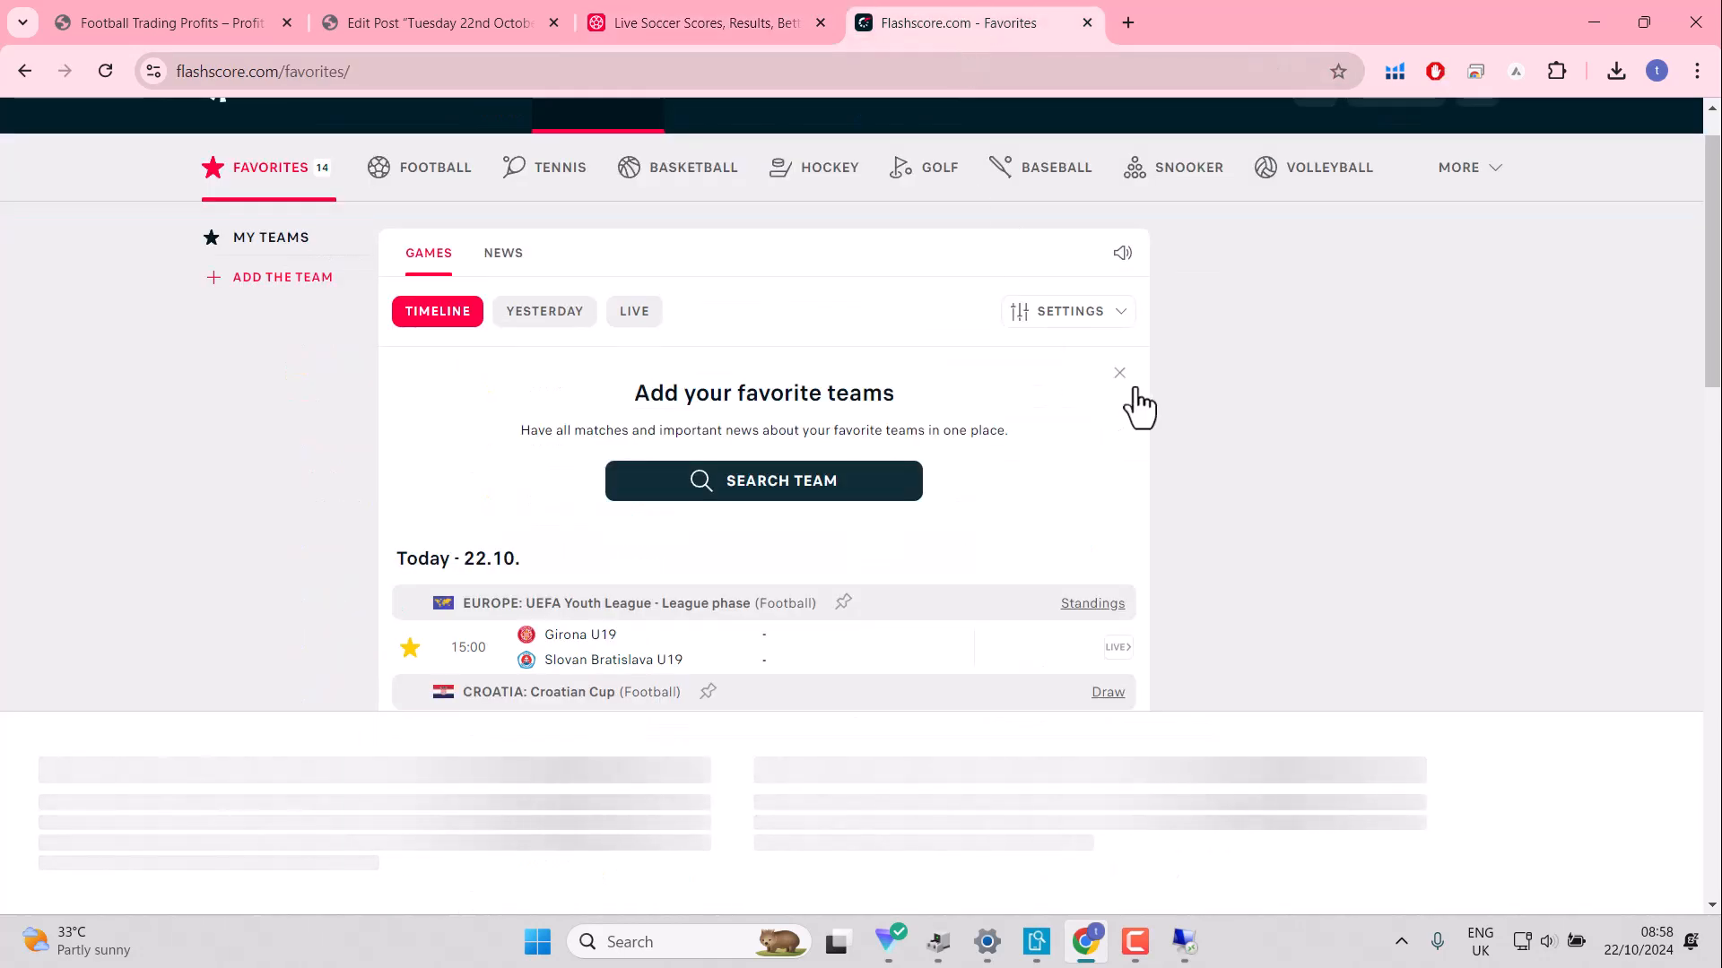
mouse_move(1556, 230)
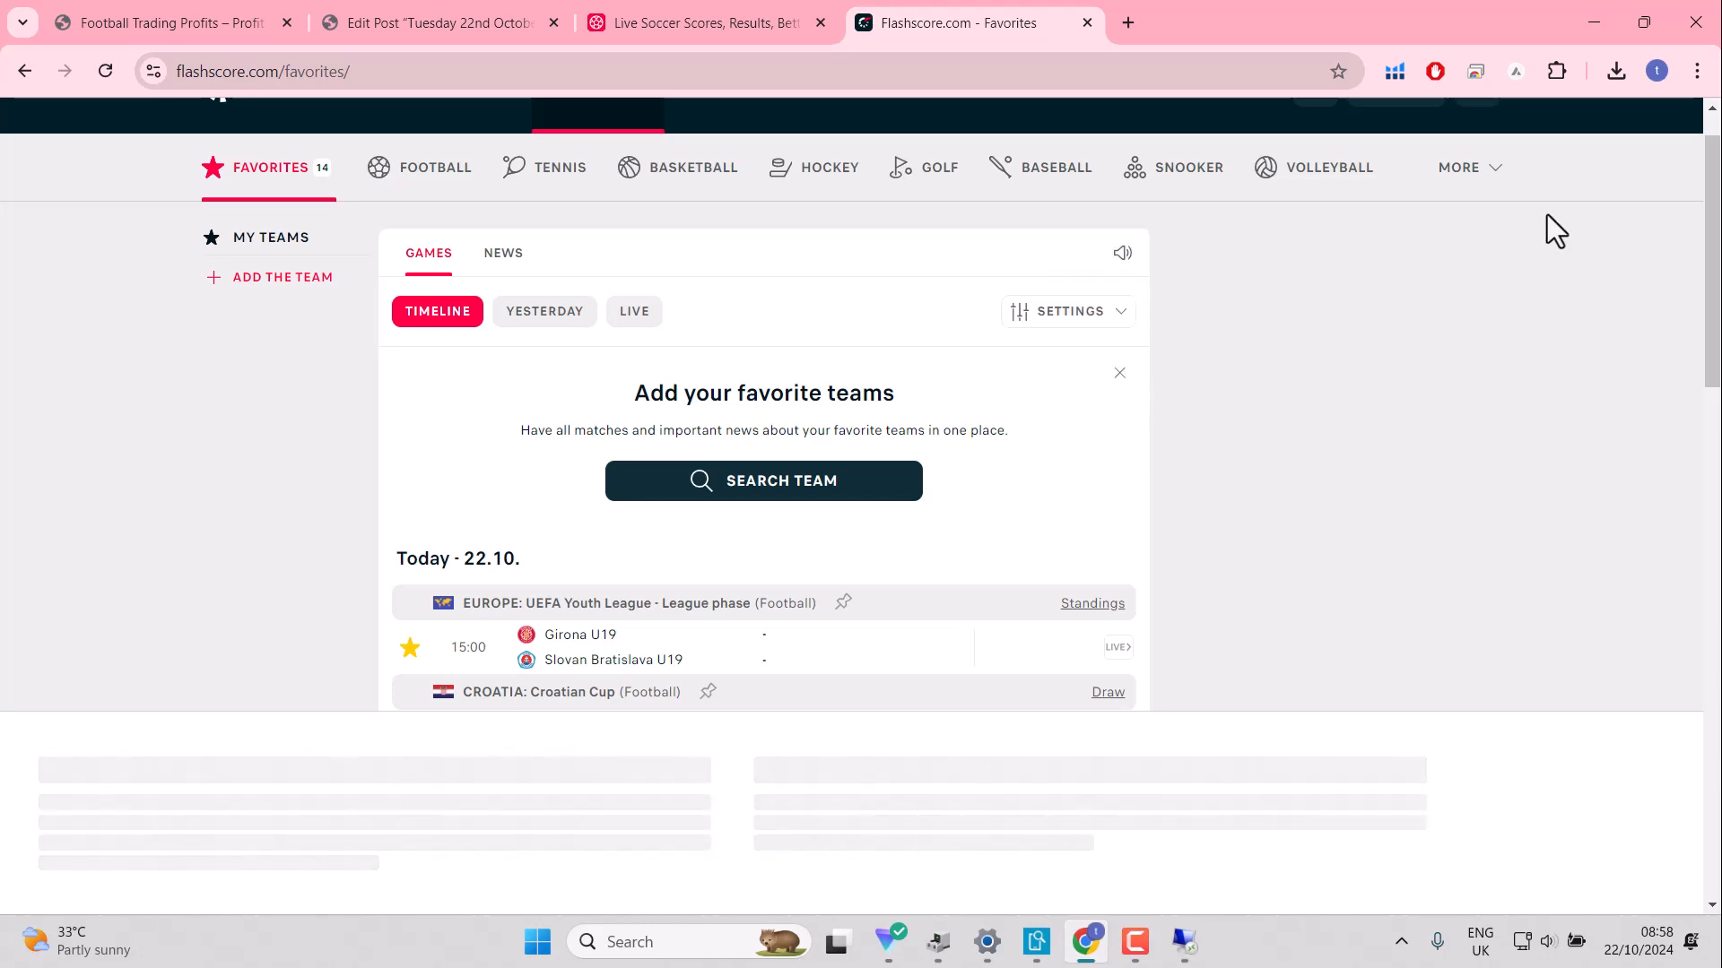
scroll(down, 3)
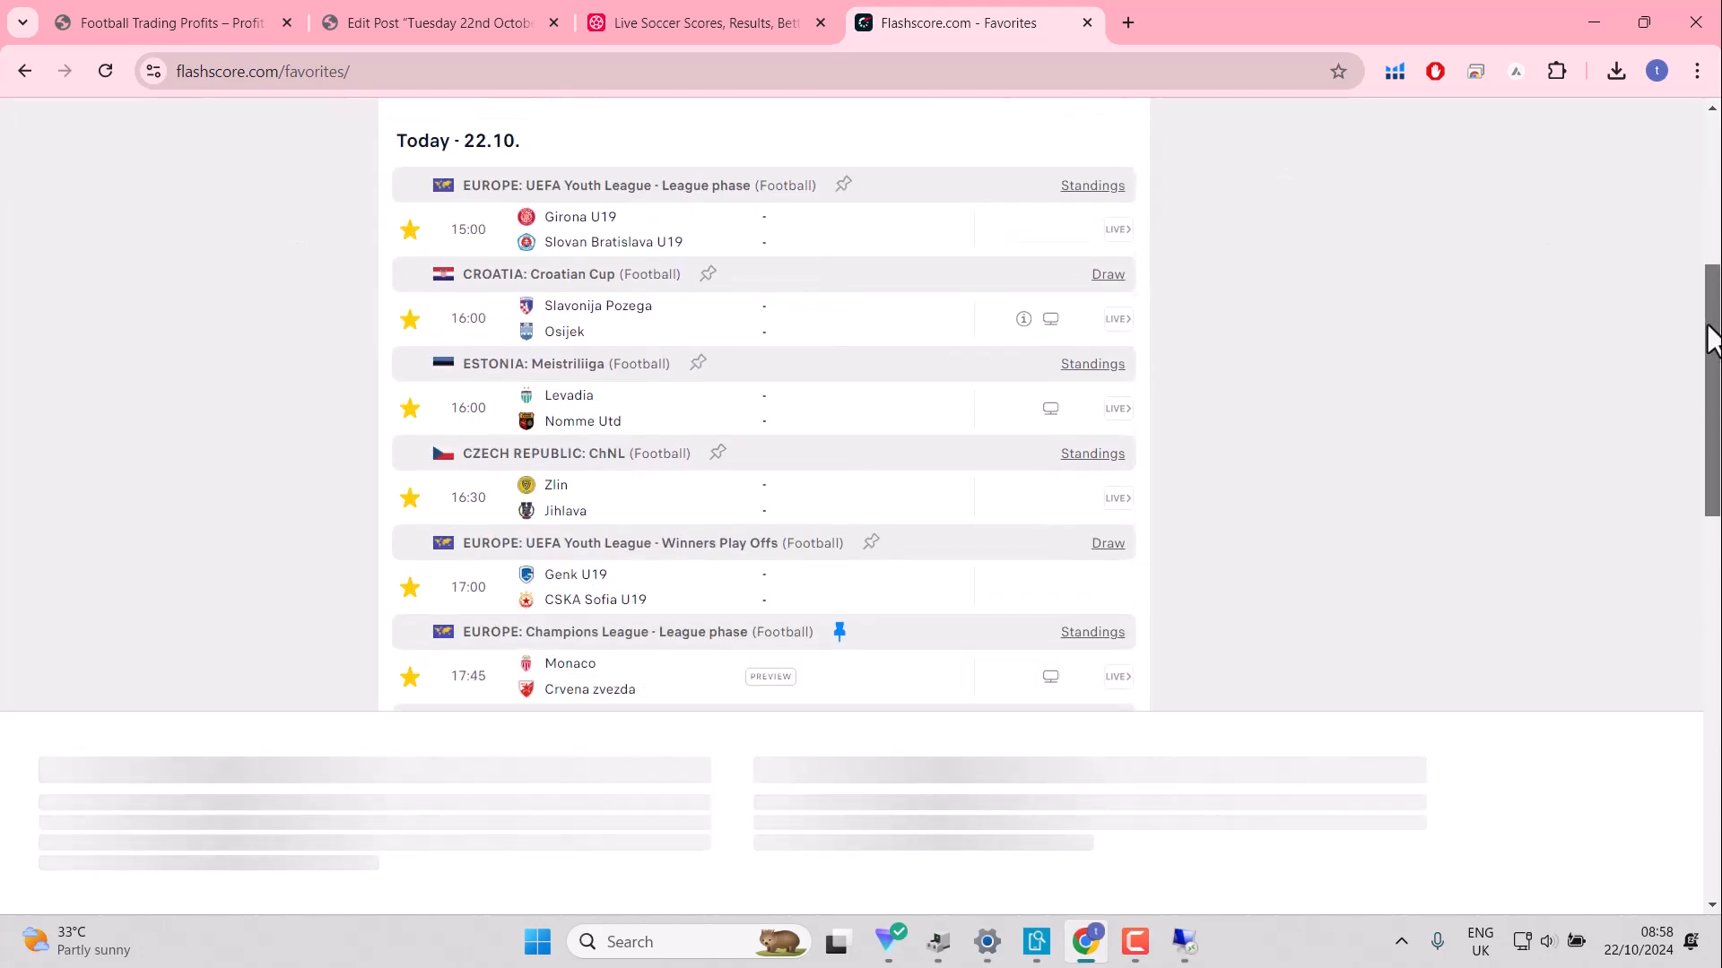
scroll(down, 3)
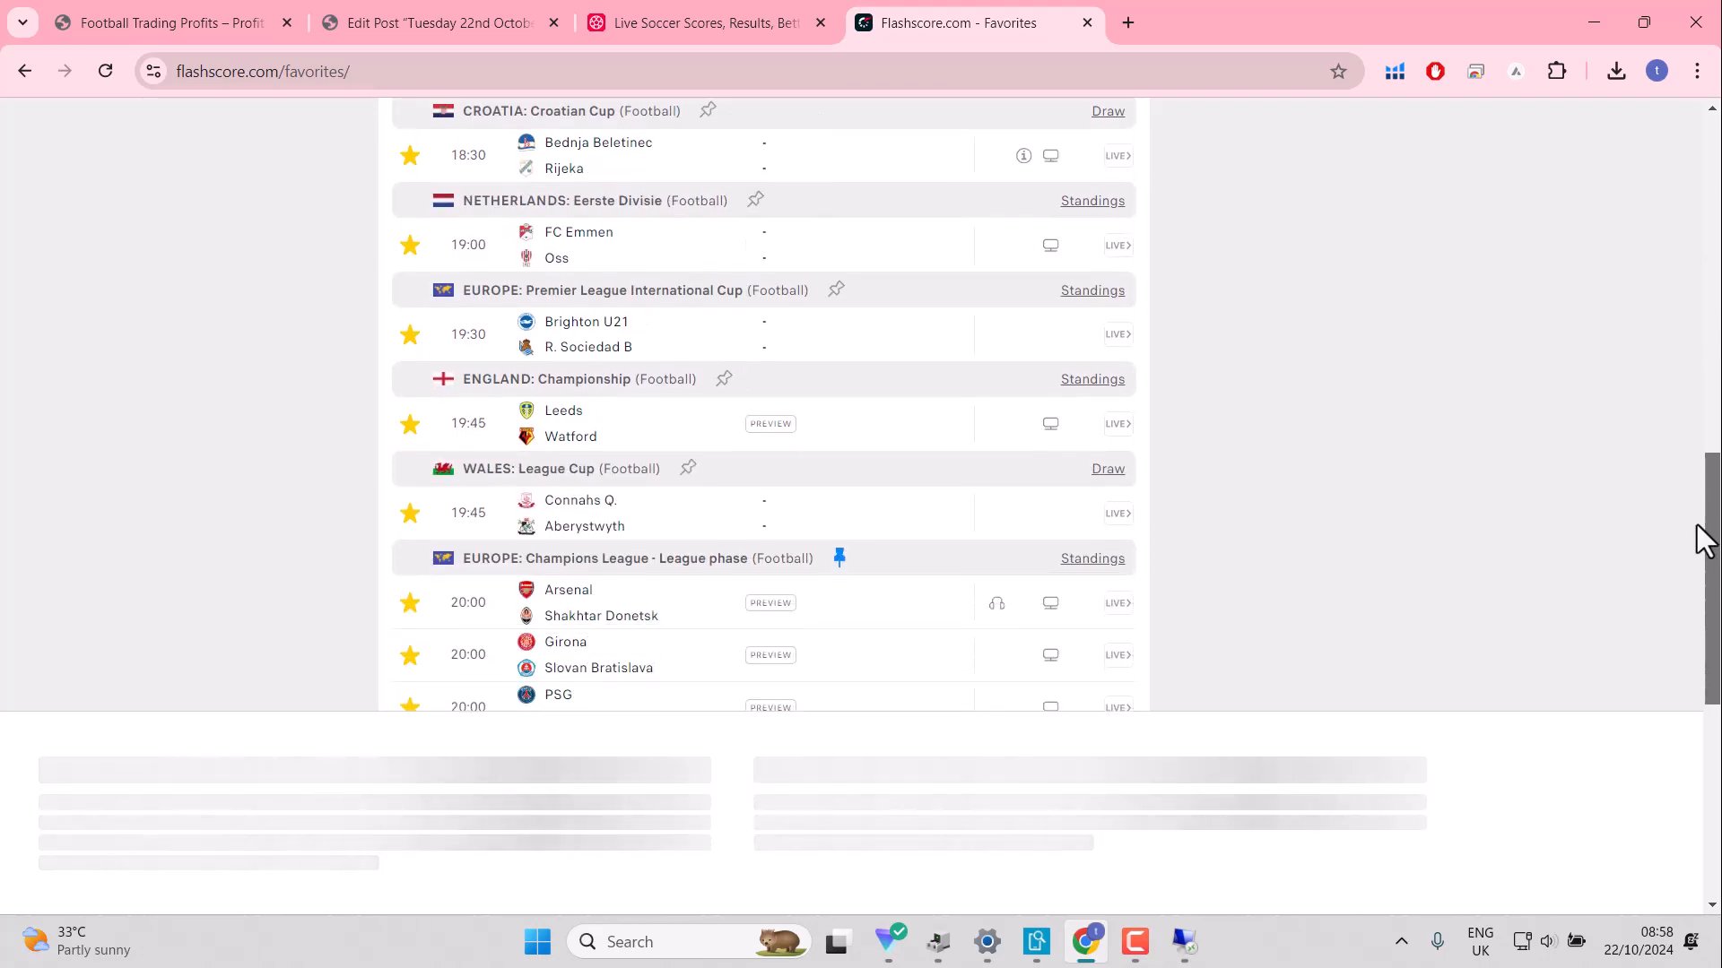
scroll(up, 3)
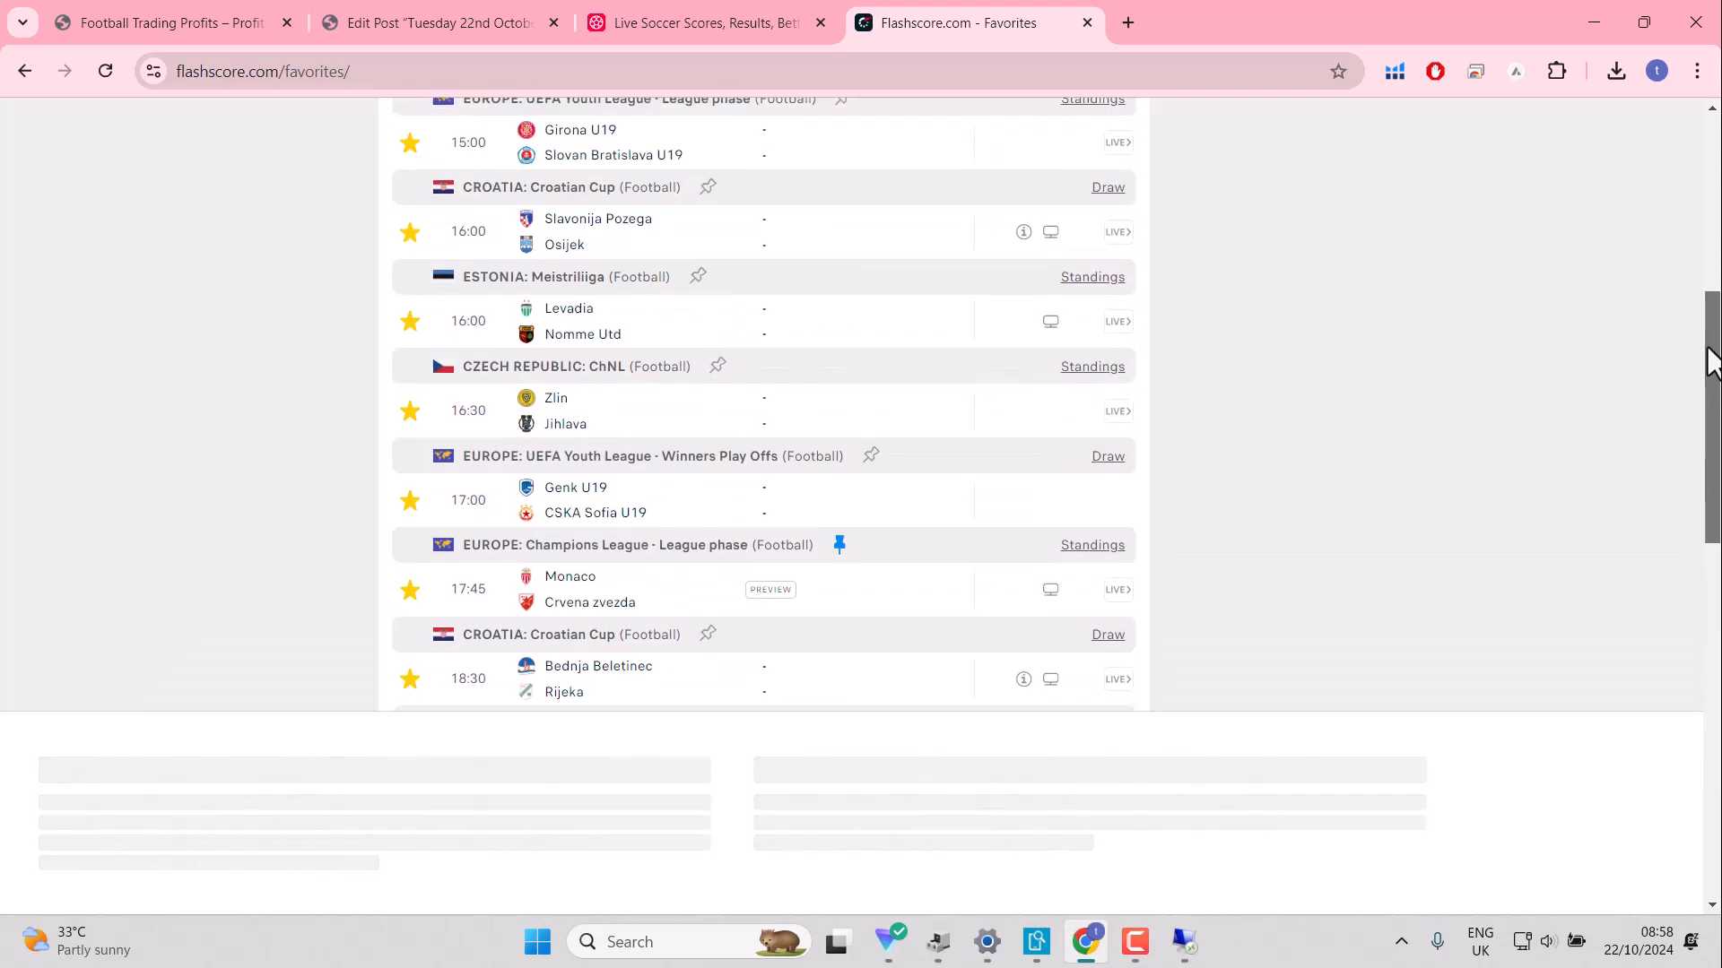
scroll(up, 3)
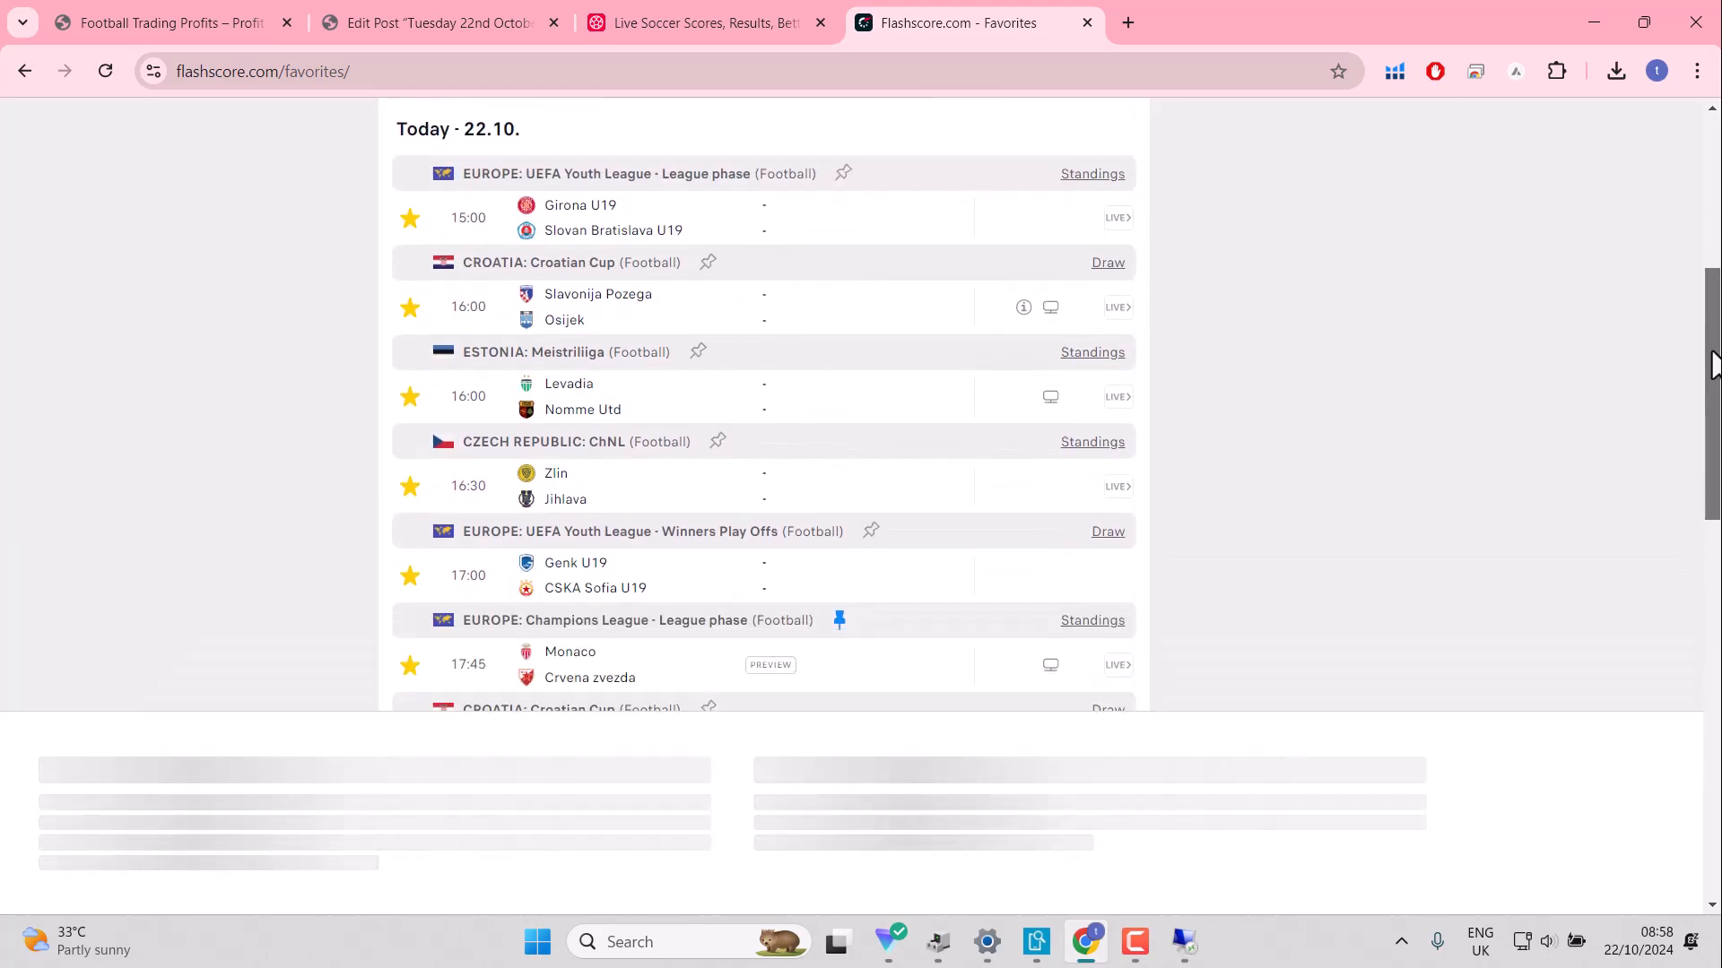
scroll(down, 3)
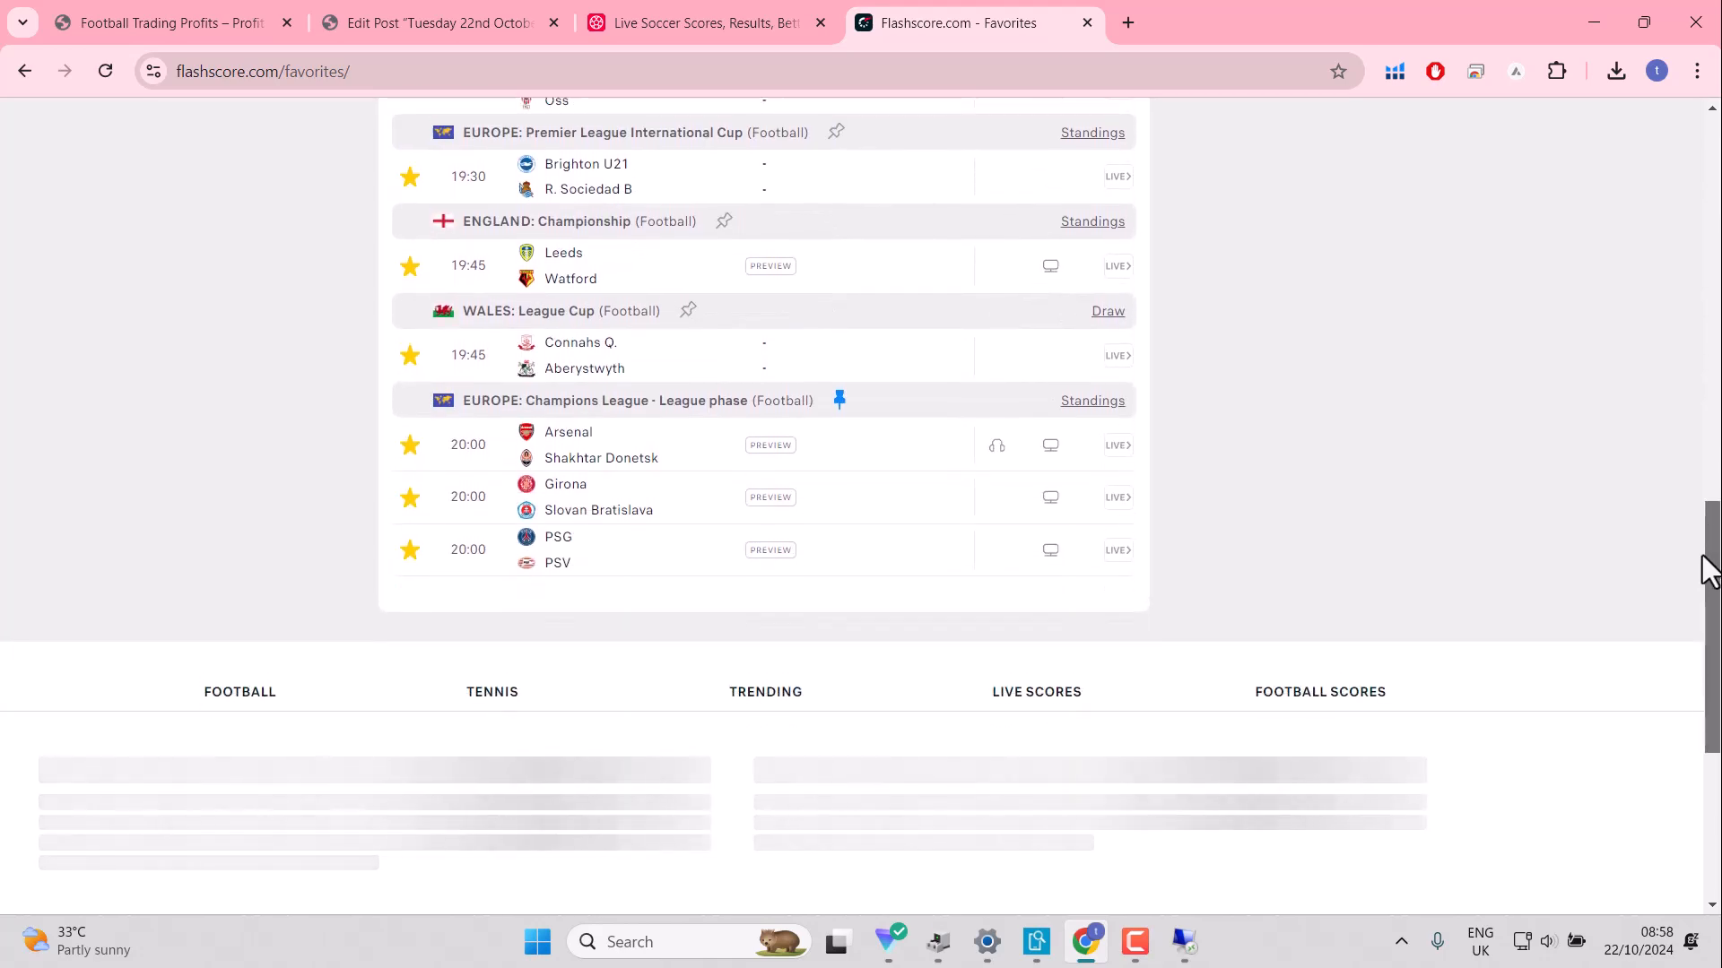
scroll(up, 3)
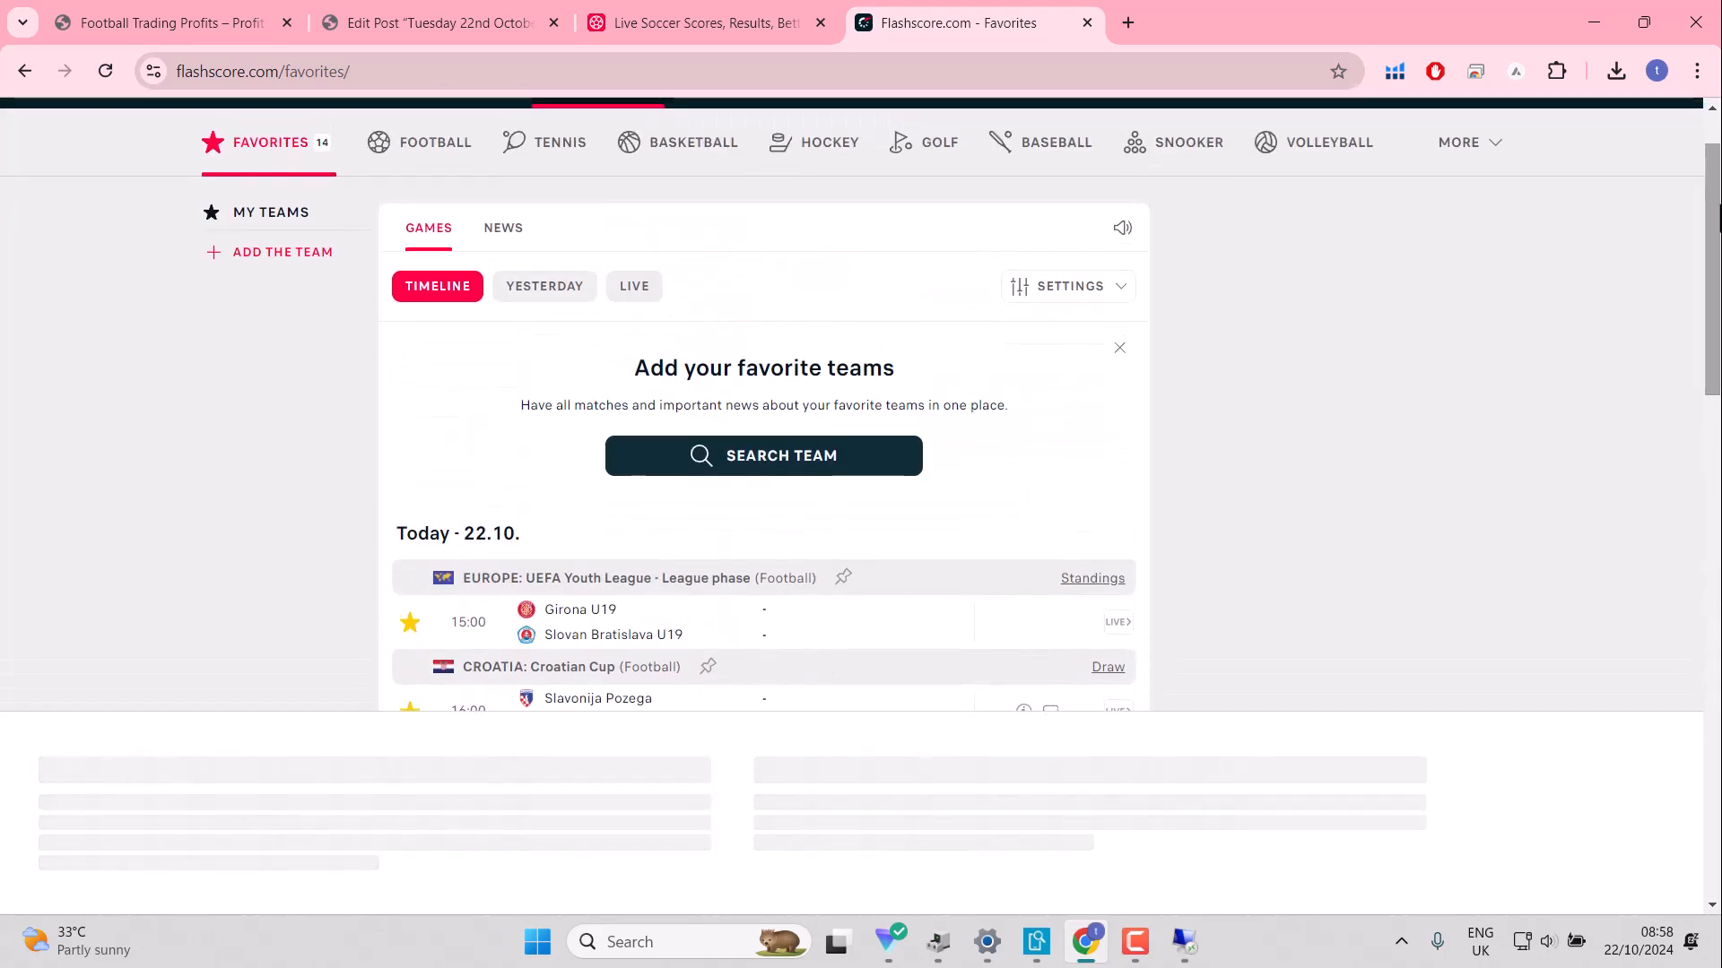
mouse_move(1177, 288)
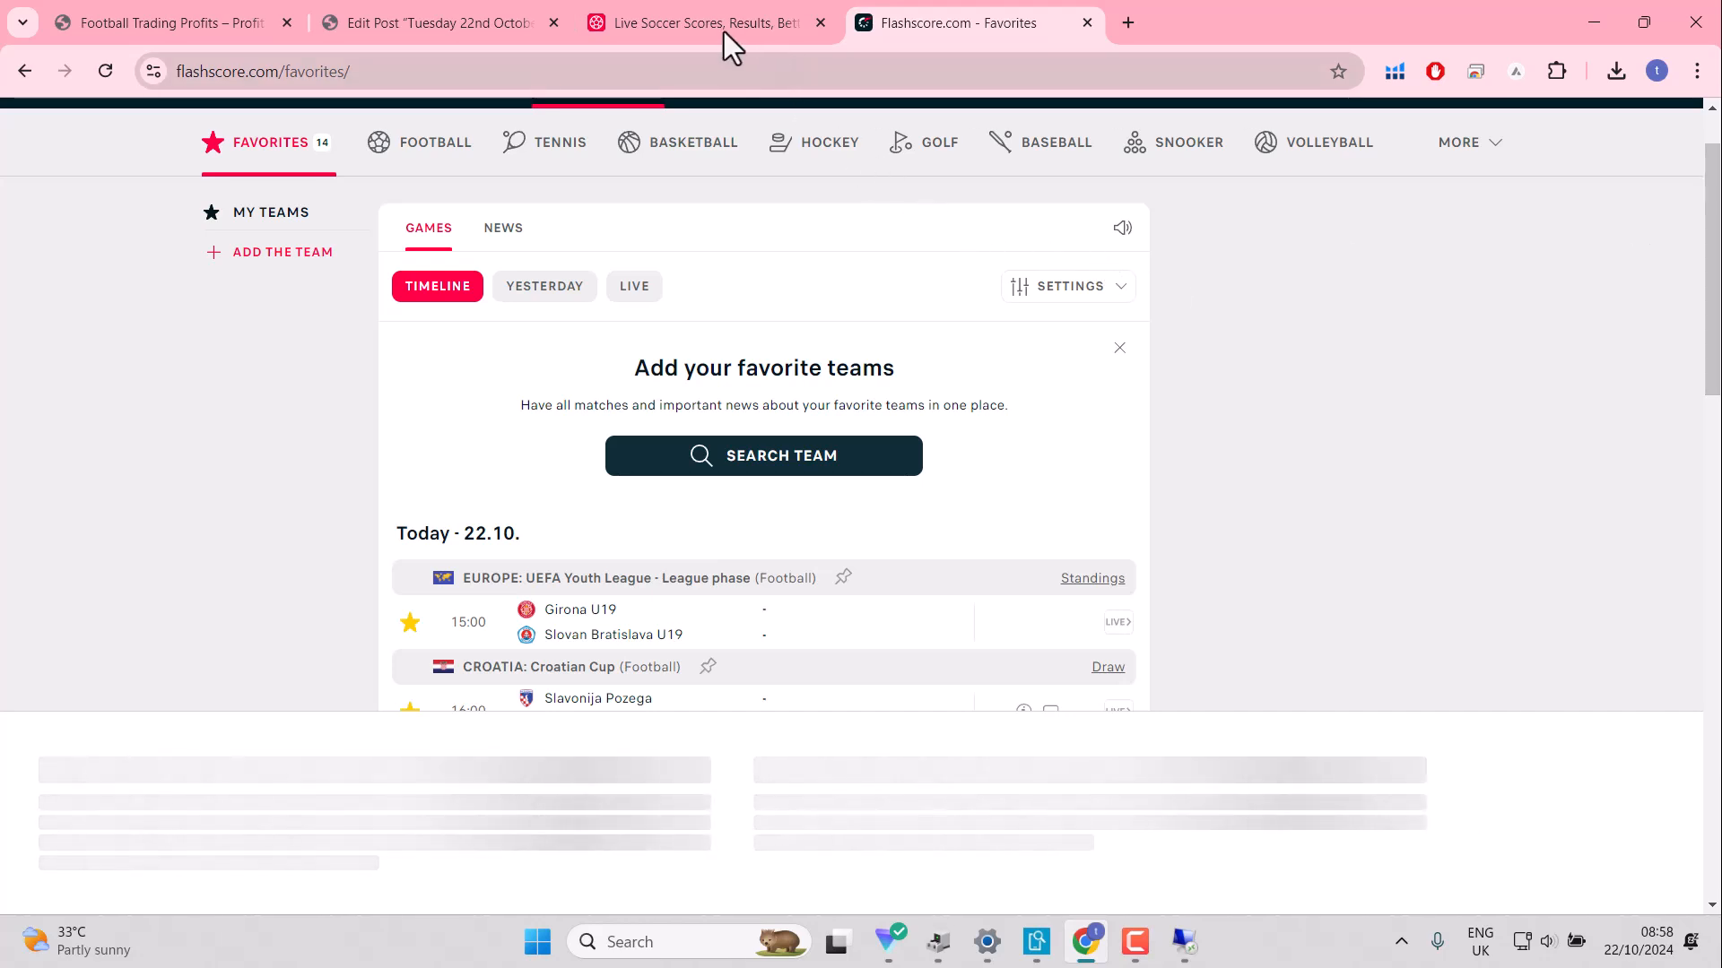
mouse_move(709, 23)
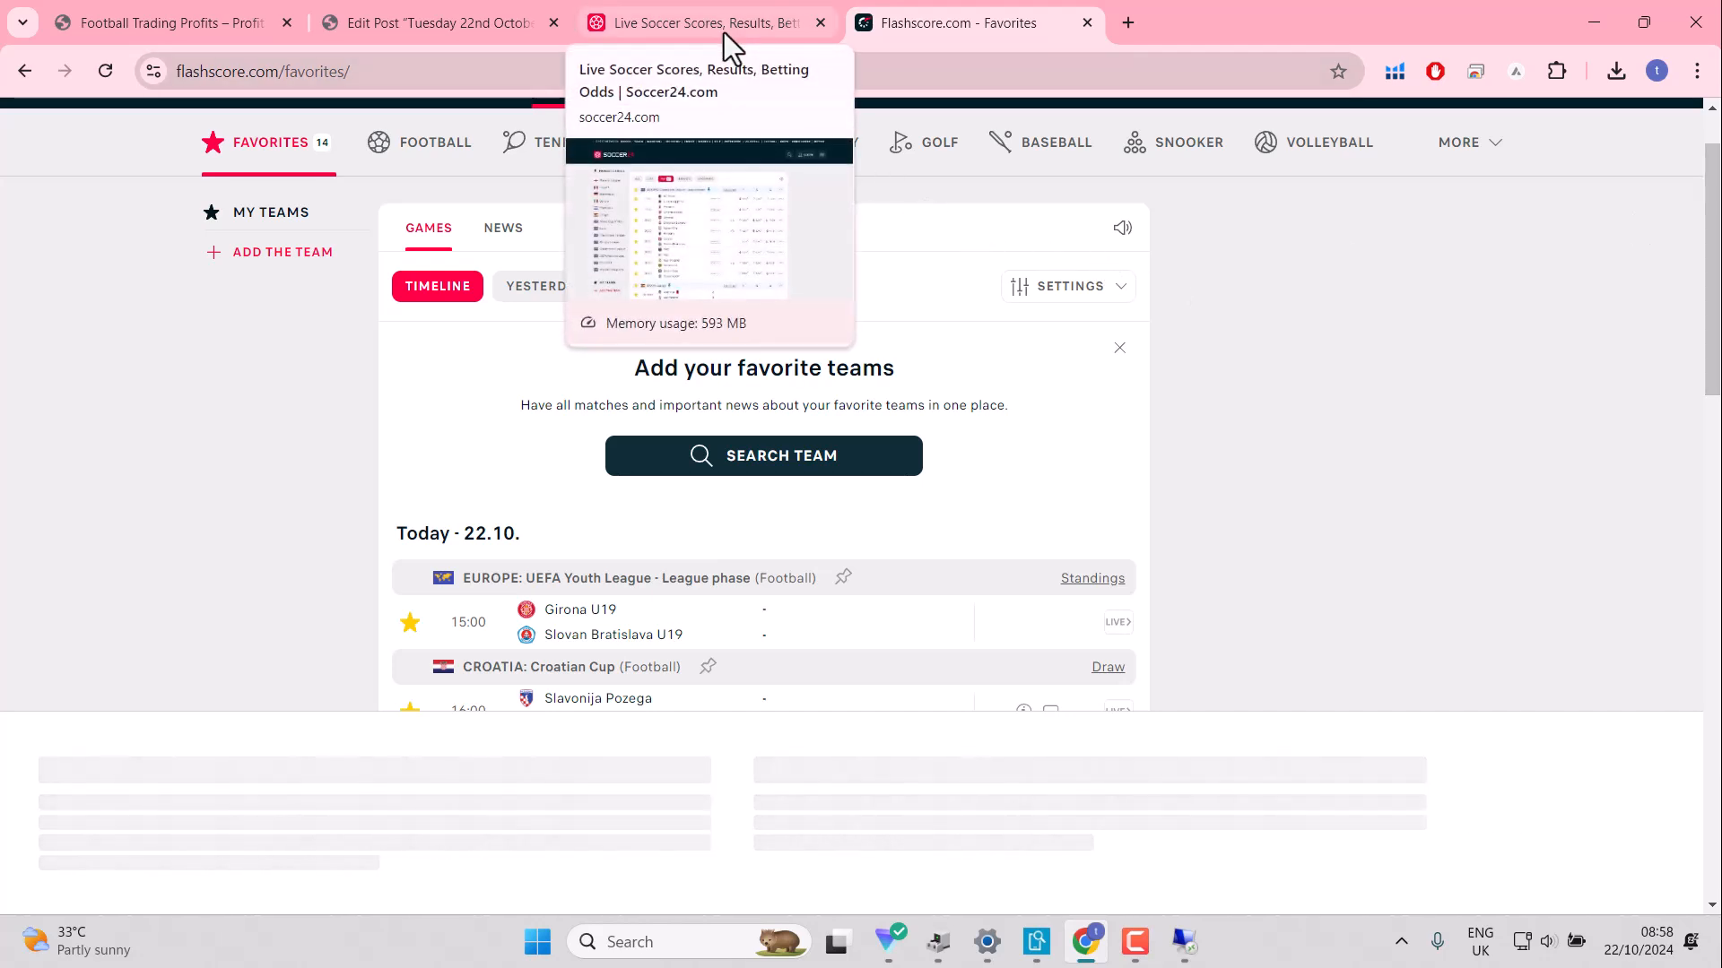
mouse_move(1036, 943)
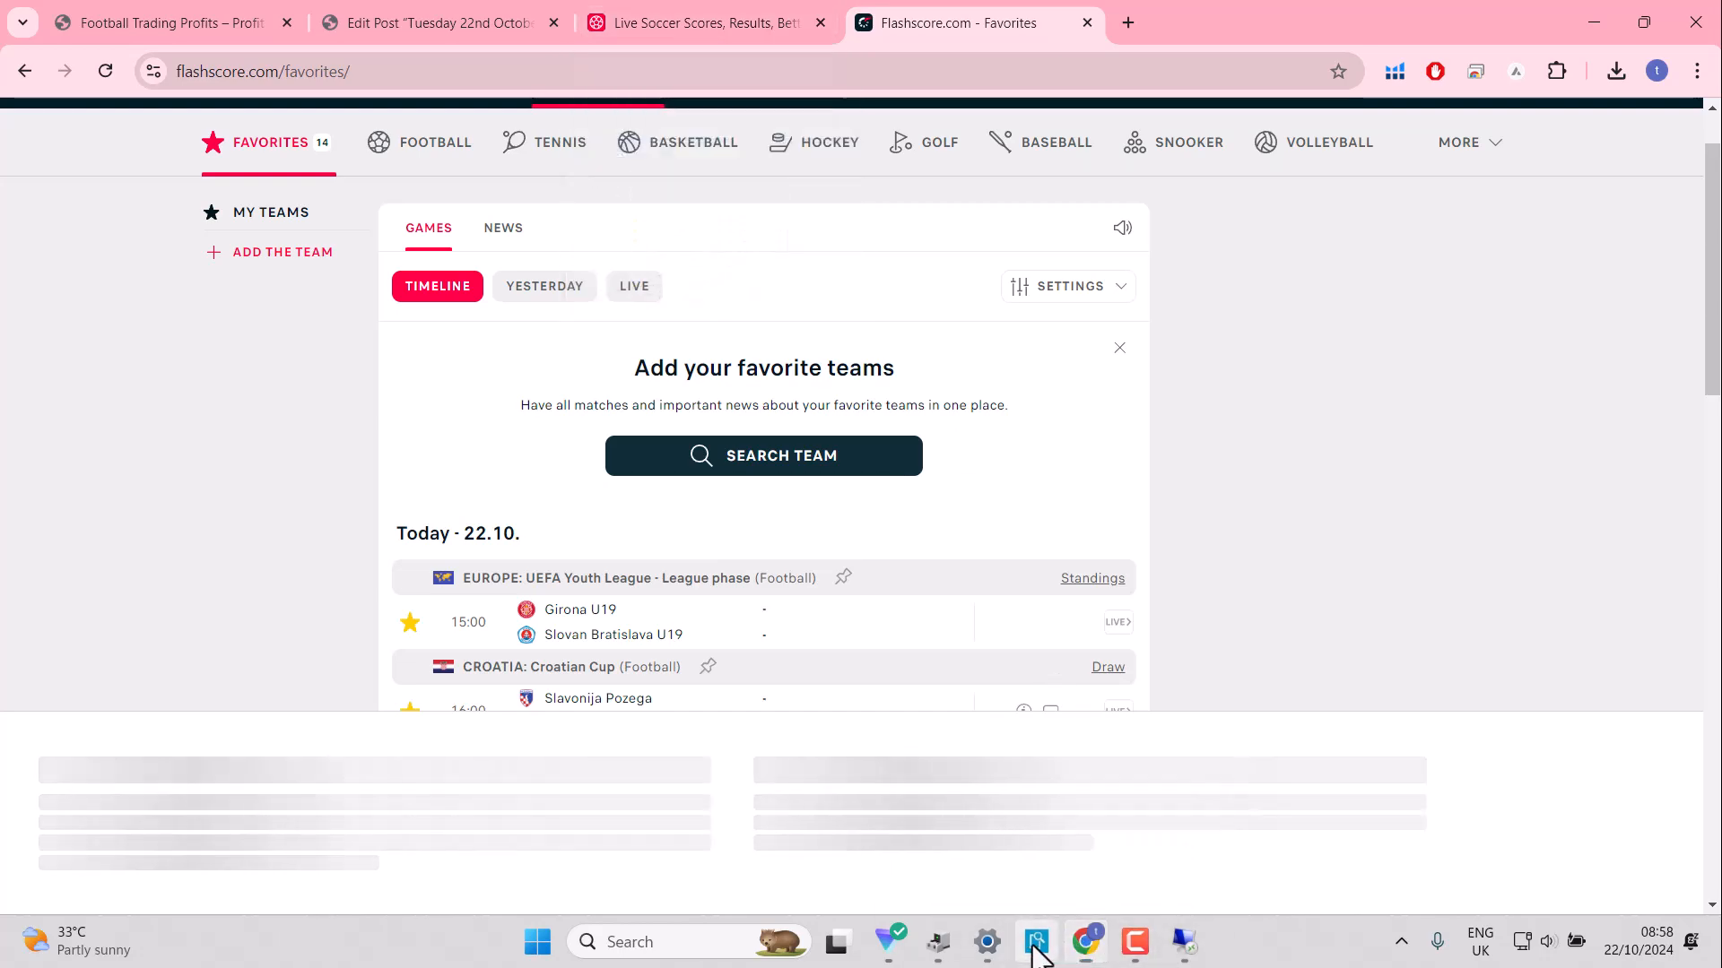
click(1036, 943)
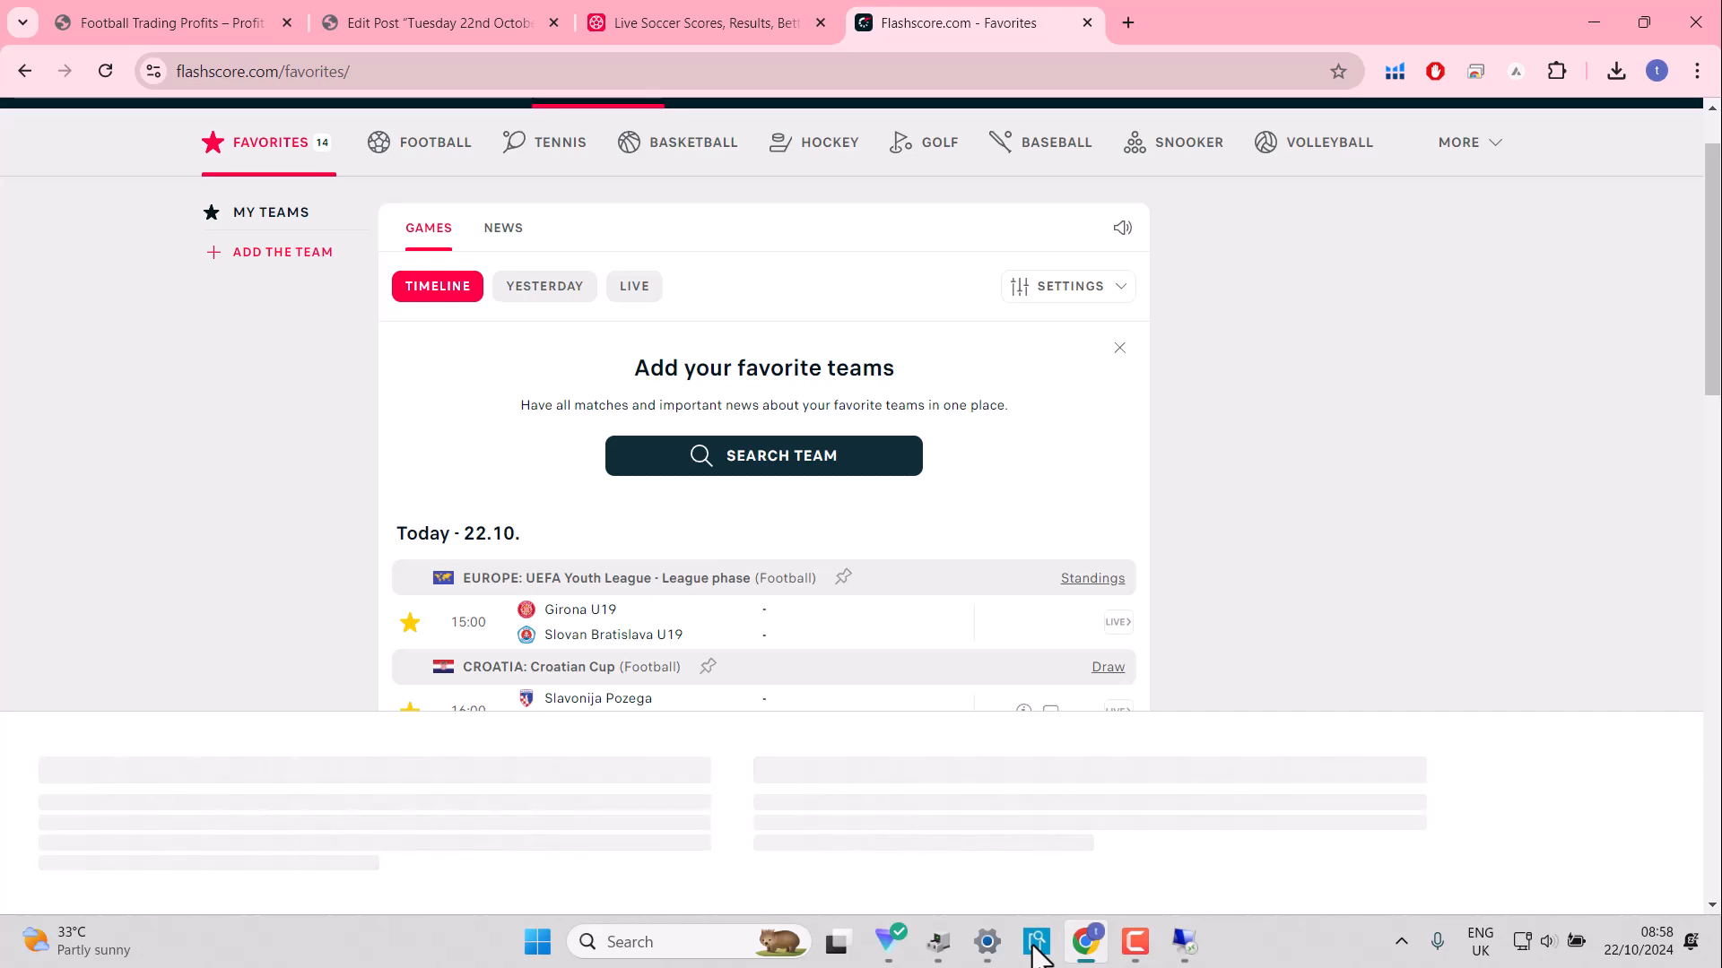
mouse_move(1238, 655)
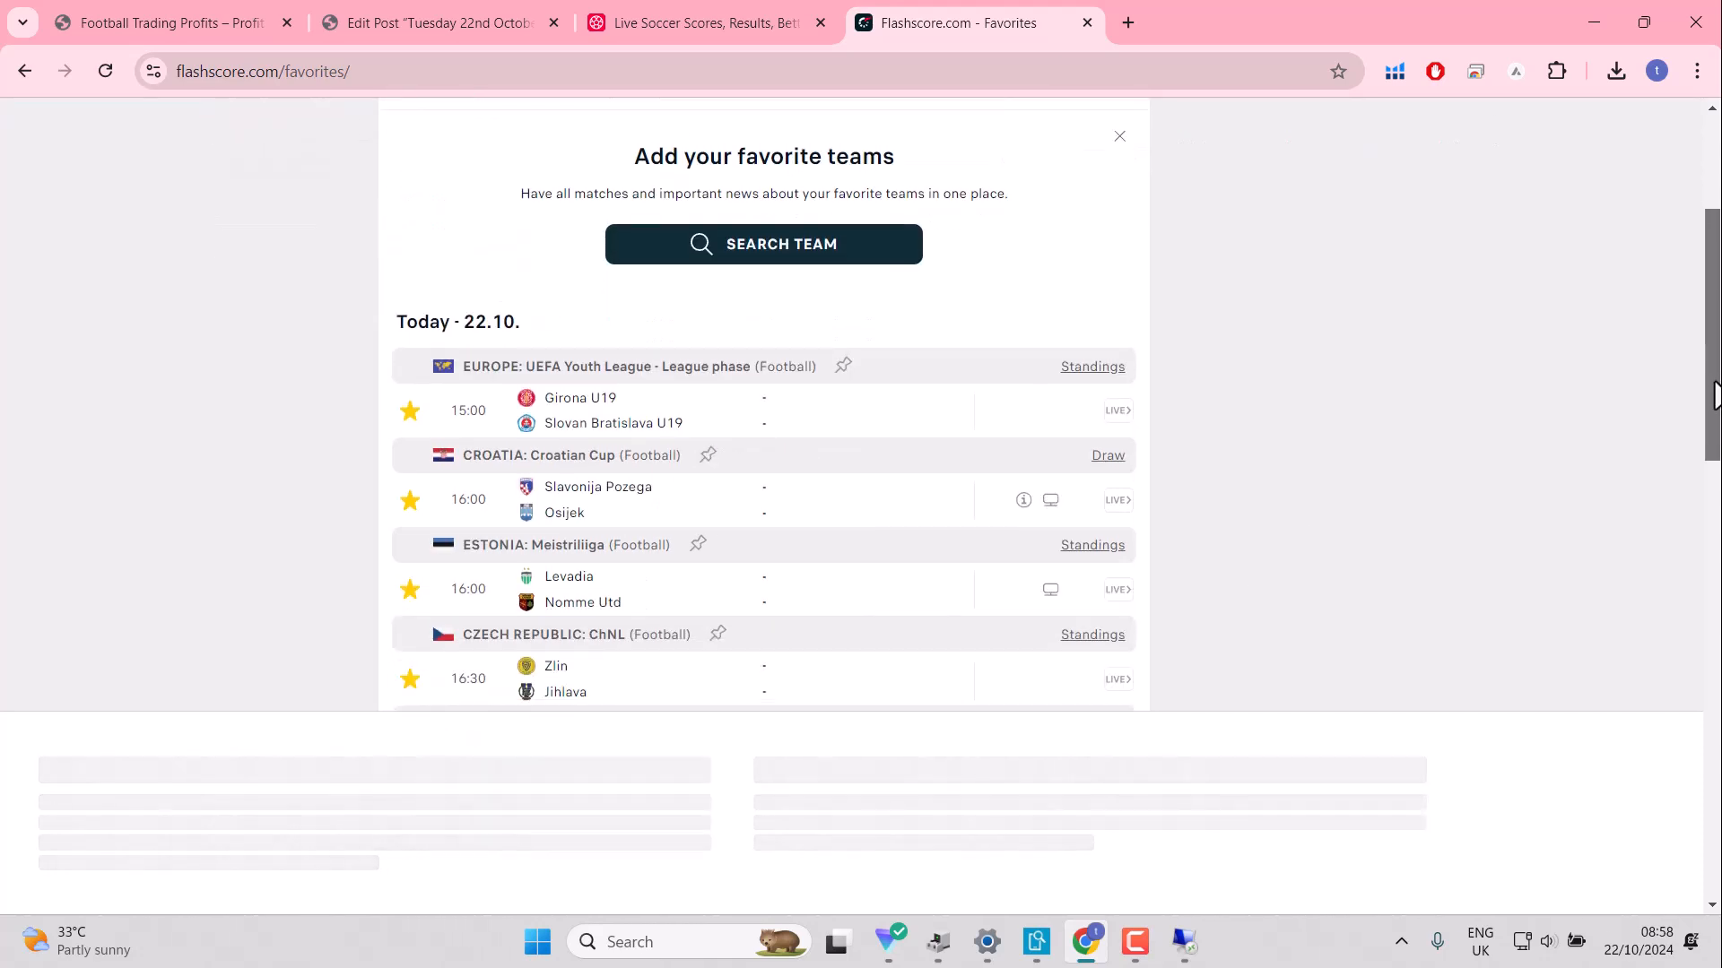
scroll(down, 3)
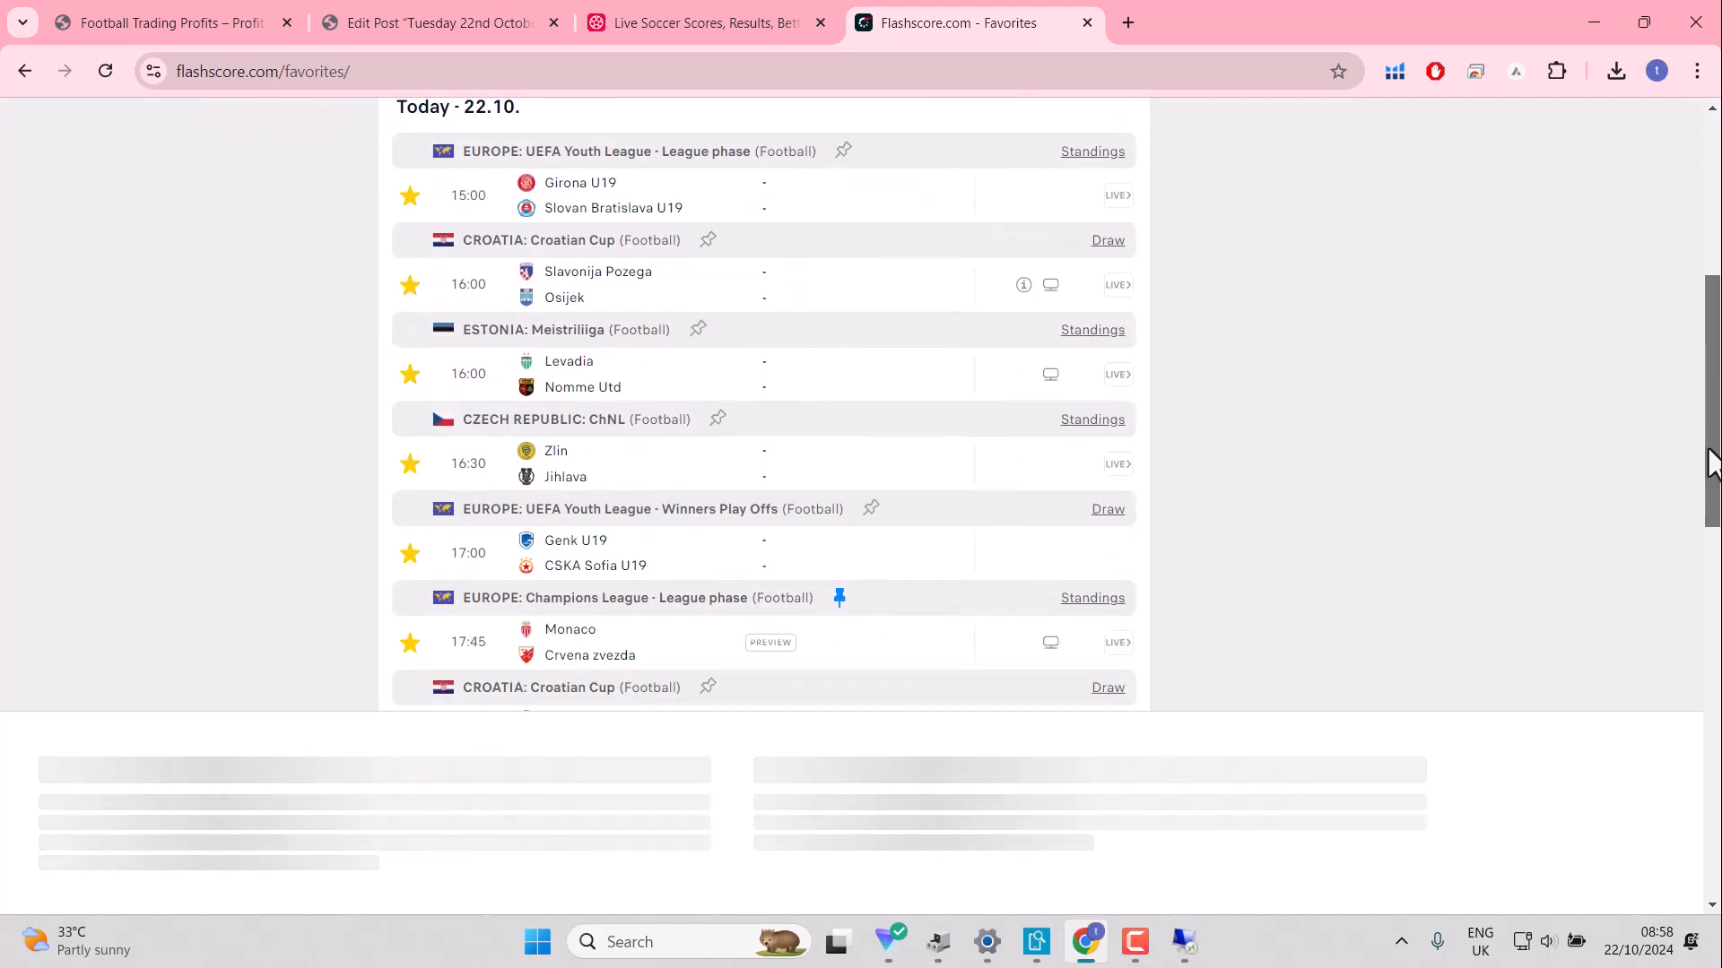
scroll(down, 3)
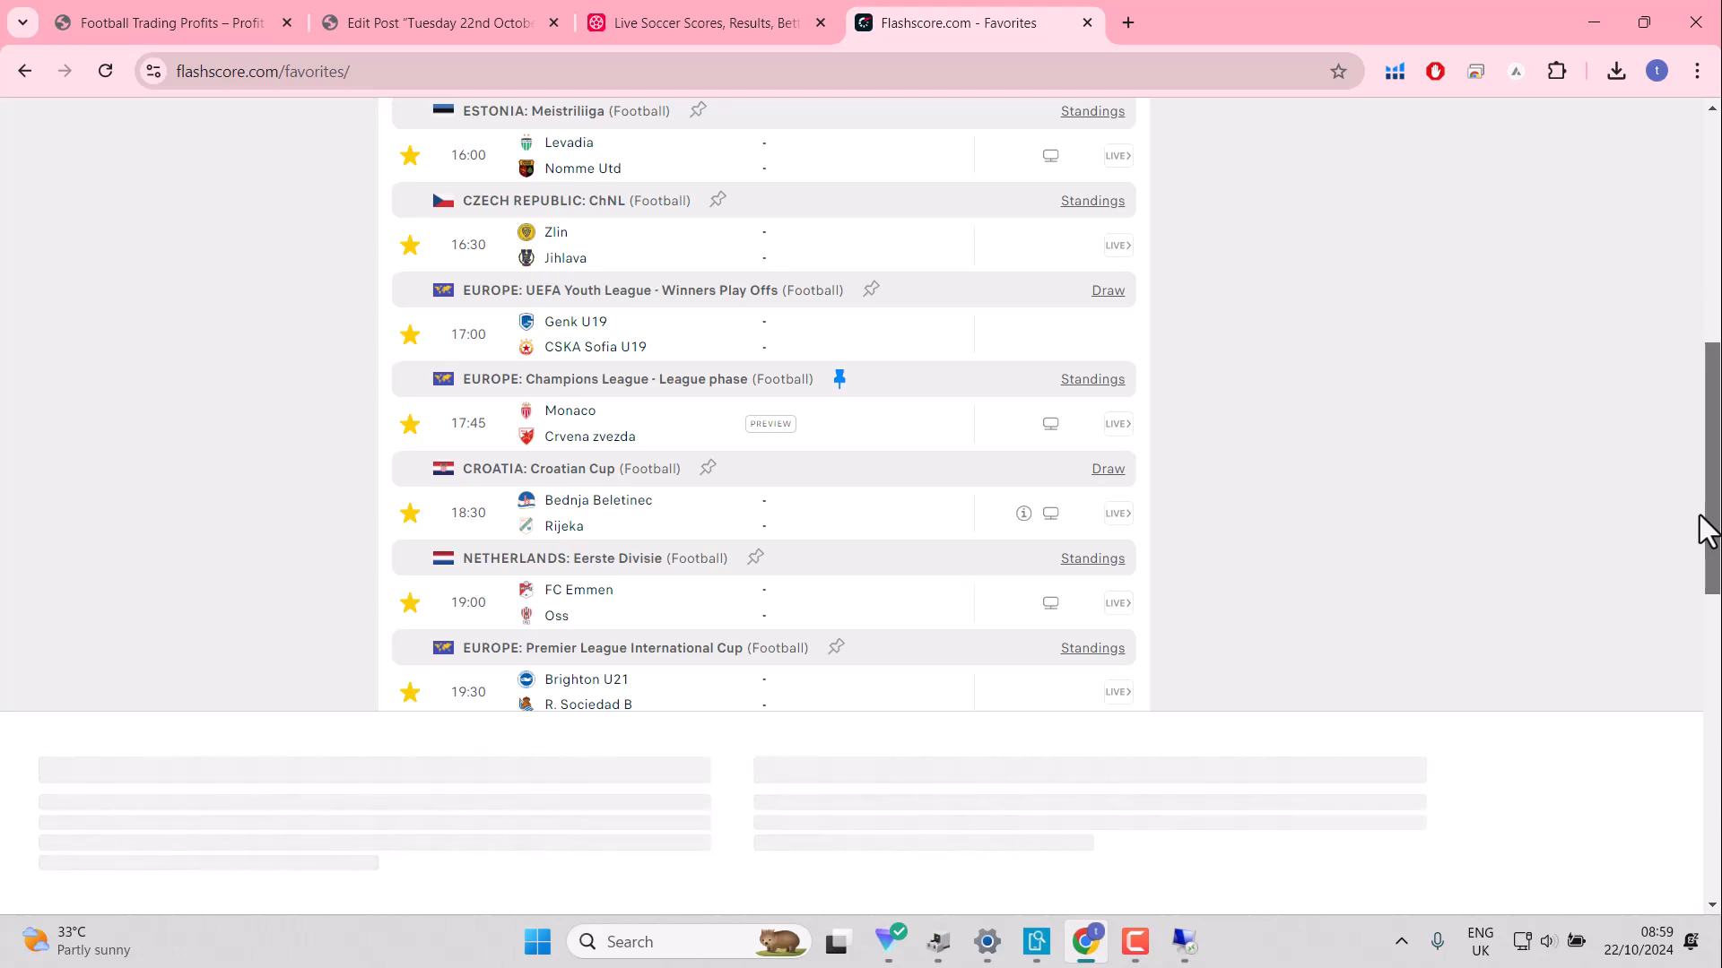
scroll(up, 3)
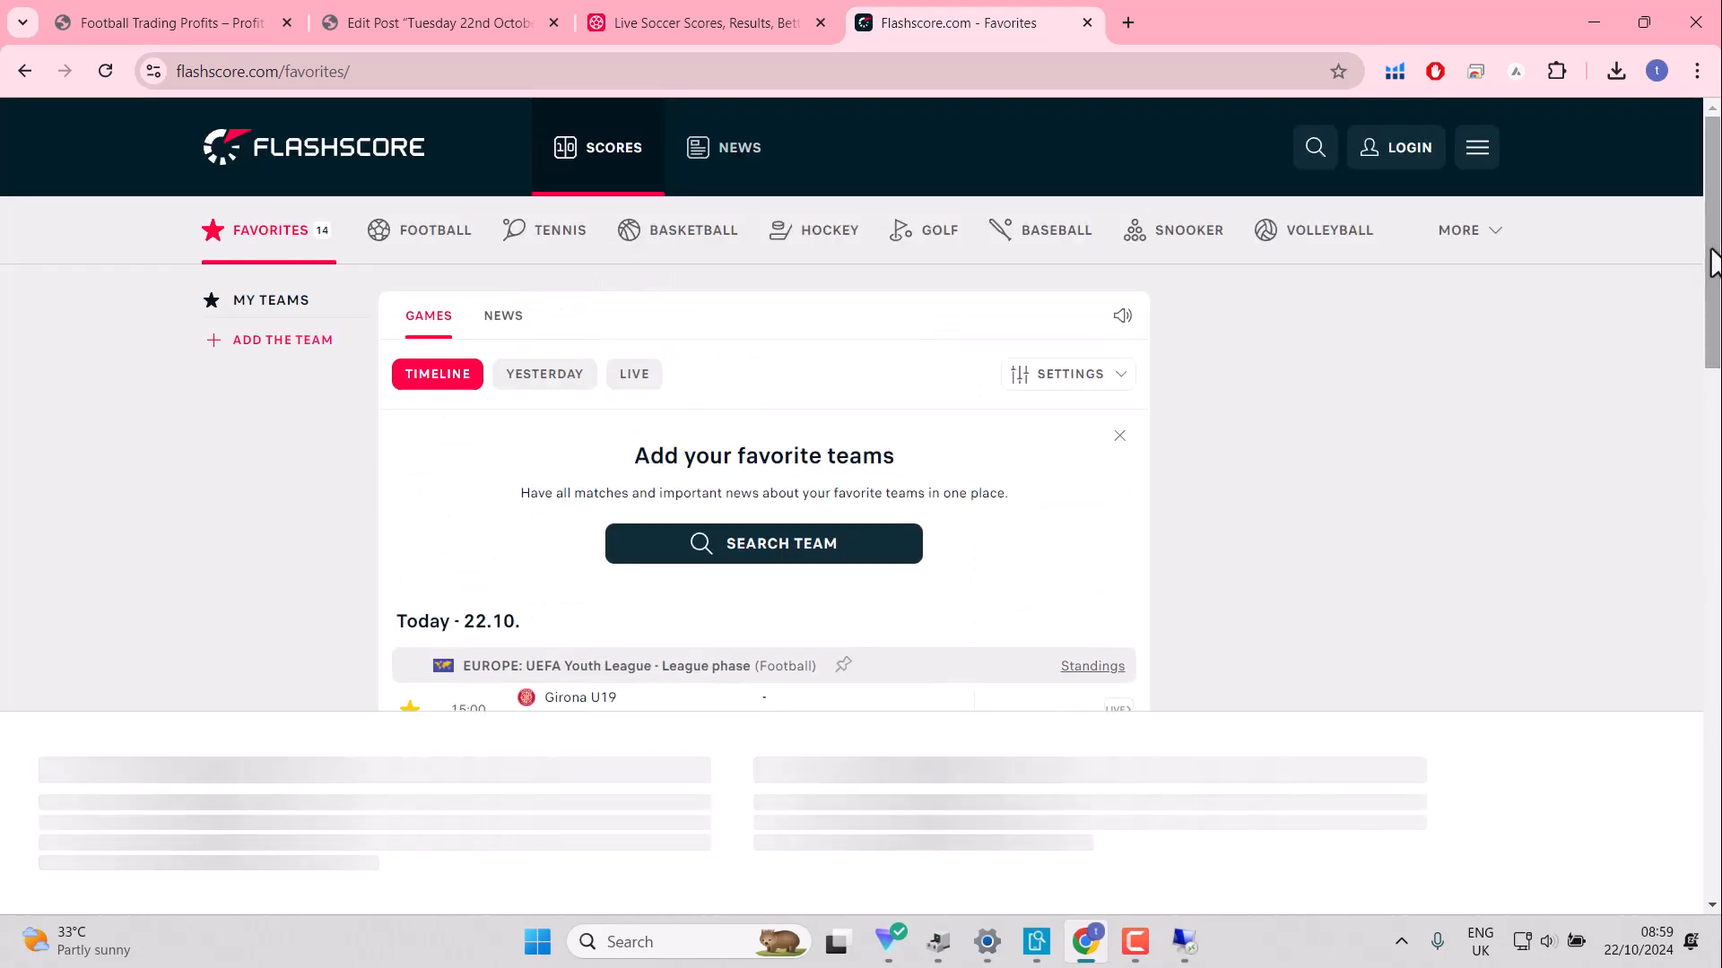
mouse_move(1033, 637)
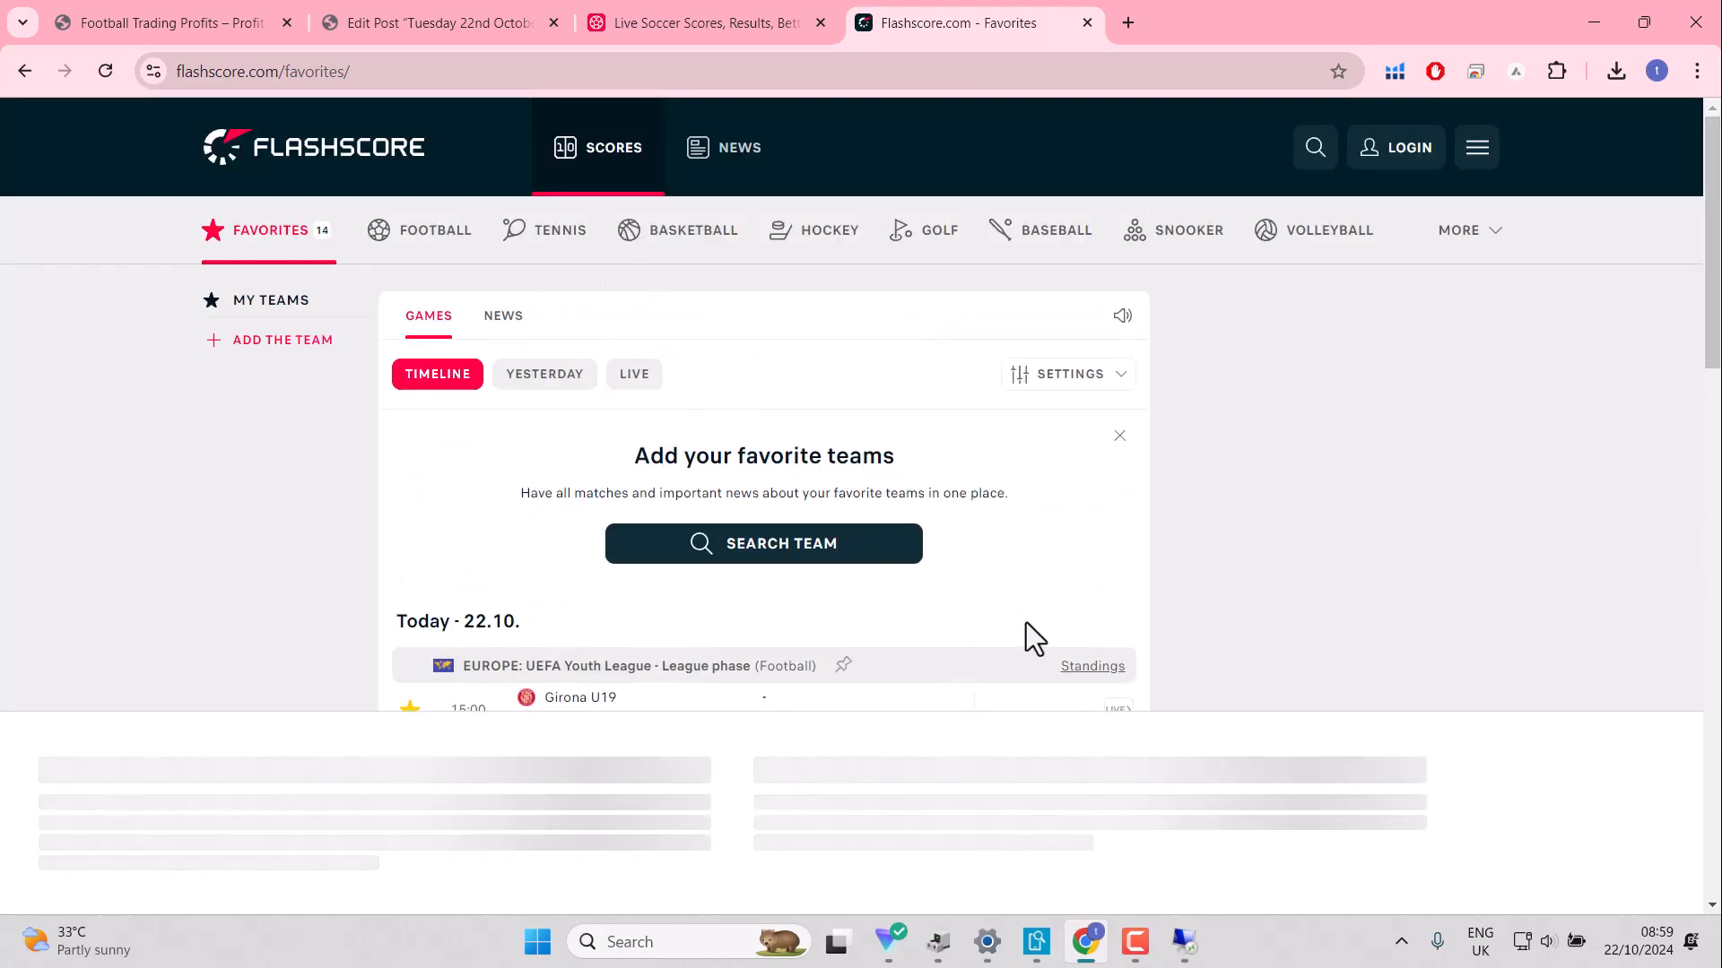
mouse_move(468, 963)
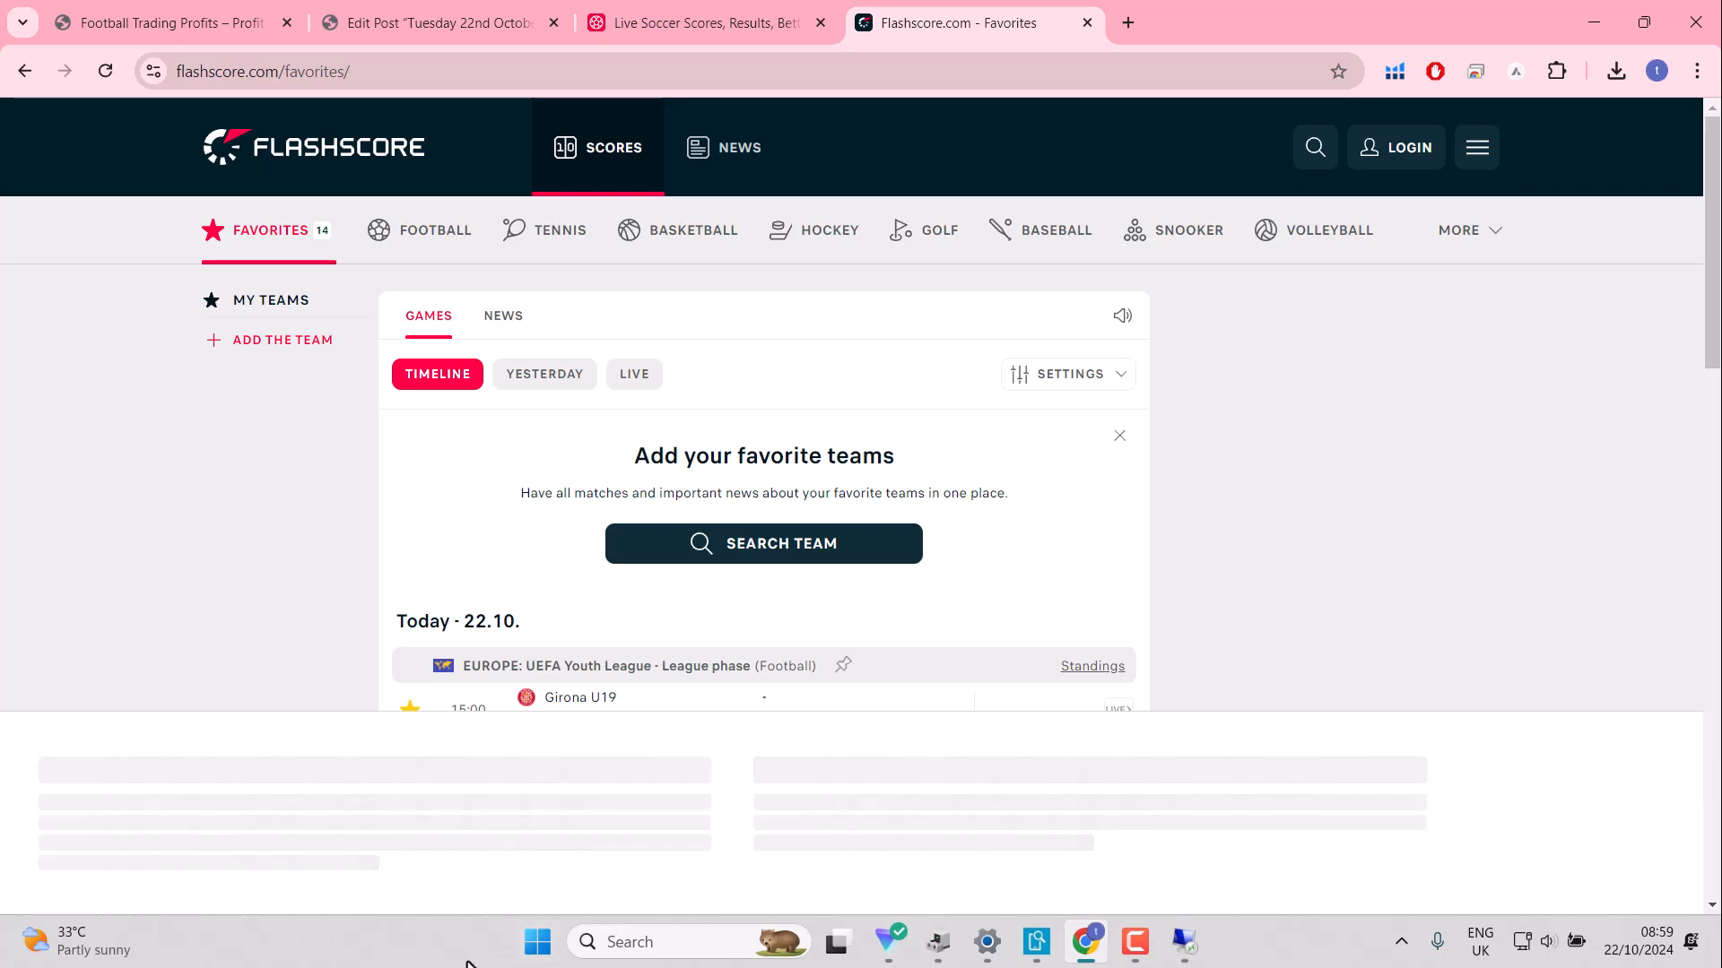